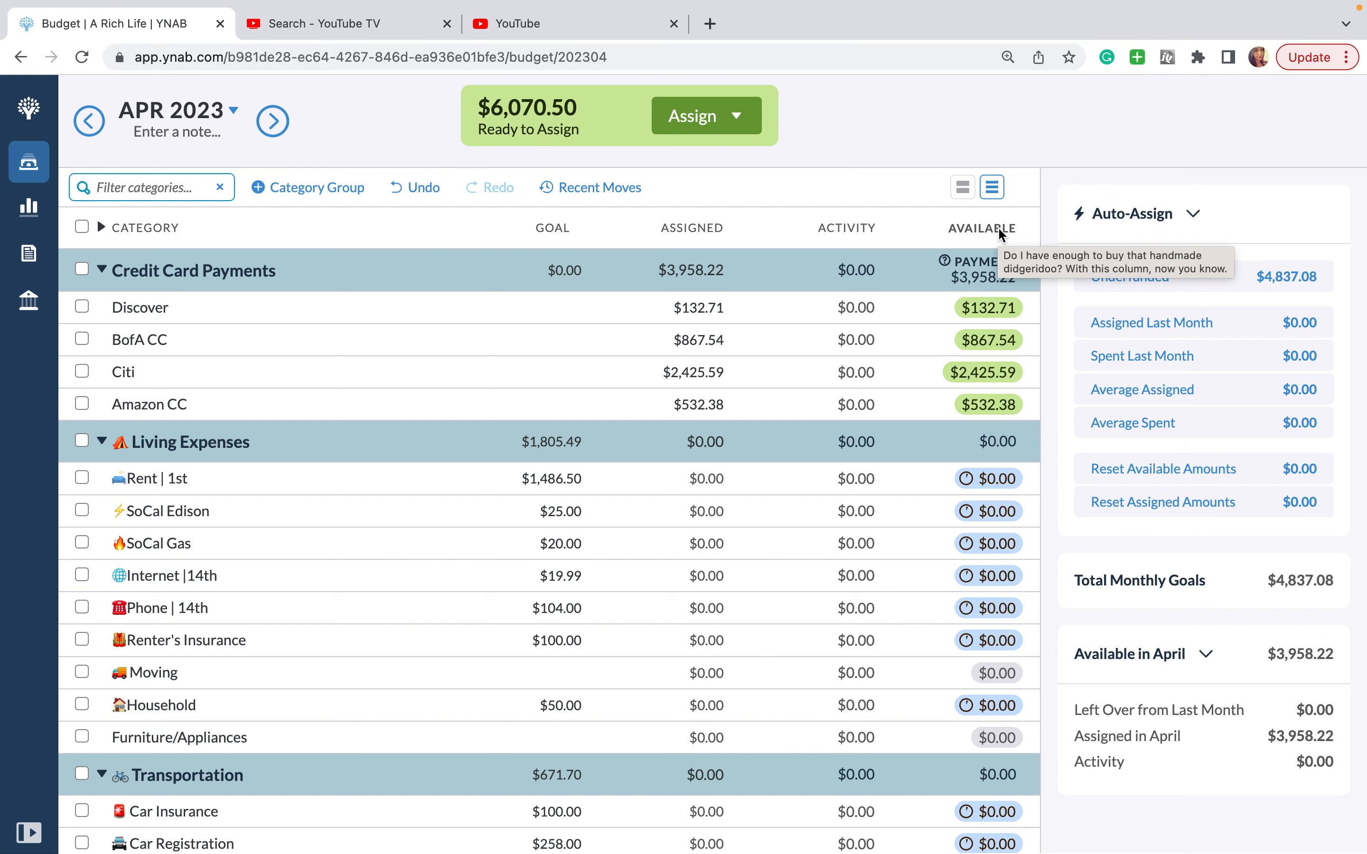
Step: Rename the Living Expenses group to Live
{"action": "left_click", "coordinate": [691, 404]}
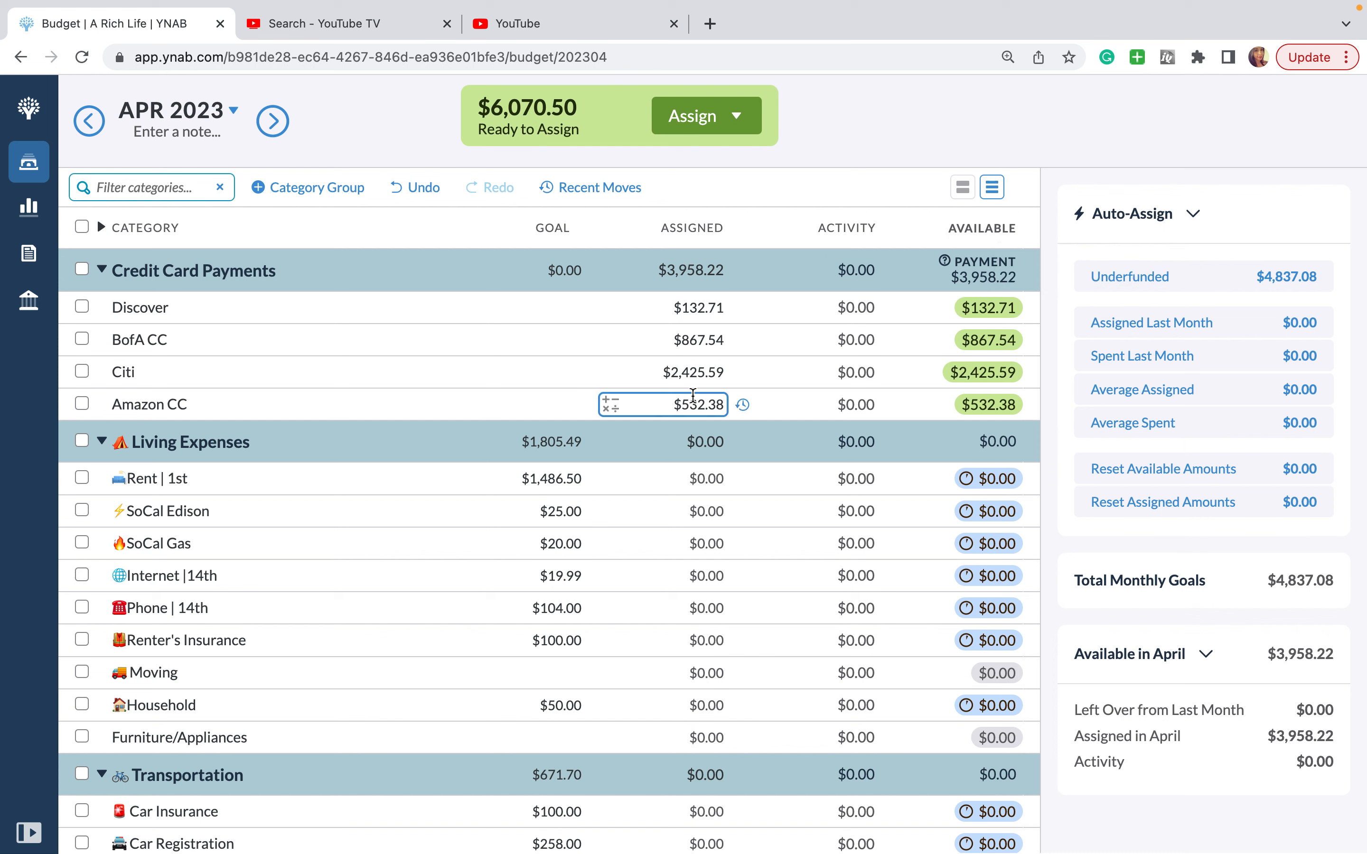
{"action": "left_click", "coordinate": [190, 443]}
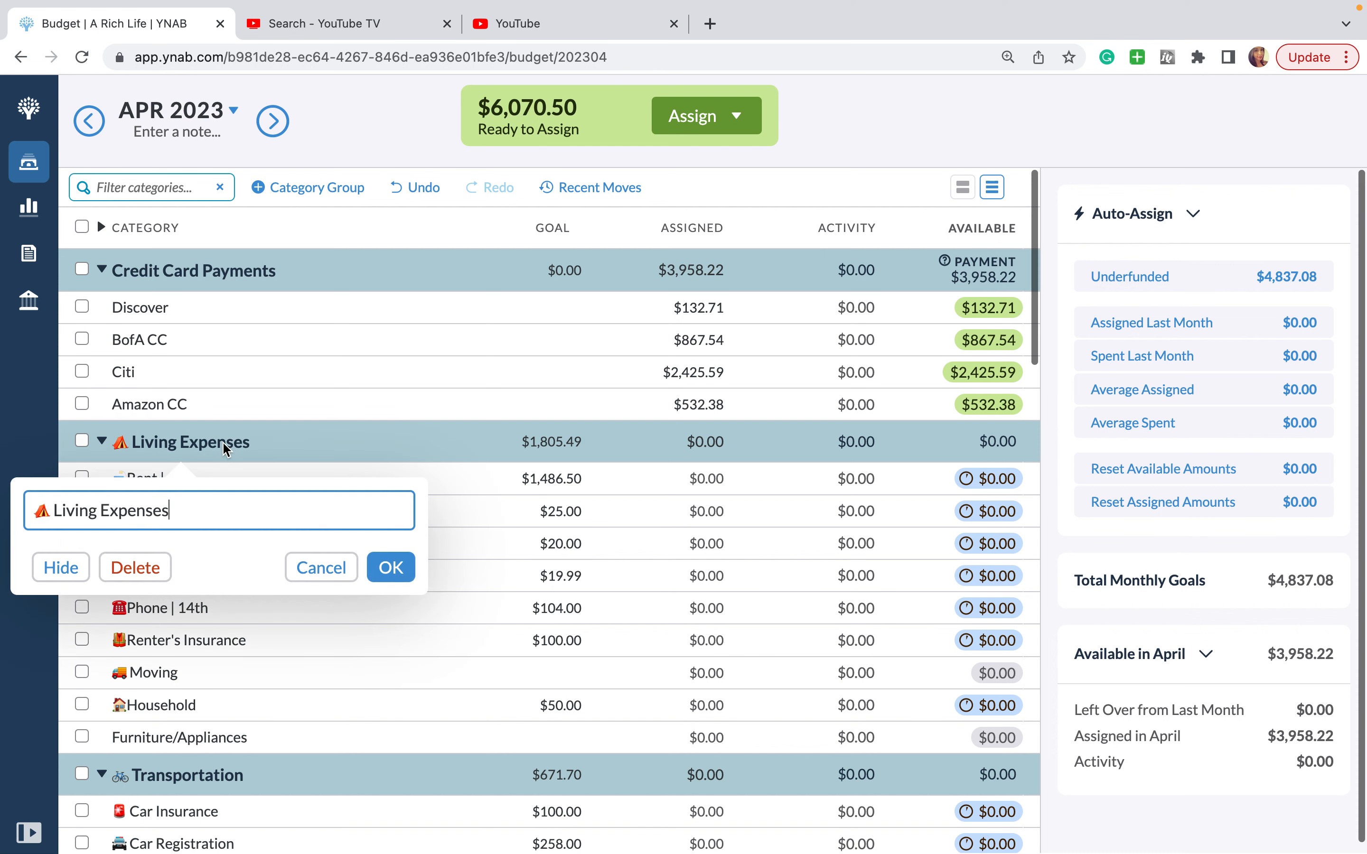
{"action": "key", "text": "Backspace"}
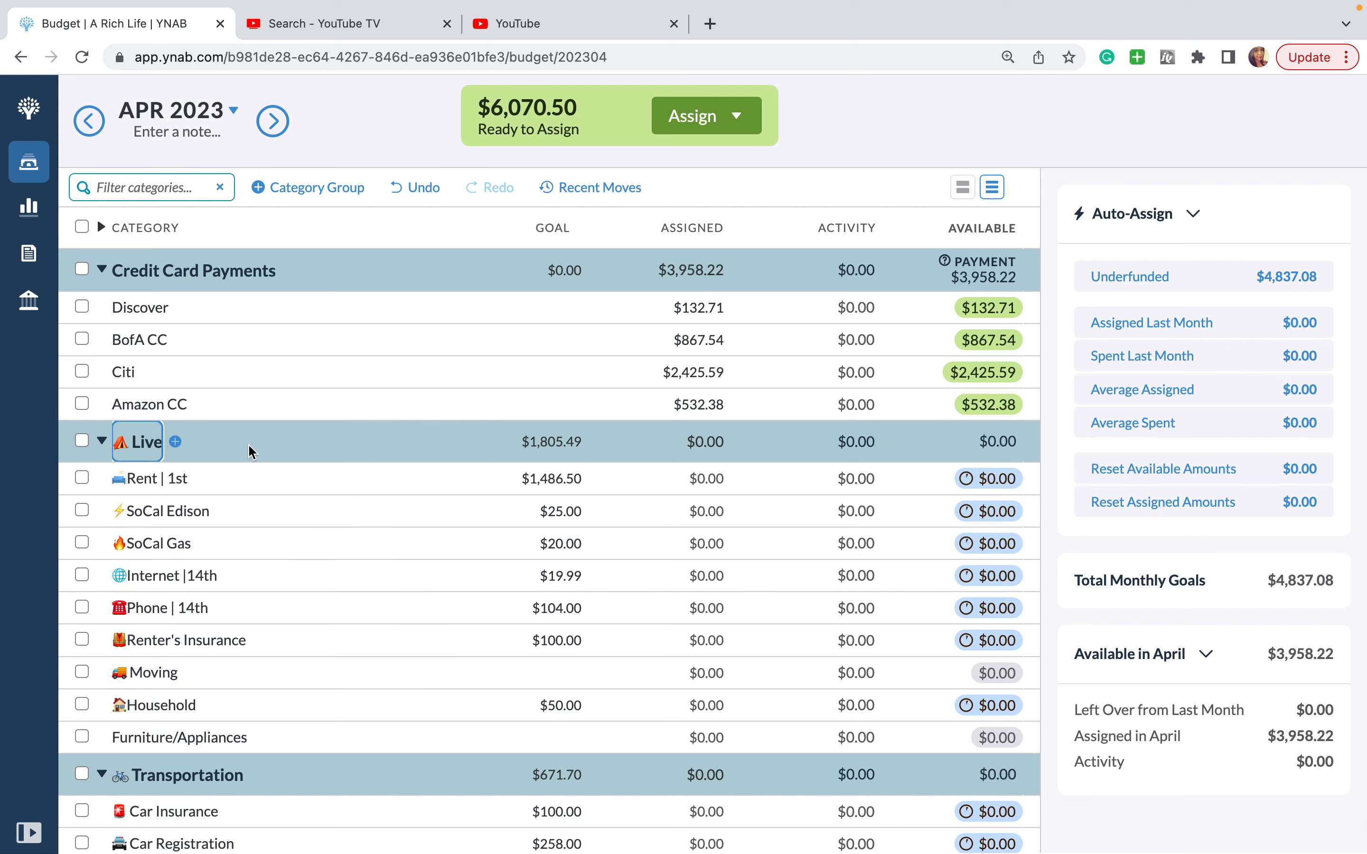
{"action": "mouse_move", "coordinate": [165, 515]}
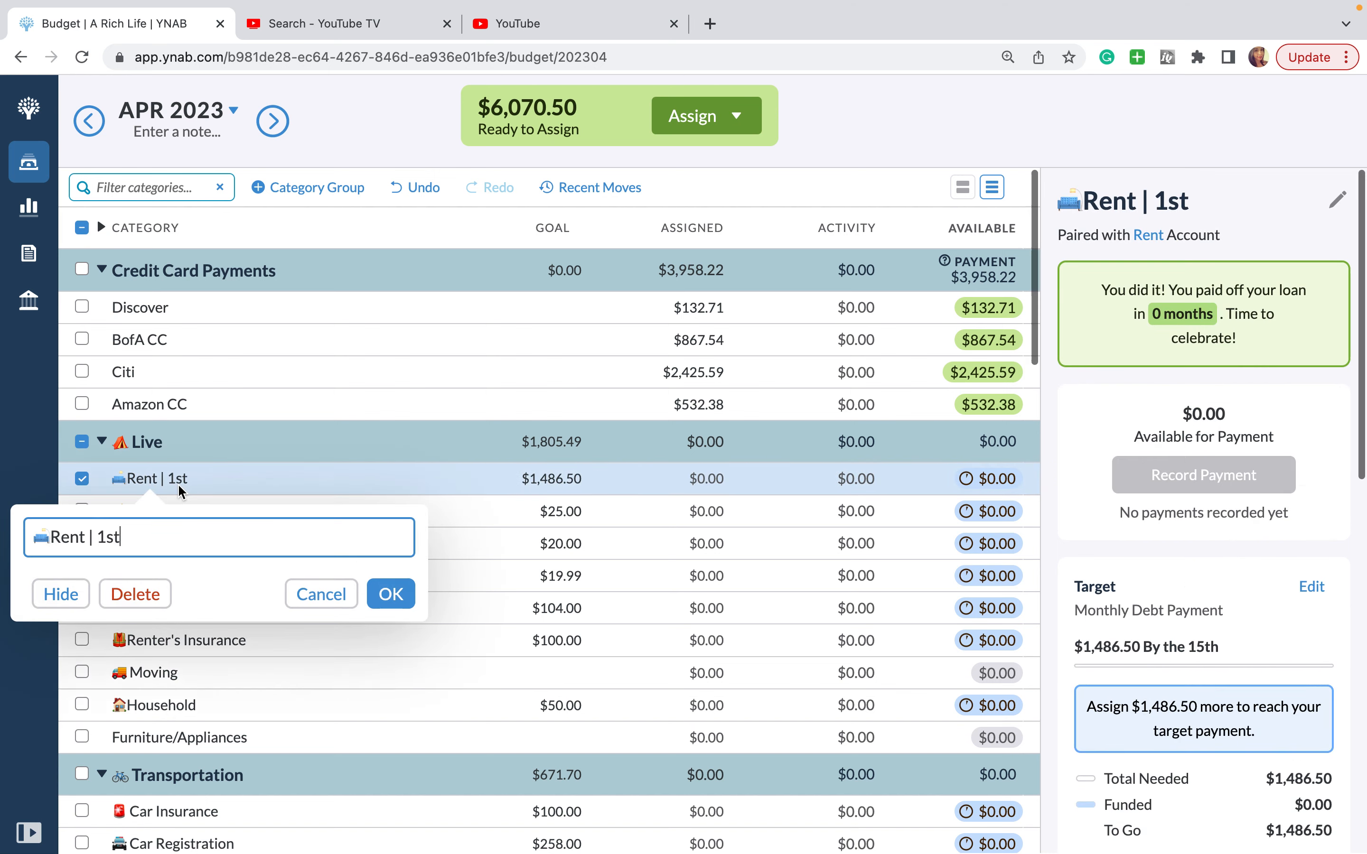
{"action": "type", "text": "5"}
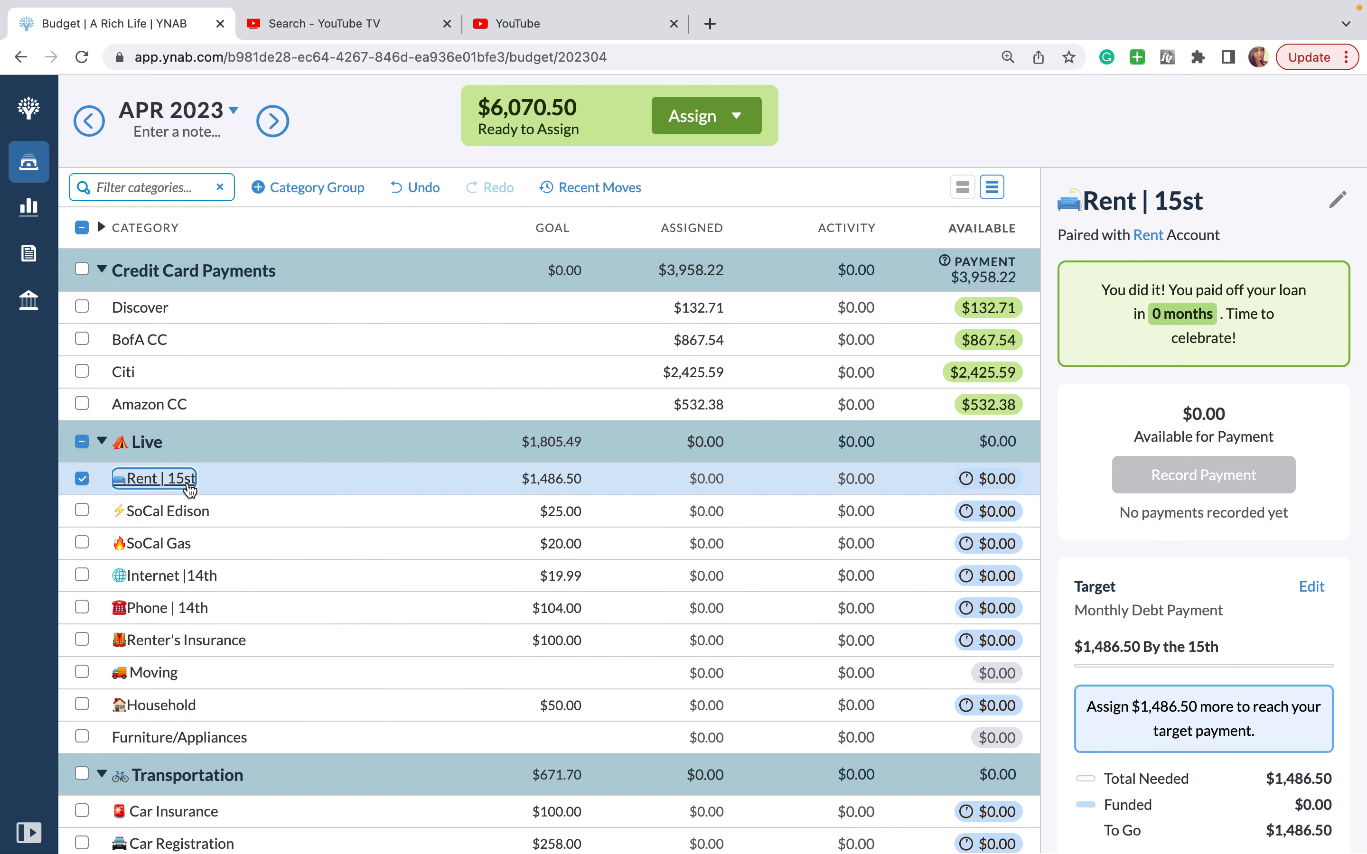
Step: Rename the rent category from Rent | 1st to Rent | 15th
{"action": "left_click", "coordinate": [154, 479]}
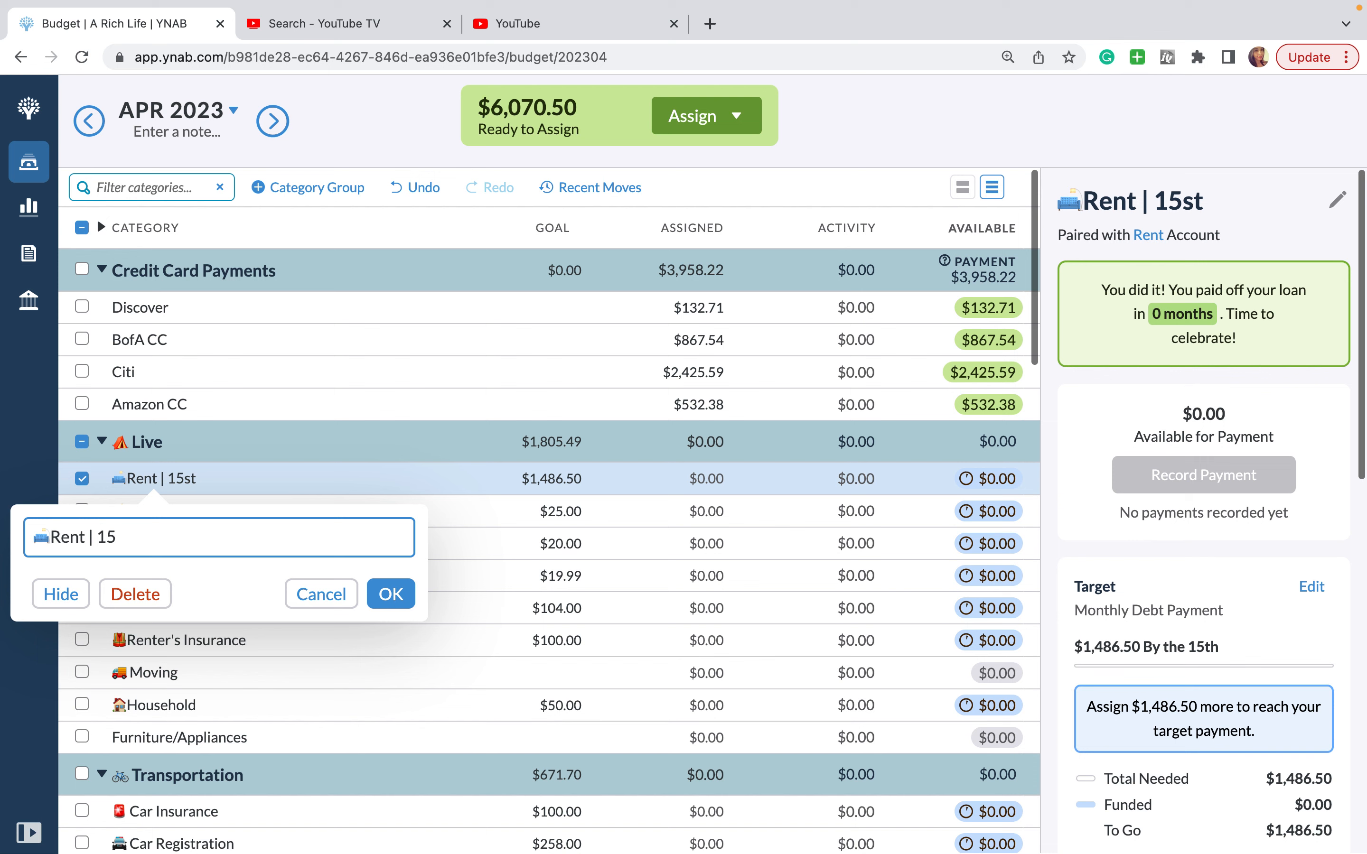
{"action": "left_click", "coordinate": [391, 595]}
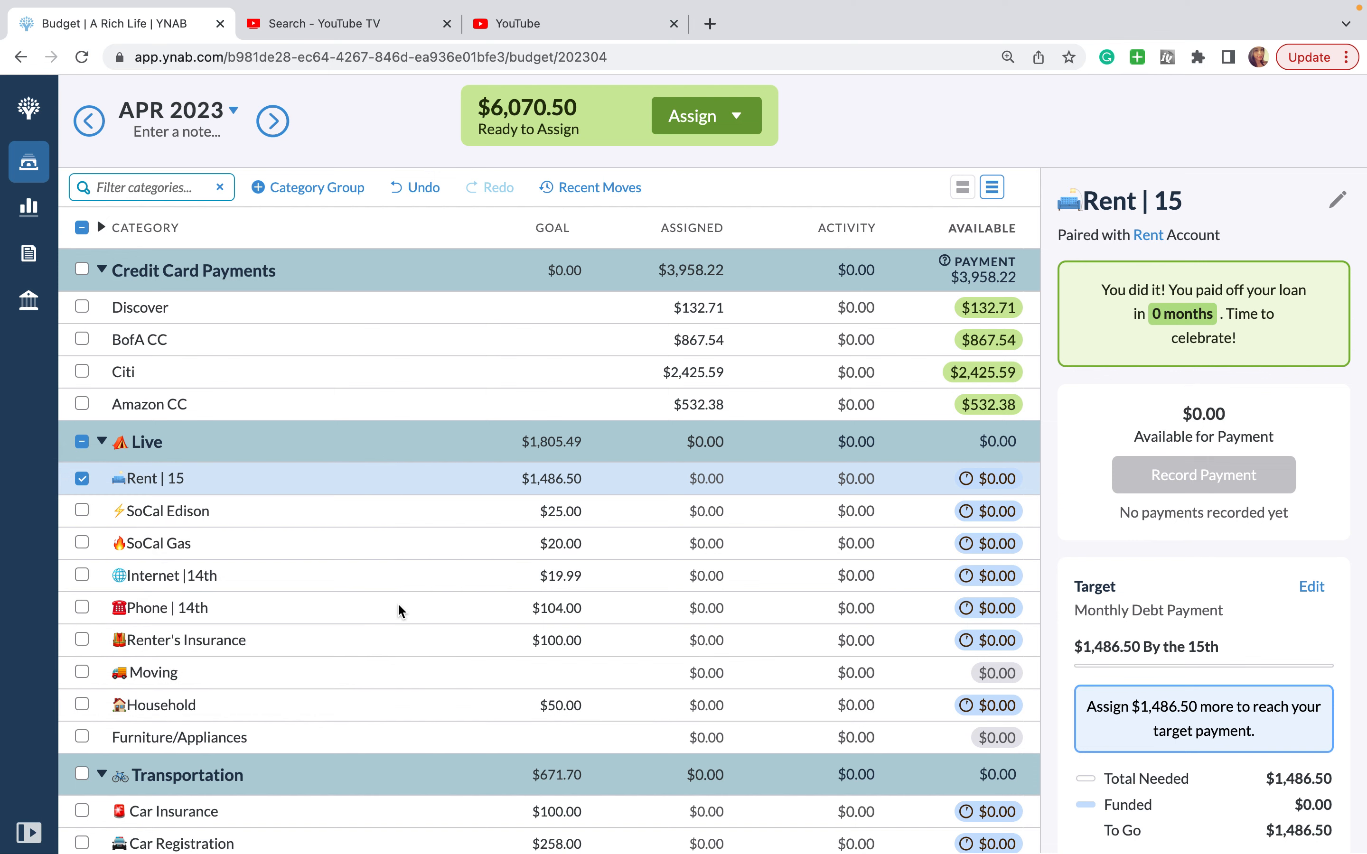
{"action": "mouse_move", "coordinate": [171, 483]}
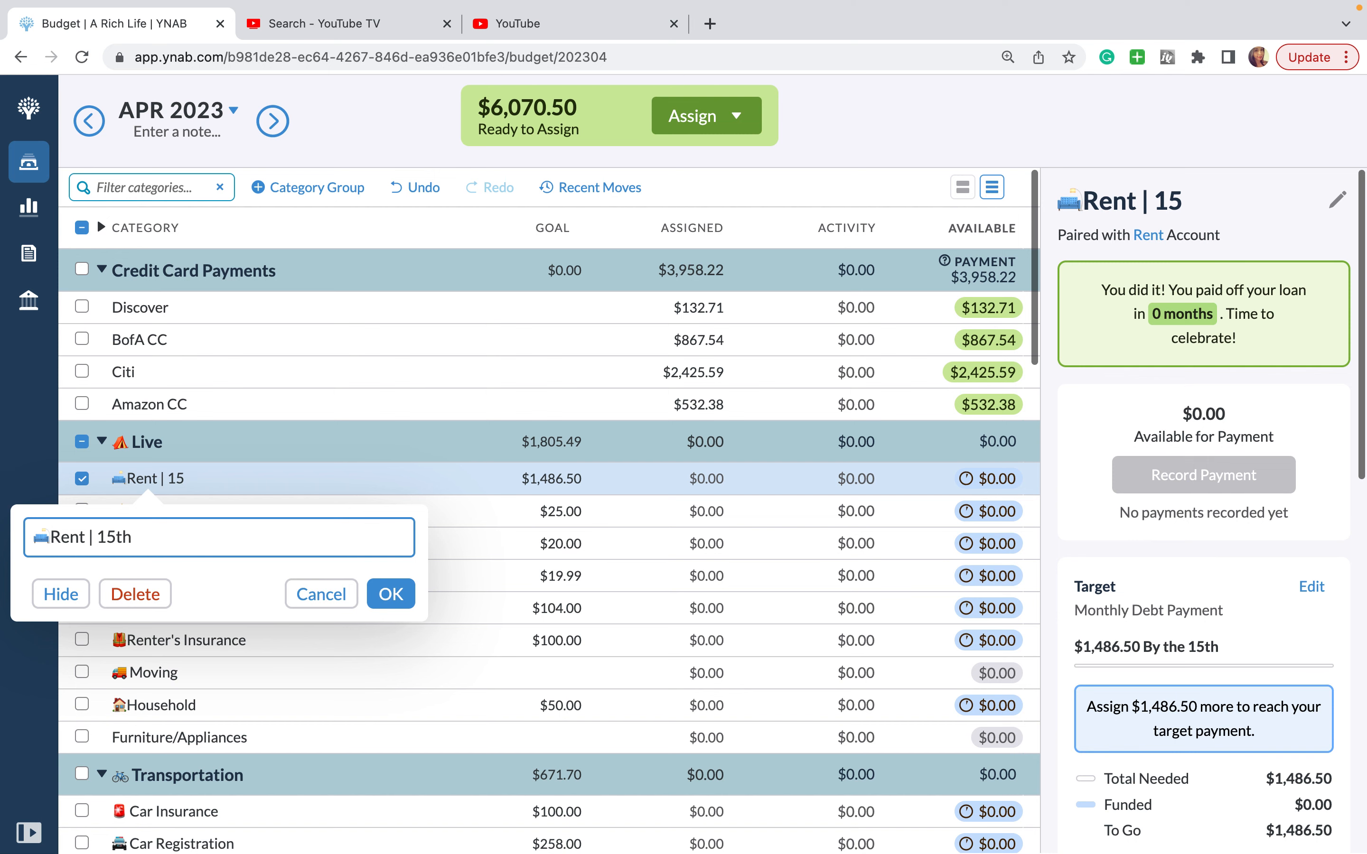
{"action": "left_click", "coordinate": [391, 594]}
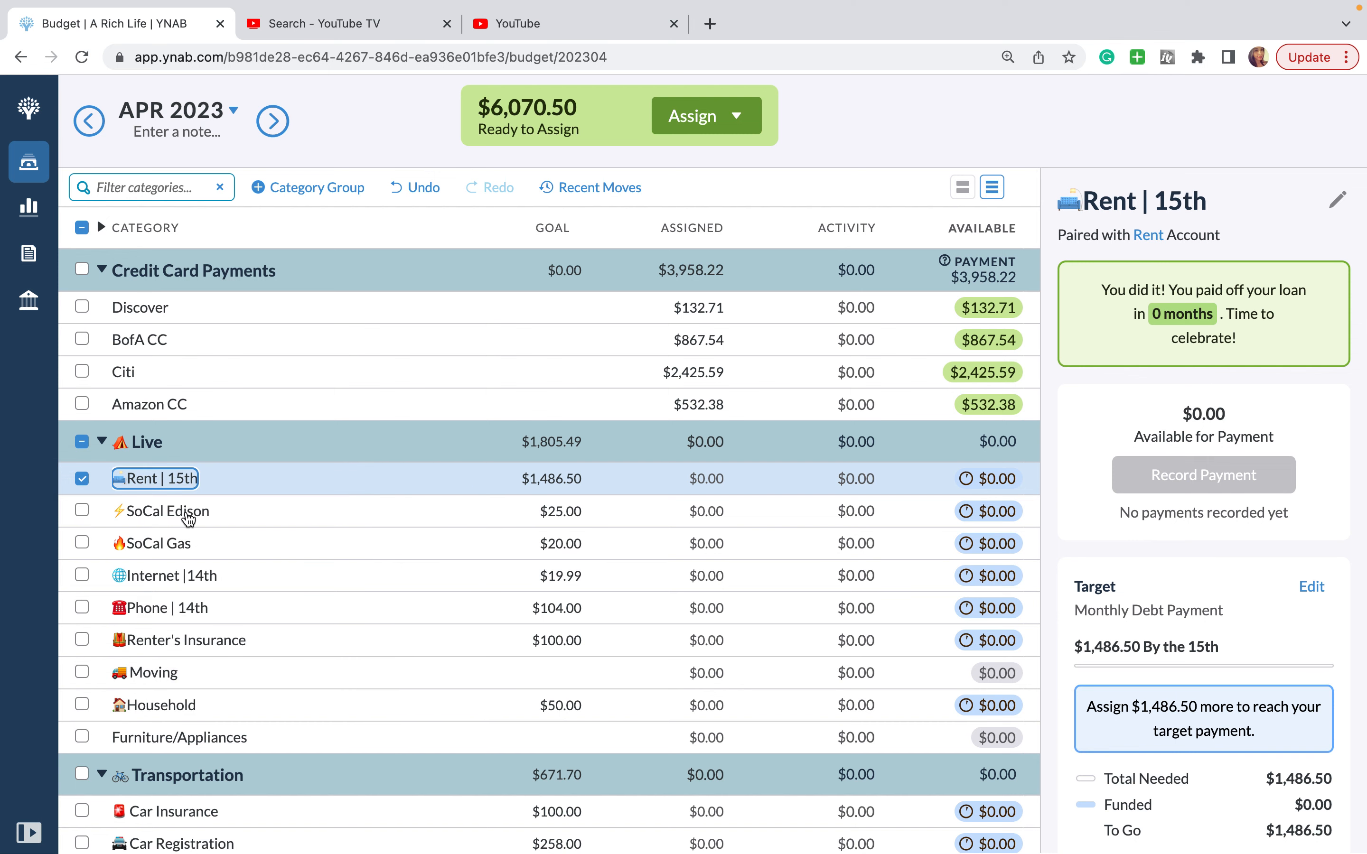
{"action": "left_click", "coordinate": [167, 511]}
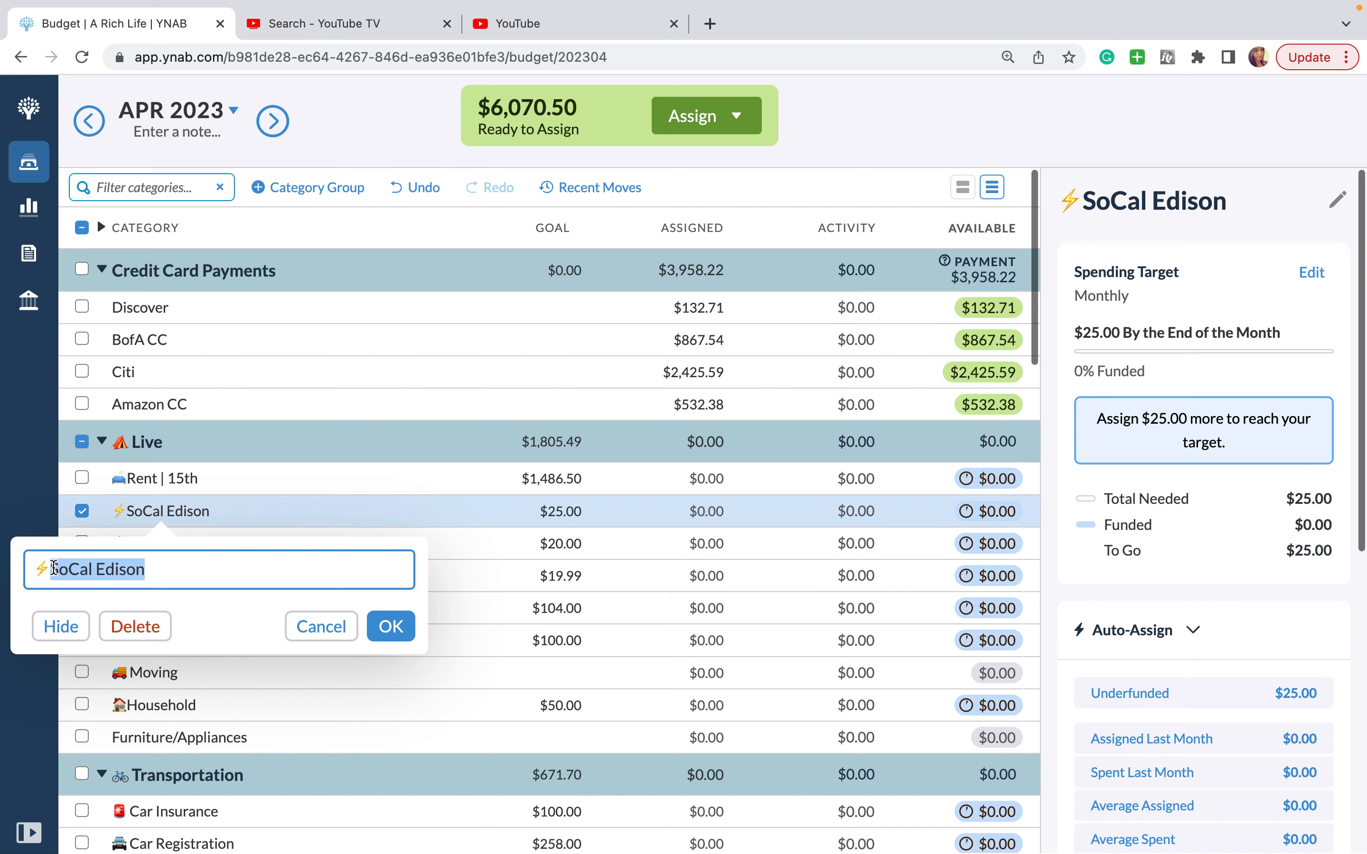
Step: Rename SoCal Edison to Utilities and delete SoCal Gas, Internet and Furniture/Appliances
{"action": "type", "text": "Utilities"}
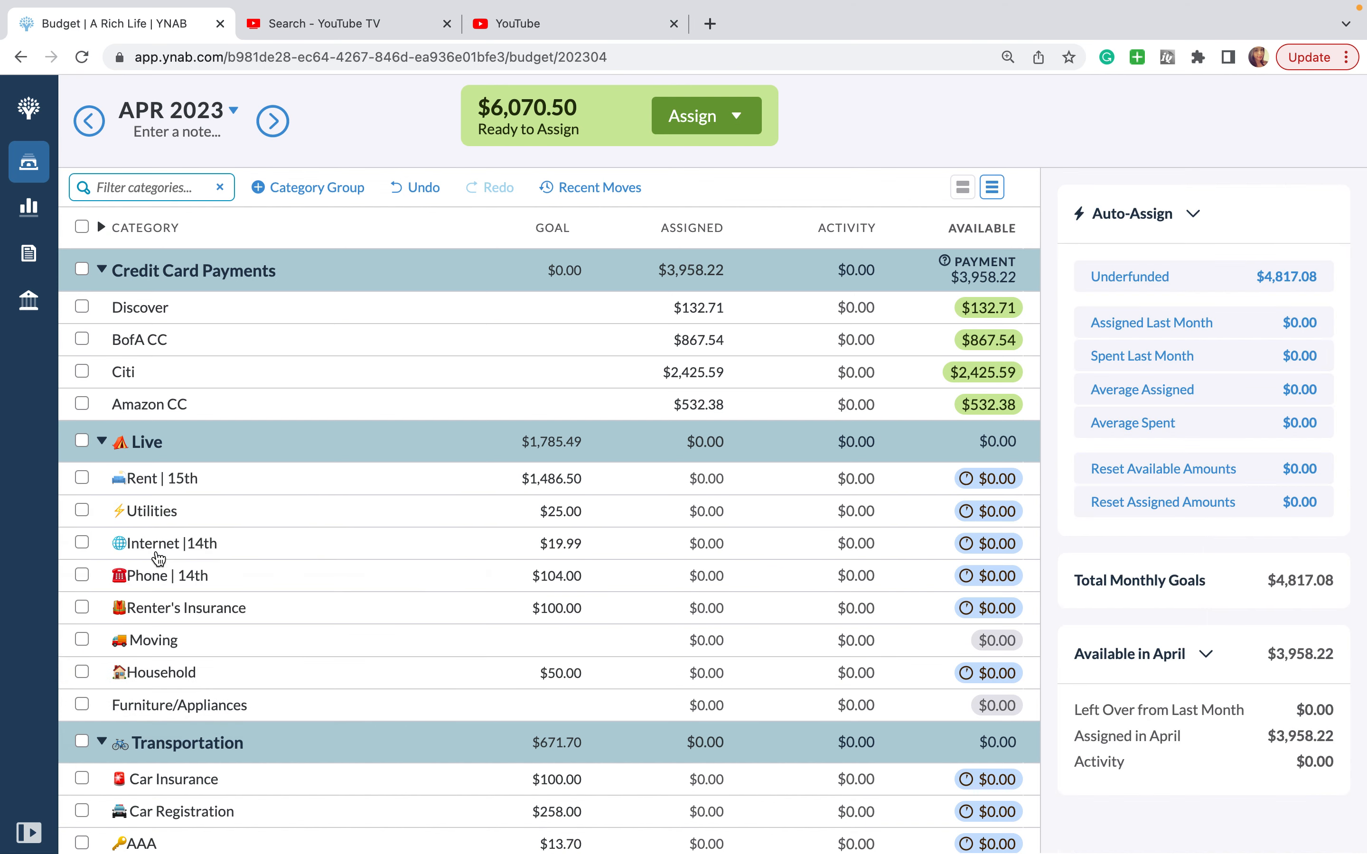
{"action": "left_click", "coordinate": [173, 544]}
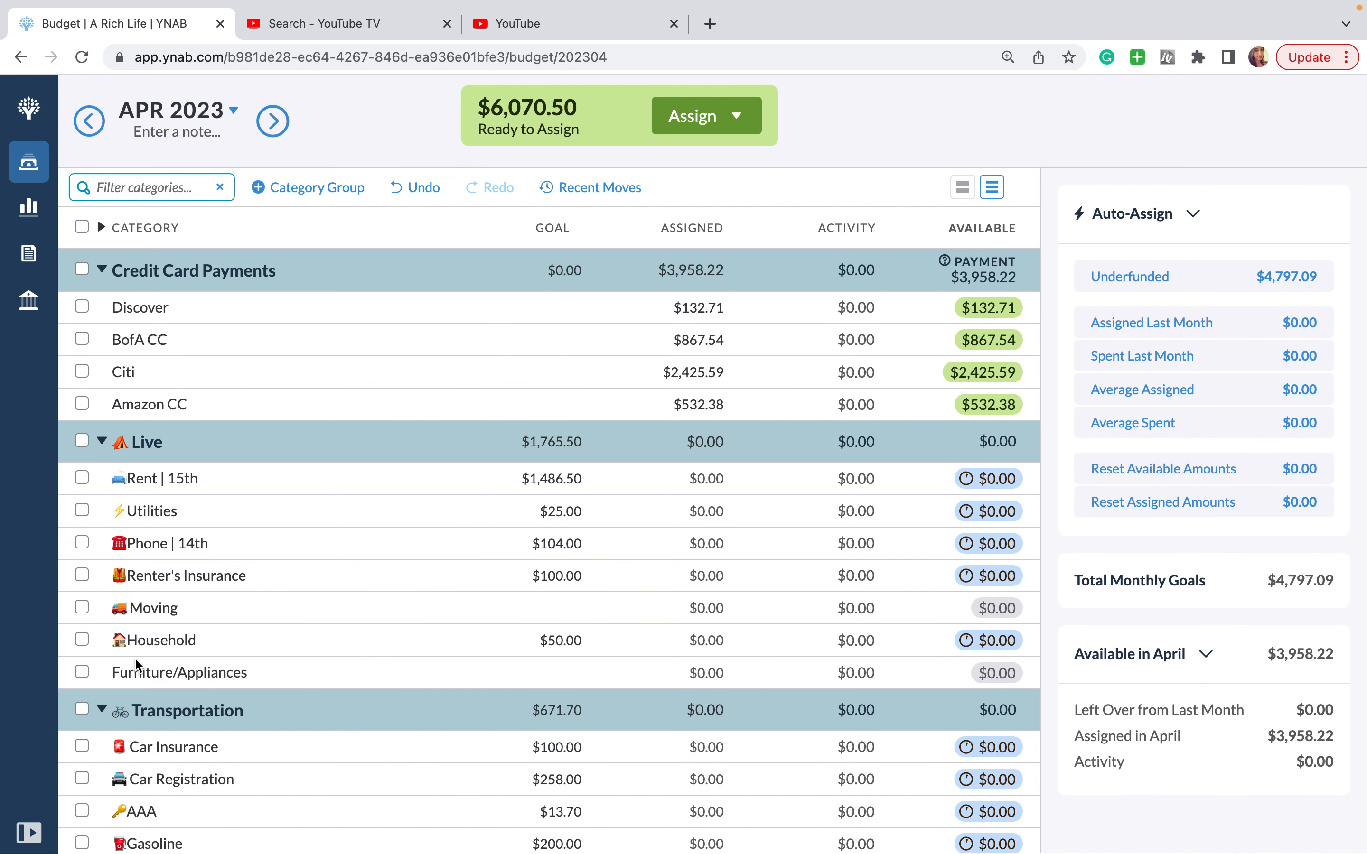
{"action": "left_click", "coordinate": [179, 672]}
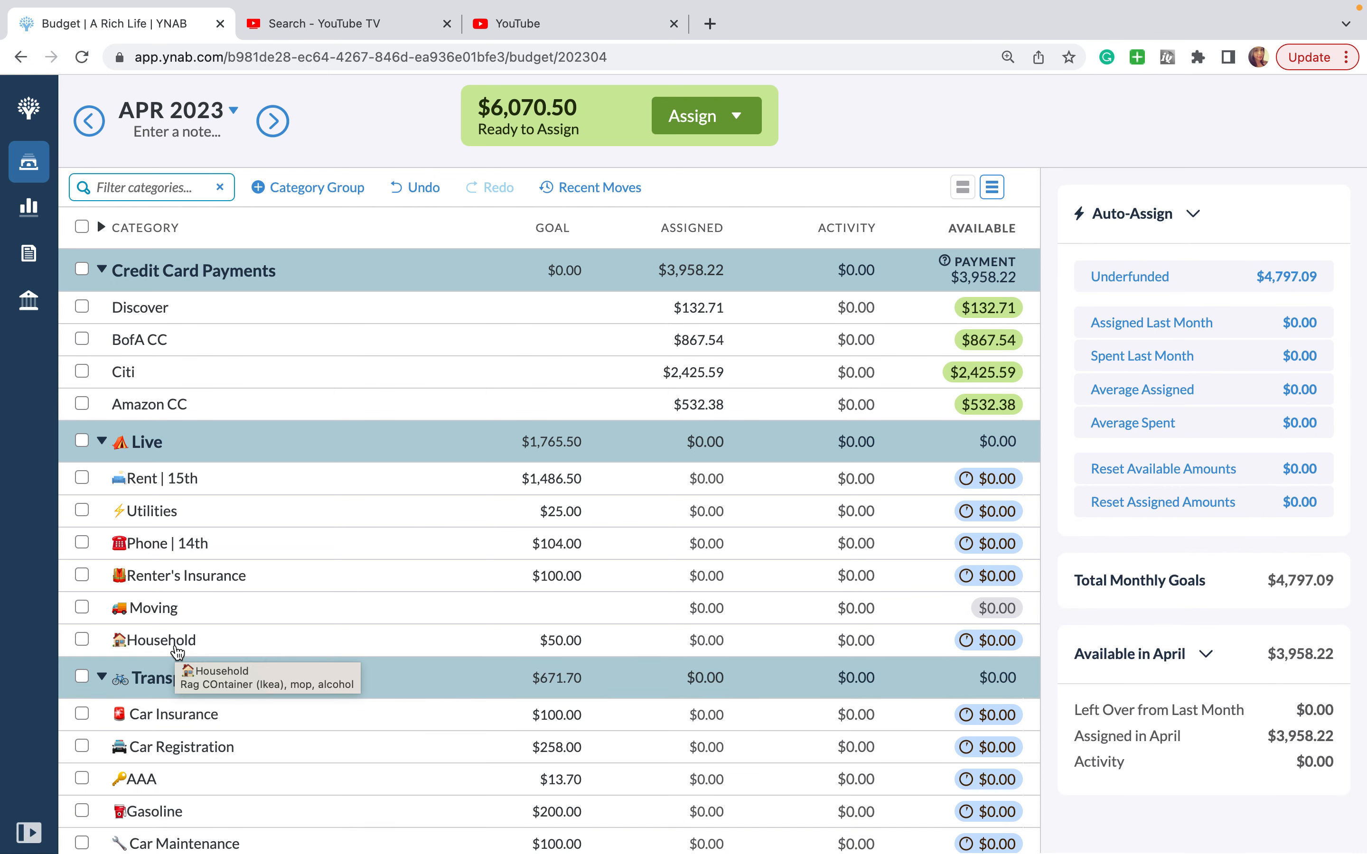
Step: Rename the Spotify | 25th category to Subscriptions
{"action": "scroll", "scroll_direction": "down", "scroll_amount": 3}
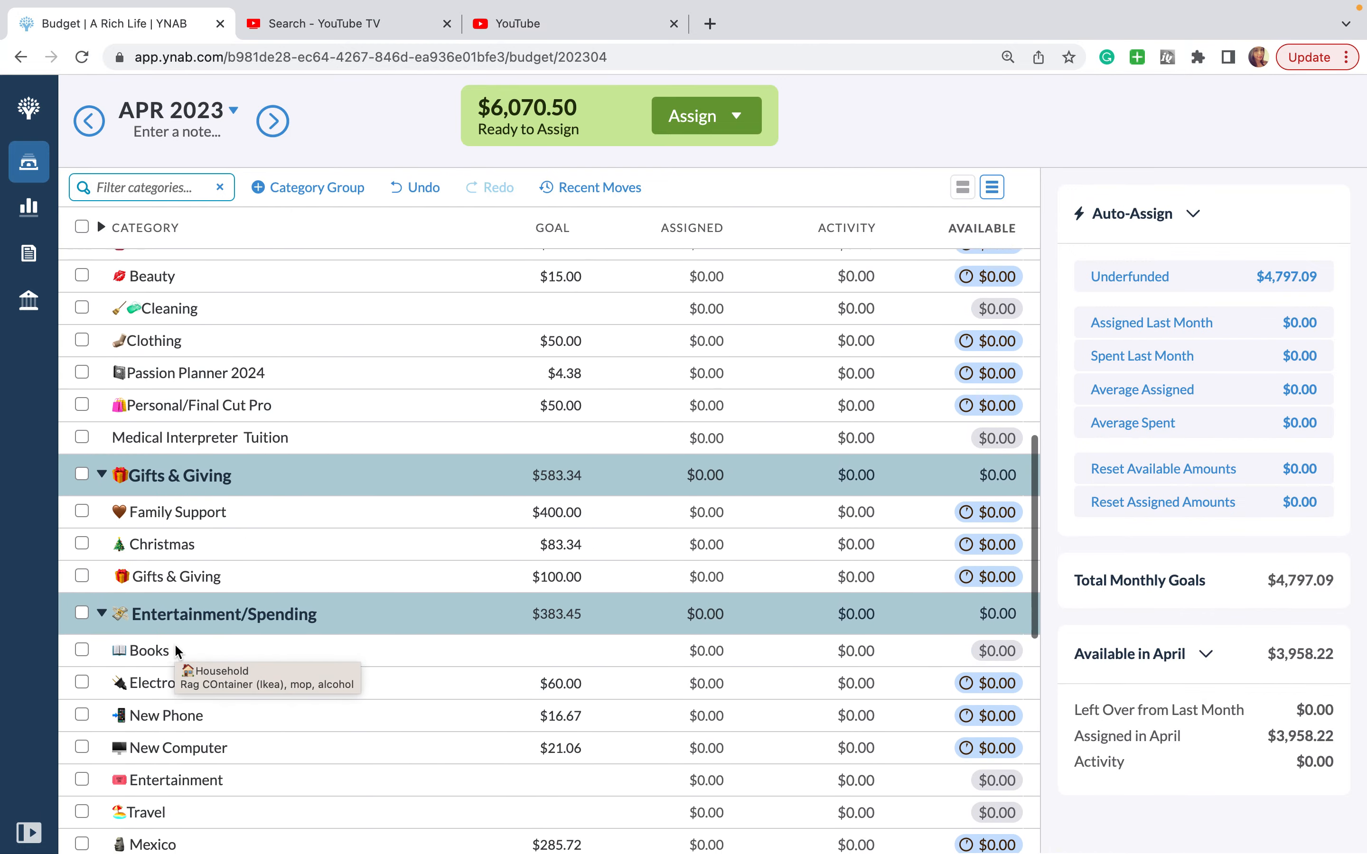
{"action": "scroll", "scroll_direction": "down", "scroll_amount": 3}
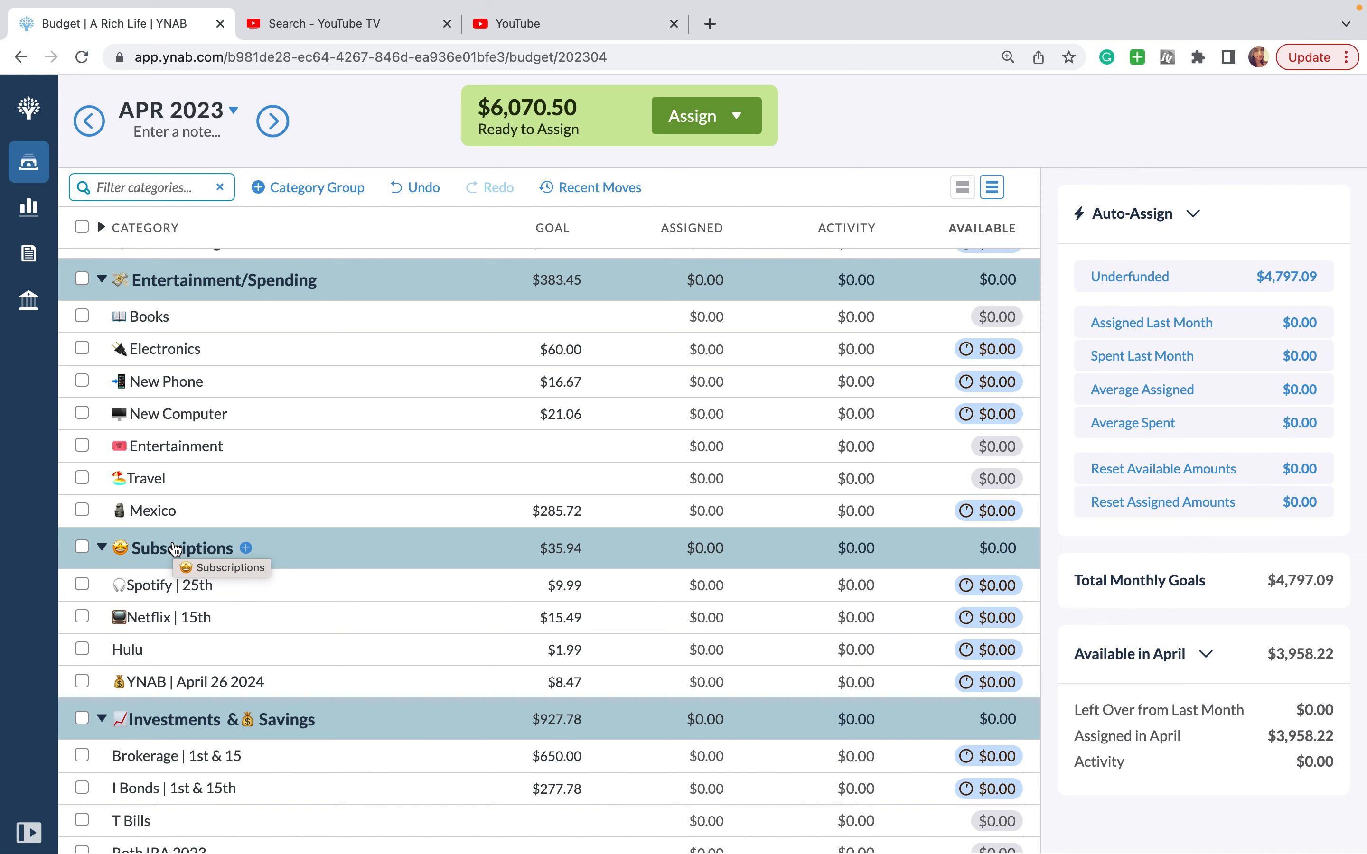
{"action": "scroll", "scroll_direction": "down", "scroll_amount": 3}
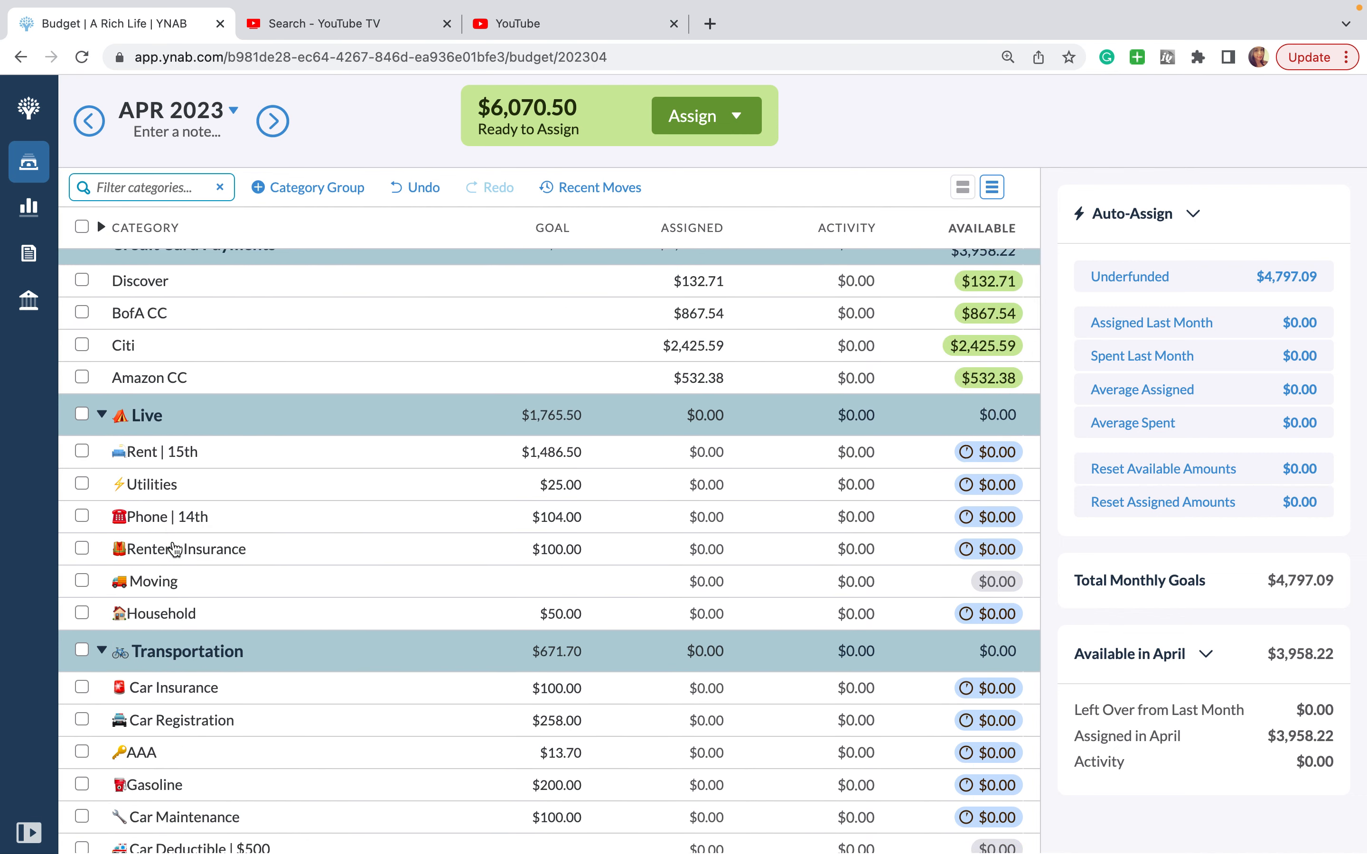
{"action": "scroll", "scroll_direction": "down", "scroll_amount": 3}
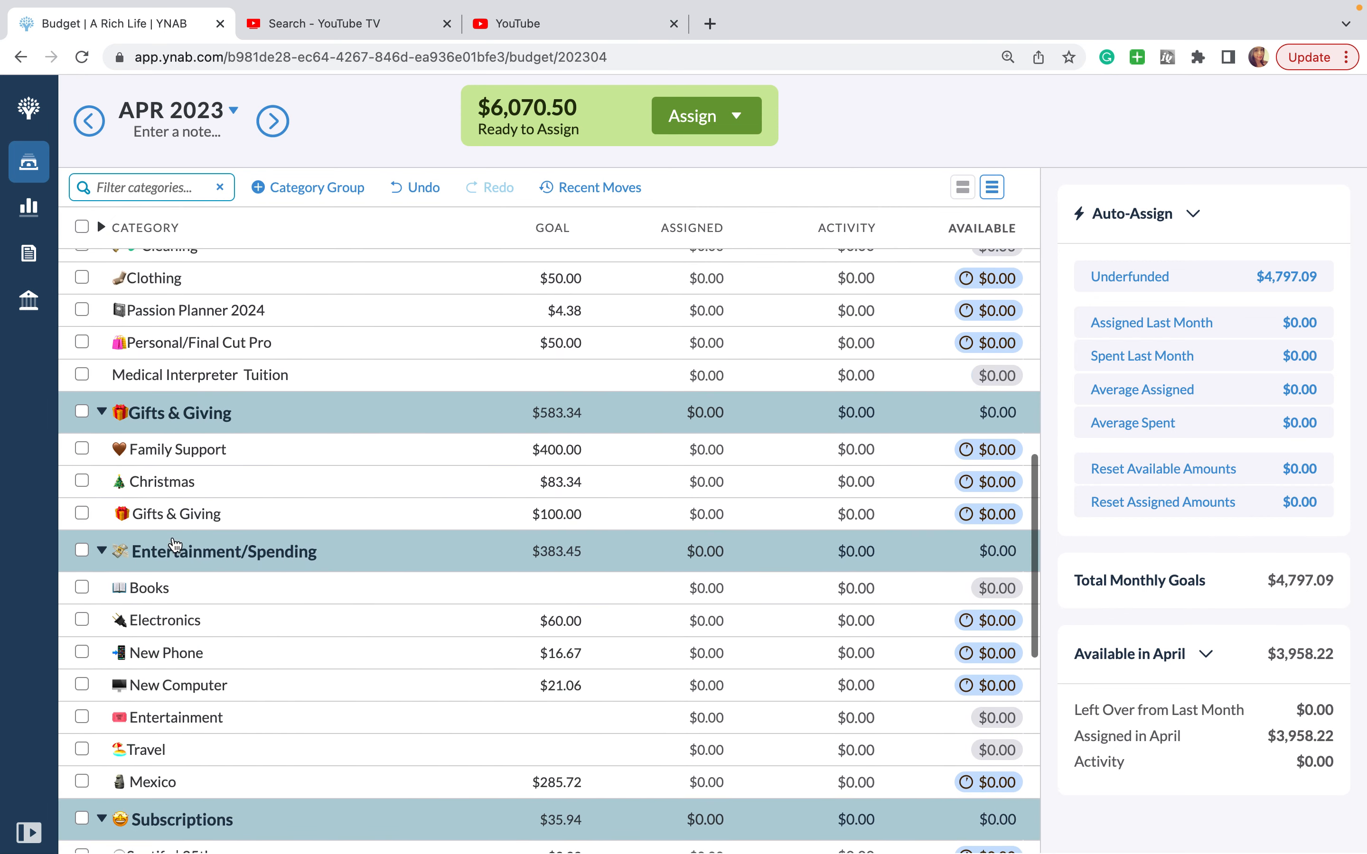
{"action": "scroll", "scroll_direction": "down", "scroll_amount": 3}
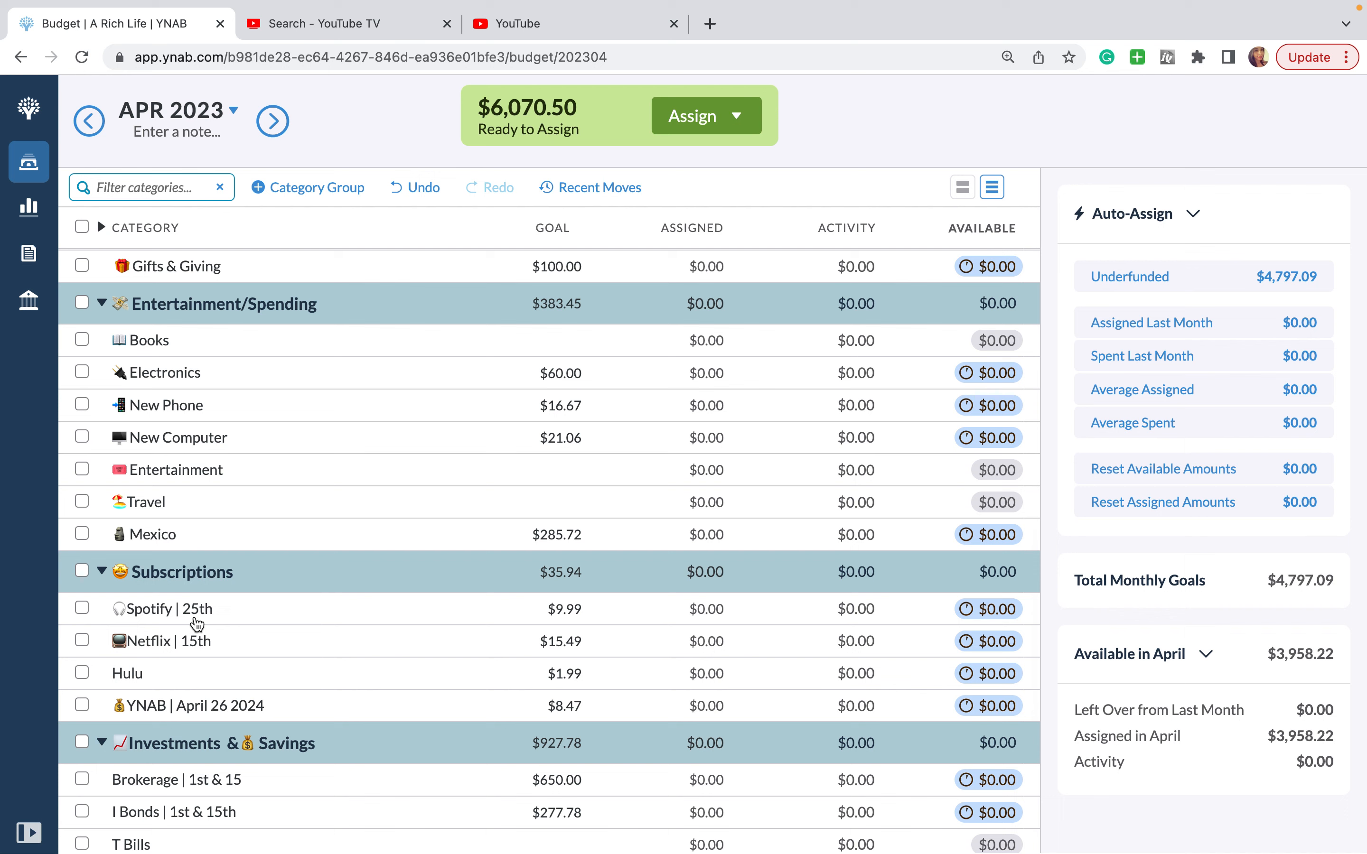
{"action": "left_click", "coordinate": [169, 609]}
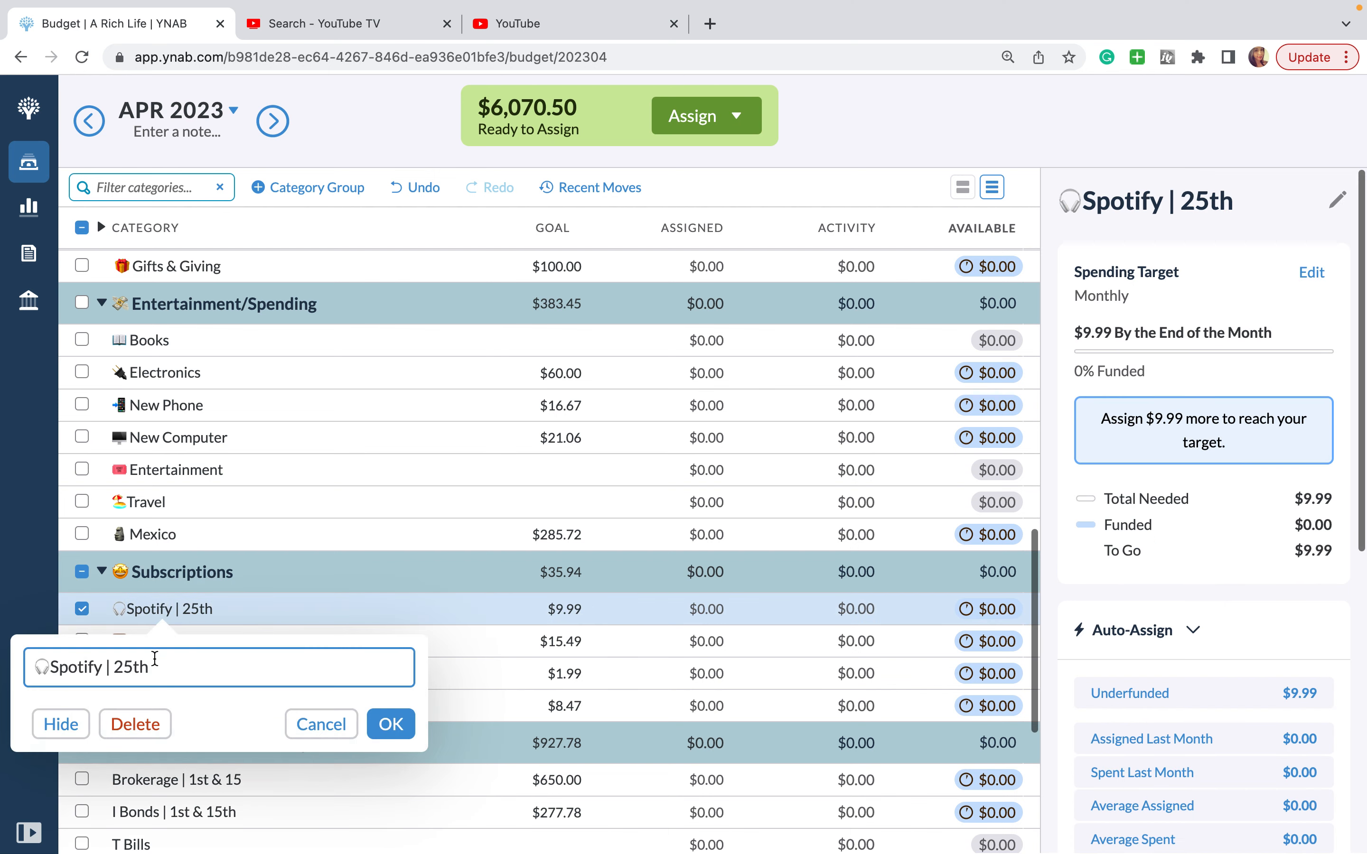
{"action": "type", "text": "Spot"}
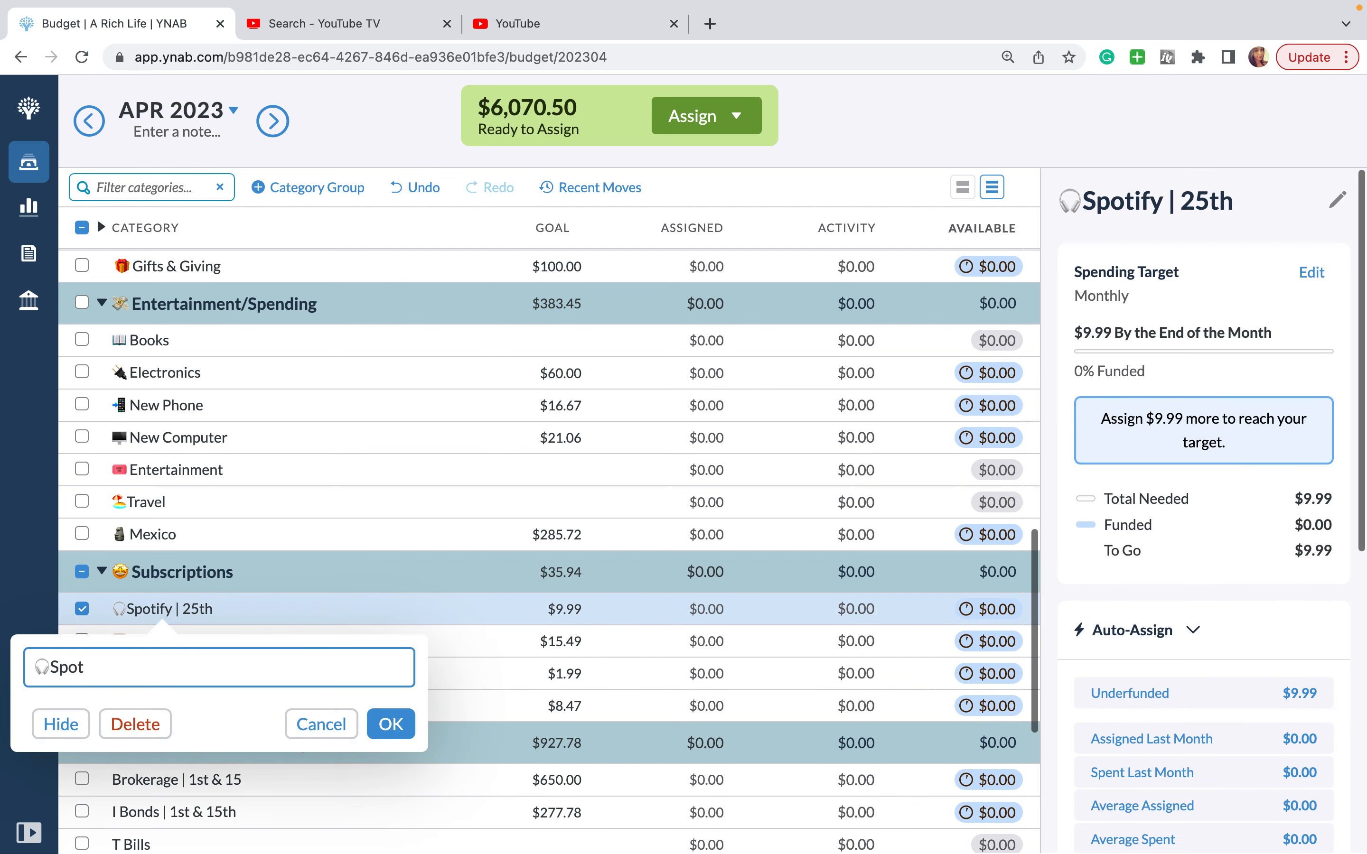
{"action": "type", "text": "Subscri"}
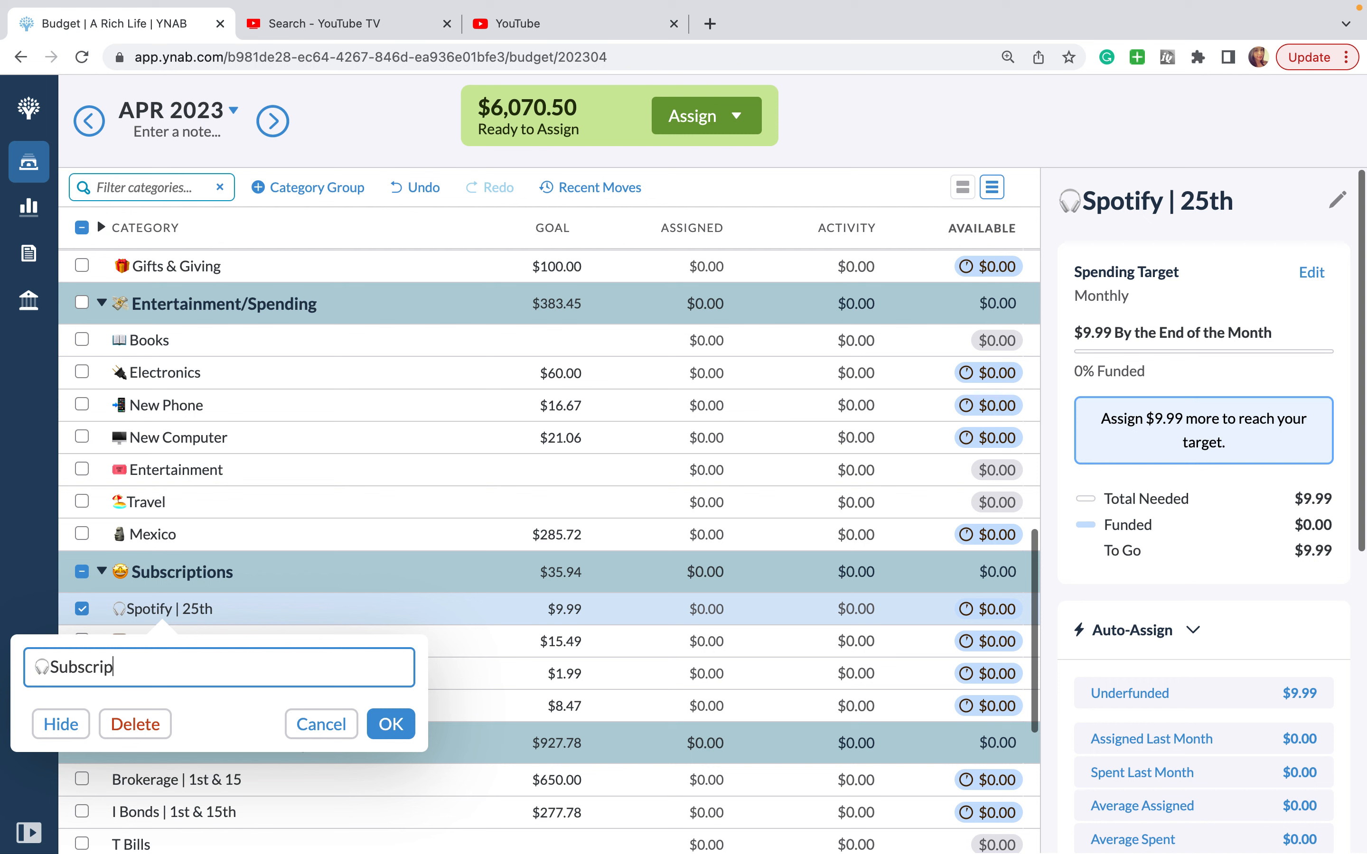
{"action": "type", "text": "tions"}
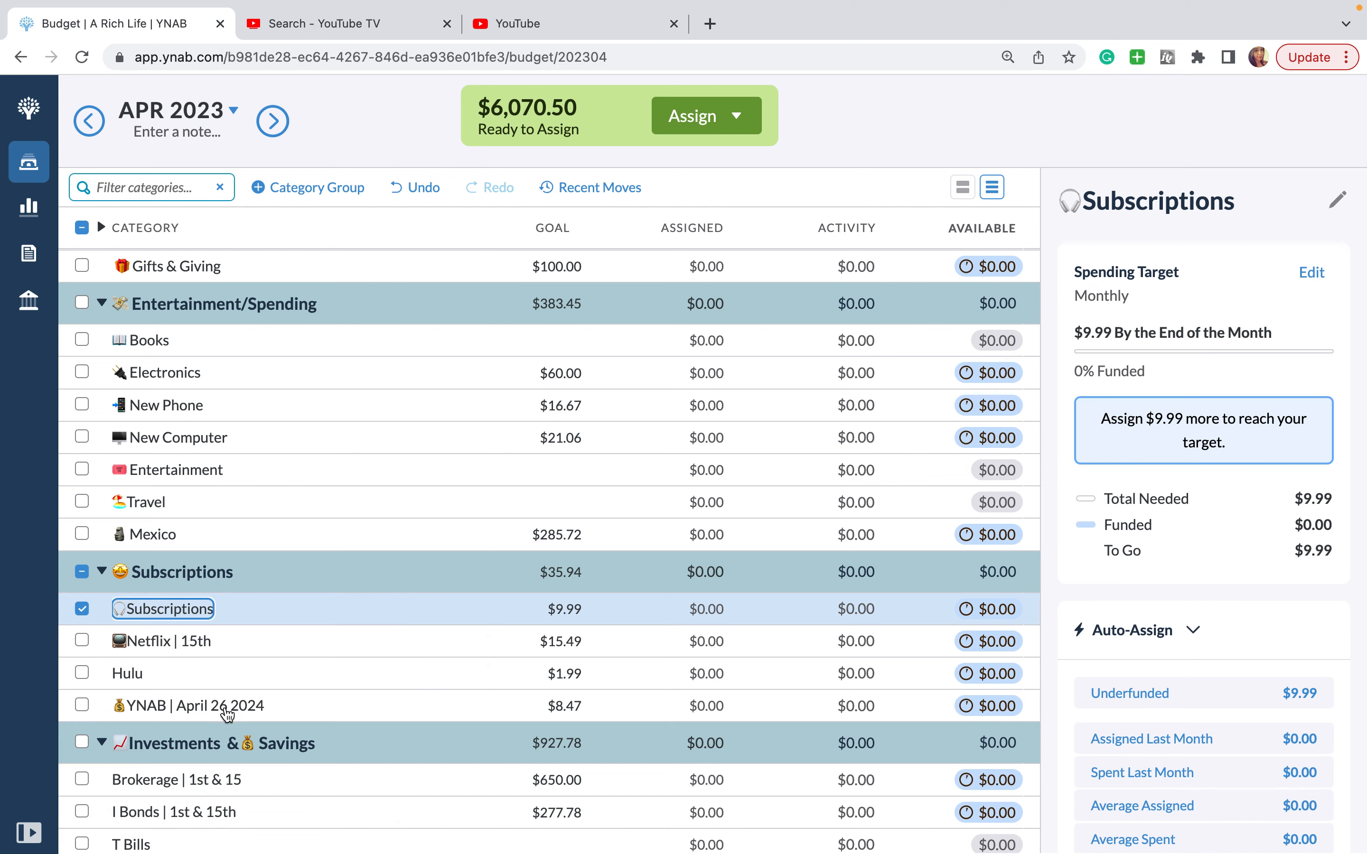
{"action": "mouse_move", "coordinate": [809, 570]}
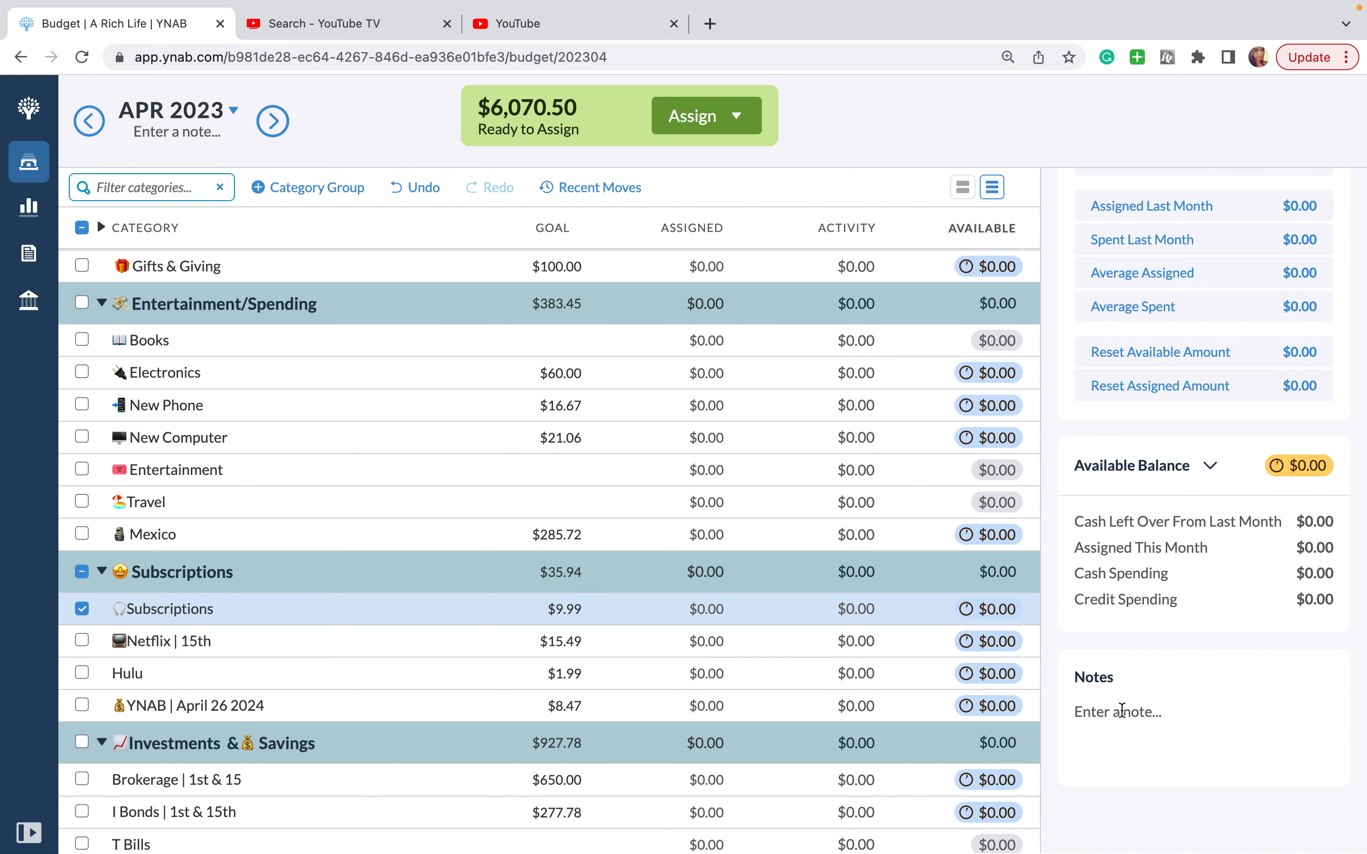
Step: Give Subscriptions the note "Spotify $9.99, Netflix $15.49"
{"action": "type", "text": "Spo"}
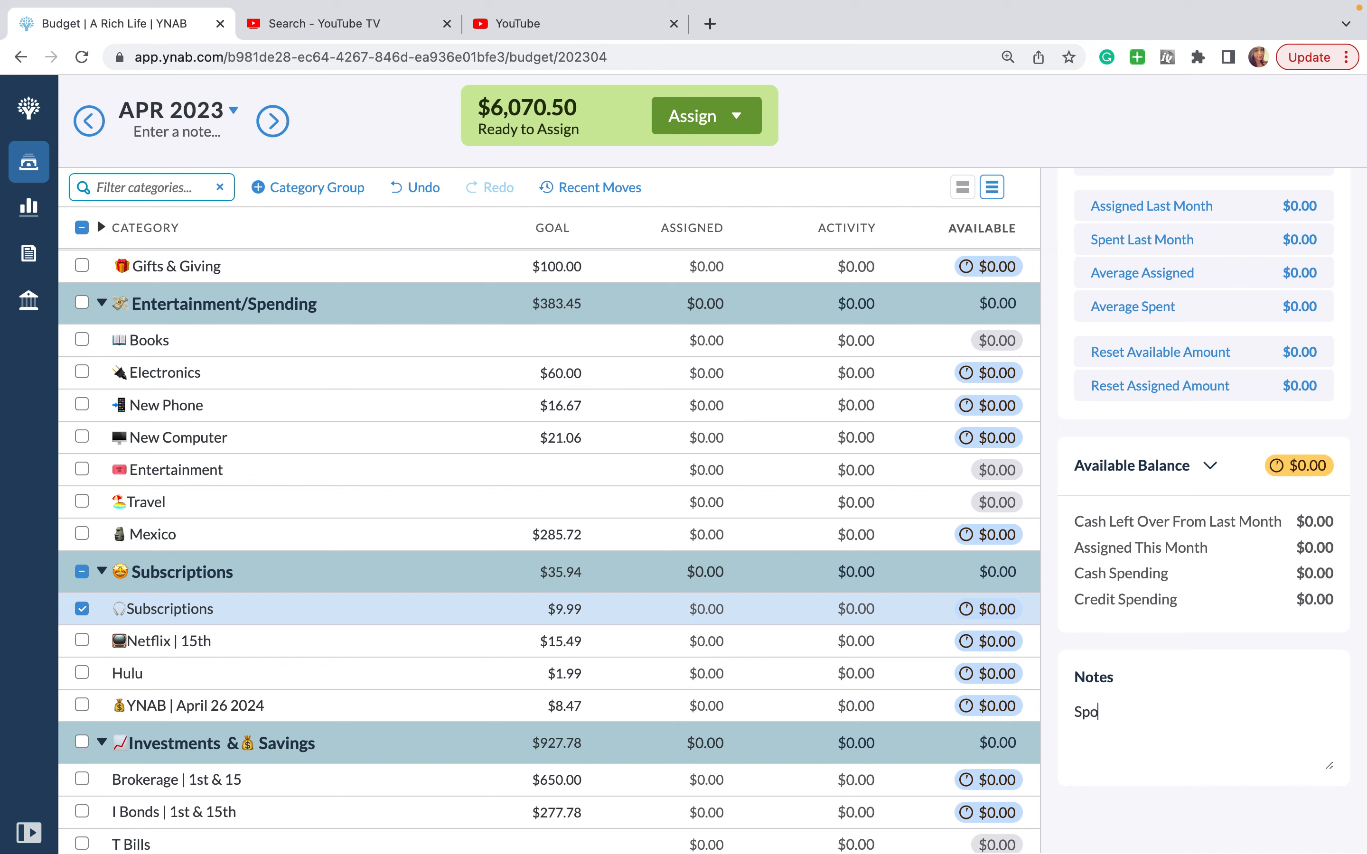
{"action": "type", "text": "tify"}
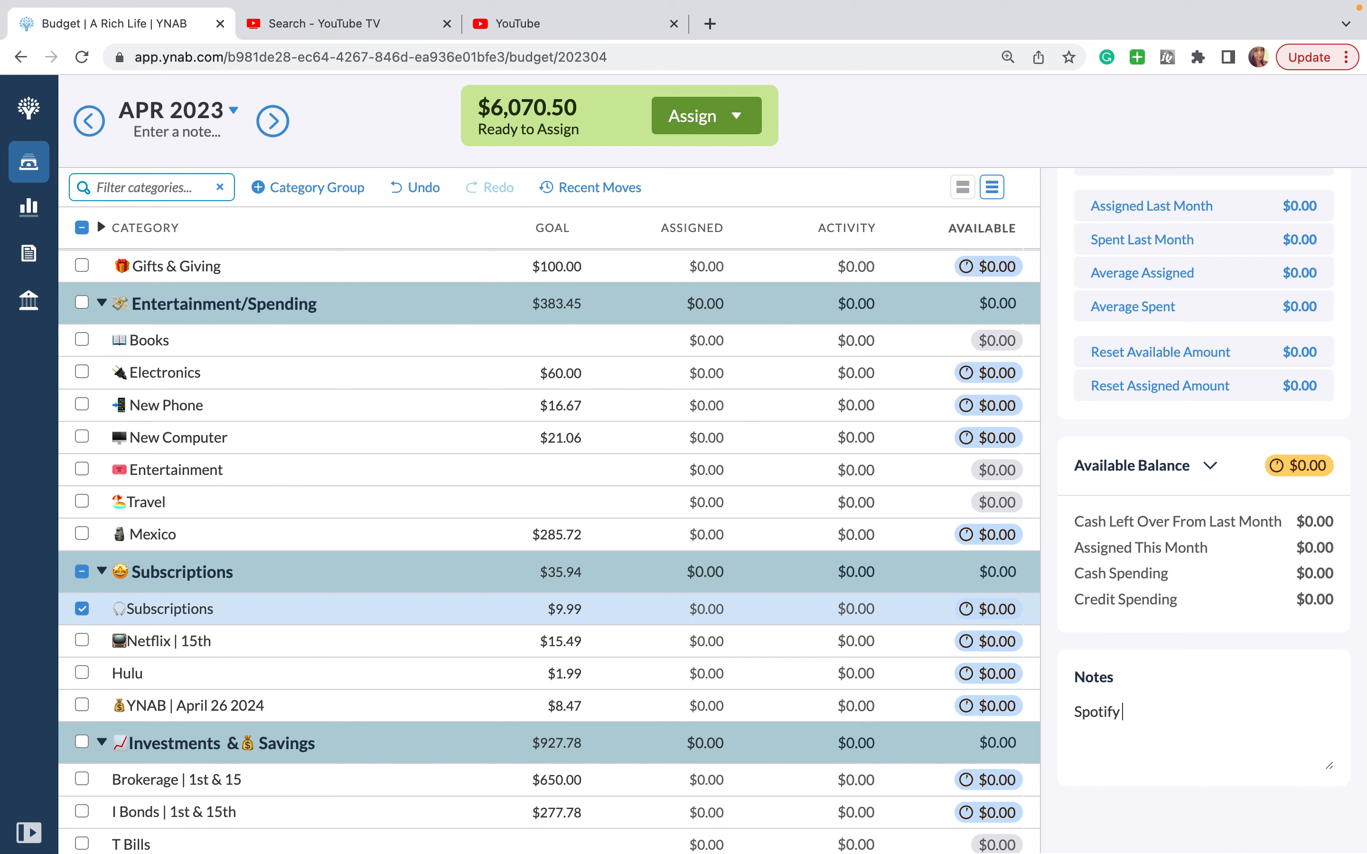
{"action": "type", "text": "$9.99"}
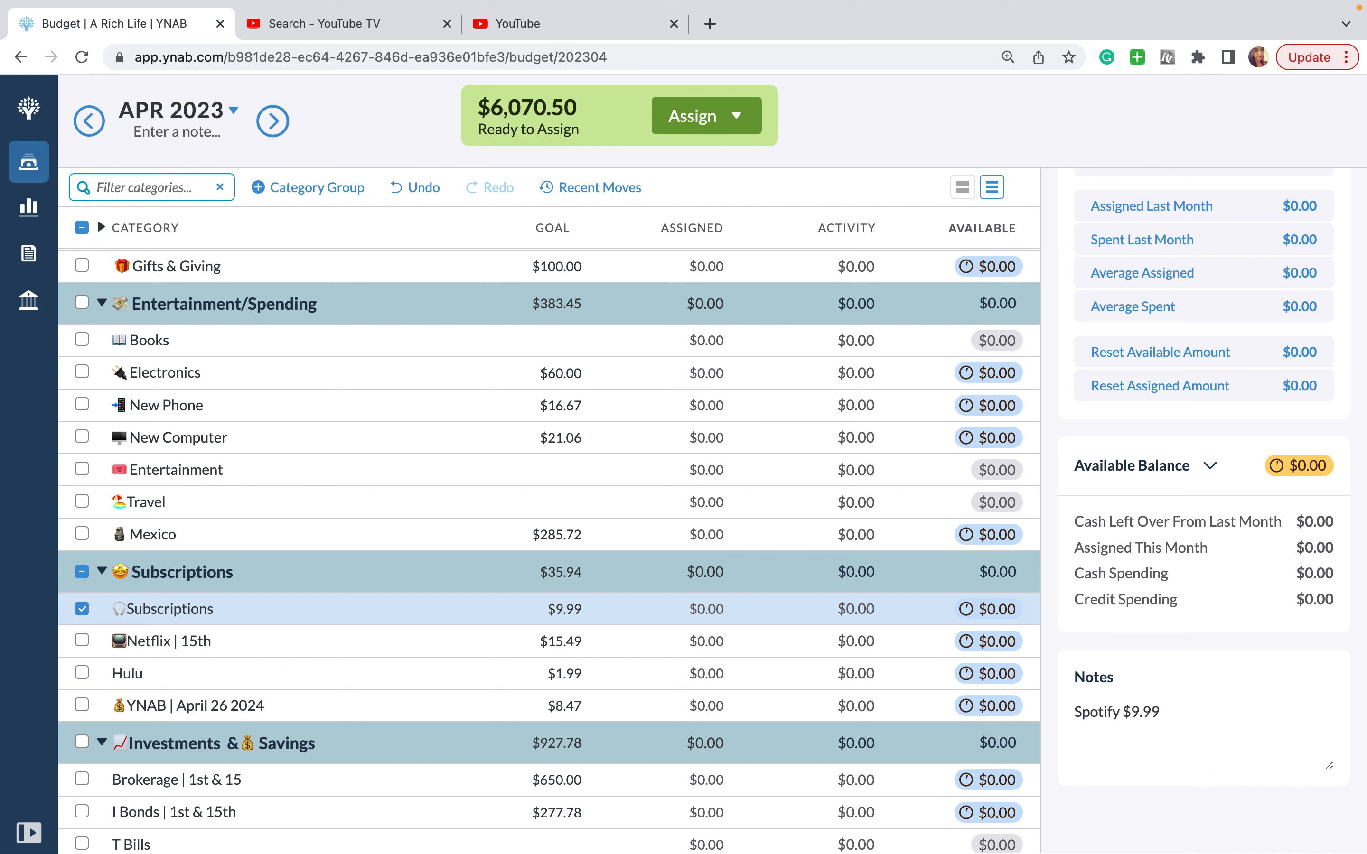
{"action": "type", "text": ", Netflix $"}
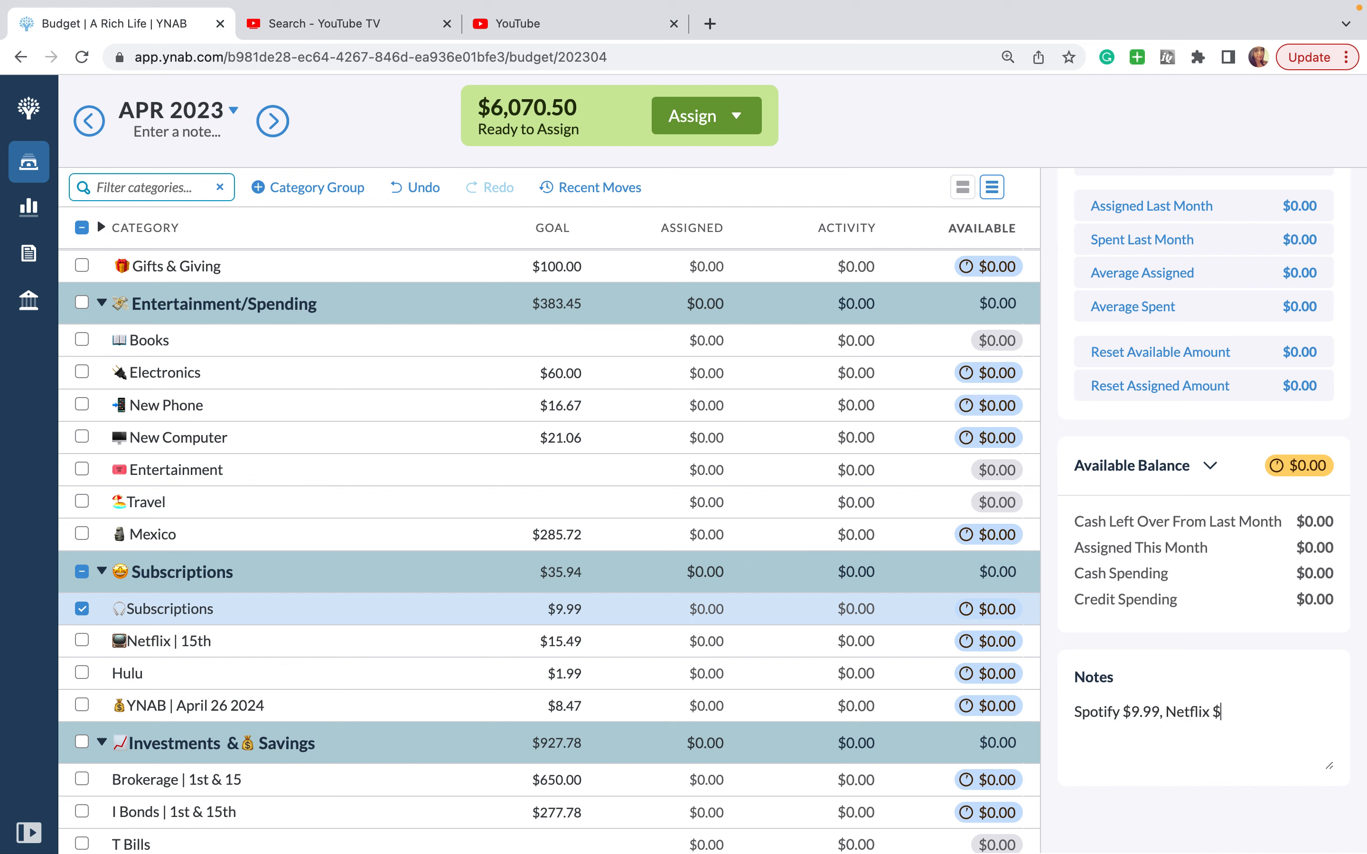
{"action": "type", "text": "15.5"}
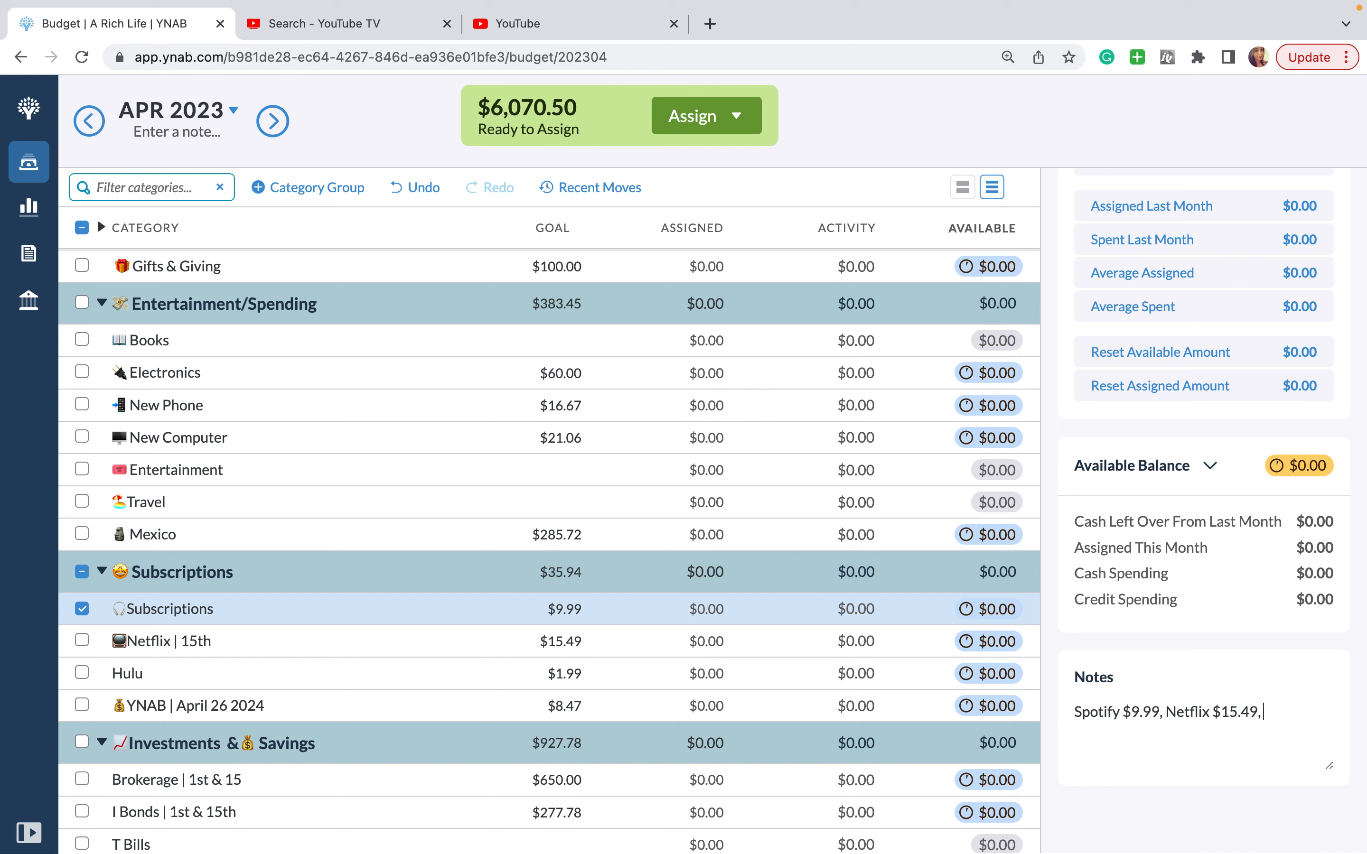
{"action": "type", "text": "YNAB"}
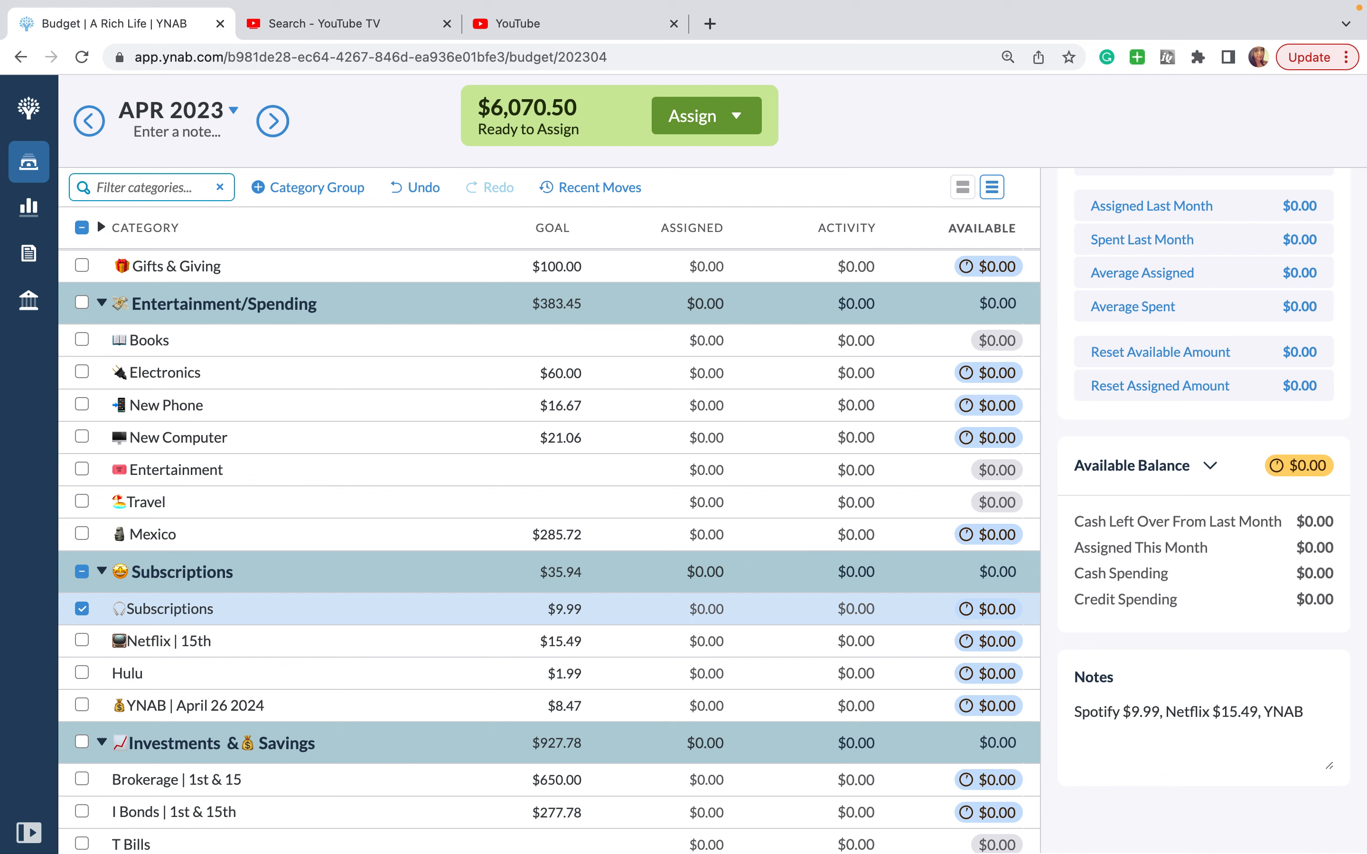
{"action": "key", "text": "Backspace"}
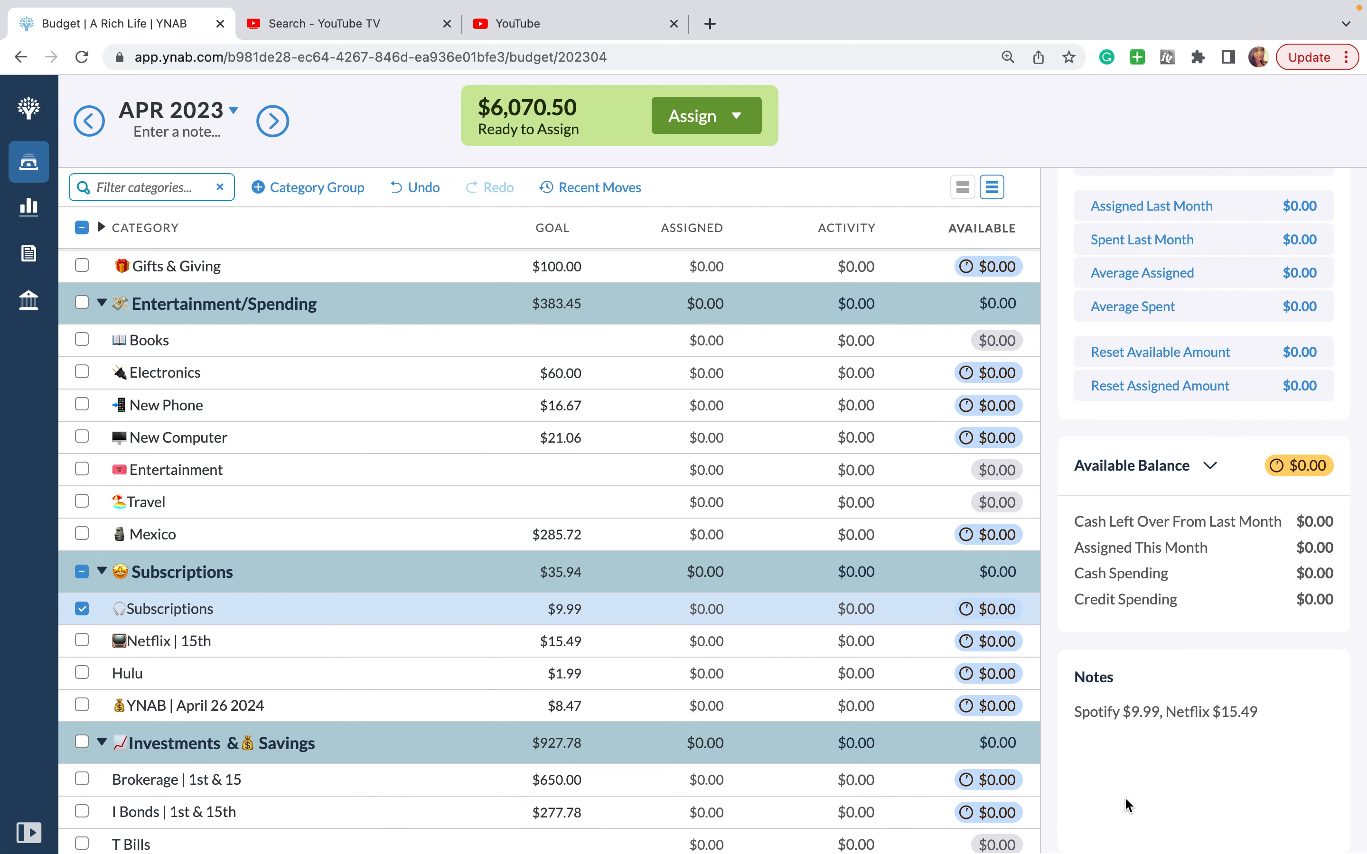
{"action": "mouse_move", "coordinate": [858, 609]}
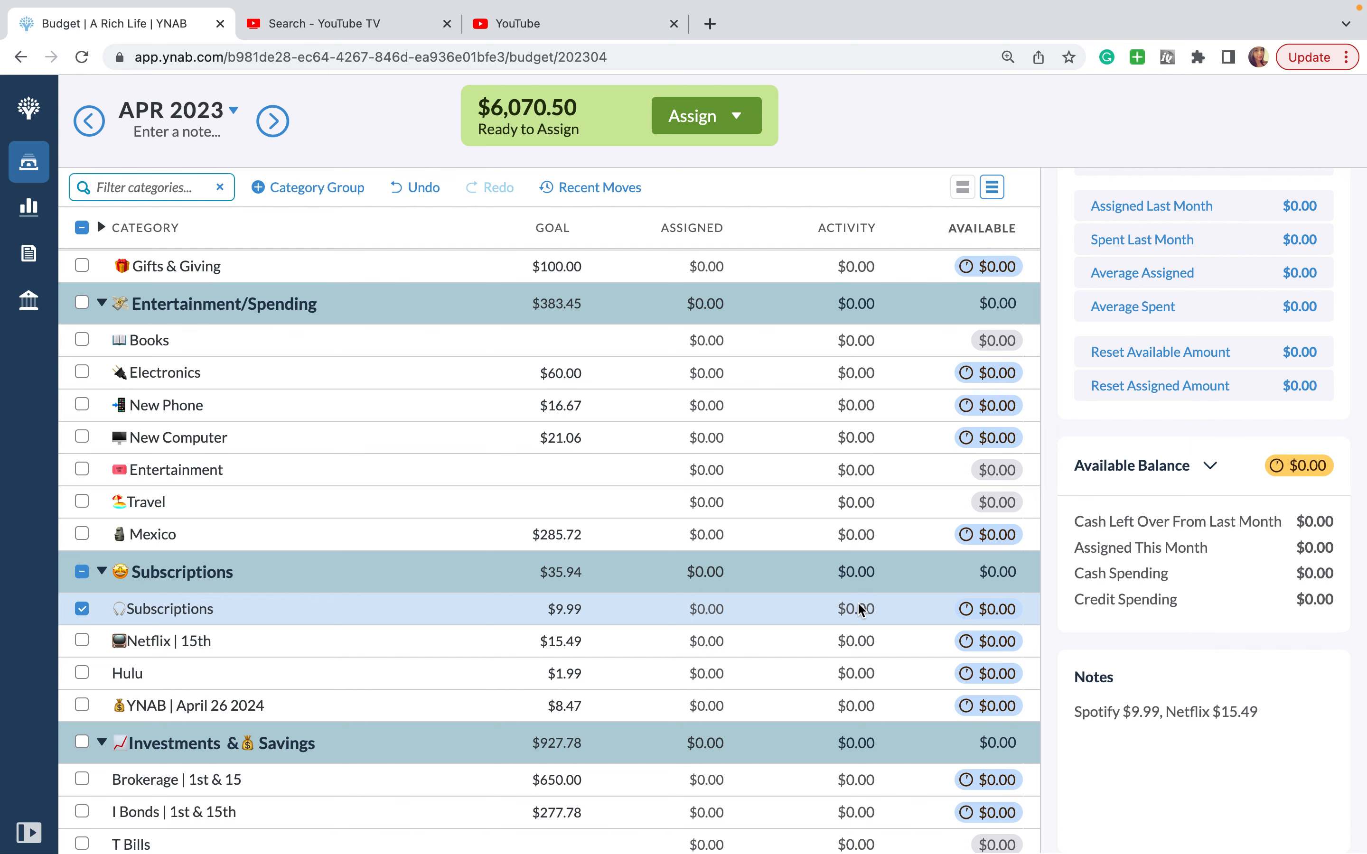
Step: Set the Subscriptions spending target to $25.48 monthly and move it into Live
{"action": "left_click", "coordinate": [704, 610]}
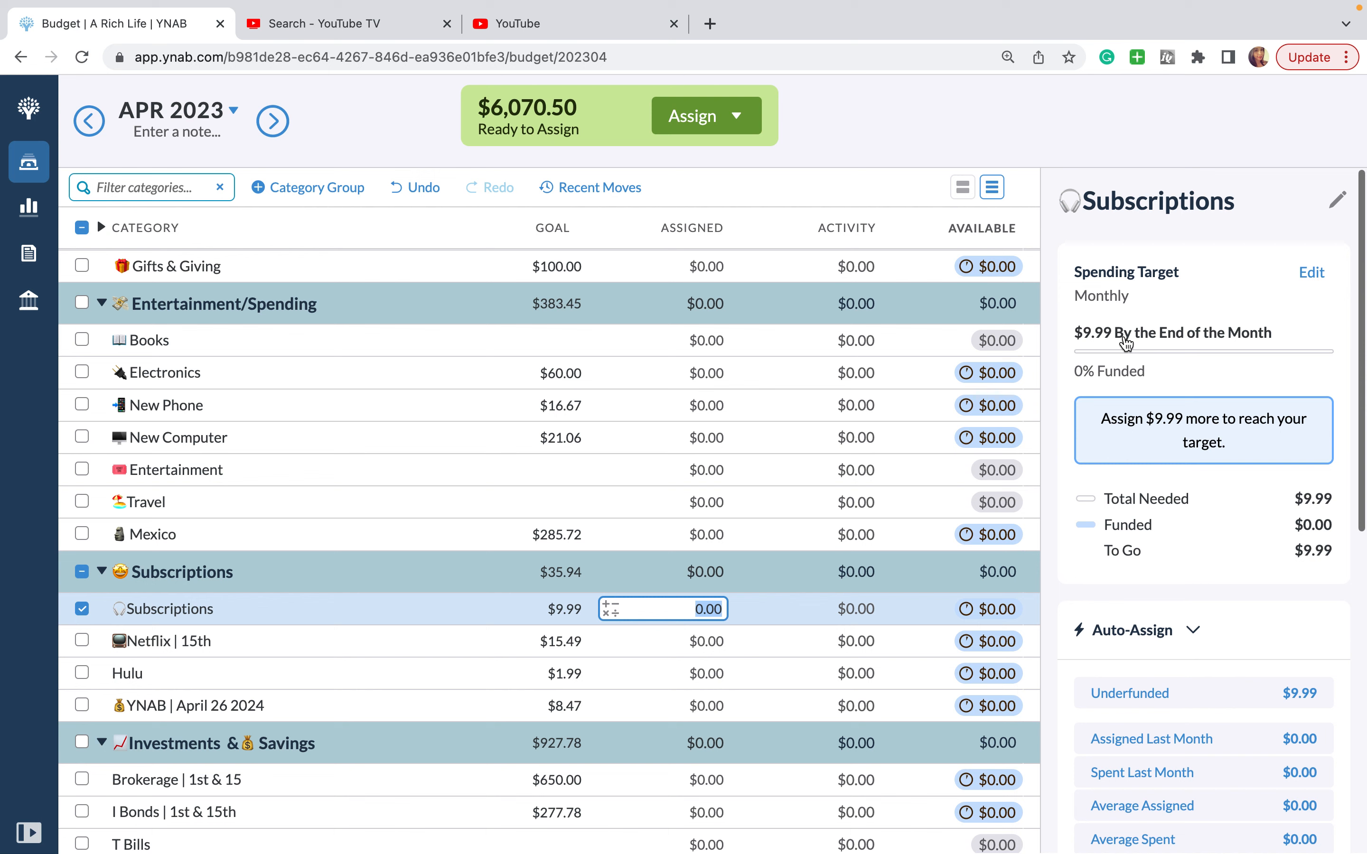
{"action": "left_click", "coordinate": [1312, 272]}
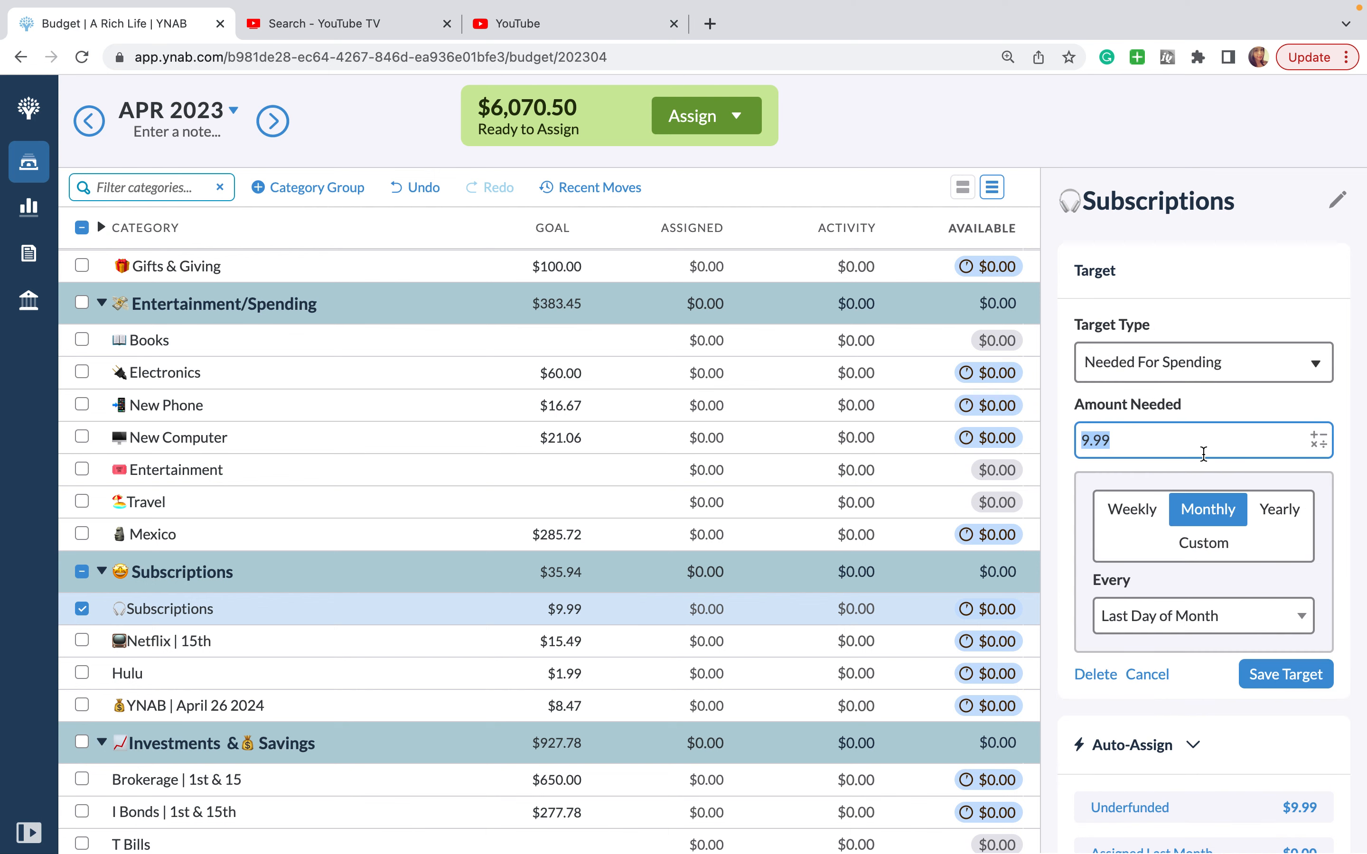
{"action": "type", "text": "25.48"}
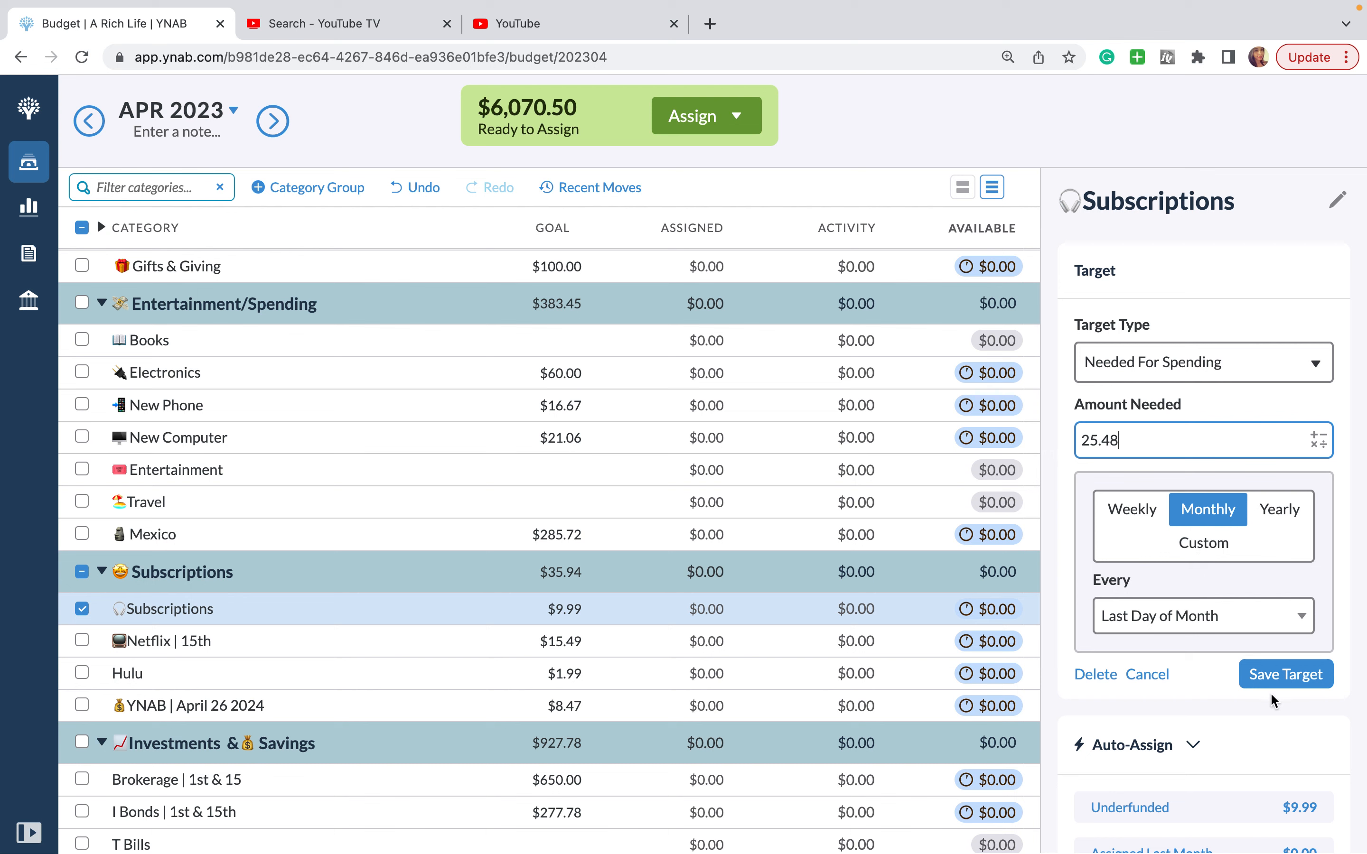
{"action": "left_click", "coordinate": [1286, 674]}
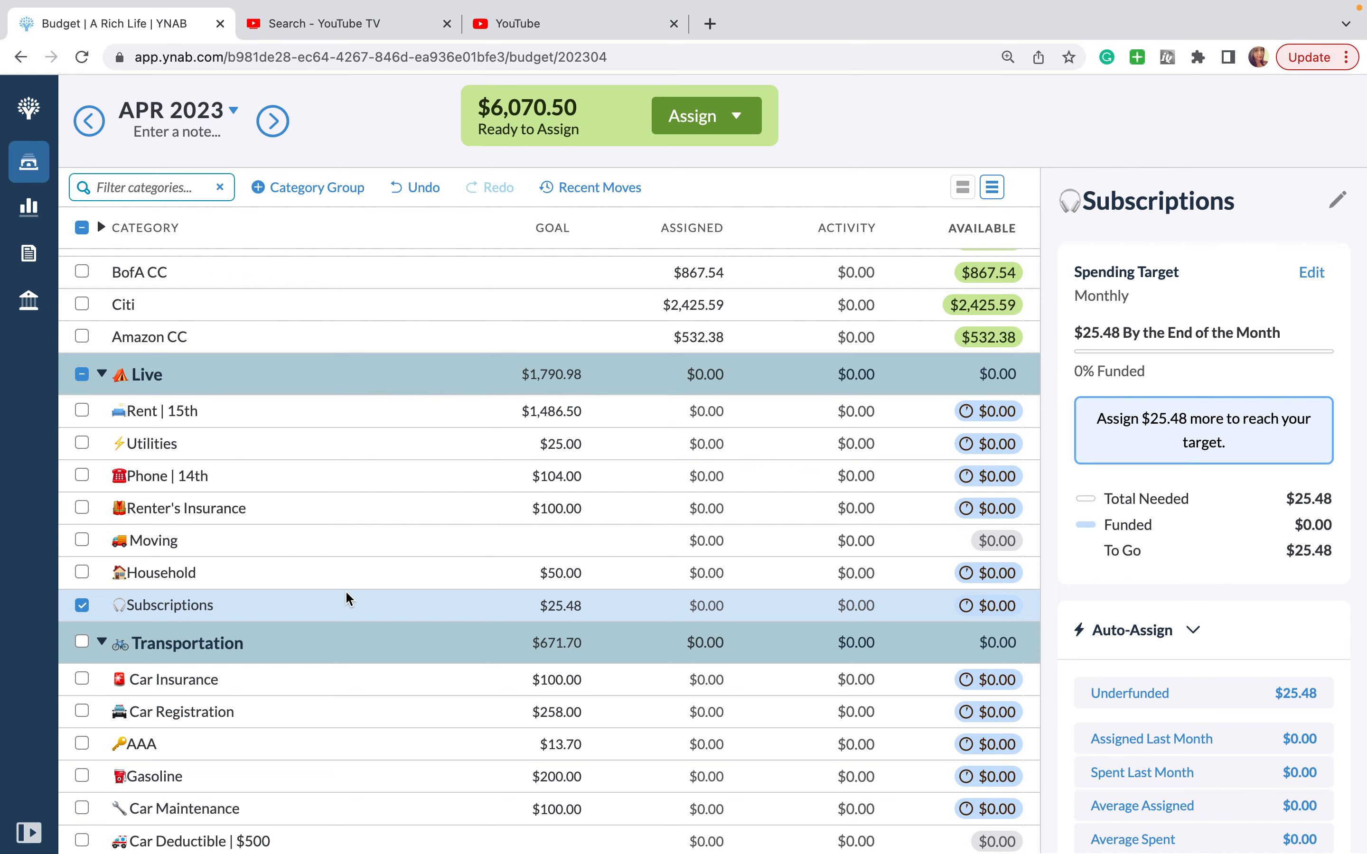
Step: Move the Gifts & Giving group directly below the Live group
{"action": "left_click", "coordinate": [82, 604]}
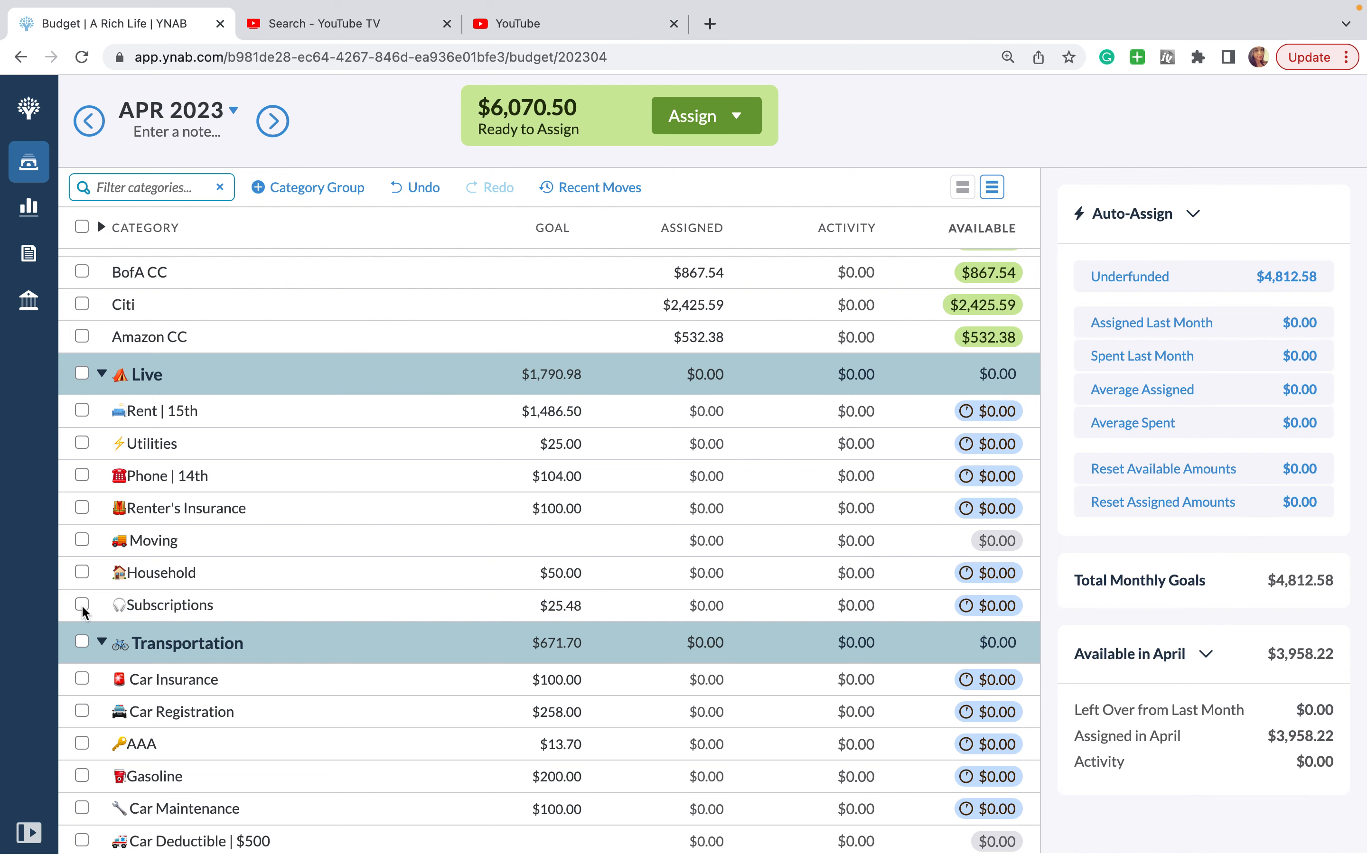
{"action": "scroll", "scroll_direction": "down", "scroll_amount": 3}
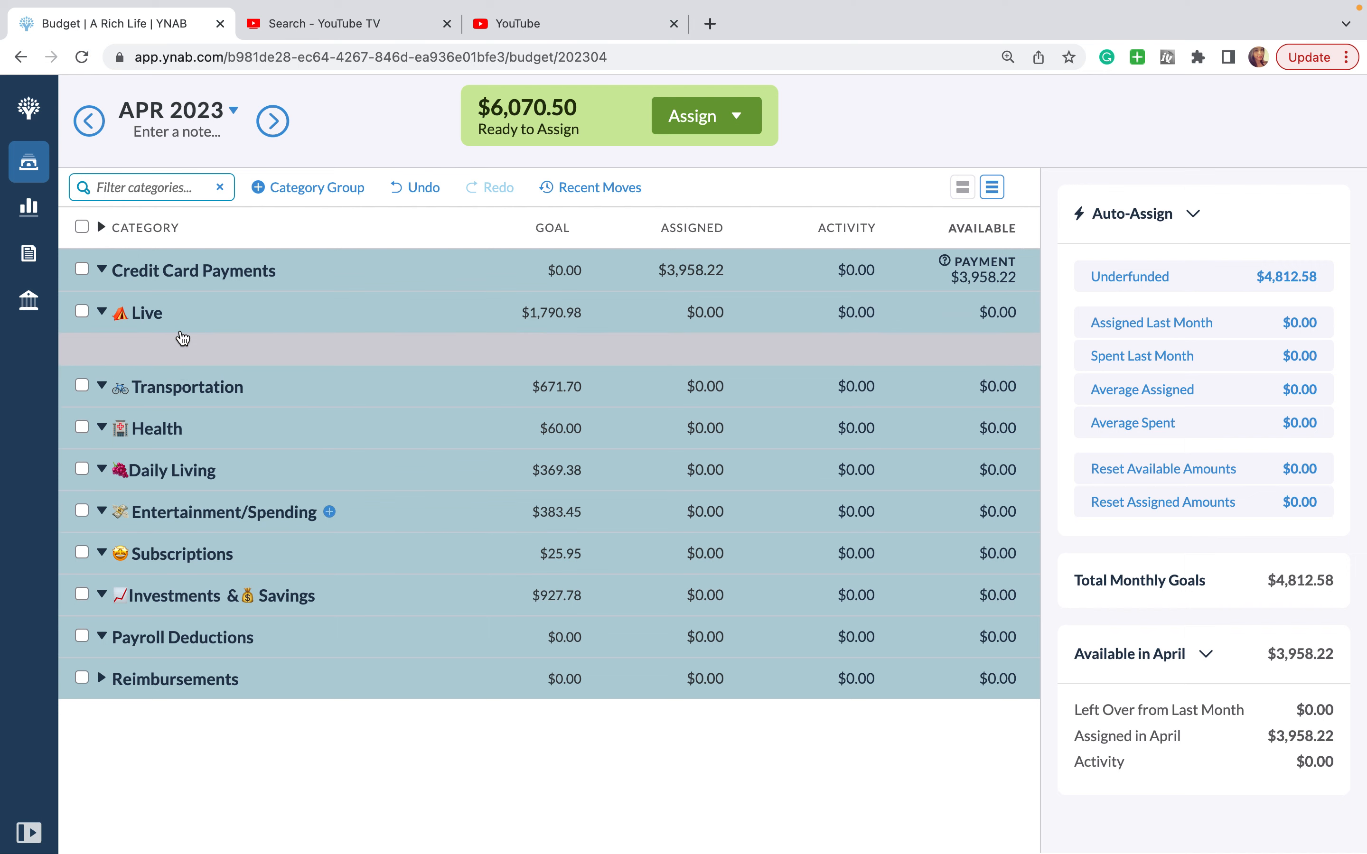
{"action": "left_click", "coordinate": [102, 270]}
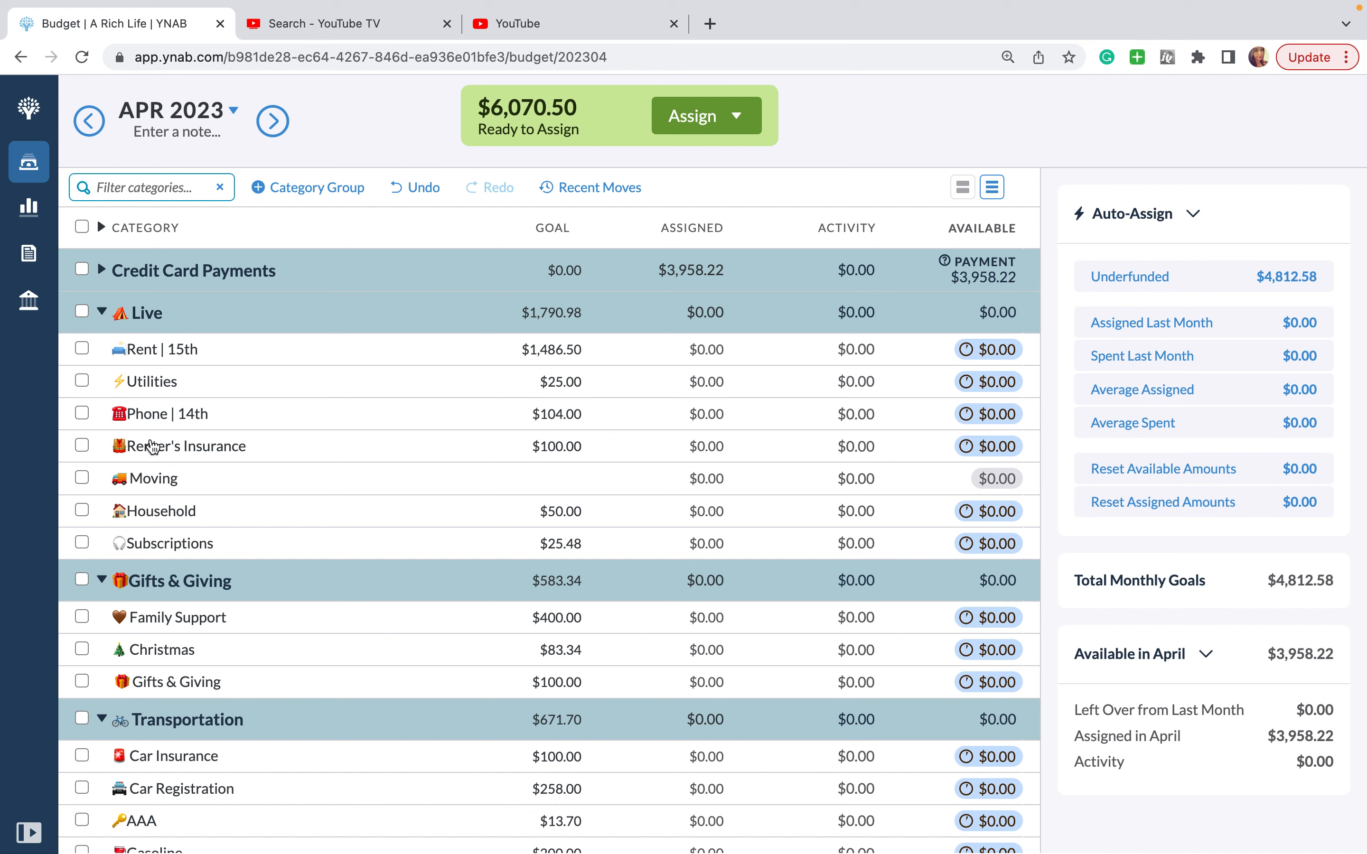
{"action": "mouse_move", "coordinate": [188, 482]}
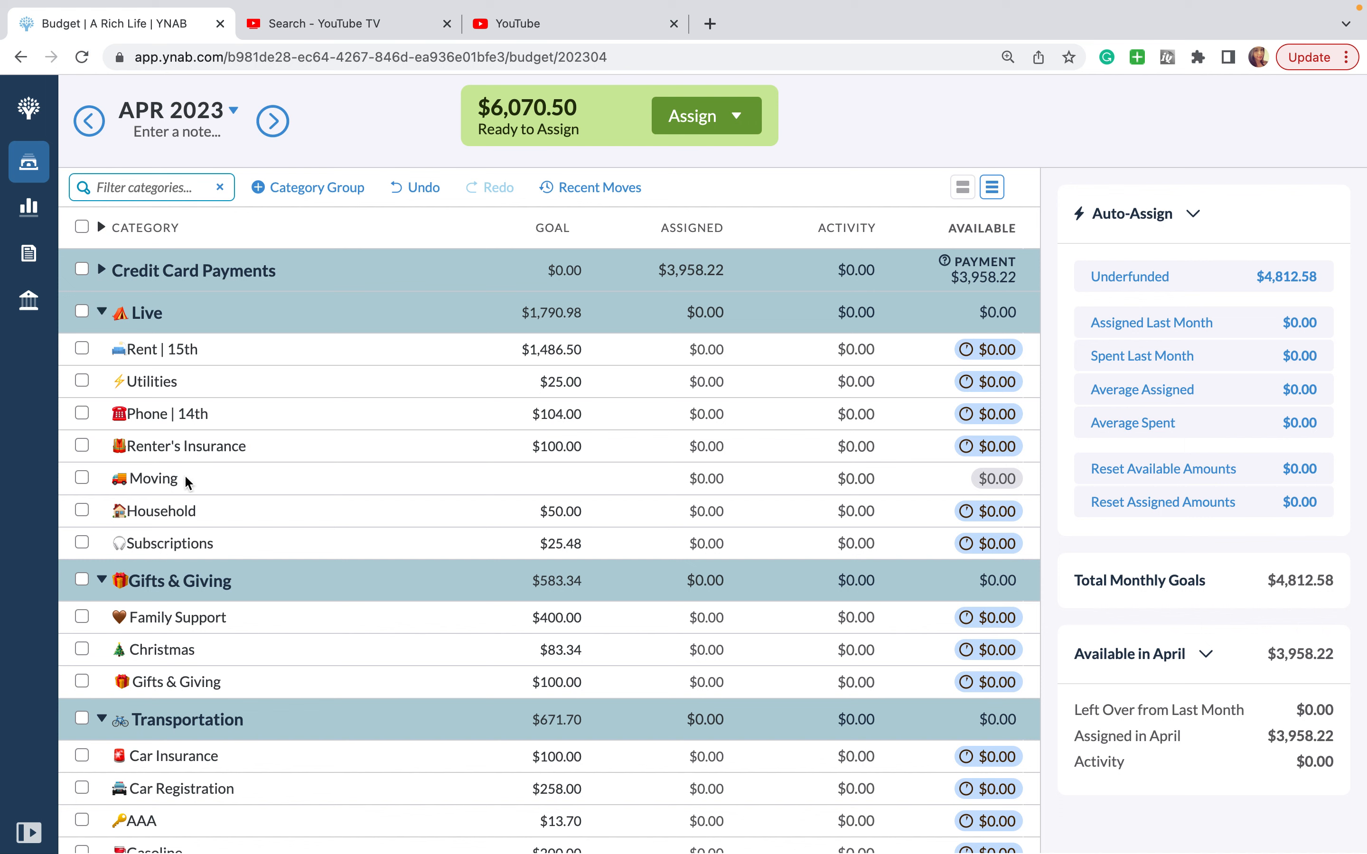
{"action": "mouse_move", "coordinate": [194, 515]}
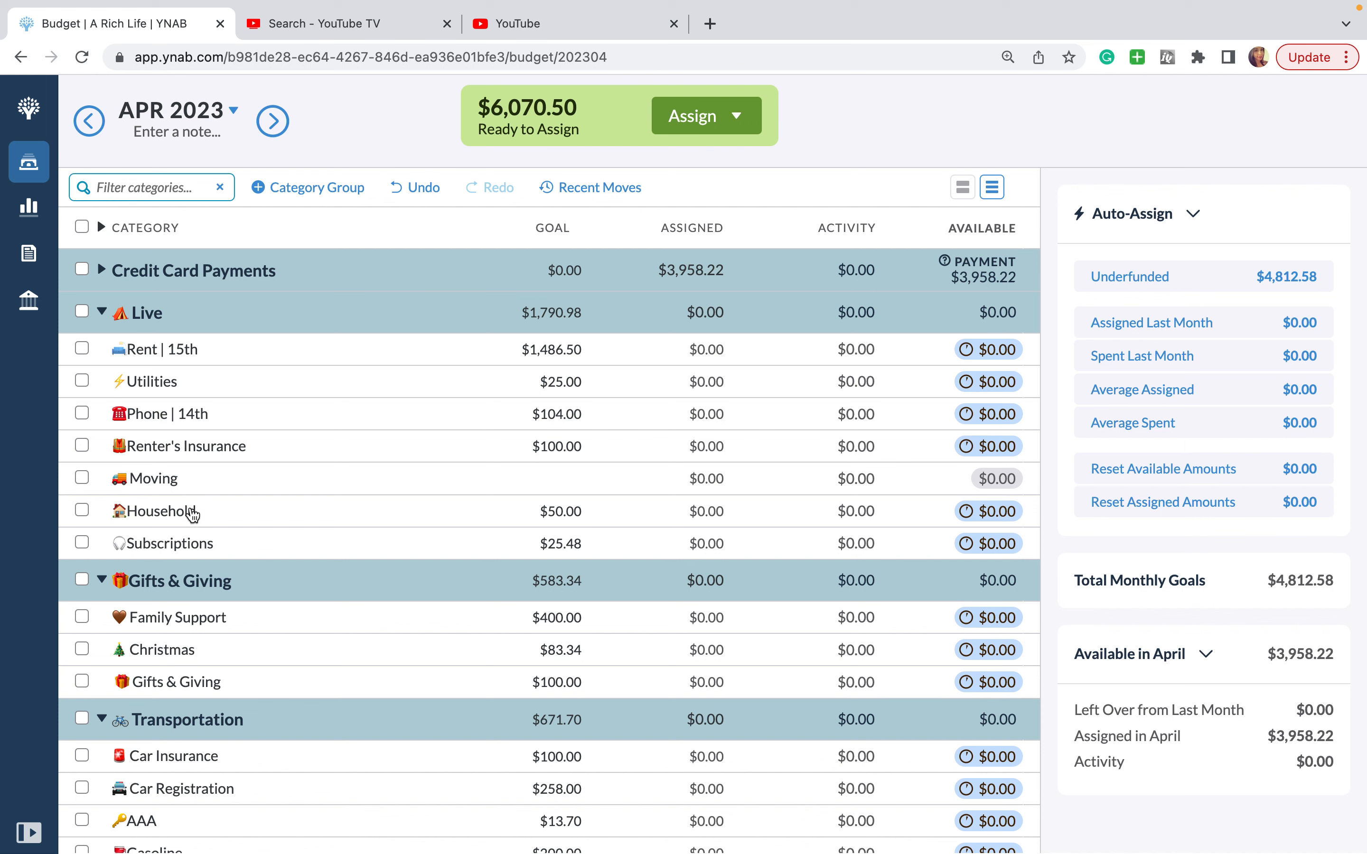
{"action": "mouse_move", "coordinate": [191, 514]}
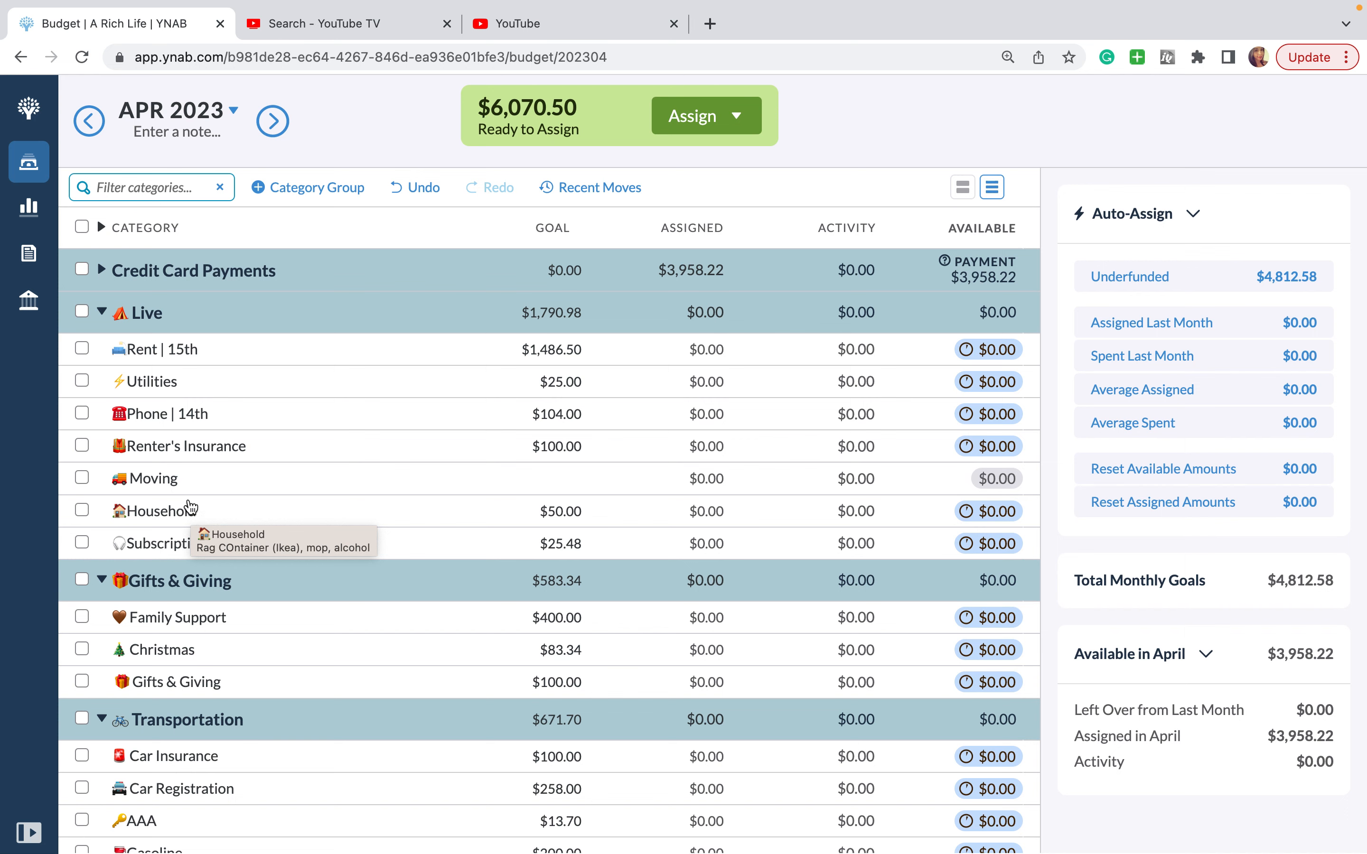
Step: Collapse Gifts & Giving and move Gasoline from Transportation into Live above Subscriptions
{"action": "left_click", "coordinate": [100, 313]}
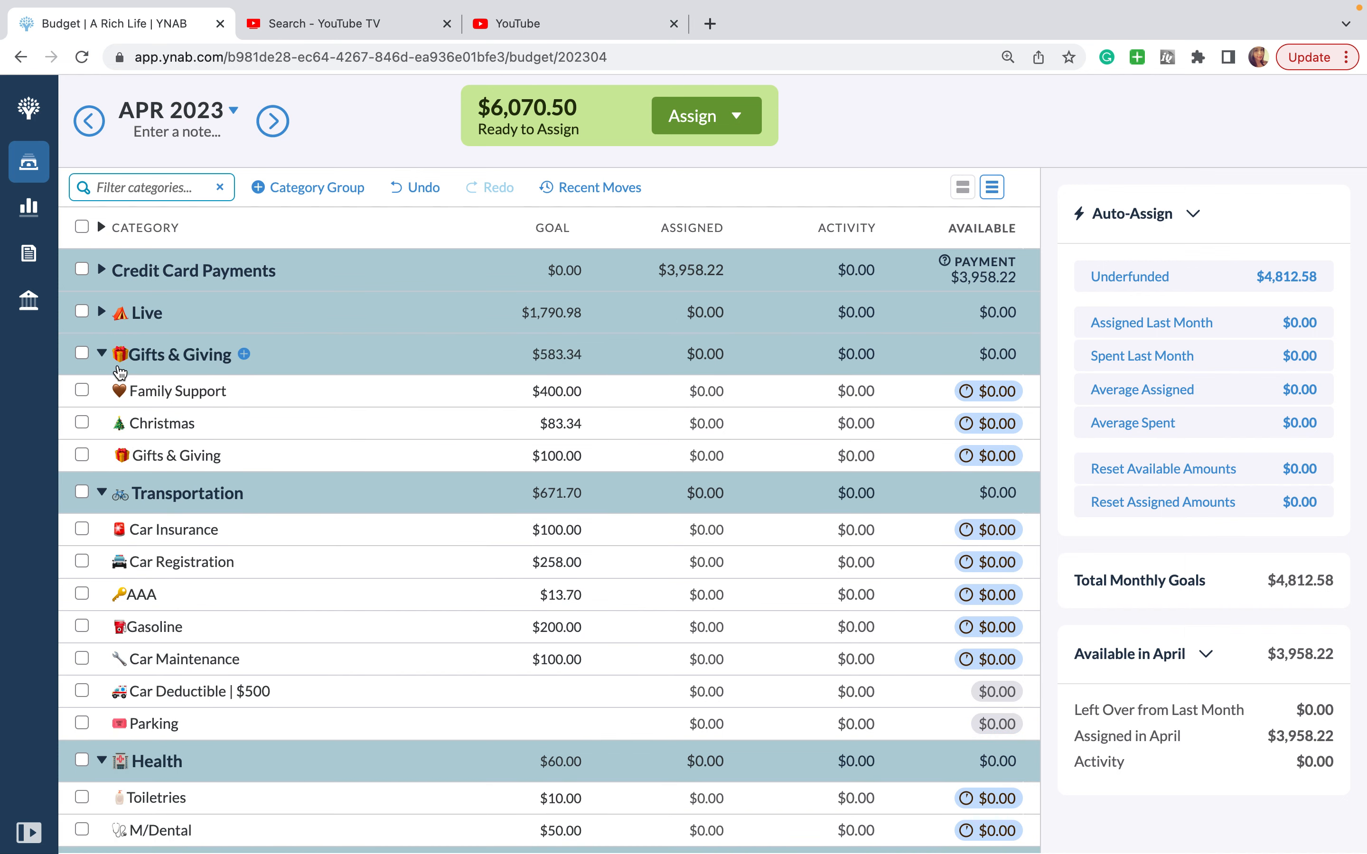
{"action": "mouse_move", "coordinate": [184, 546]}
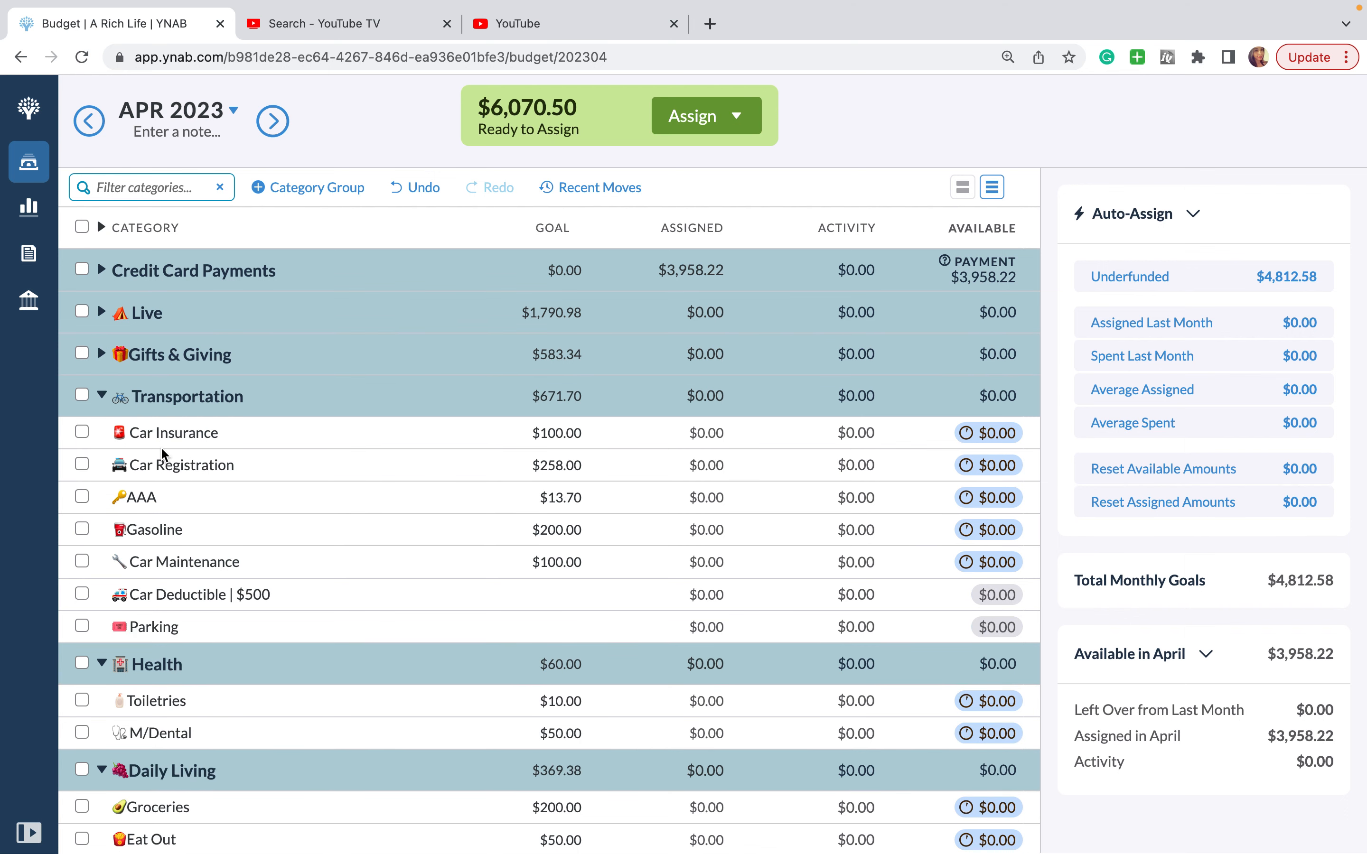
{"action": "mouse_move", "coordinate": [105, 324]}
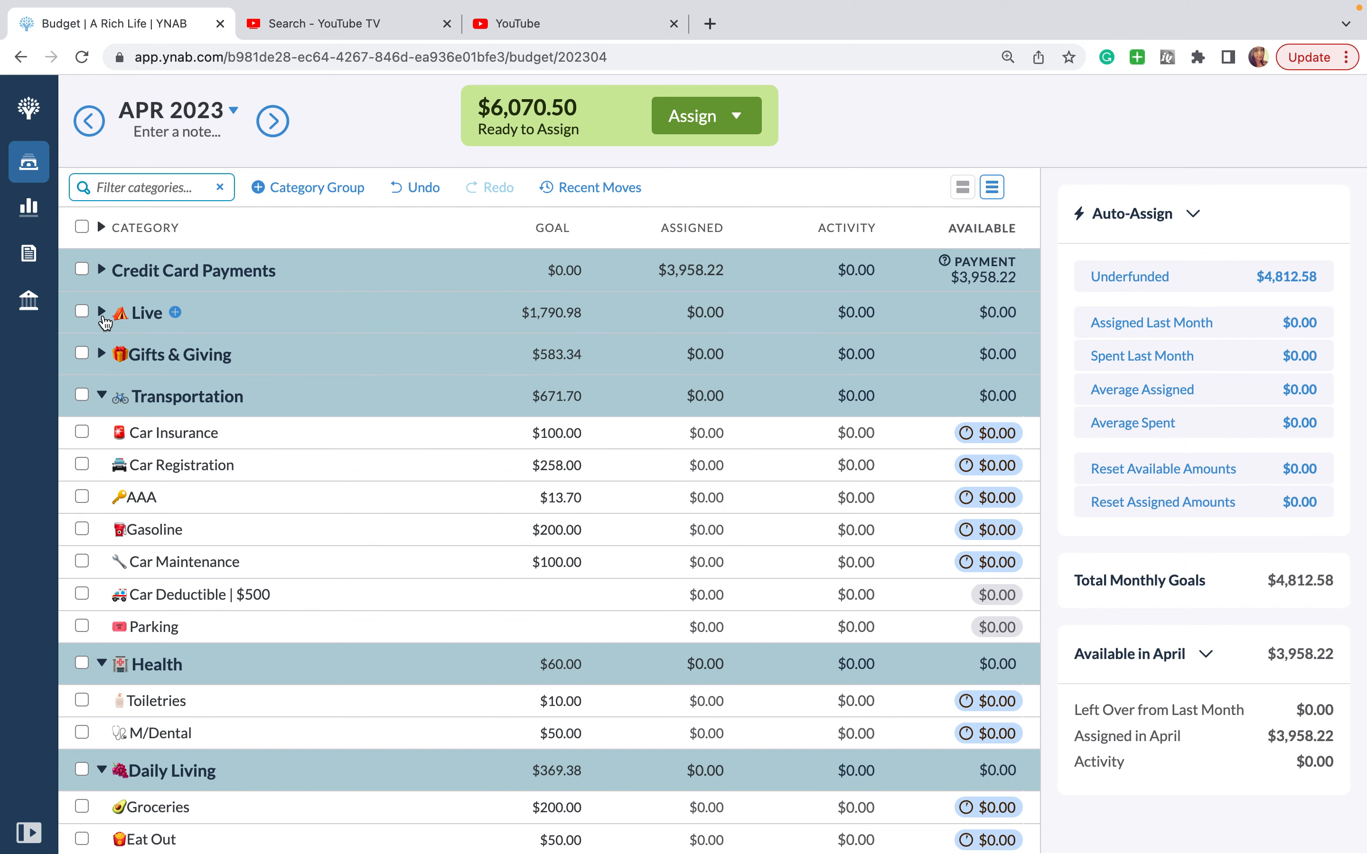
{"action": "left_click", "coordinate": [101, 314]}
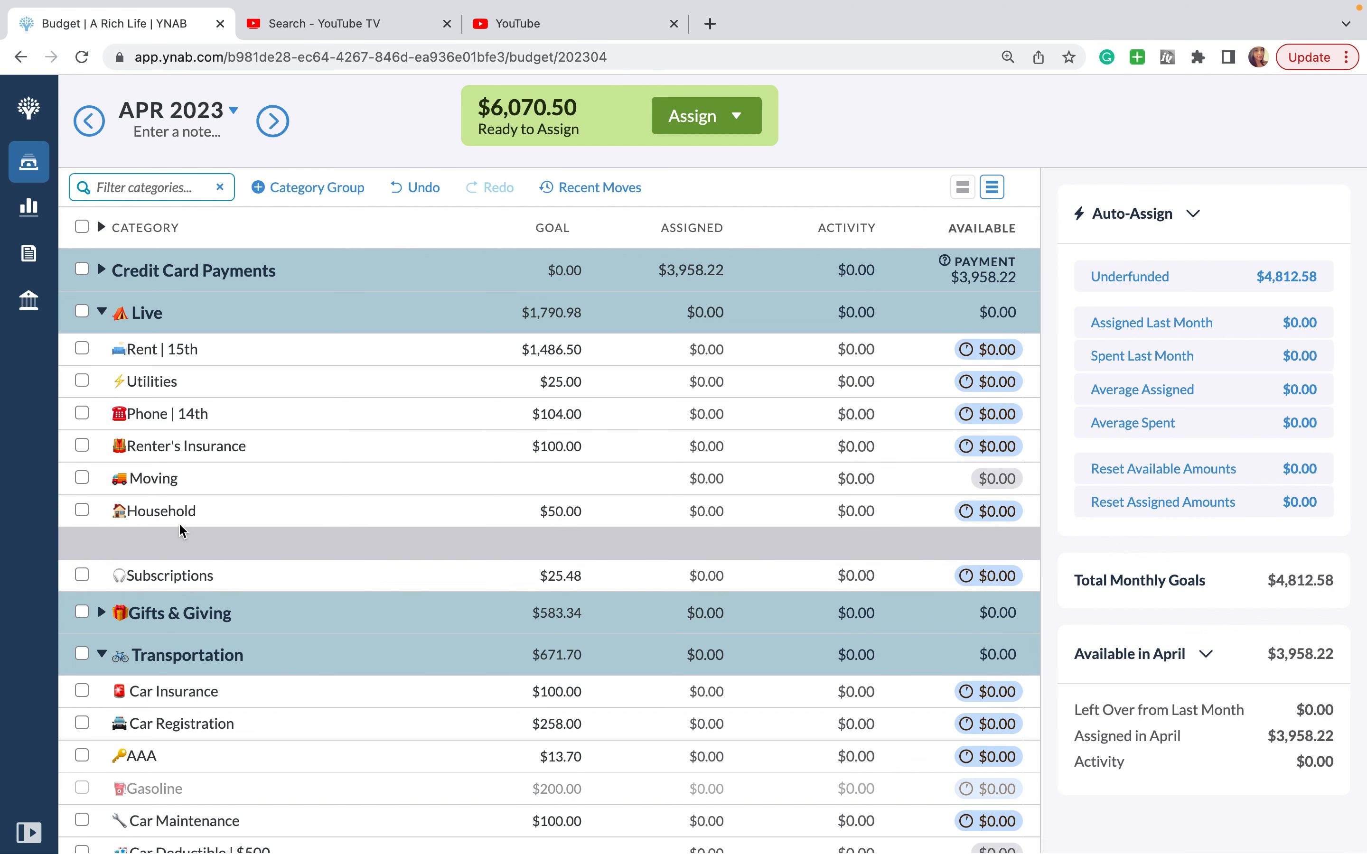
{"action": "scroll", "scroll_direction": "down", "scroll_amount": 3}
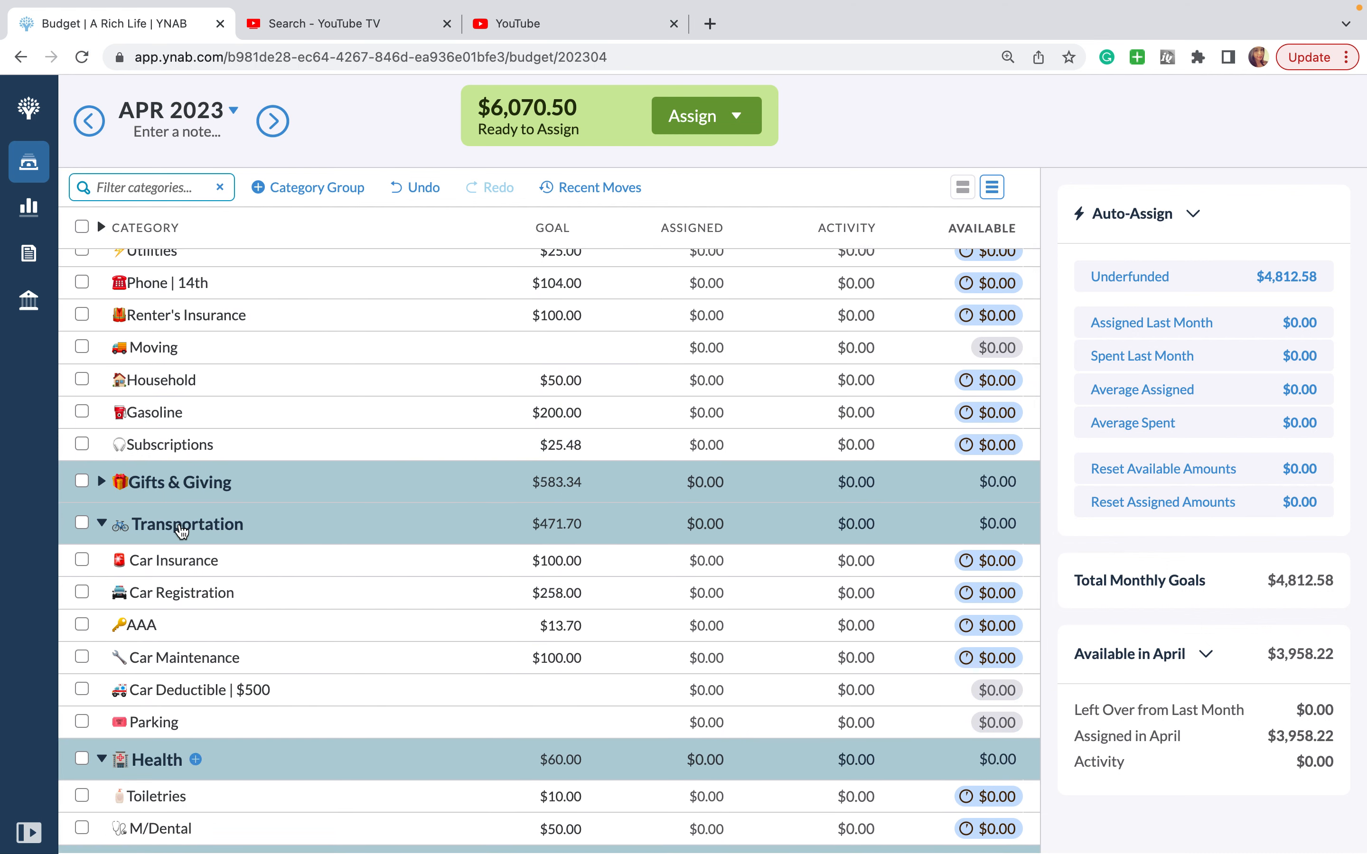
{"action": "mouse_move", "coordinate": [182, 531]}
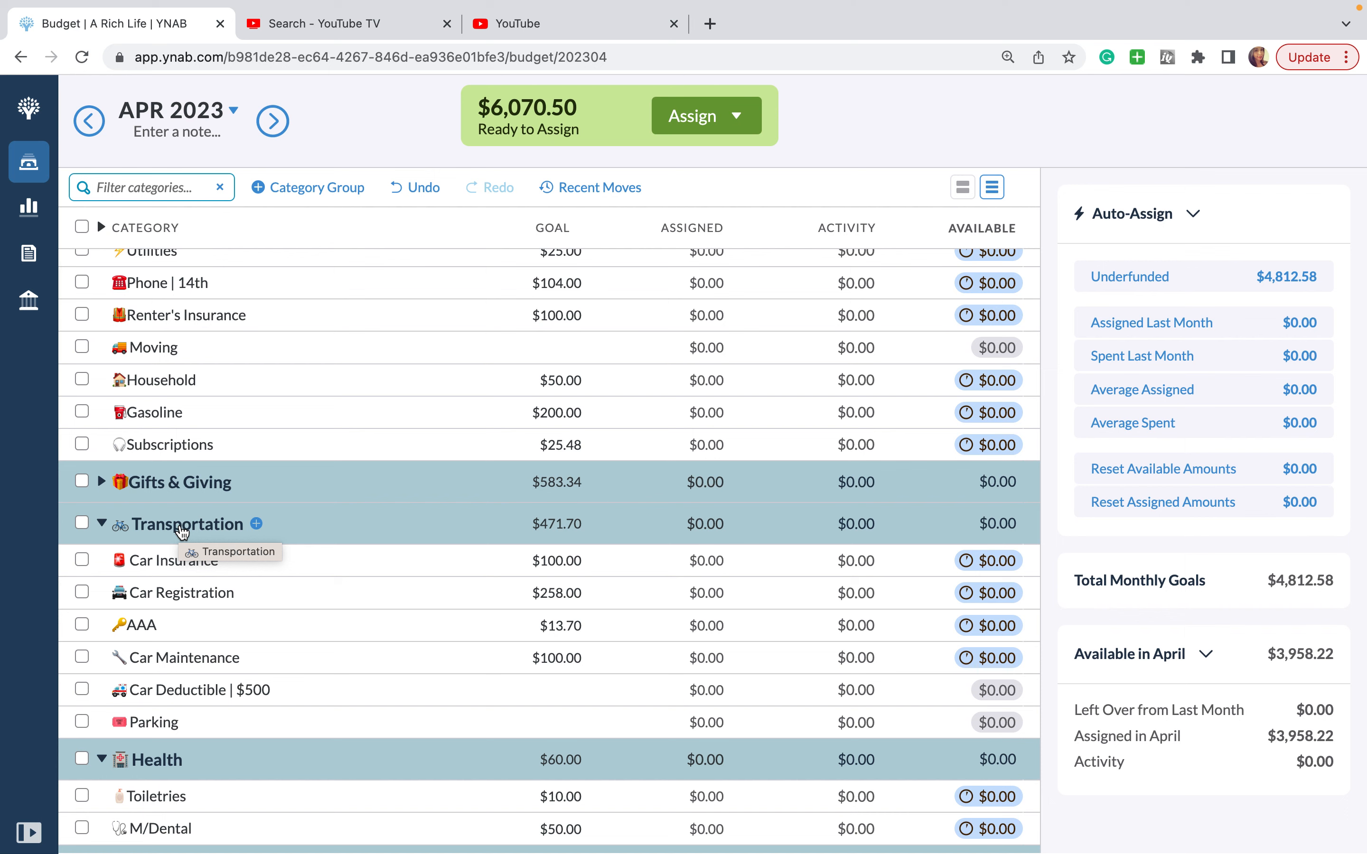
Step: Delete the Parking category from the Transportation group
{"action": "left_click", "coordinate": [153, 723]}
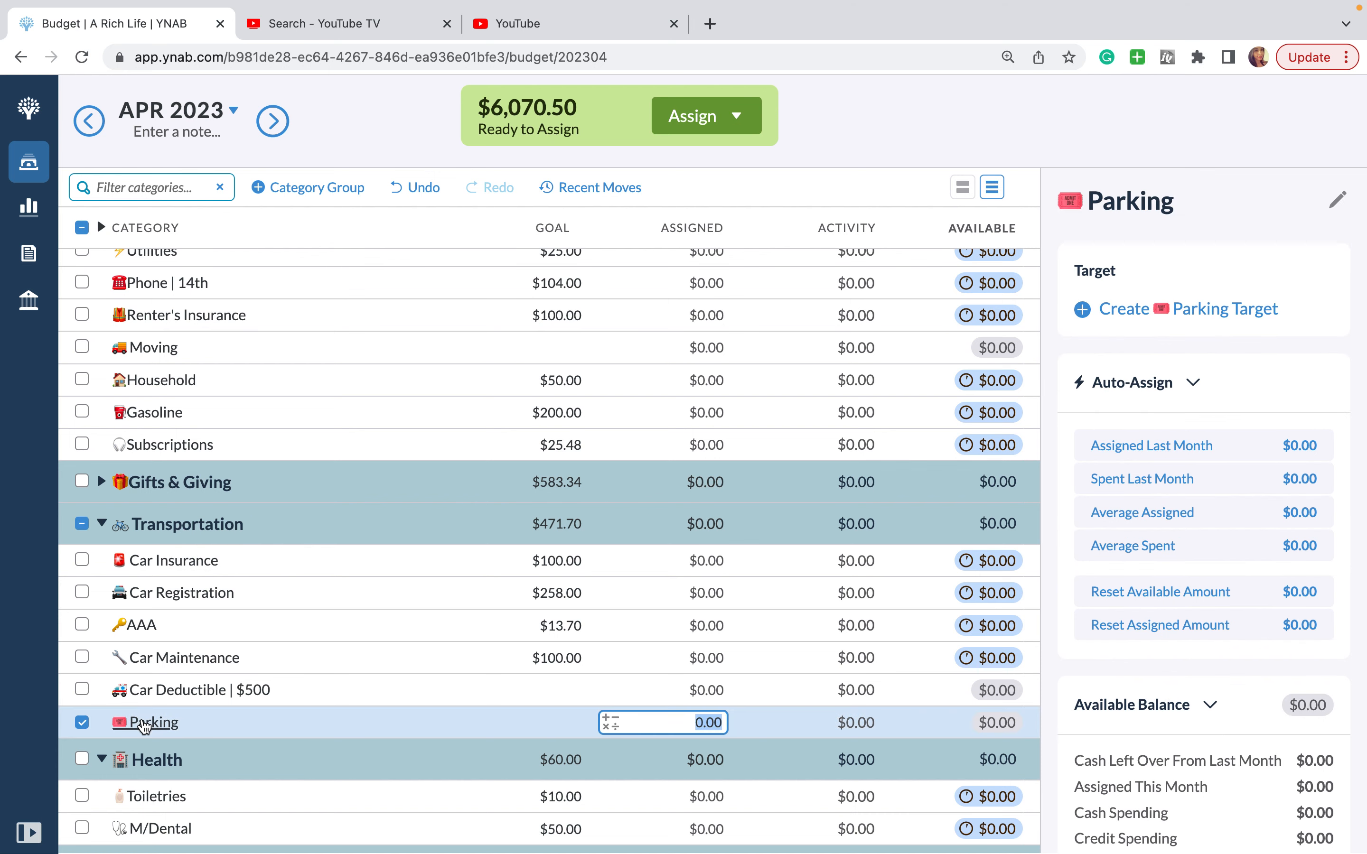
{"action": "left_click", "coordinate": [152, 722]}
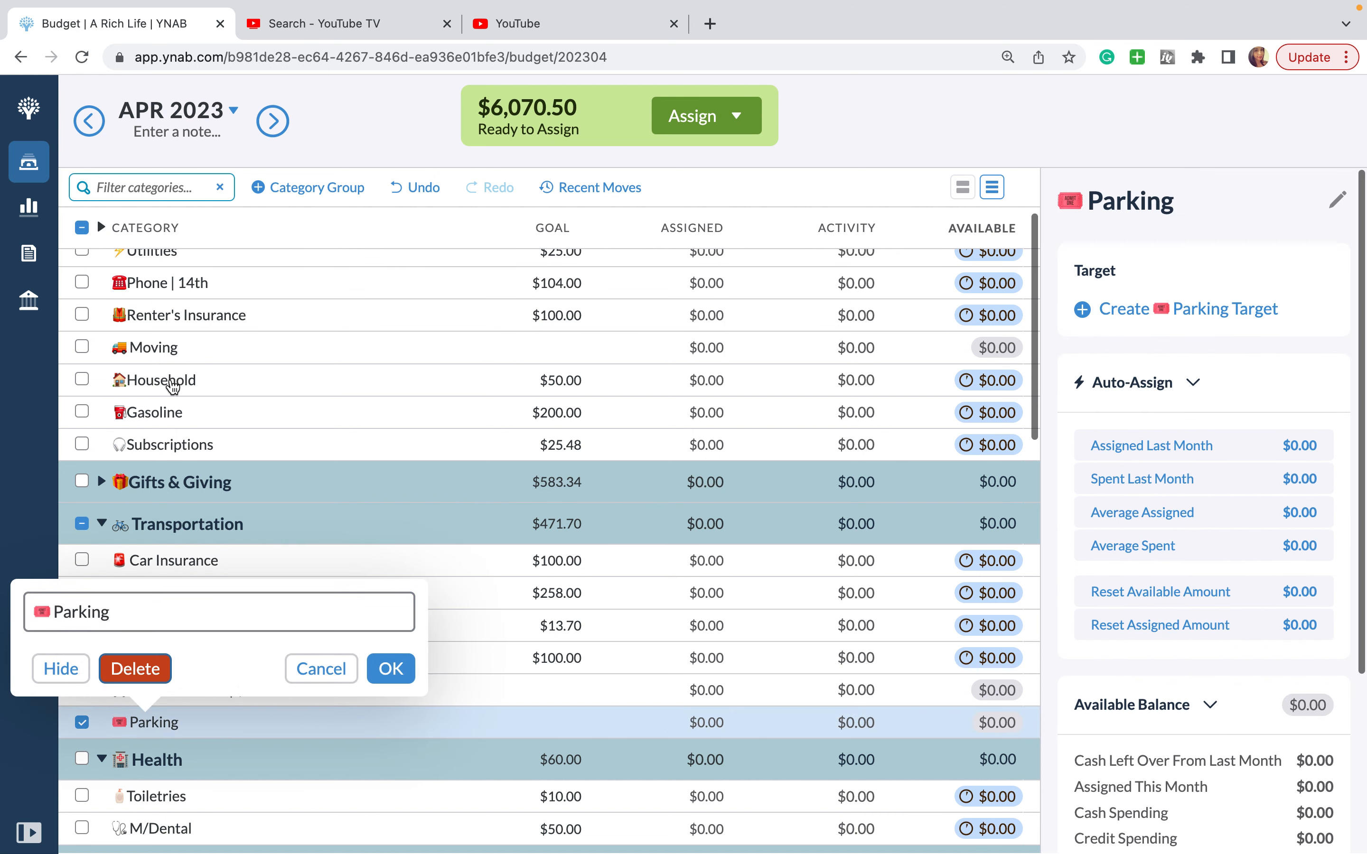
{"action": "left_click", "coordinate": [163, 413]}
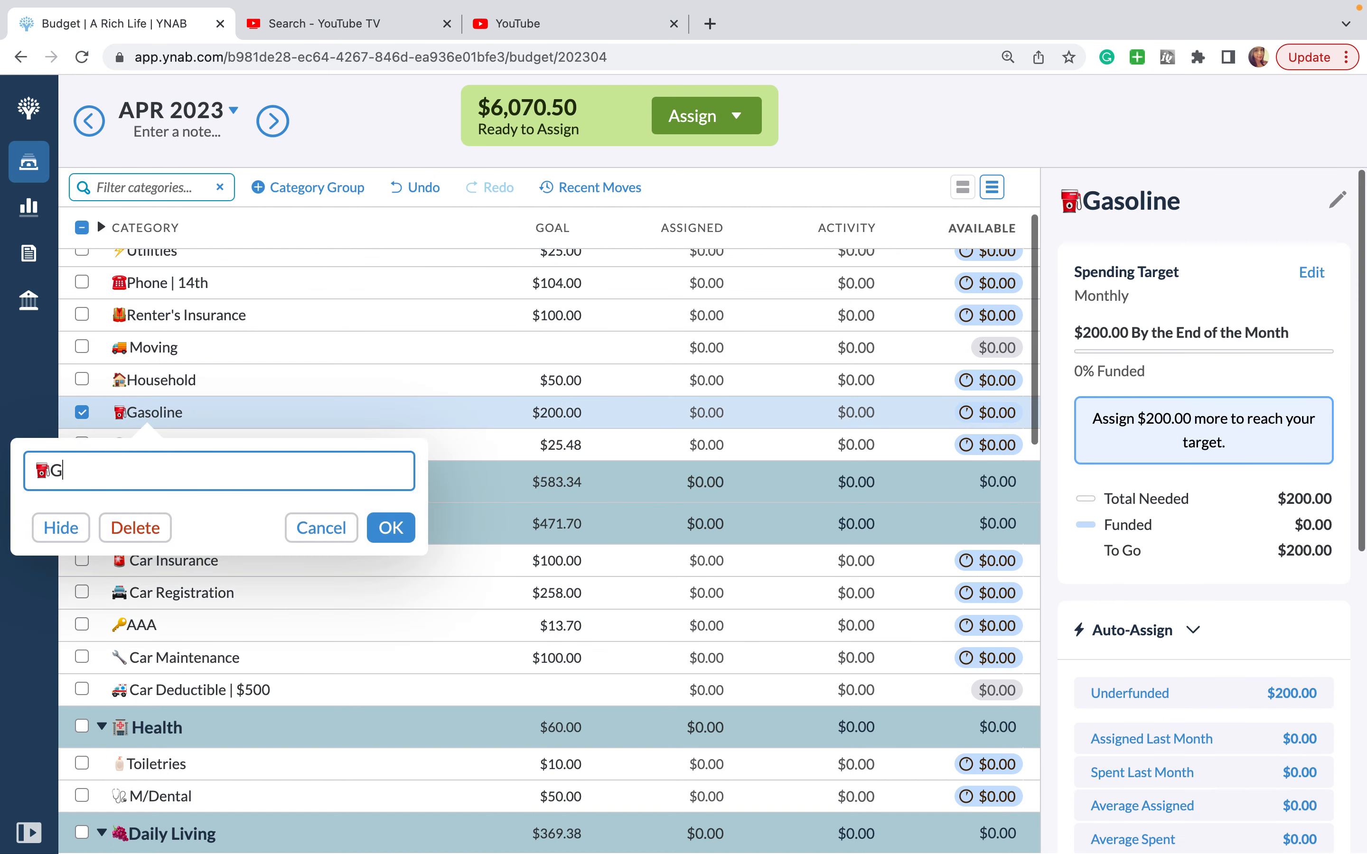
Step: Rename Gasoline in Live to Transportation and delete Car Insurance
{"action": "type", "text": "Transpo"}
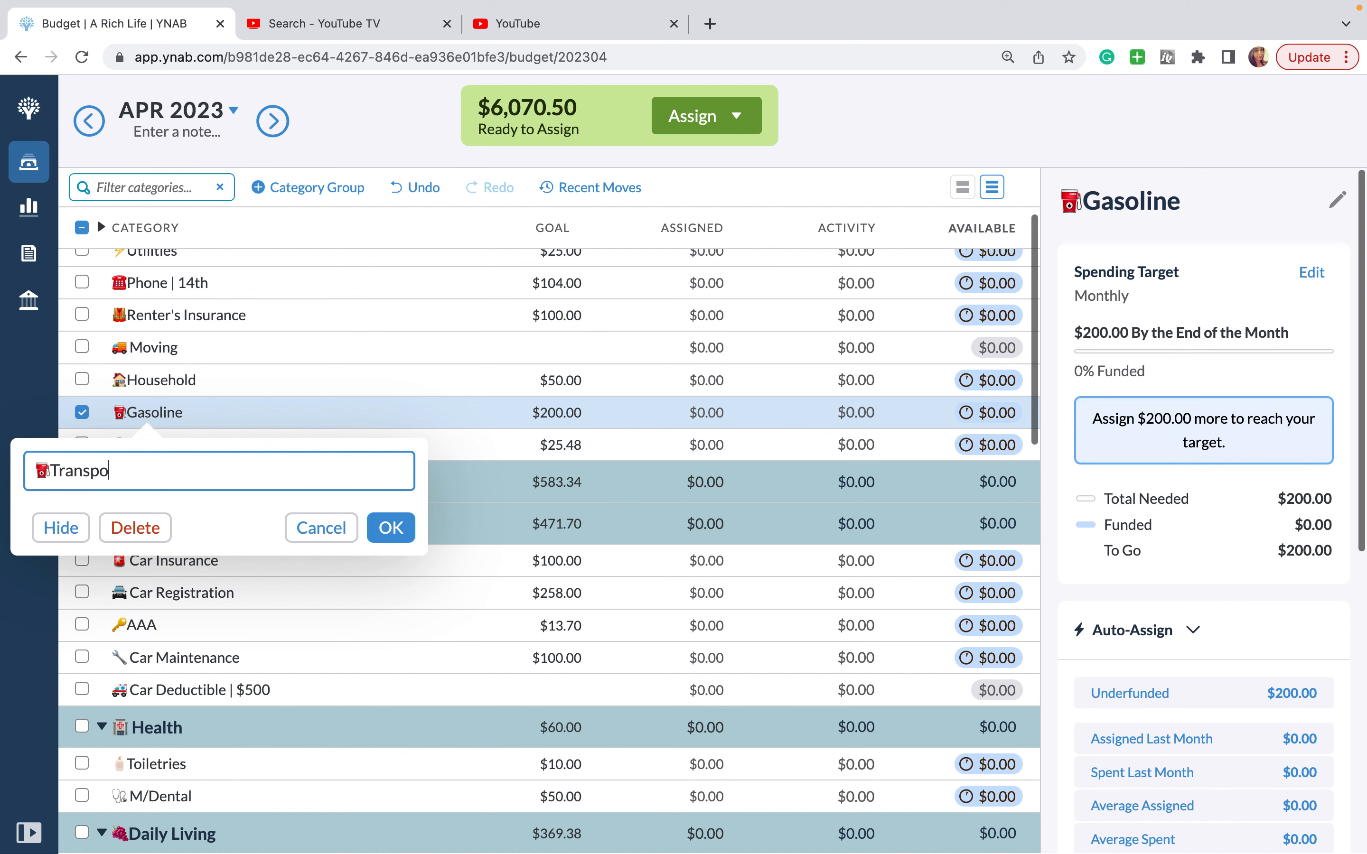
{"action": "type", "text": "rtation"}
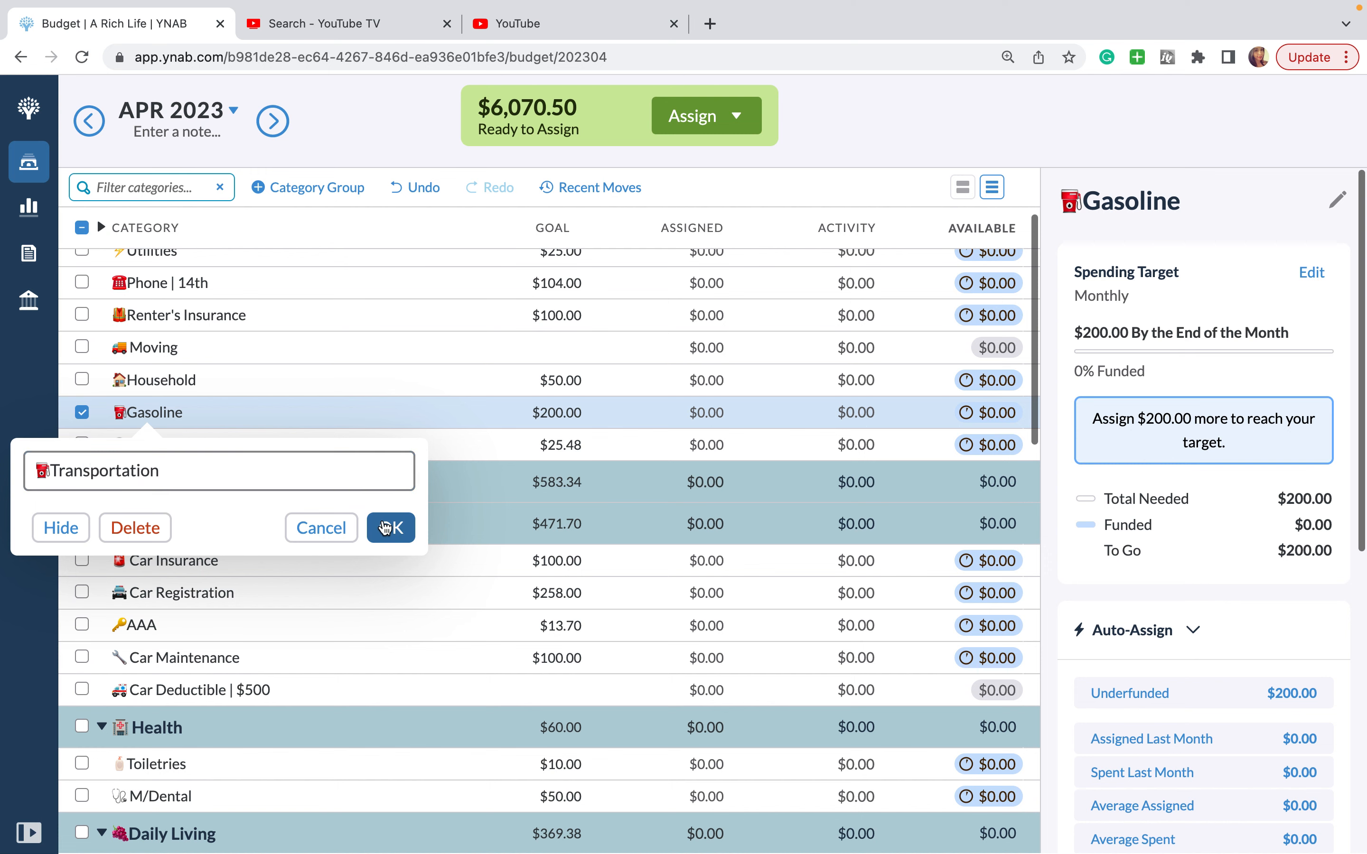
{"action": "left_click", "coordinate": [391, 529]}
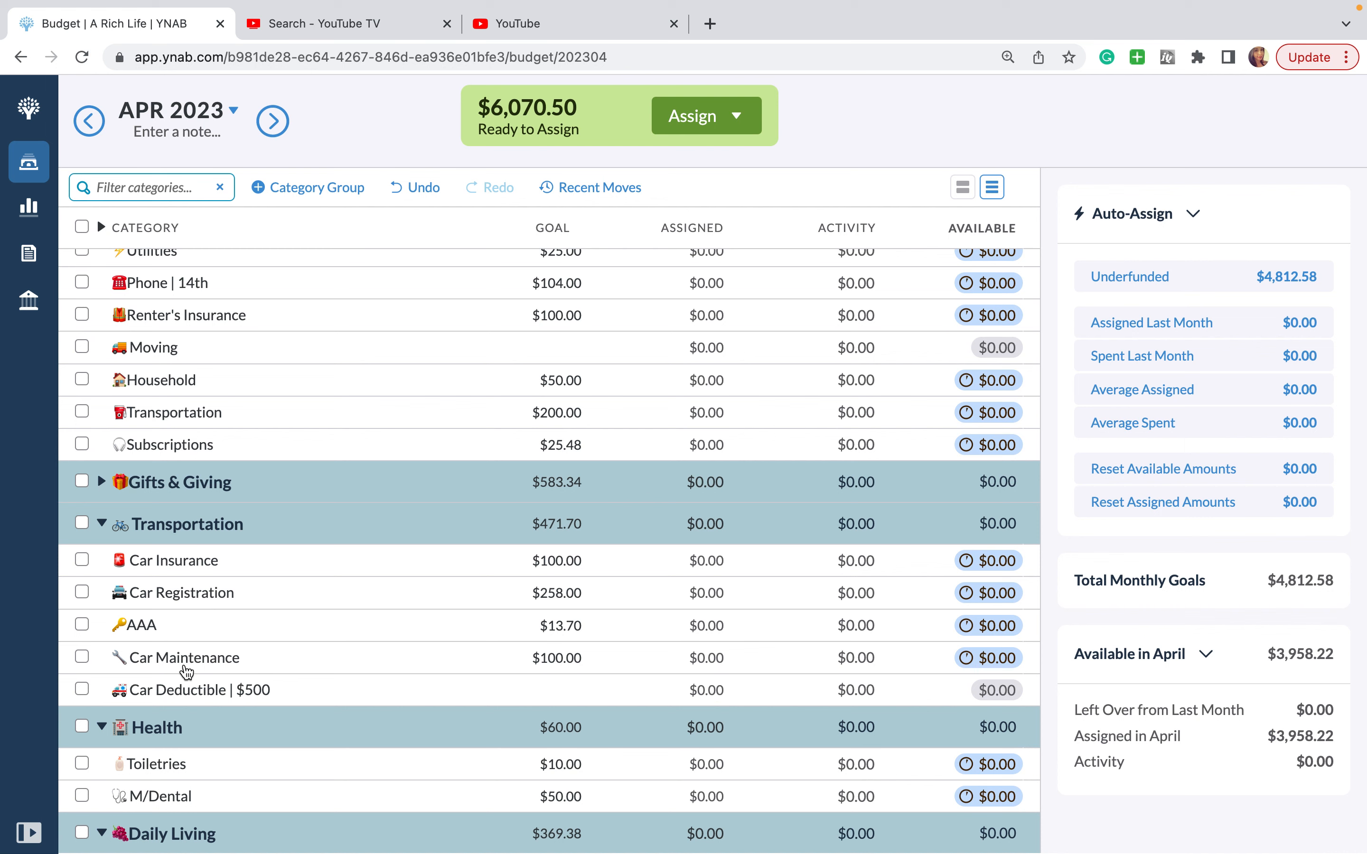
{"action": "mouse_move", "coordinate": [165, 560]}
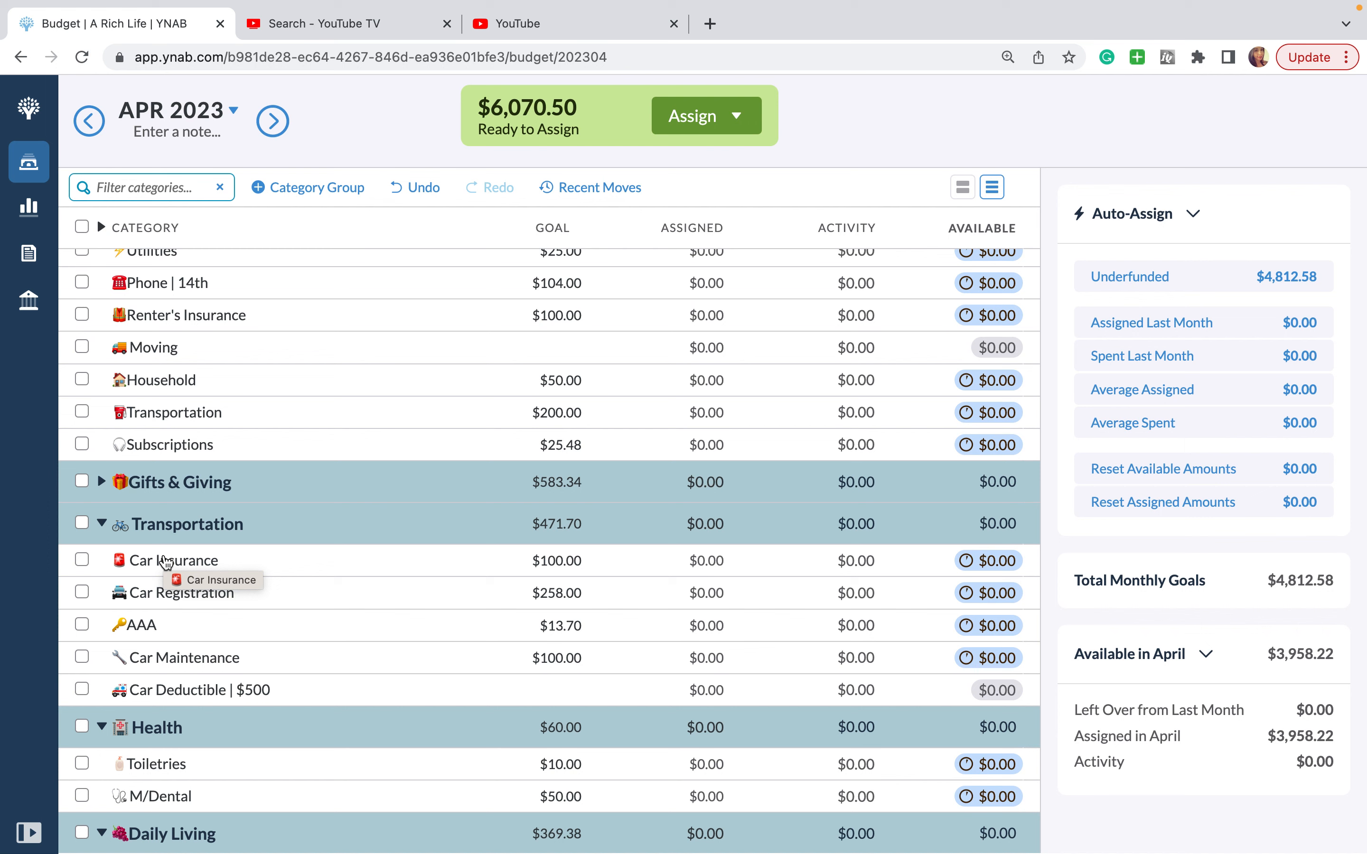
{"action": "mouse_move", "coordinate": [170, 334]}
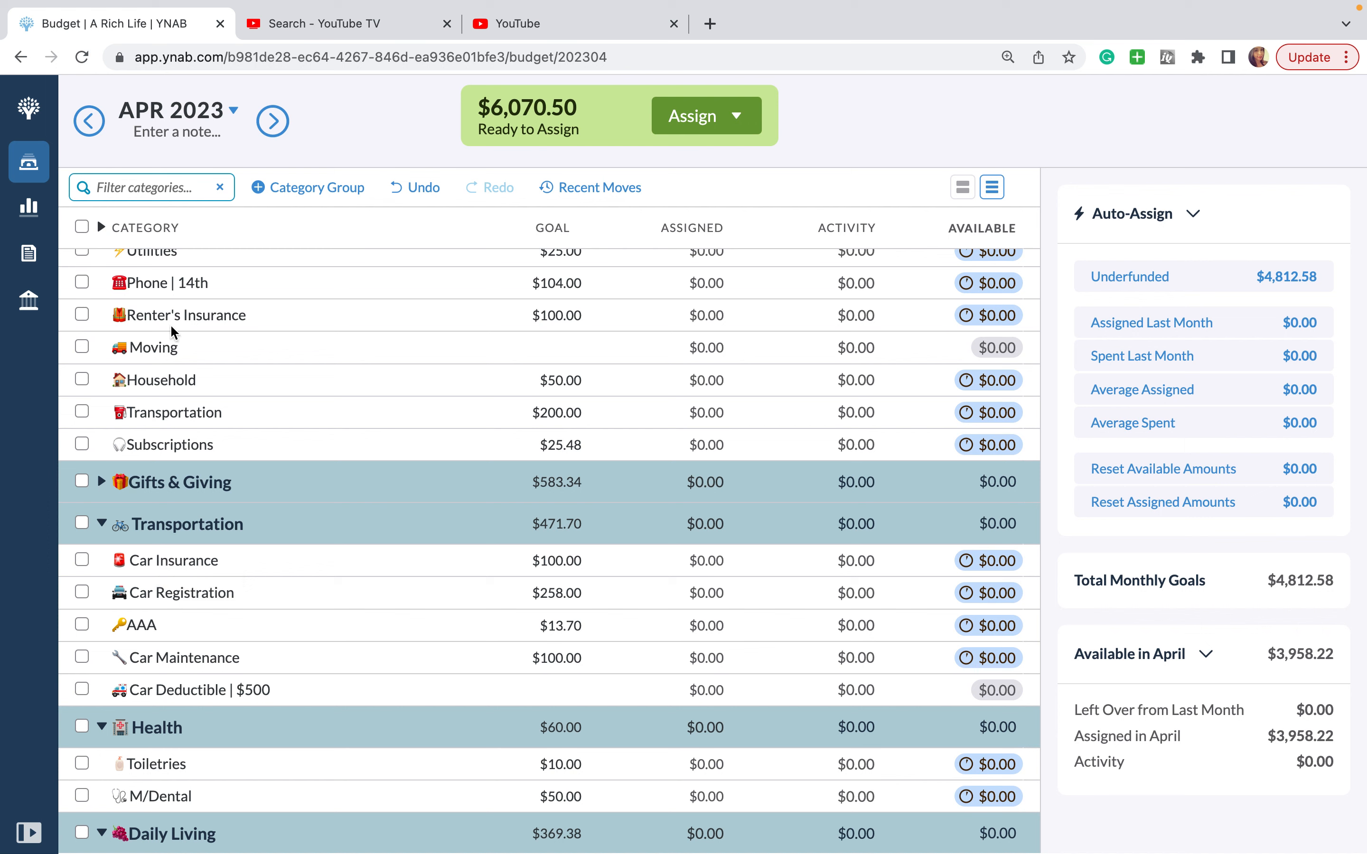
{"action": "mouse_move", "coordinate": [163, 571]}
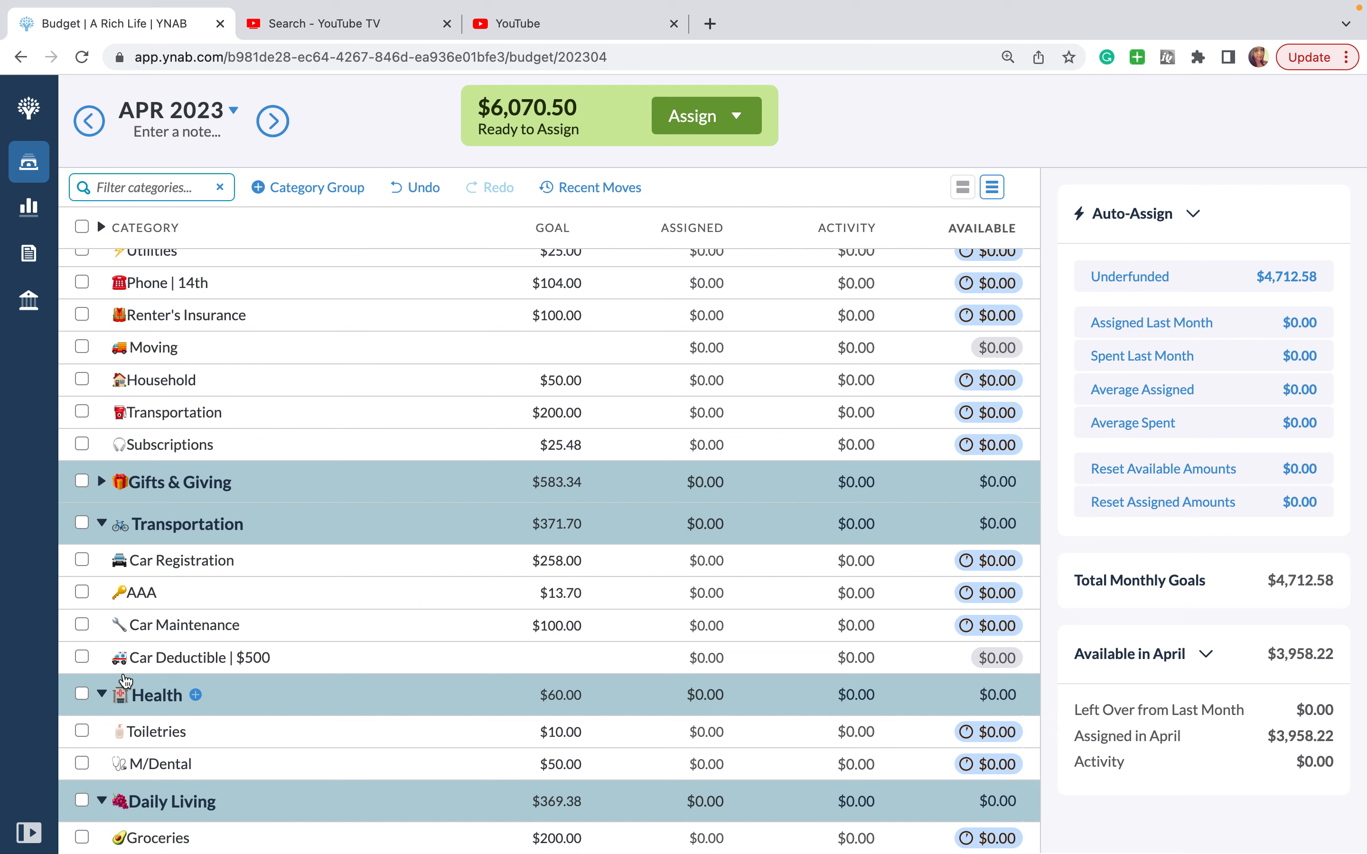
{"action": "mouse_move", "coordinate": [231, 404]}
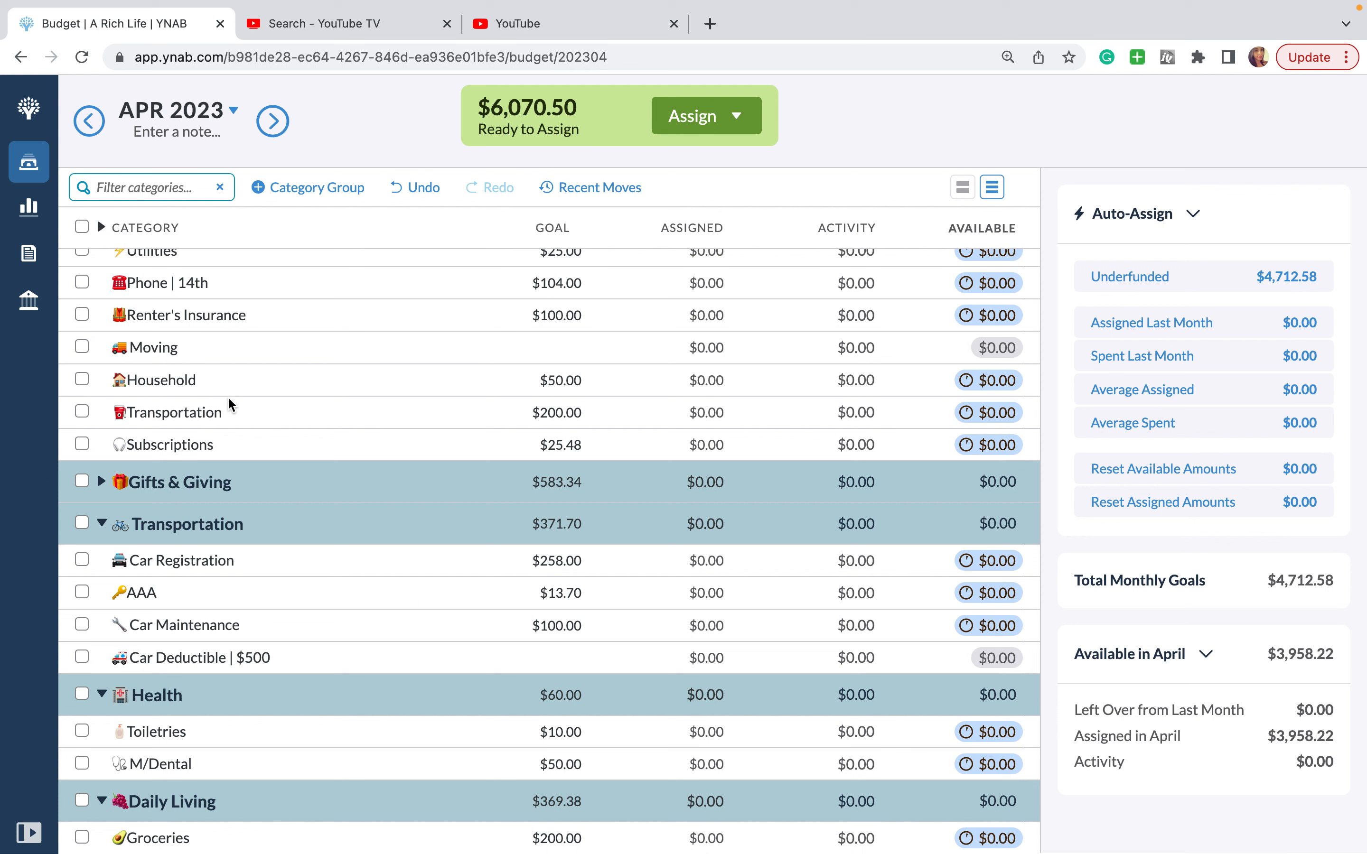
{"action": "mouse_move", "coordinate": [220, 415]}
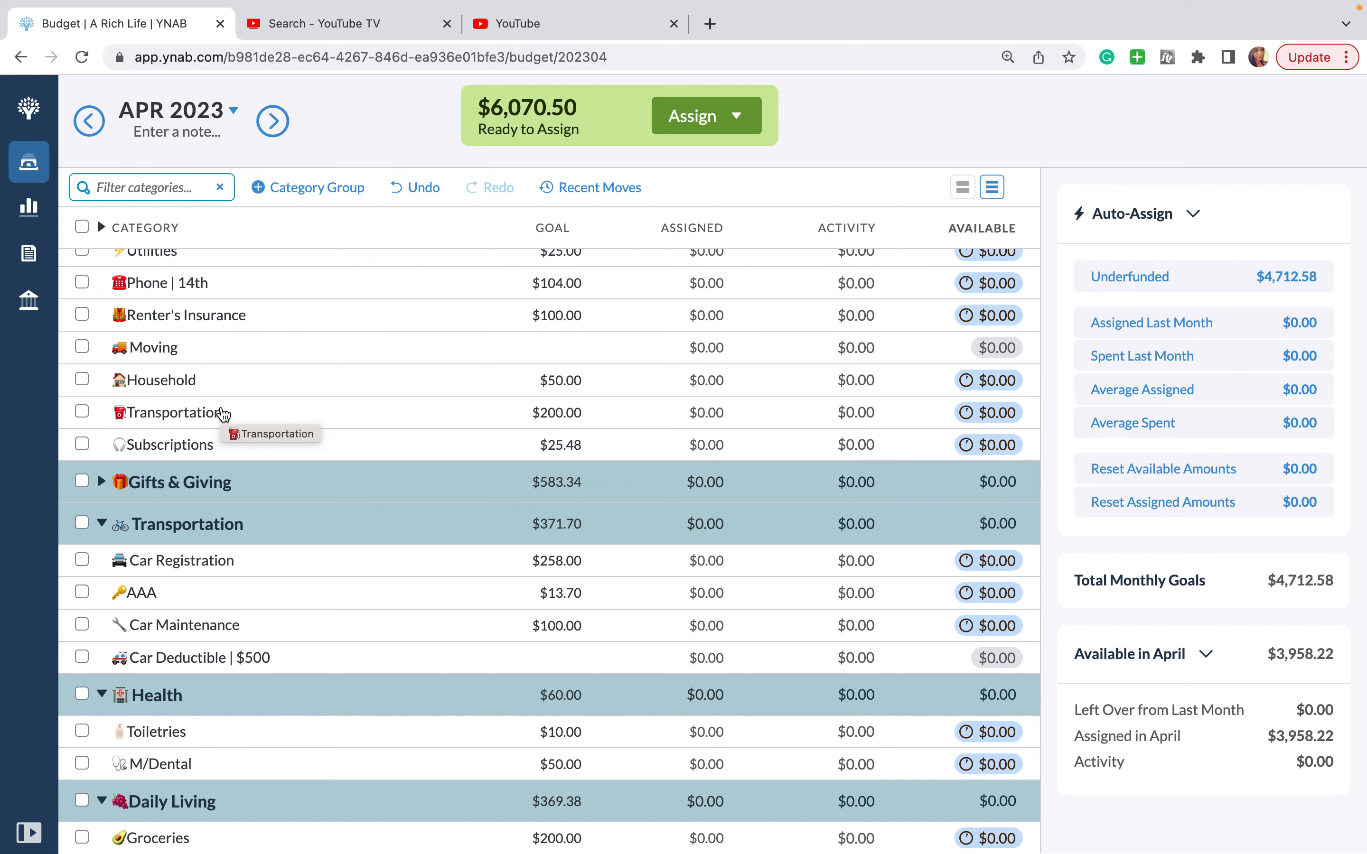
{"action": "mouse_move", "coordinate": [140, 608]}
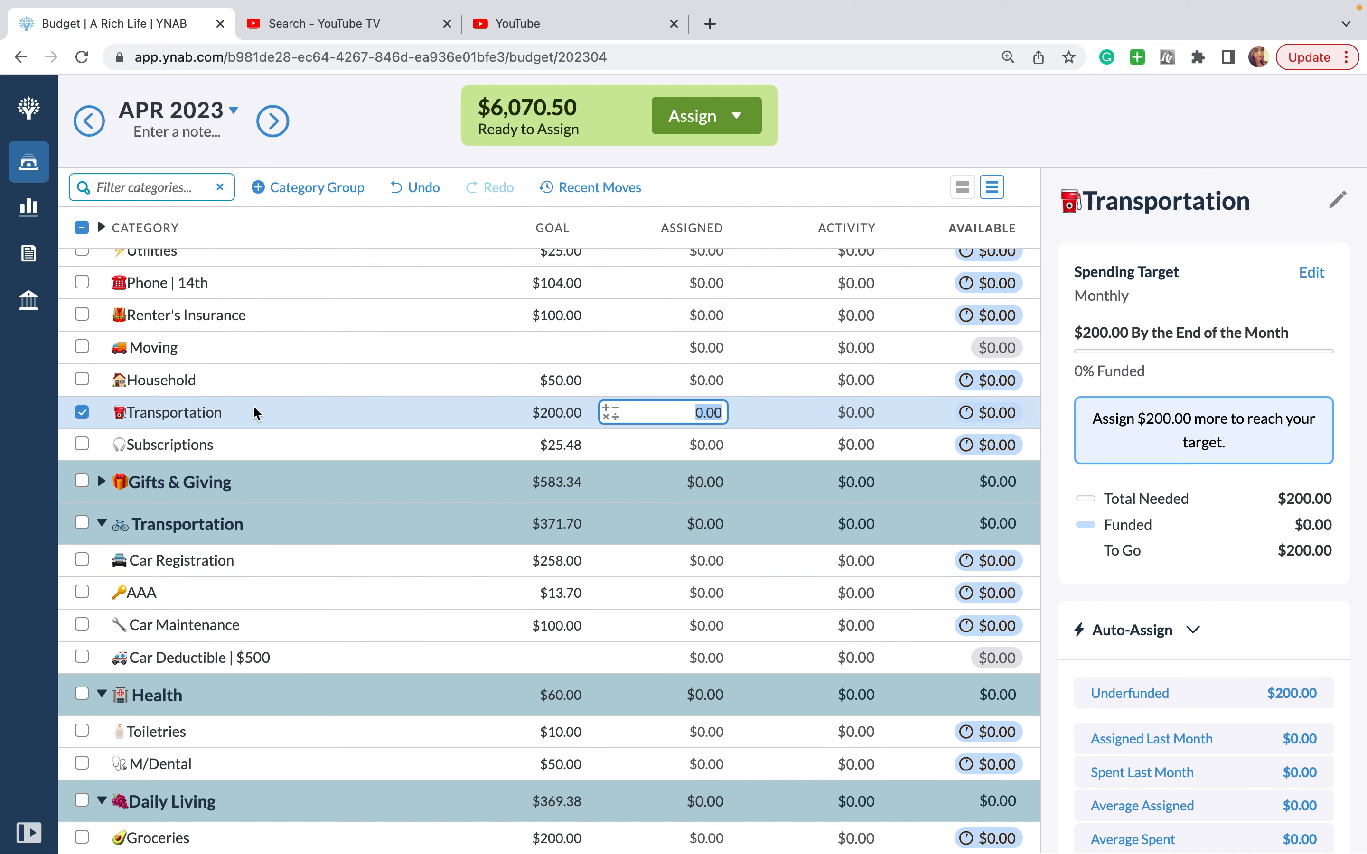
{"action": "scroll", "scroll_direction": "down", "scroll_amount": 3}
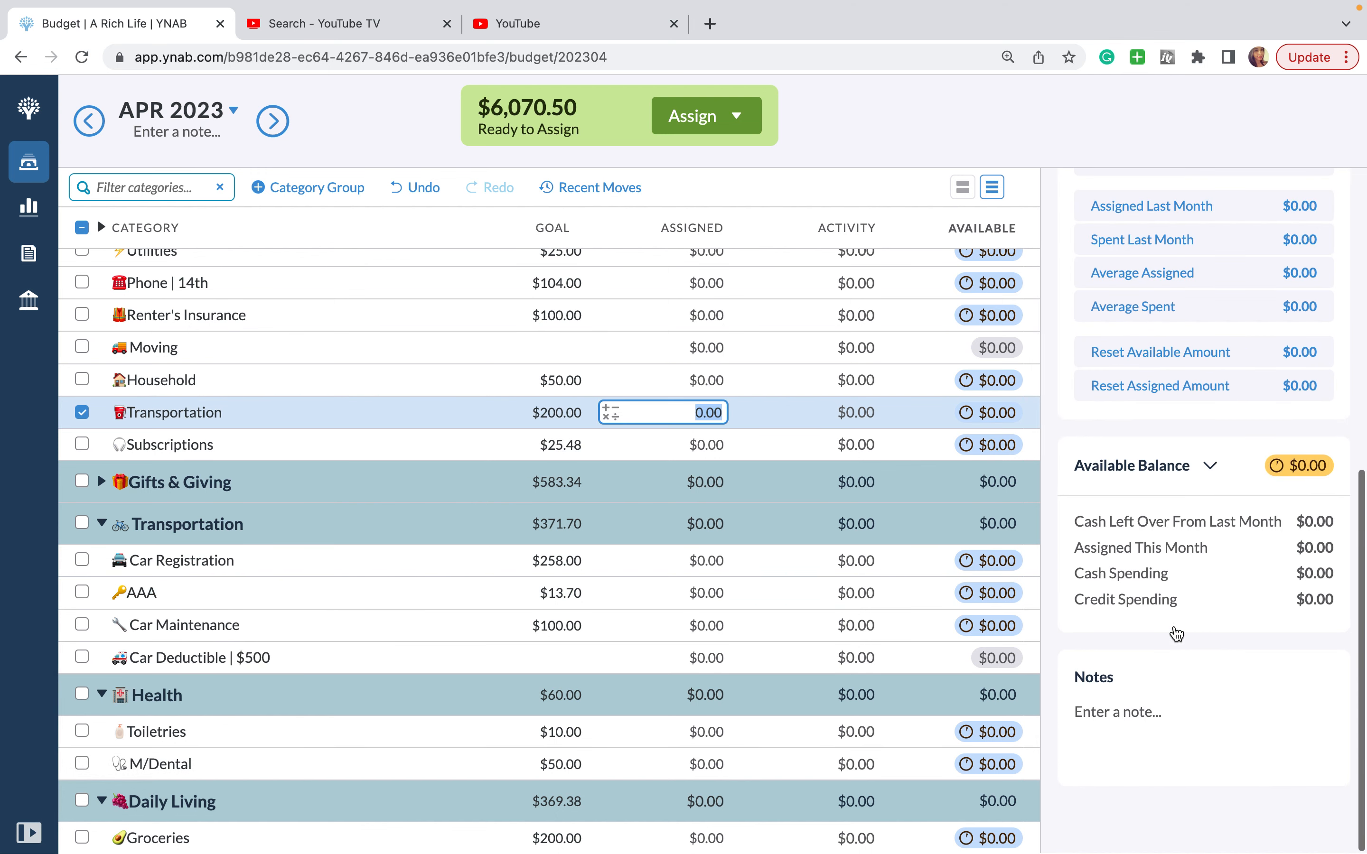
{"action": "type", "text": "A"}
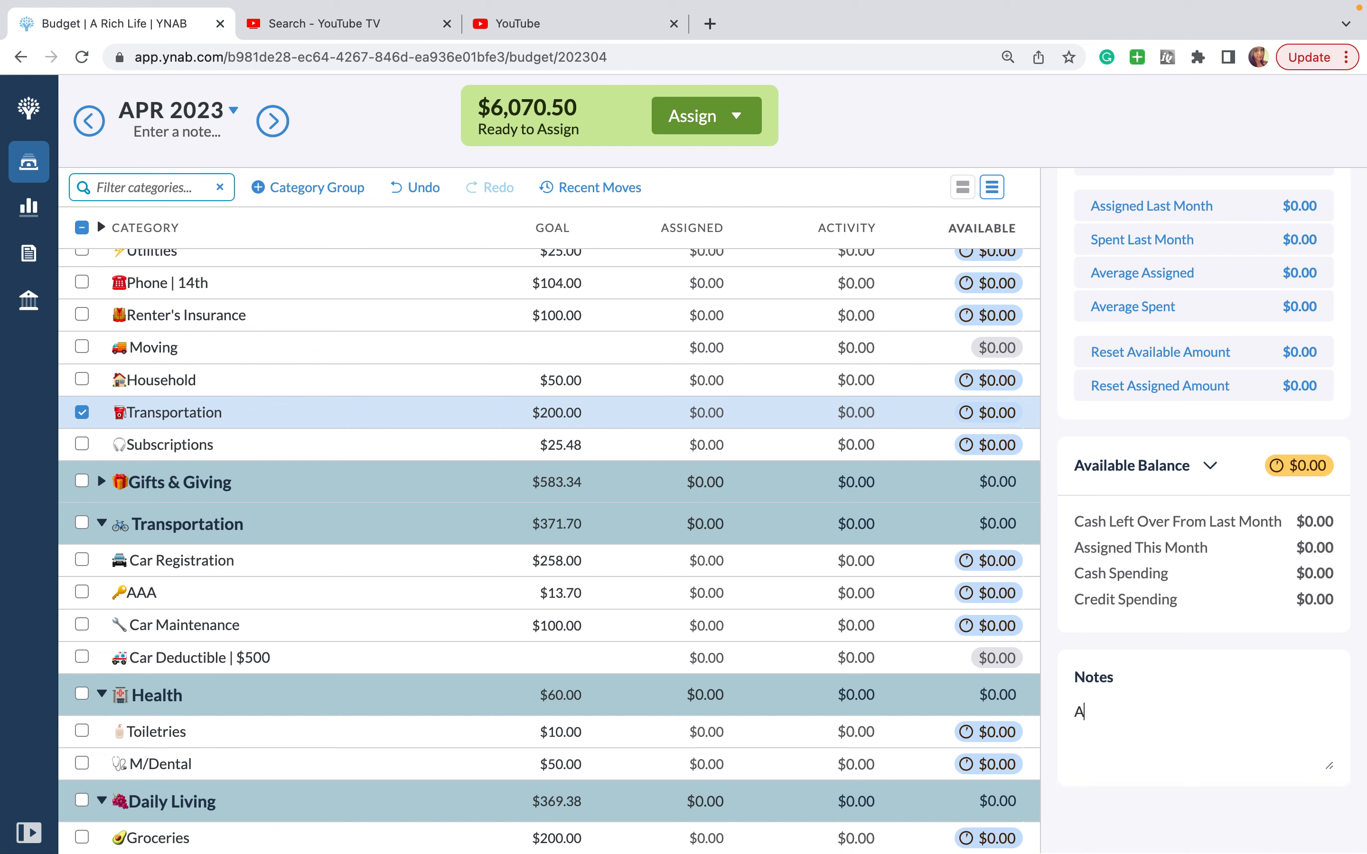
{"action": "type", "text": "AA,"}
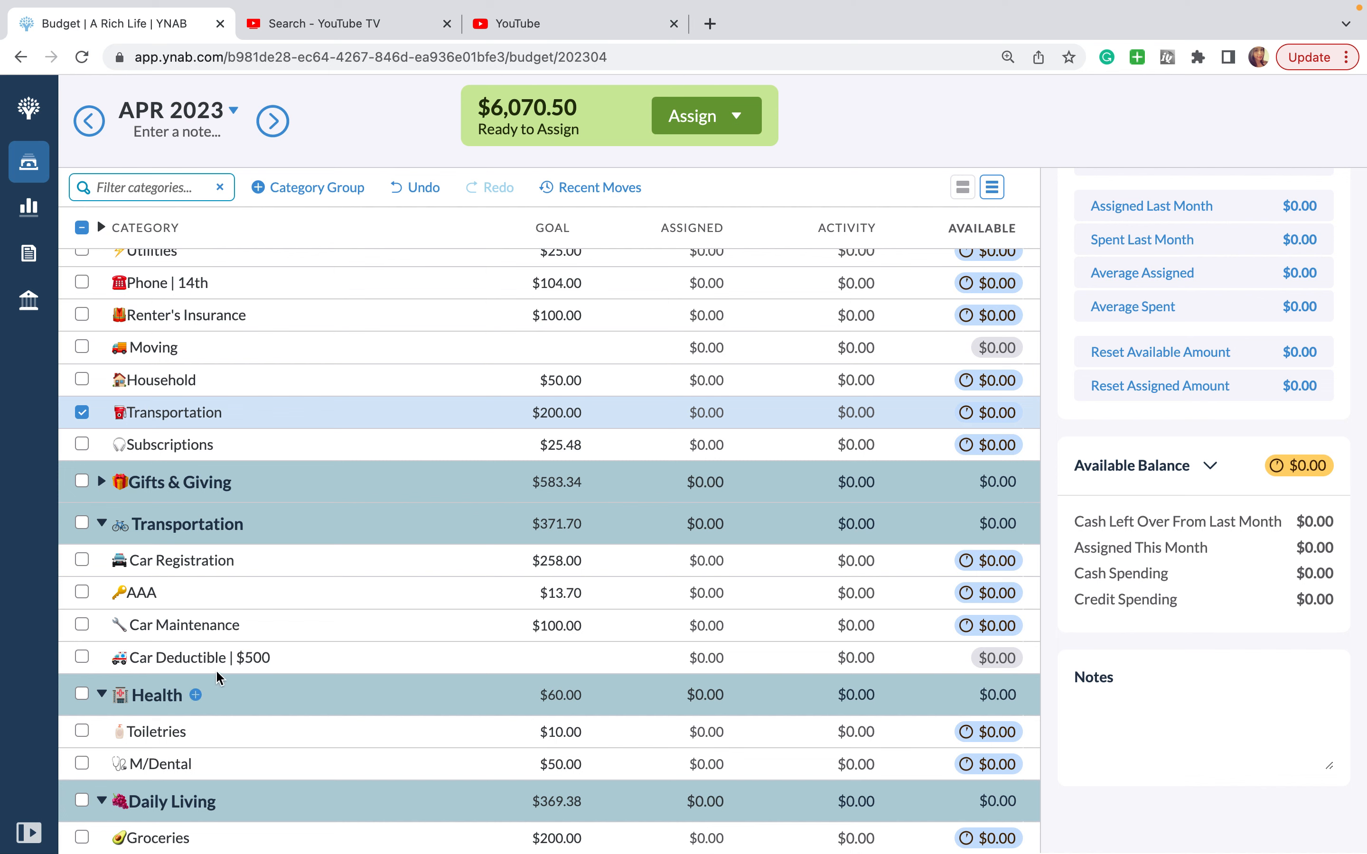
Step: Delete the Car Deductible category
{"action": "left_click", "coordinate": [199, 658]}
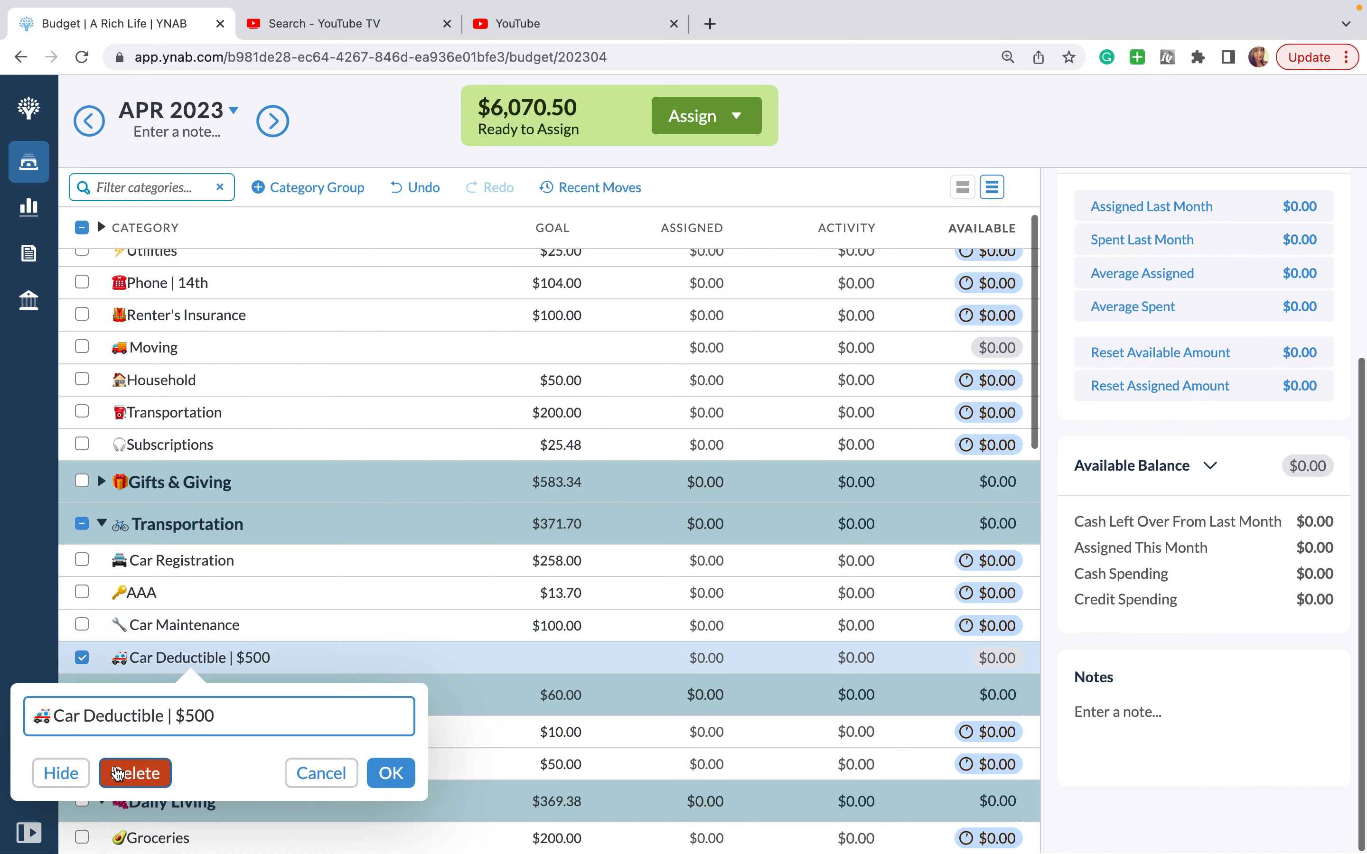
{"action": "left_click", "coordinate": [134, 772]}
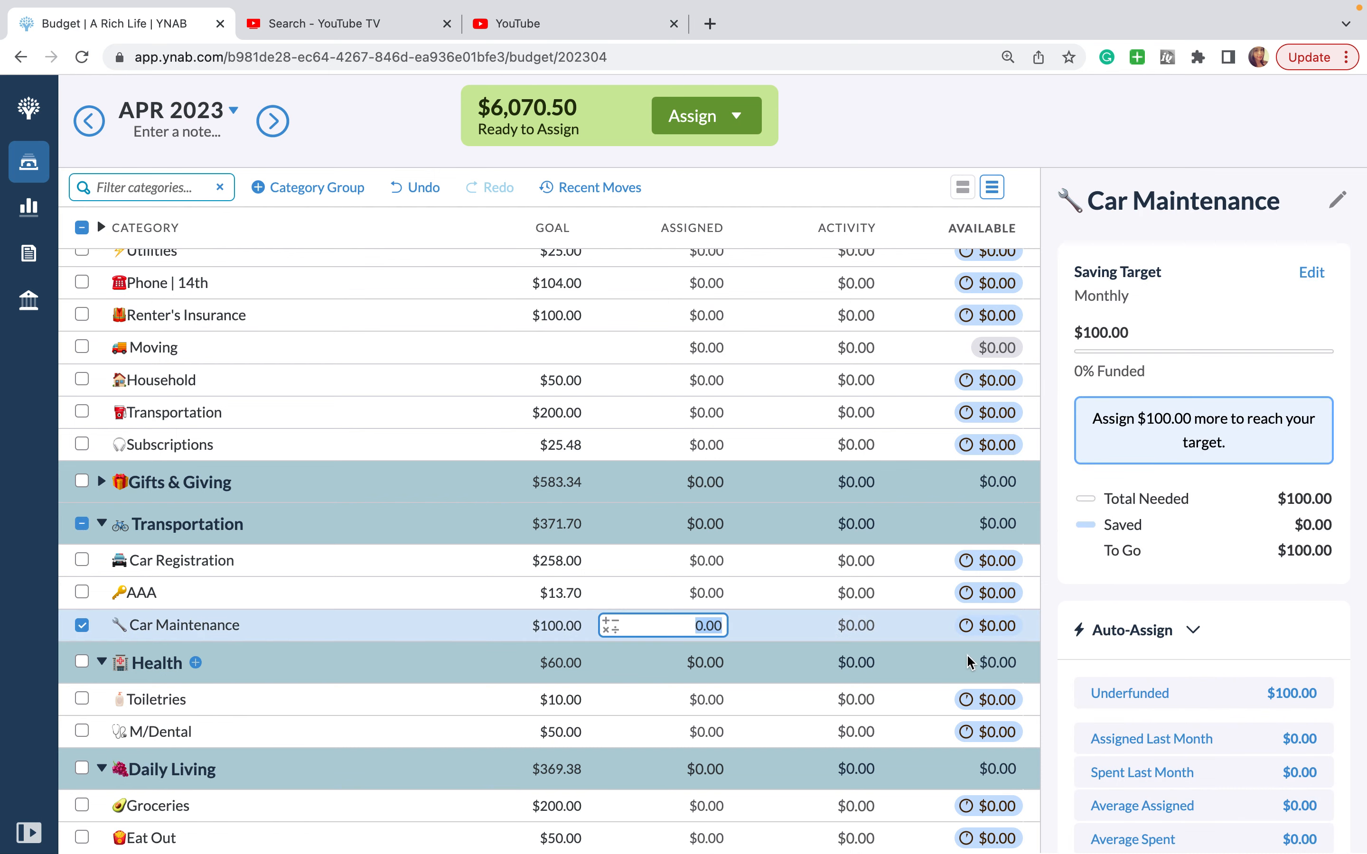
{"action": "scroll", "scroll_direction": "down", "scroll_amount": 3}
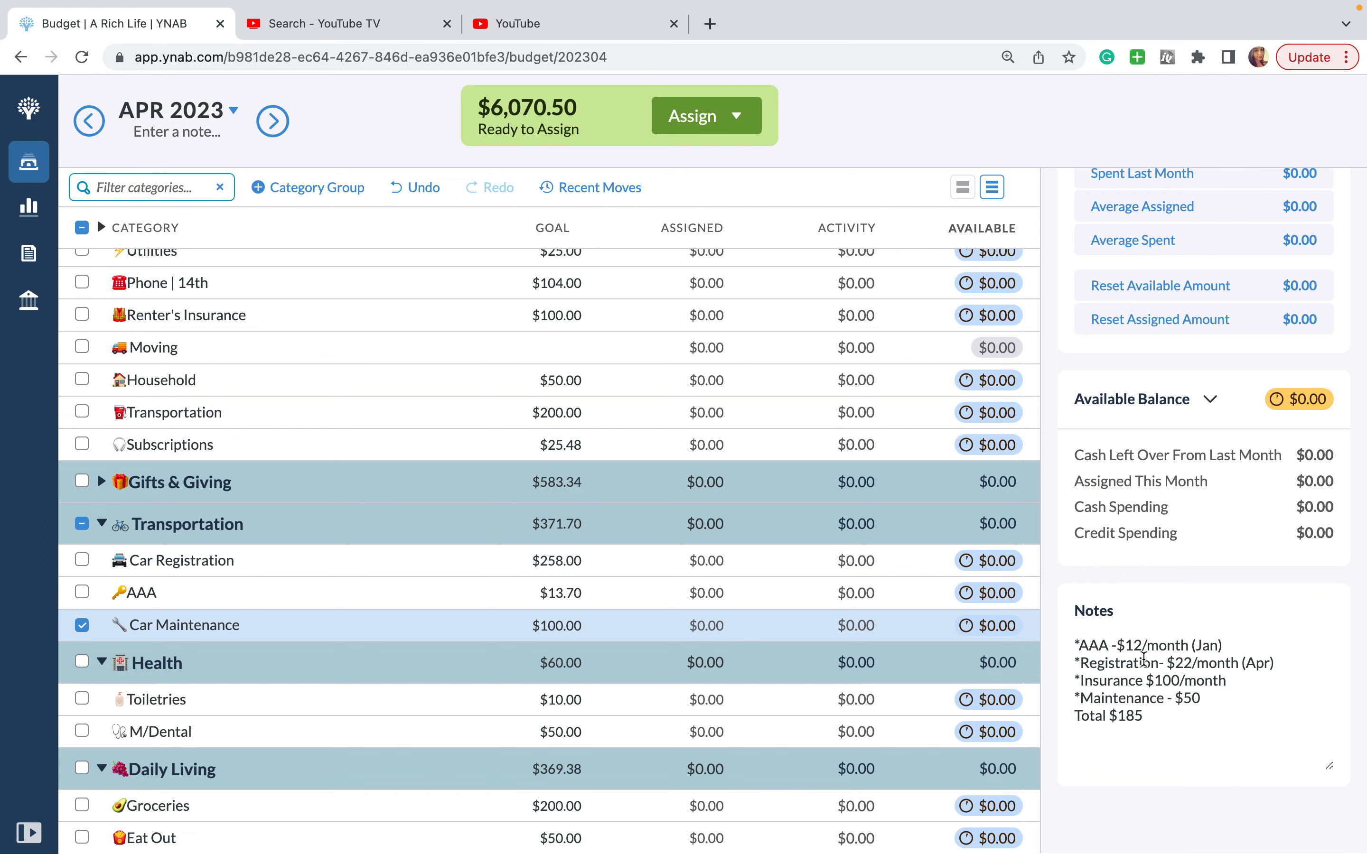
{"action": "mouse_move", "coordinate": [1176, 664]}
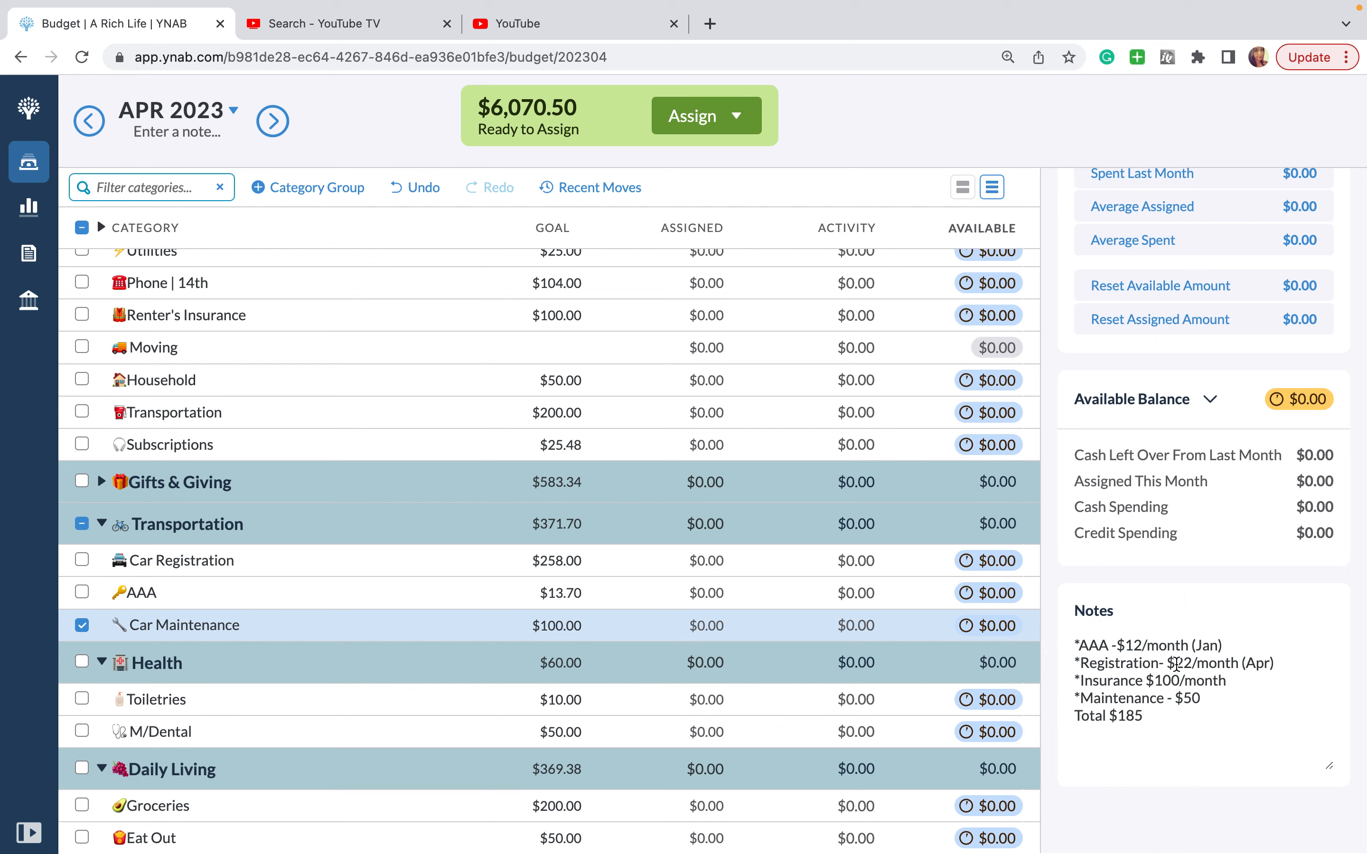
{"action": "mouse_move", "coordinate": [1190, 666]}
{"action": "type", "text": "33"}
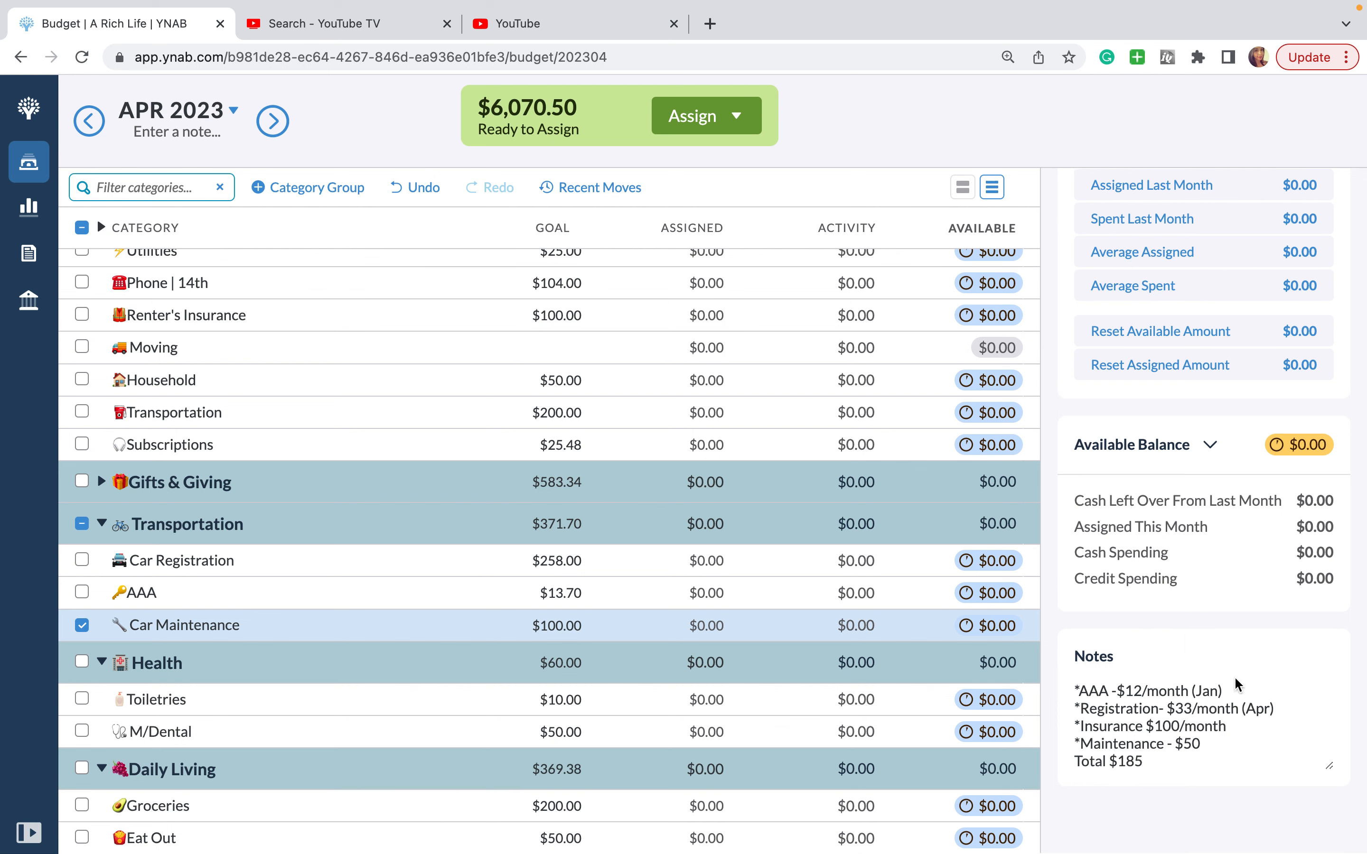
{"action": "mouse_move", "coordinate": [1234, 739]}
{"action": "type", "text": "100"}
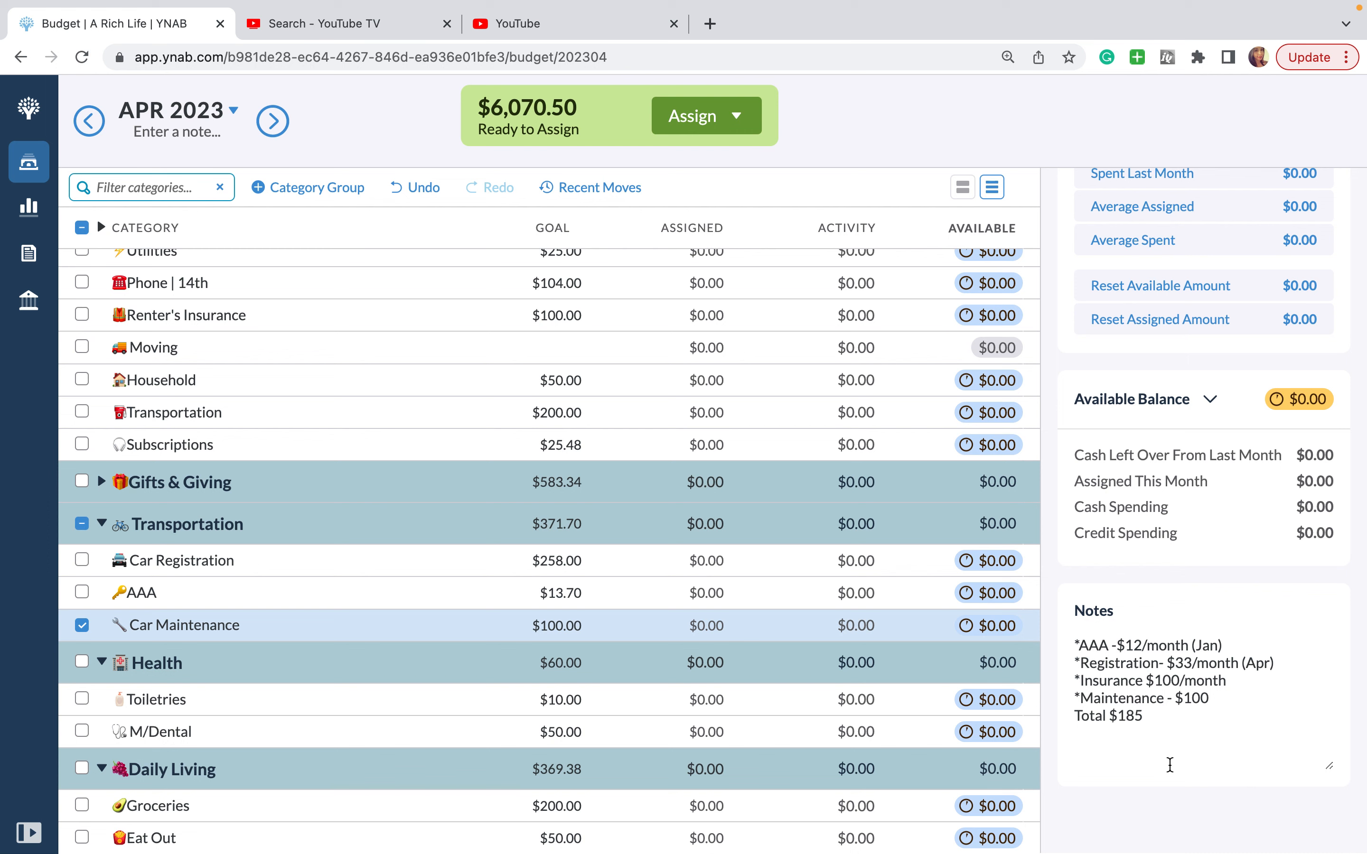
{"action": "mouse_move", "coordinate": [1119, 756]}
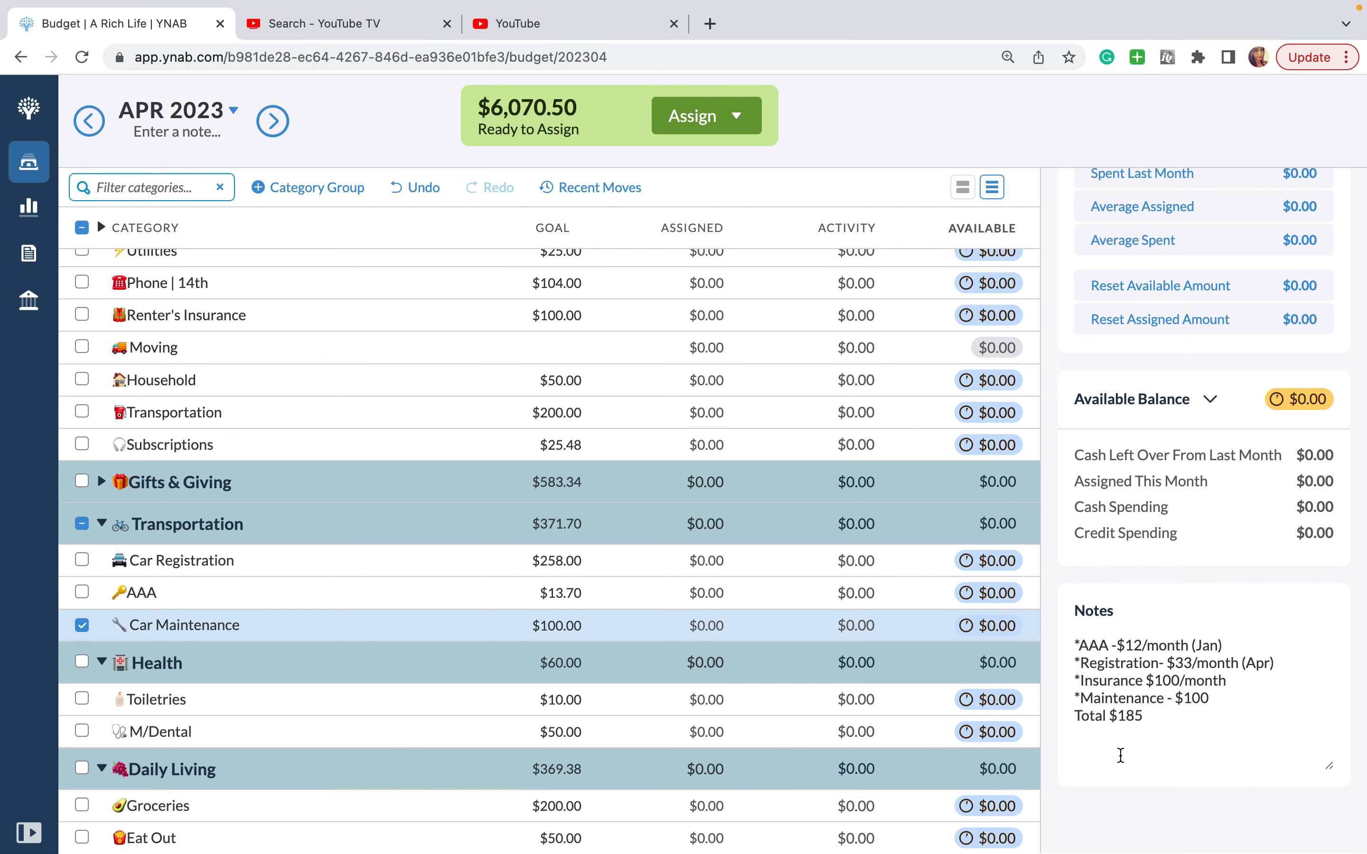
{"action": "mouse_move", "coordinate": [565, 556]}
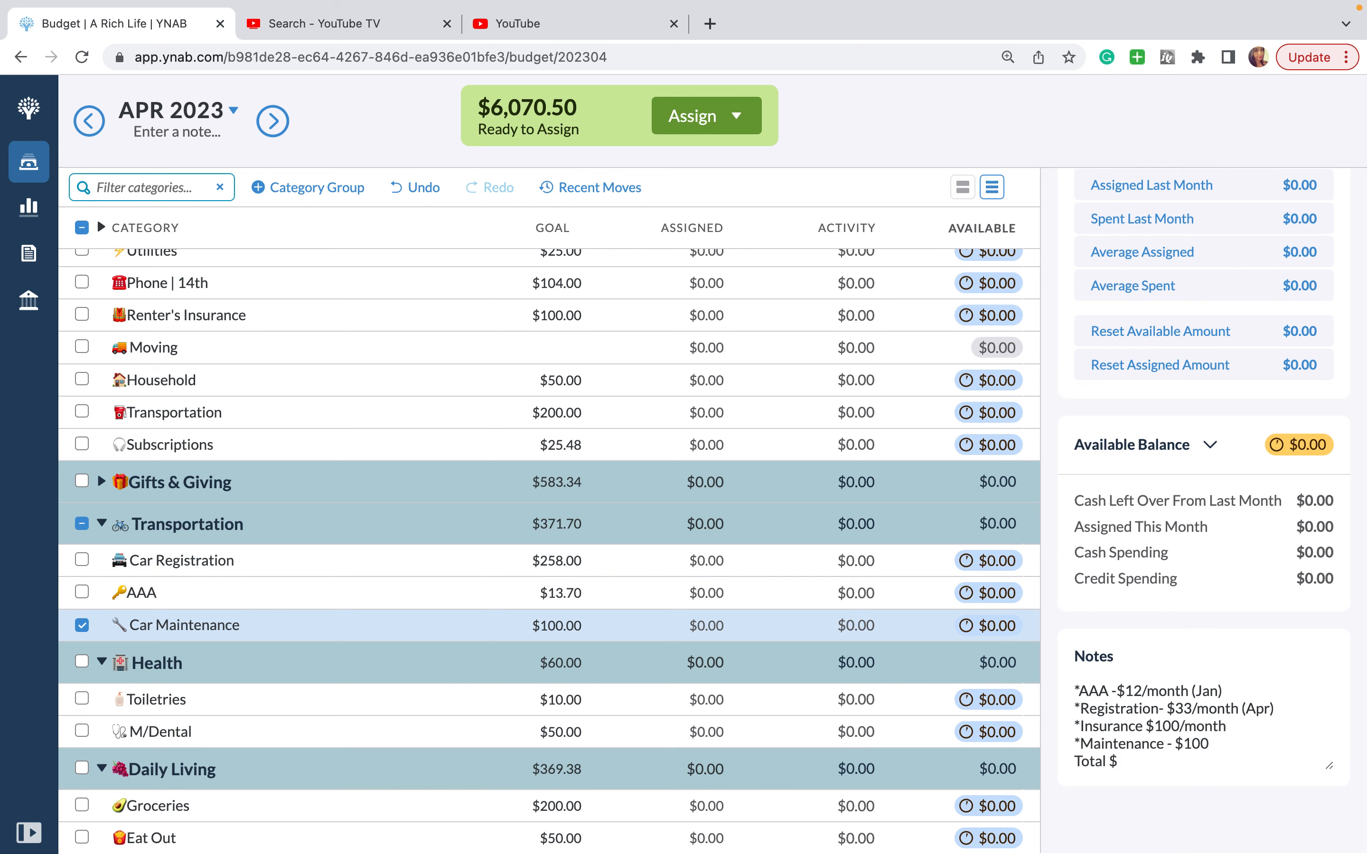
Step: Note Registration $33/month, Maintenance $100, Total $245 on Car Maintenance
{"action": "type", "text": "245"}
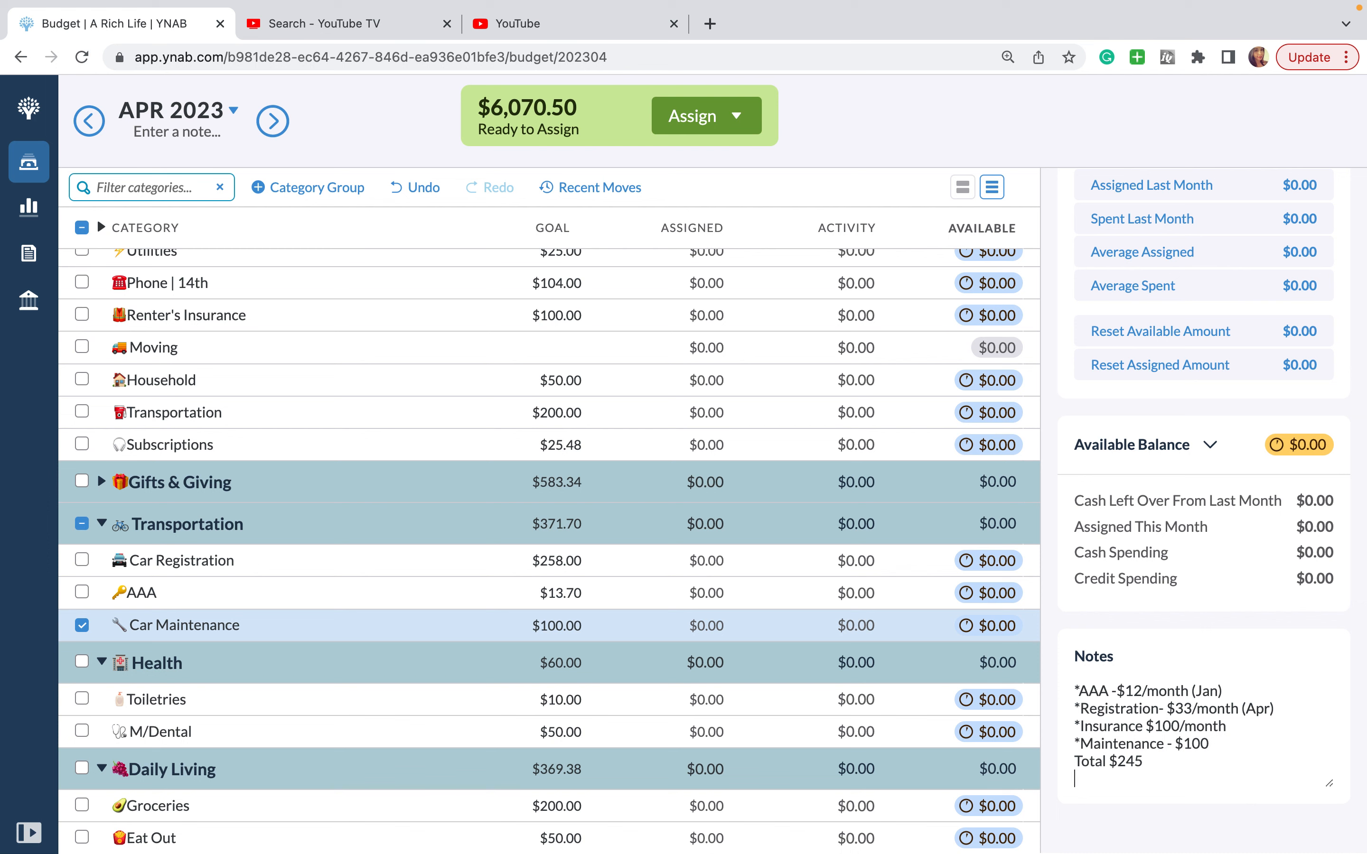
{"action": "left_click", "coordinate": [184, 625]}
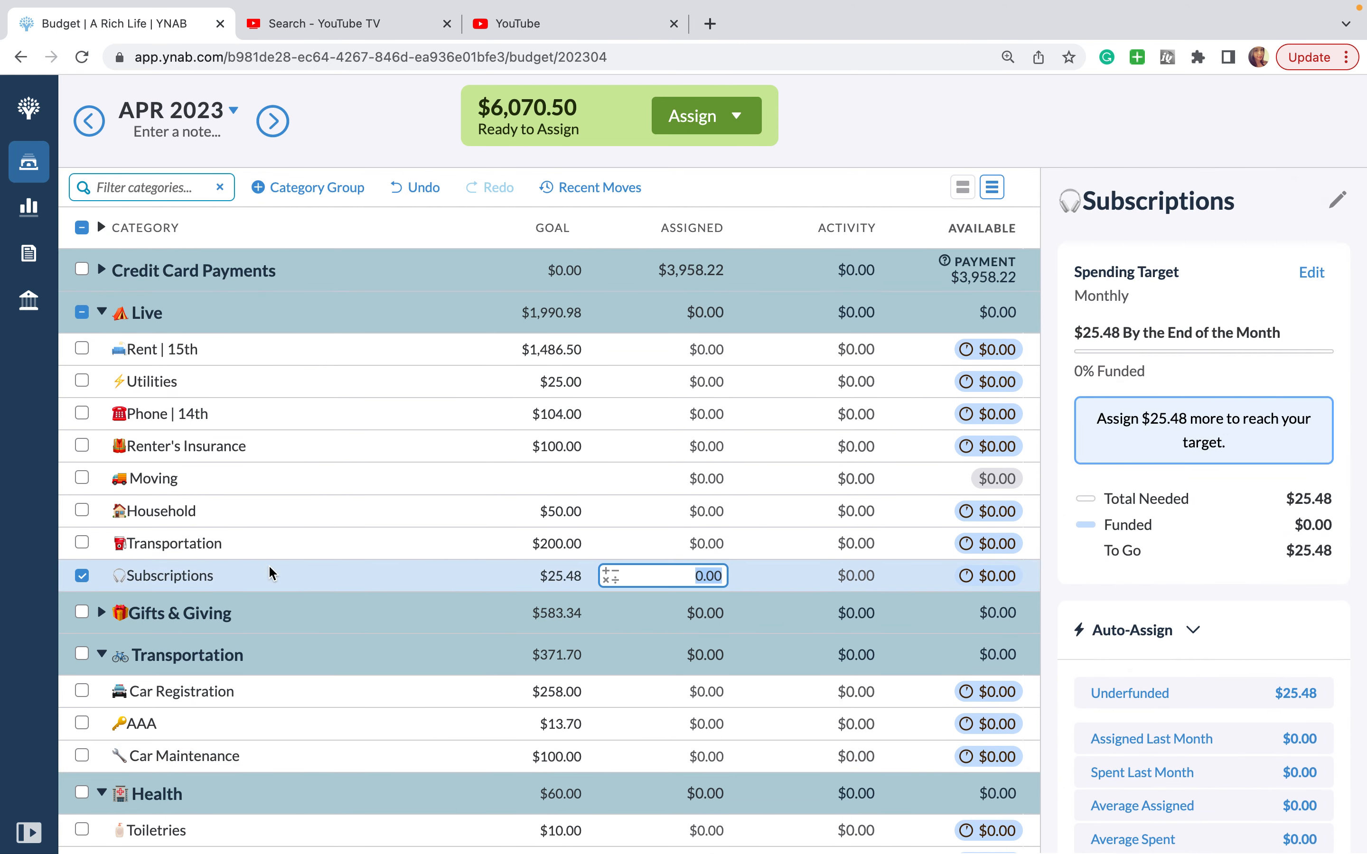
Step: Note Spotify $9.99 Netflix $15.49 on Subscriptions and collapse the Transportation group
{"action": "scroll", "scroll_direction": "down", "scroll_amount": 3}
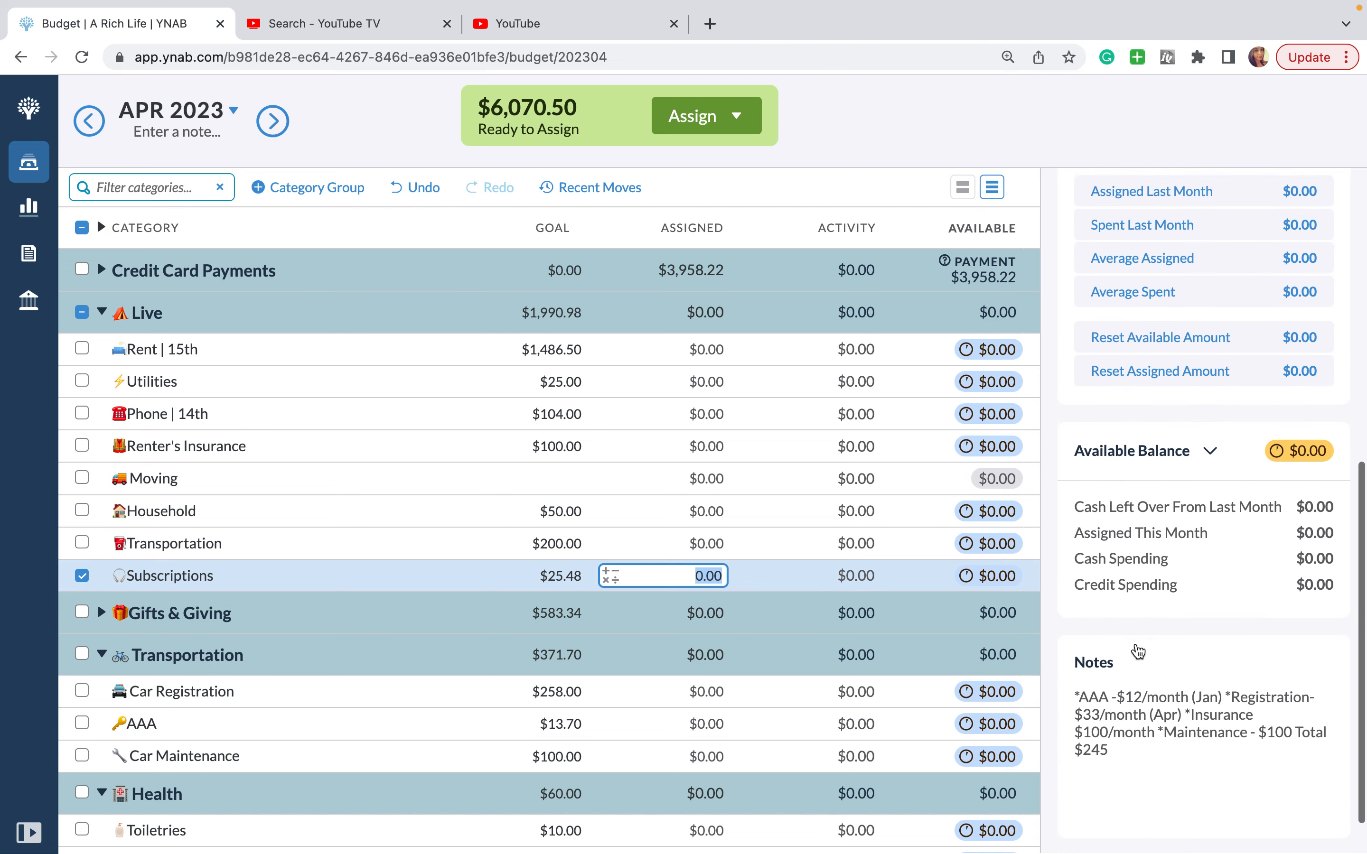
{"action": "left_click", "coordinate": [774, 575]}
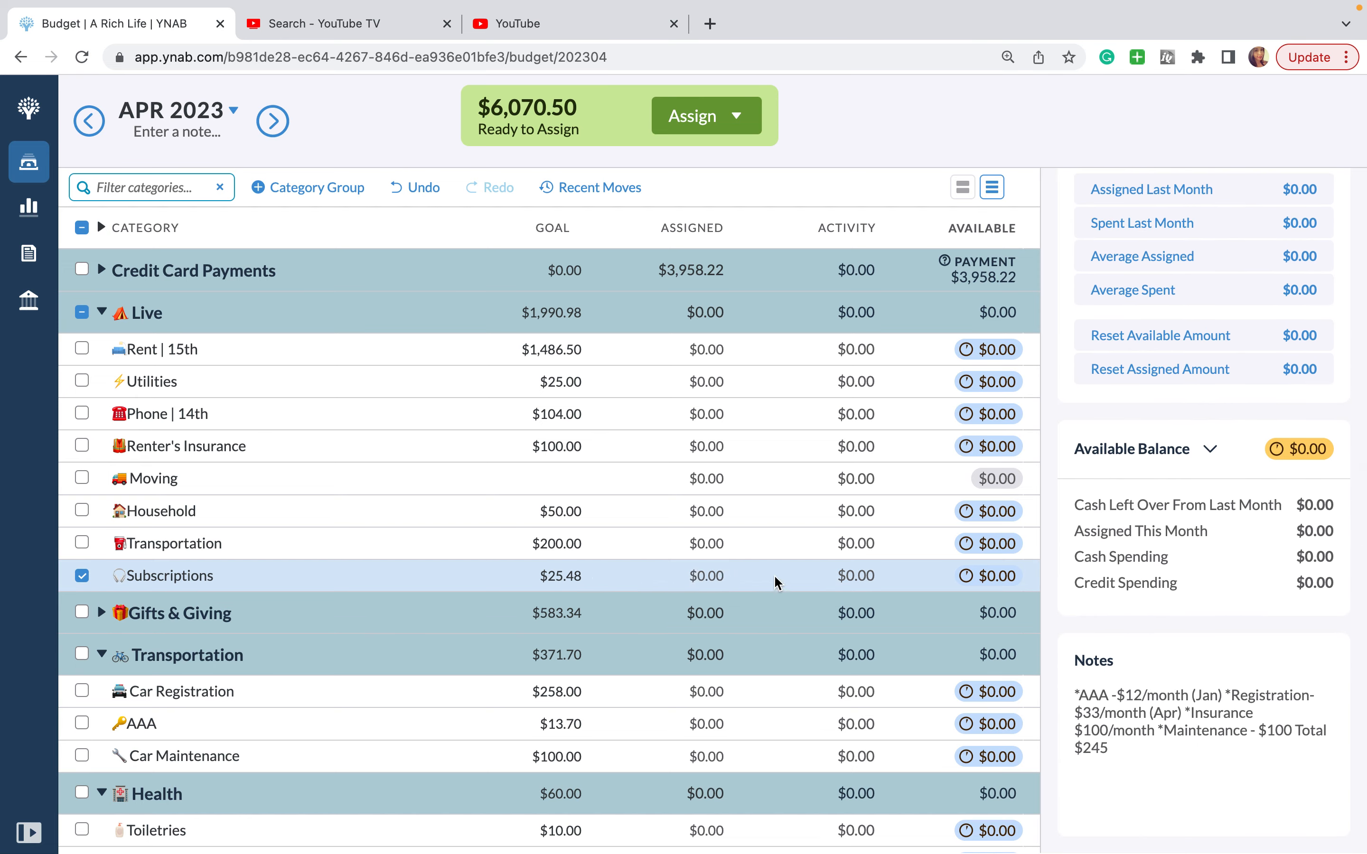
{"action": "left_click", "coordinate": [705, 576]}
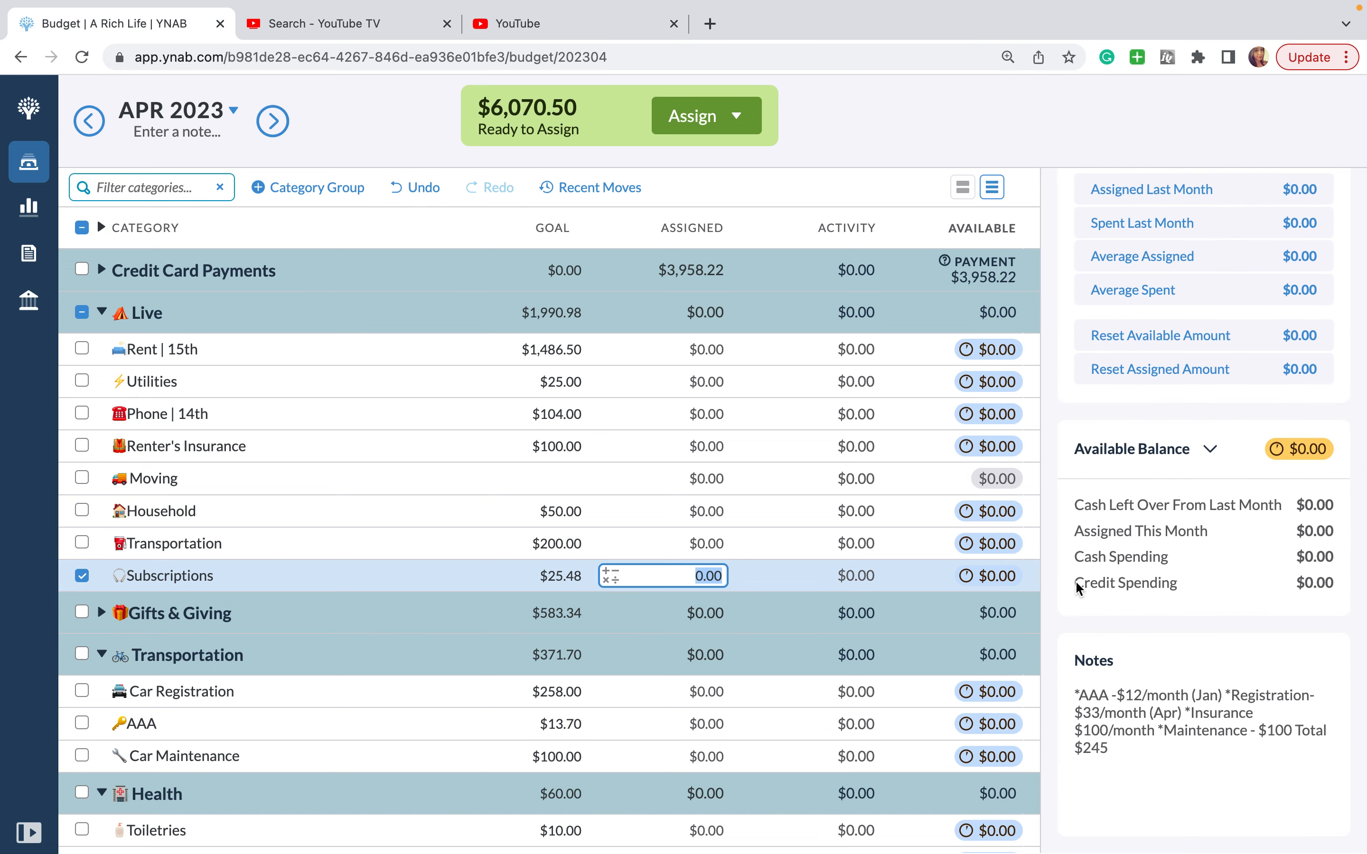
{"action": "mouse_move", "coordinate": [587, 589]}
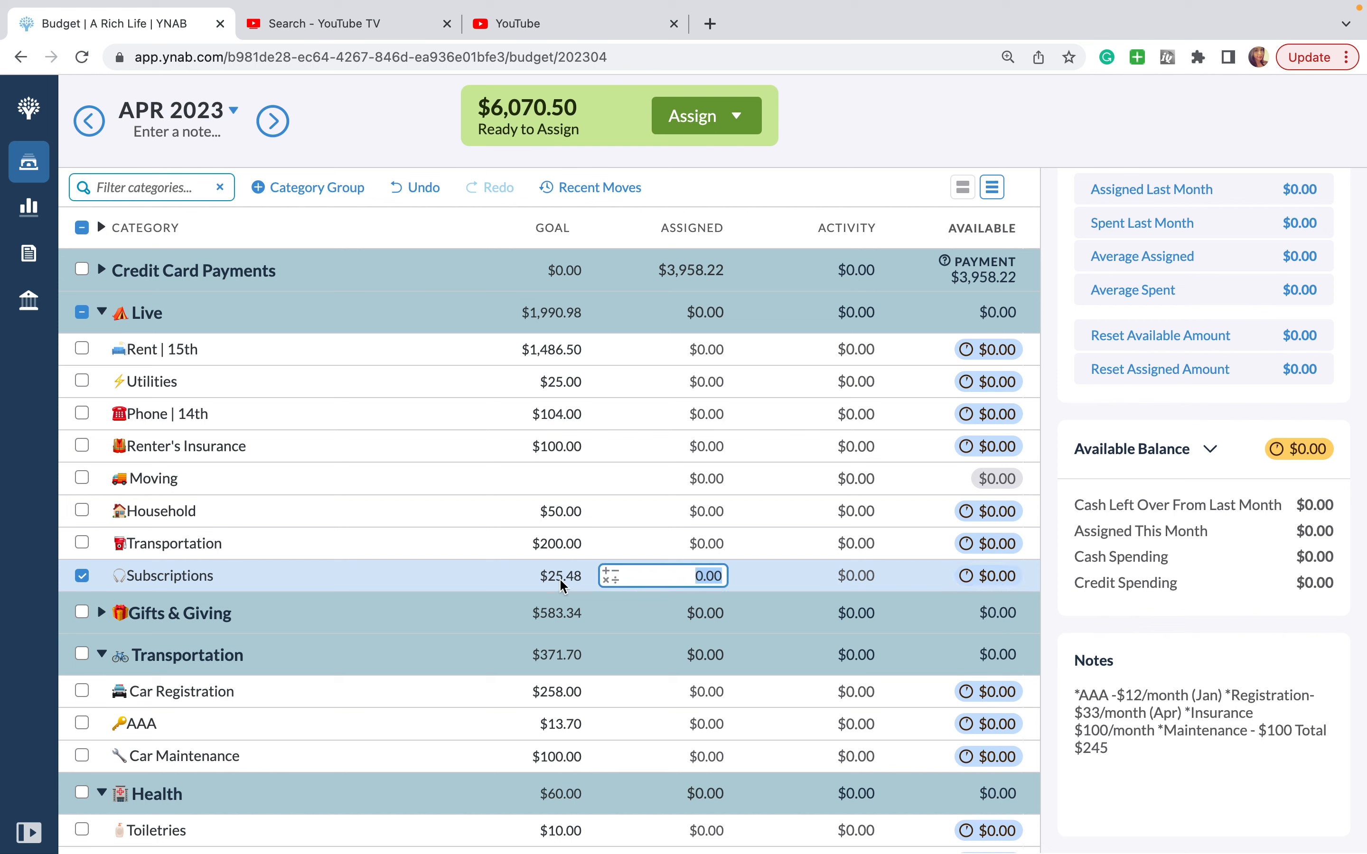
{"action": "scroll", "scroll_direction": "down", "scroll_amount": 3}
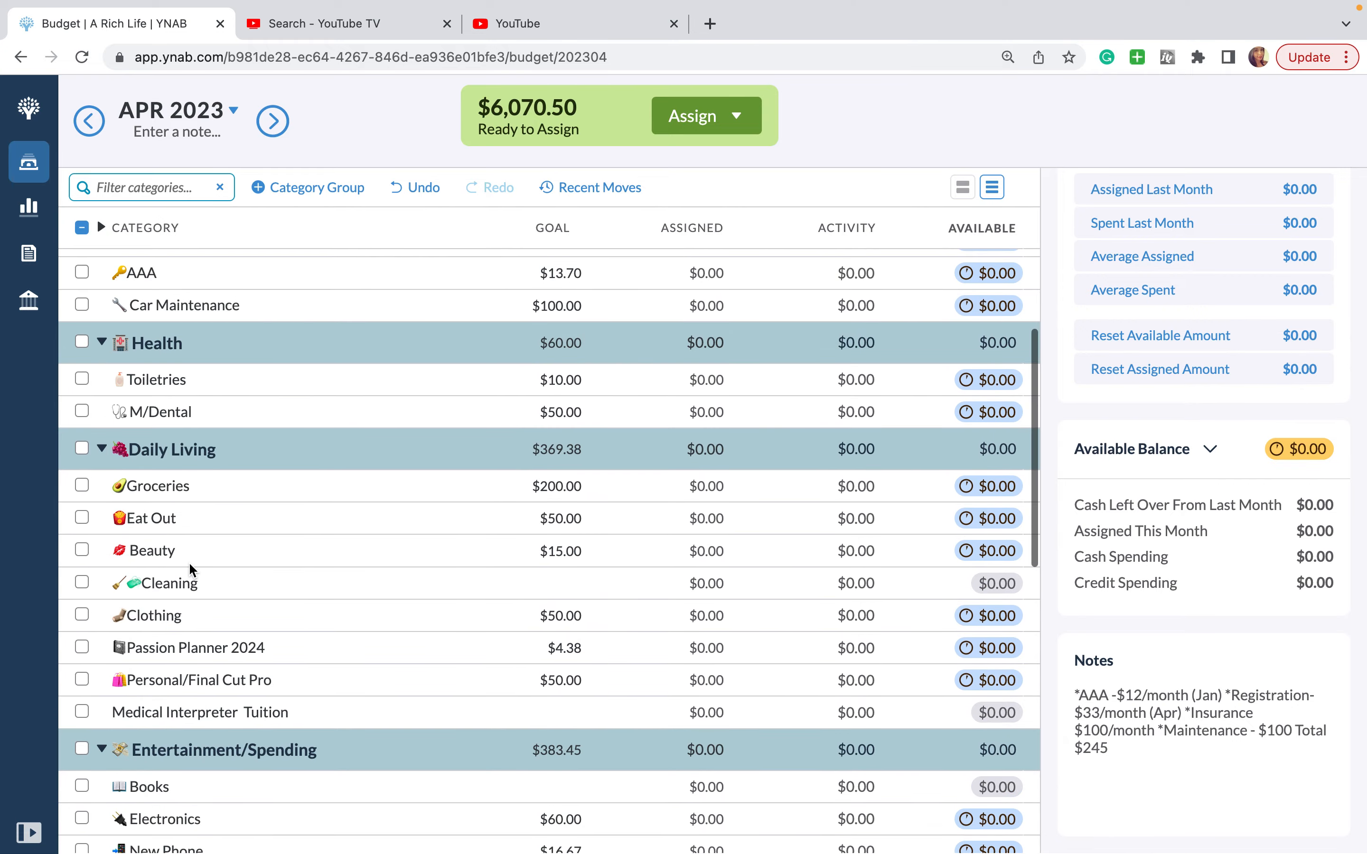
{"action": "scroll", "scroll_direction": "down", "scroll_amount": 3}
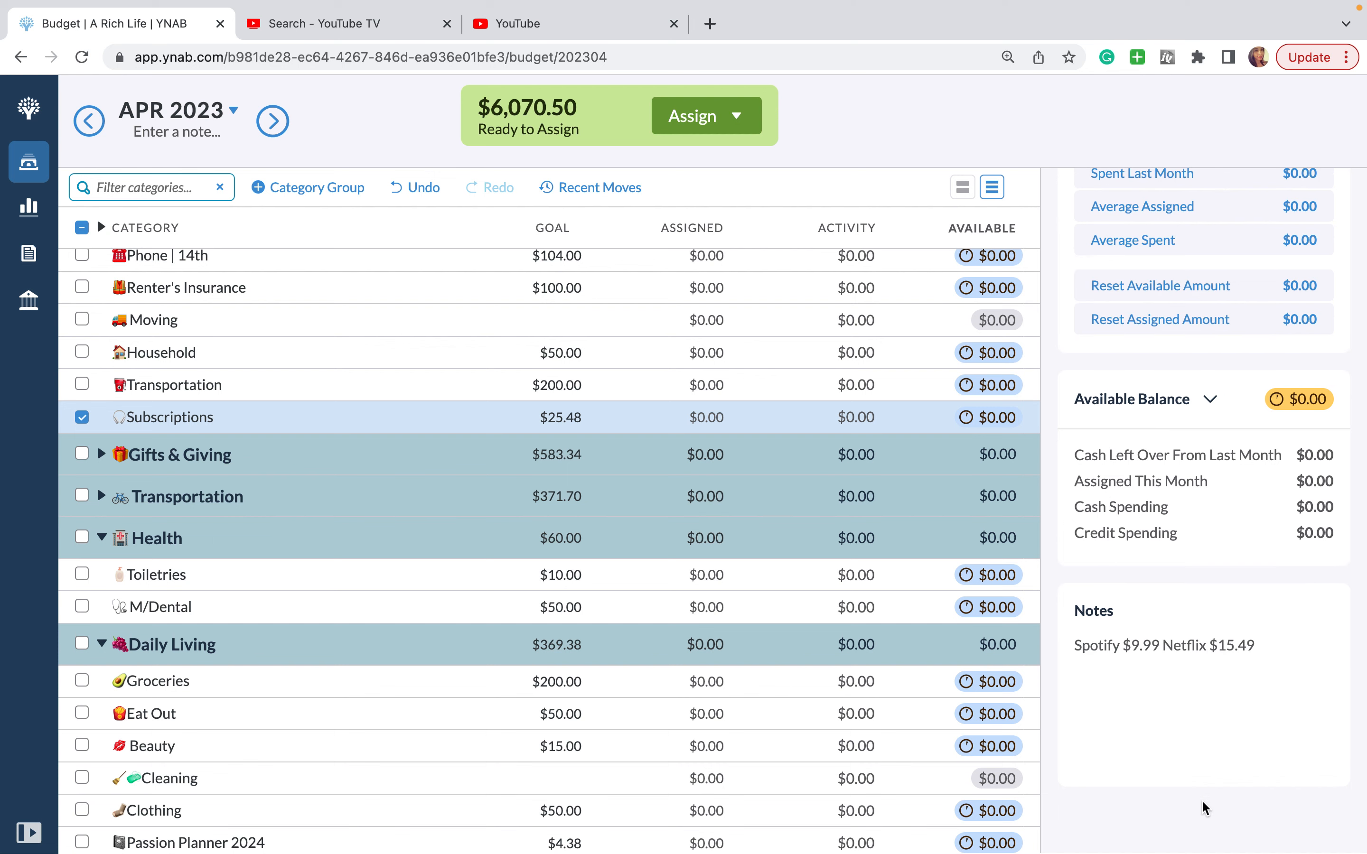
{"action": "double_click", "coordinate": [1148, 663]}
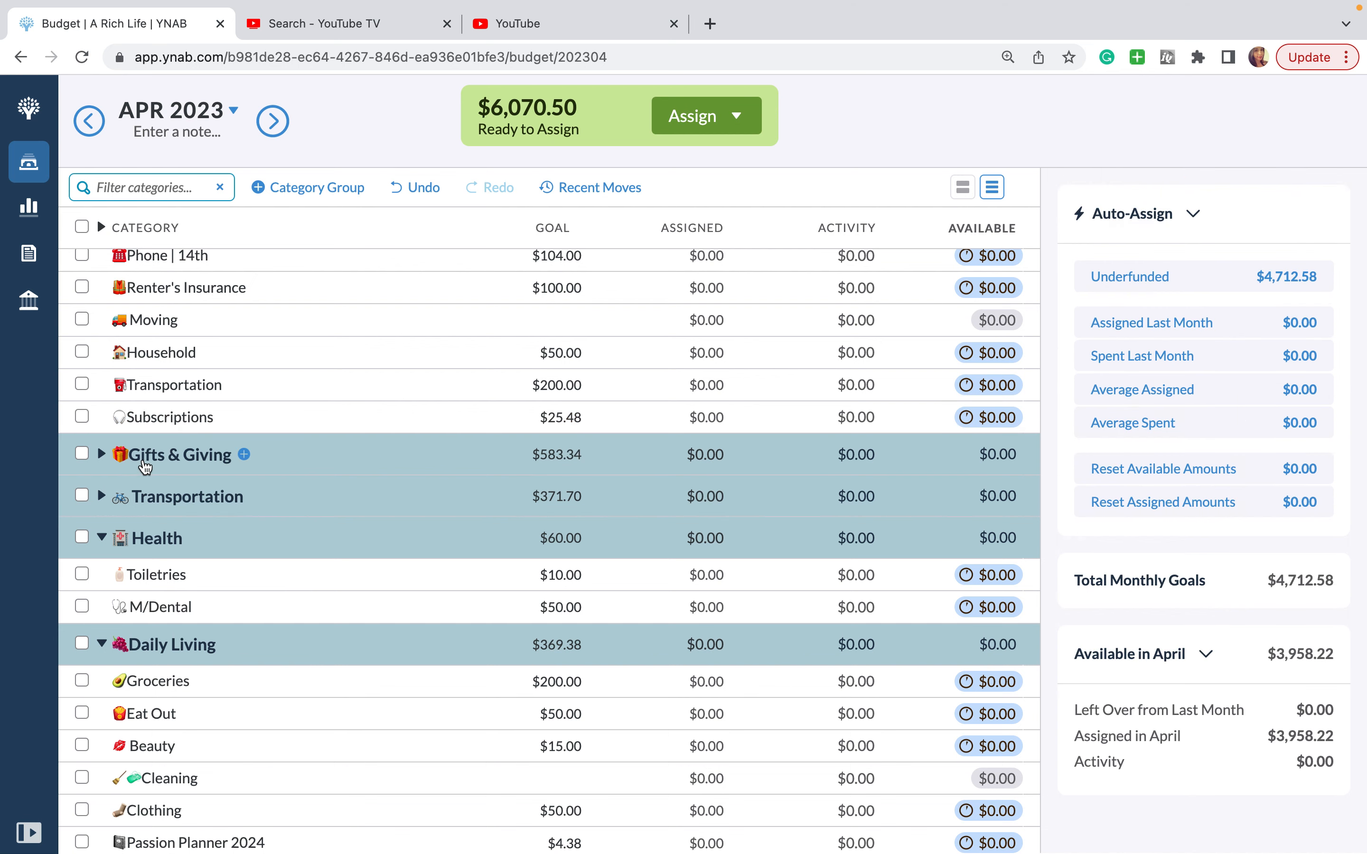
Step: Rename the Gifts & Giving group to Give
{"action": "left_click", "coordinate": [179, 454]}
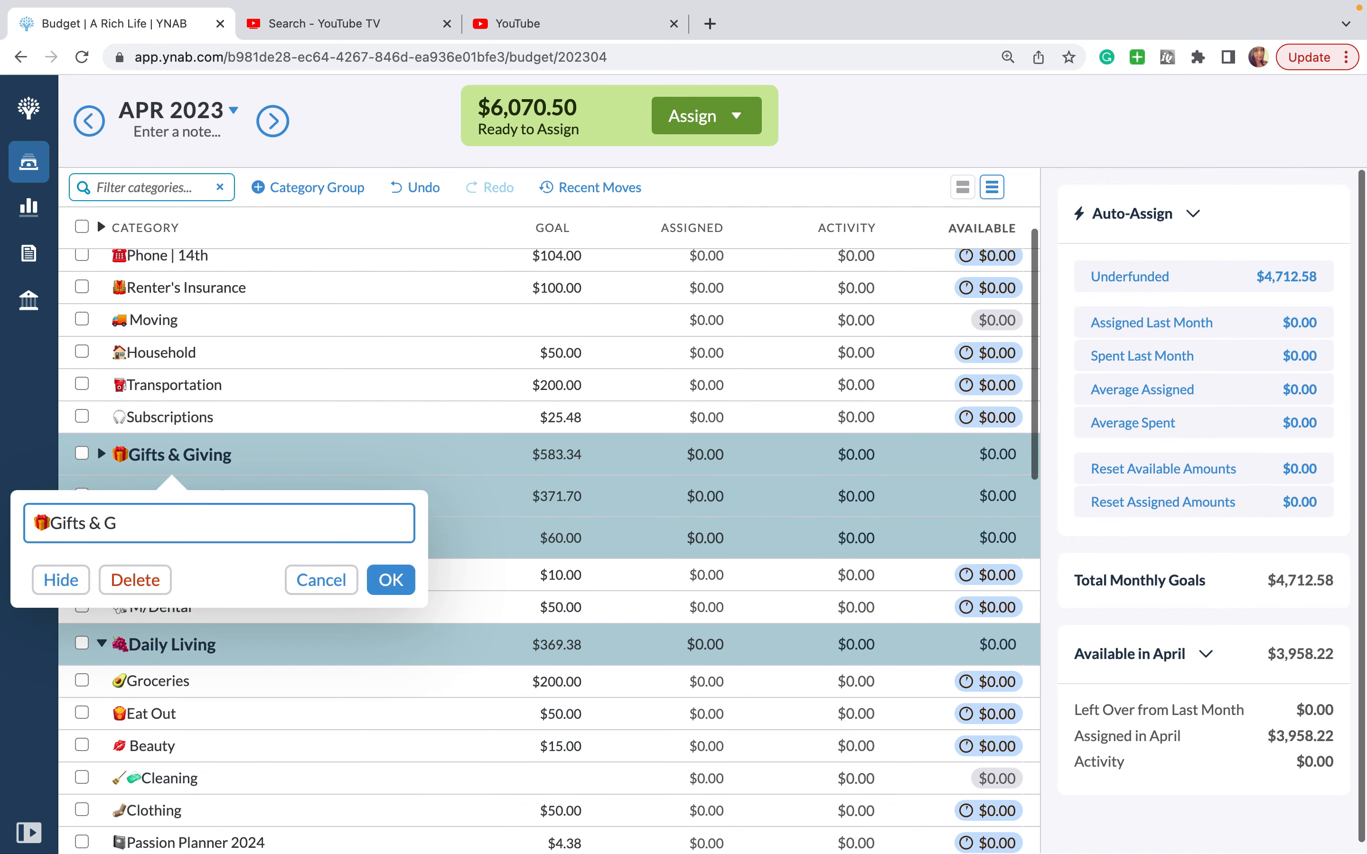
{"action": "type", "text": "Give"}
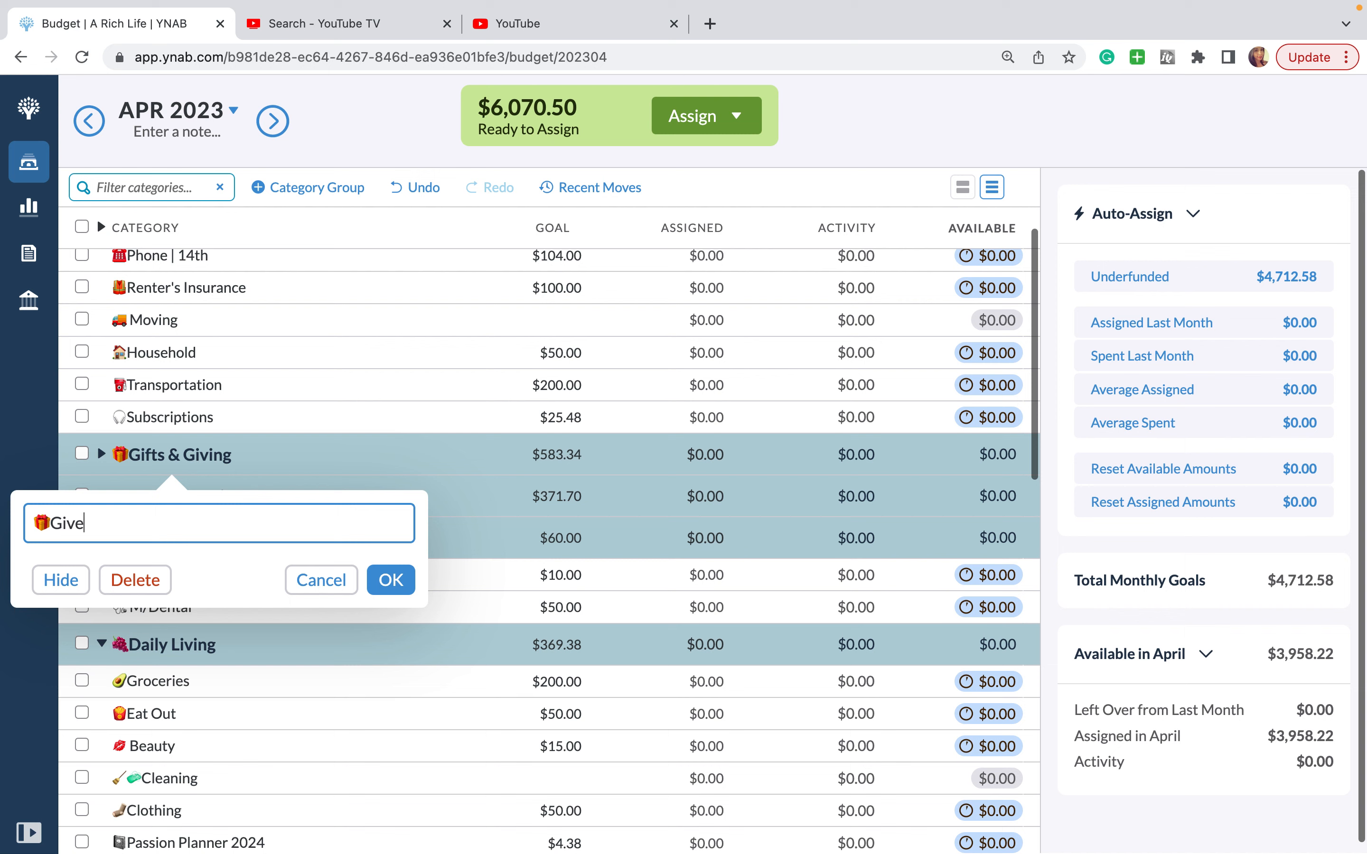
{"action": "left_click", "coordinate": [391, 579]}
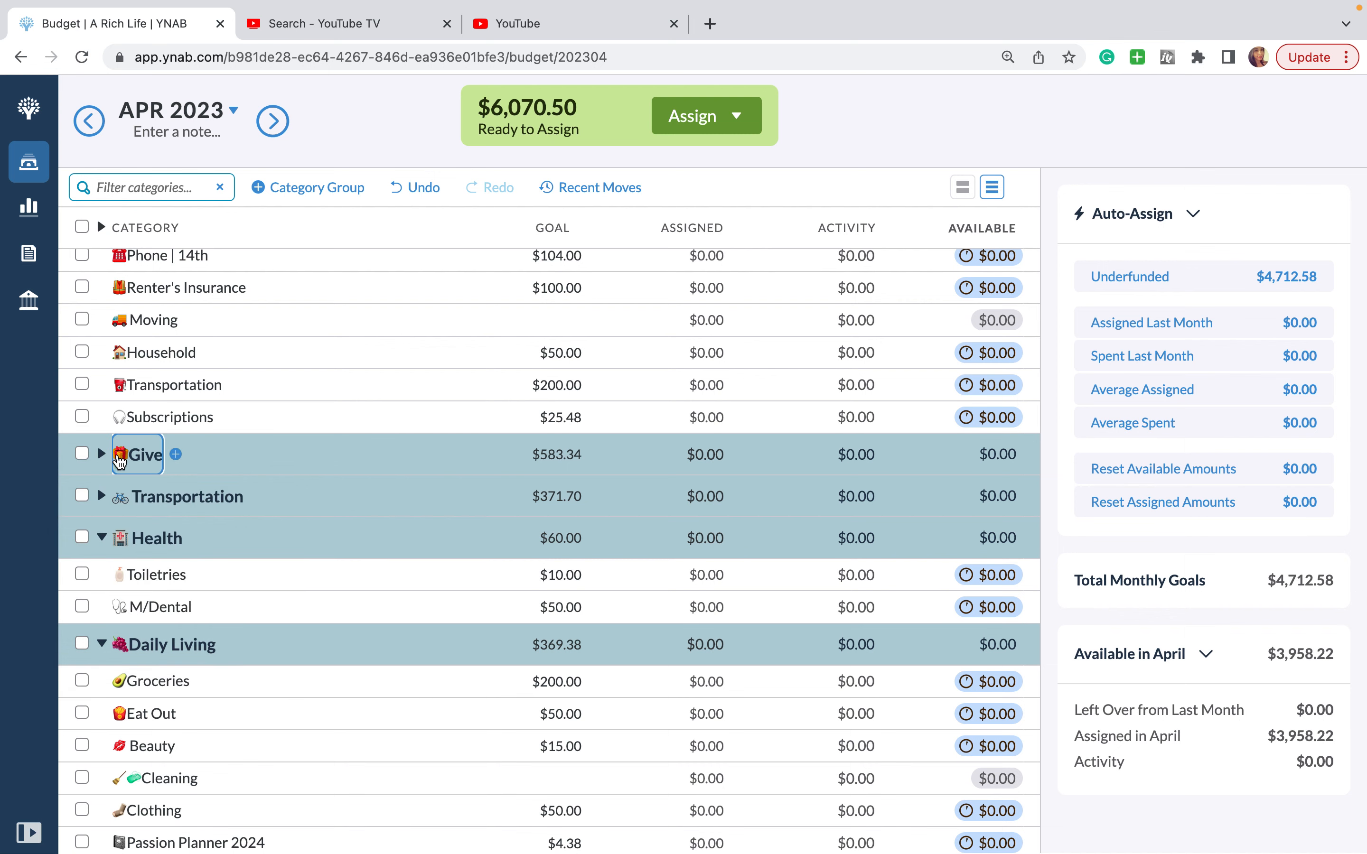
{"action": "left_click", "coordinate": [143, 455]}
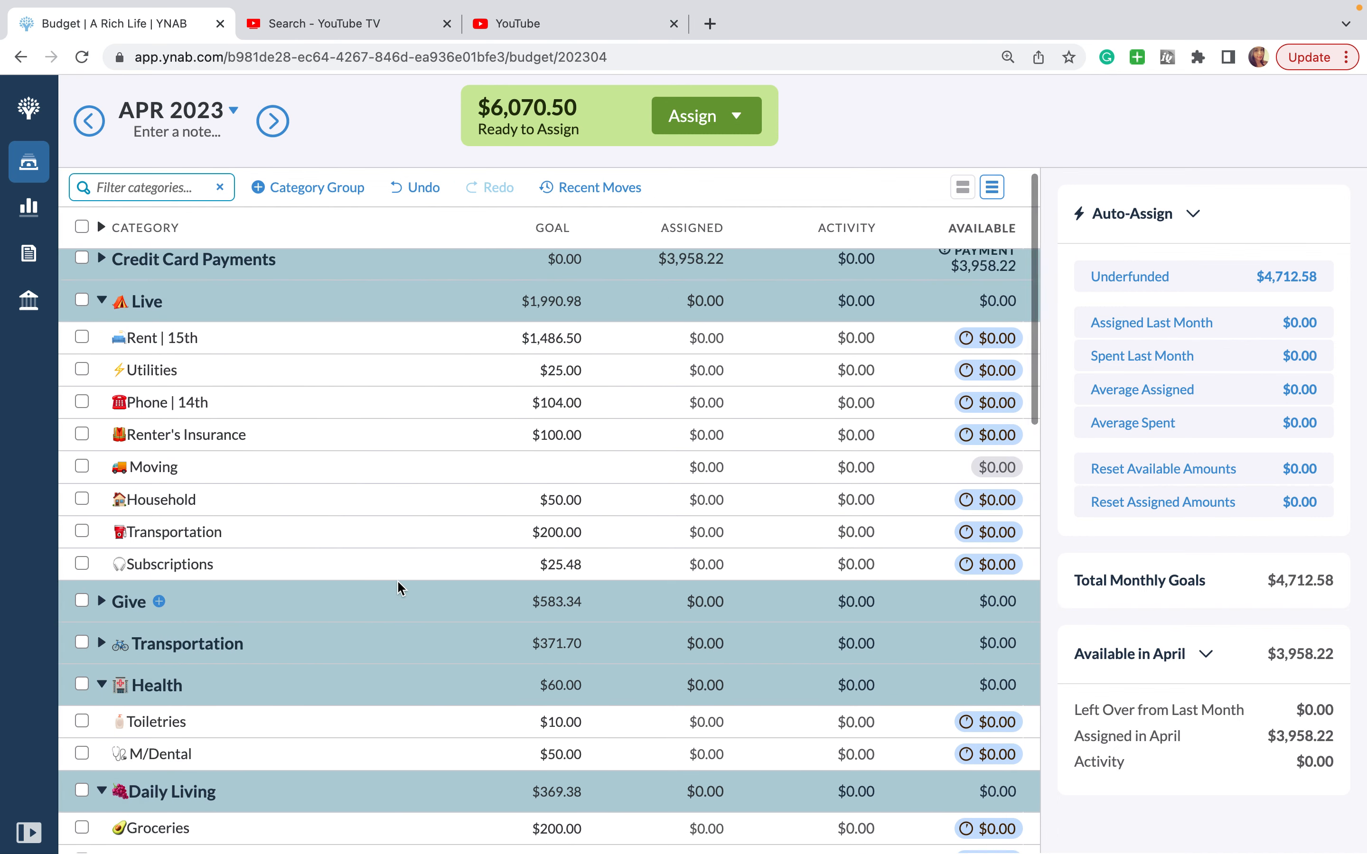
{"action": "mouse_move", "coordinate": [99, 302]}
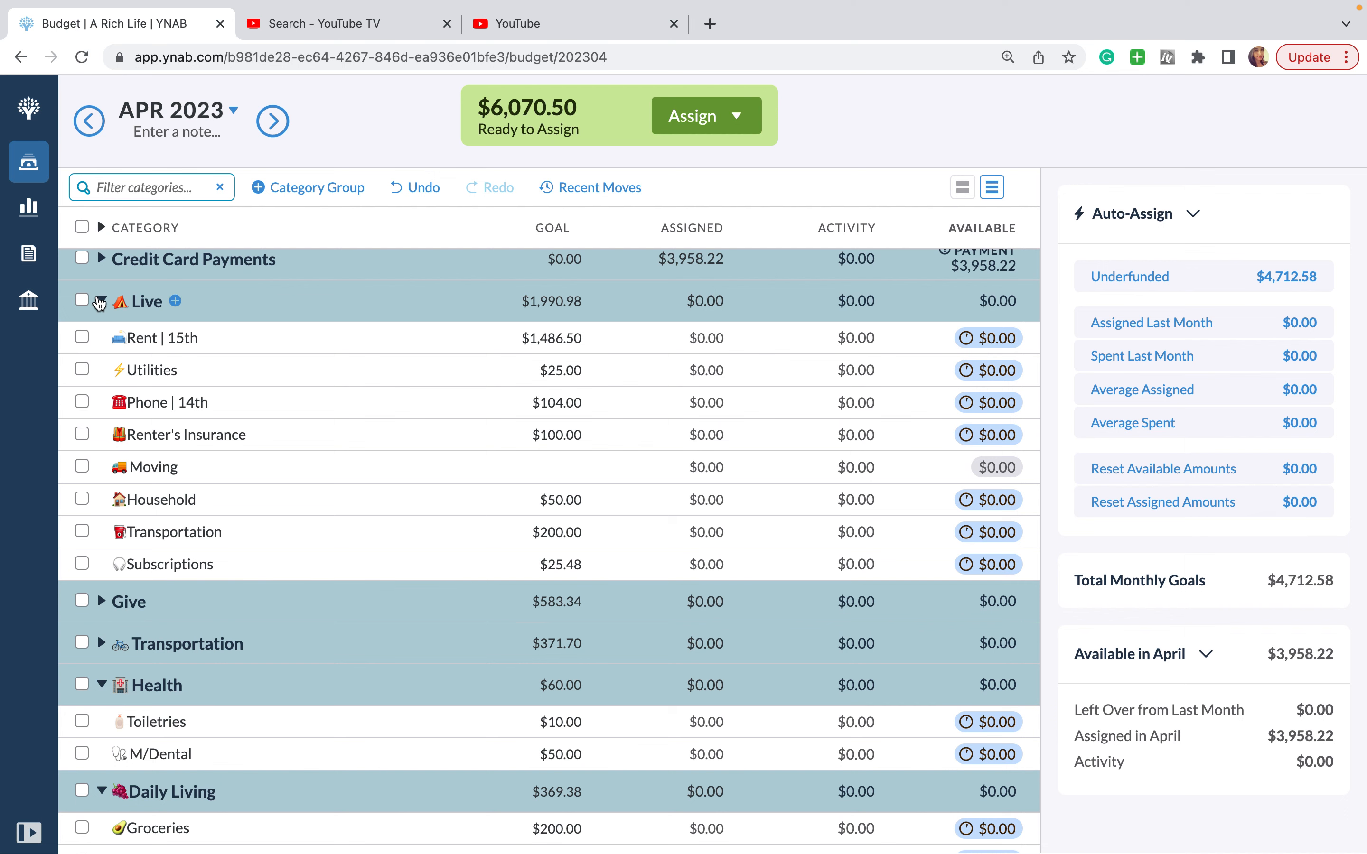
Step: Delete the AAA and Car Registration categories and the entire Health group
{"action": "left_click", "coordinate": [100, 301]}
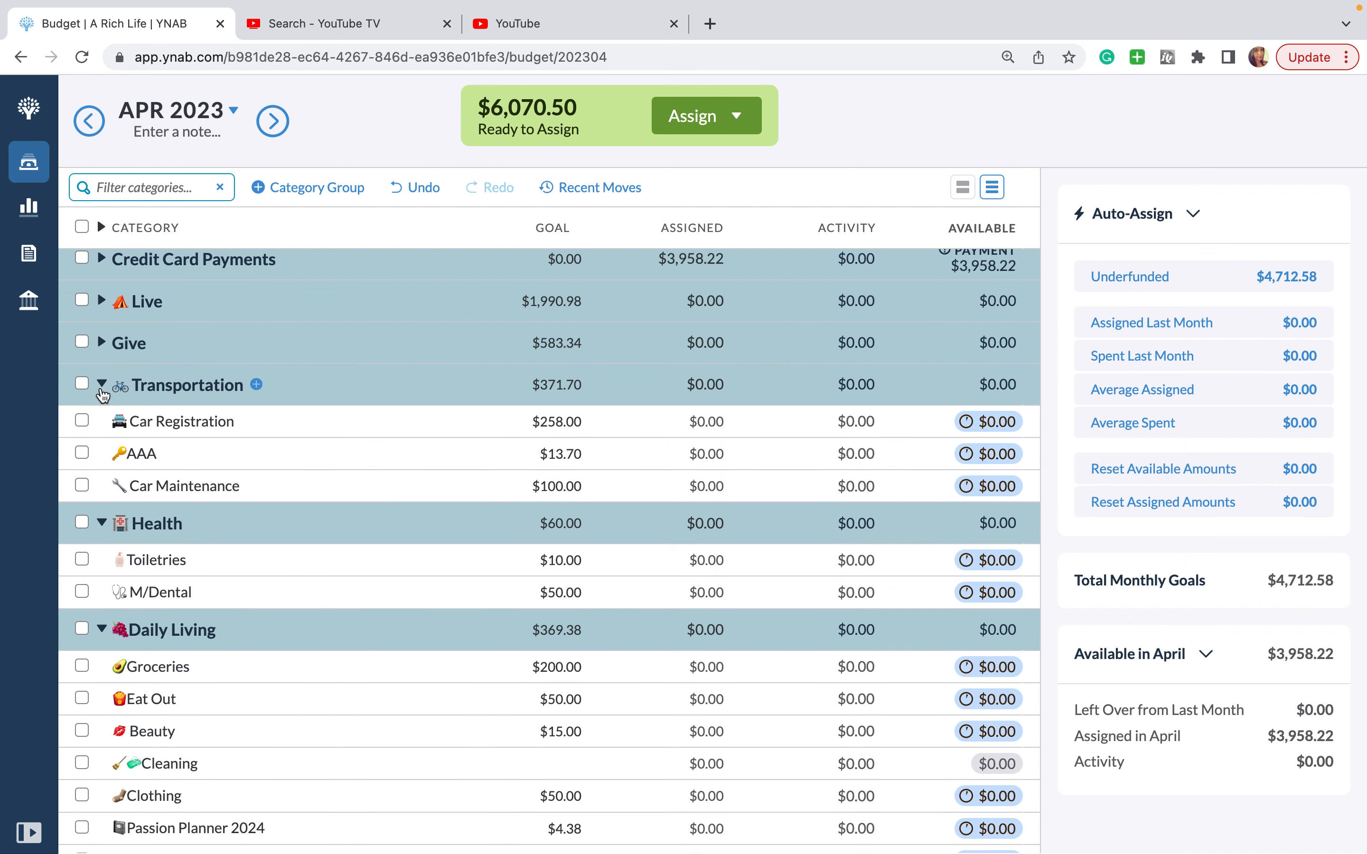
{"action": "mouse_move", "coordinate": [143, 459]}
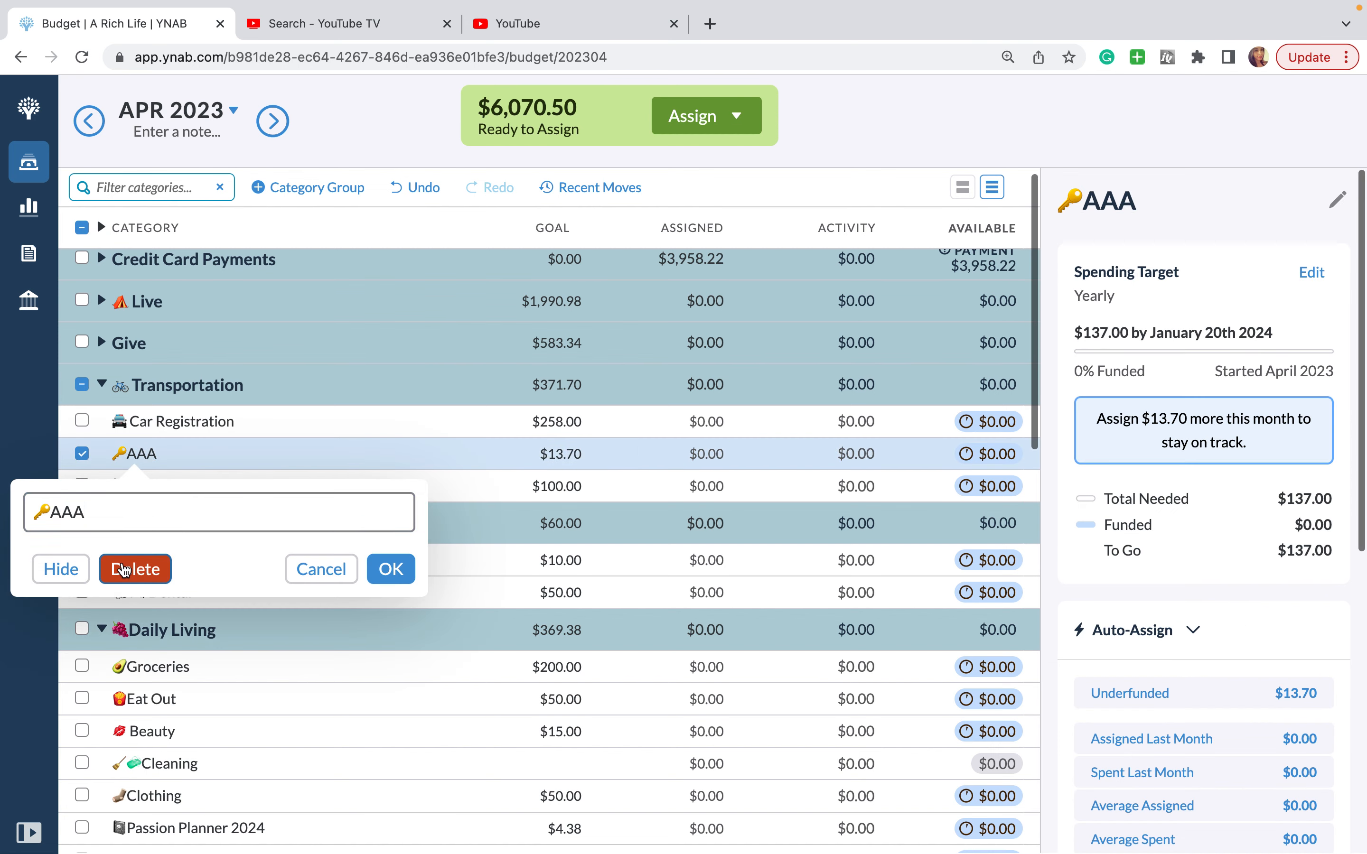
{"action": "left_click", "coordinate": [134, 570]}
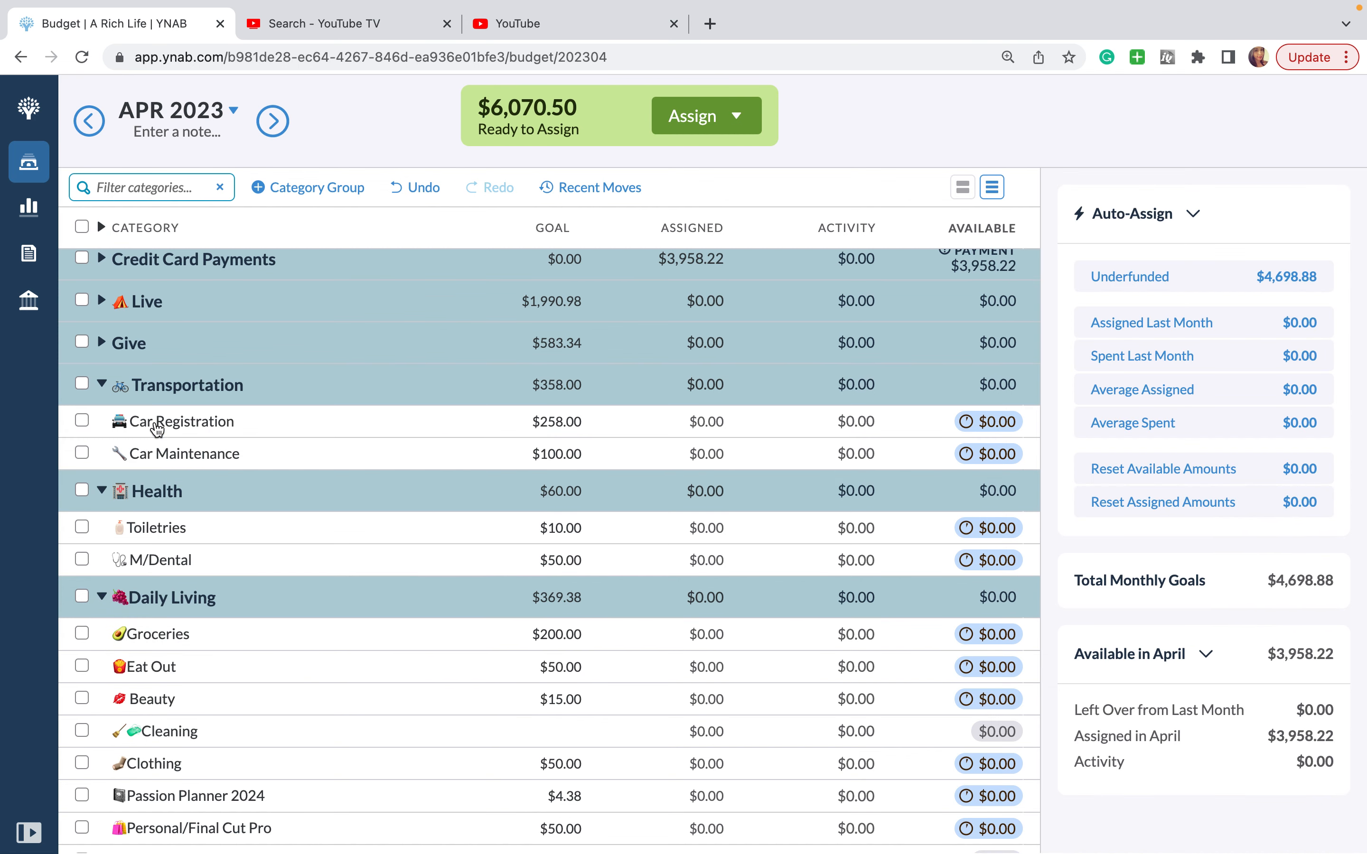
{"action": "left_click", "coordinate": [182, 421]}
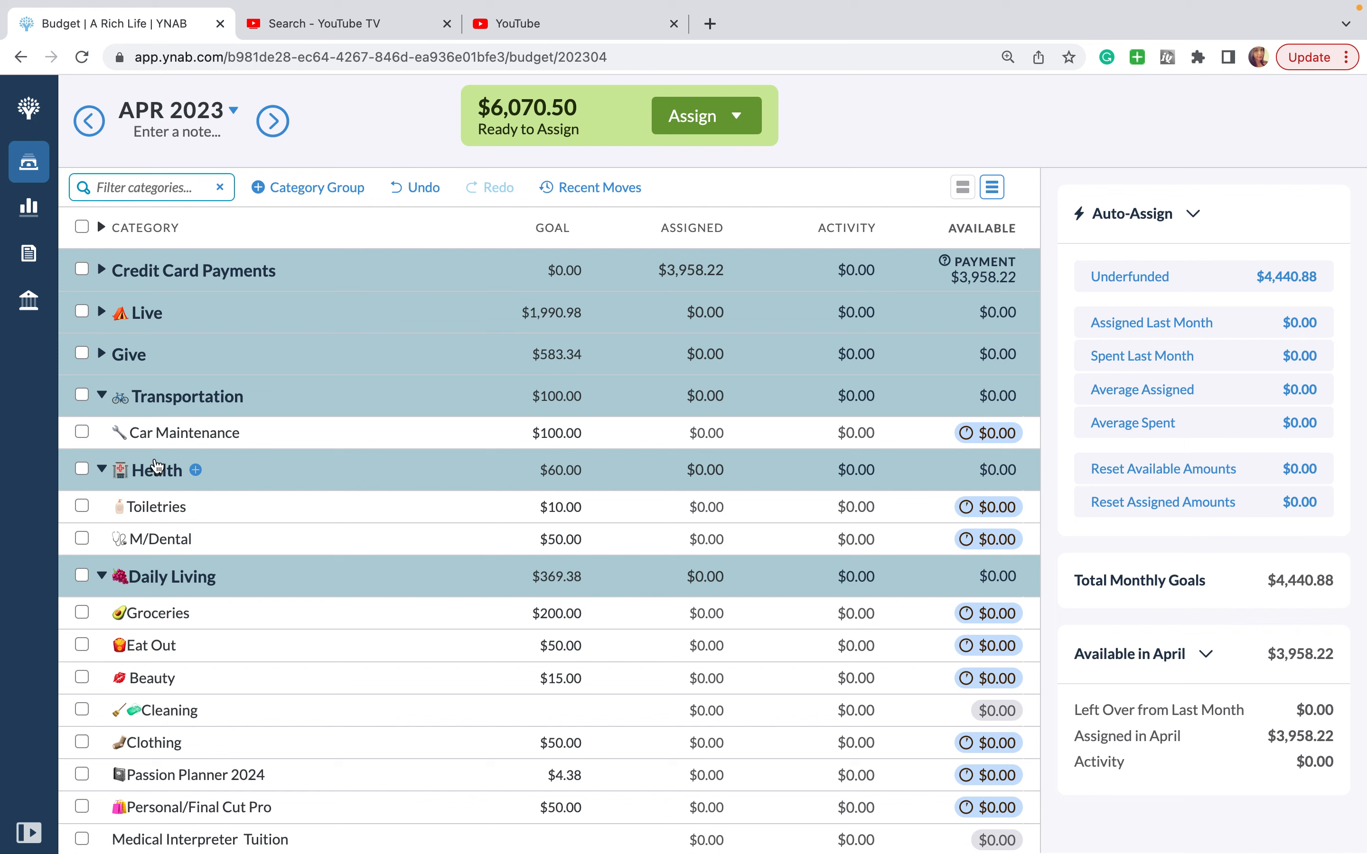
{"action": "mouse_move", "coordinate": [156, 465]}
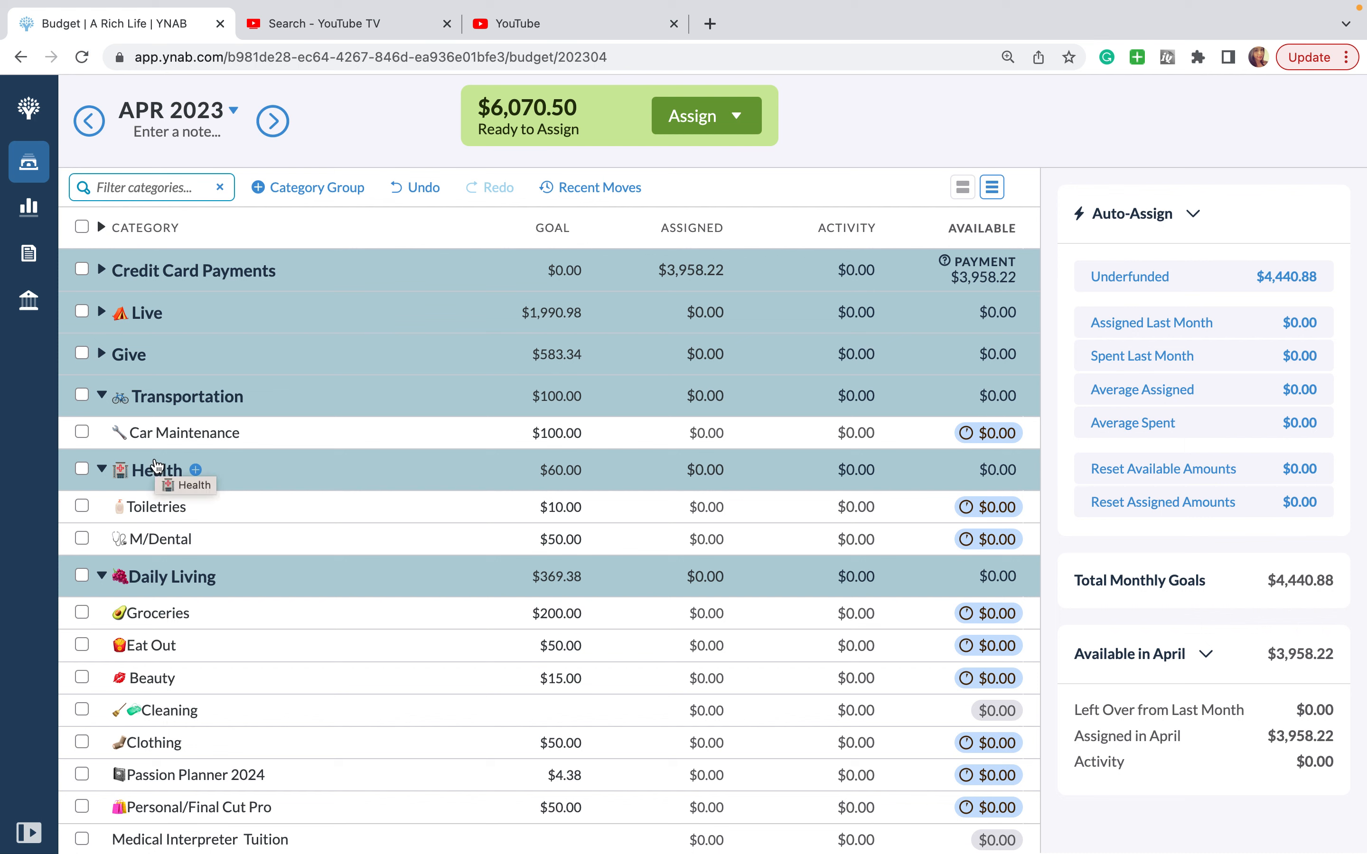
{"action": "mouse_move", "coordinate": [158, 481]}
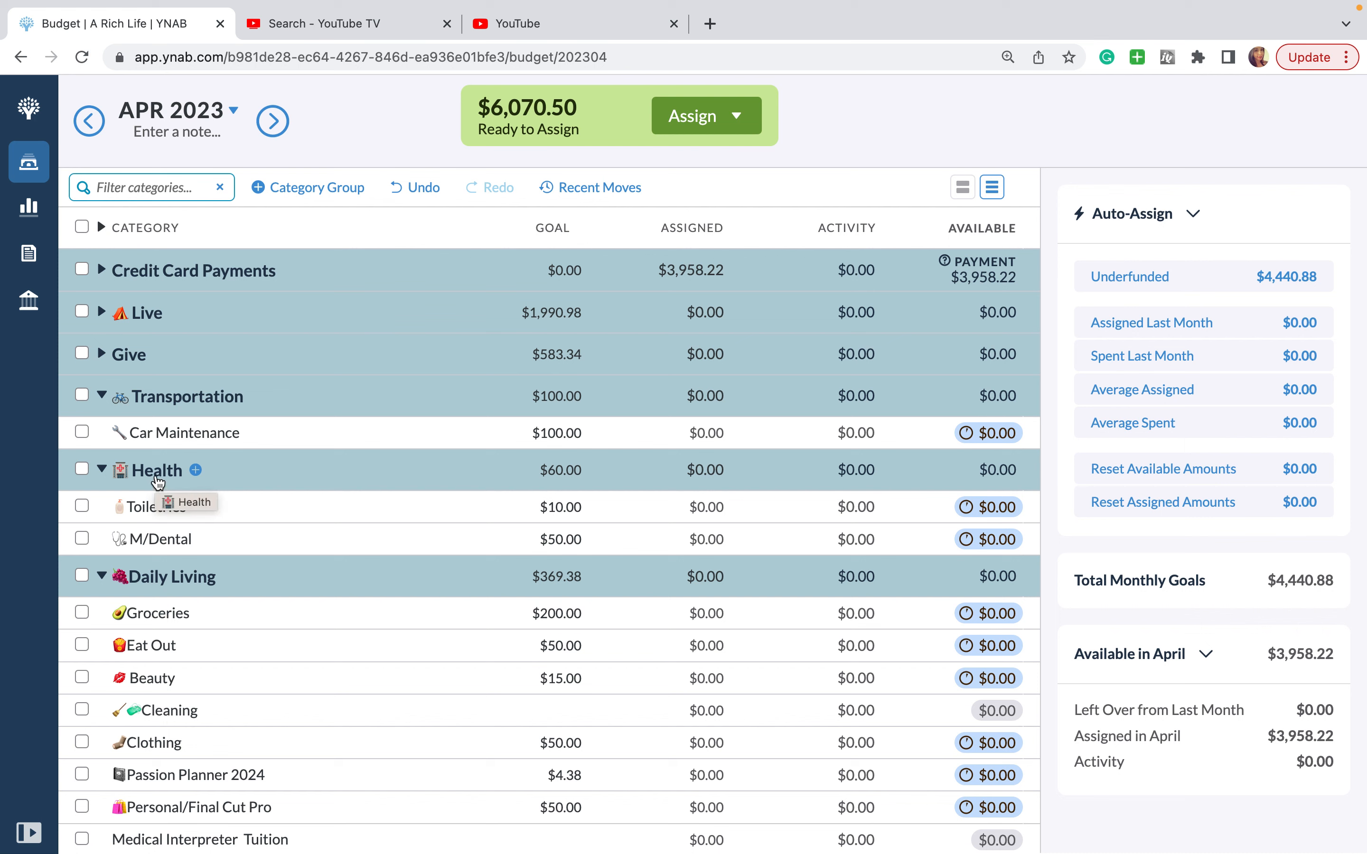
{"action": "left_click", "coordinate": [157, 470]}
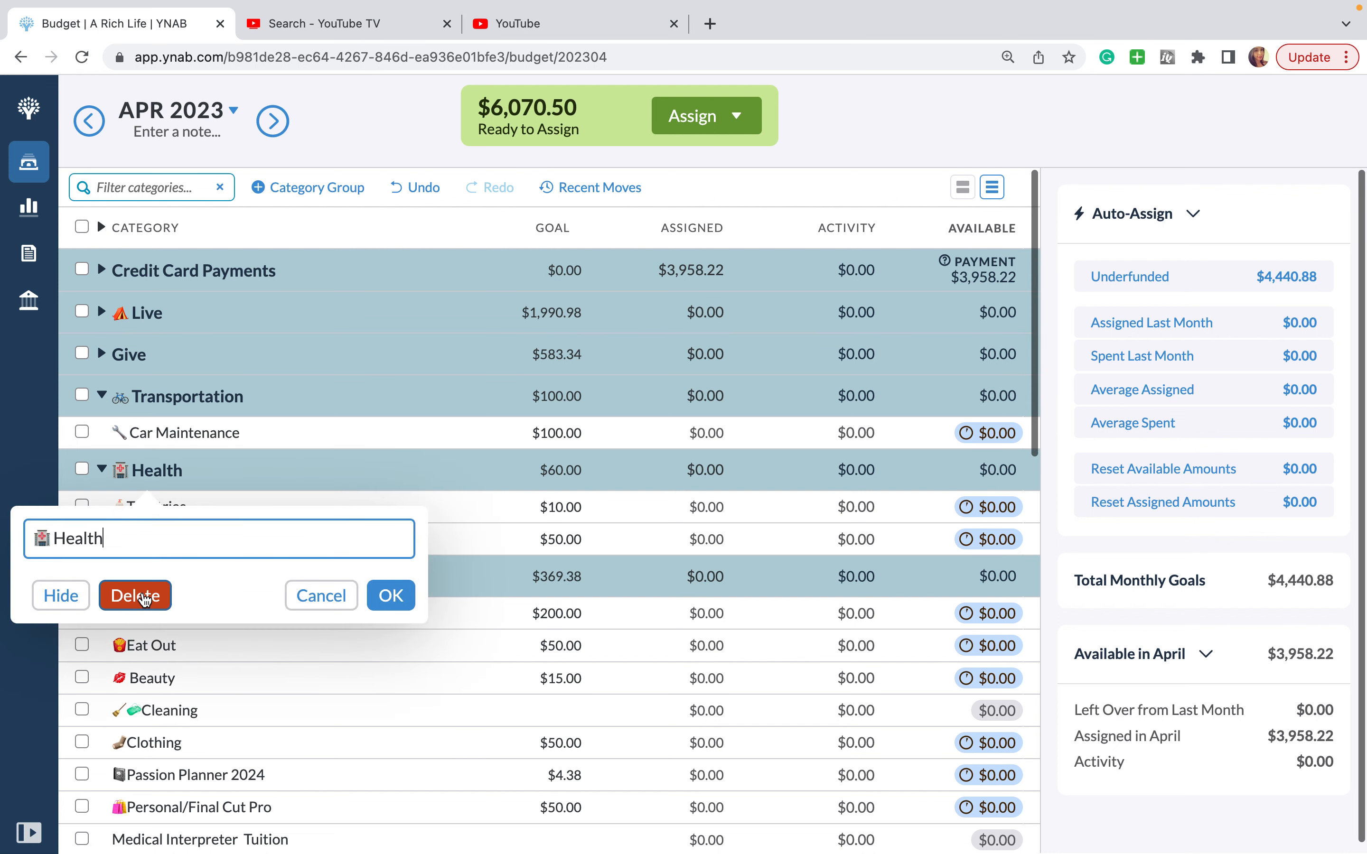
{"action": "left_click", "coordinate": [135, 596]}
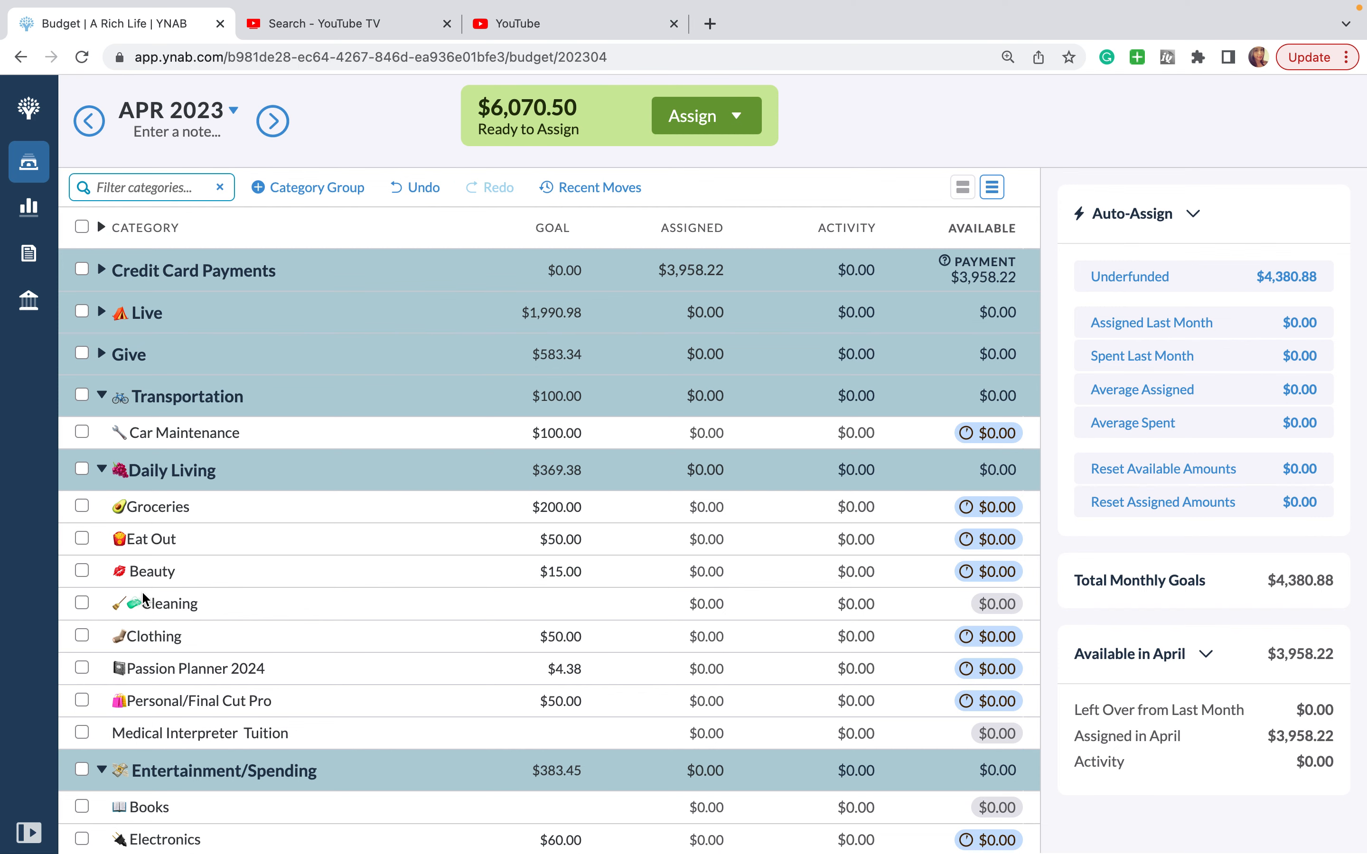
Step: Rename the Brokerage category to Investments
{"action": "scroll", "scroll_direction": "down", "scroll_amount": 3}
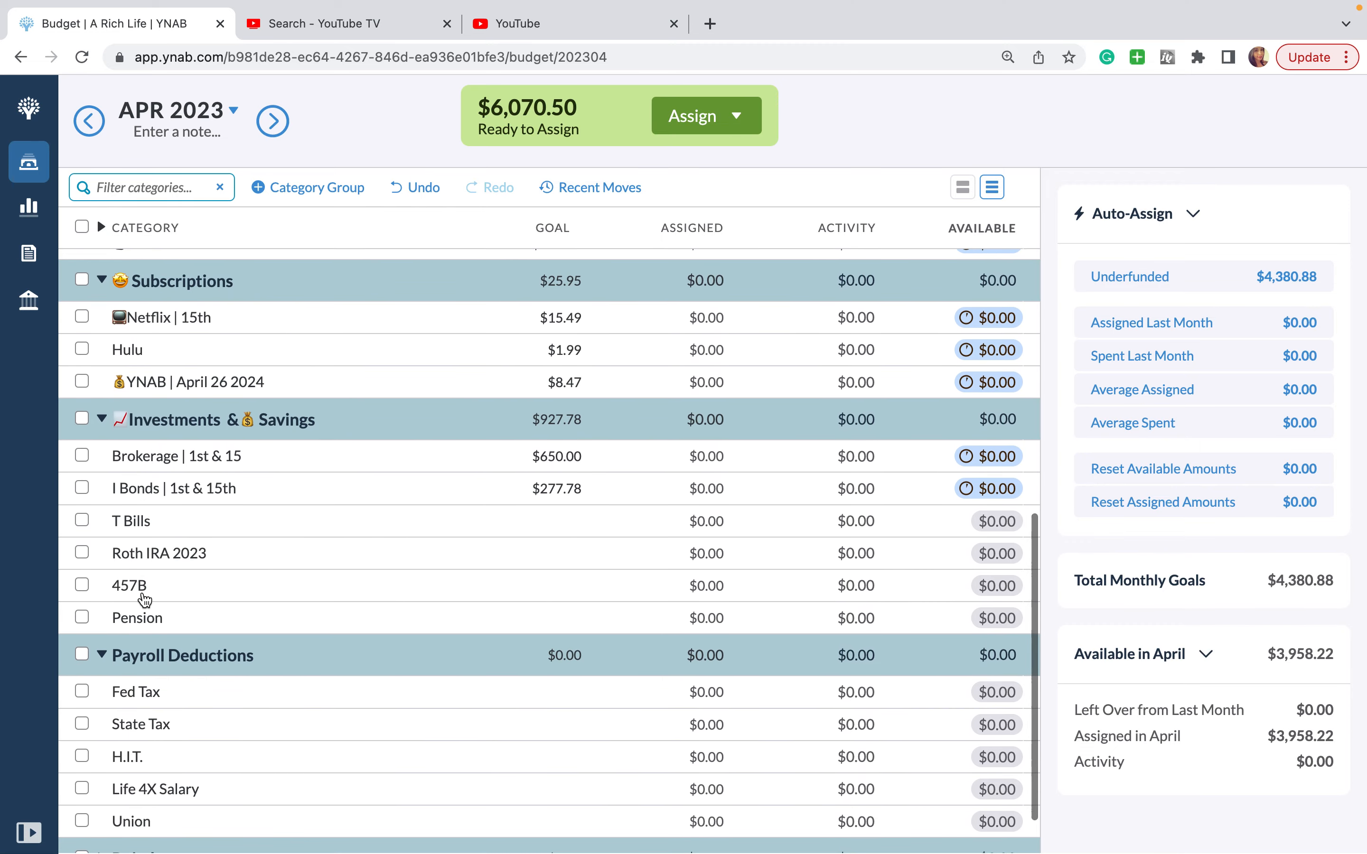
{"action": "mouse_move", "coordinate": [220, 463]}
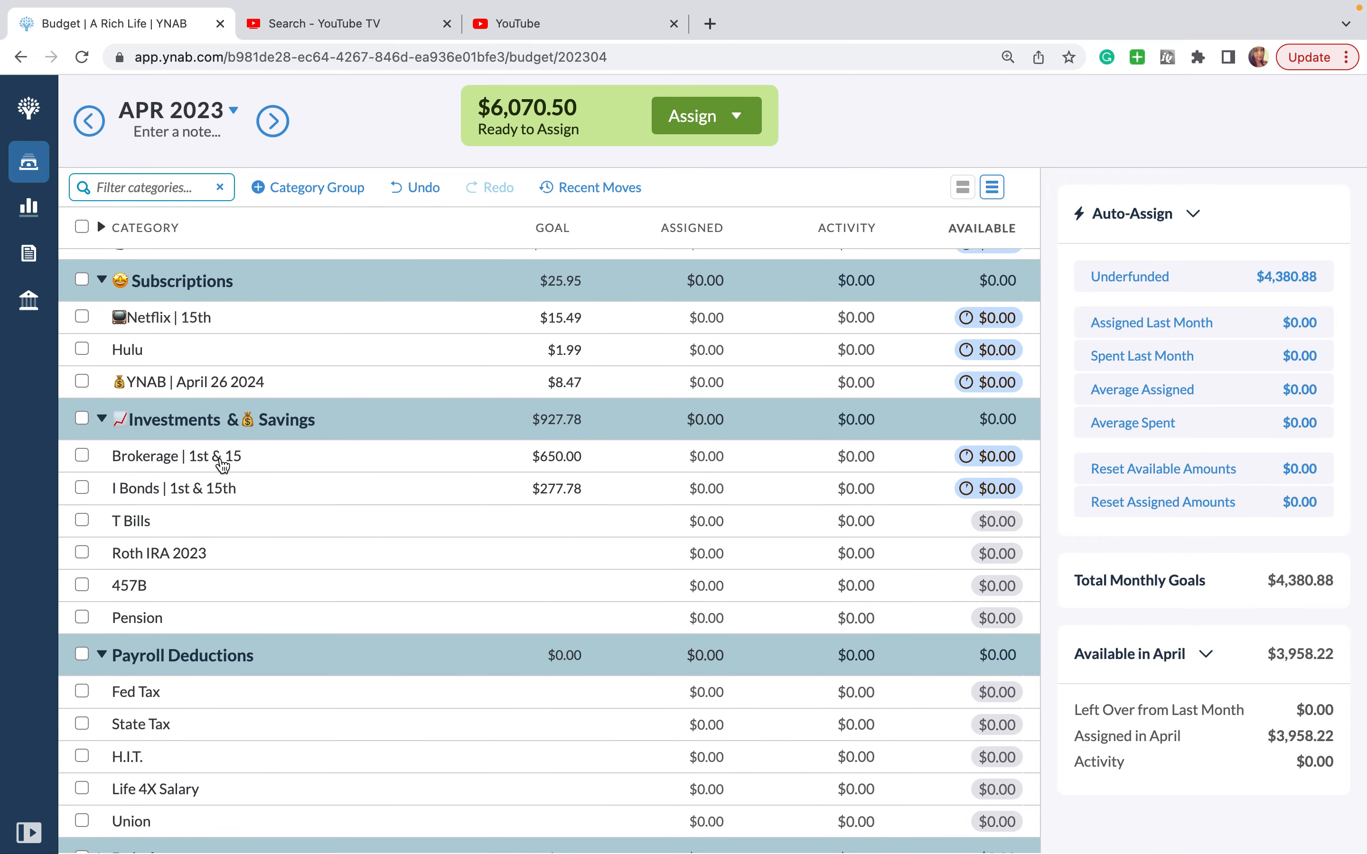
{"action": "left_click", "coordinate": [176, 456]}
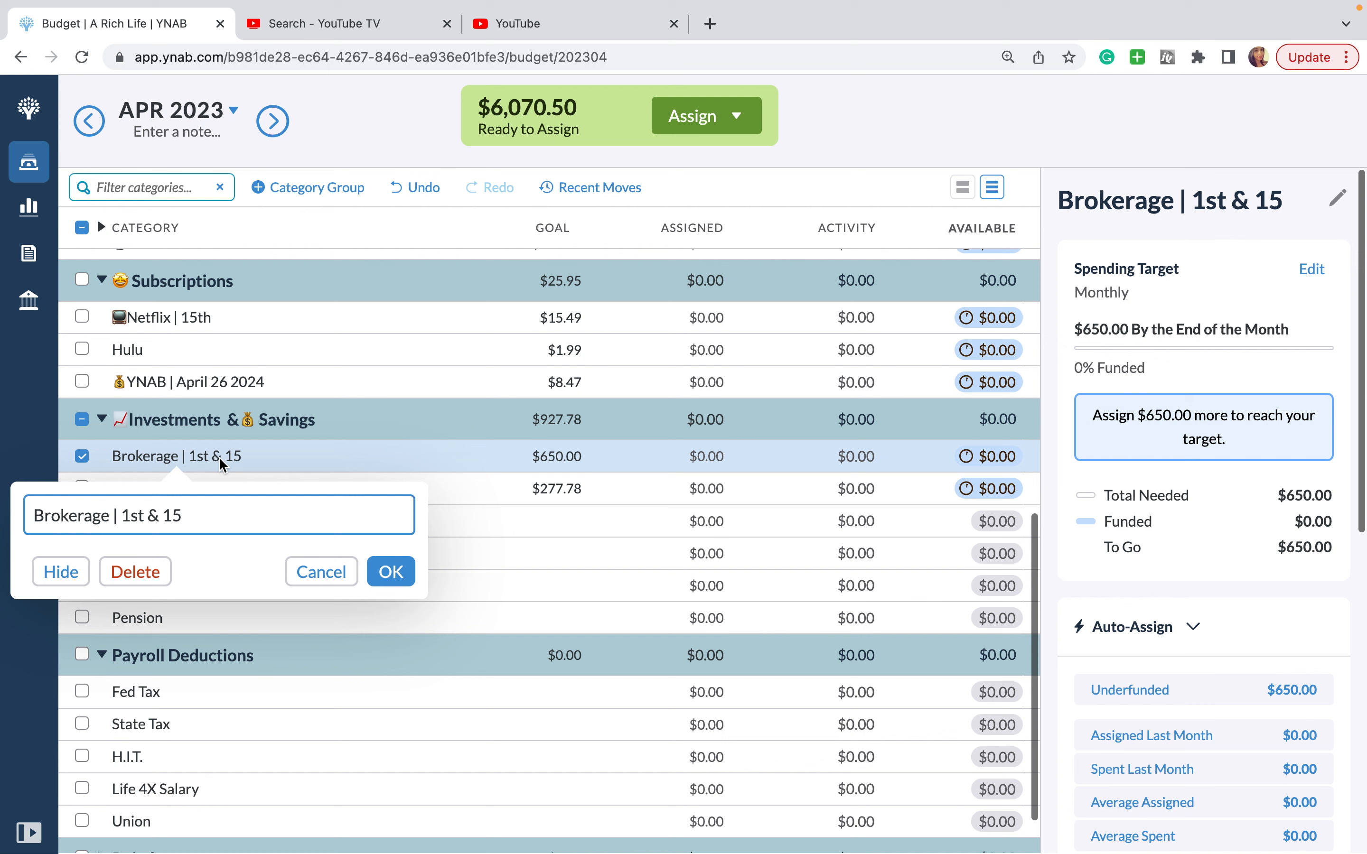
{"action": "type", "text": "Invest"}
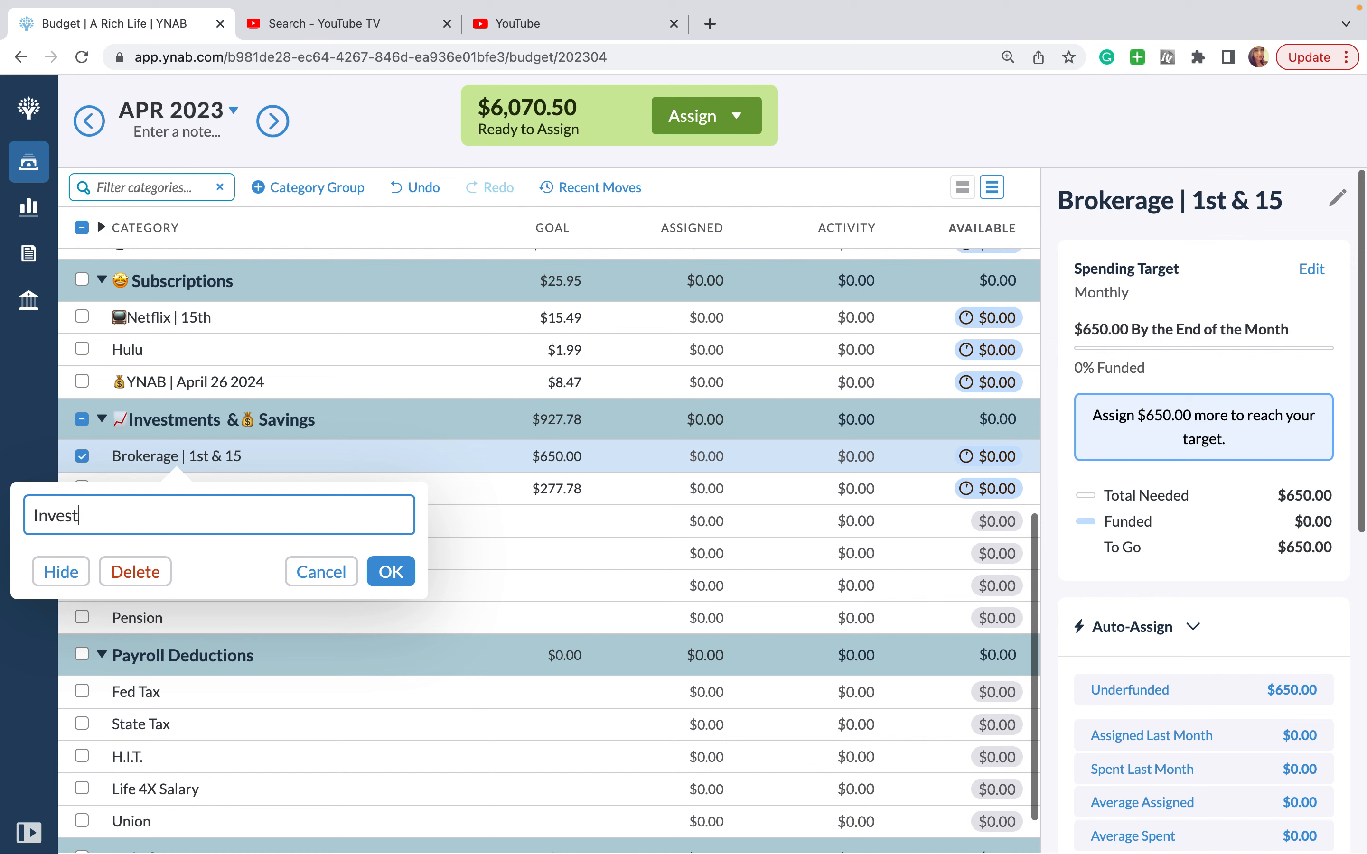
{"action": "left_click", "coordinate": [392, 571]}
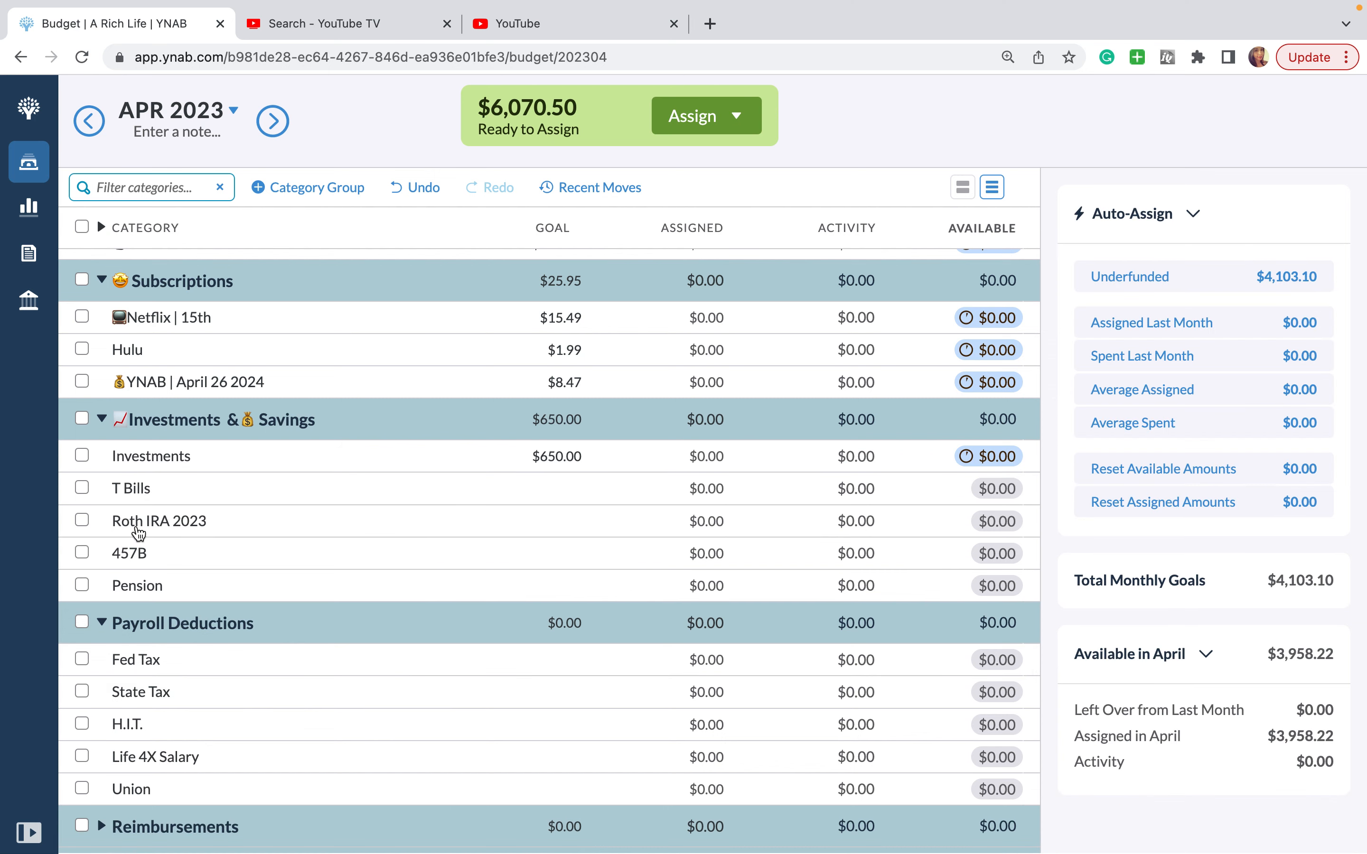
Step: Delete Roth IRA 2023 and 457B, reassigning 457B's activity to Investments
{"action": "left_click", "coordinate": [131, 488]}
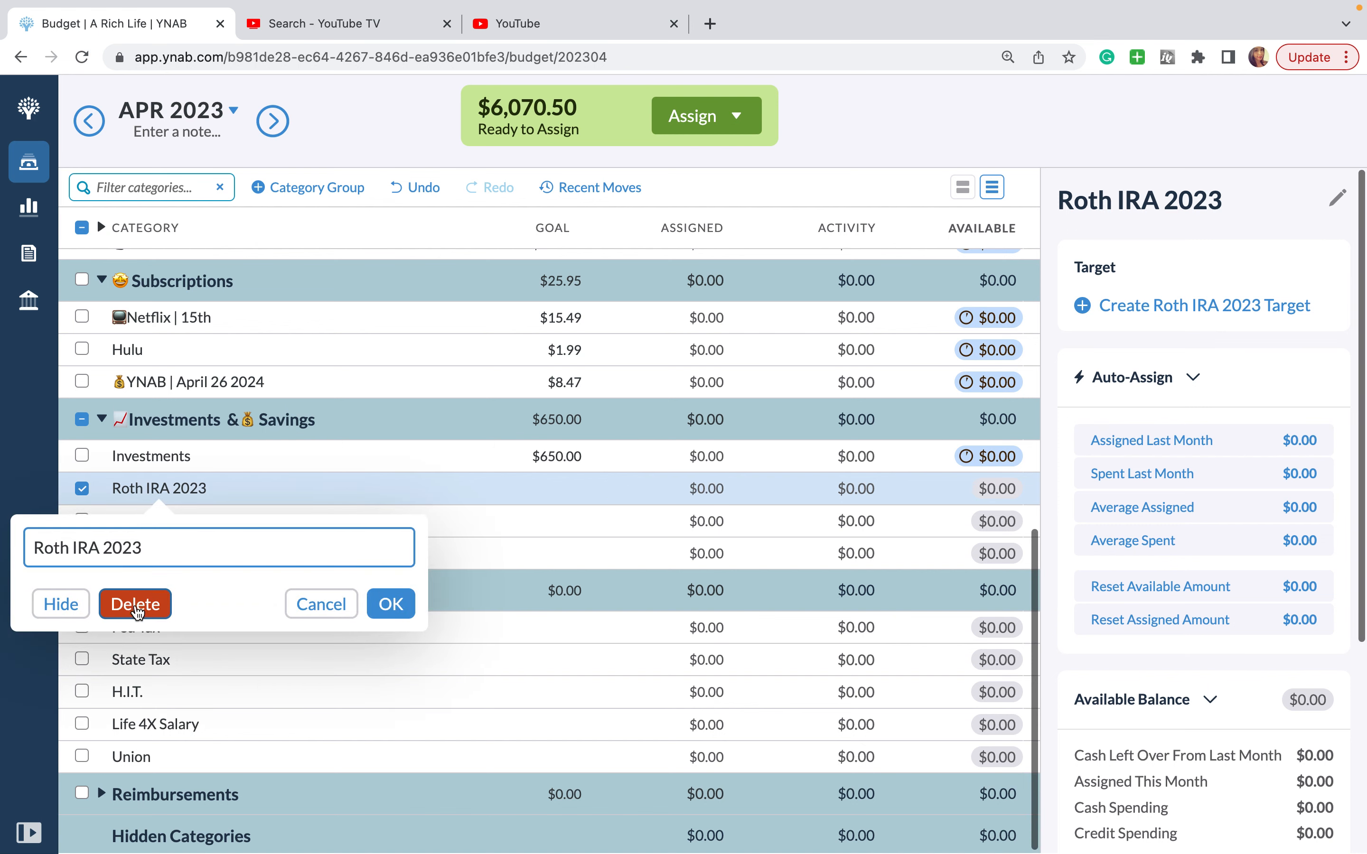
{"action": "left_click", "coordinate": [134, 604]}
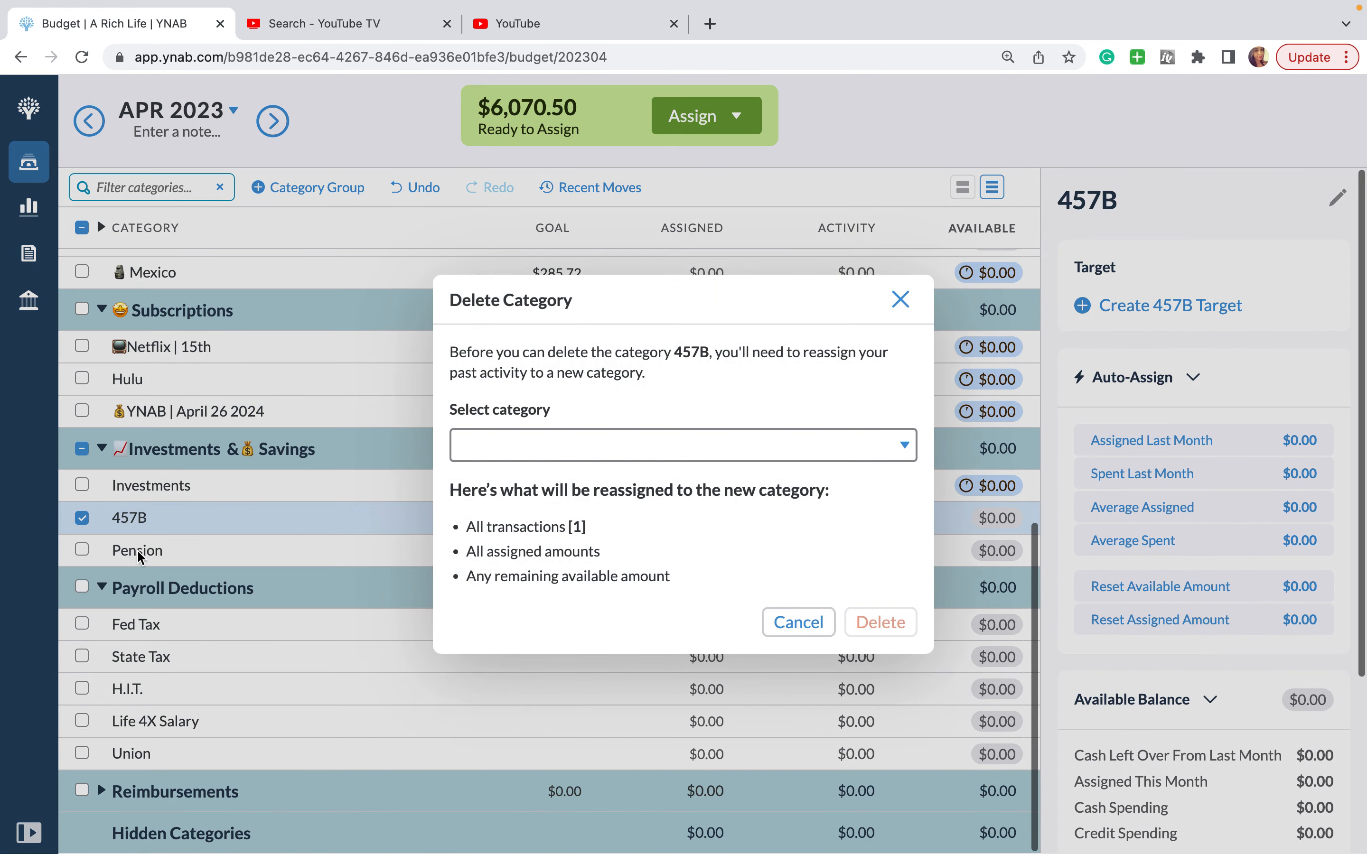
{"action": "mouse_move", "coordinate": [440, 516]}
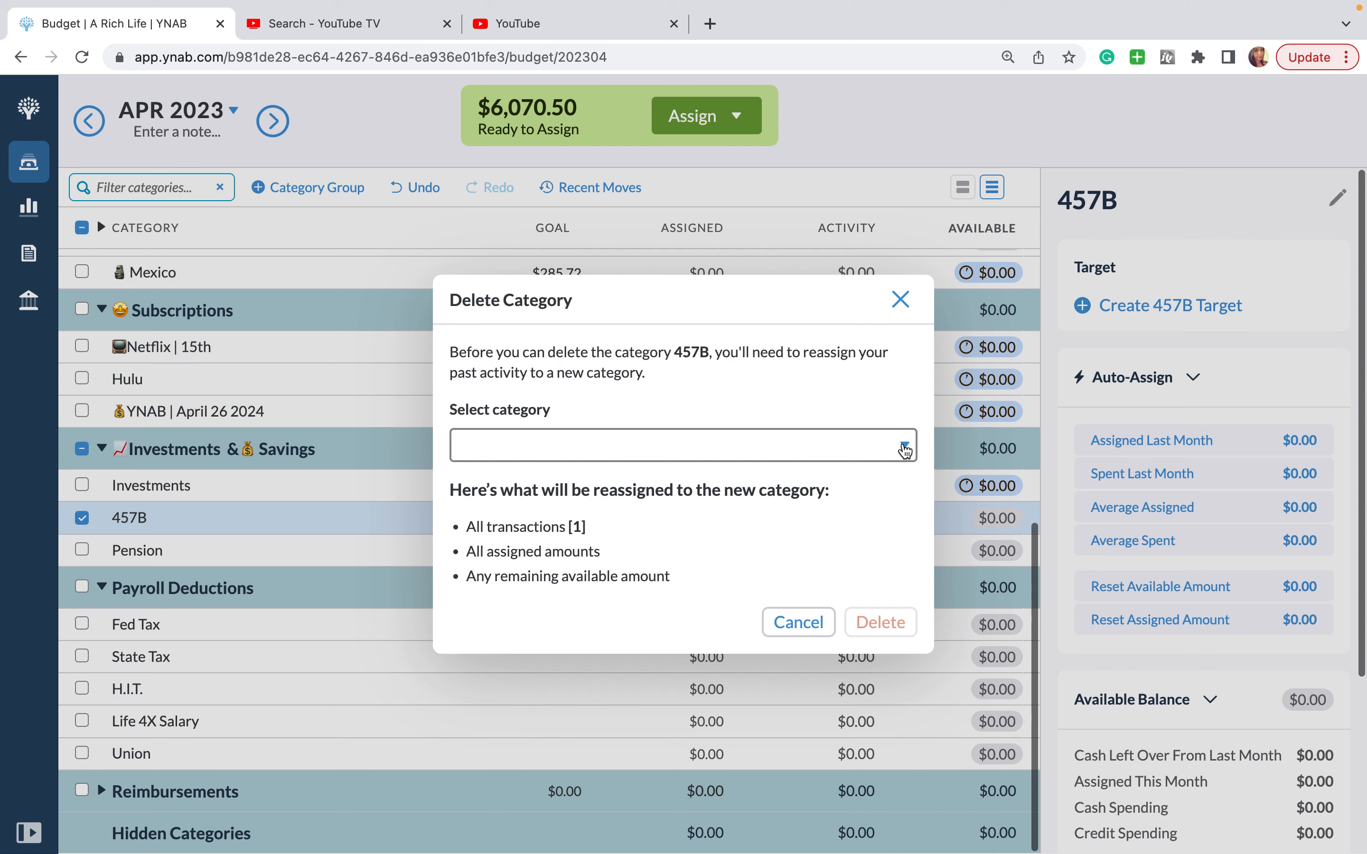
{"action": "type", "text": "Inves"}
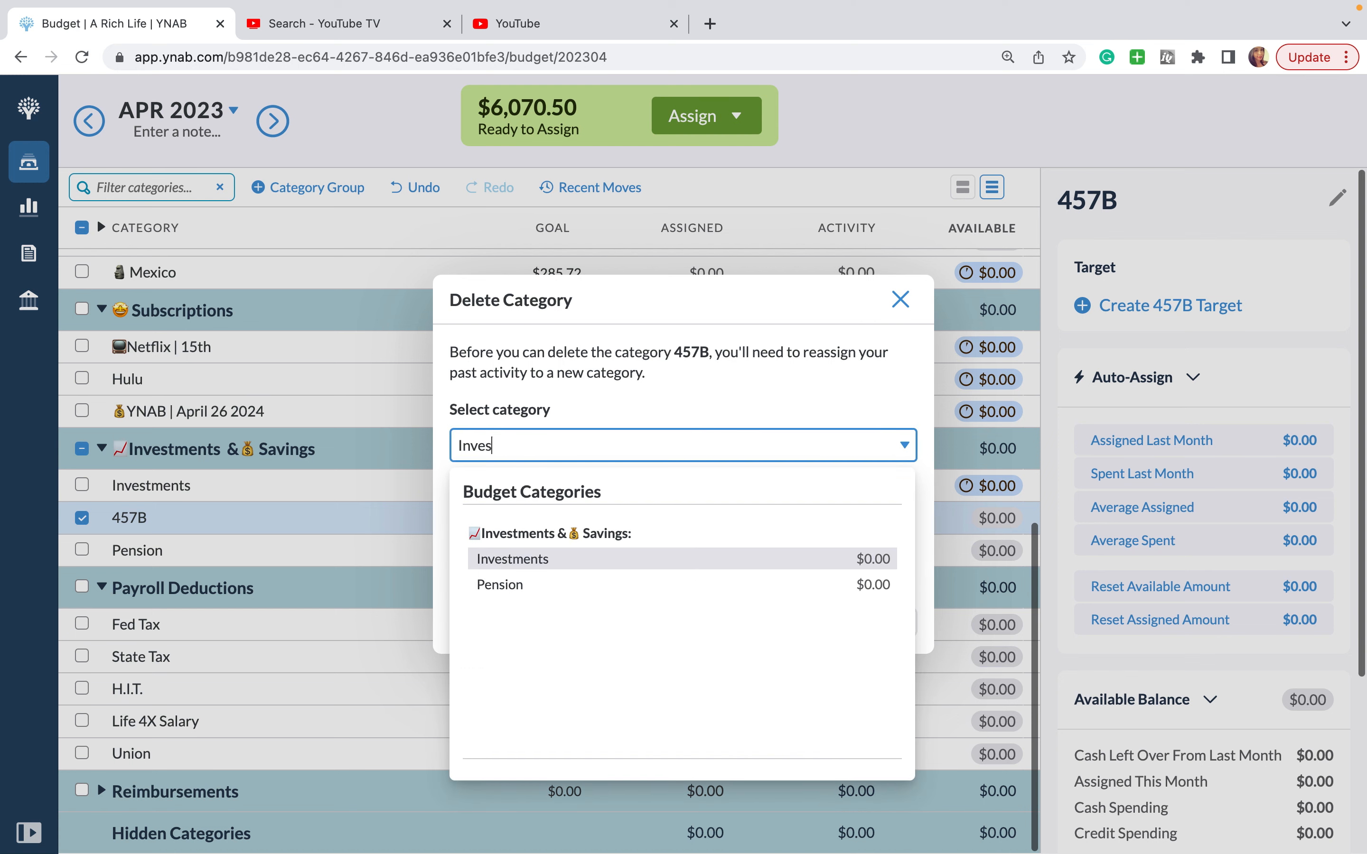
{"action": "left_click", "coordinate": [511, 559]}
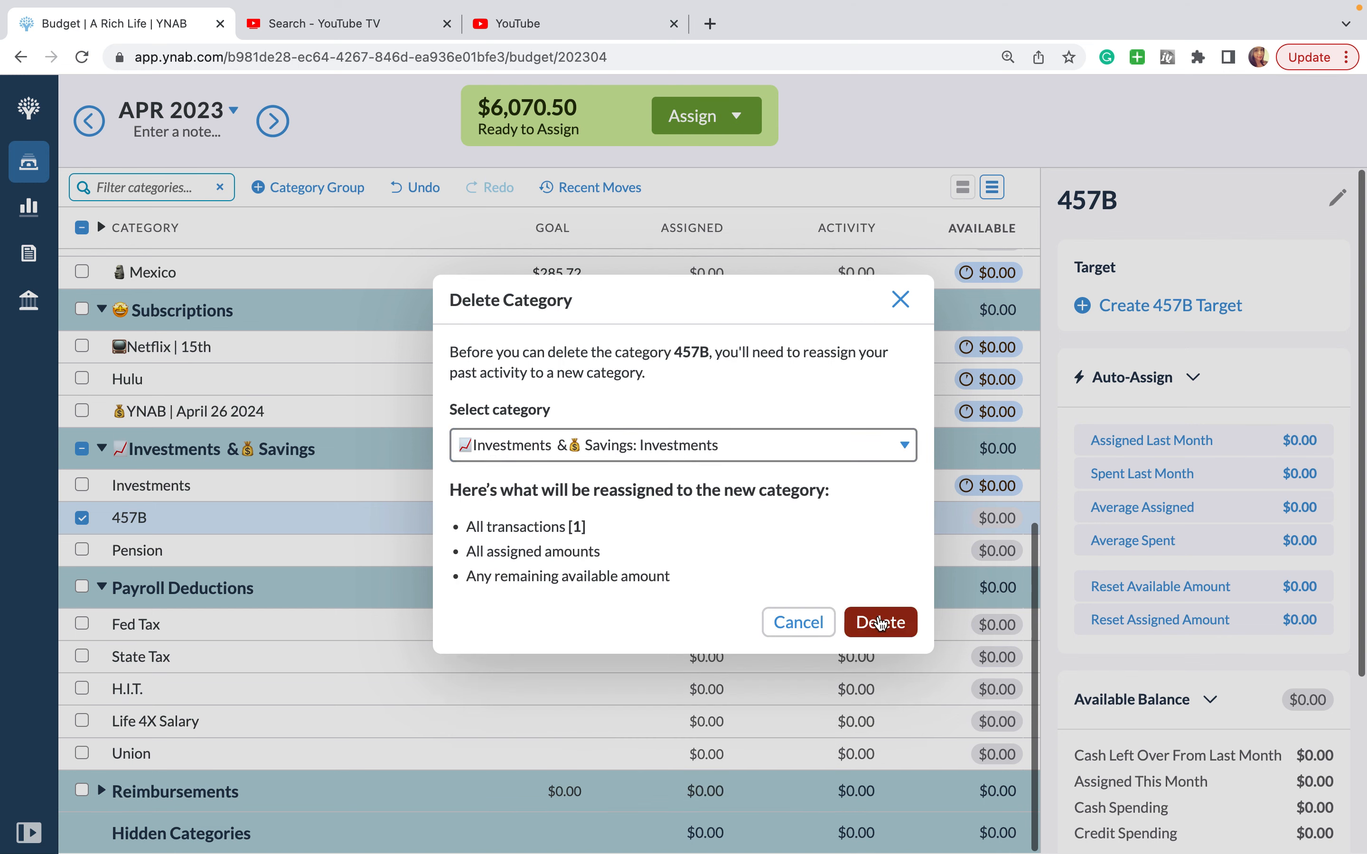
{"action": "left_click", "coordinate": [881, 622]}
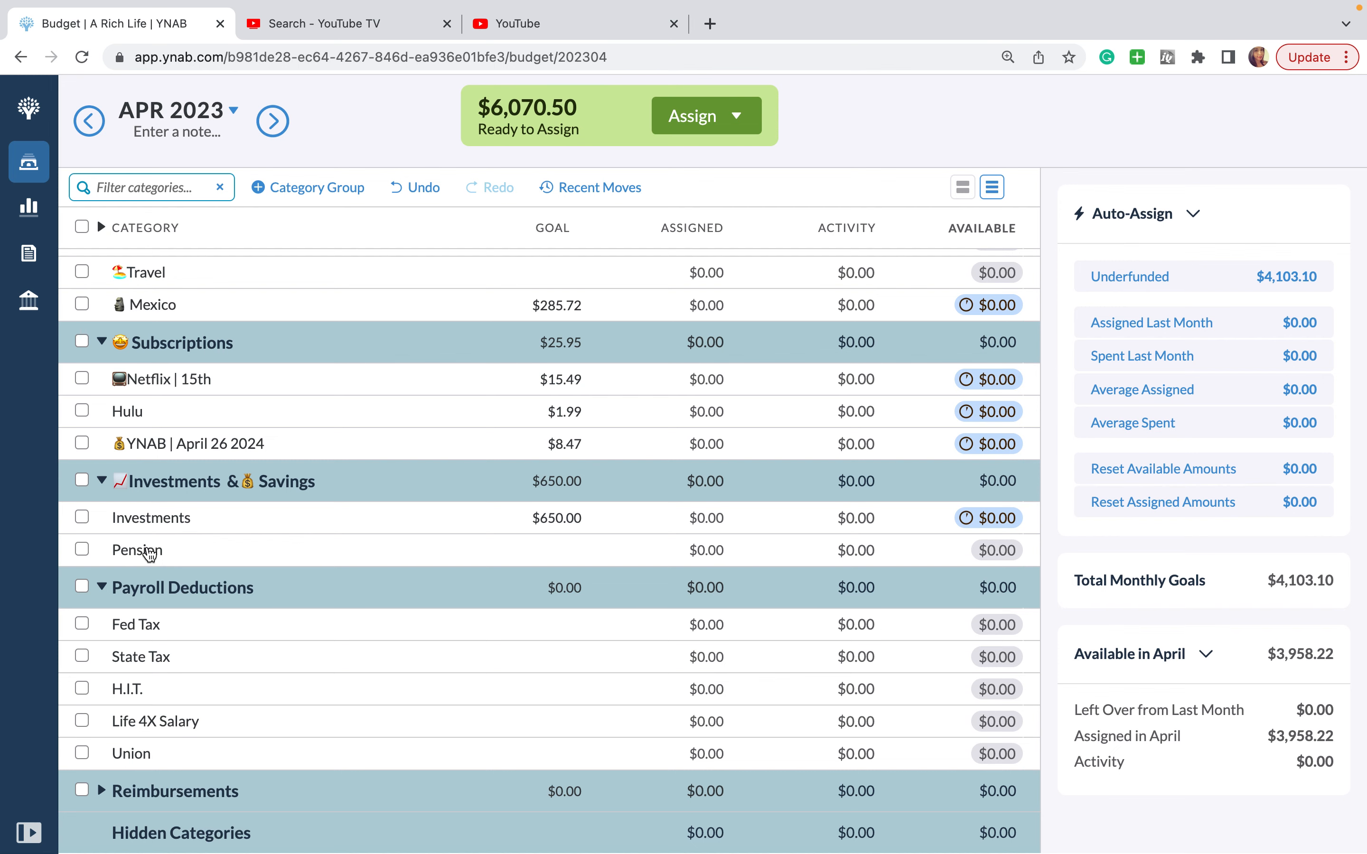
Step: Delete the Pension category, moving its activity into Investments
{"action": "left_click", "coordinate": [137, 550]}
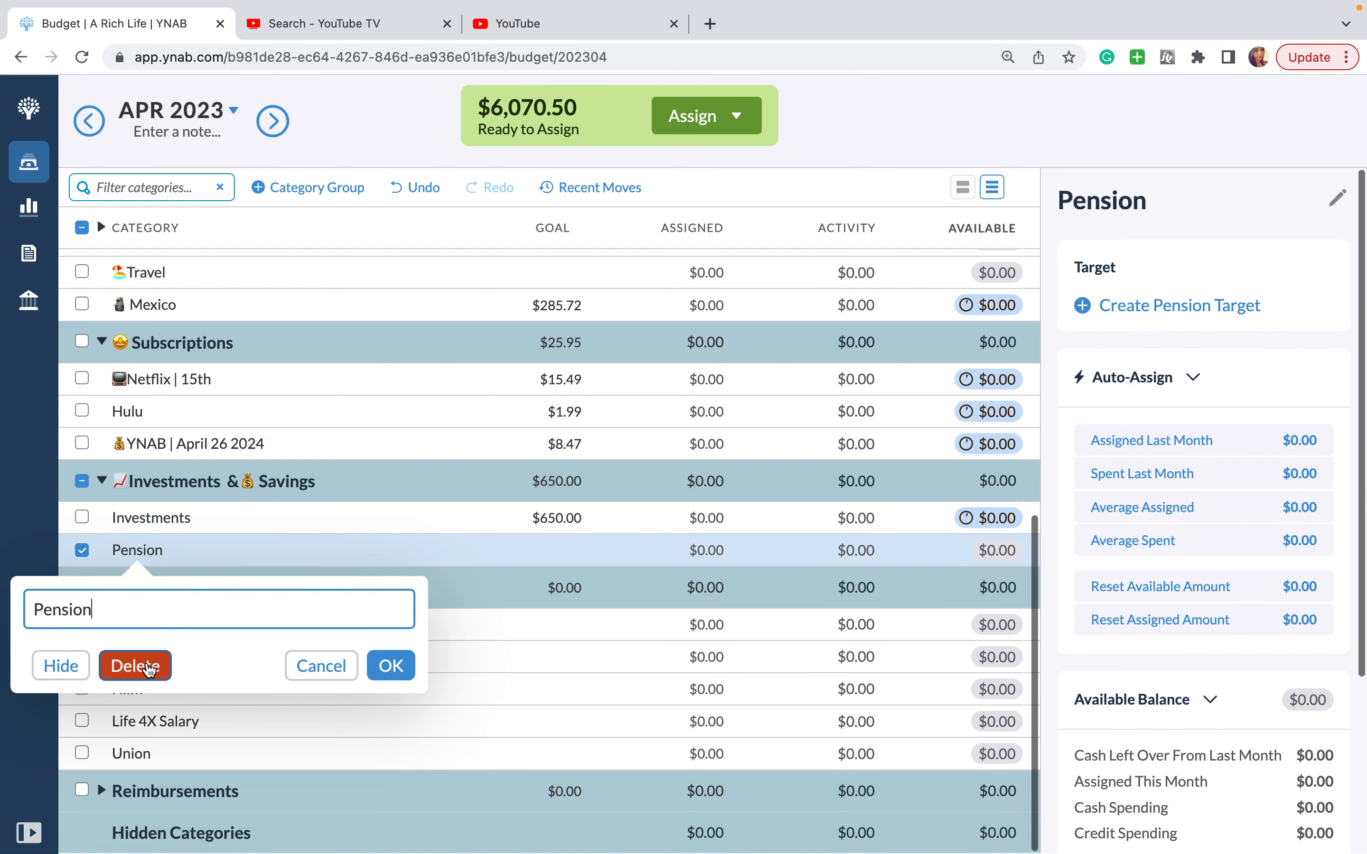
{"action": "left_click", "coordinate": [135, 666]}
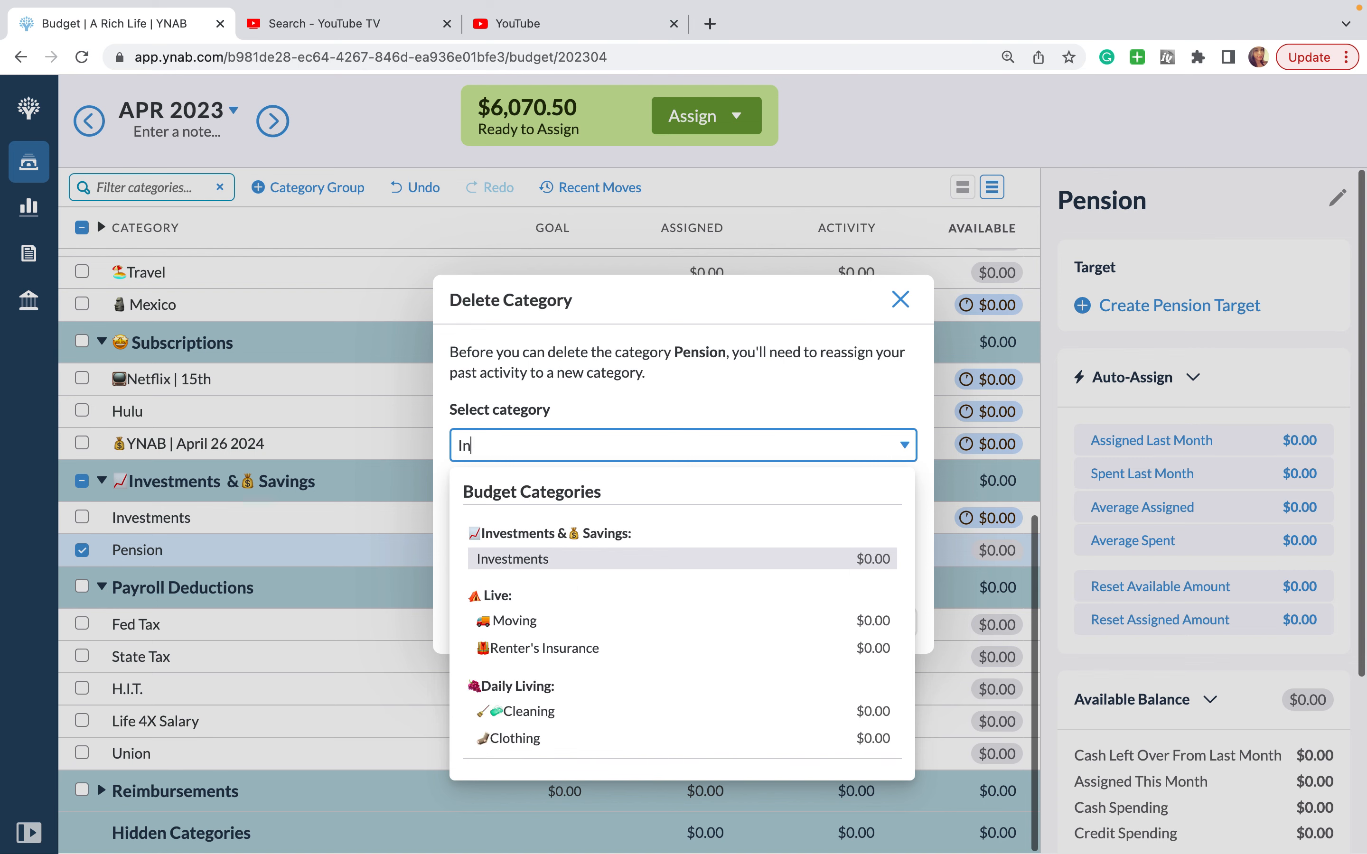
{"action": "left_click", "coordinate": [511, 559]}
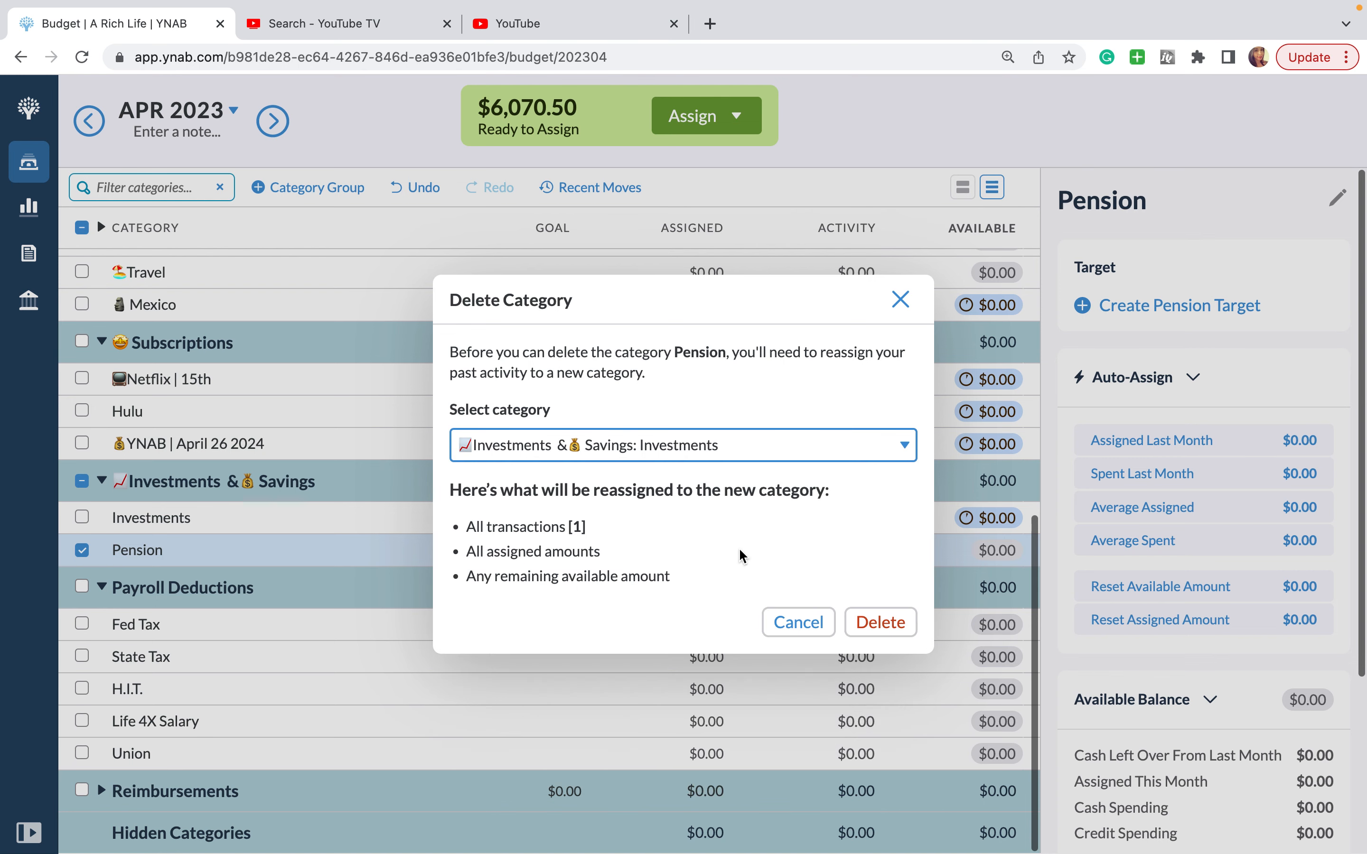
{"action": "left_click", "coordinate": [881, 623]}
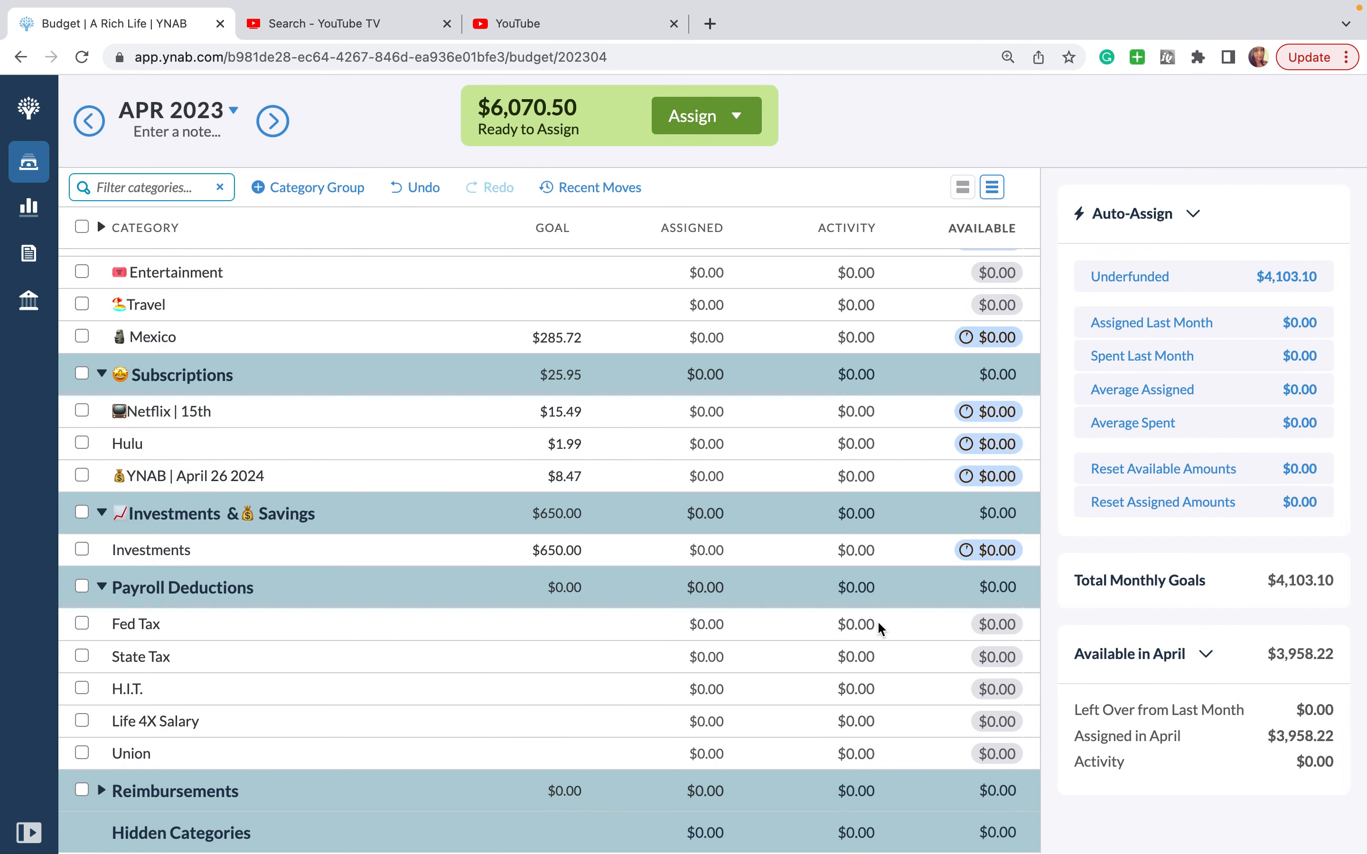
{"action": "mouse_move", "coordinate": [220, 520]}
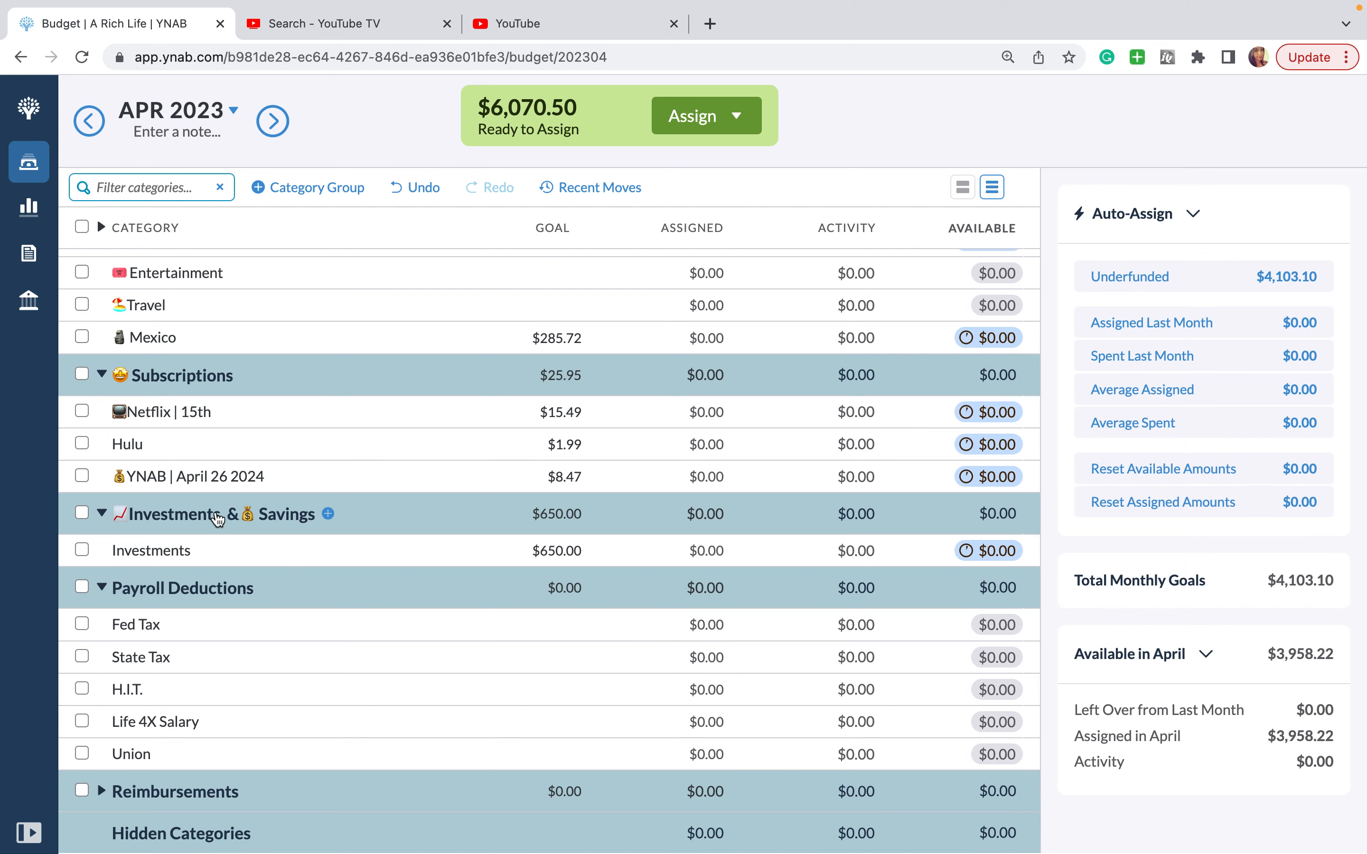
{"action": "mouse_move", "coordinate": [167, 602]}
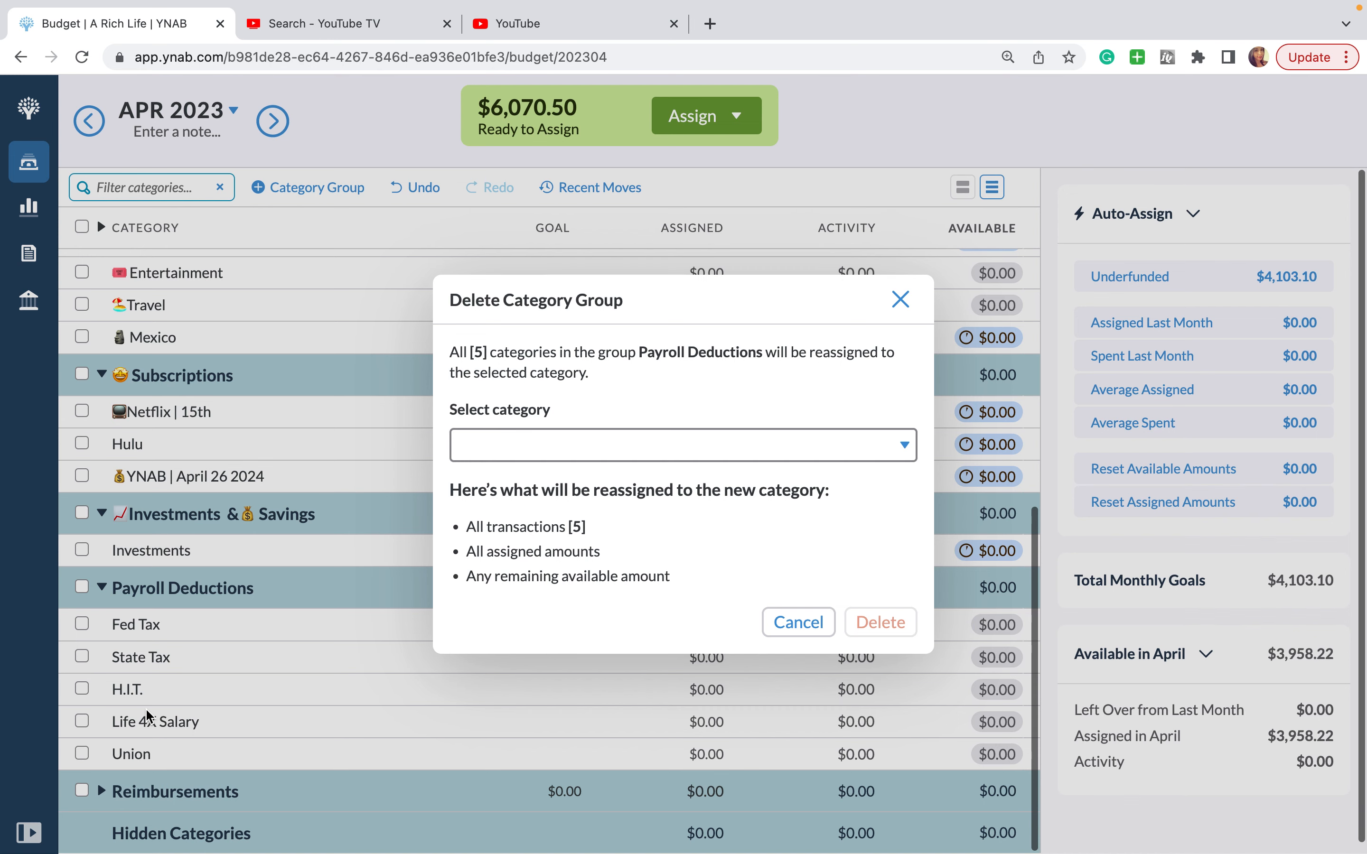
{"action": "mouse_move", "coordinate": [742, 649]}
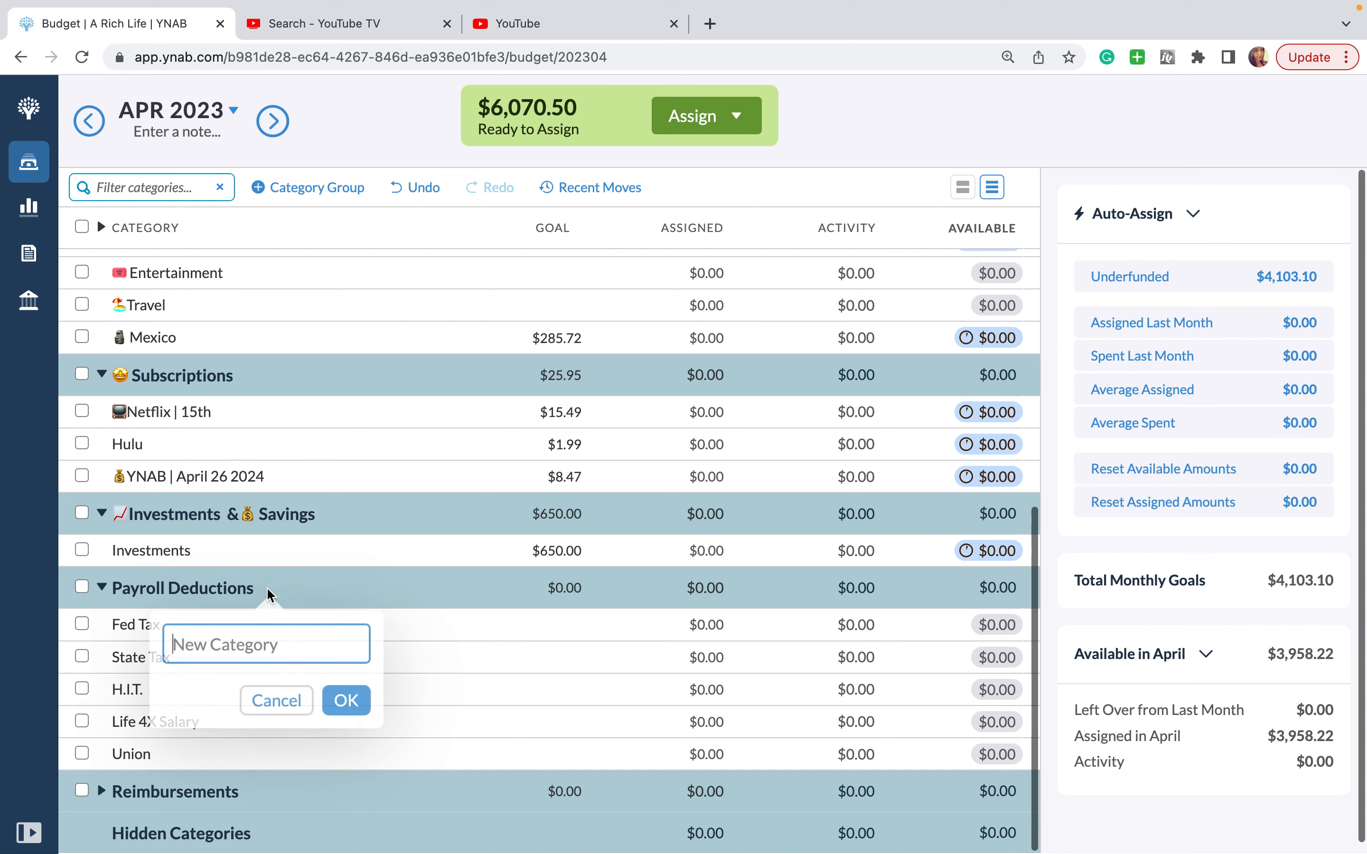
Step: Add a new category named Payroll Deductions to the Payroll Deductions group
{"action": "left_click", "coordinate": [345, 701]}
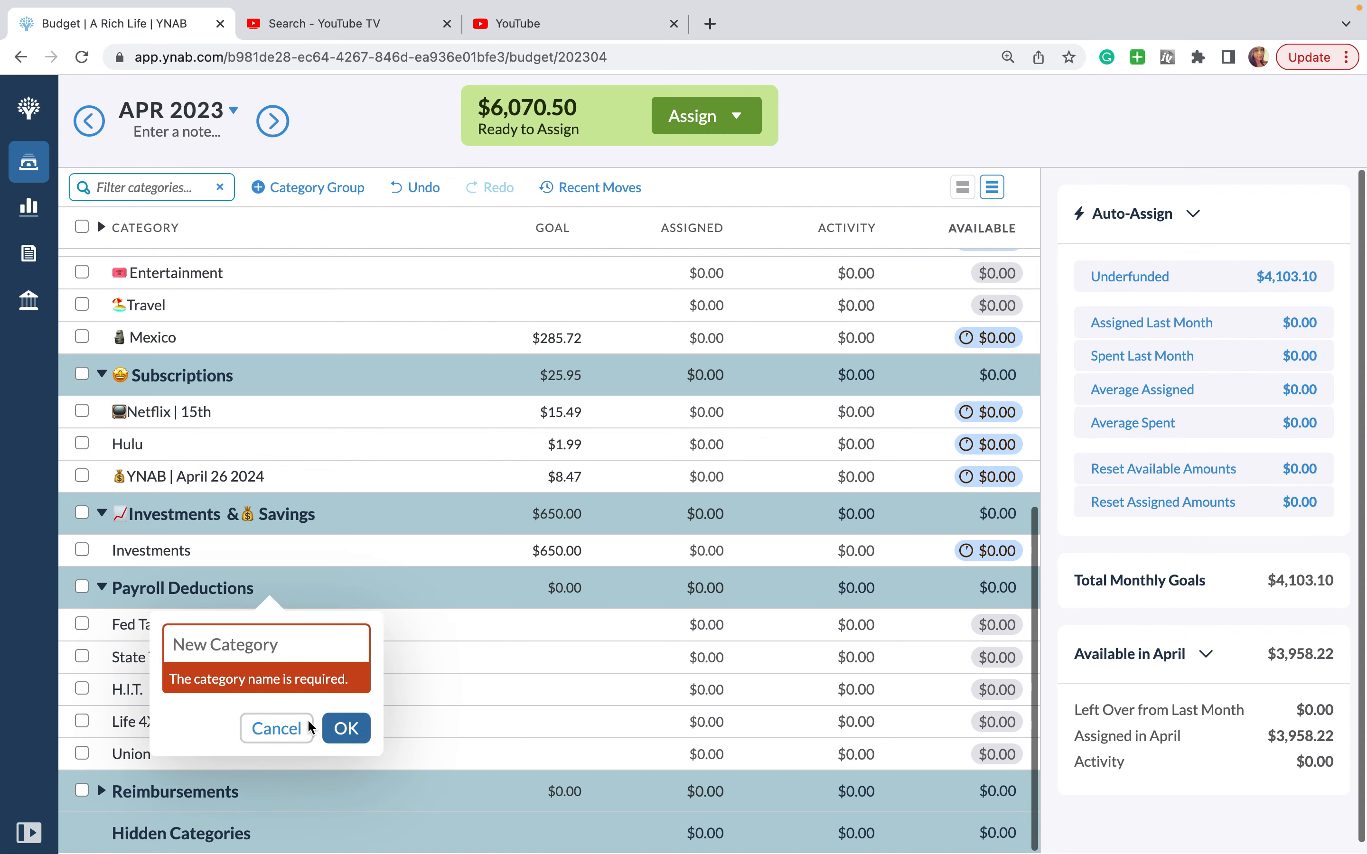
{"action": "left_click", "coordinate": [276, 729]}
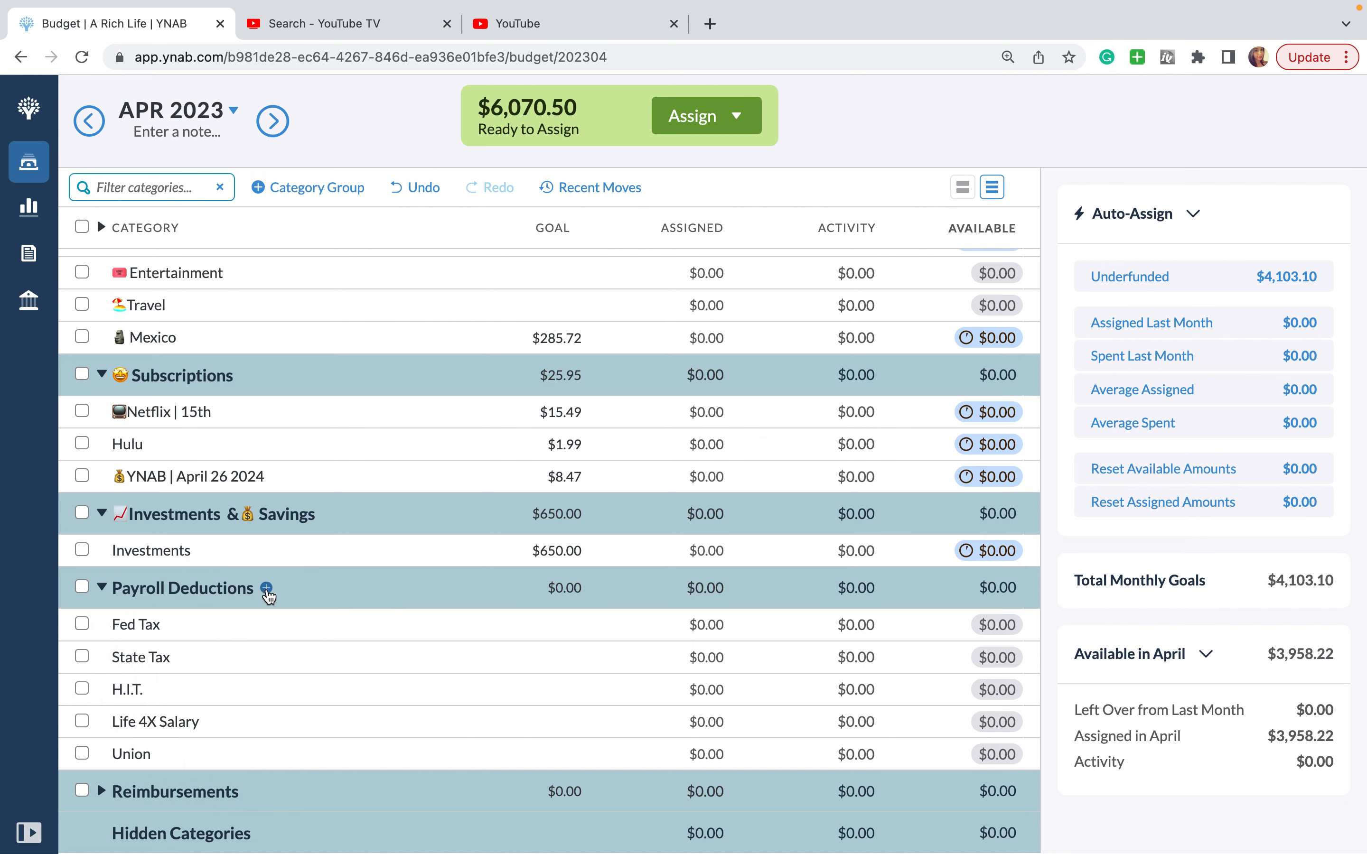
{"action": "left_click", "coordinate": [266, 587]}
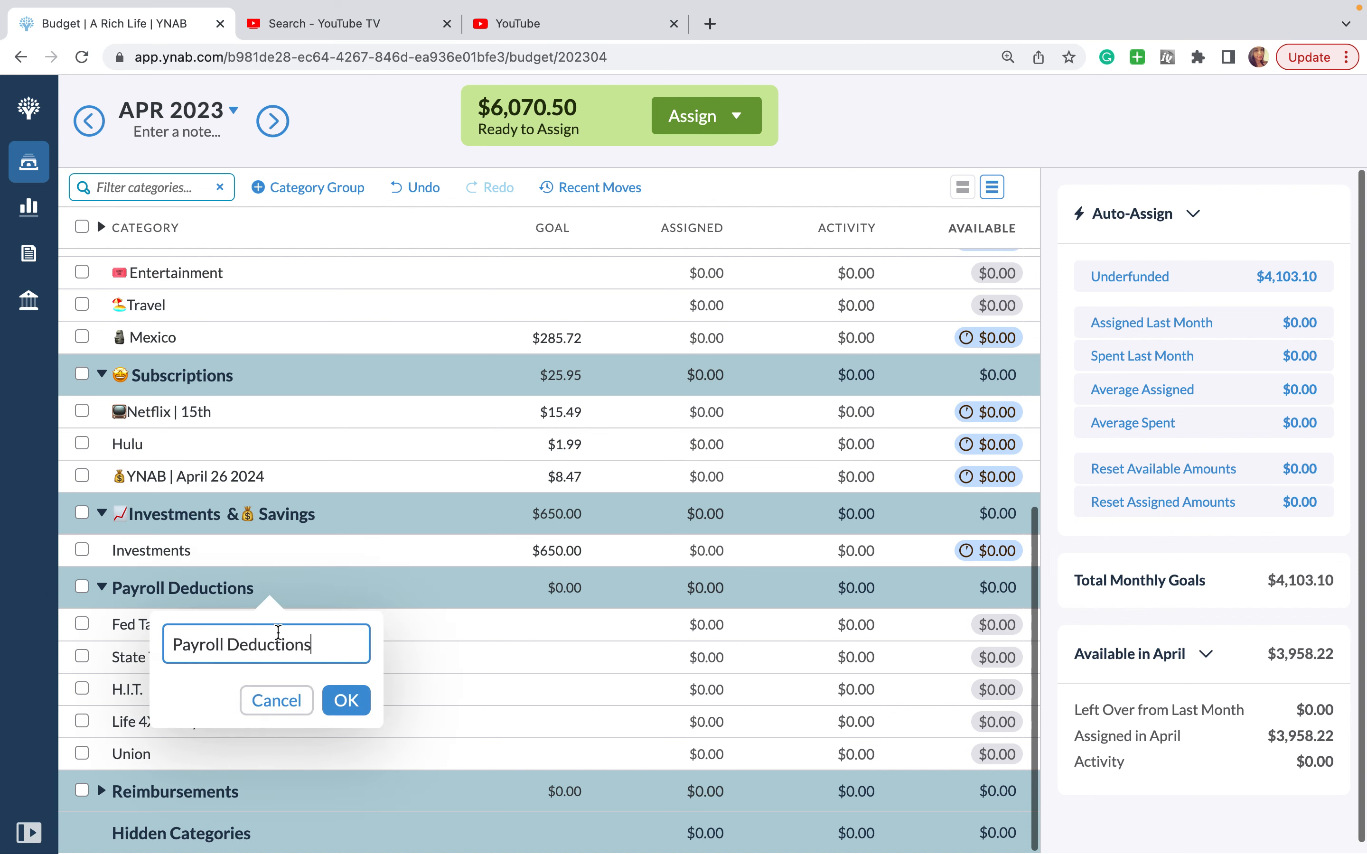
{"action": "left_click", "coordinate": [346, 700]}
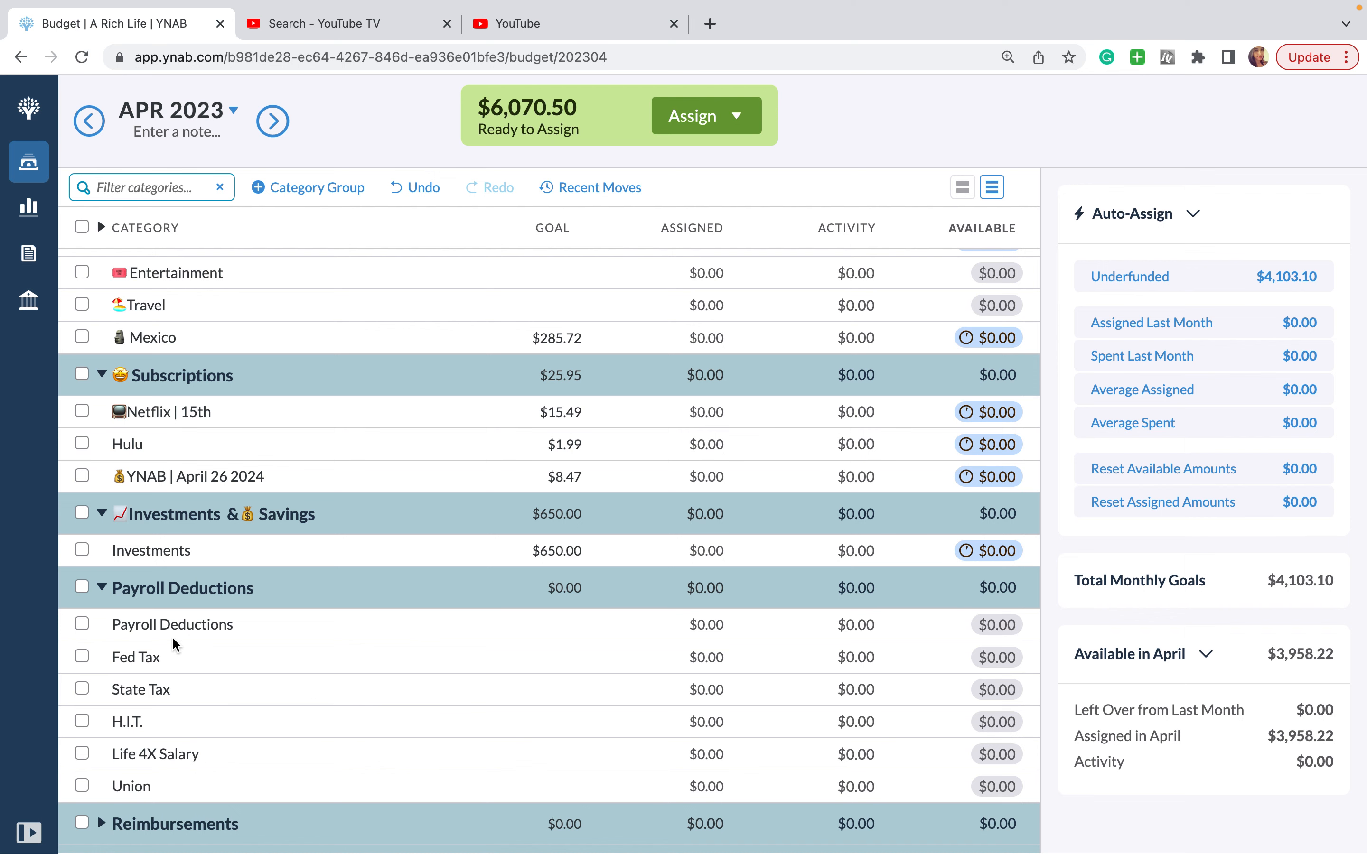
Step: Delete Fed Tax and State Tax, reassigning their activity to Payroll Deductions
{"action": "left_click", "coordinate": [135, 657]}
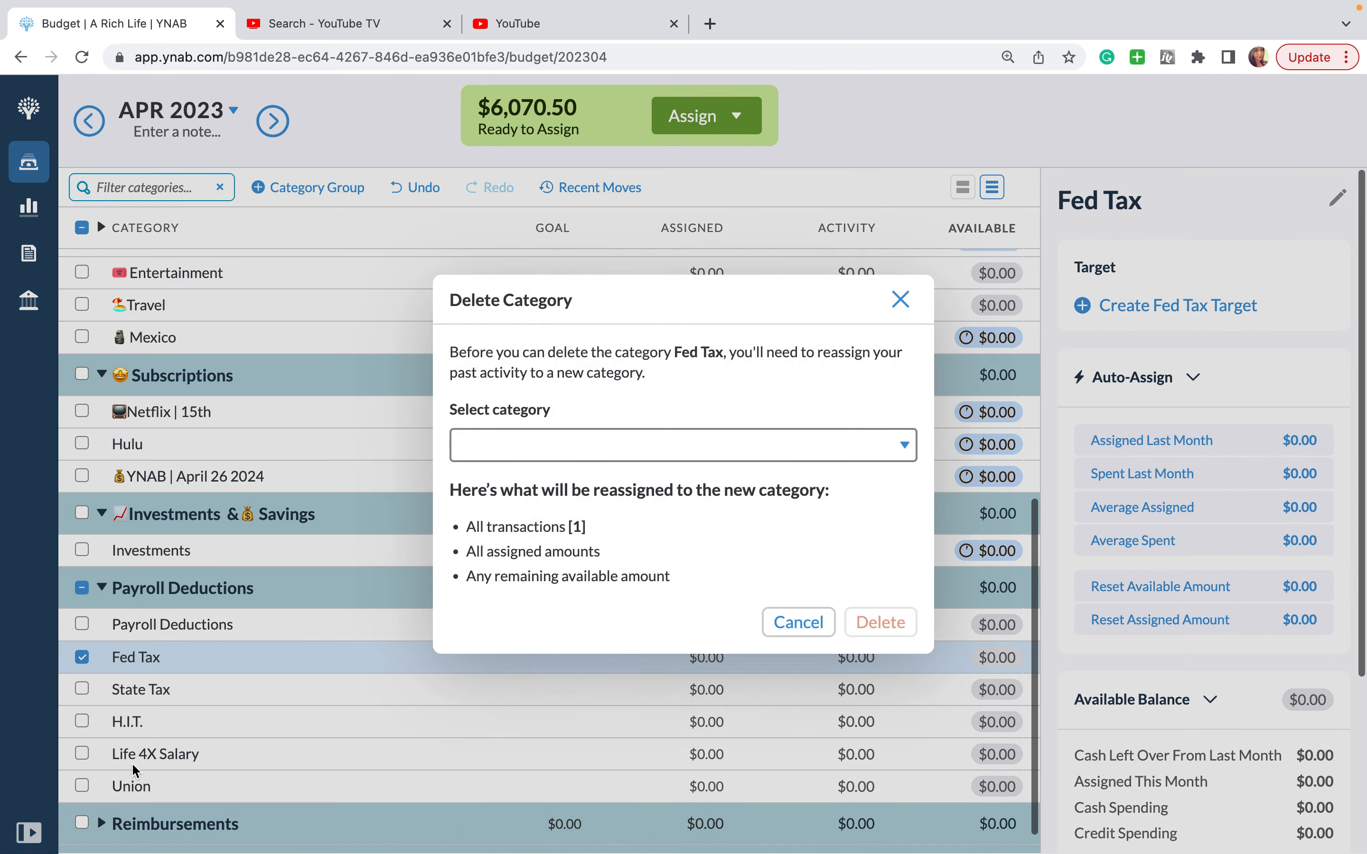
{"action": "mouse_move", "coordinate": [800, 622]}
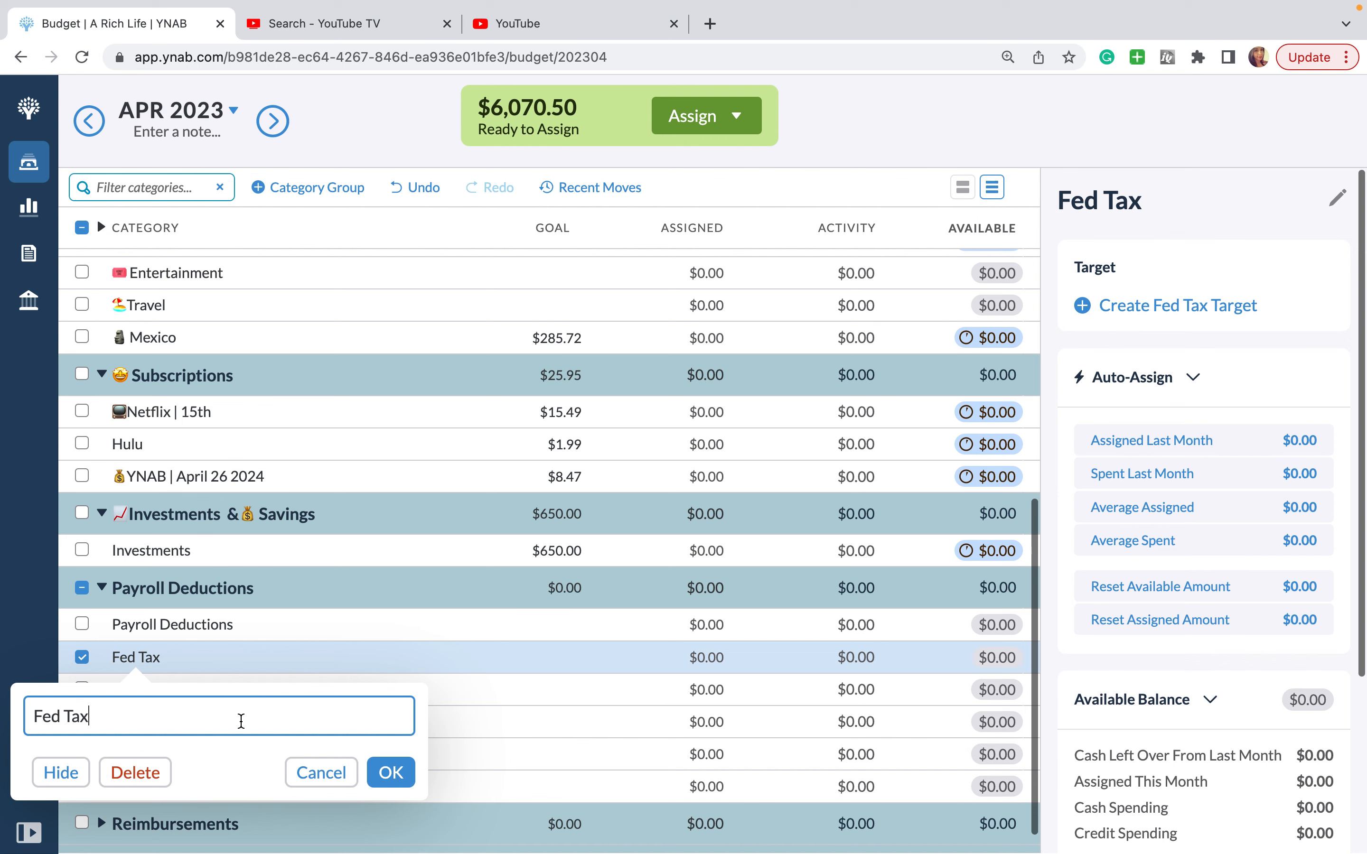
{"action": "left_click", "coordinate": [134, 773]}
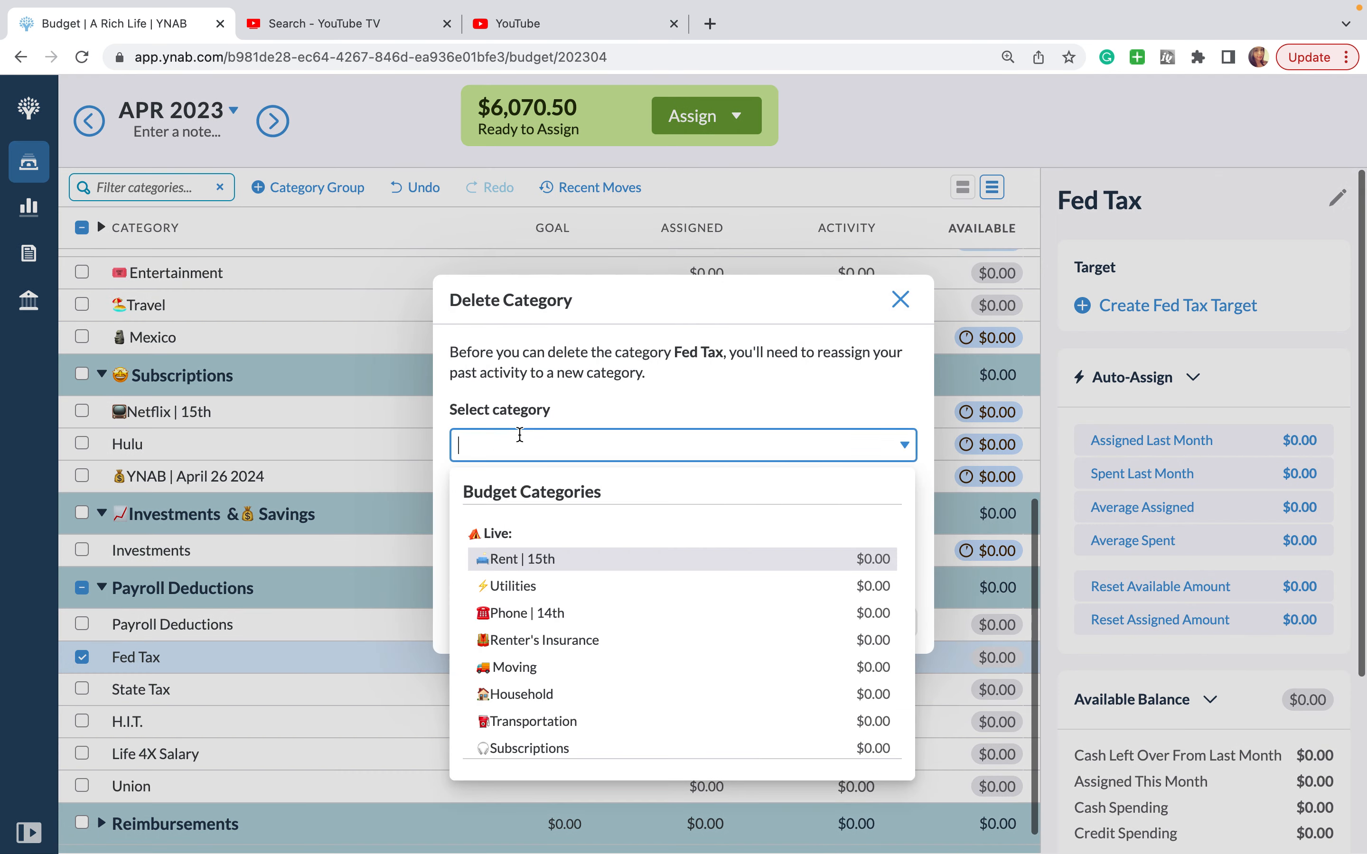
{"action": "type", "text": "Pay"}
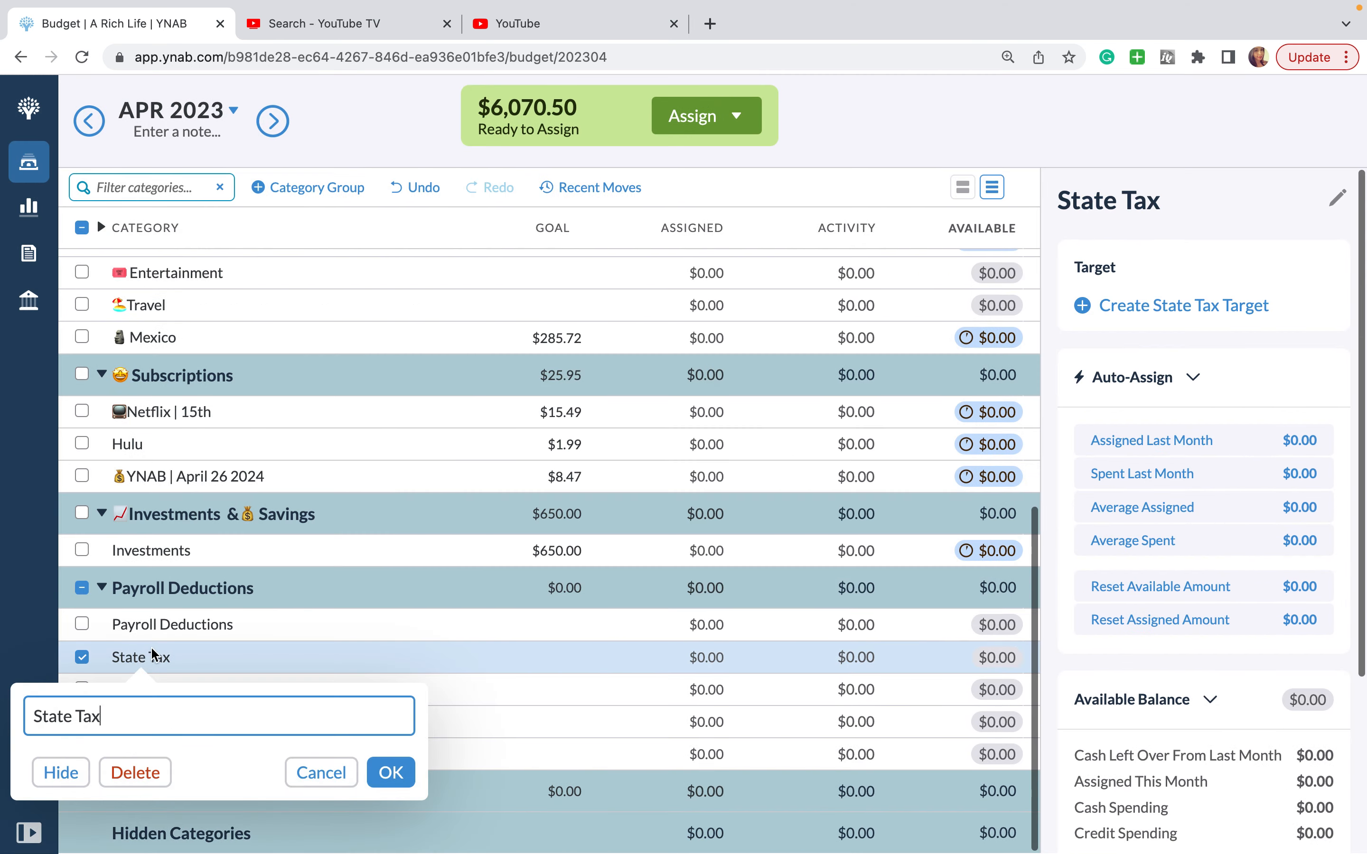
{"action": "left_click", "coordinate": [135, 773]}
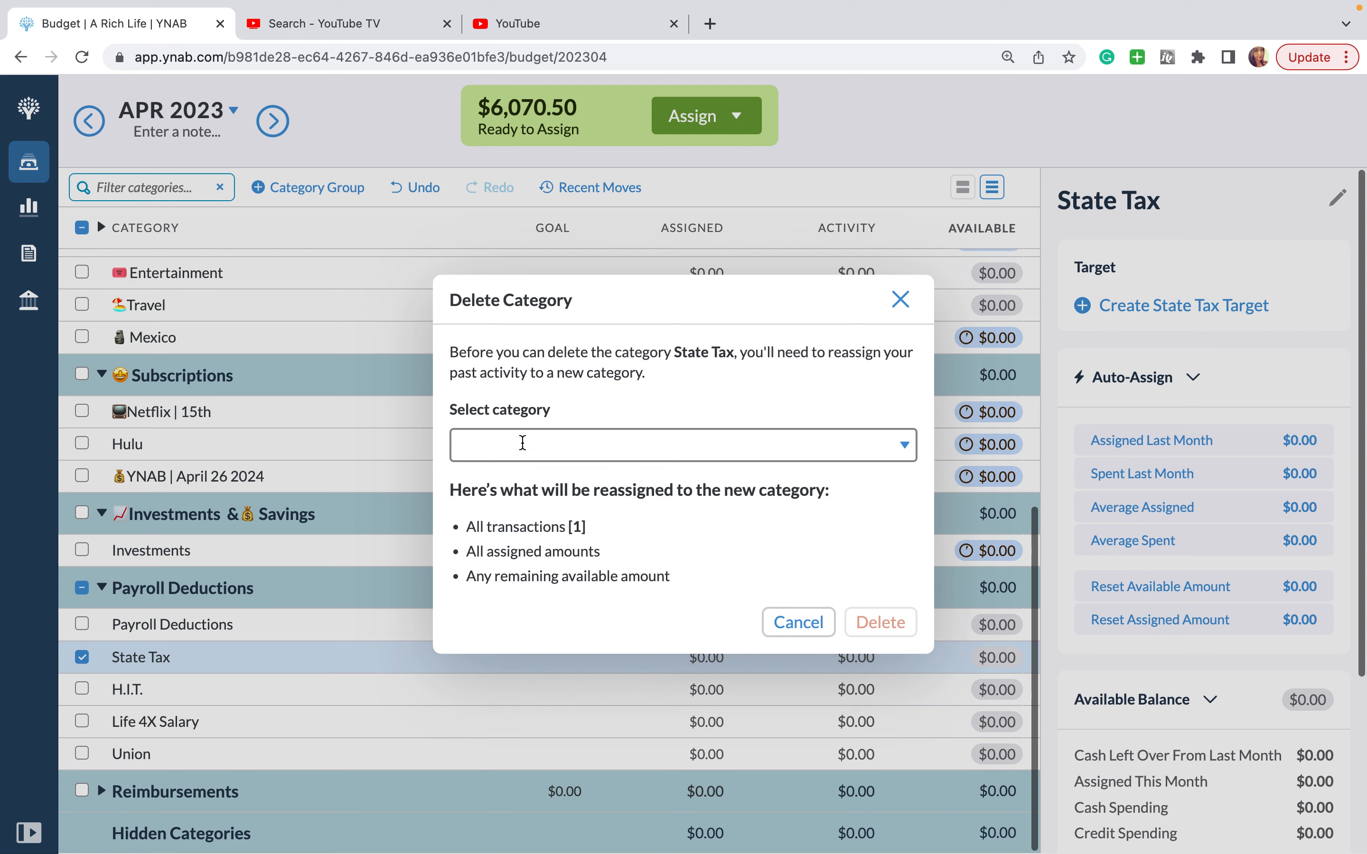
{"action": "type", "text": "Payro"}
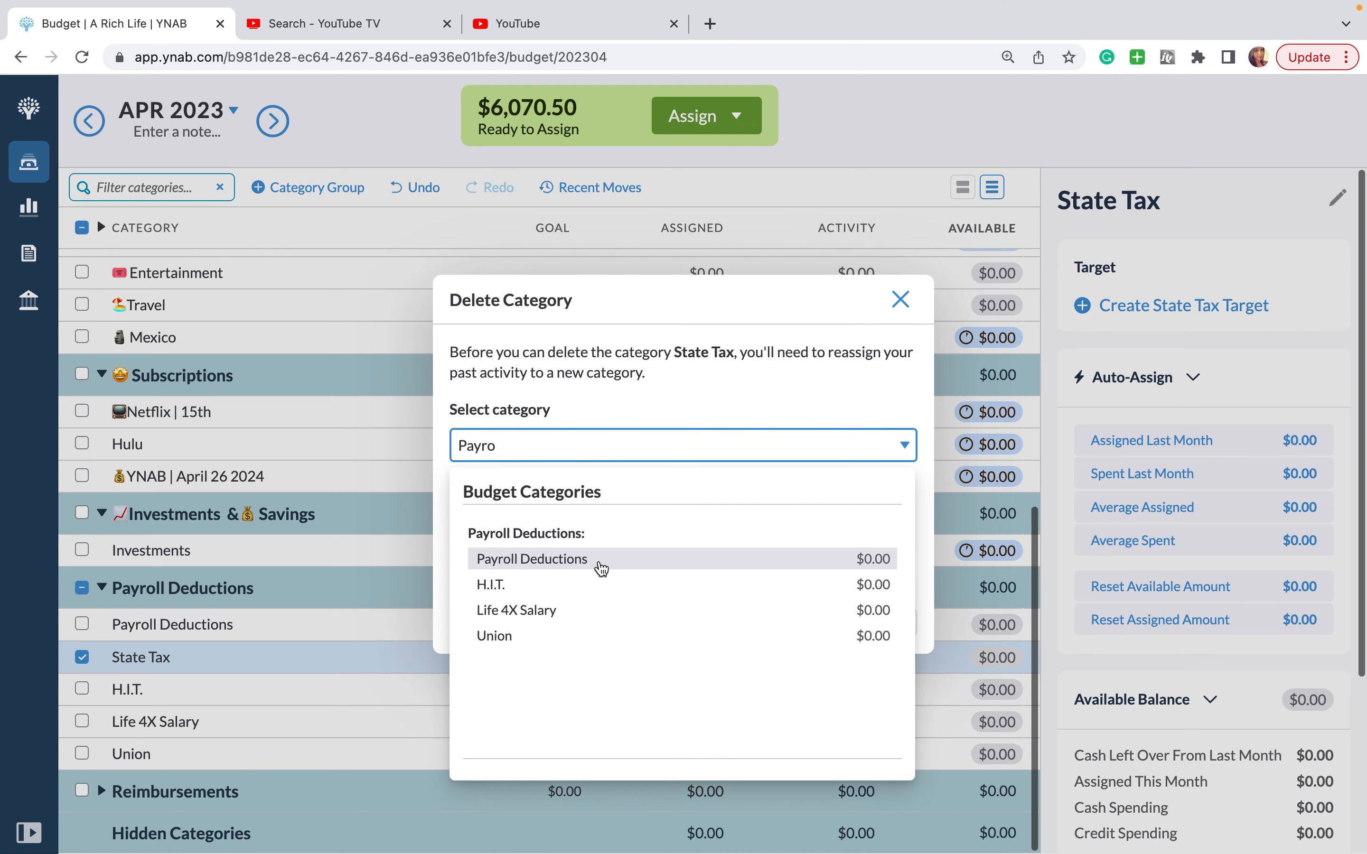
{"action": "left_click", "coordinate": [532, 559]}
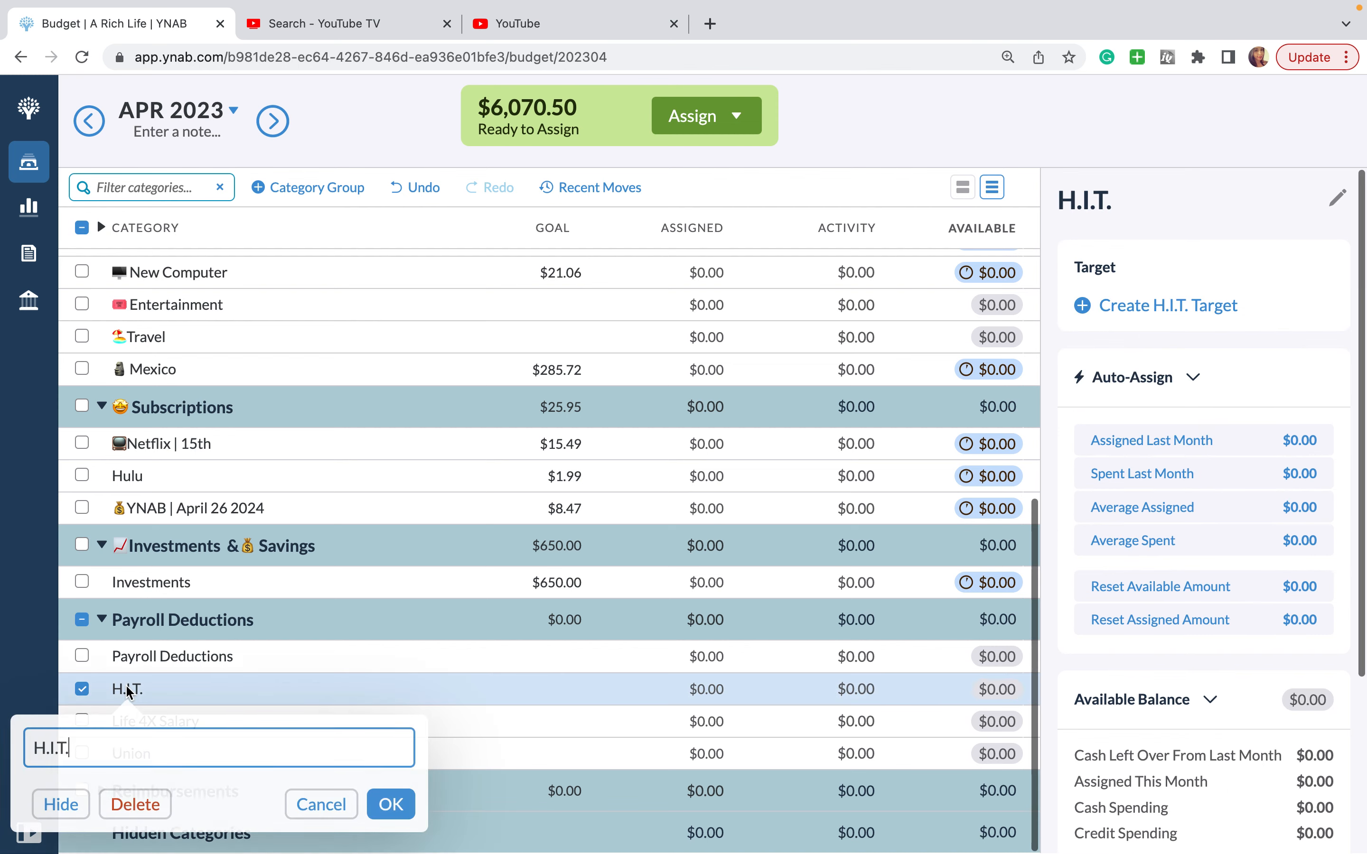
Step: Delete H.I.T. and Life 4X Salary into Payroll Deductions, discarding an accidental rename
{"action": "left_click", "coordinate": [135, 804]}
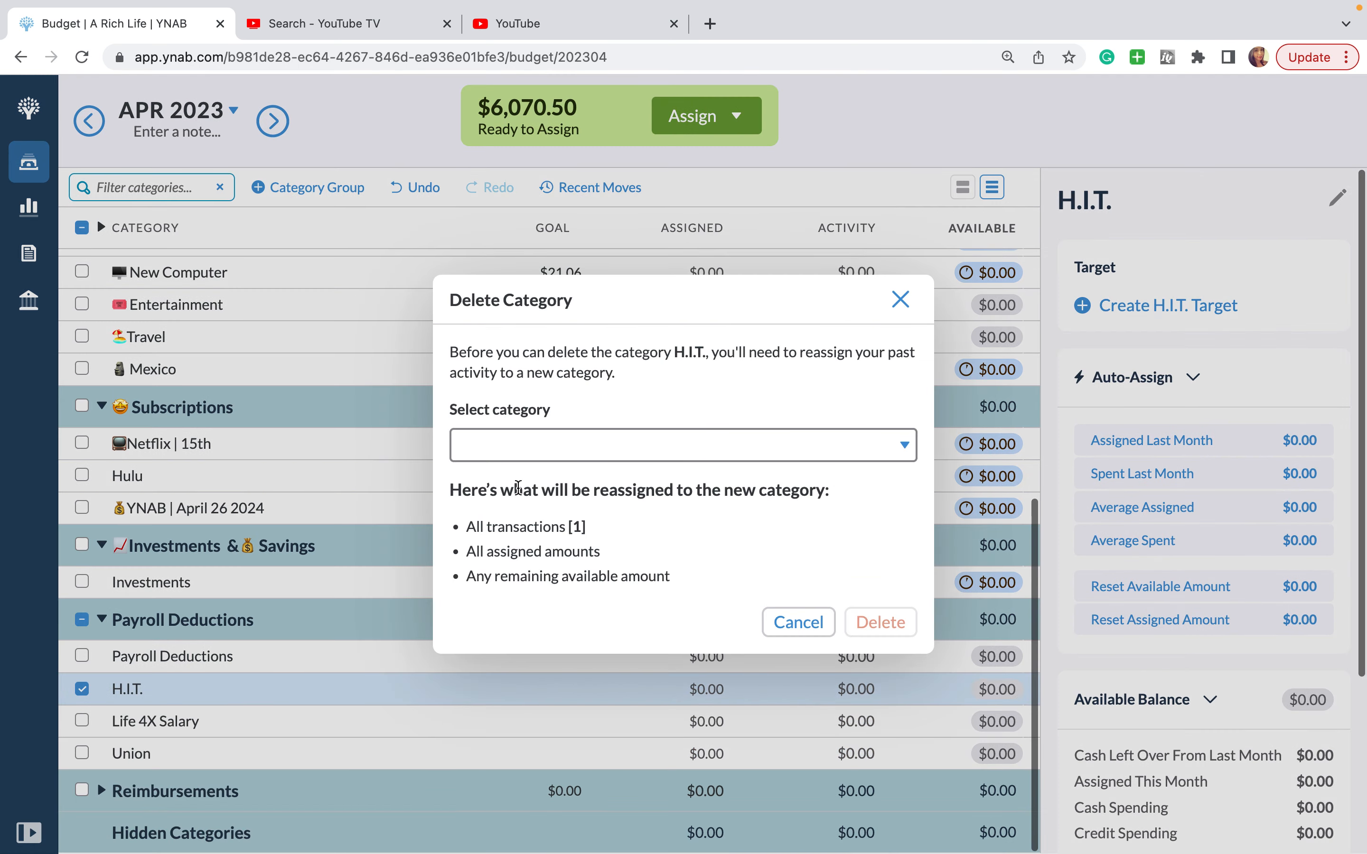
{"action": "type", "text": "Payro"}
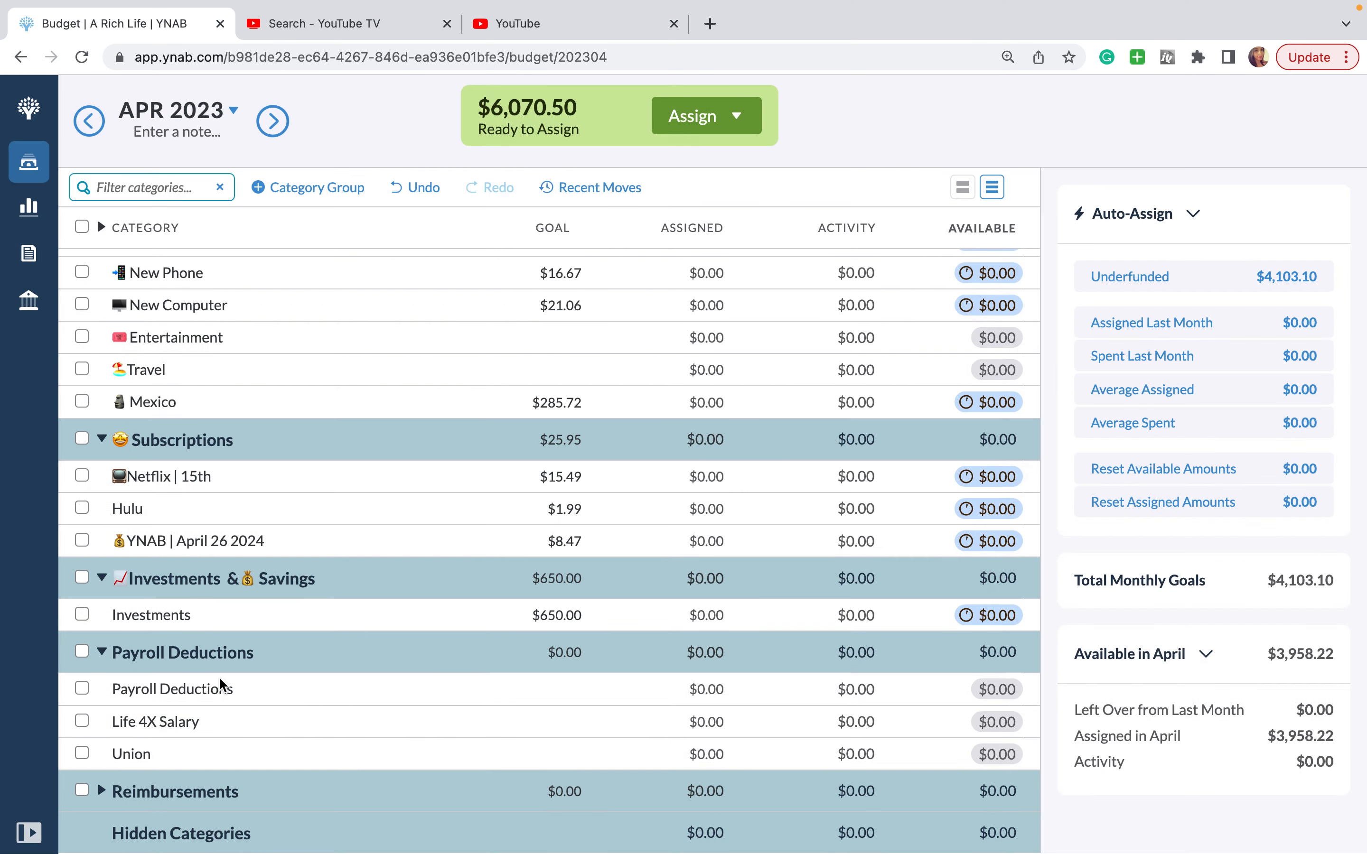
{"action": "left_click", "coordinate": [156, 721]}
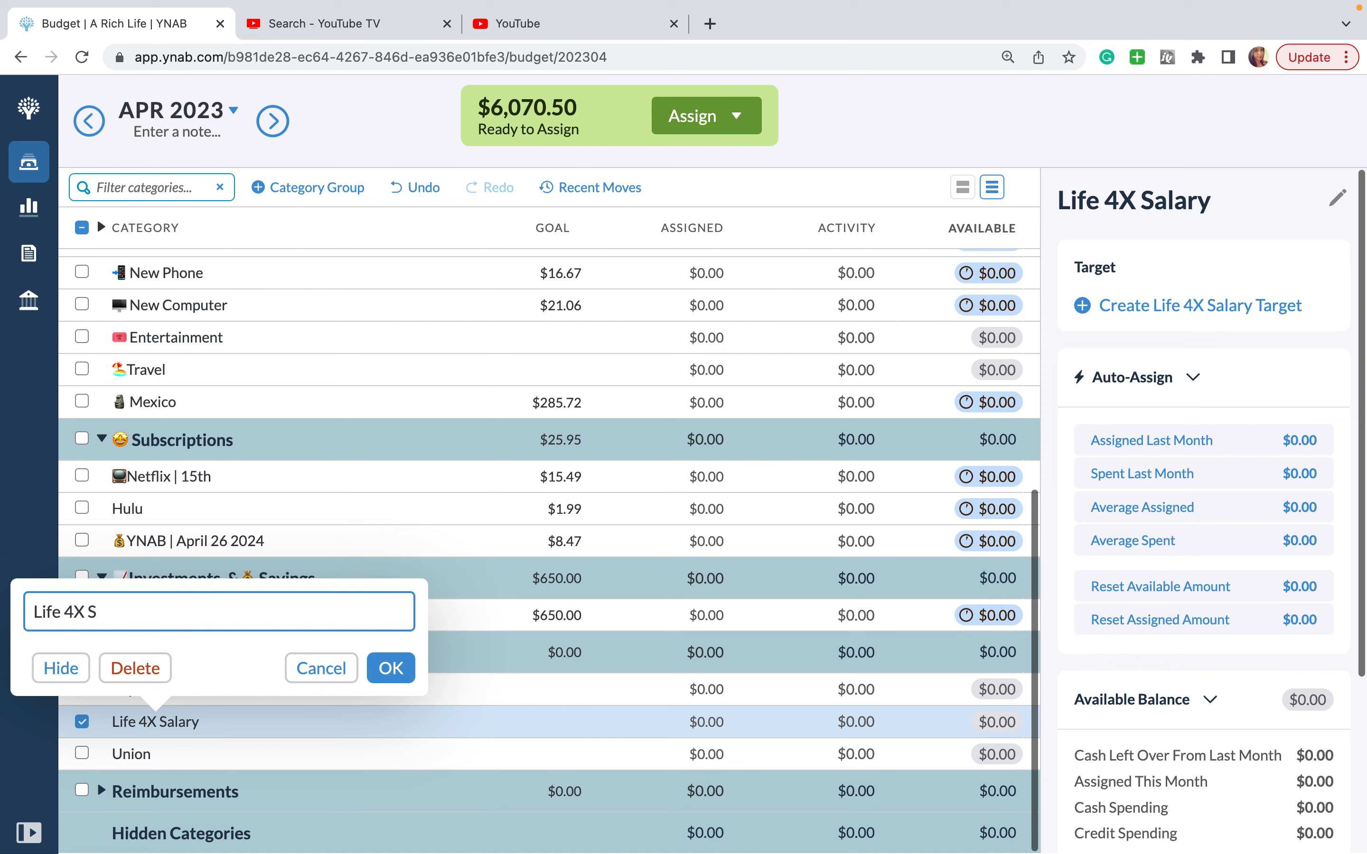
{"action": "type", "text": "Payr"}
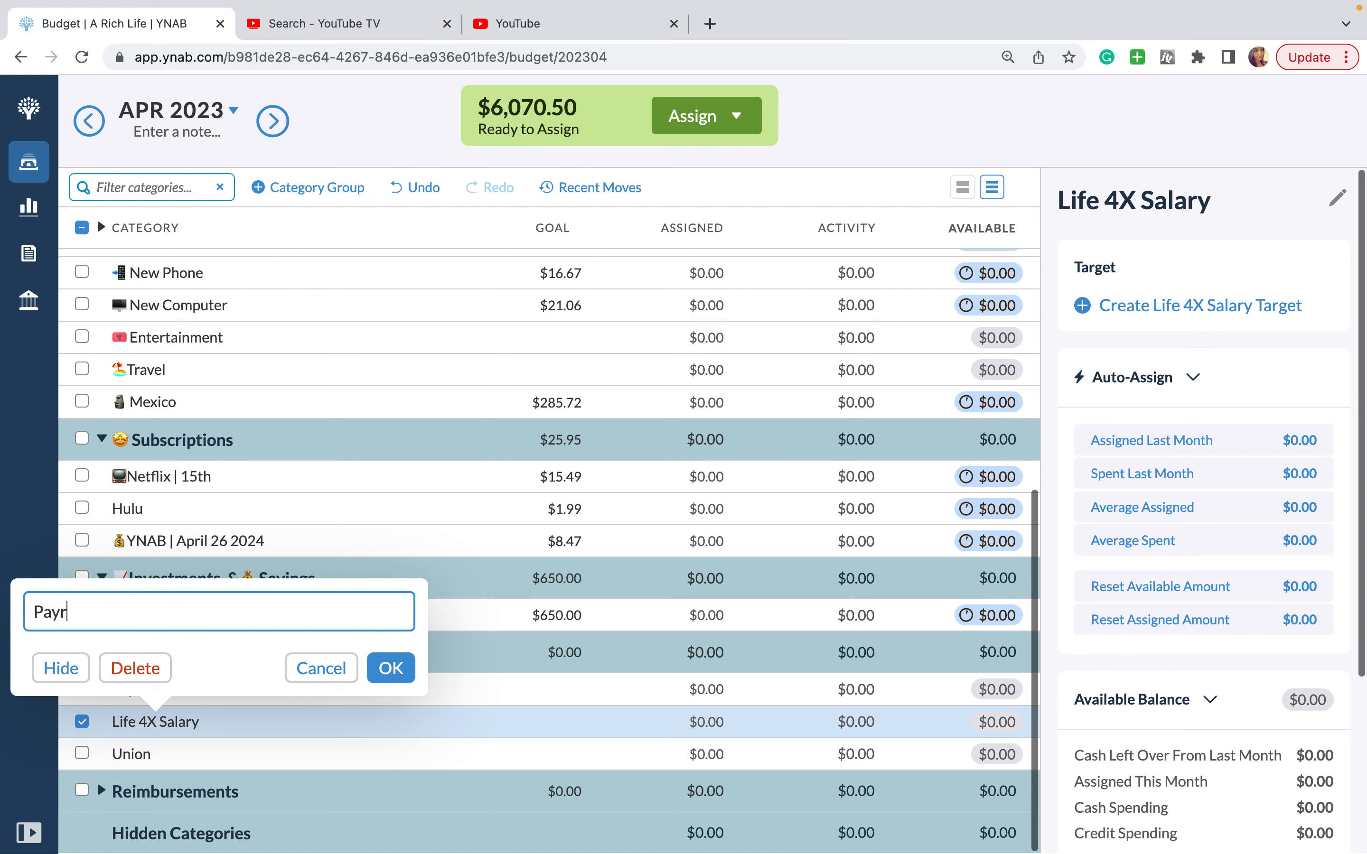
{"action": "type", "text": "oll"}
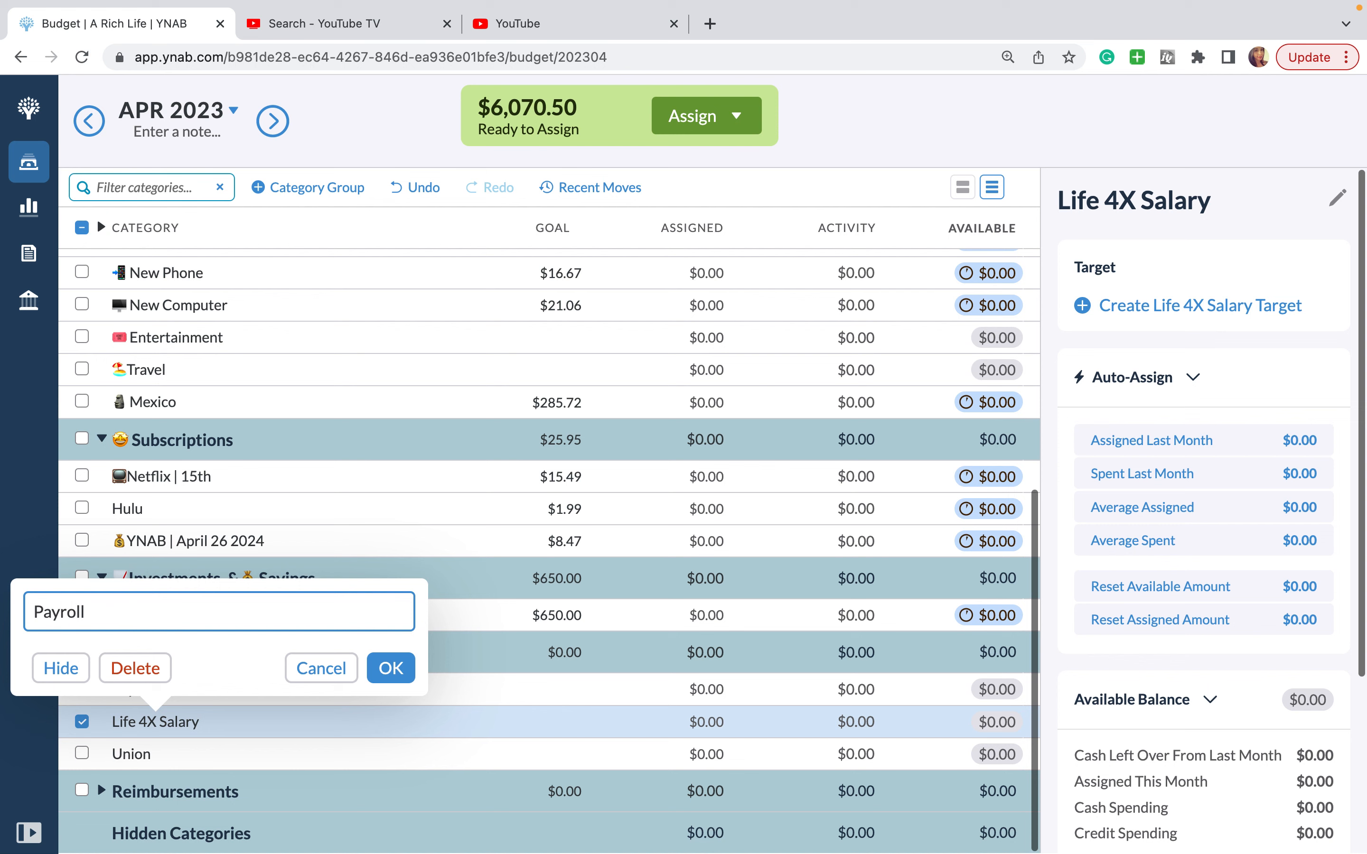
{"action": "left_click", "coordinate": [391, 668]}
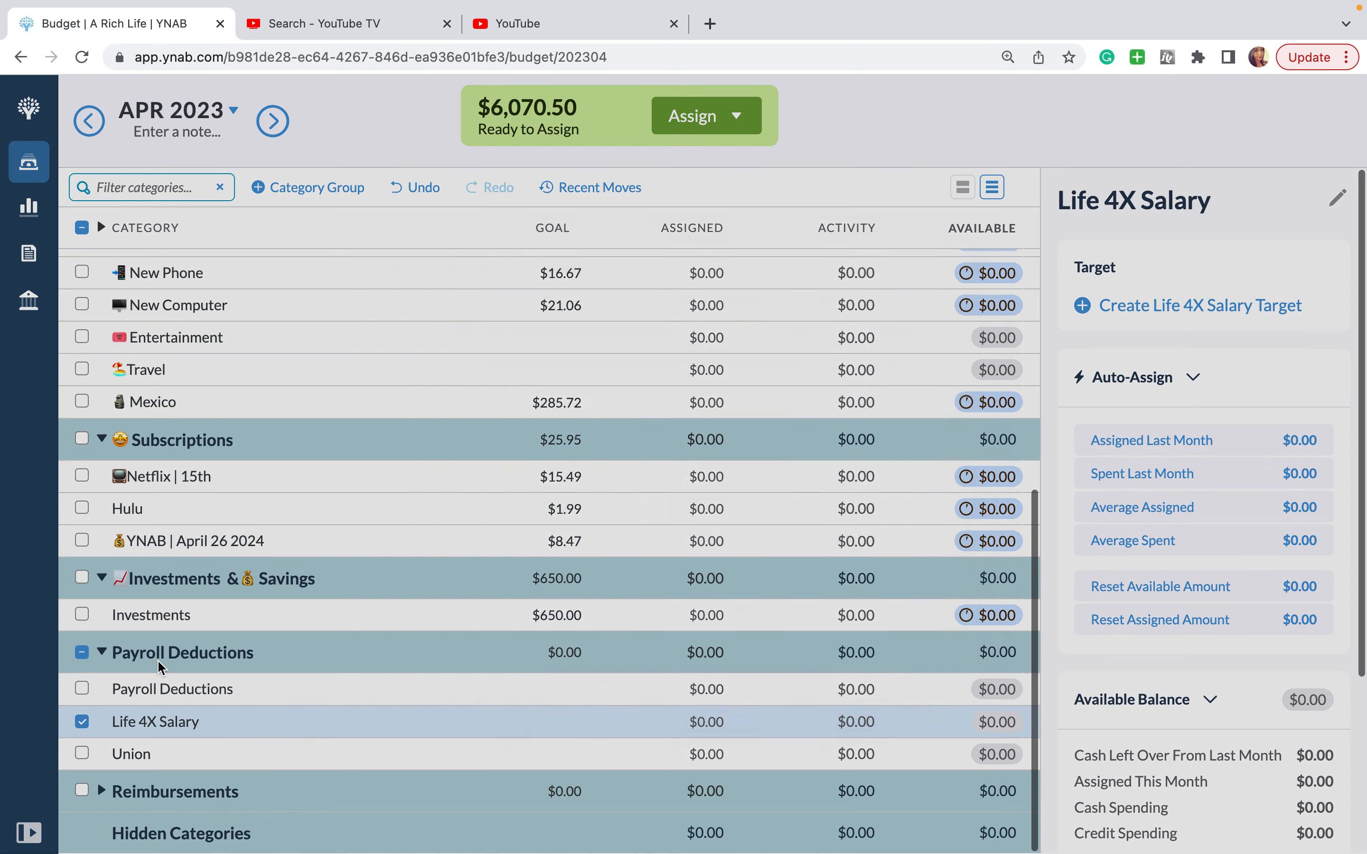
{"action": "type", "text": "Payro"}
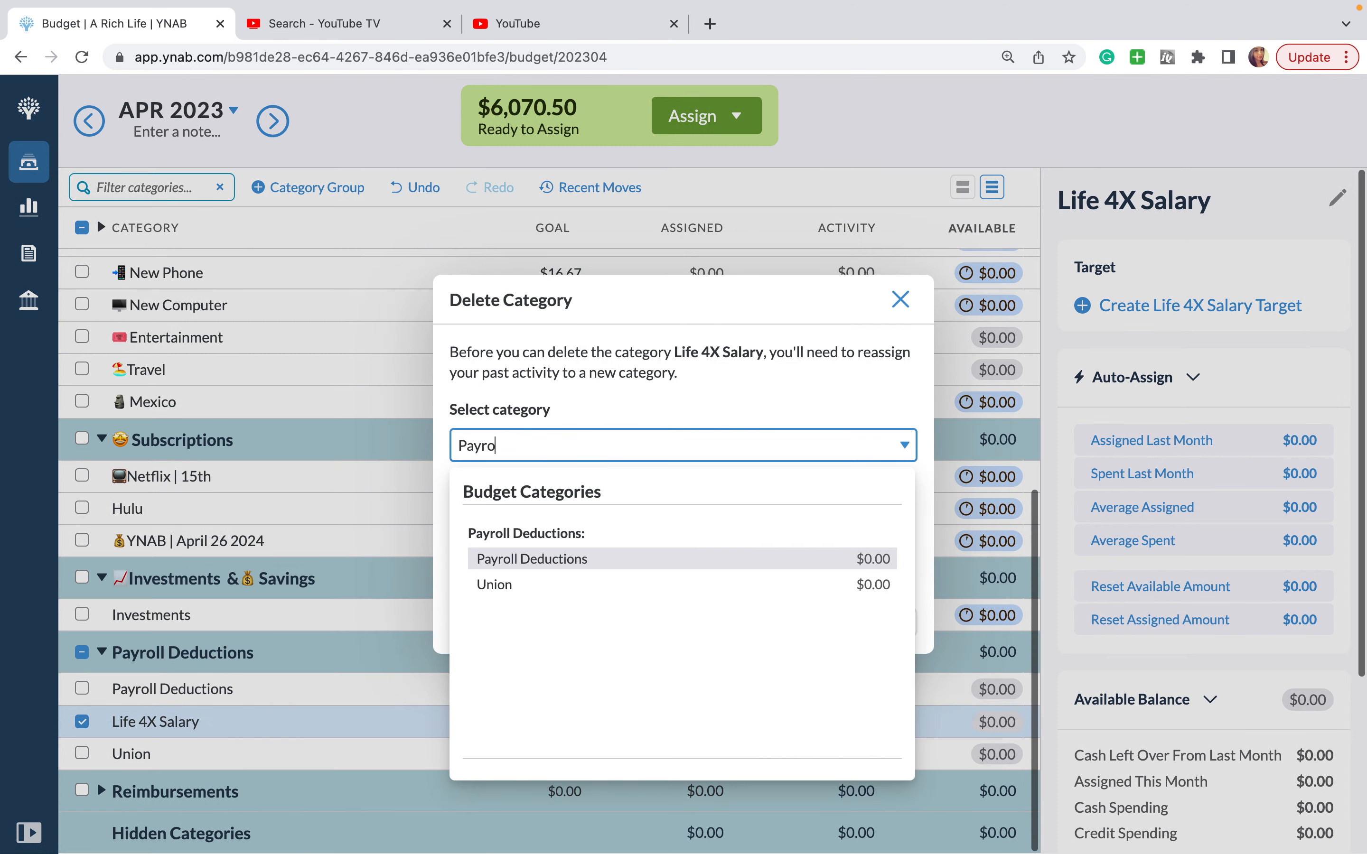
{"action": "left_click", "coordinate": [532, 559]}
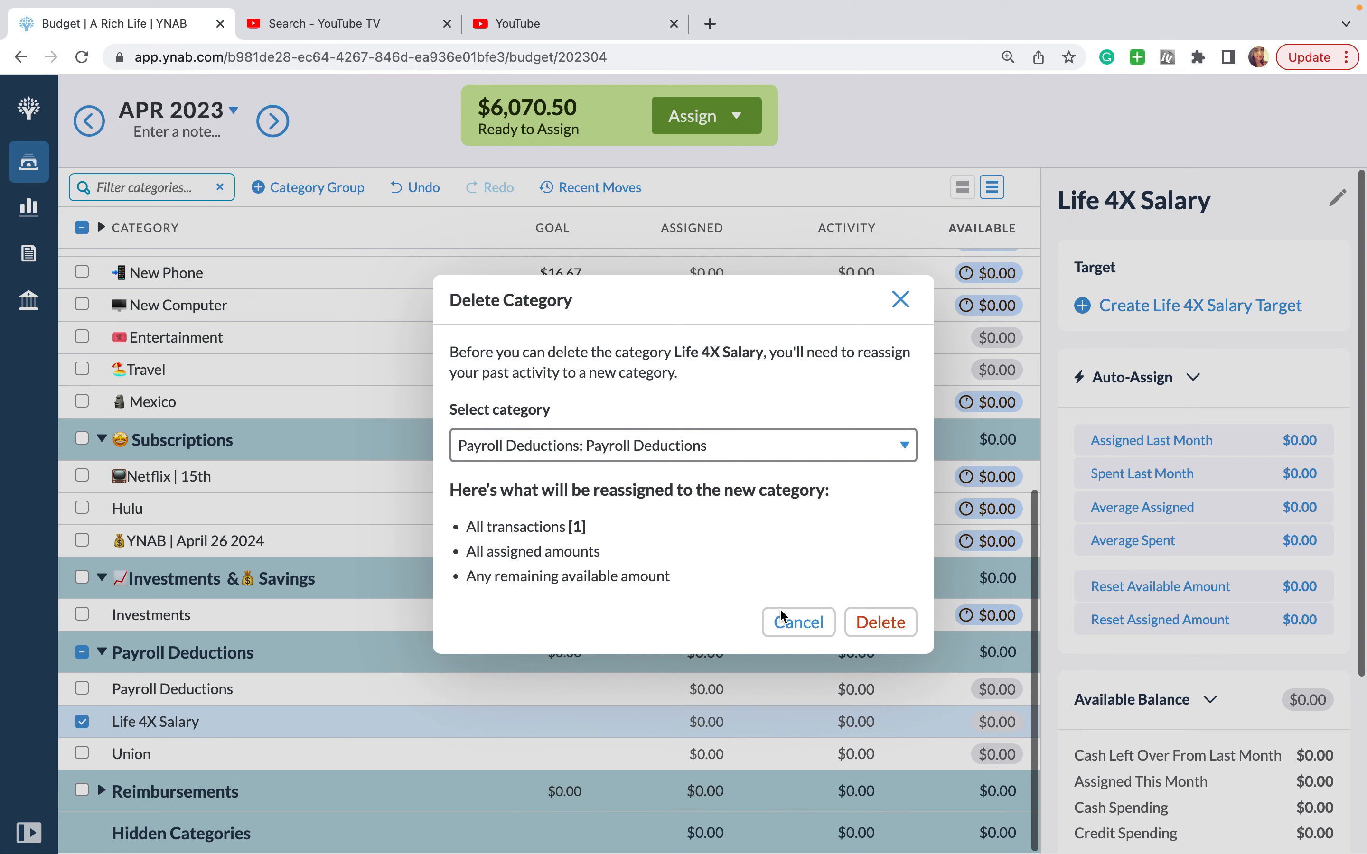
{"action": "left_click", "coordinate": [880, 622]}
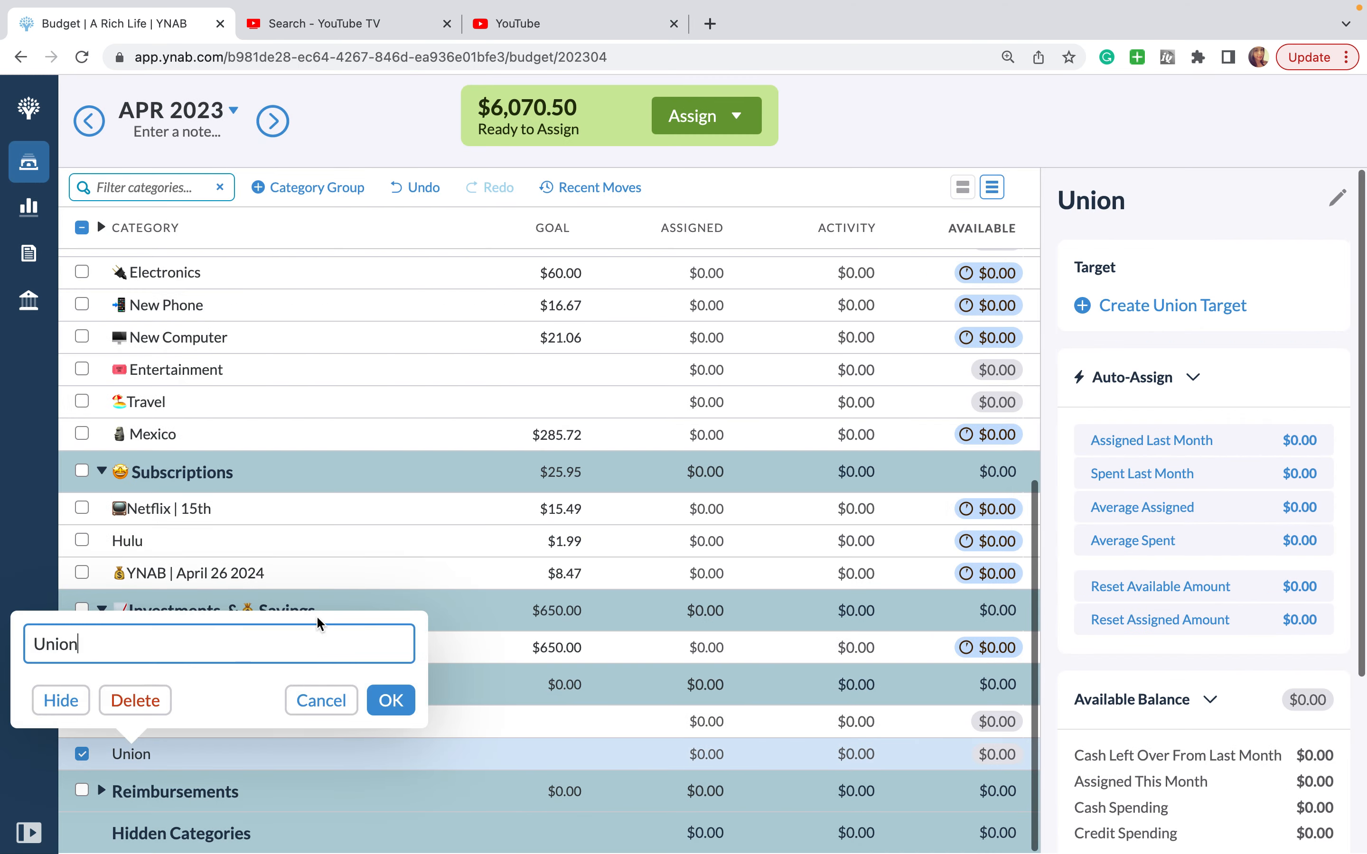
Step: Delete the Union category, moving its activity into Payroll Deductions
{"action": "left_click", "coordinate": [391, 700]}
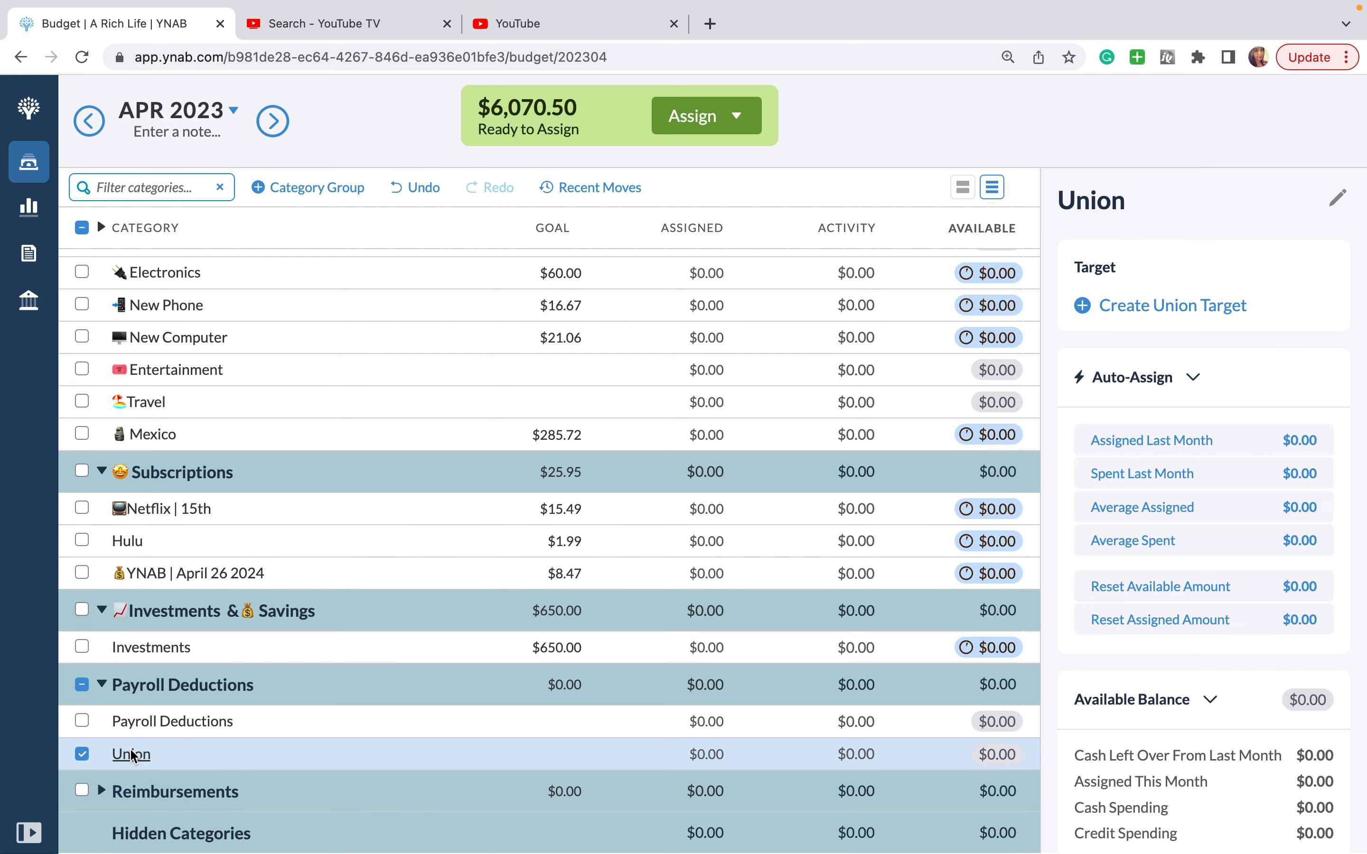
{"action": "left_click", "coordinate": [131, 754]}
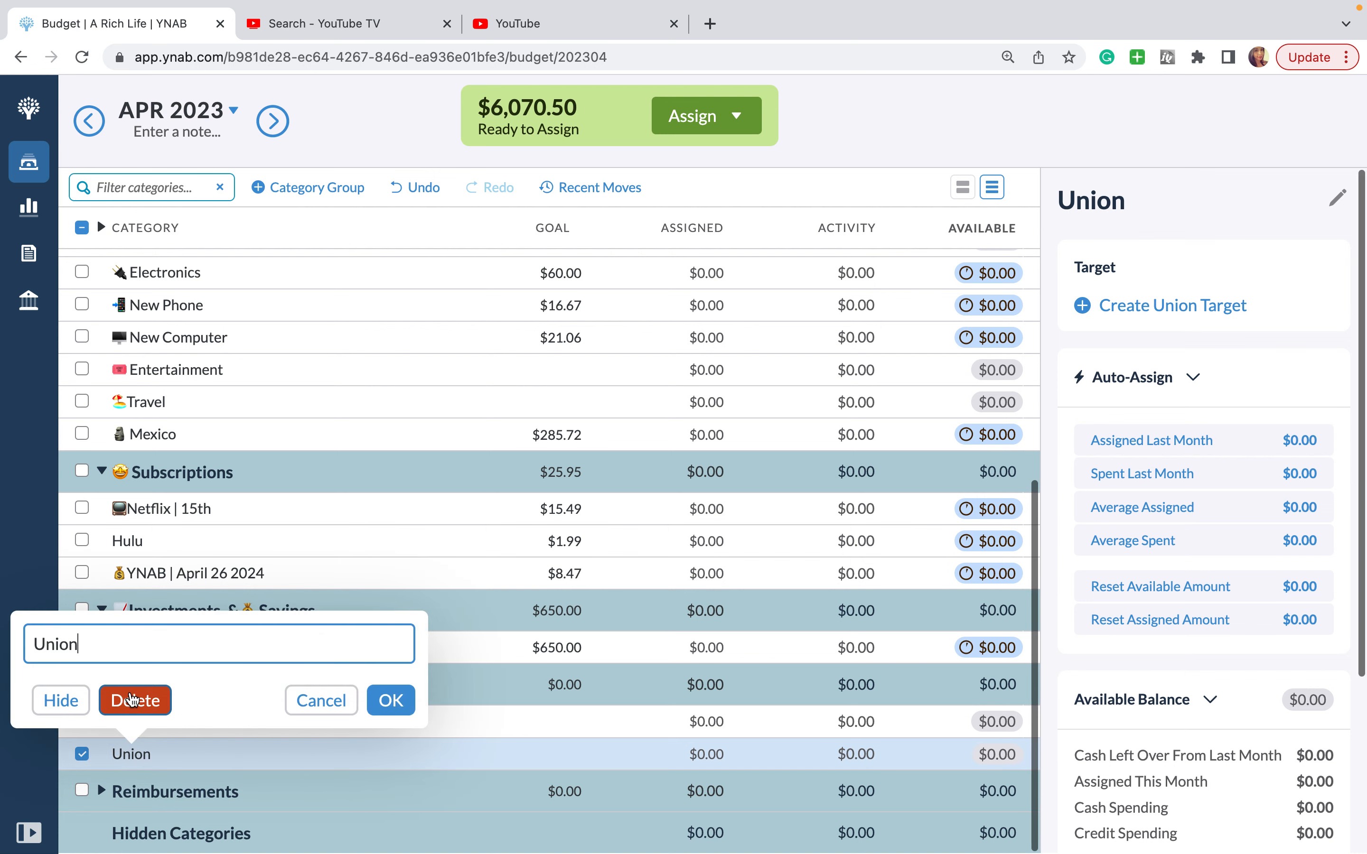
{"action": "left_click", "coordinate": [135, 700]}
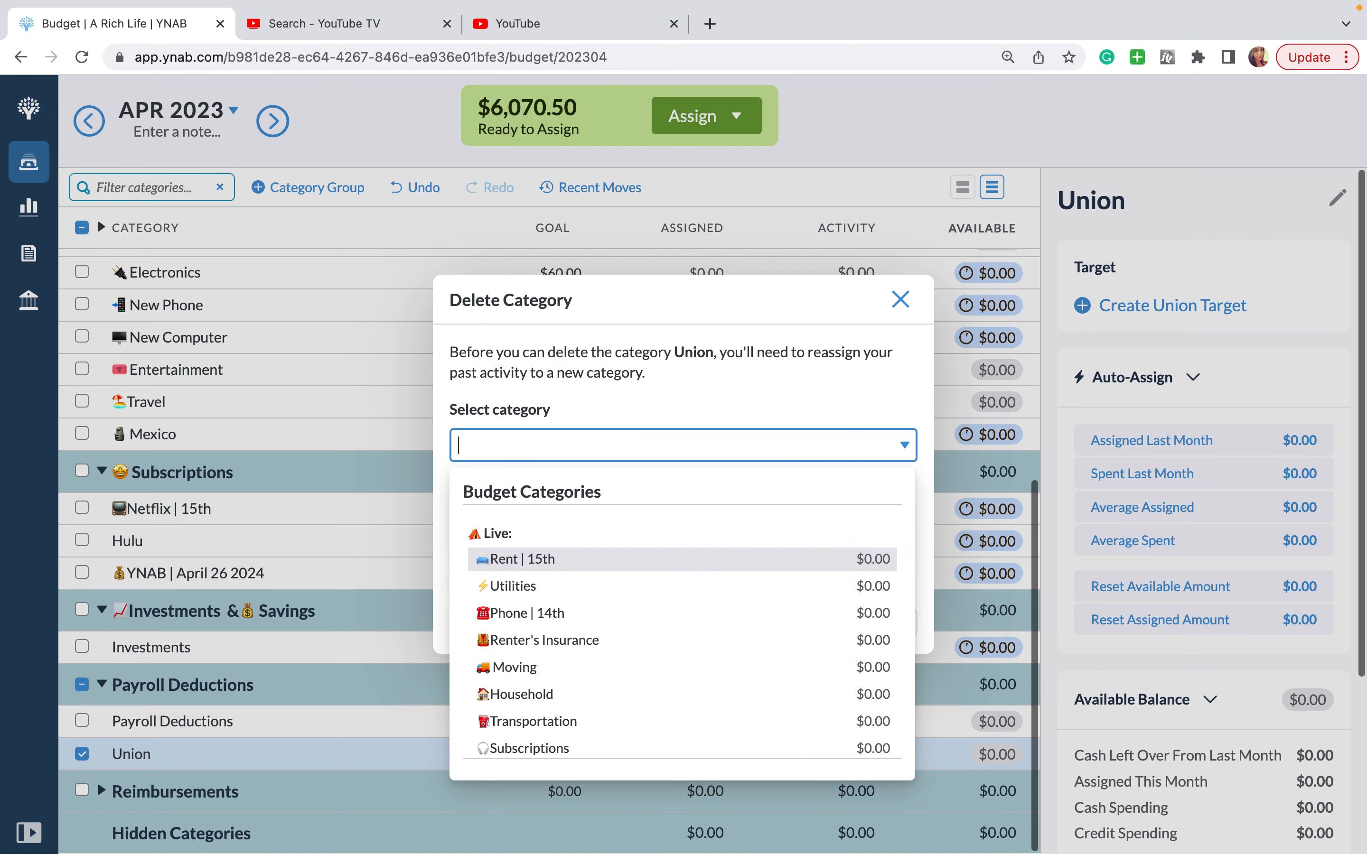
{"action": "type", "text": "Payro"}
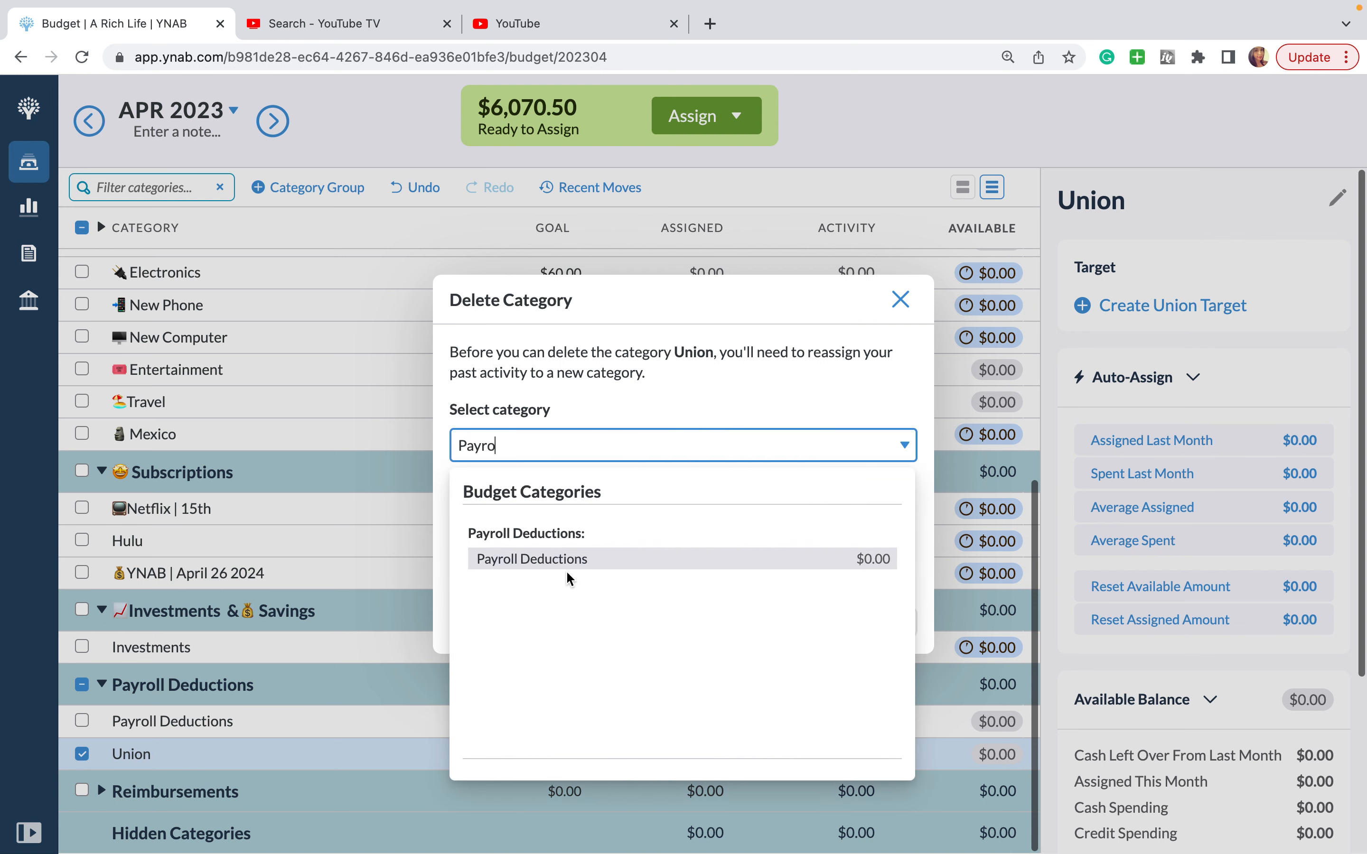
{"action": "left_click", "coordinate": [532, 559]}
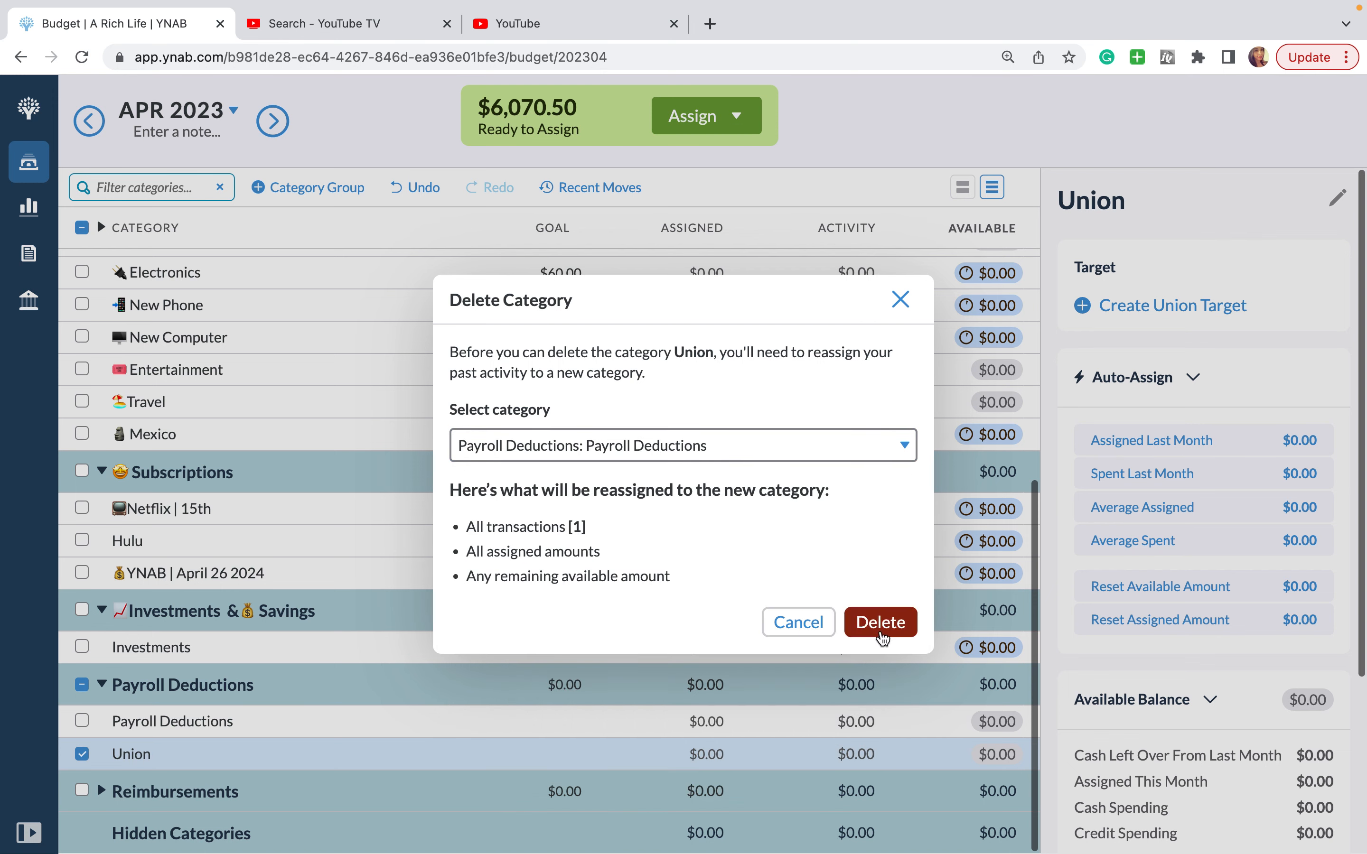
{"action": "left_click", "coordinate": [881, 623]}
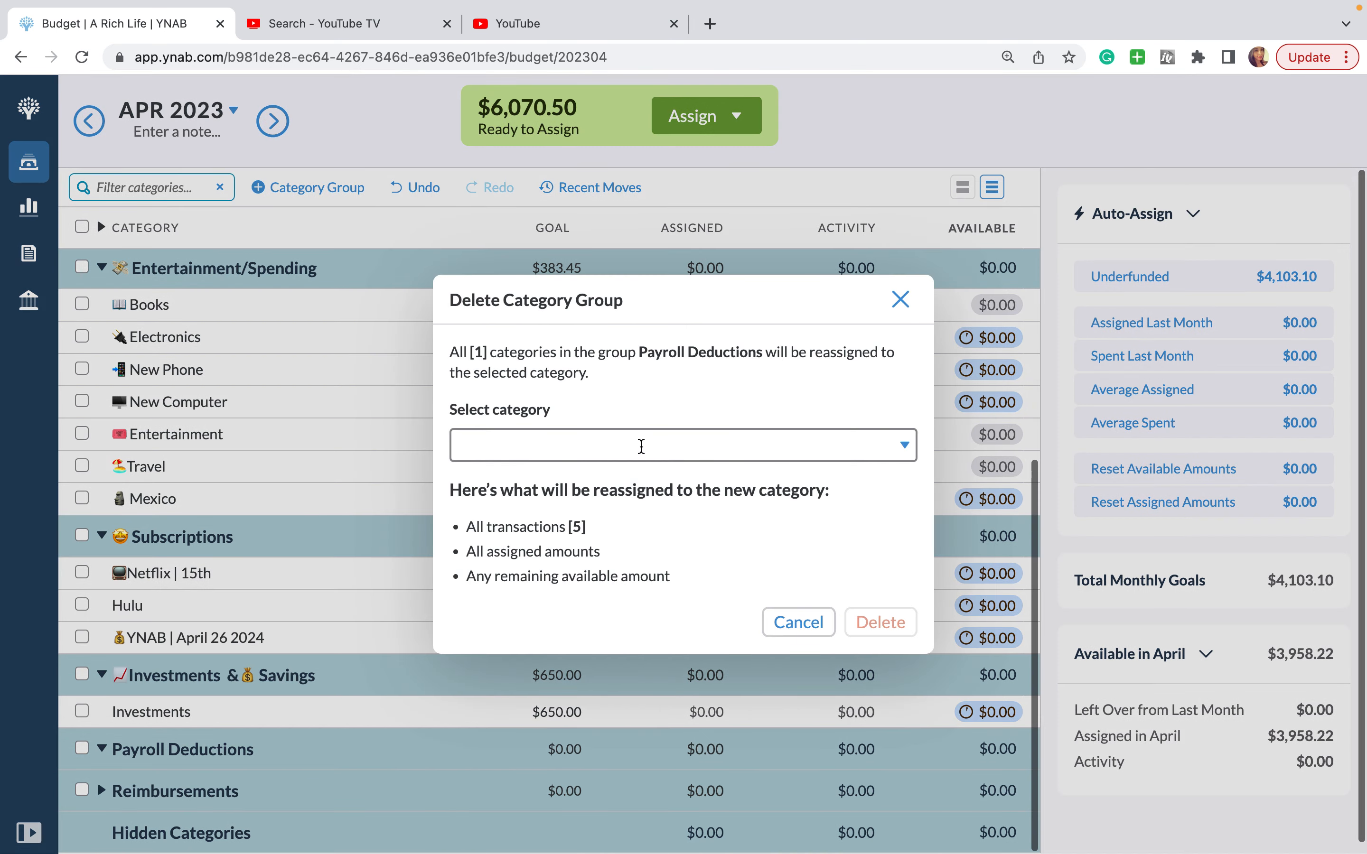
{"action": "type", "text": "pa"}
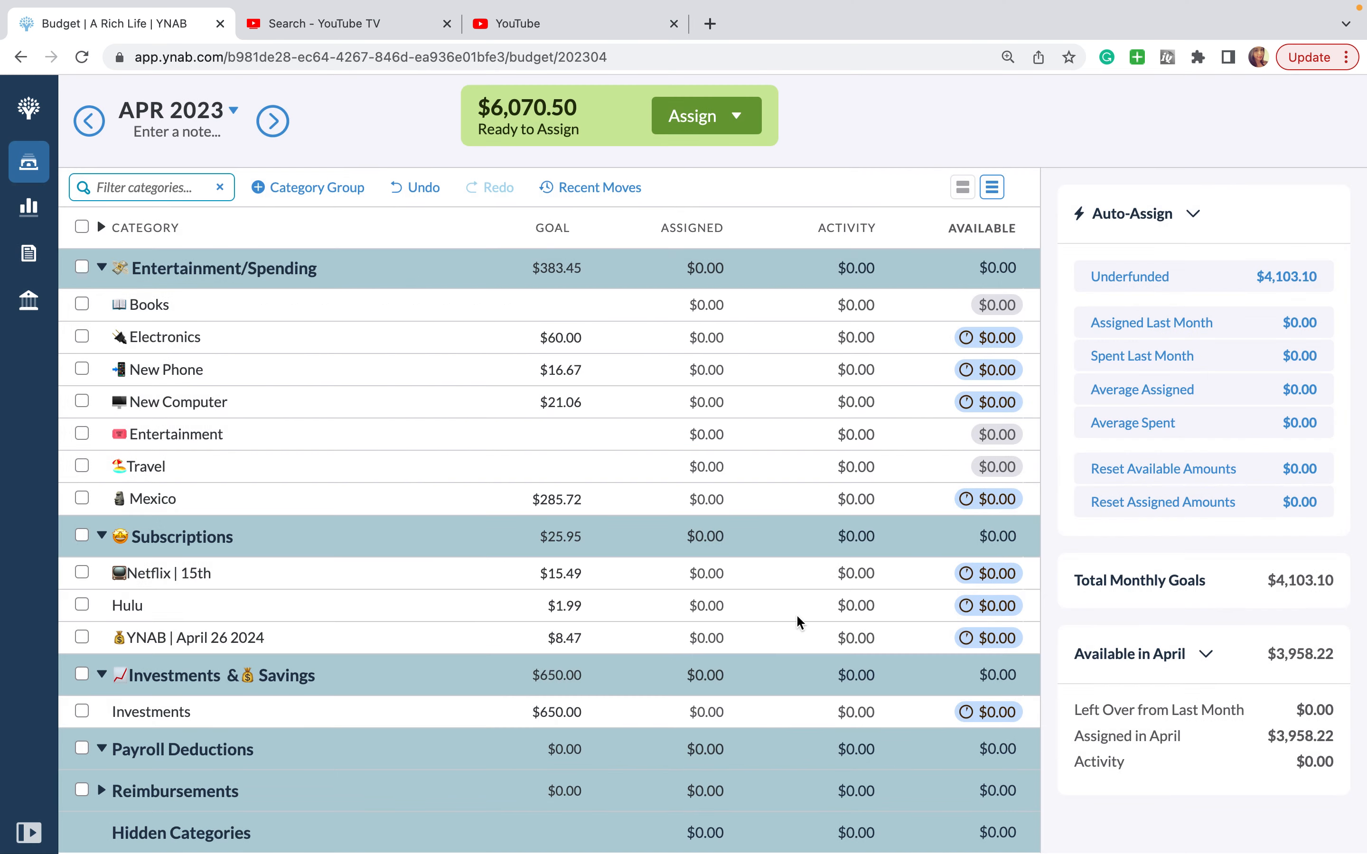
{"action": "left_click", "coordinate": [181, 833]}
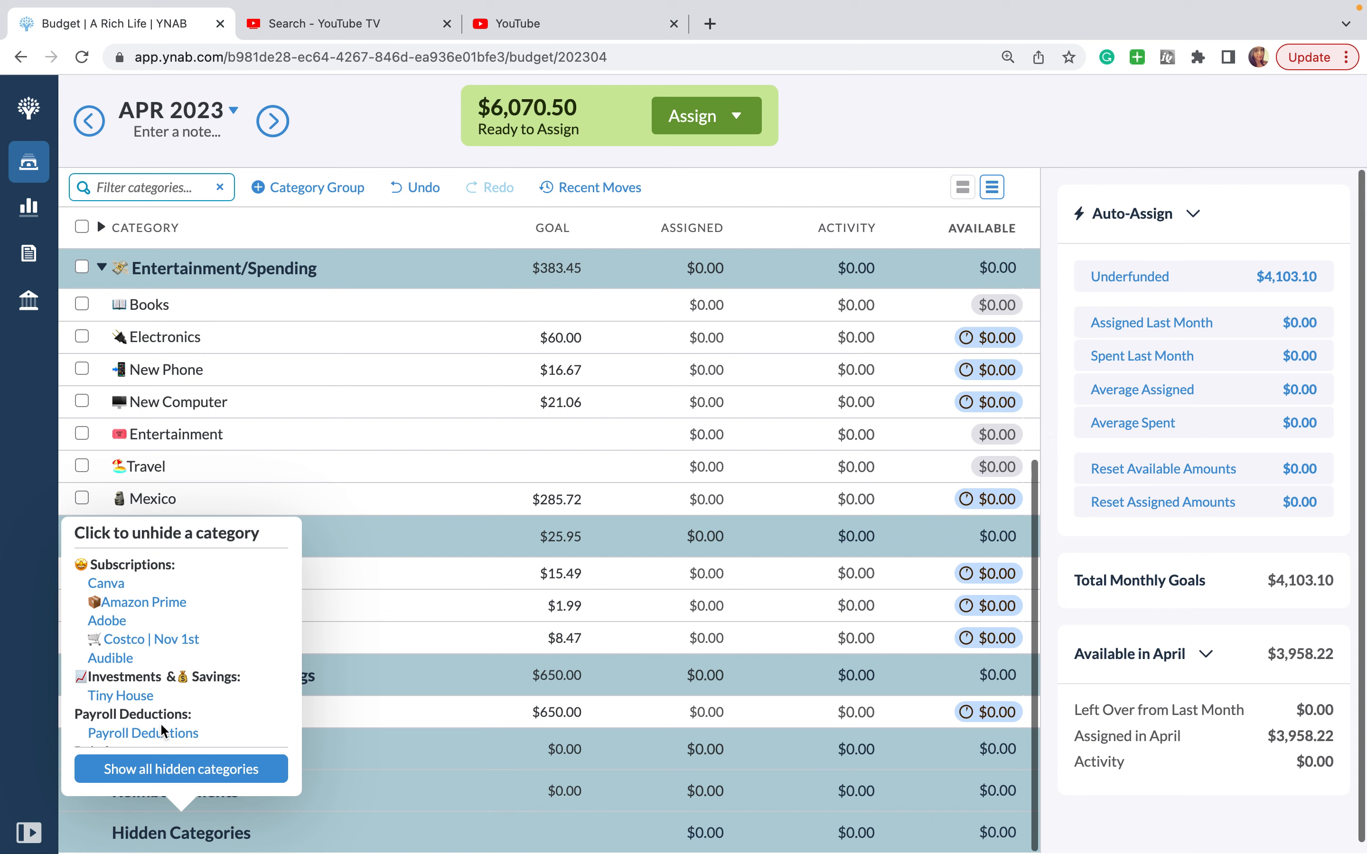
{"action": "left_click", "coordinate": [142, 733]}
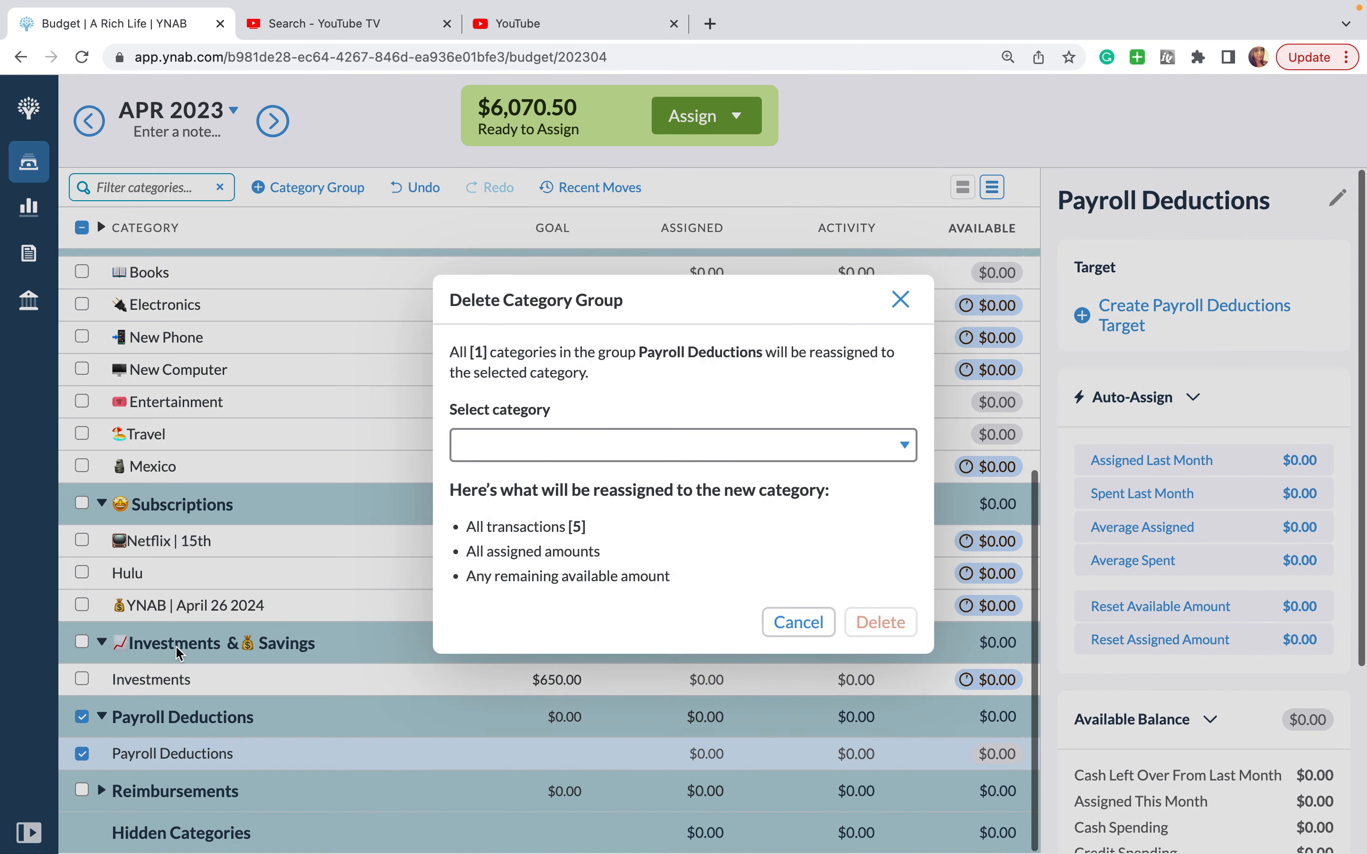
{"action": "type", "text": "payr"}
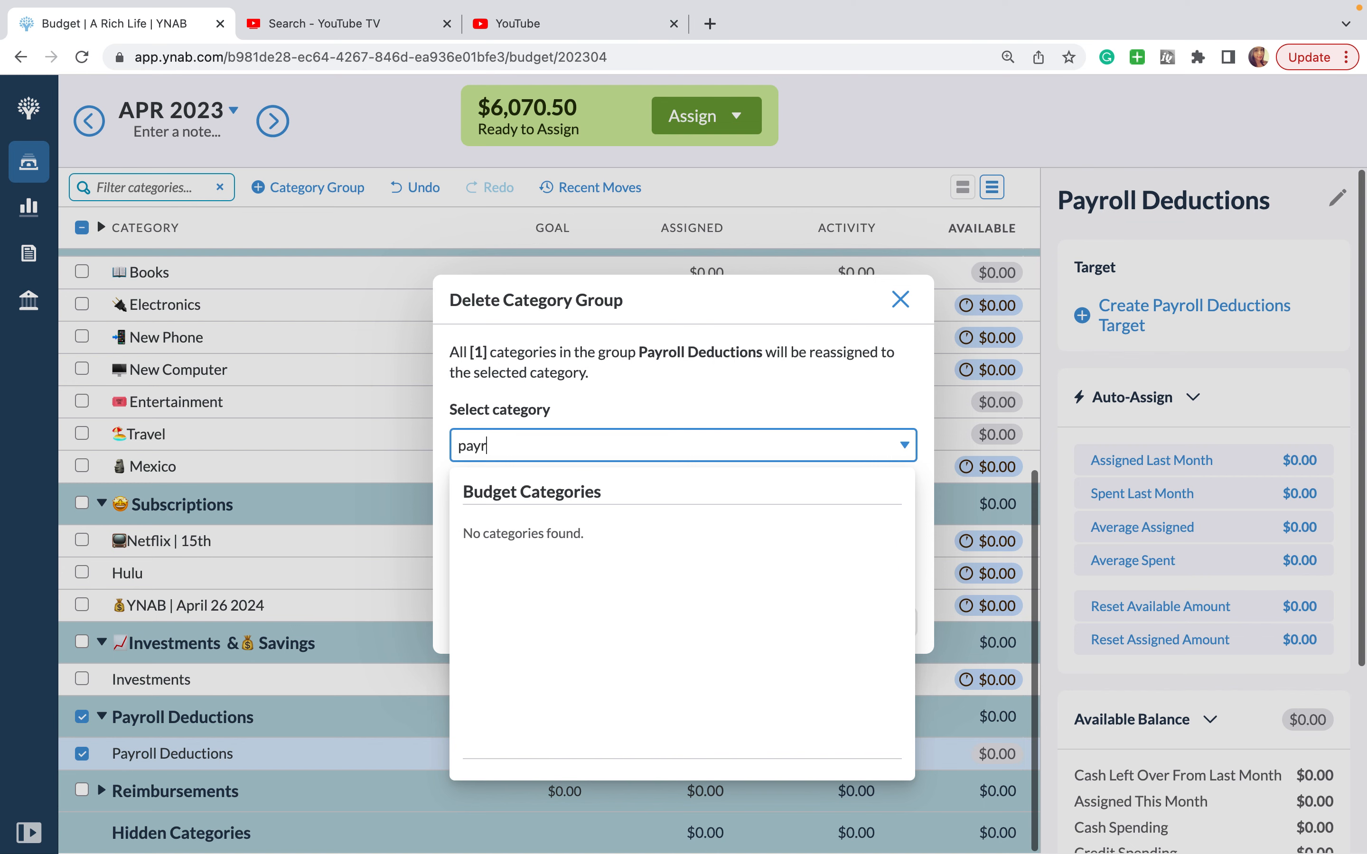
{"action": "key", "text": "Backspace"}
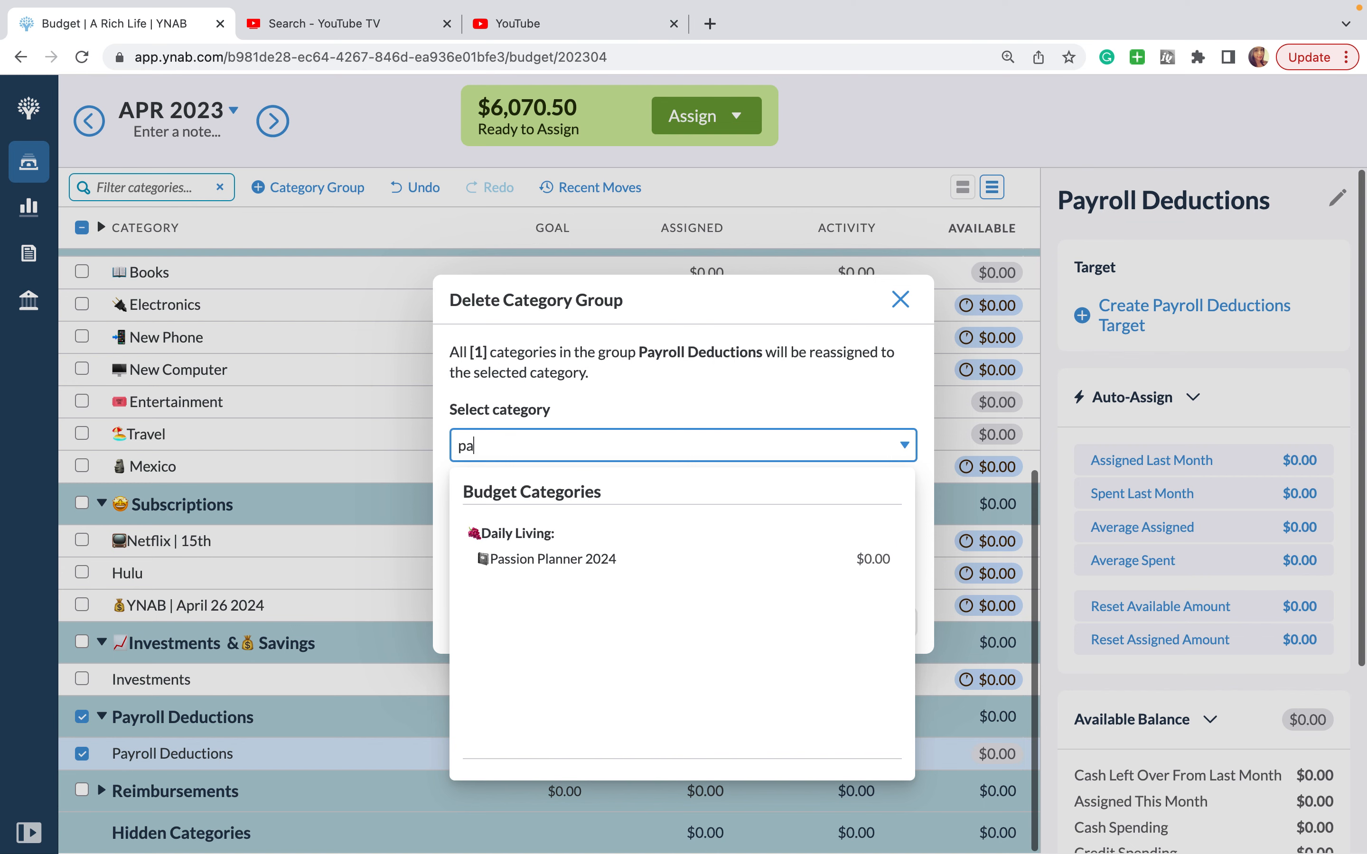
{"action": "left_click", "coordinate": [901, 299]}
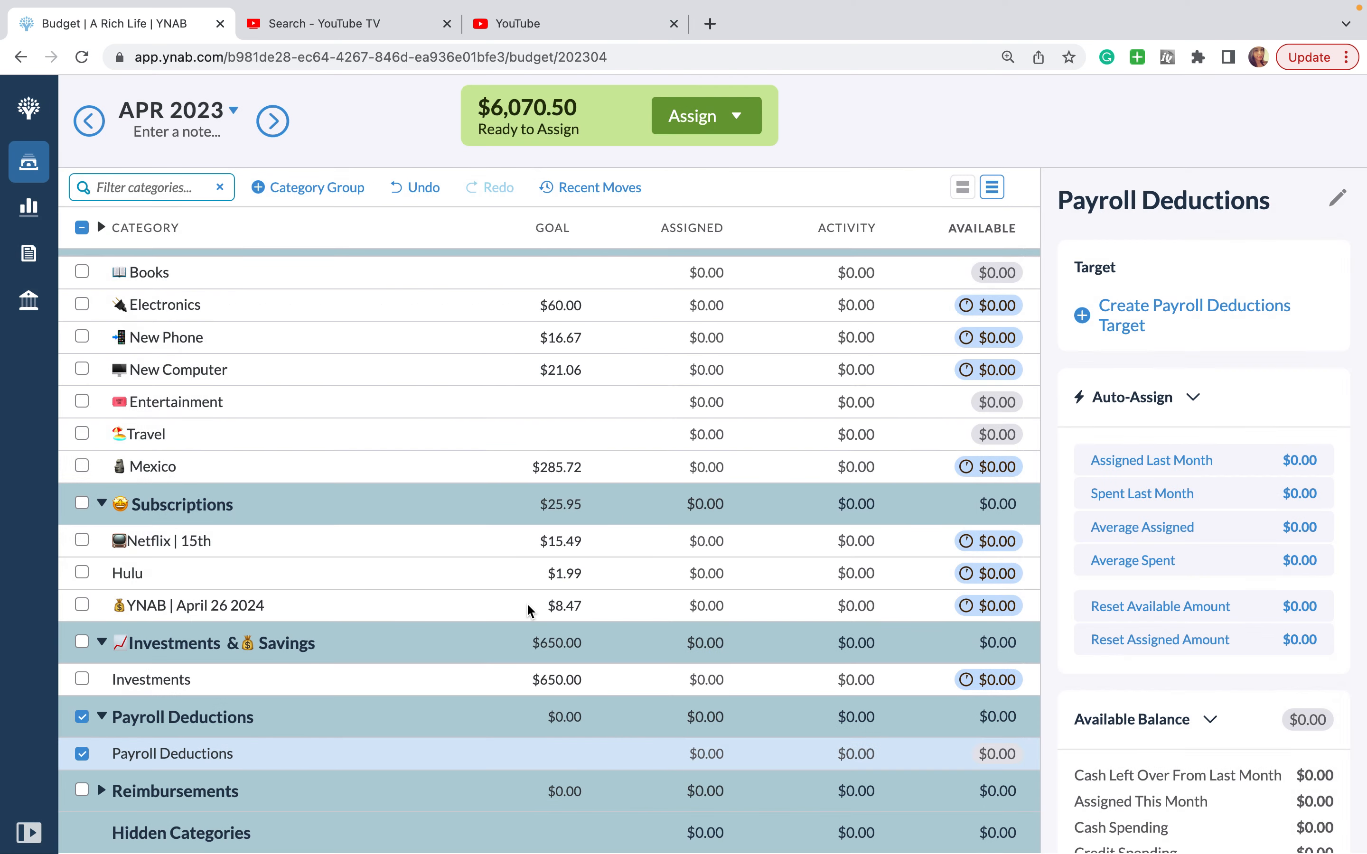
{"action": "left_click", "coordinate": [82, 716]}
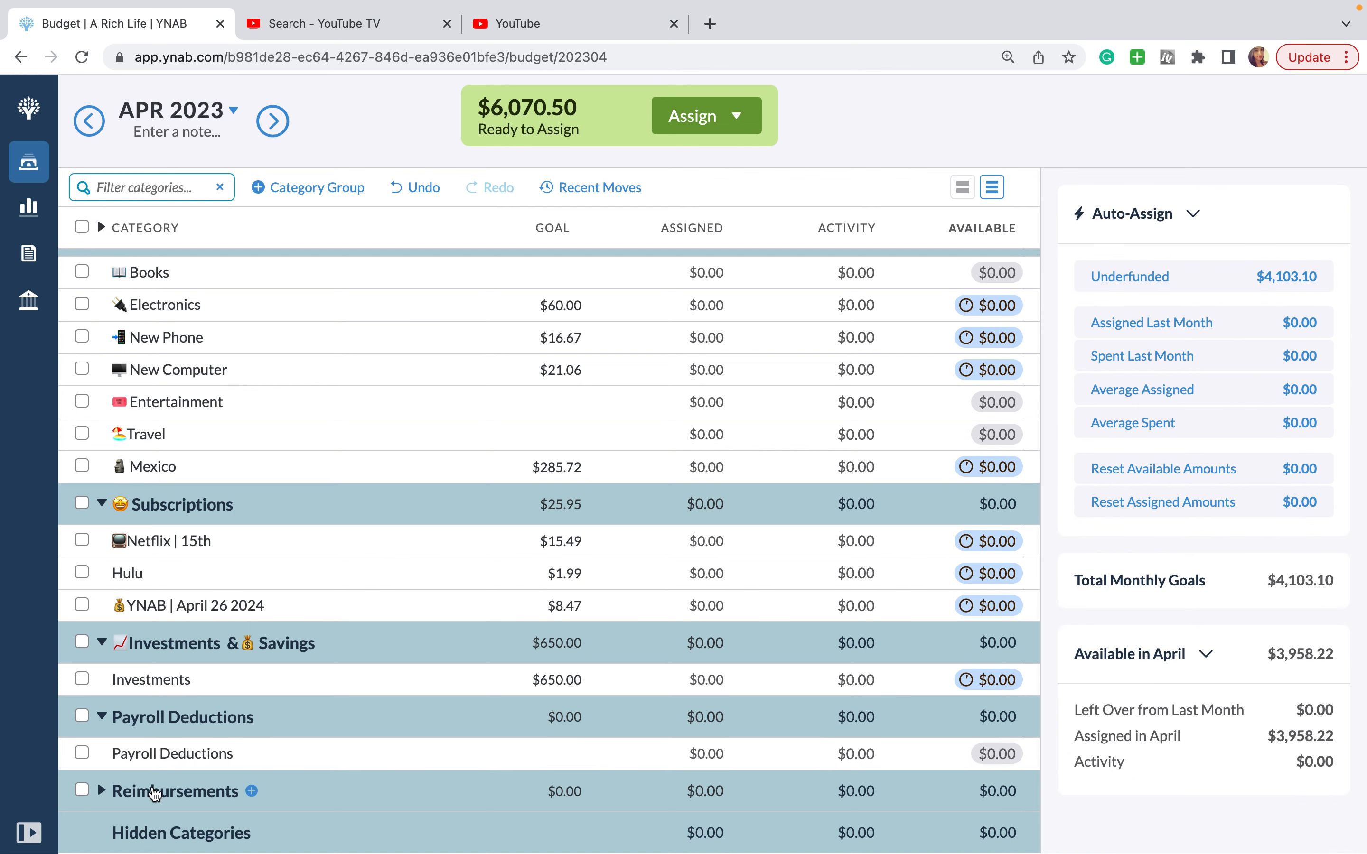
Step: Delete the Mexico category and leave the Electronics name unchanged
{"action": "scroll", "scroll_direction": "up", "scroll_amount": 3}
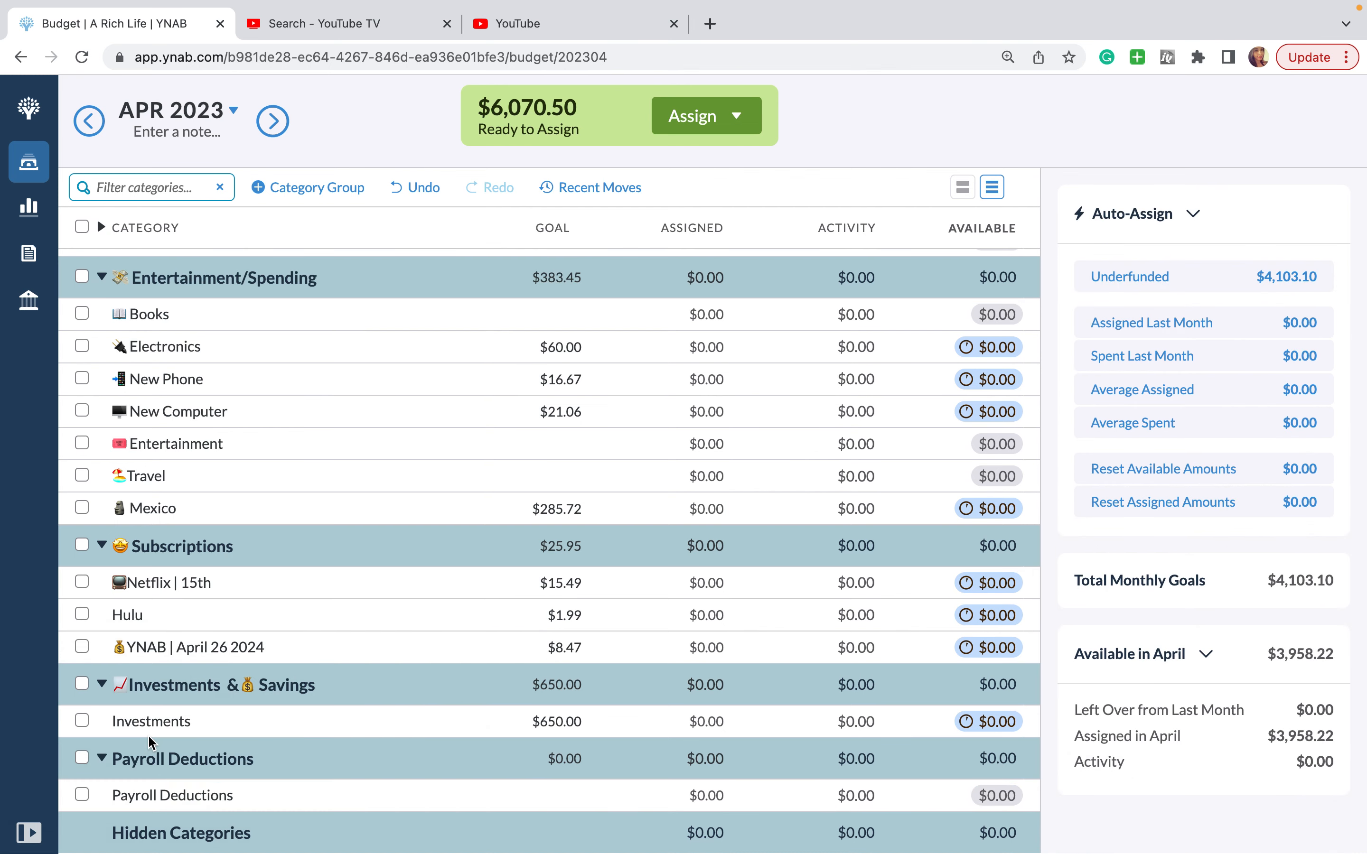
{"action": "mouse_move", "coordinate": [236, 704]}
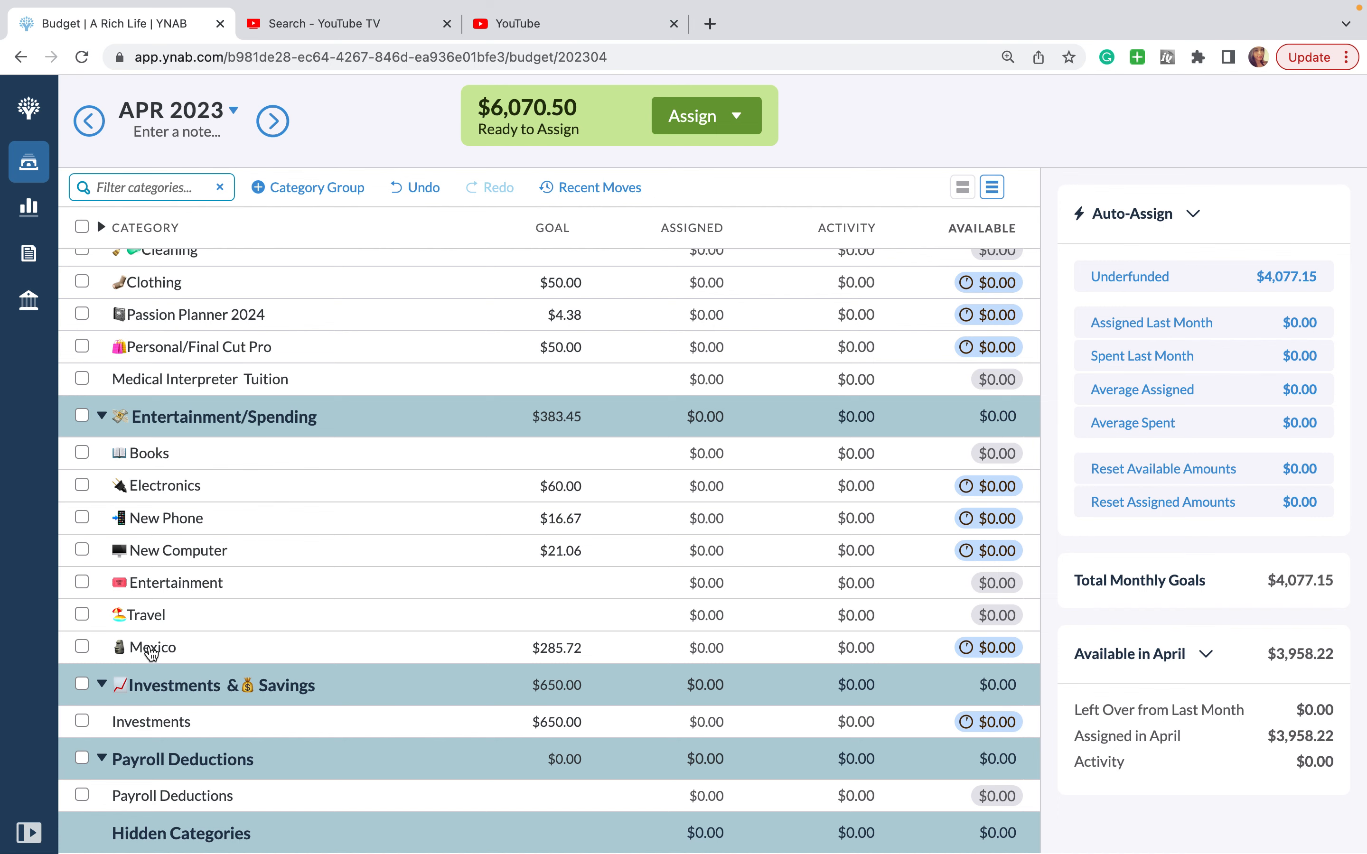
{"action": "left_click", "coordinate": [153, 648]}
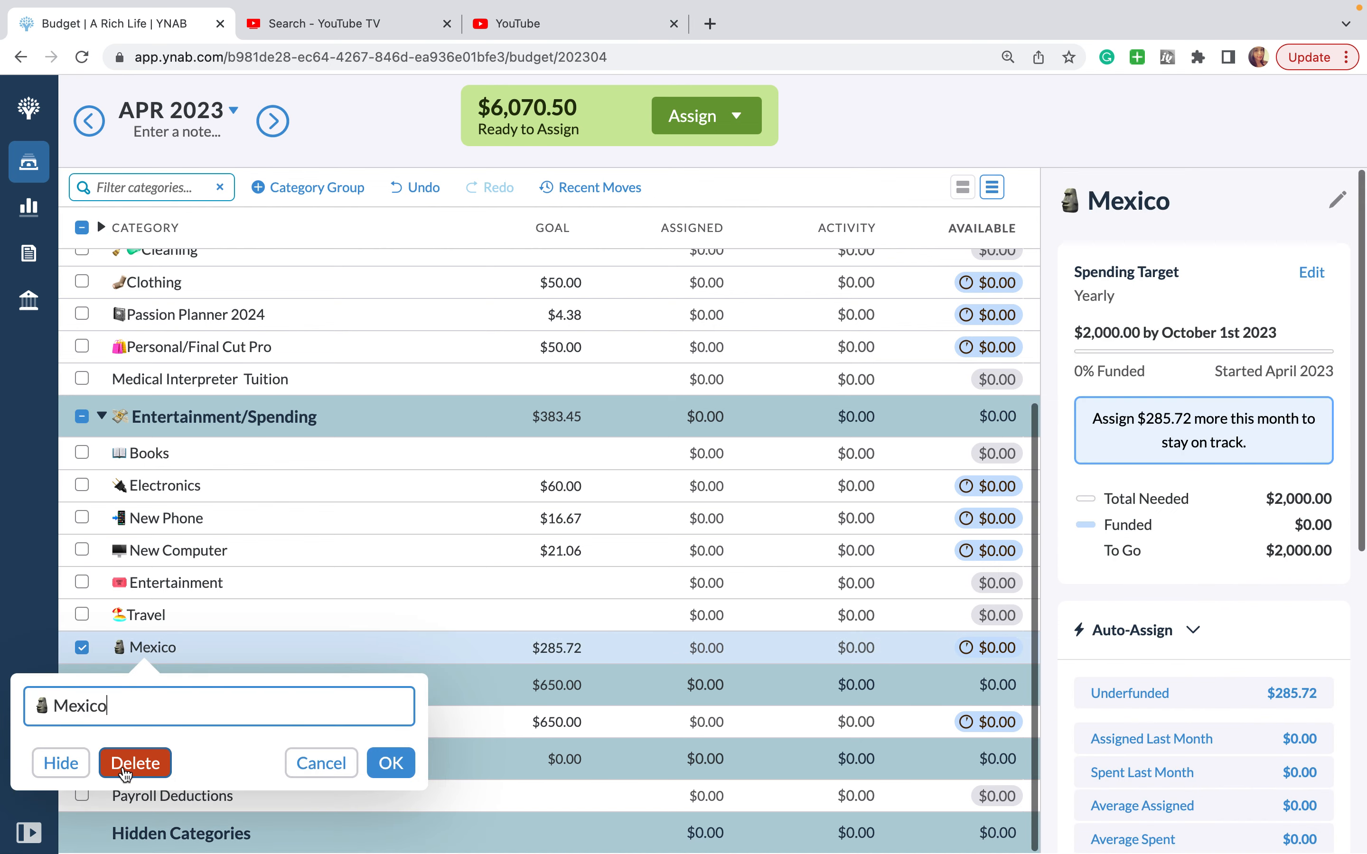
{"action": "left_click", "coordinate": [134, 763]}
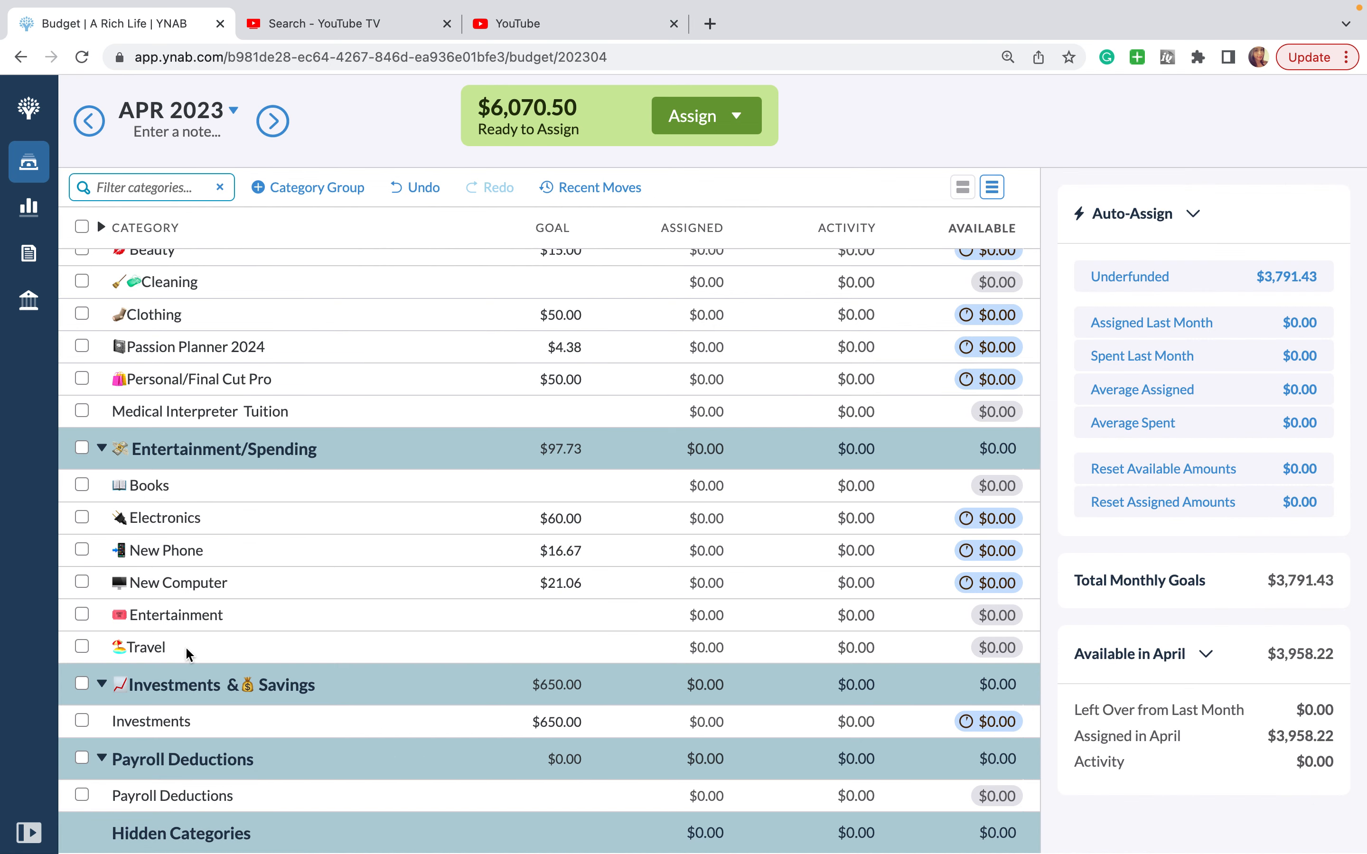
{"action": "mouse_move", "coordinate": [173, 591]}
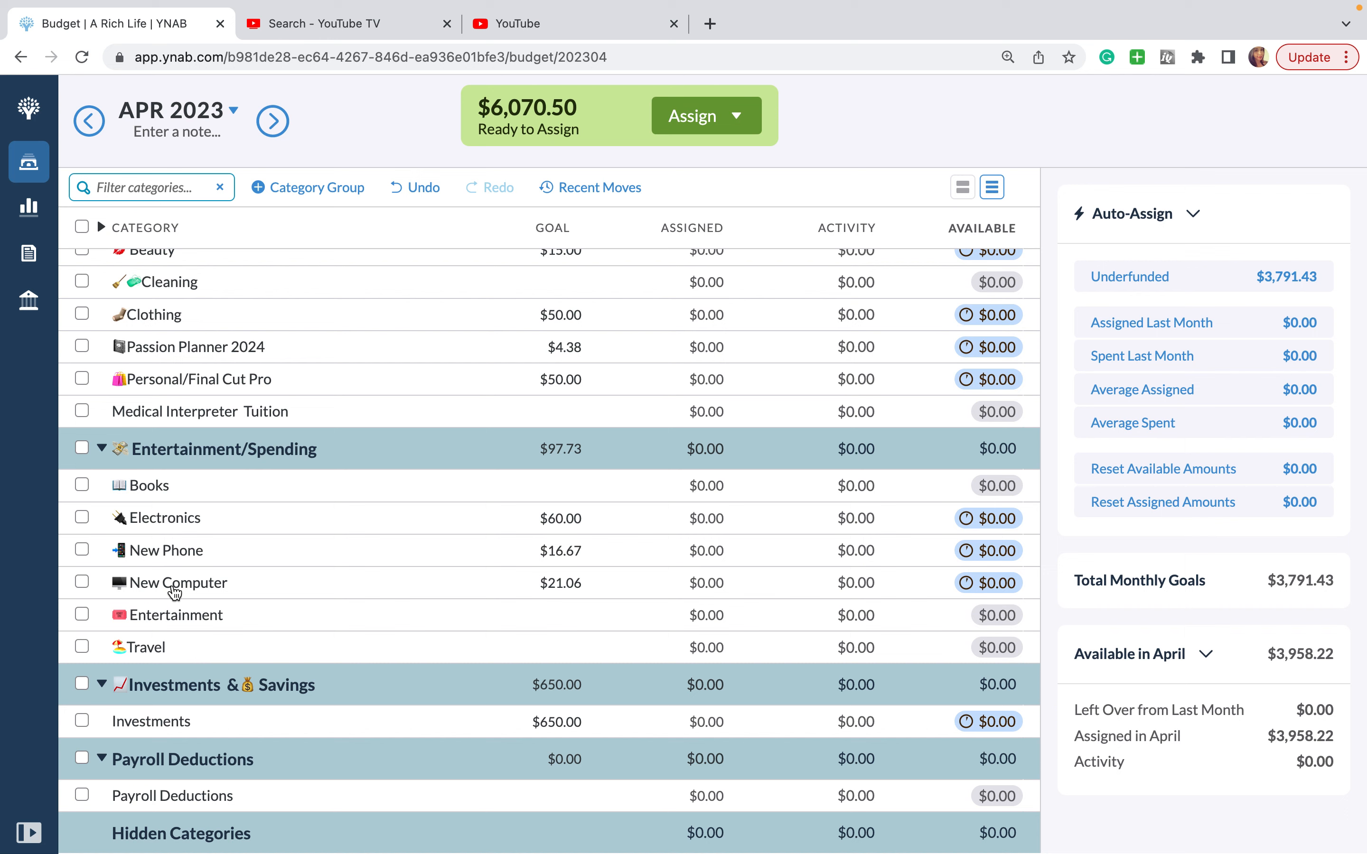
{"action": "left_click", "coordinate": [166, 517]}
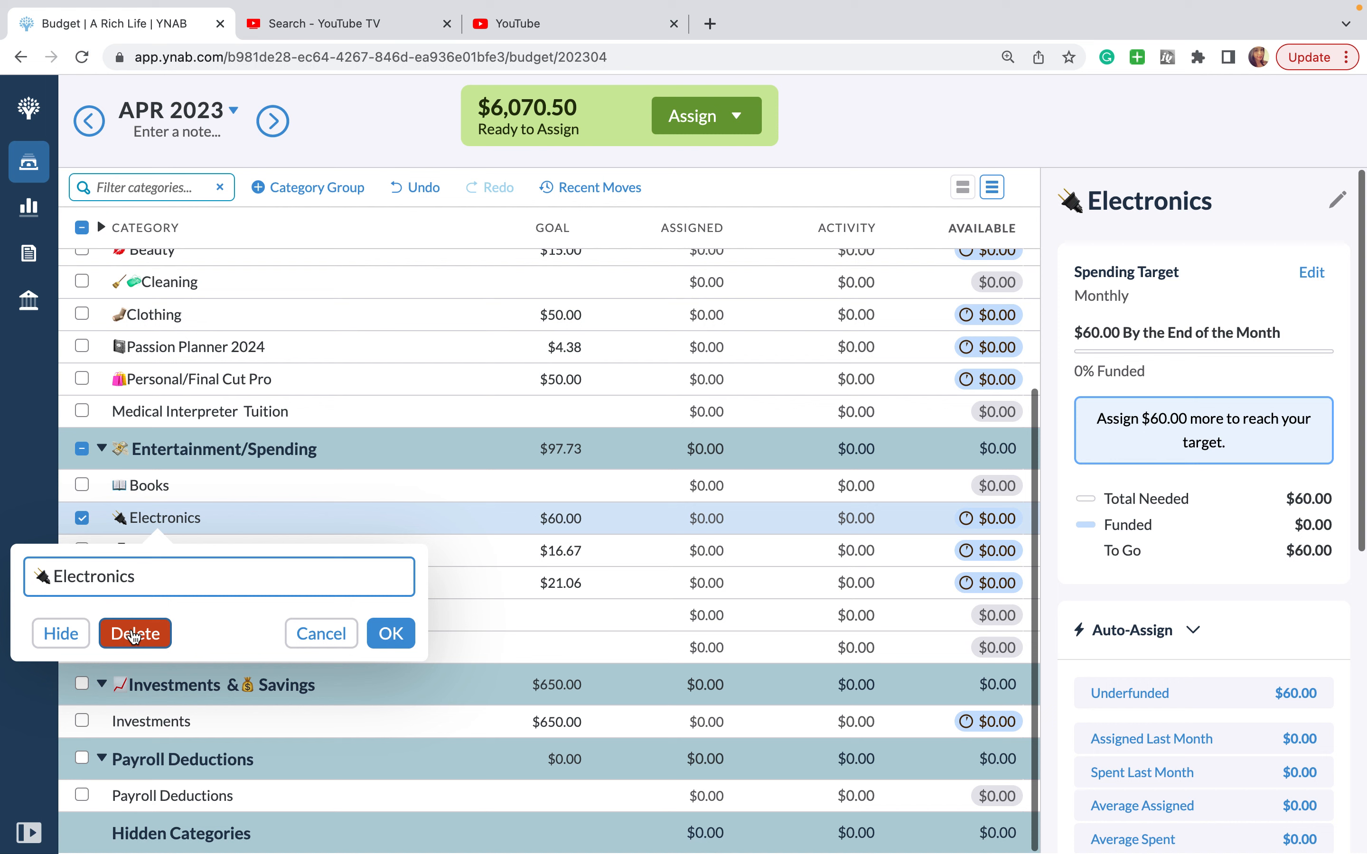
{"action": "mouse_move", "coordinate": [166, 620]}
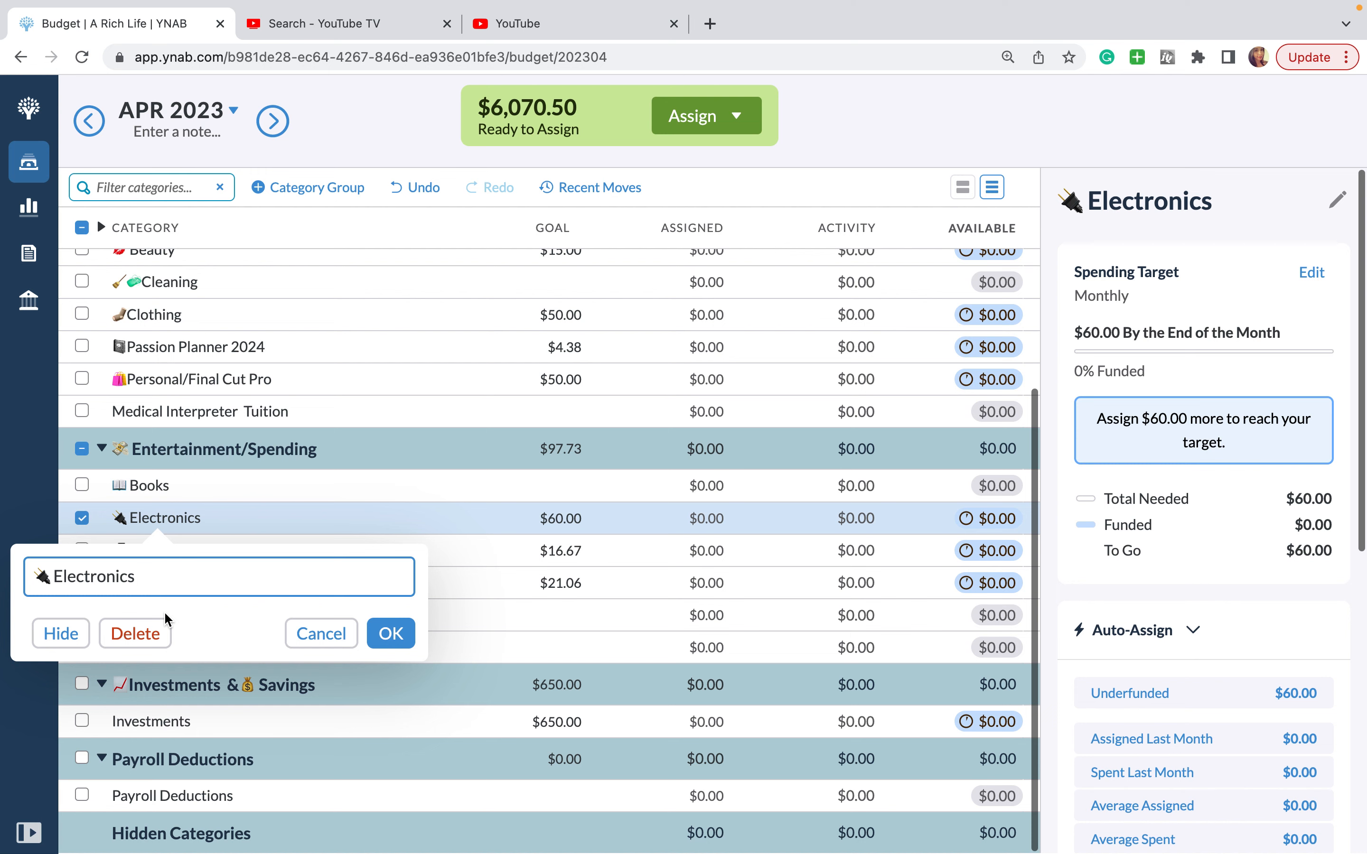
{"action": "left_click", "coordinate": [200, 411]}
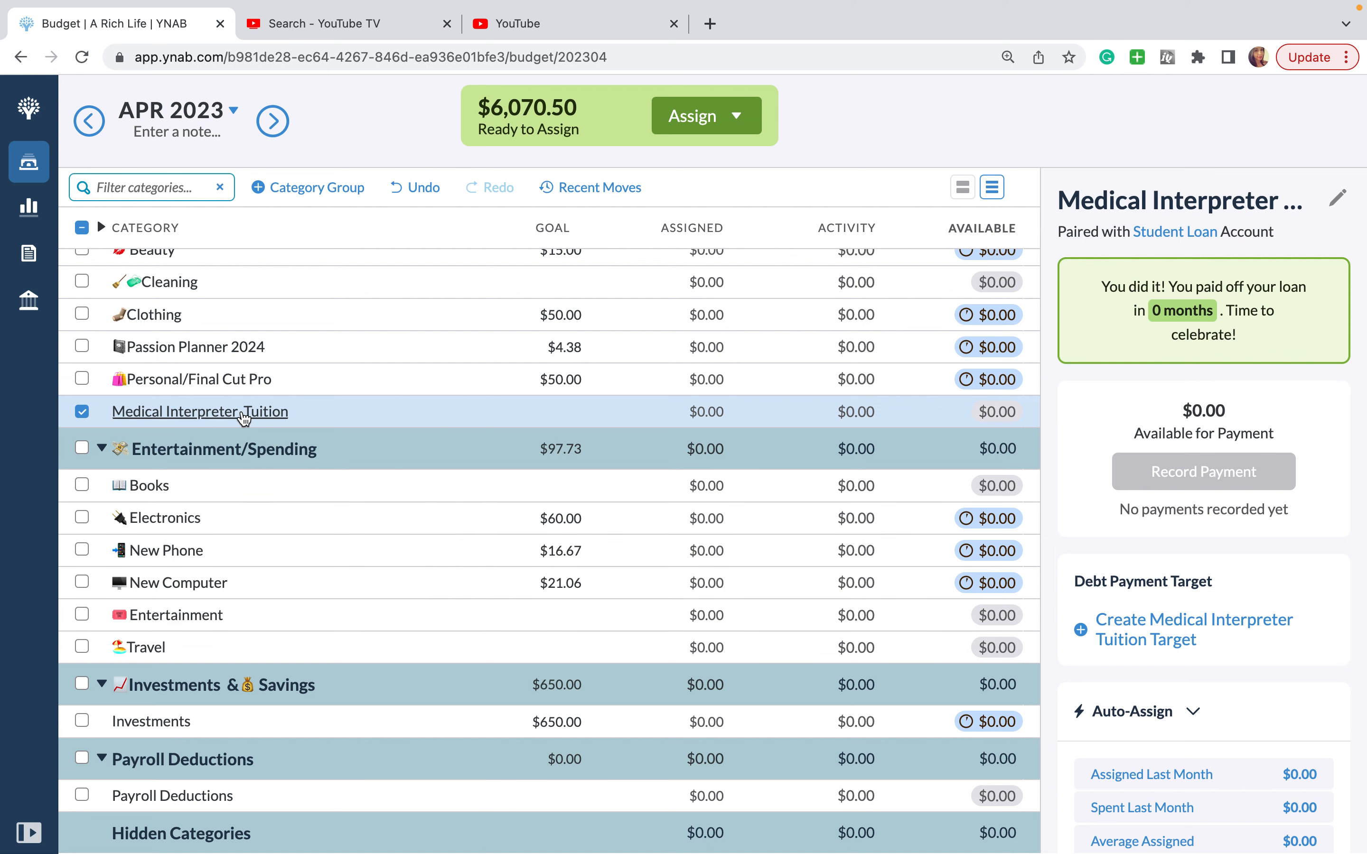
Step: Rename Medical Interpreter Tuition to Education and keep it in Daily Living
{"action": "left_click", "coordinate": [199, 411]}
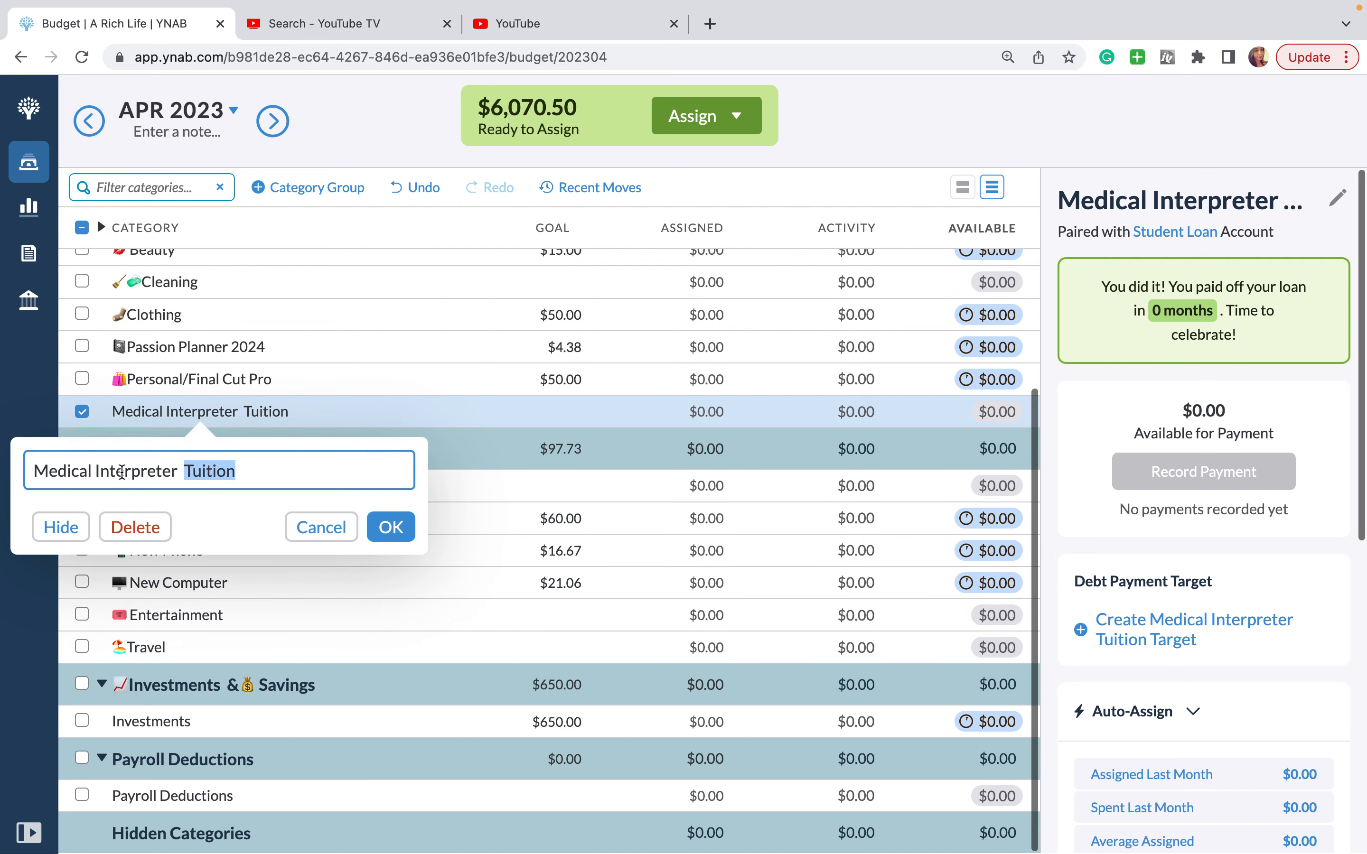
{"action": "type", "text": "Education"}
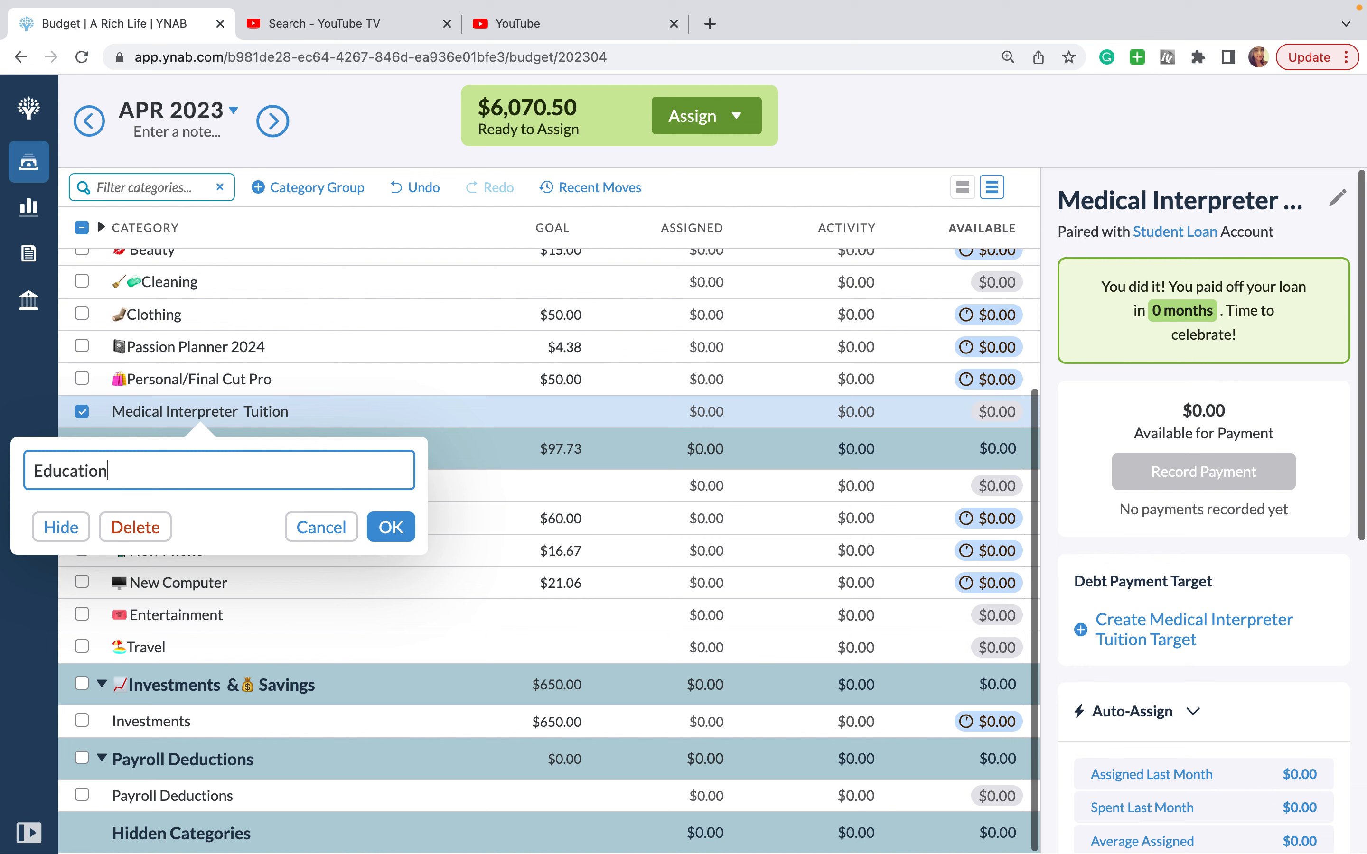
{"action": "left_click", "coordinate": [390, 527]}
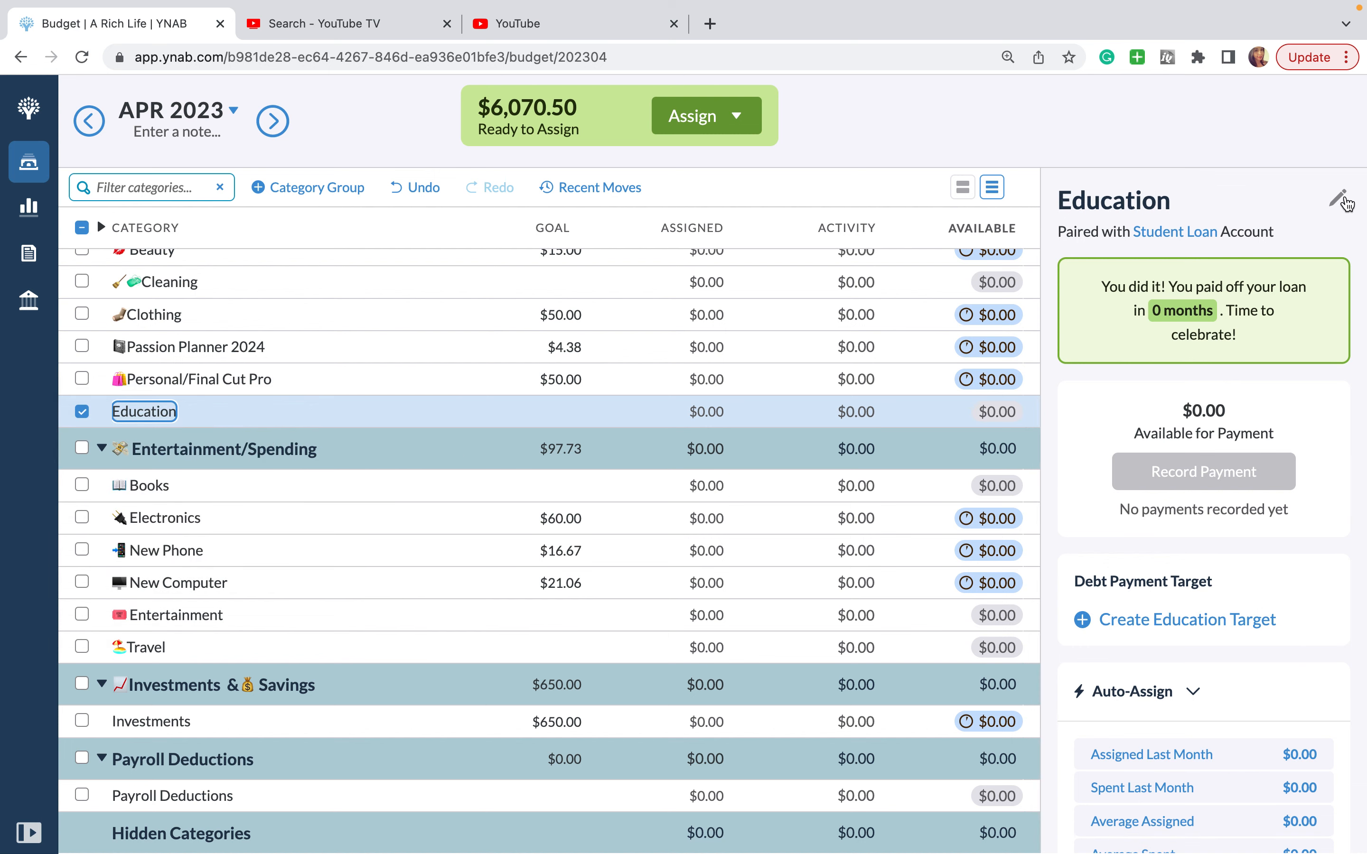
{"action": "left_click", "coordinate": [1338, 197]}
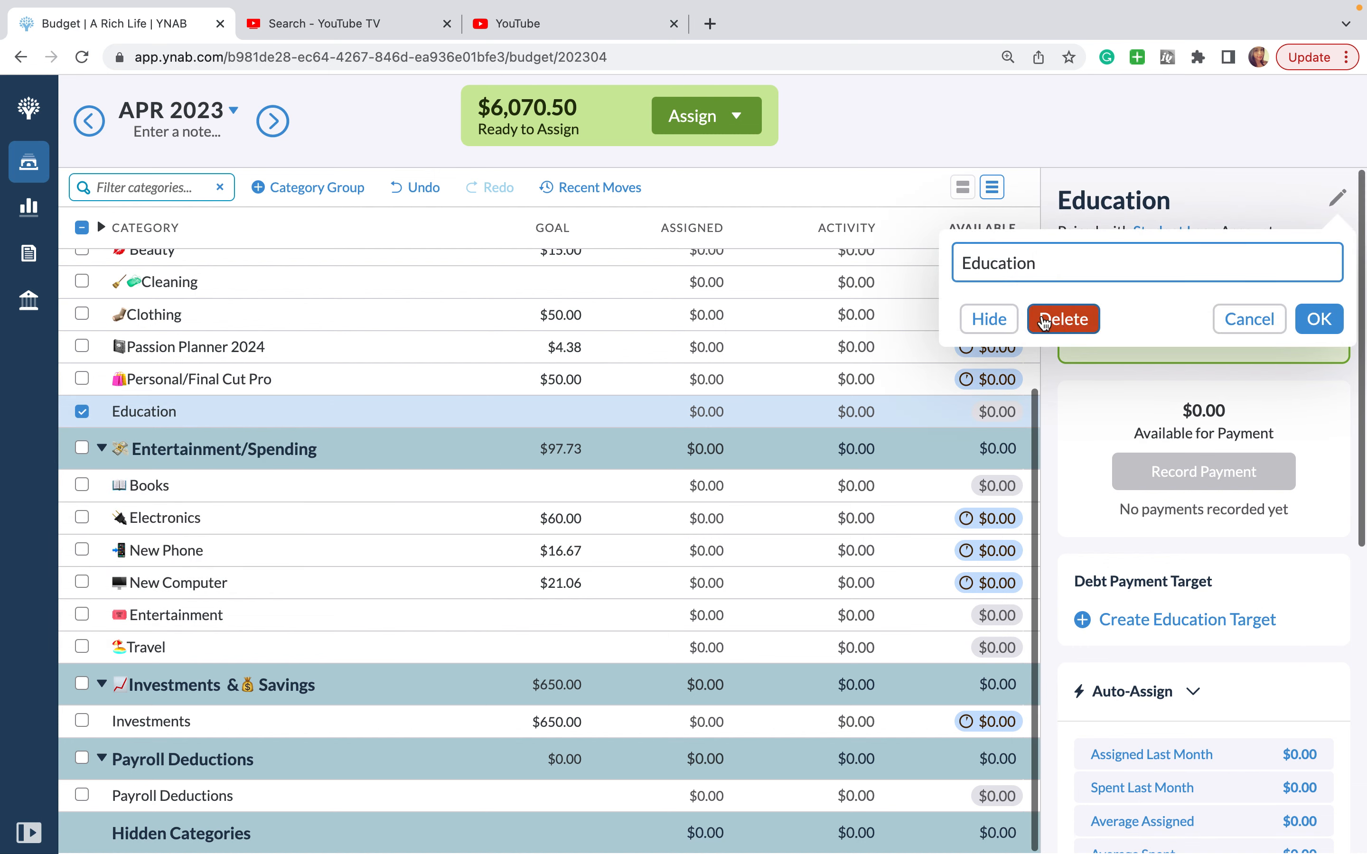
{"action": "mouse_move", "coordinate": [1310, 338]}
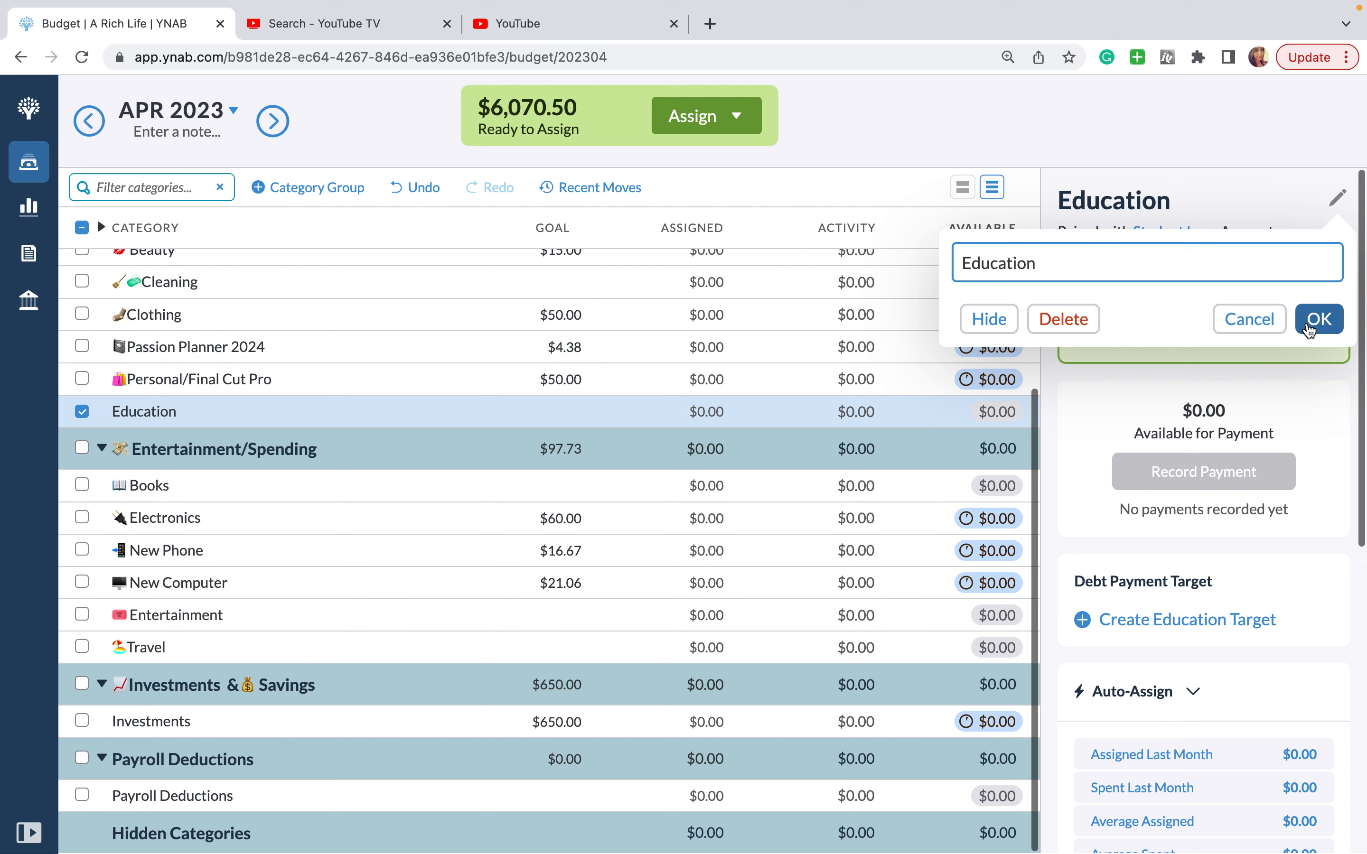
{"action": "left_click", "coordinate": [1319, 319]}
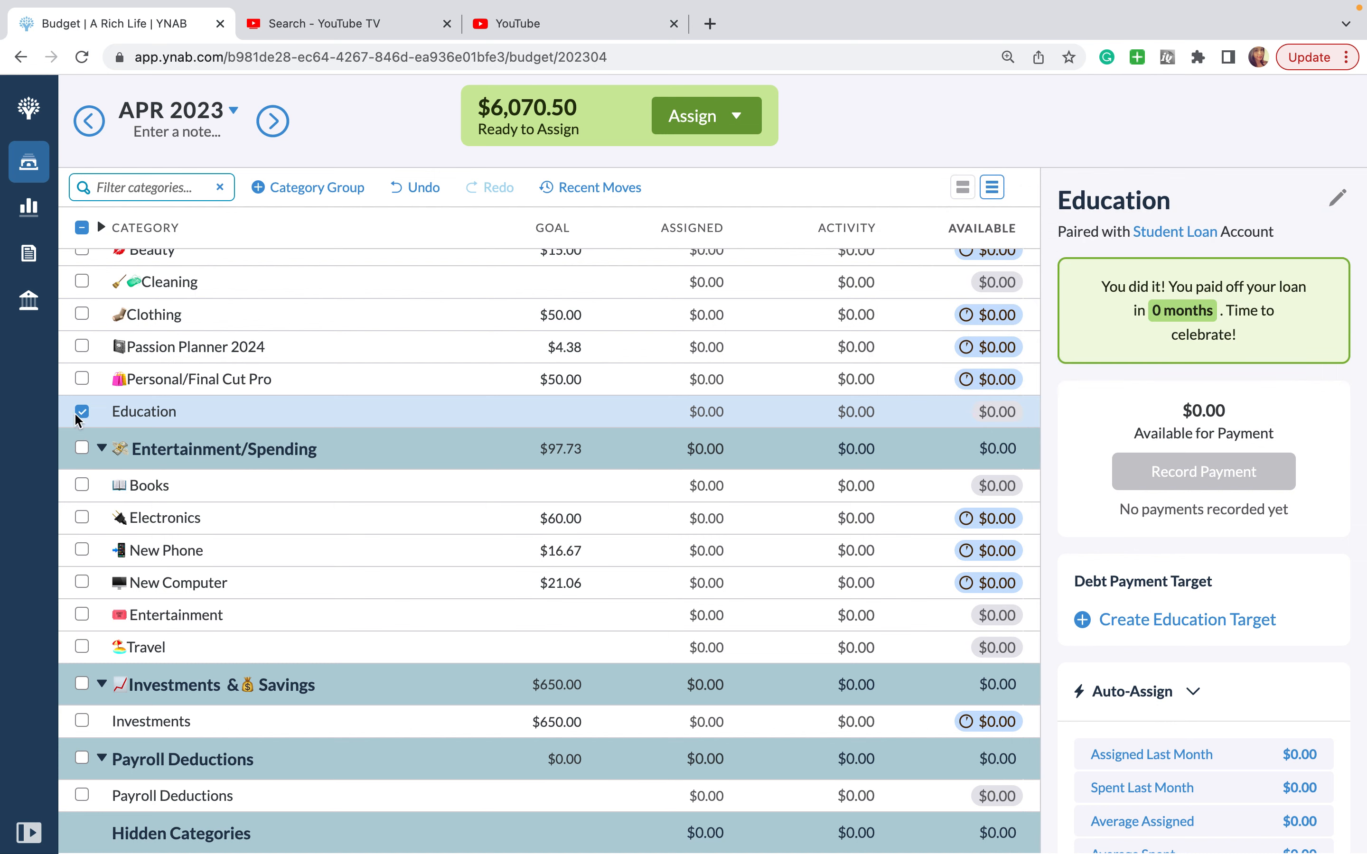
{"action": "left_click", "coordinate": [82, 411]}
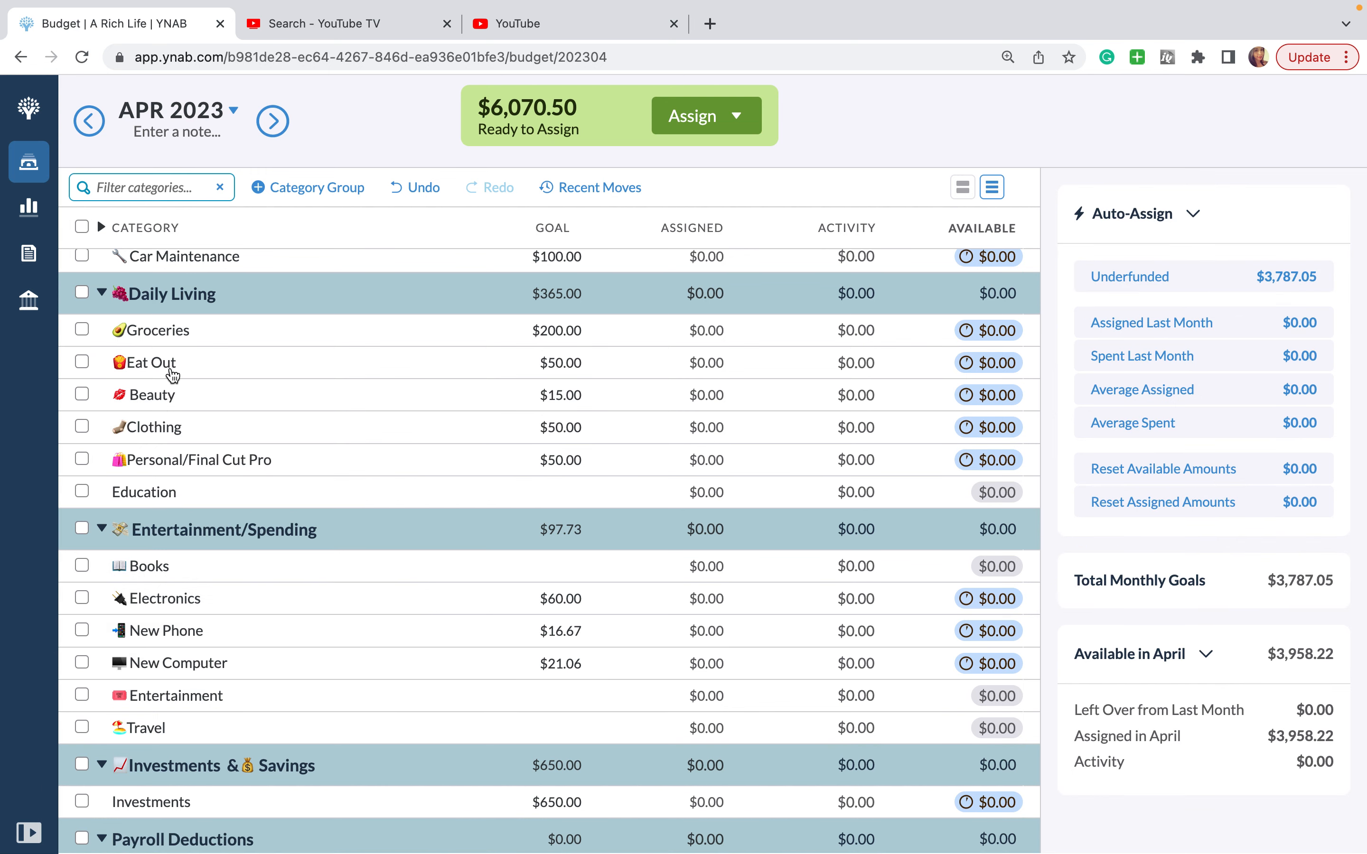
{"action": "mouse_move", "coordinate": [153, 400]}
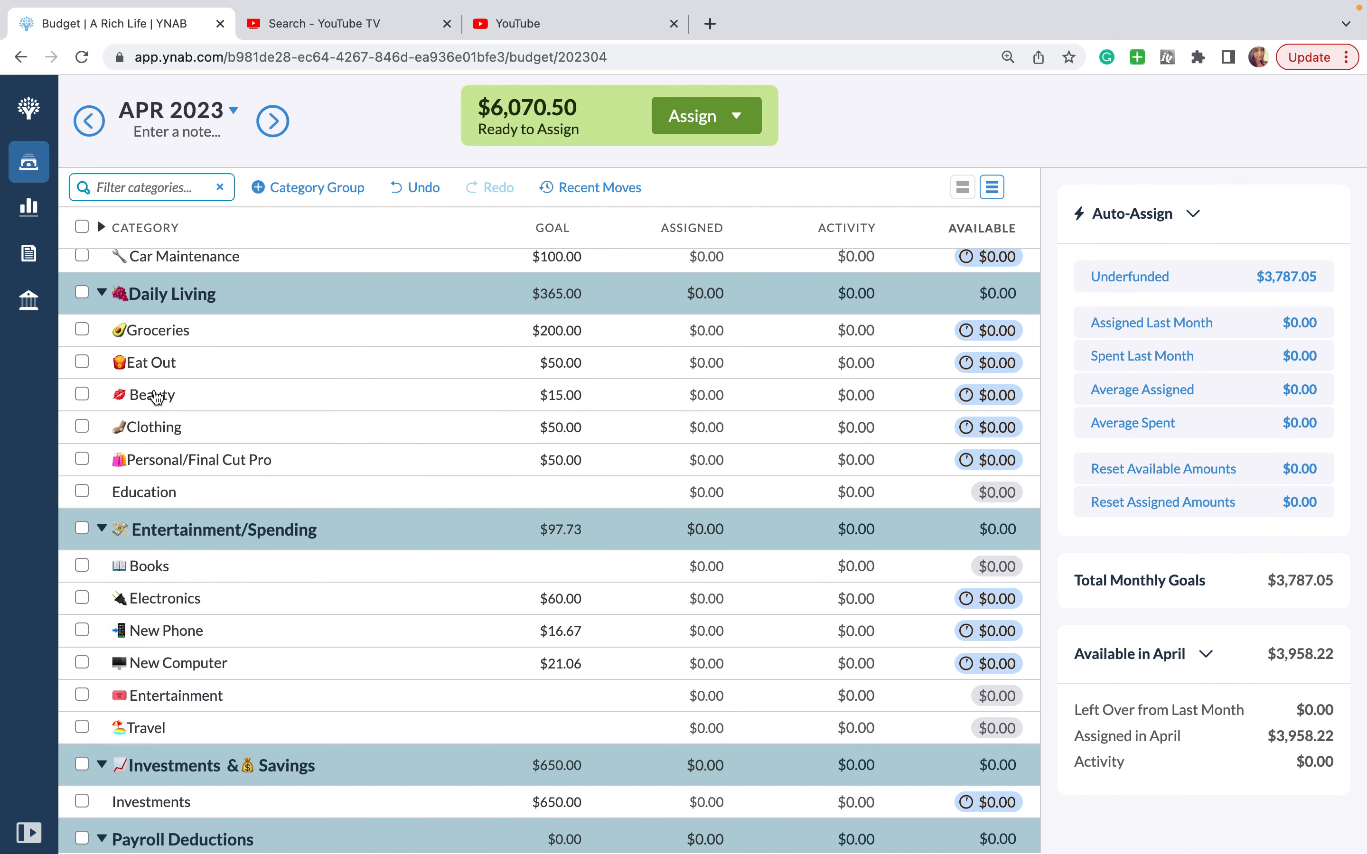
{"action": "mouse_move", "coordinate": [169, 407]}
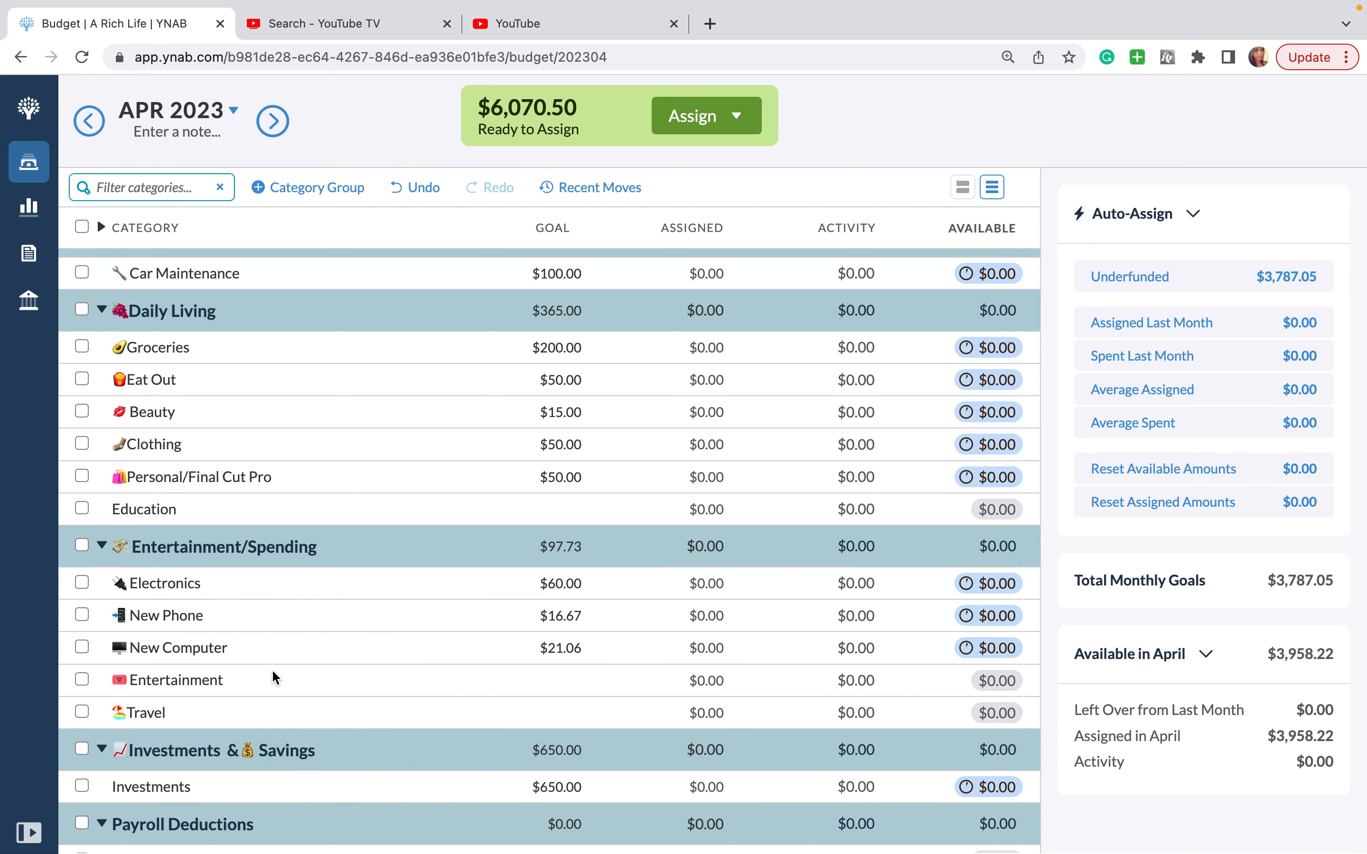
{"action": "mouse_move", "coordinate": [265, 611]}
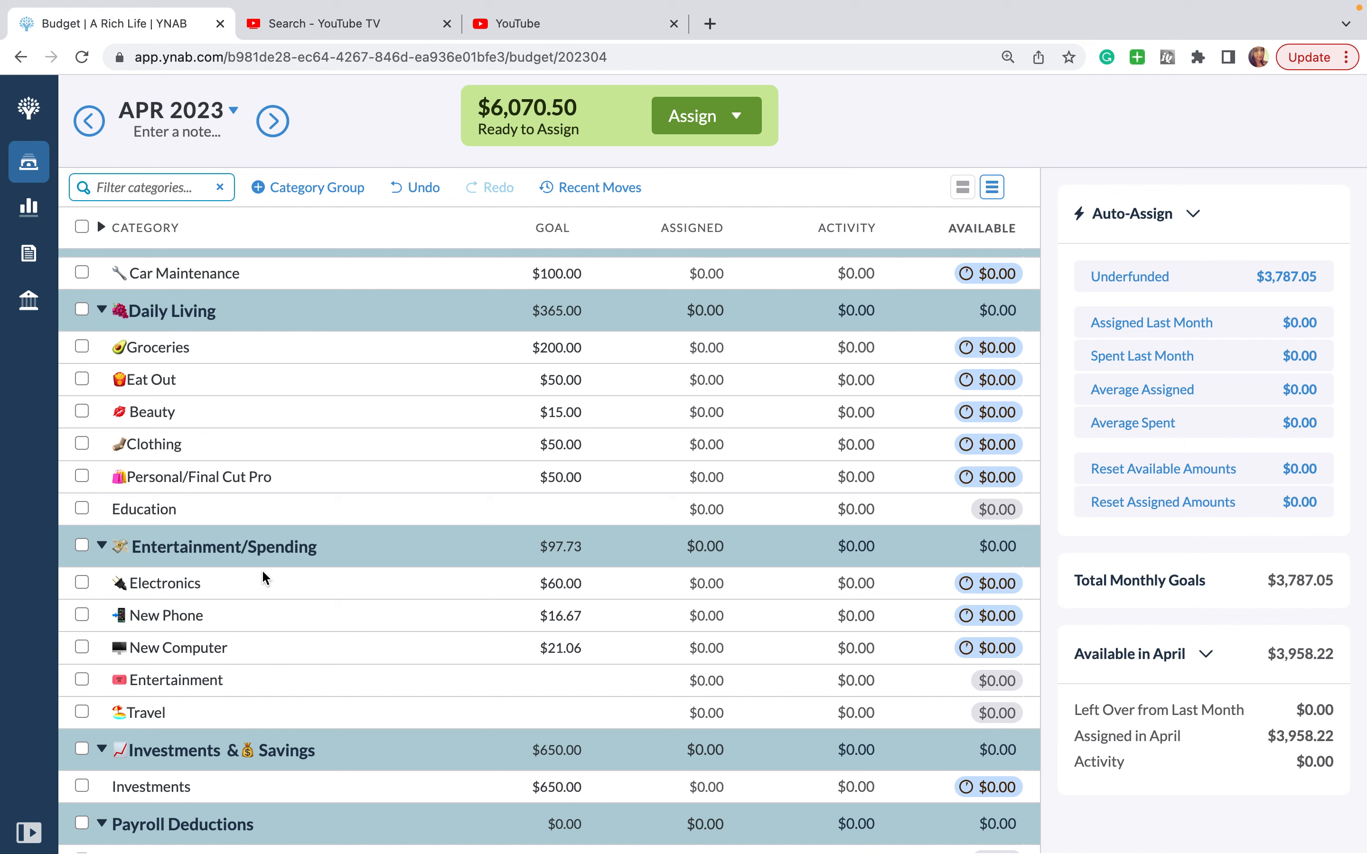
{"action": "mouse_move", "coordinate": [260, 567]}
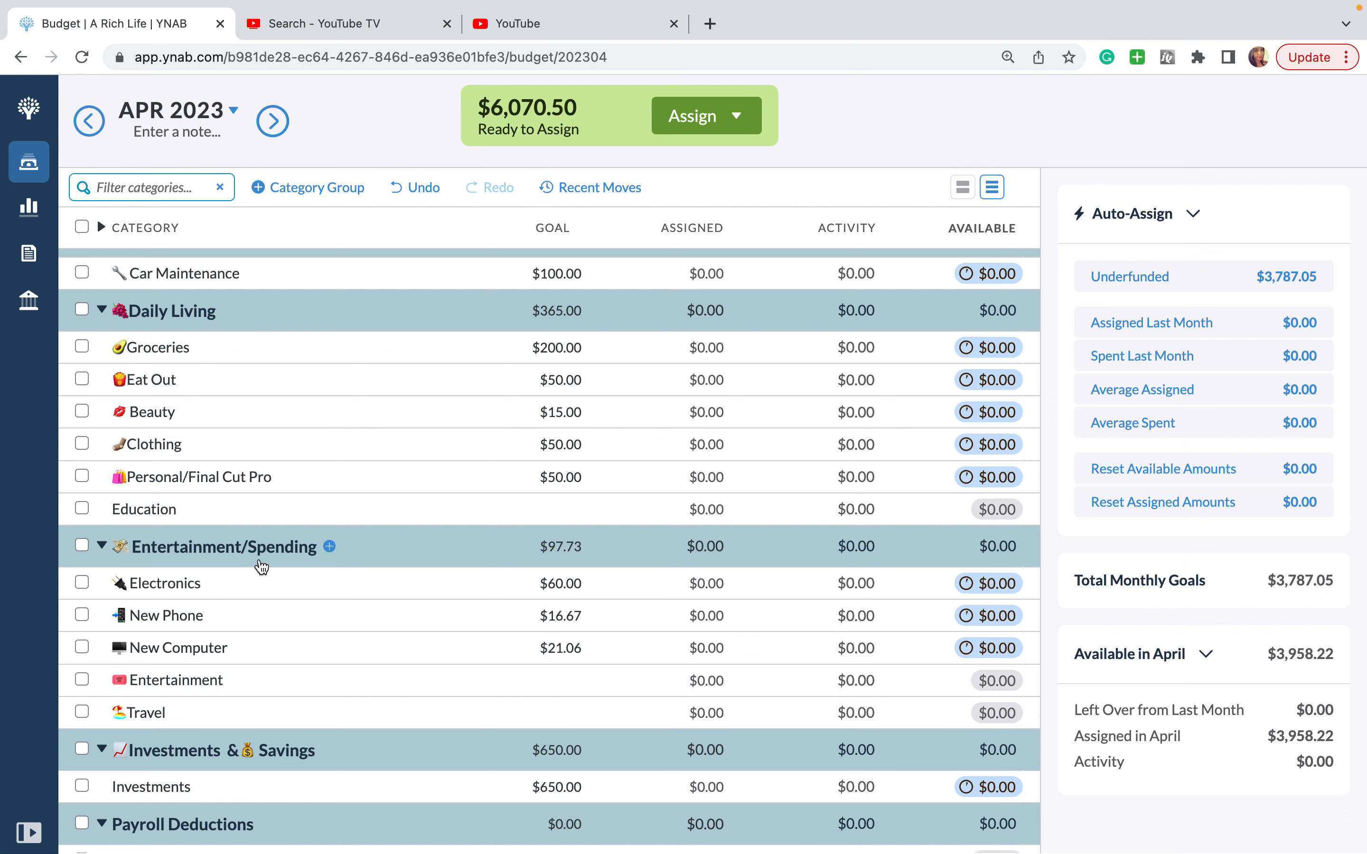
Step: Move the Eat Out category down into the Entertainment/Spending group
{"action": "left_click", "coordinate": [150, 380]}
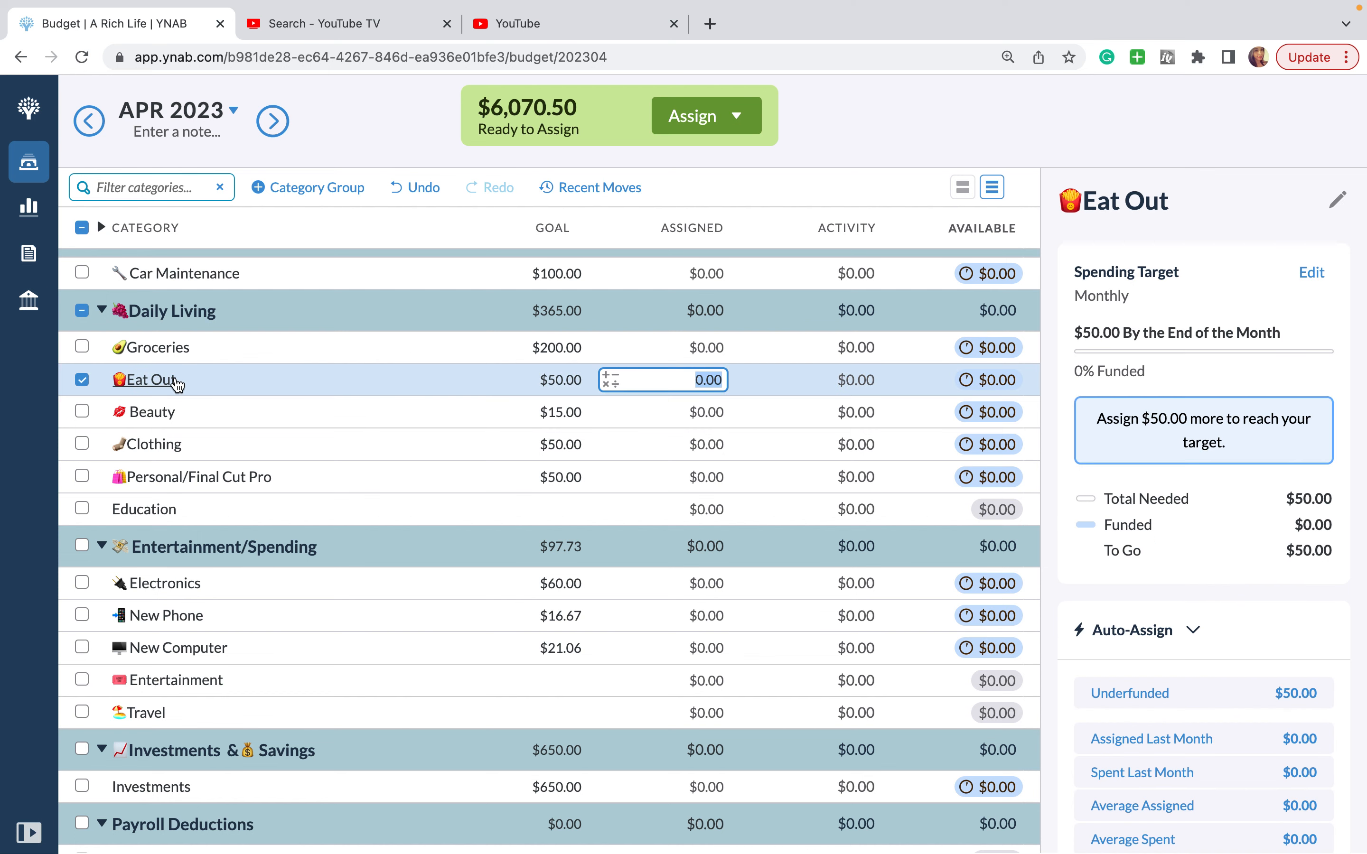
{"action": "mouse_move", "coordinate": [177, 386]}
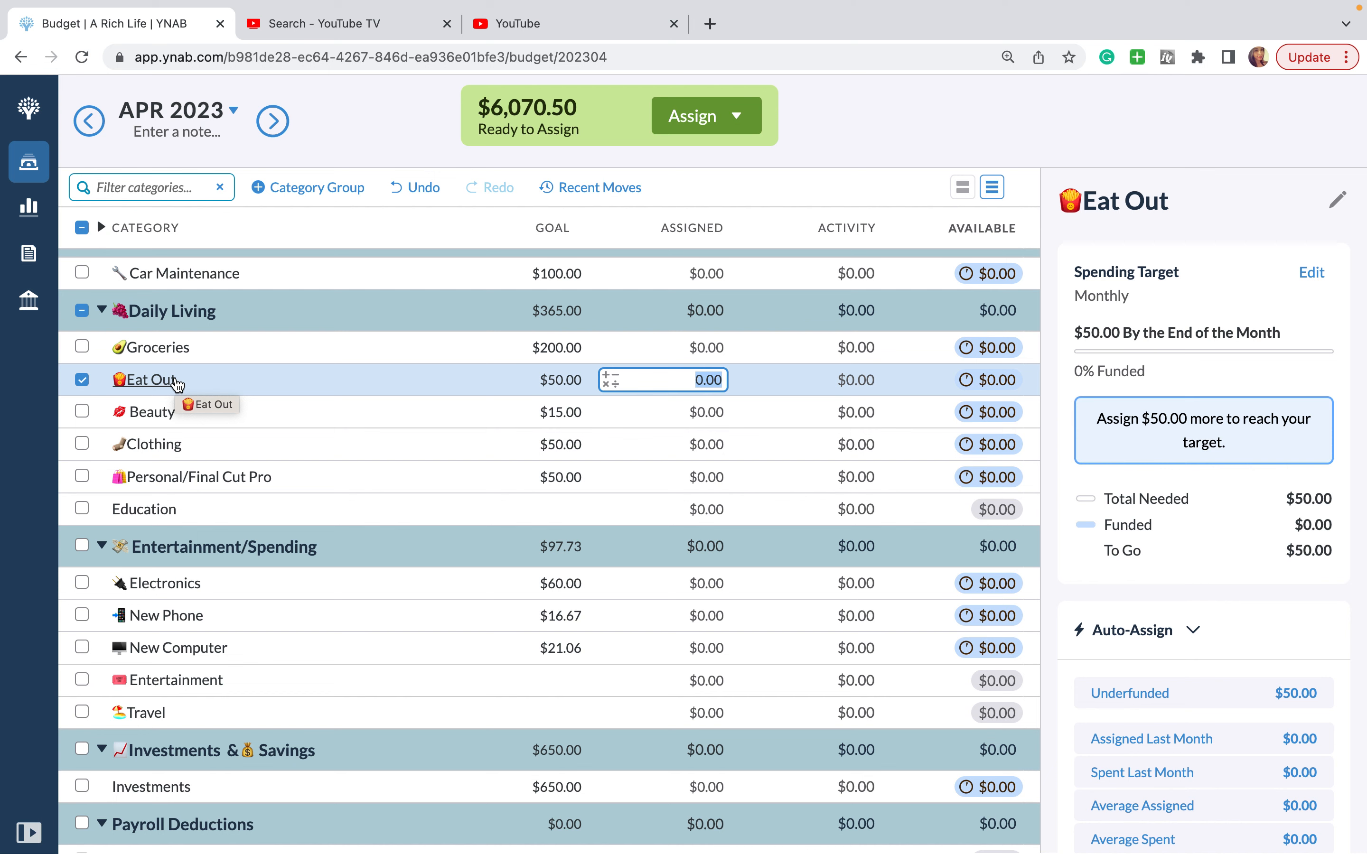
{"action": "left_click_drag", "start_coordinate": [144, 379], "coordinate": [175, 588]}
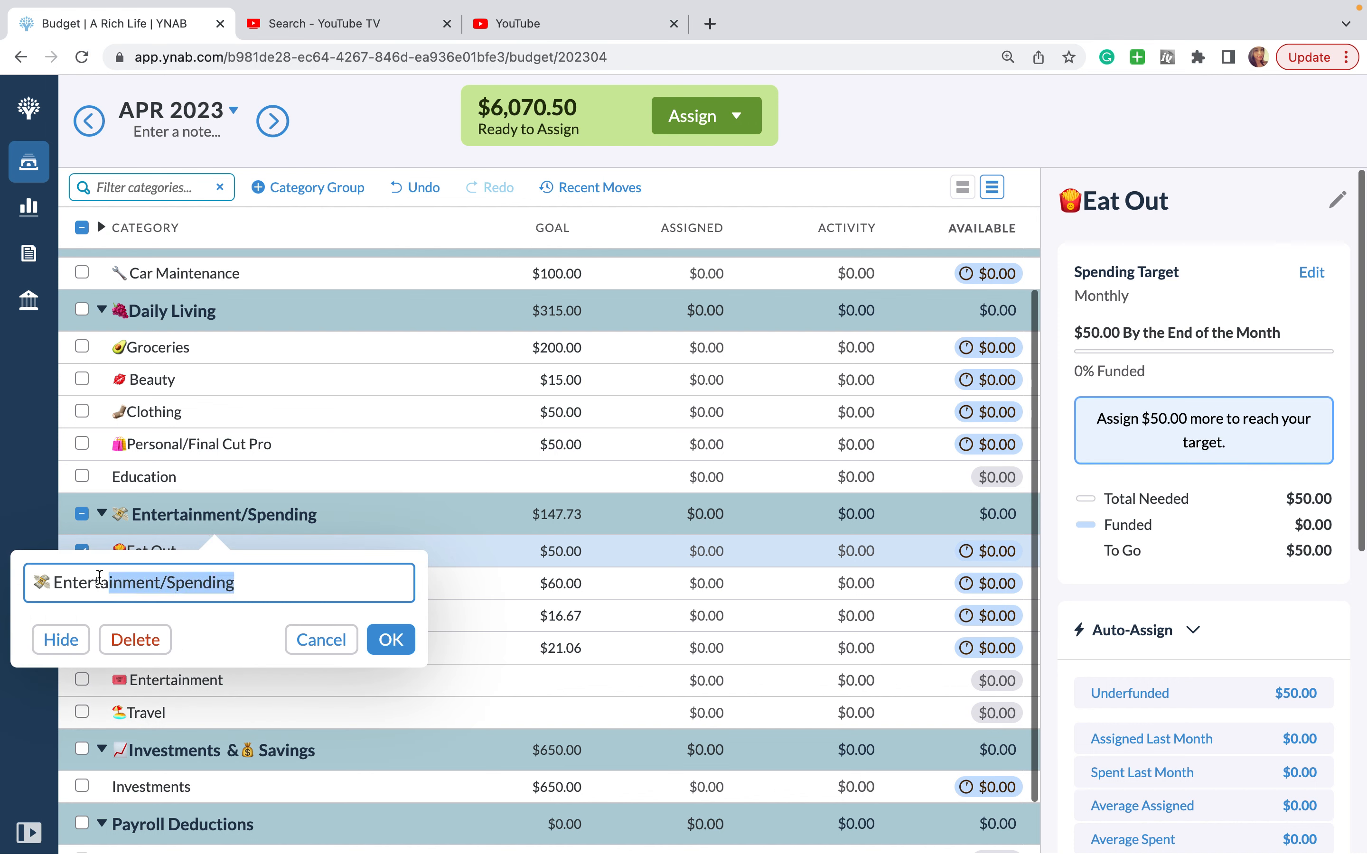
Step: Rename Entertainment/Spending to A Sweet Place and add a Health & Wellness category
{"action": "type", "text": "A Sw"}
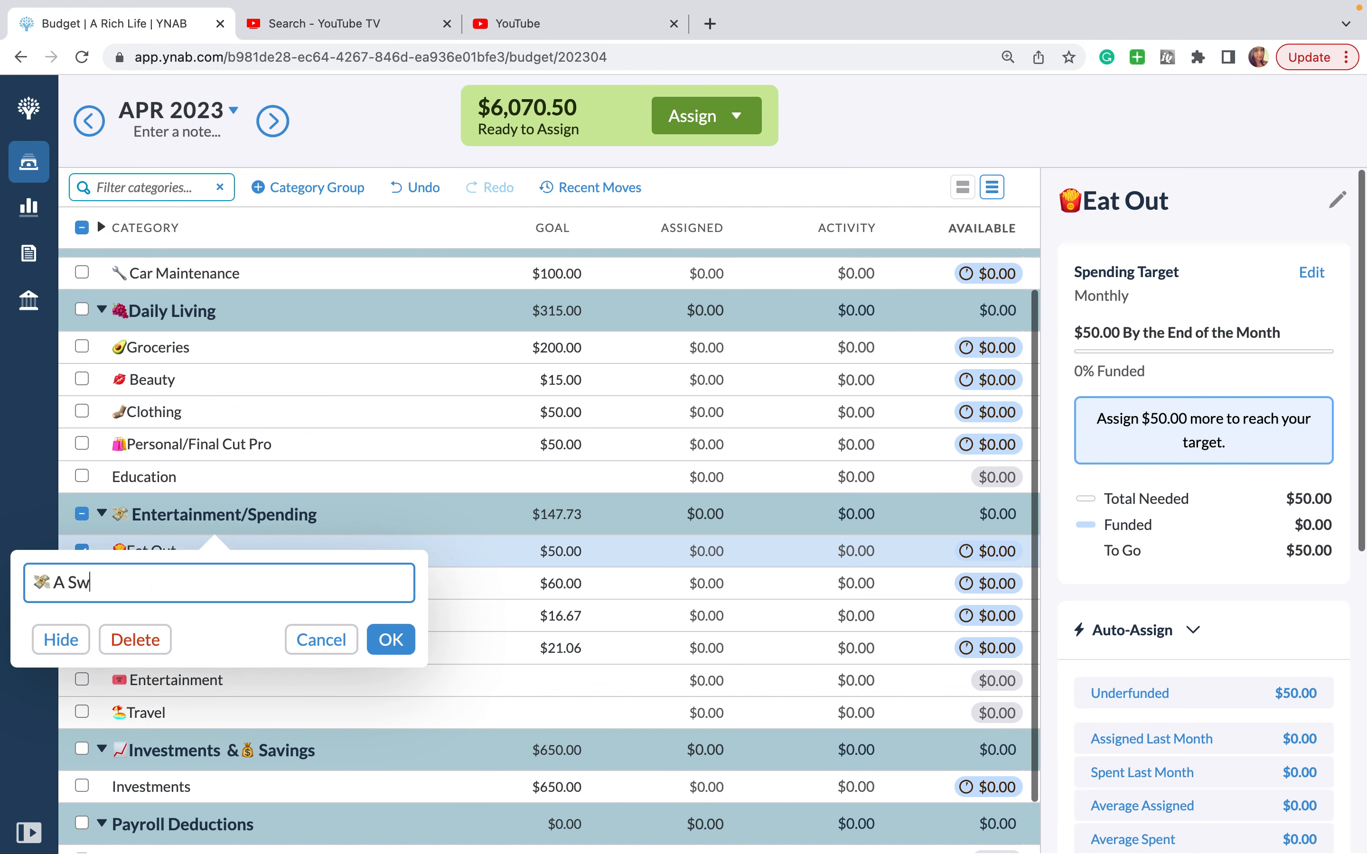
{"action": "left_click", "coordinate": [391, 640]}
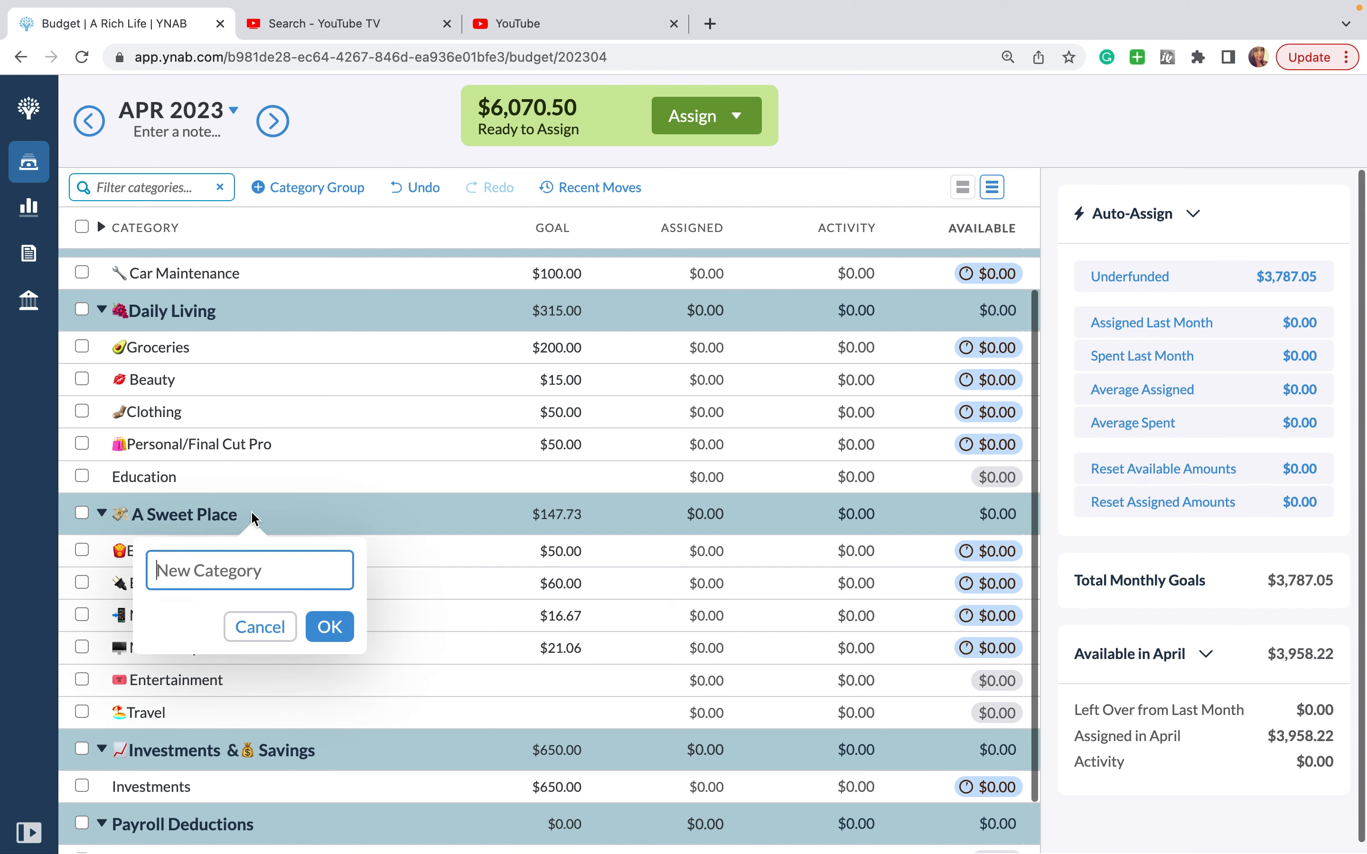
{"action": "type", "text": "Health"}
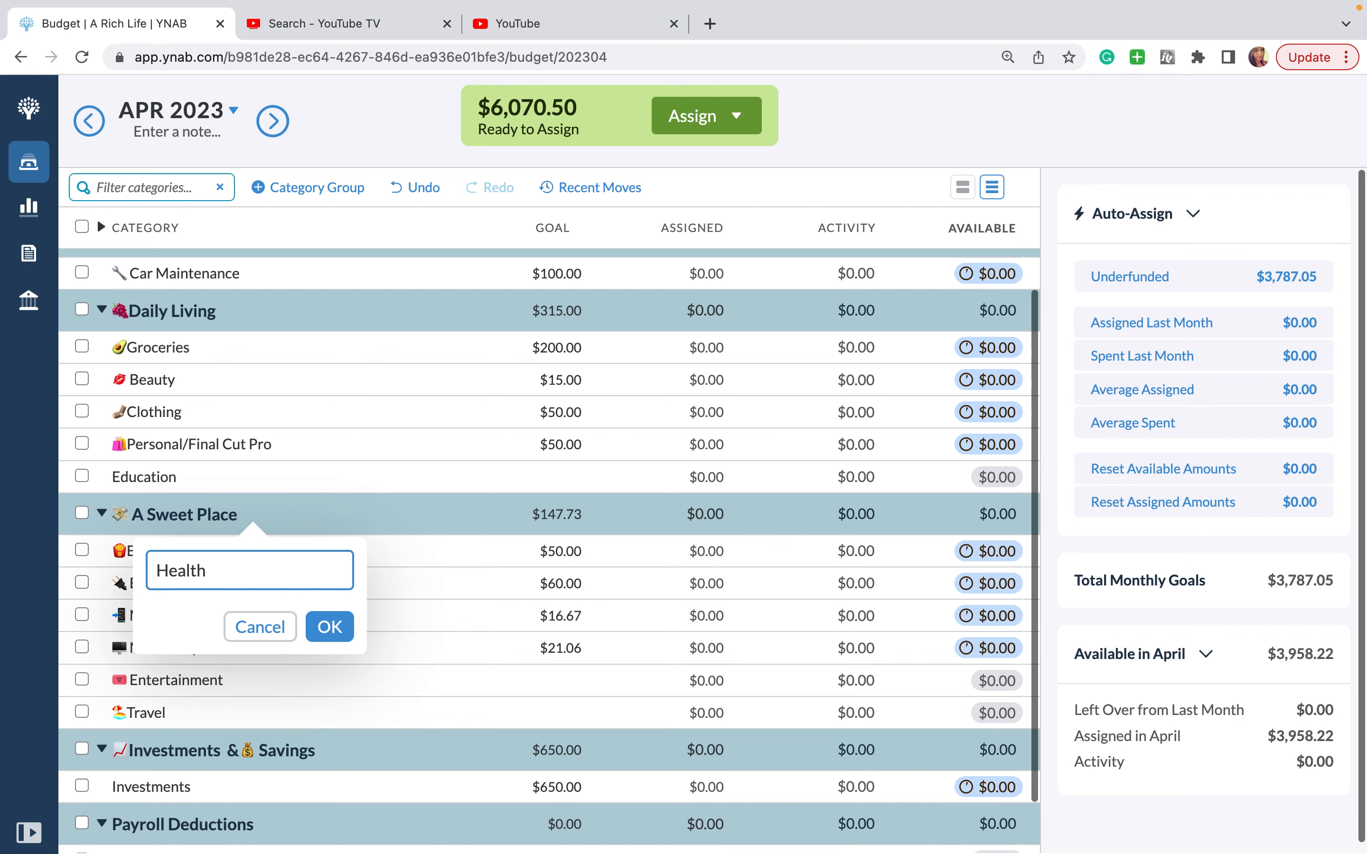
{"action": "type", "text": "& Wellness"}
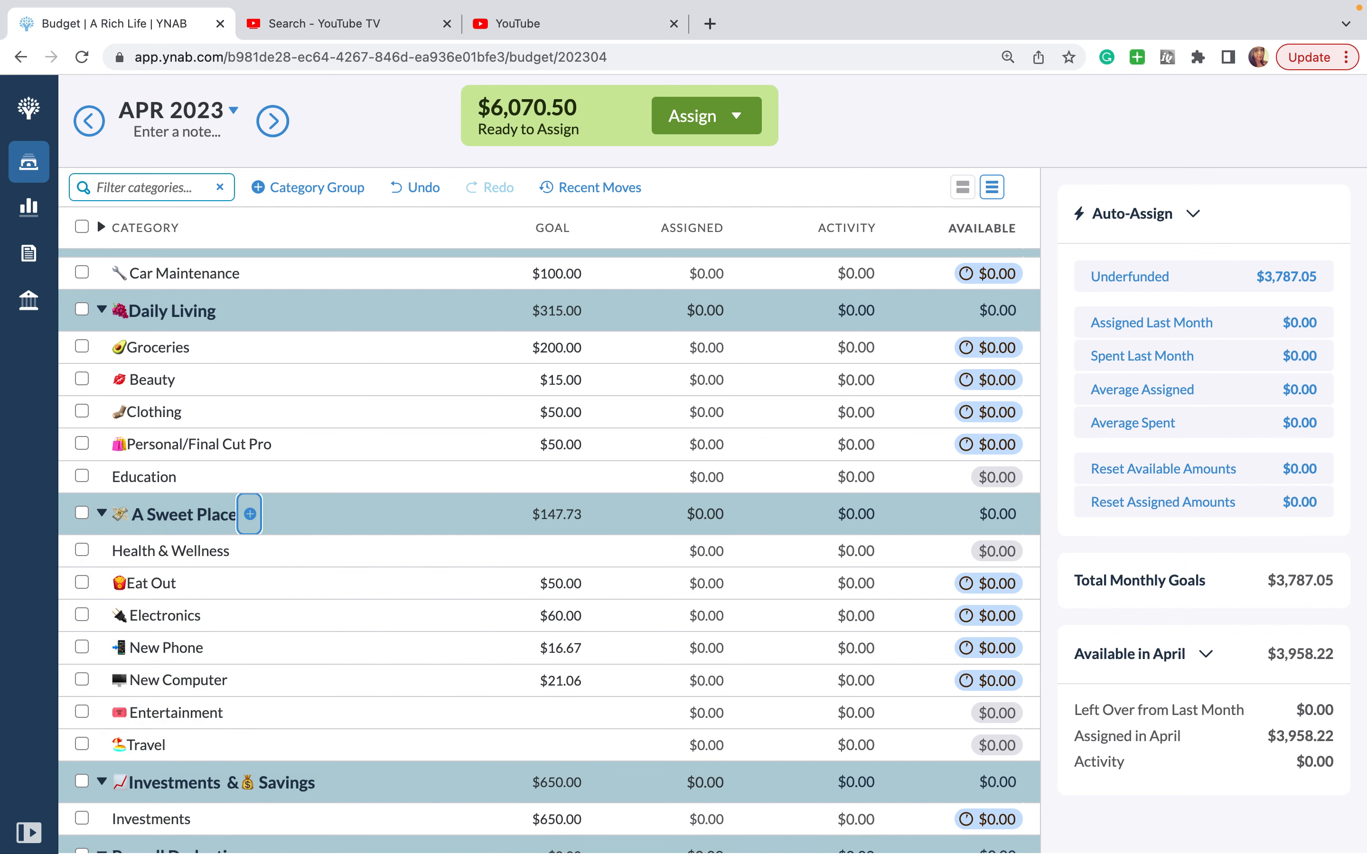
{"action": "mouse_move", "coordinate": [199, 566]}
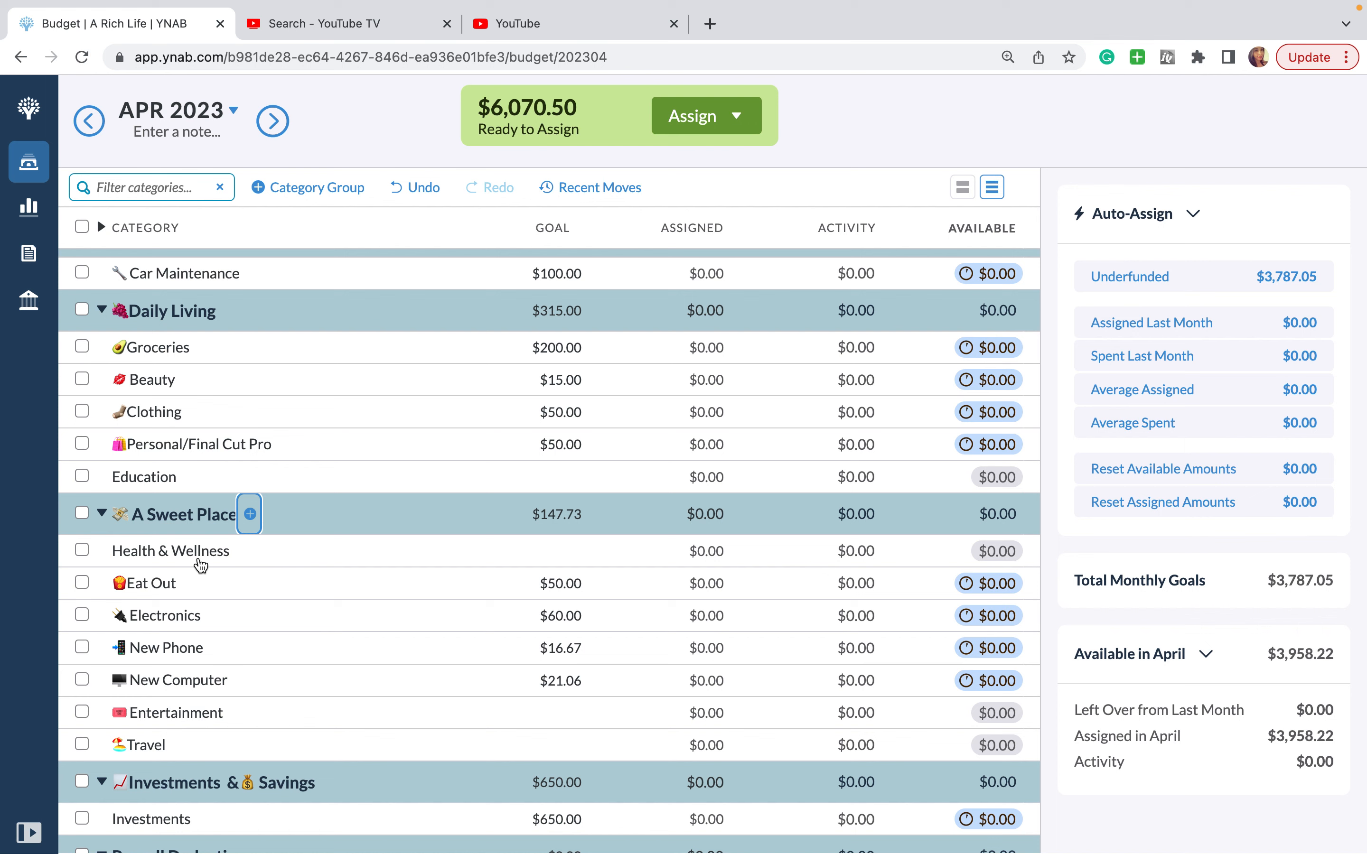
{"action": "mouse_move", "coordinate": [144, 577]}
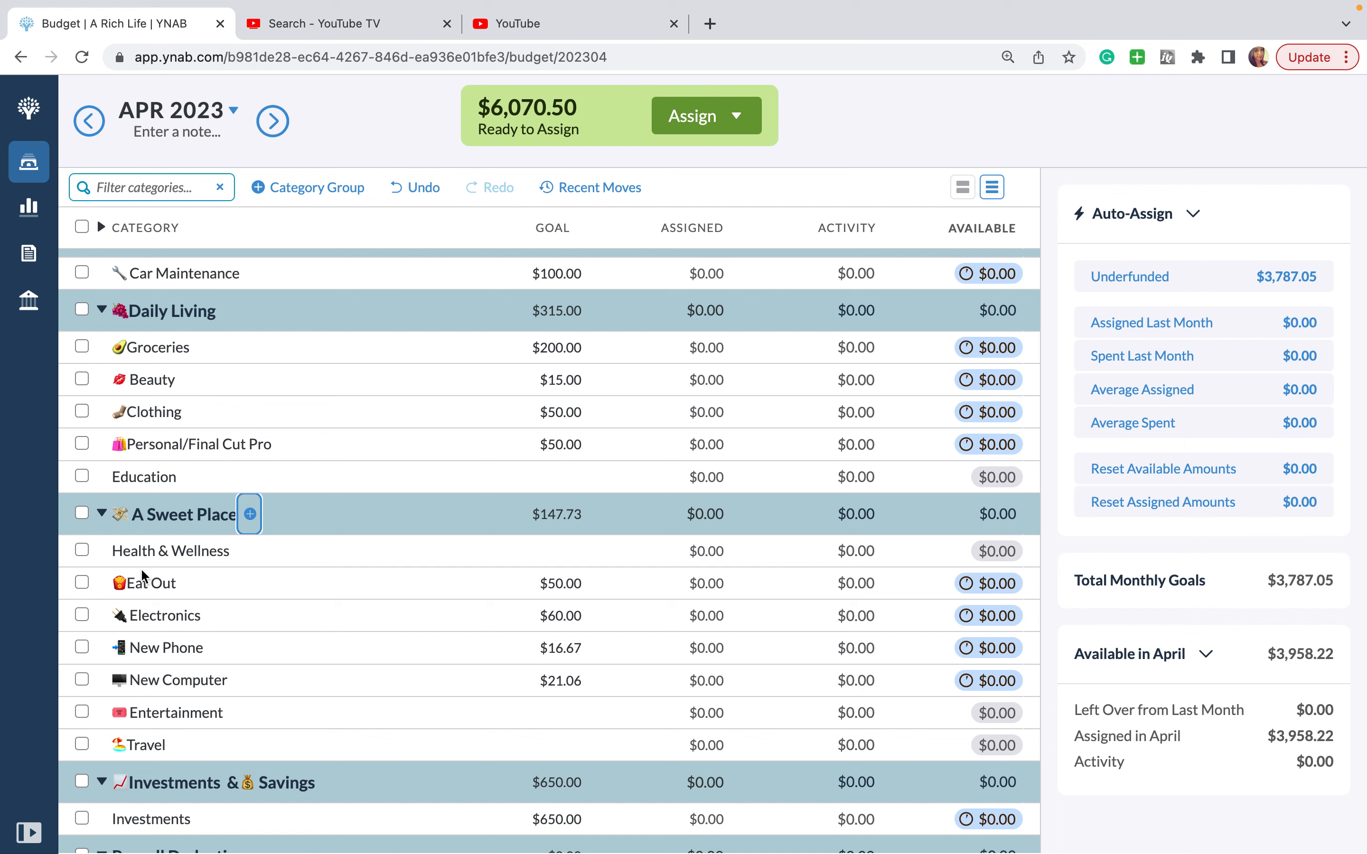
{"action": "mouse_move", "coordinate": [114, 556]}
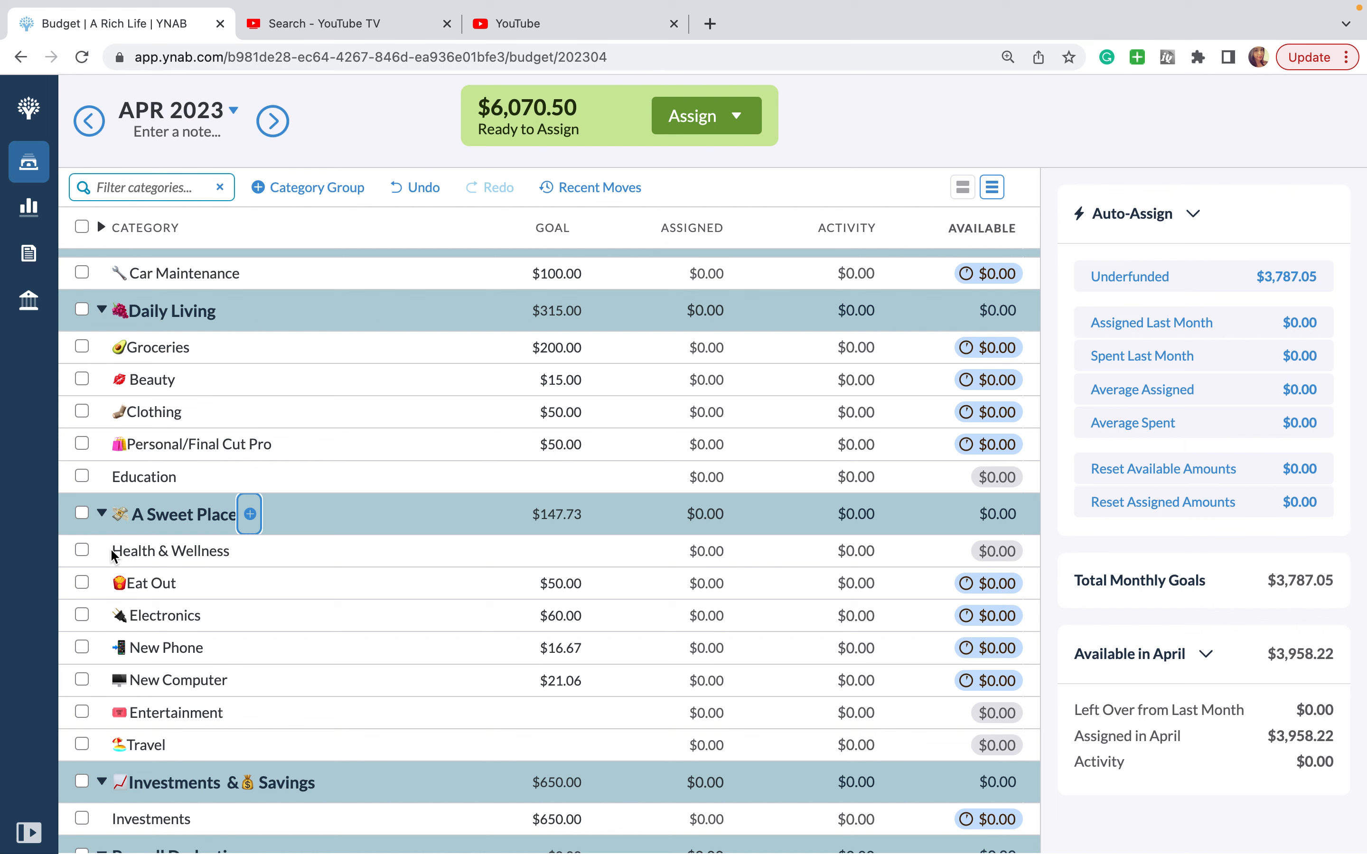
{"action": "mouse_move", "coordinate": [143, 573]}
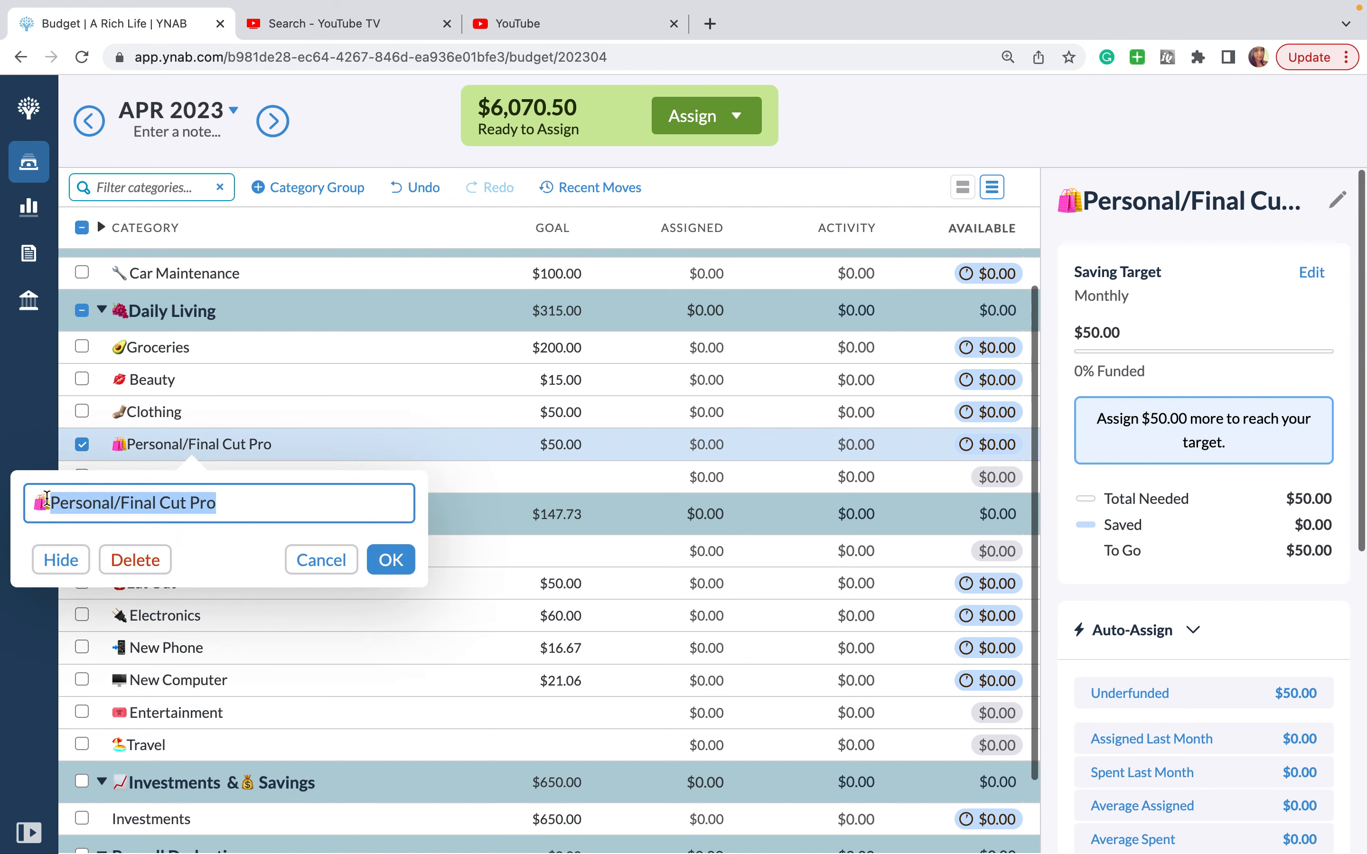
Step: Rename Personal/Final Cut Pro to Guilt Free Spending
{"action": "type", "text": "Guilt Fe"}
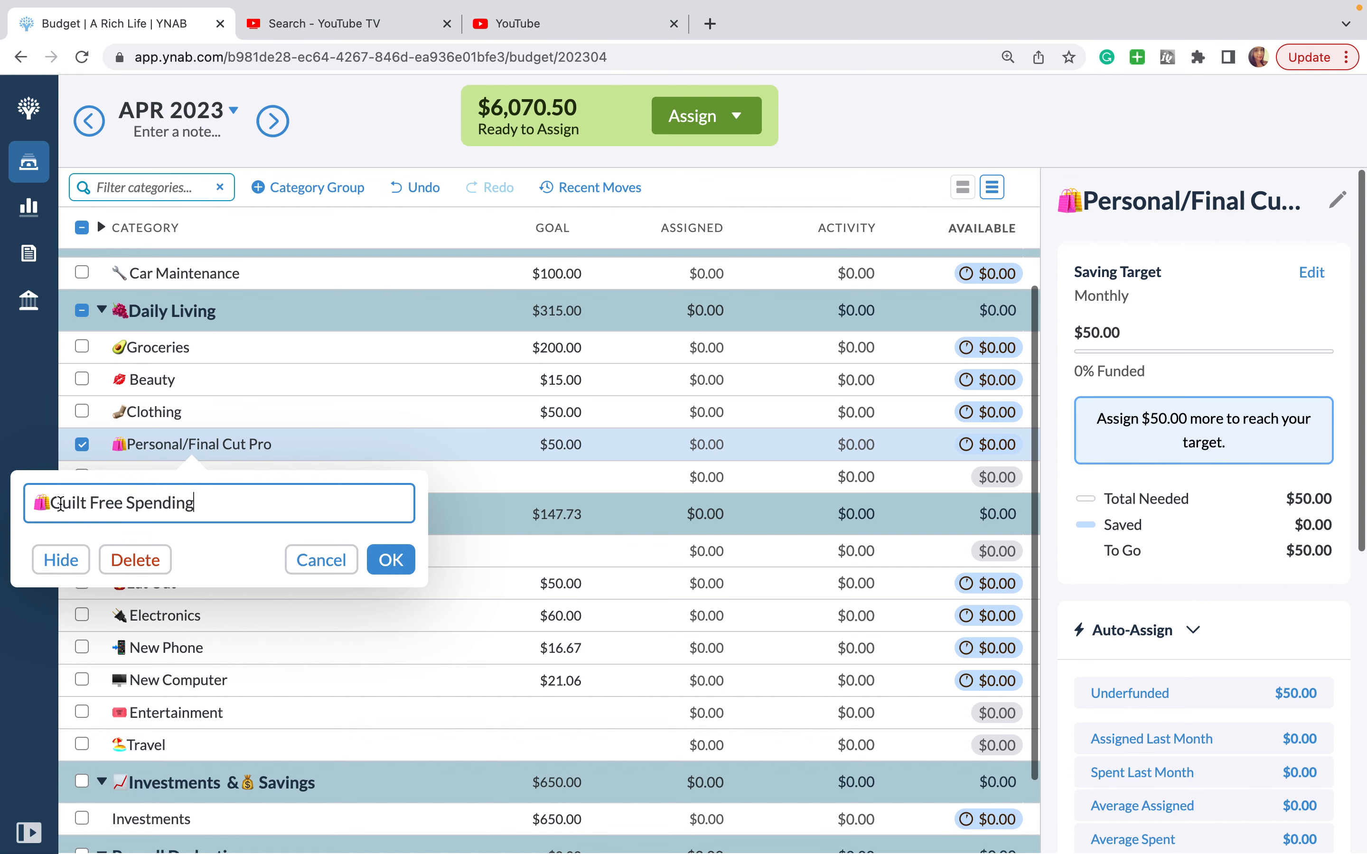
{"action": "left_click", "coordinate": [391, 560]}
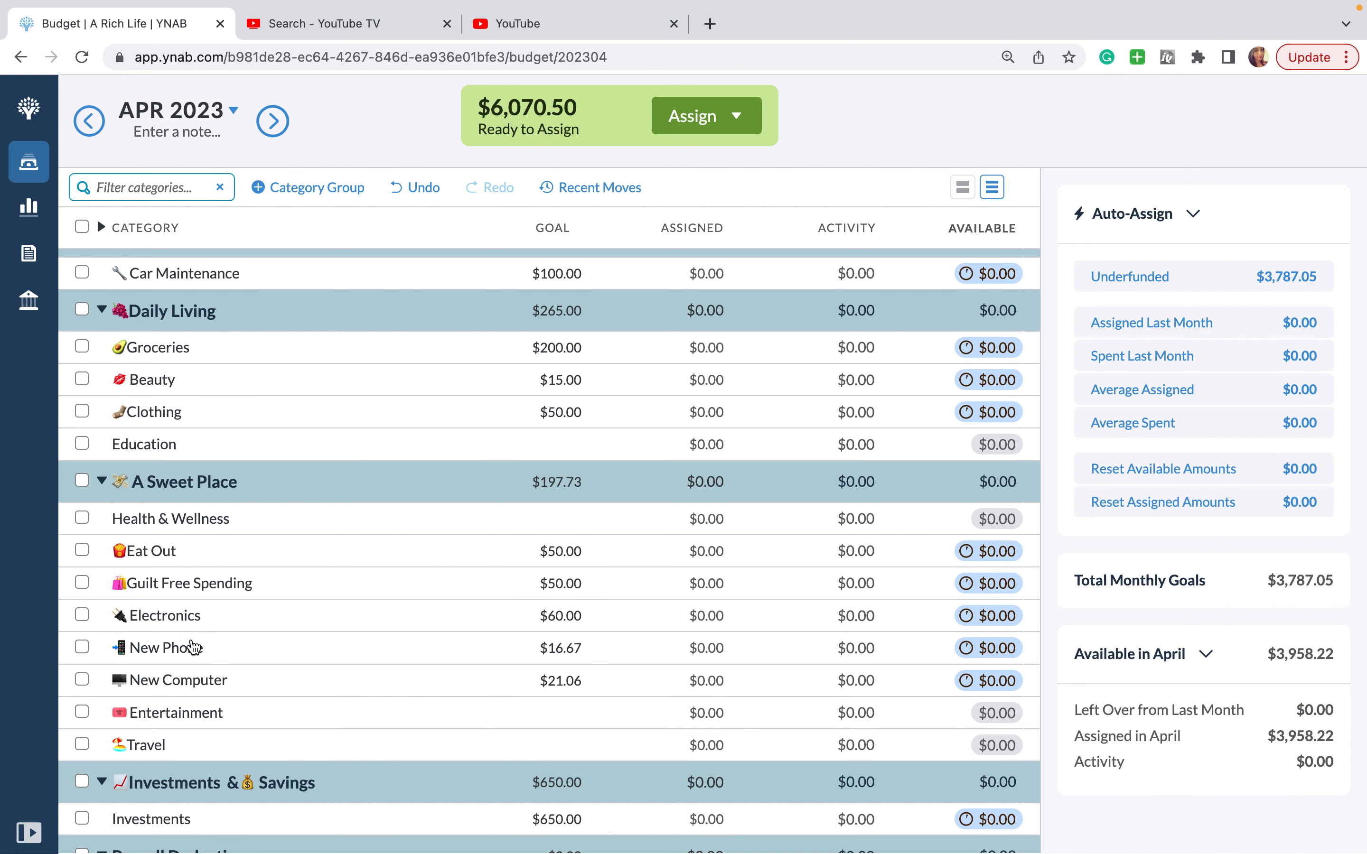
{"action": "scroll", "scroll_direction": "down", "scroll_amount": 3}
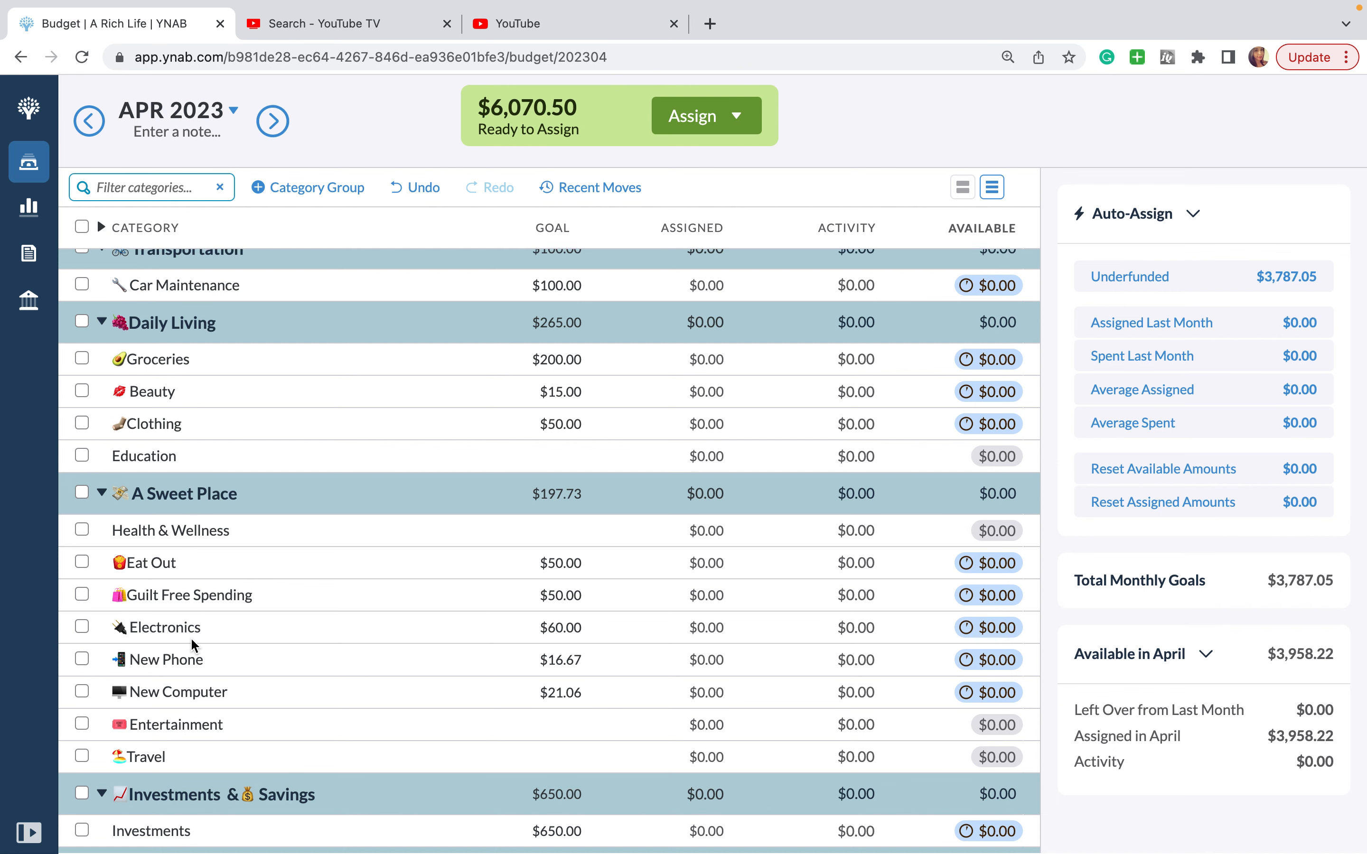
{"action": "scroll", "scroll_direction": "down", "scroll_amount": 3}
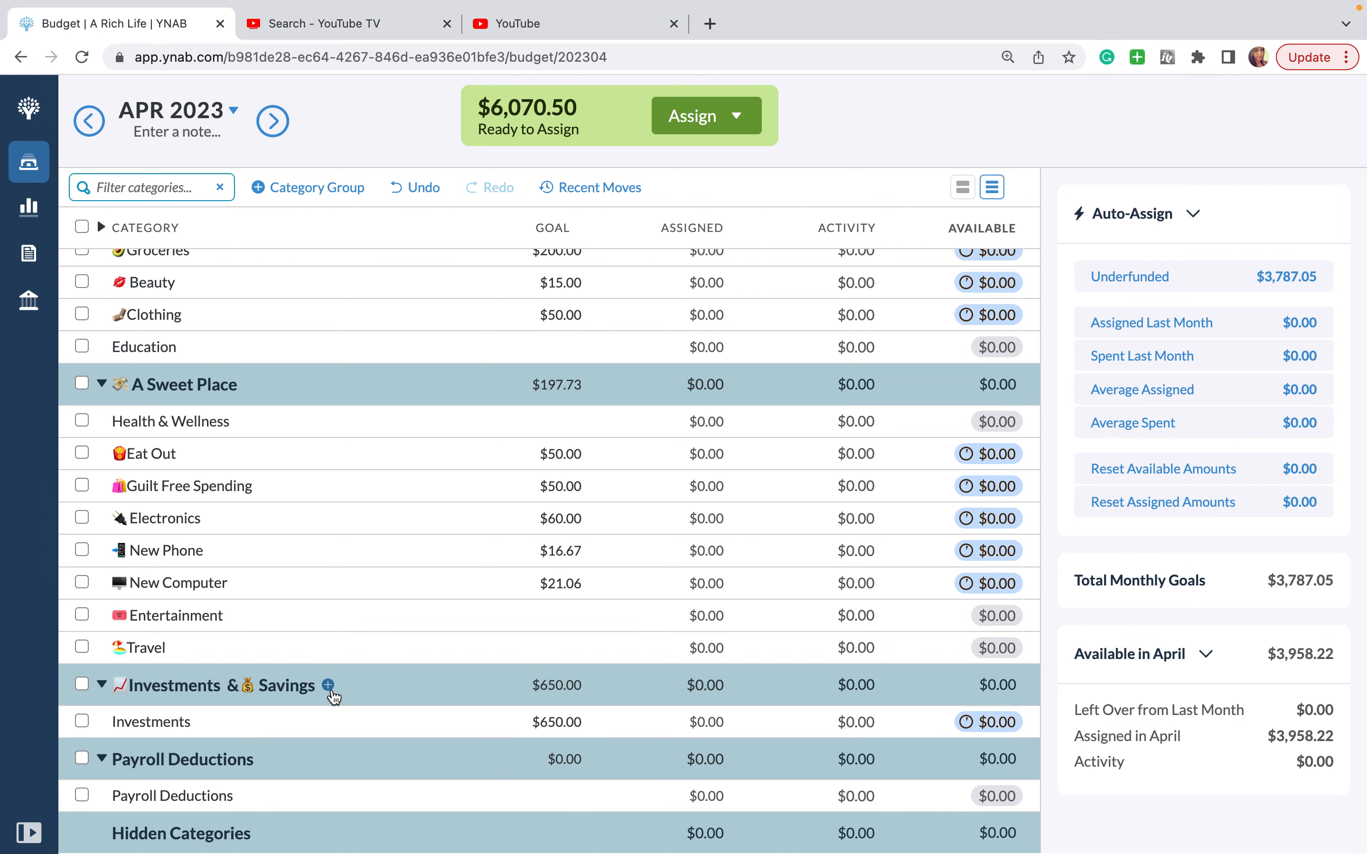
{"action": "mouse_move", "coordinate": [328, 686]}
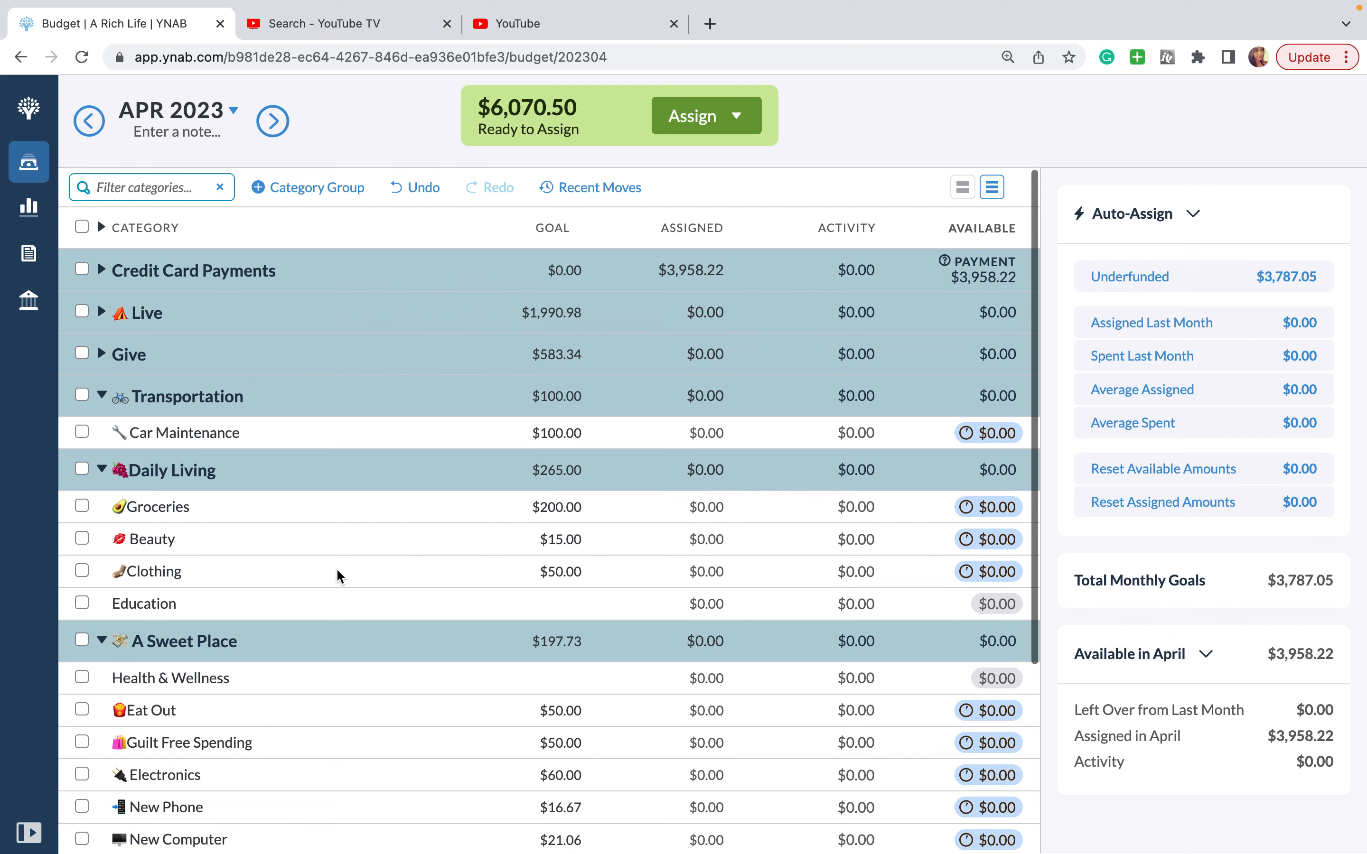
Step: Open the Live group's name editor and close it without changes
{"action": "left_click", "coordinate": [147, 313]}
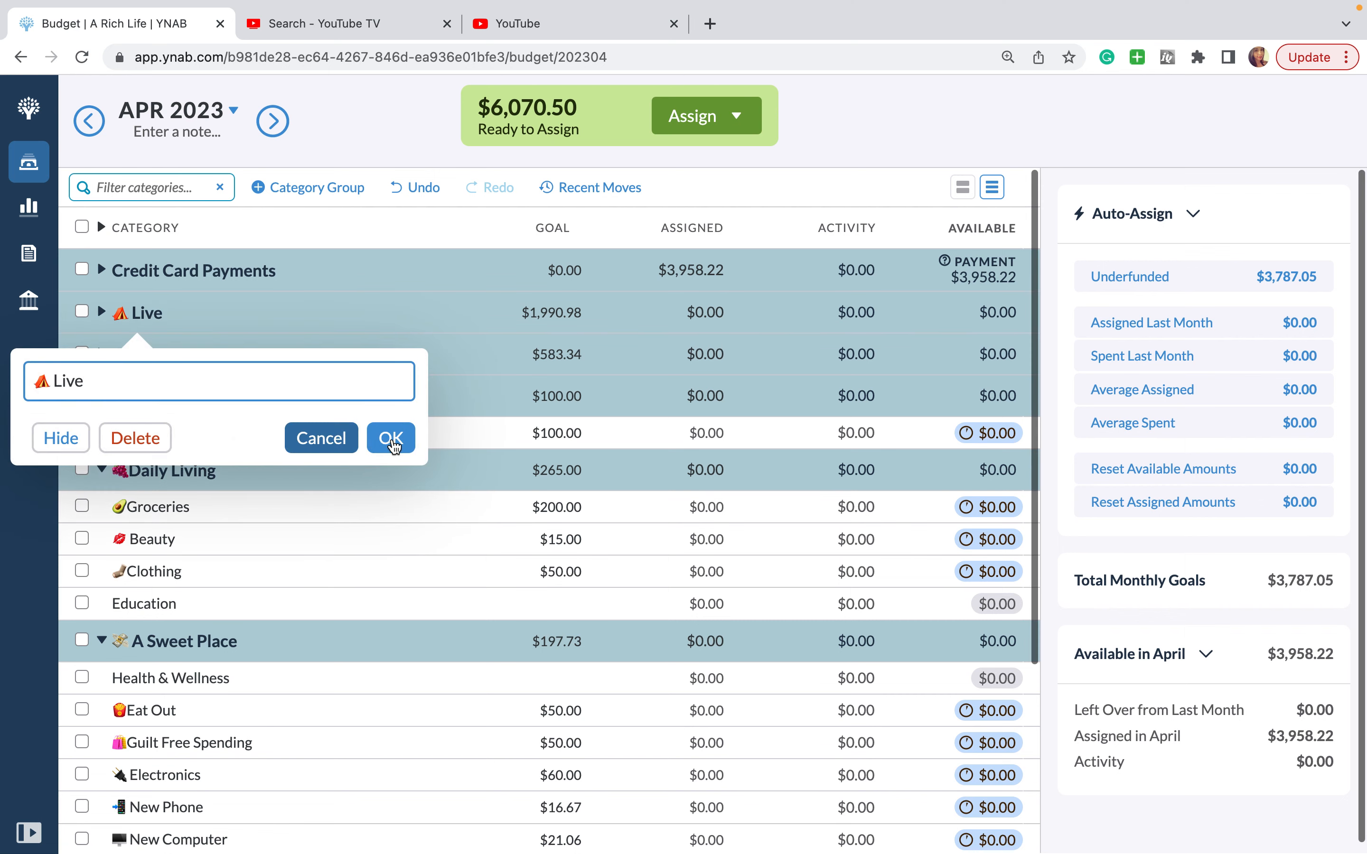
{"action": "left_click", "coordinate": [392, 439]}
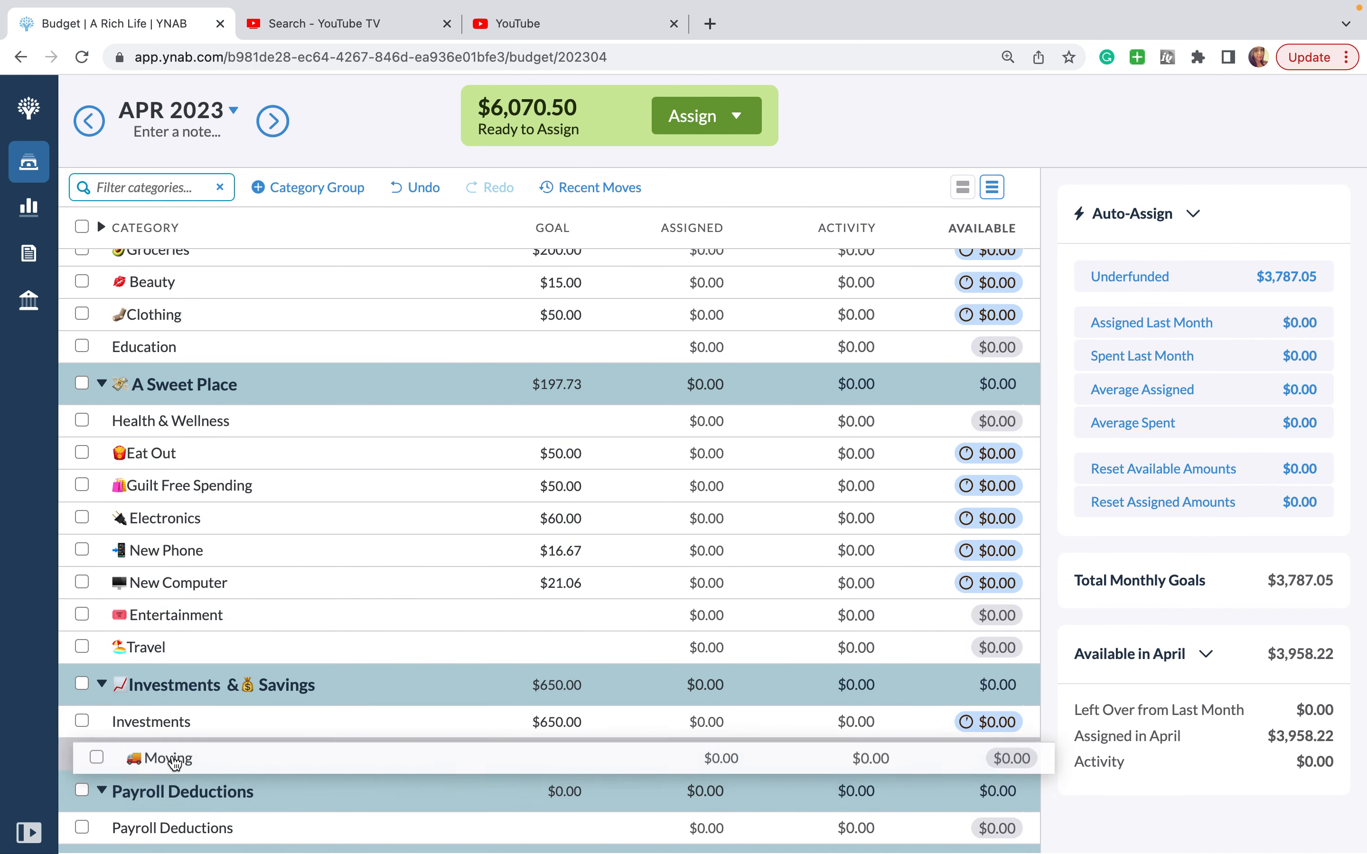
{"action": "mouse_move", "coordinate": [324, 709]}
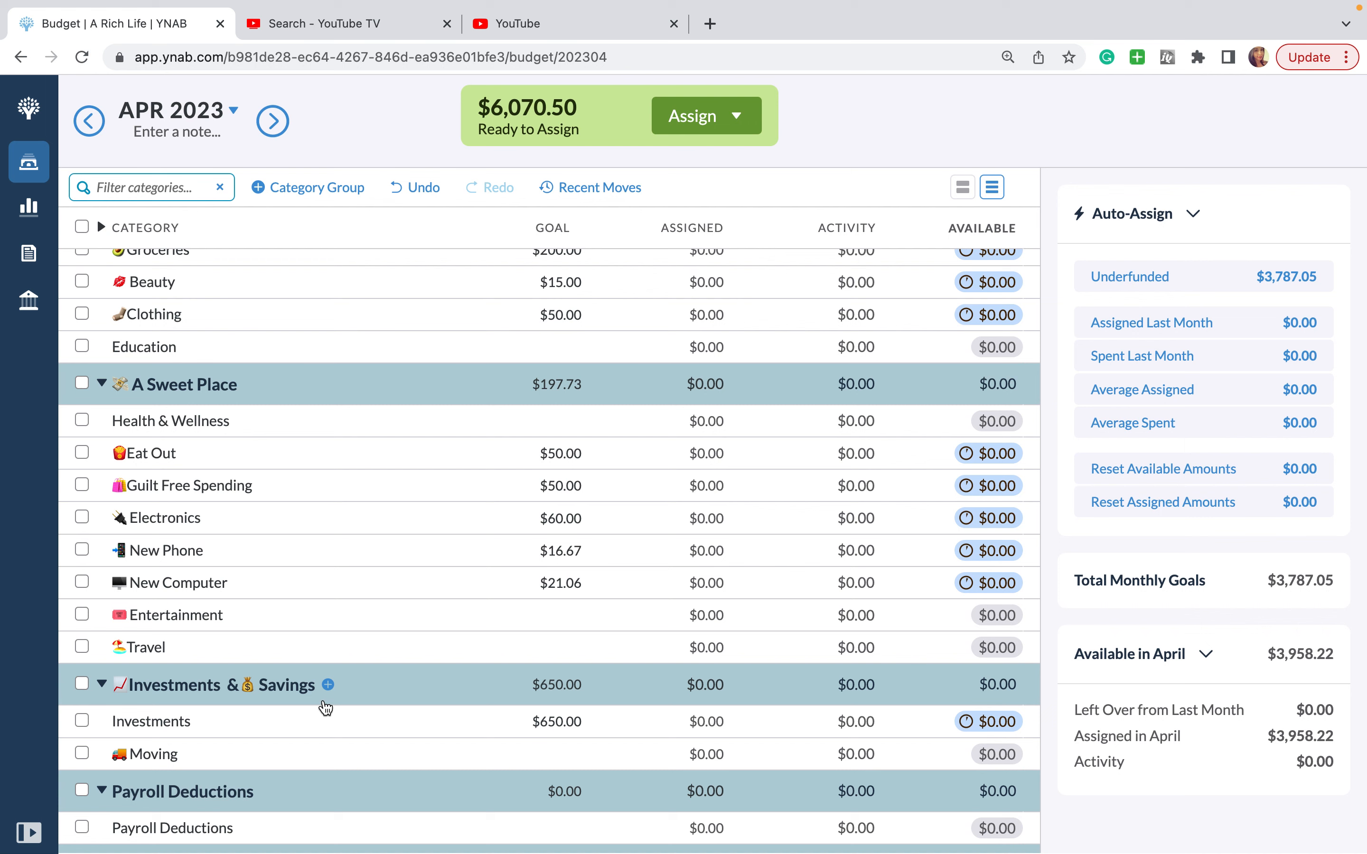
{"action": "mouse_move", "coordinate": [327, 685]}
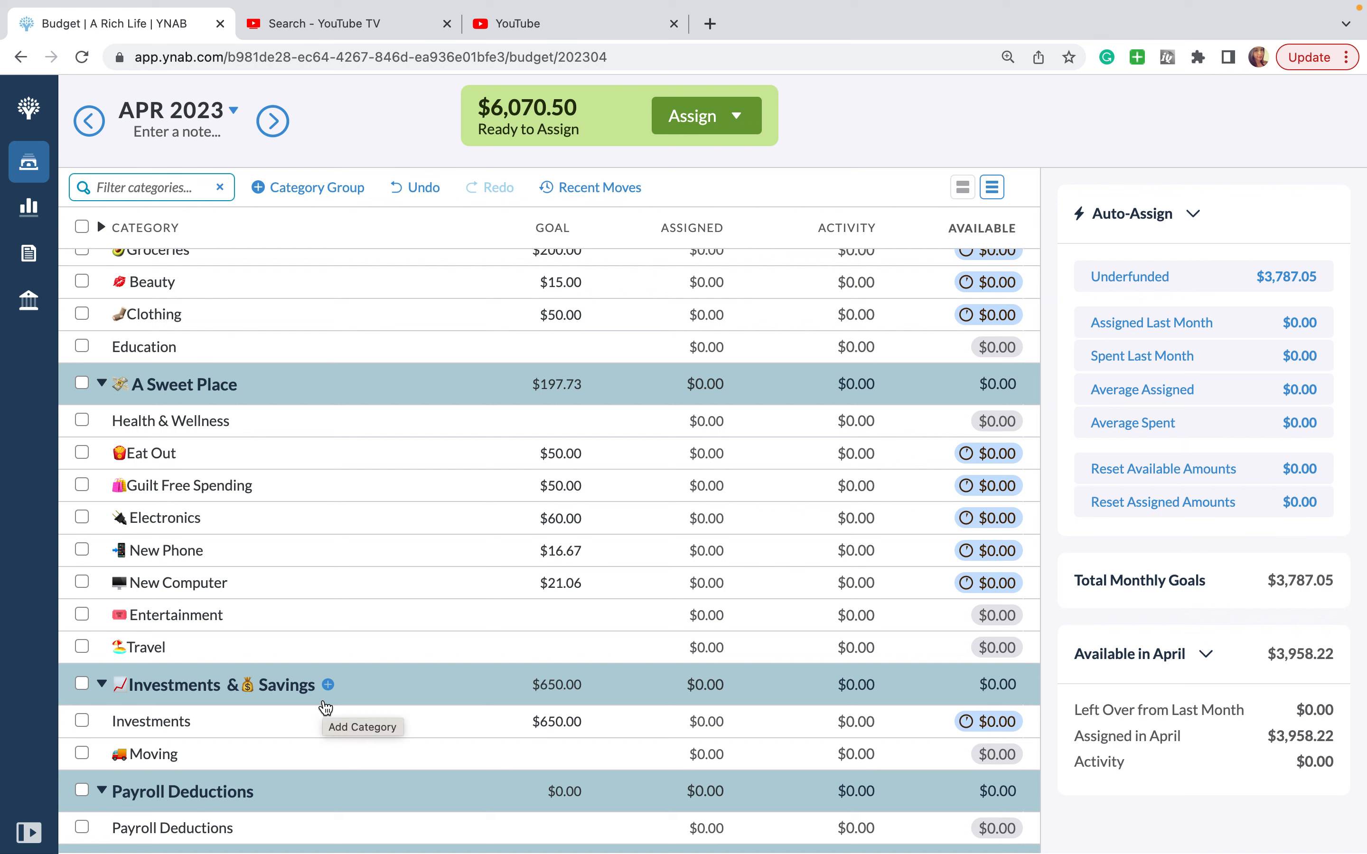
{"action": "mouse_move", "coordinate": [339, 694]}
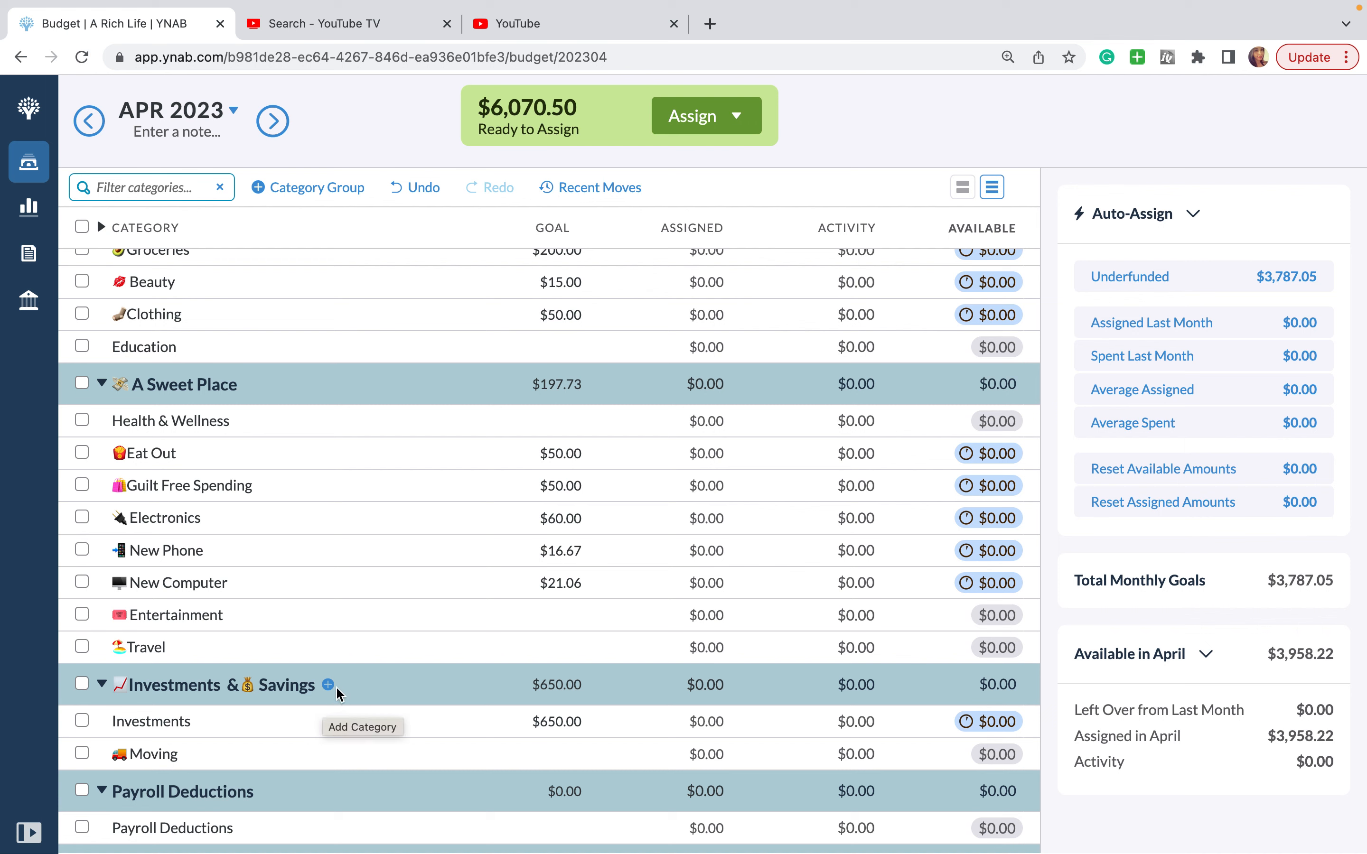
Step: Add a Yearly Memberships category at the top of the Investments & Savings group
{"action": "left_click", "coordinate": [328, 686]}
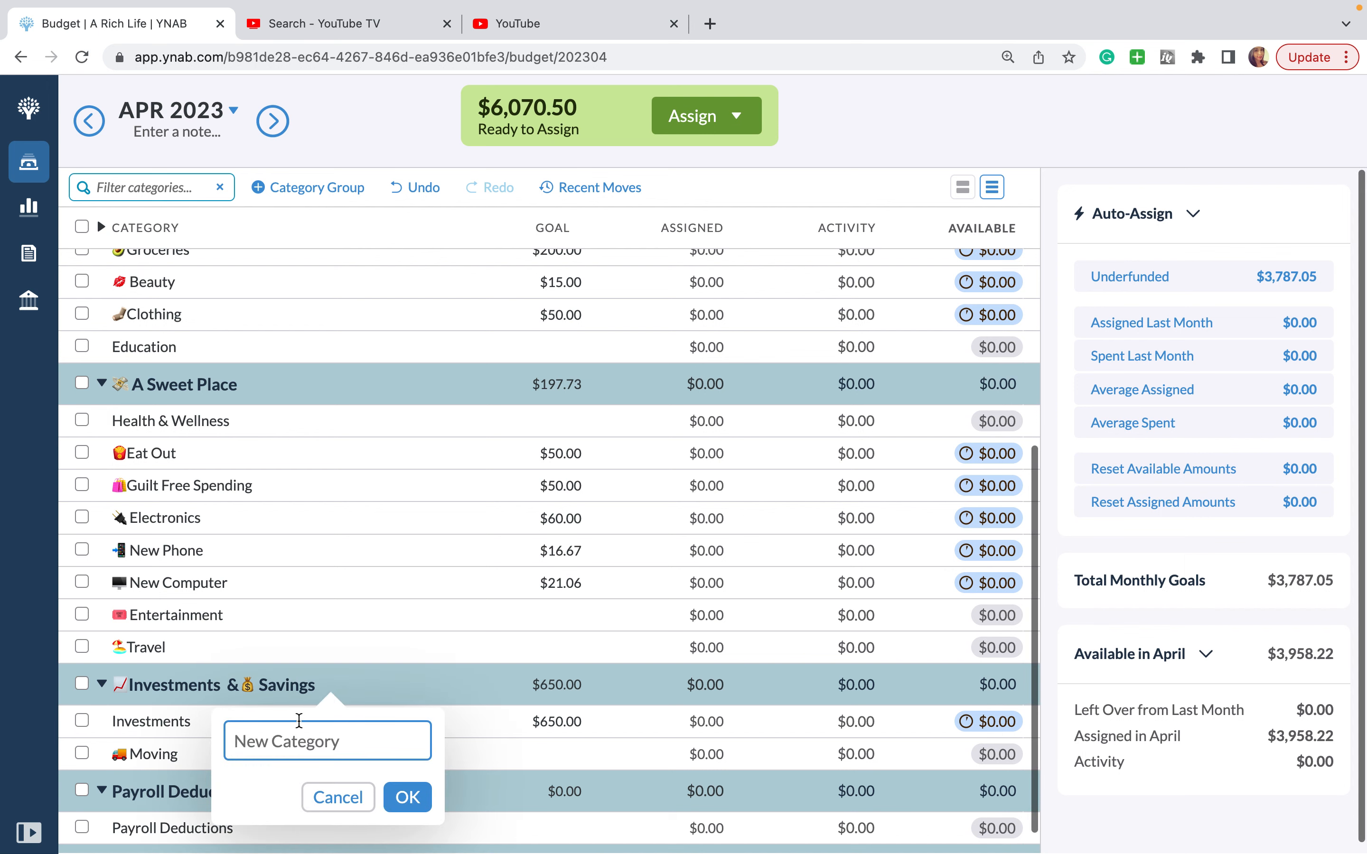
{"action": "type", "text": "Yearly Member"}
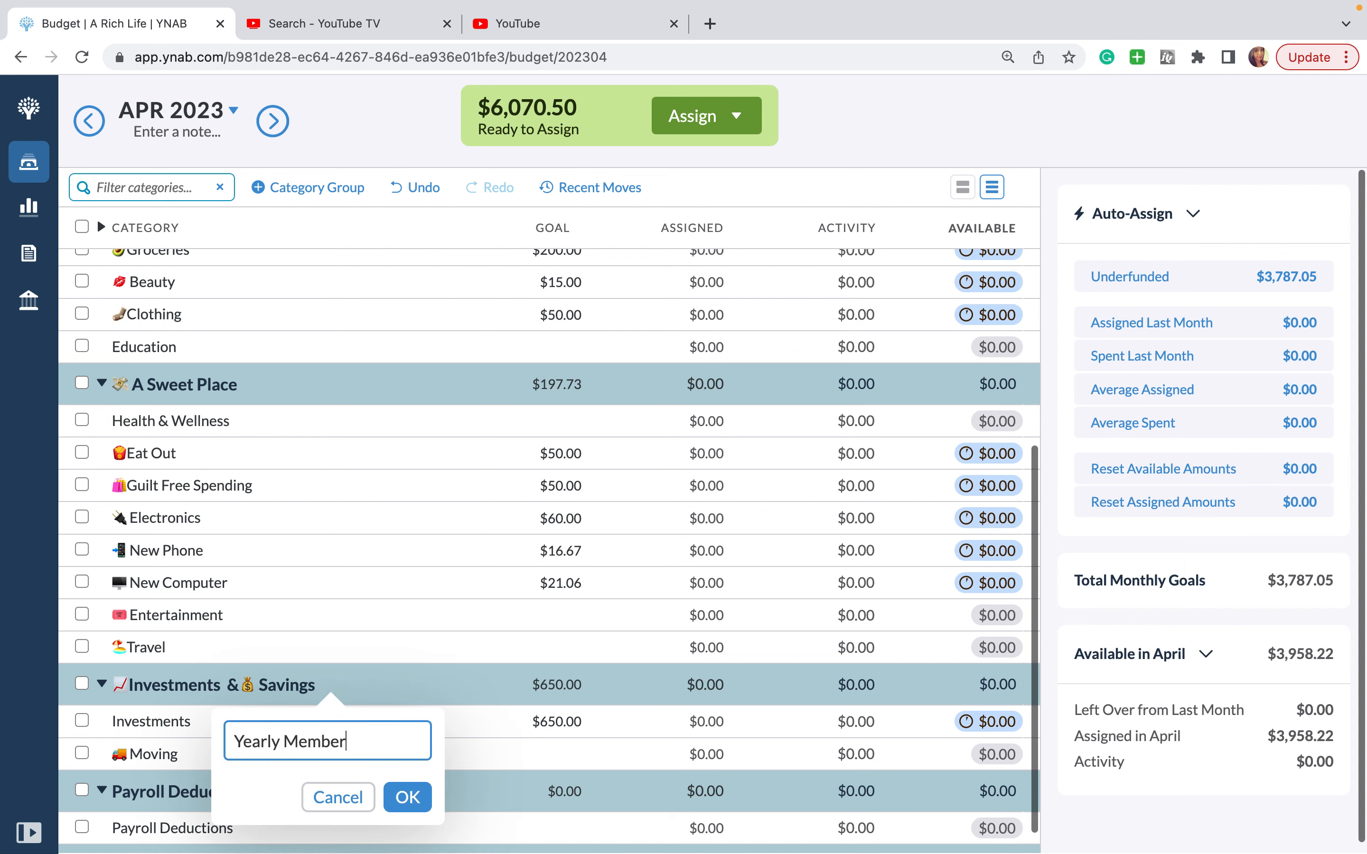
{"action": "left_click", "coordinate": [408, 798]}
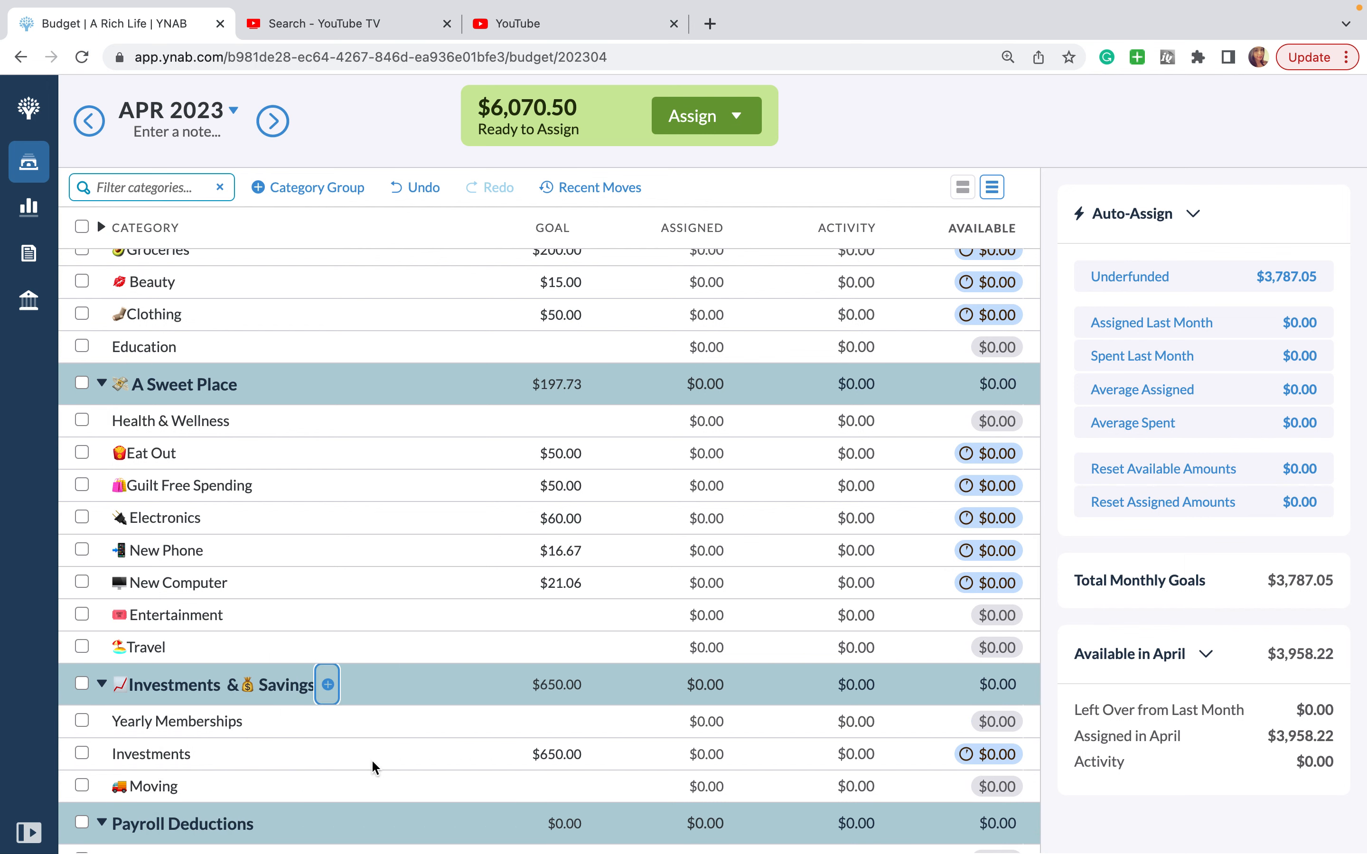
{"action": "mouse_move", "coordinate": [283, 467]}
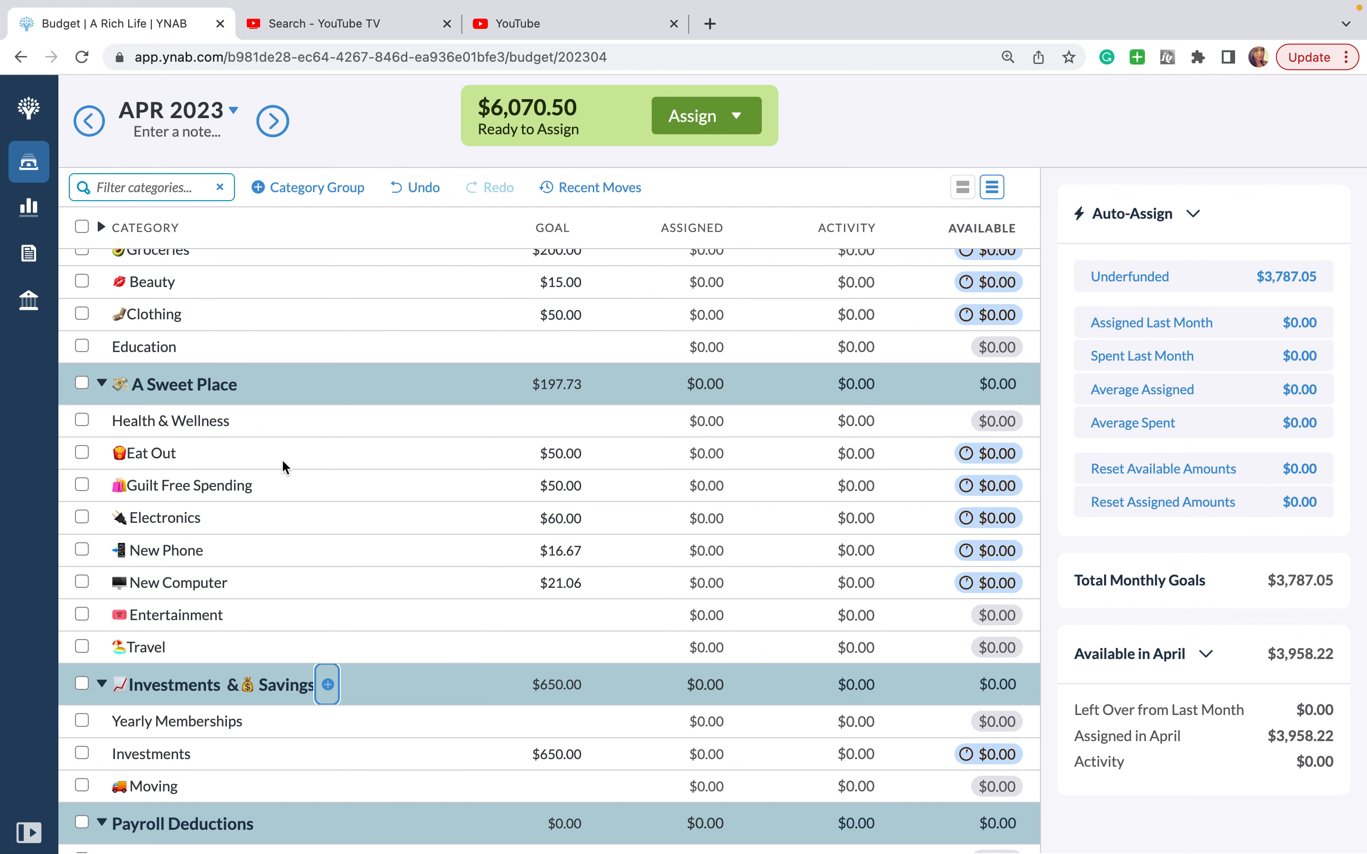
{"action": "mouse_move", "coordinate": [117, 756]}
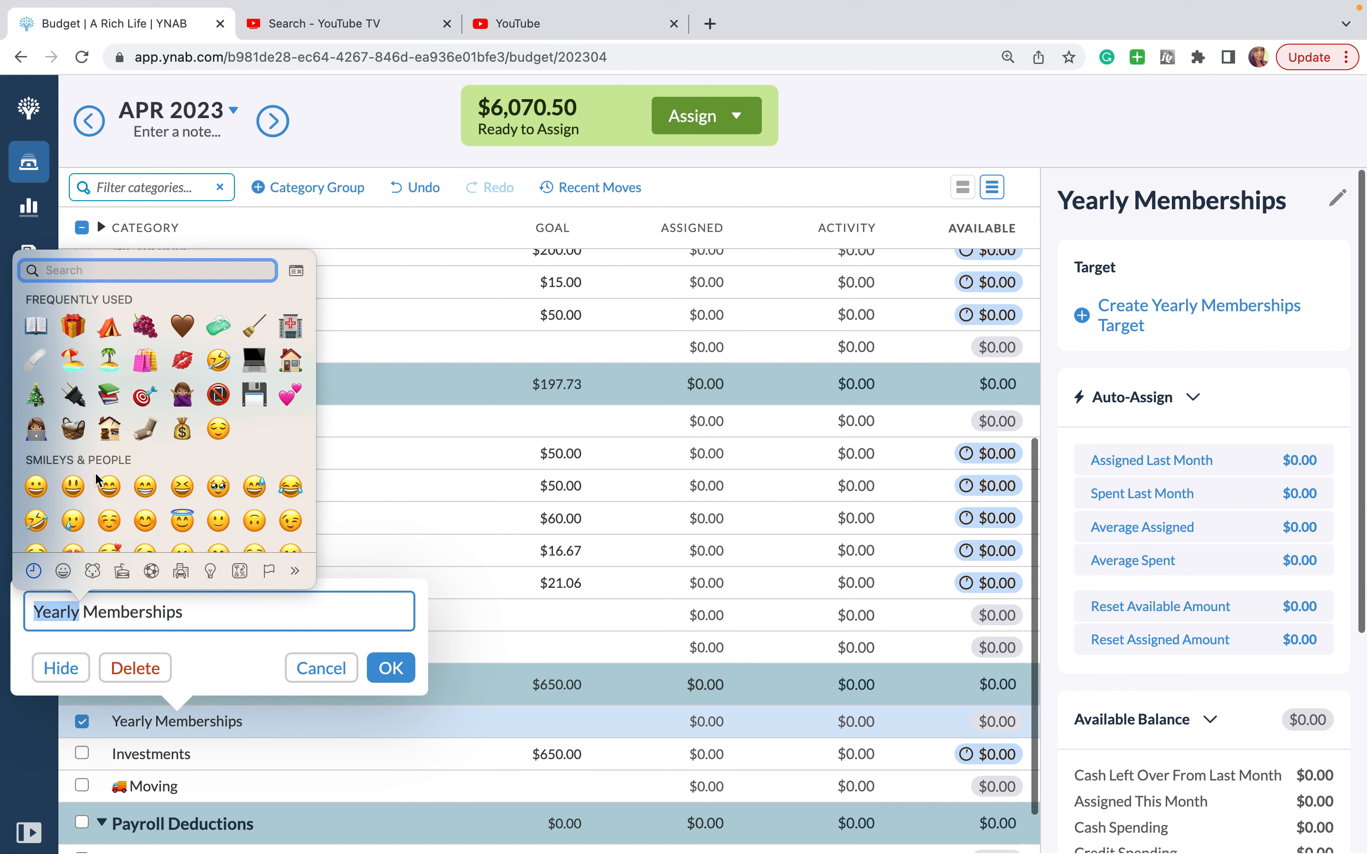
{"action": "mouse_move", "coordinate": [152, 402]}
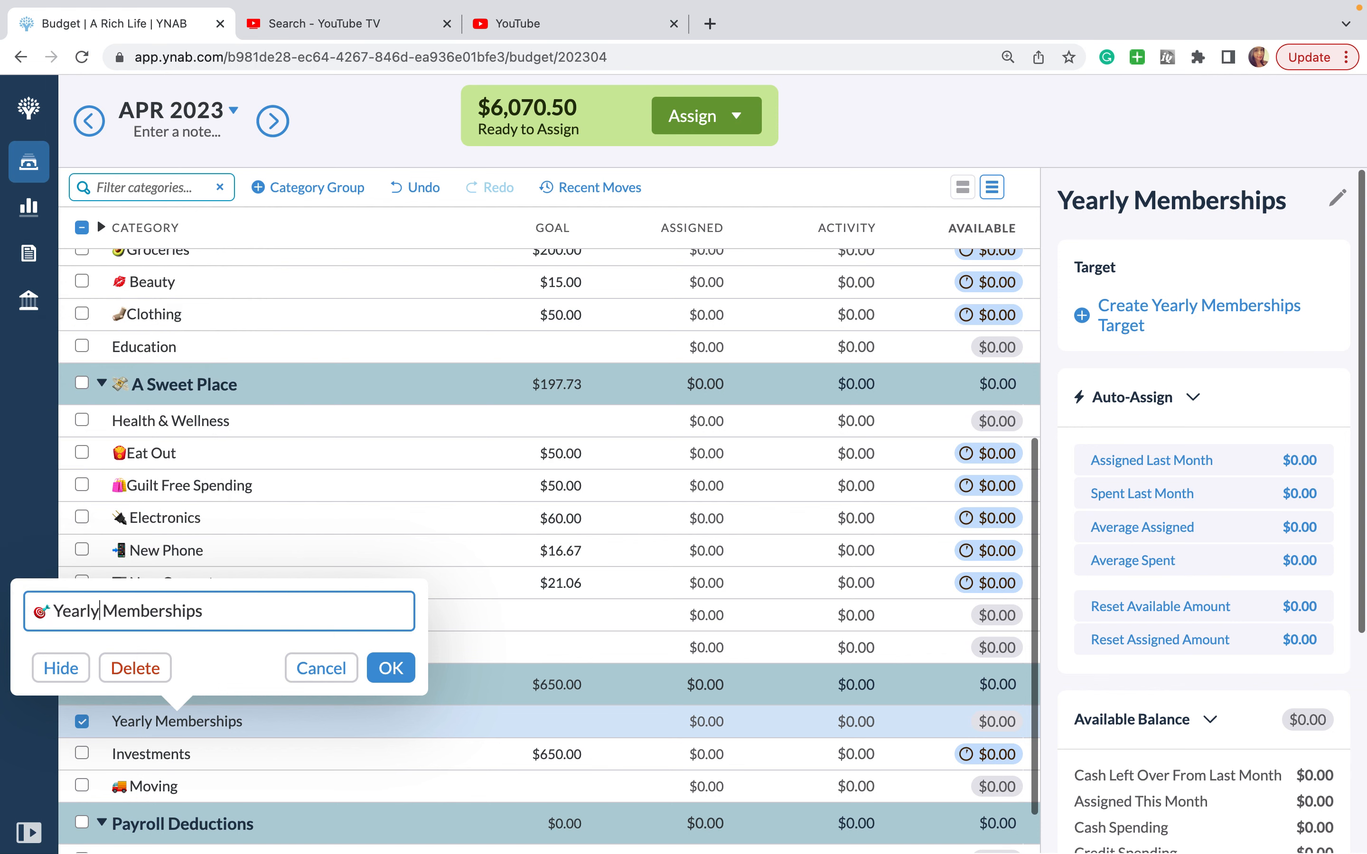
Step: Save the emoji-prefixed name and note the Costco $120 (Nov), Amazon Prime and YNAB charges
{"action": "left_click", "coordinate": [391, 668]}
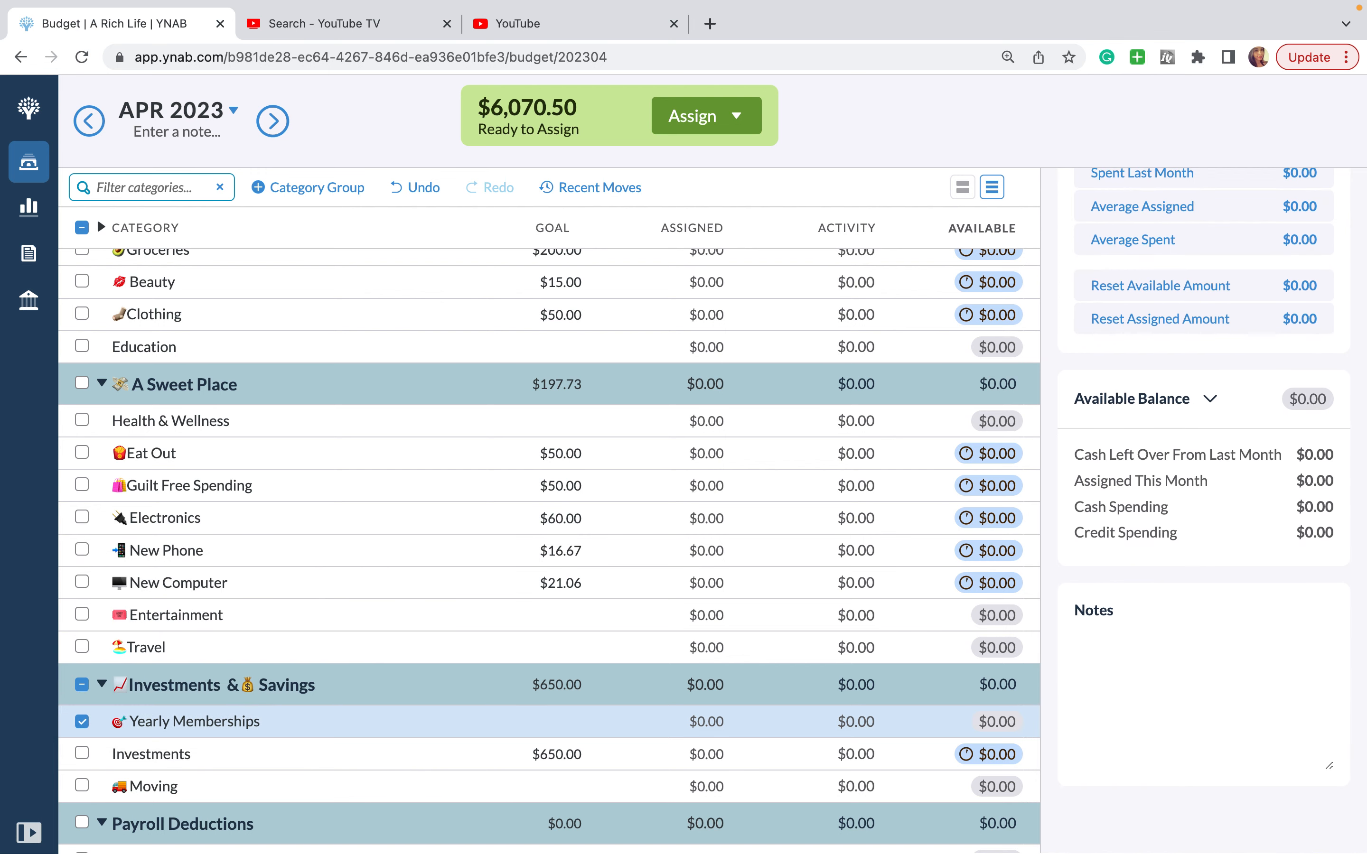
{"action": "type", "text": "Costco -$120 (Nov)"}
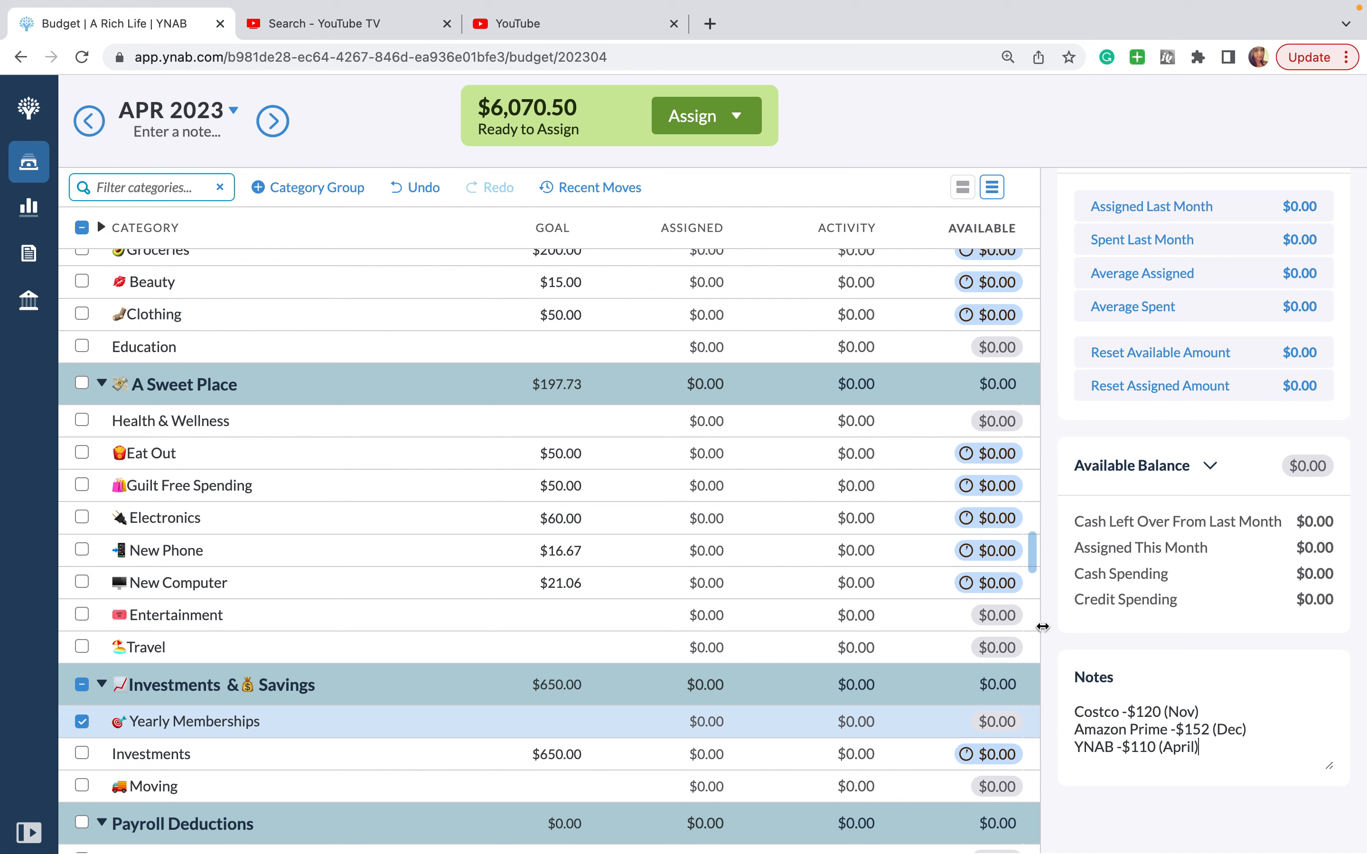
{"action": "mouse_move", "coordinate": [1050, 632]}
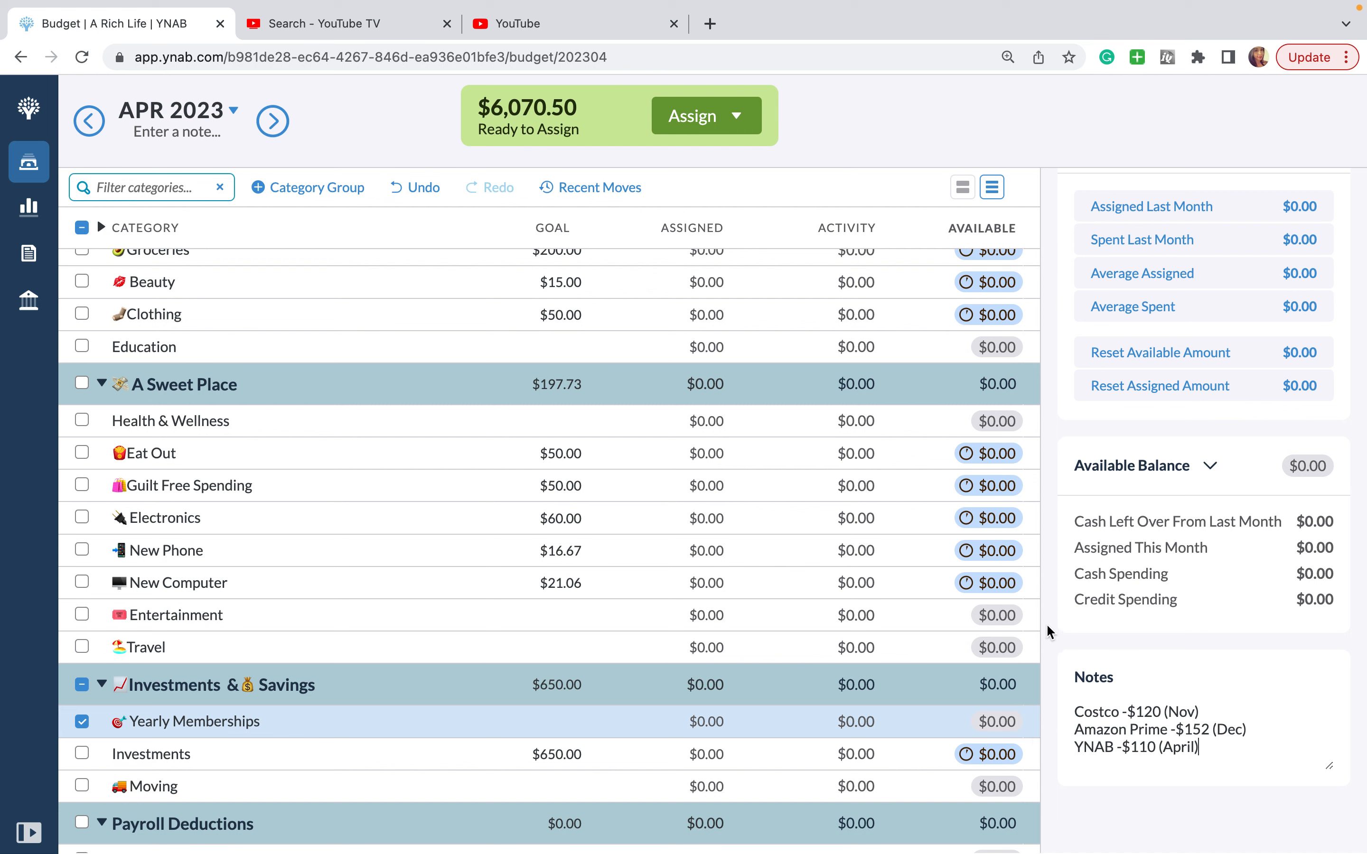
{"action": "mouse_move", "coordinate": [232, 752]}
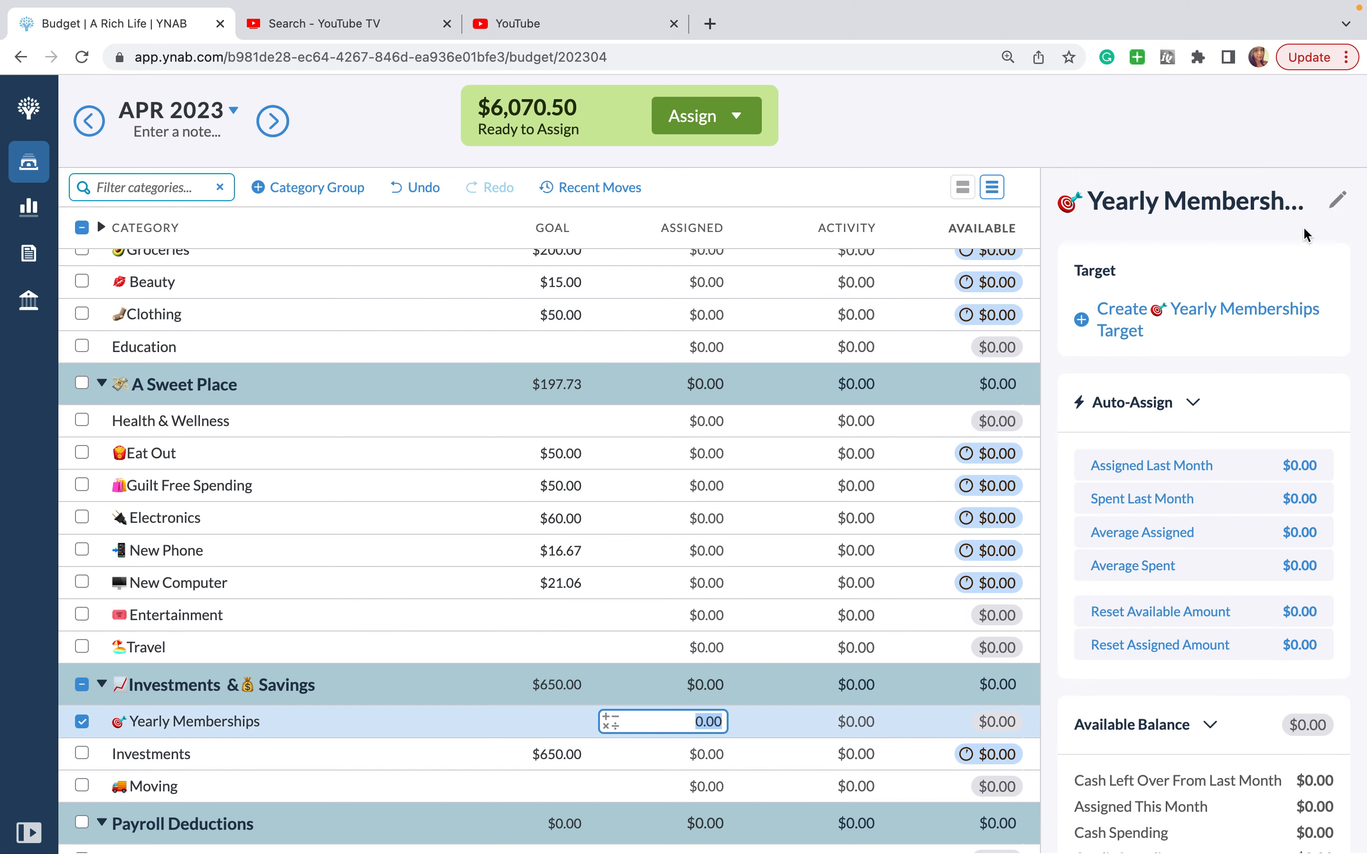
Step: Give Yearly Memberships a $382 Savings Balance target with no due date
{"action": "left_click", "coordinate": [1337, 200]}
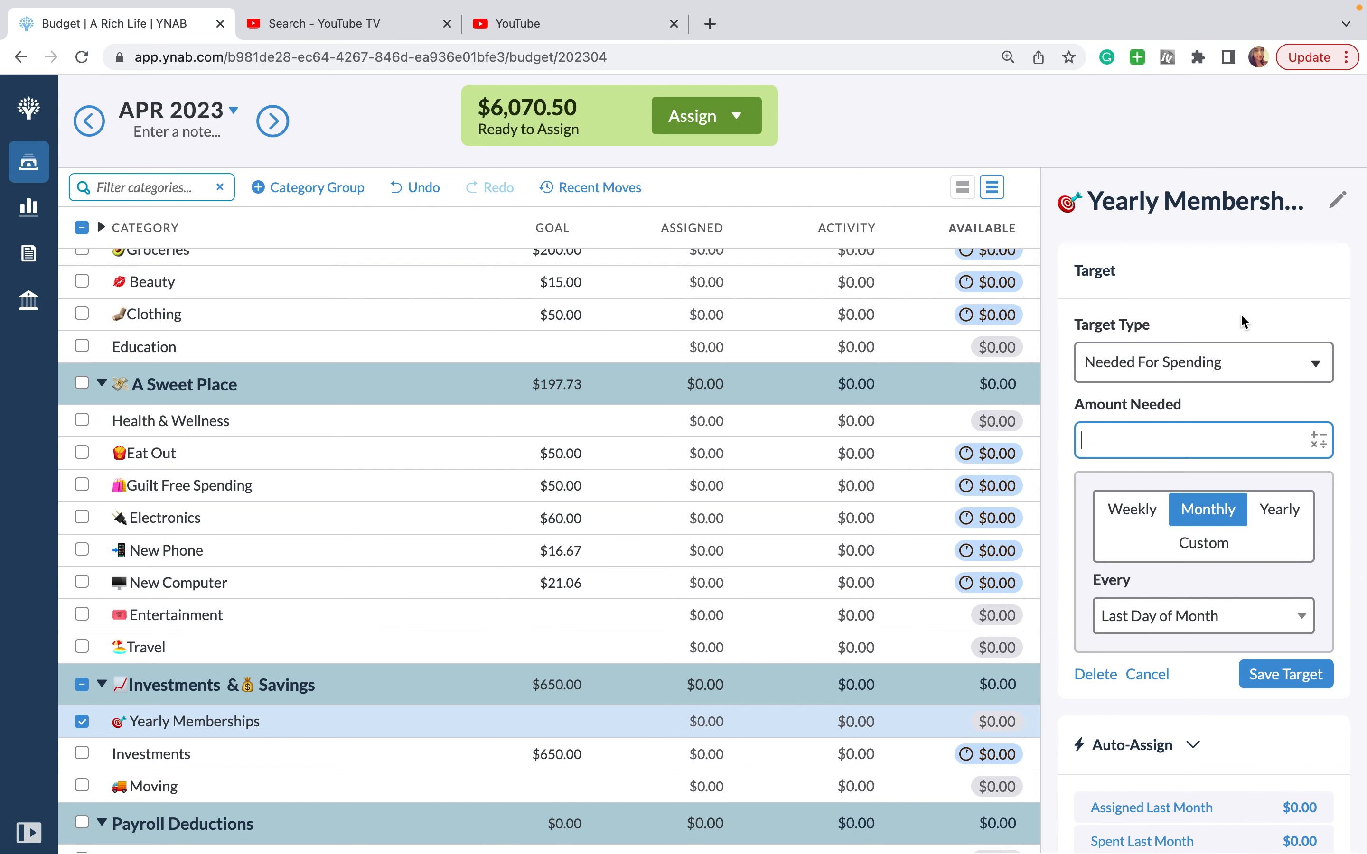
{"action": "left_click", "coordinate": [1204, 363]}
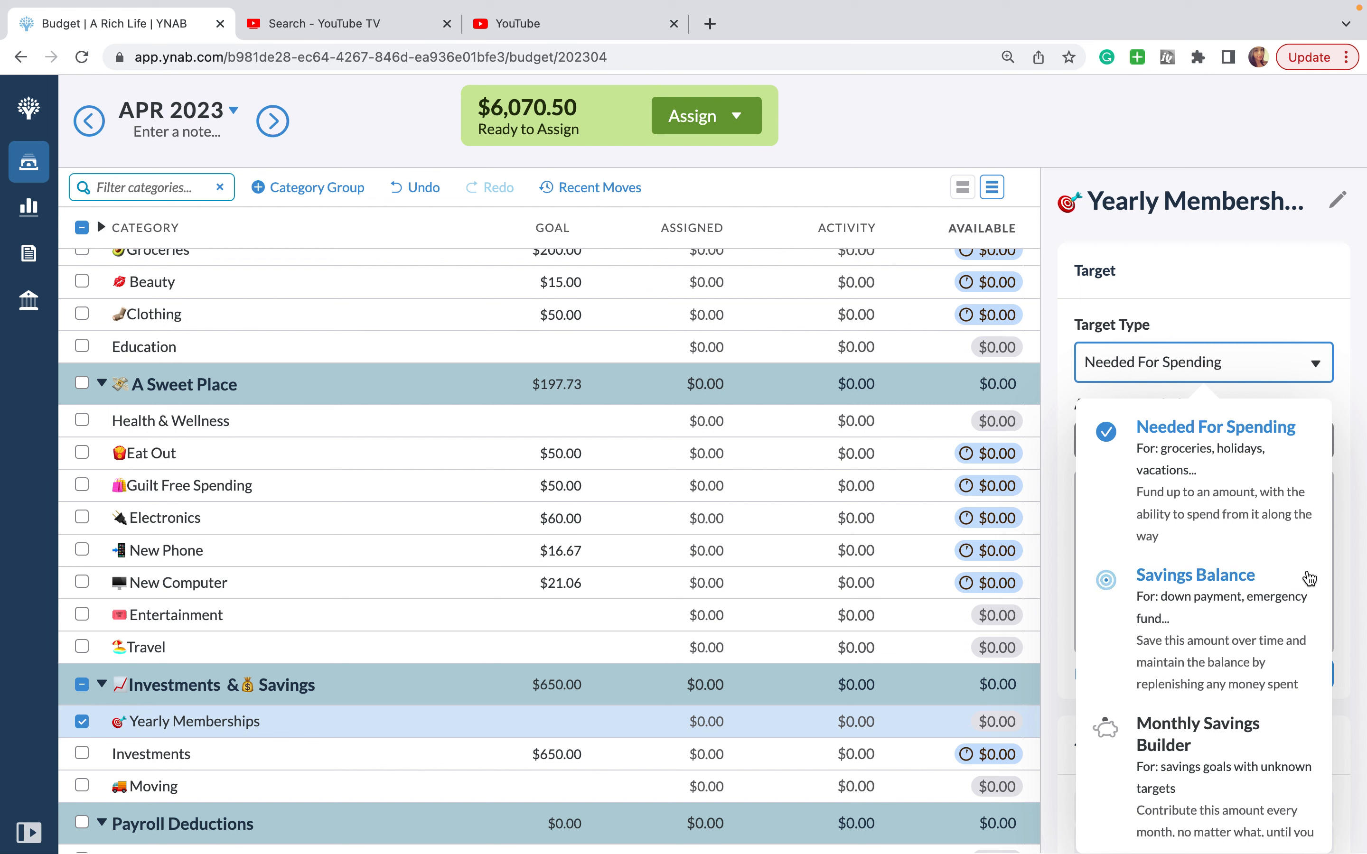
{"action": "scroll", "scroll_direction": "down", "scroll_amount": 3}
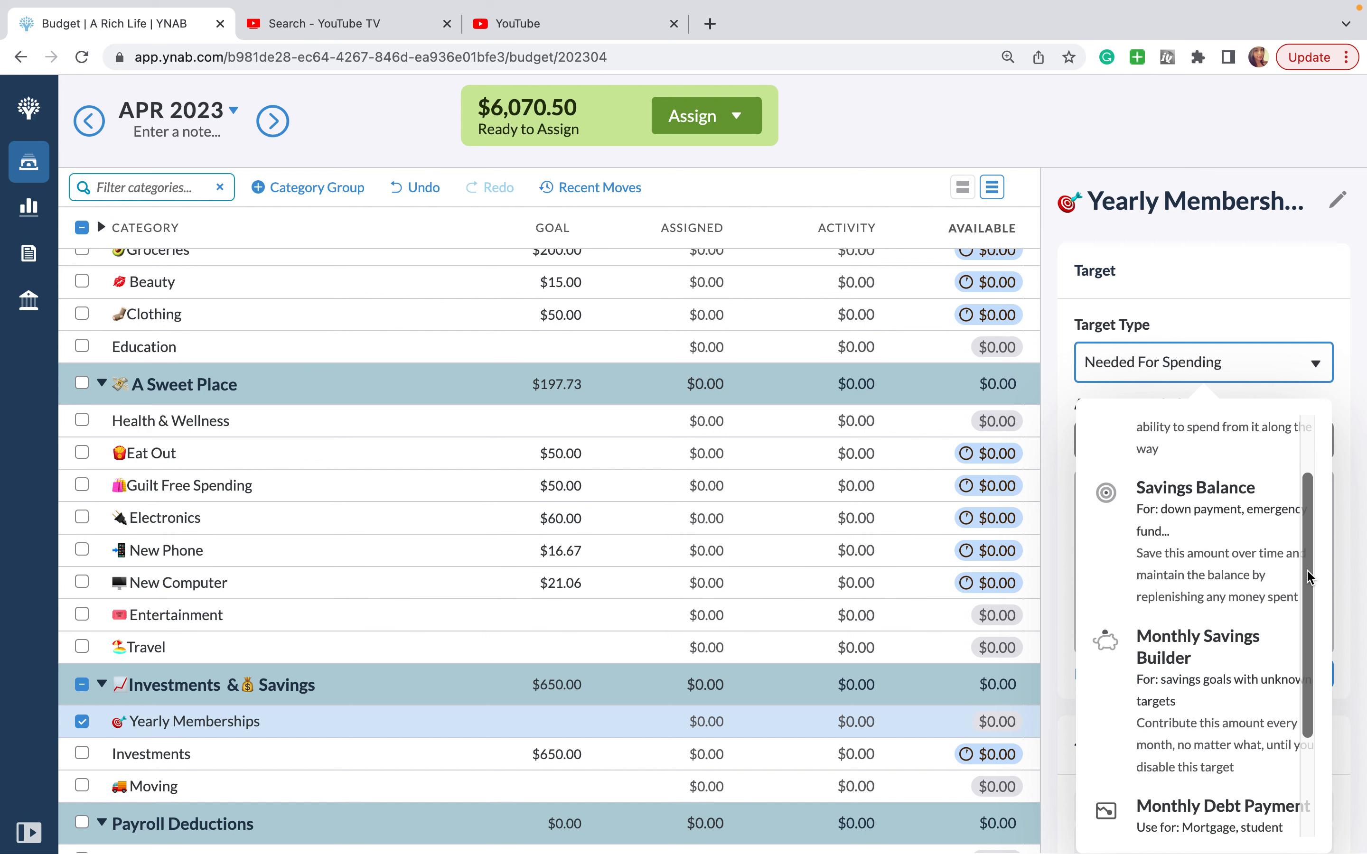
{"action": "left_click", "coordinate": [1195, 487]}
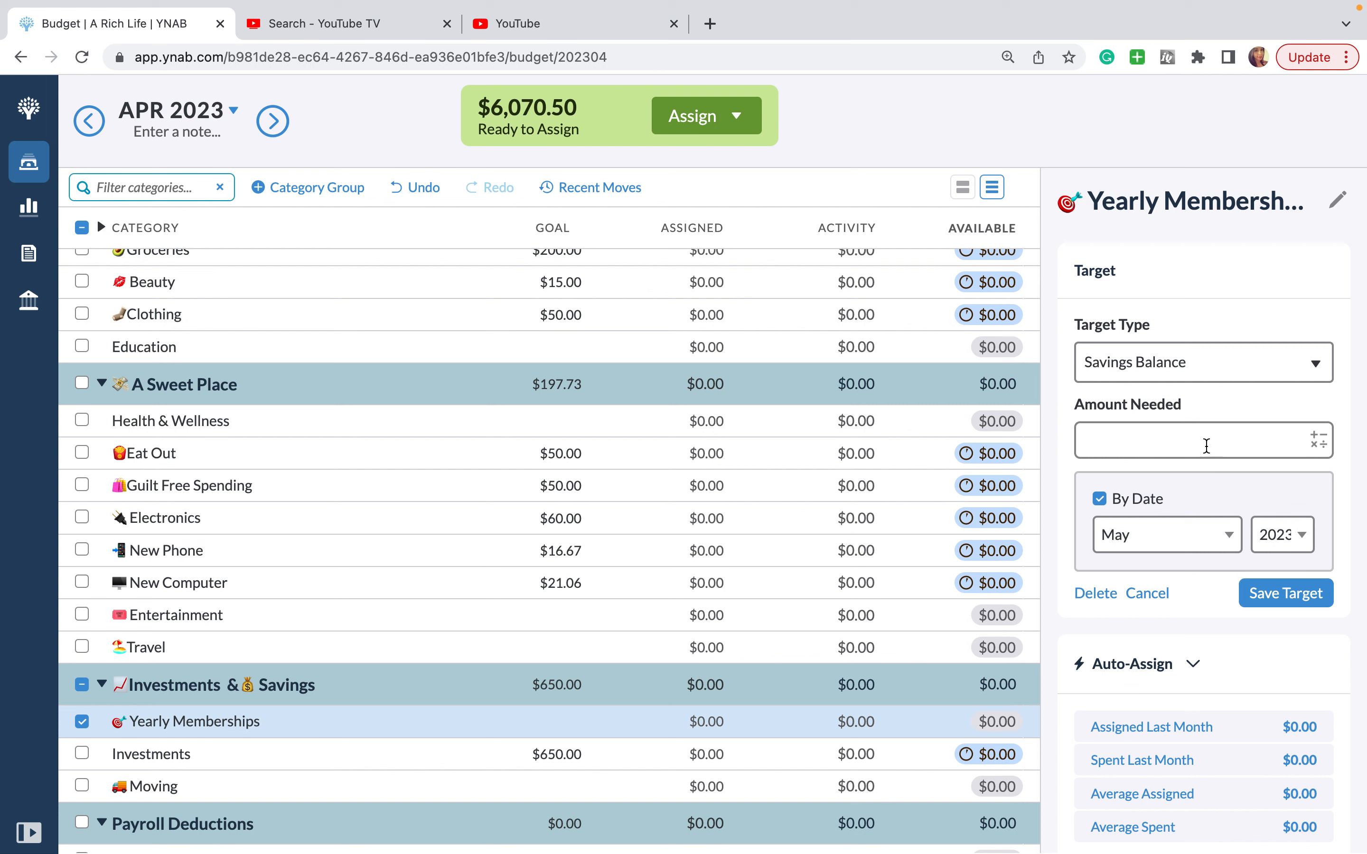
{"action": "type", "text": "382"}
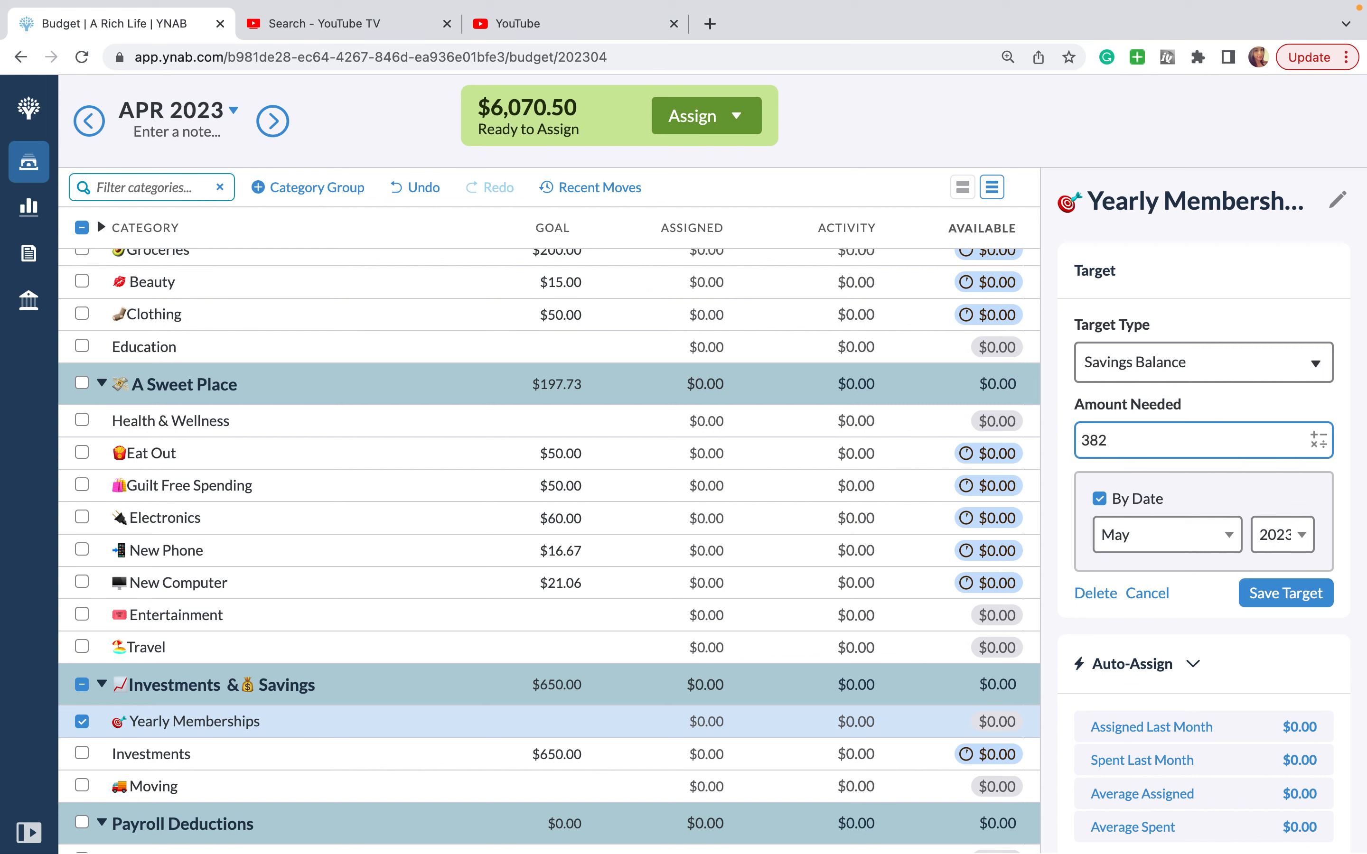
{"action": "left_click", "coordinate": [1099, 499]}
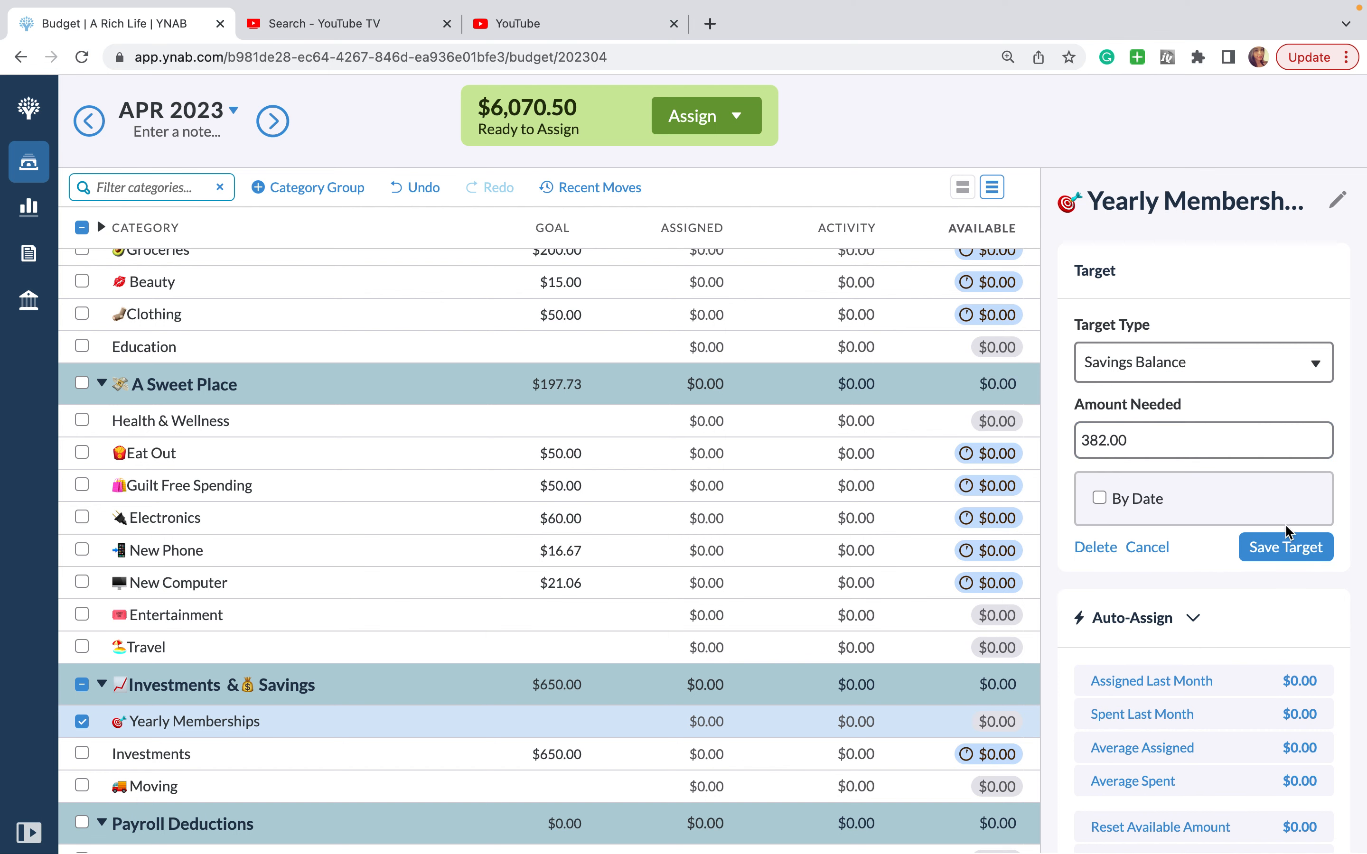
{"action": "left_click", "coordinate": [1286, 547]}
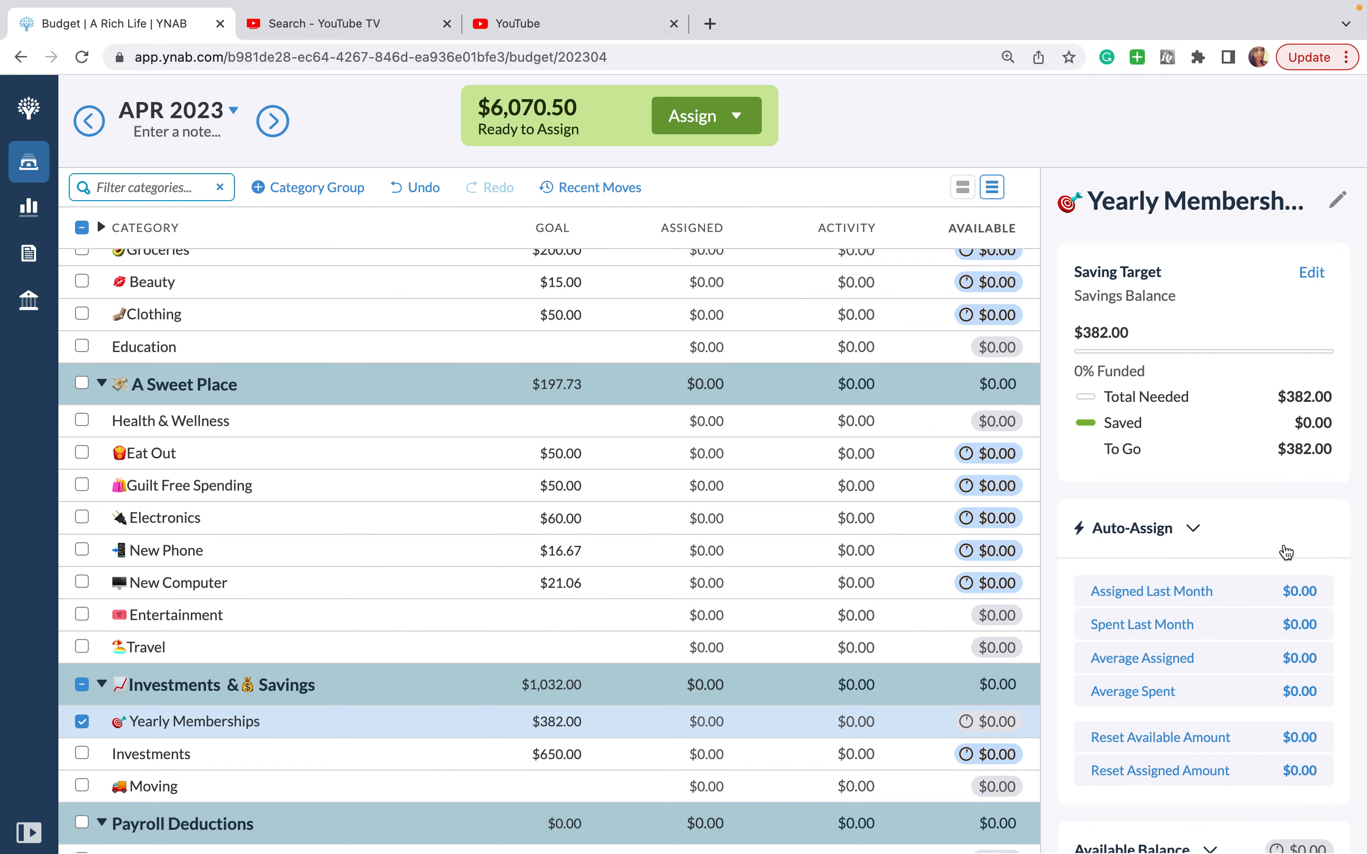
Step: Select Investments and search the emoji picker for 'money'
{"action": "left_click", "coordinate": [82, 721]}
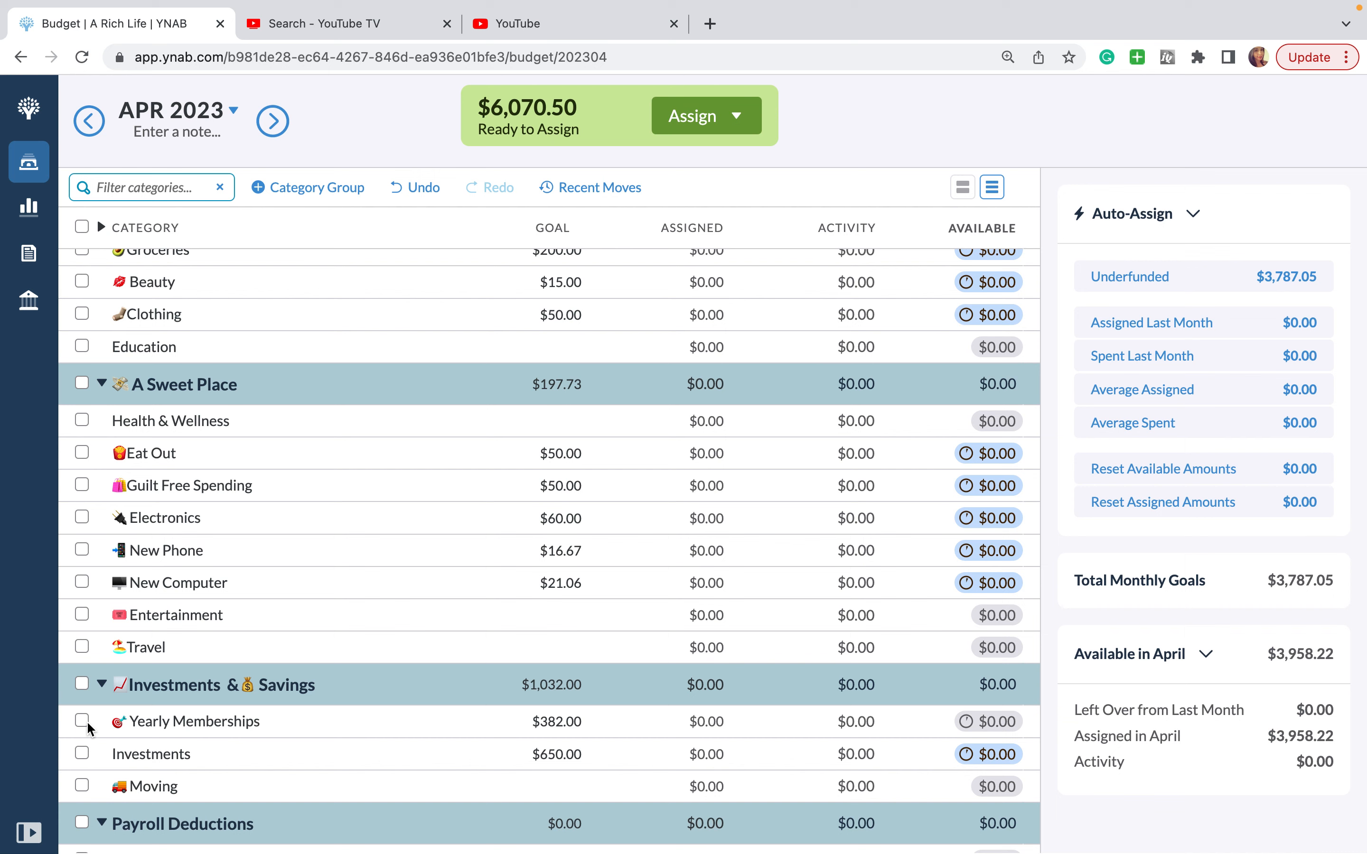
{"action": "mouse_move", "coordinate": [147, 742]}
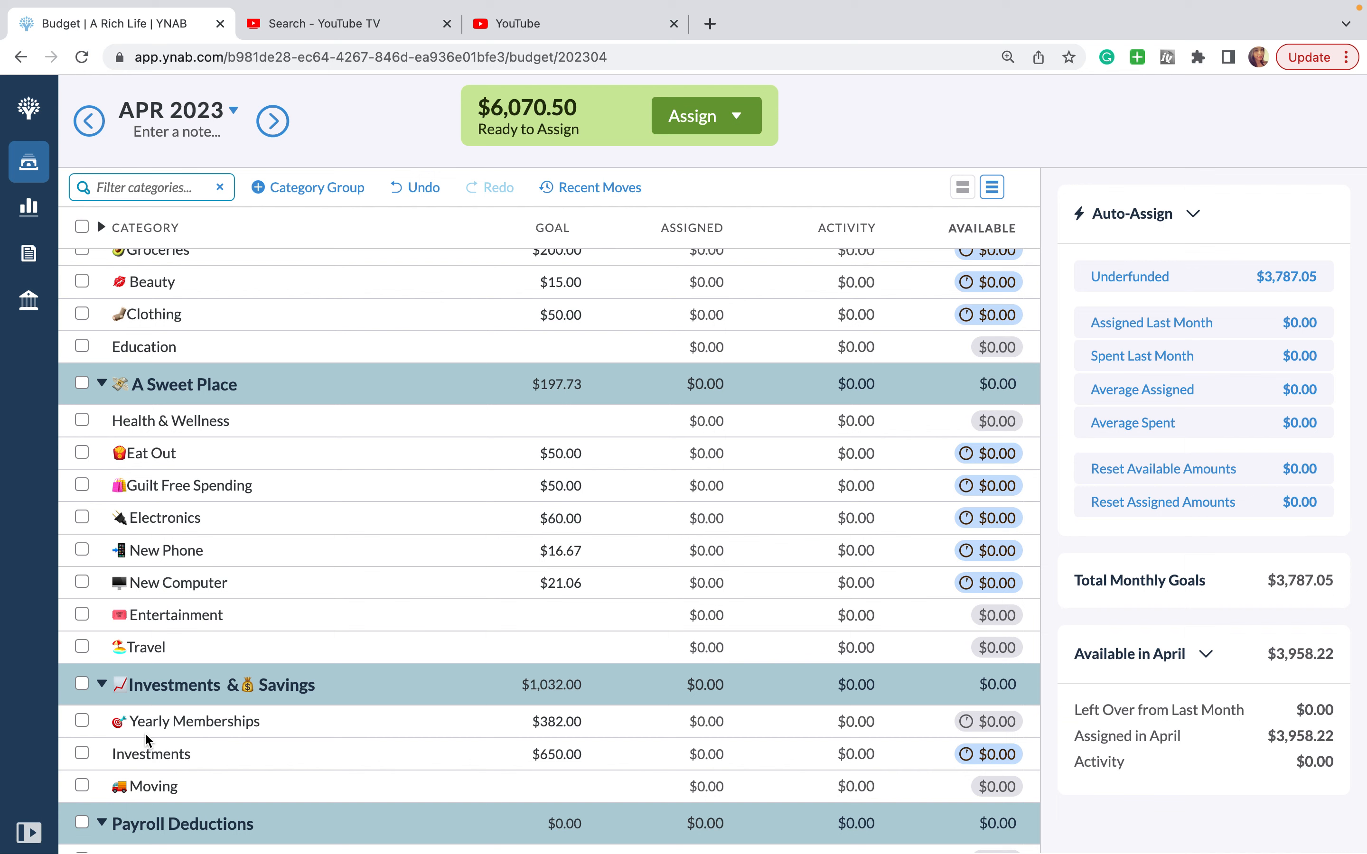
{"action": "left_click", "coordinate": [151, 753]}
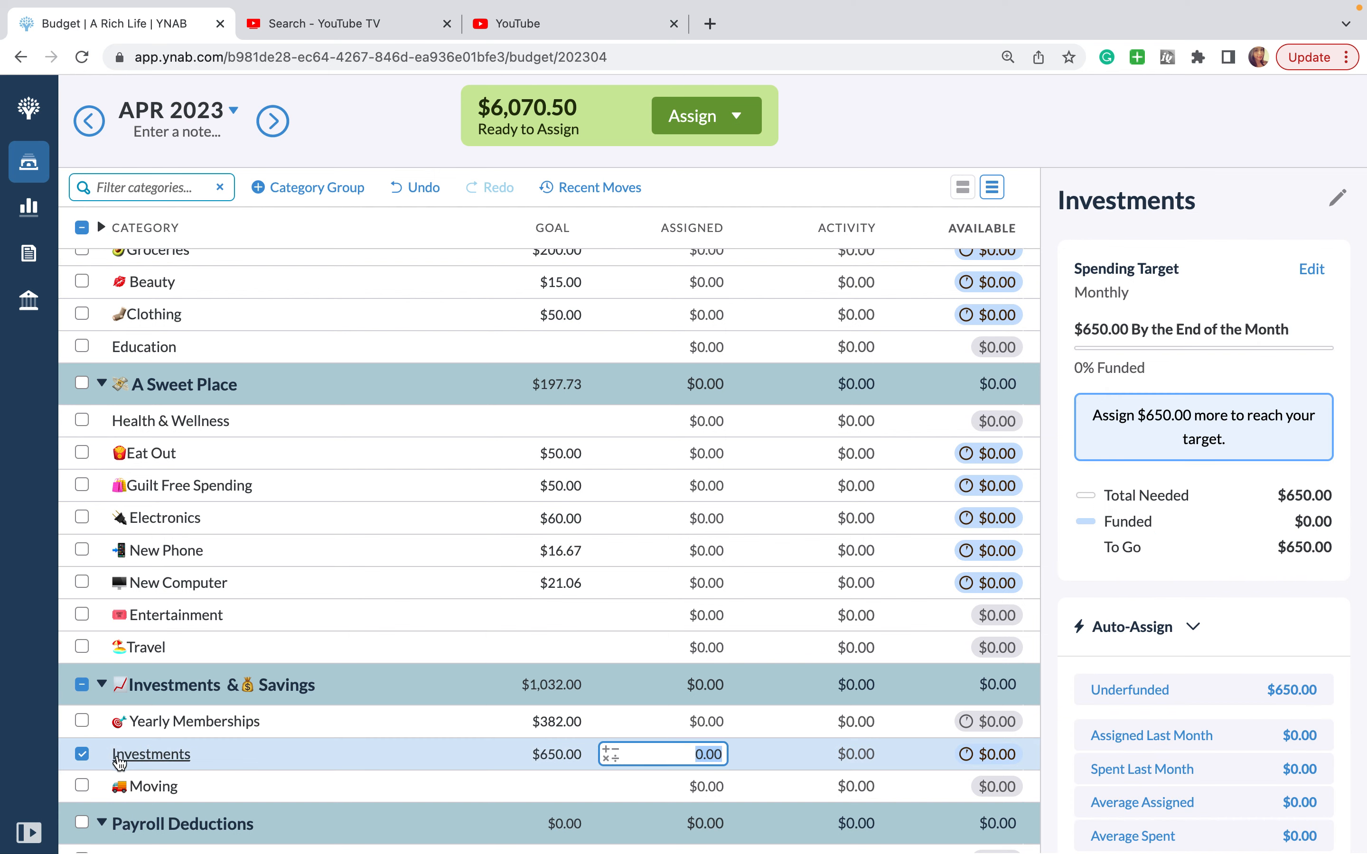
{"action": "left_click", "coordinate": [151, 754]}
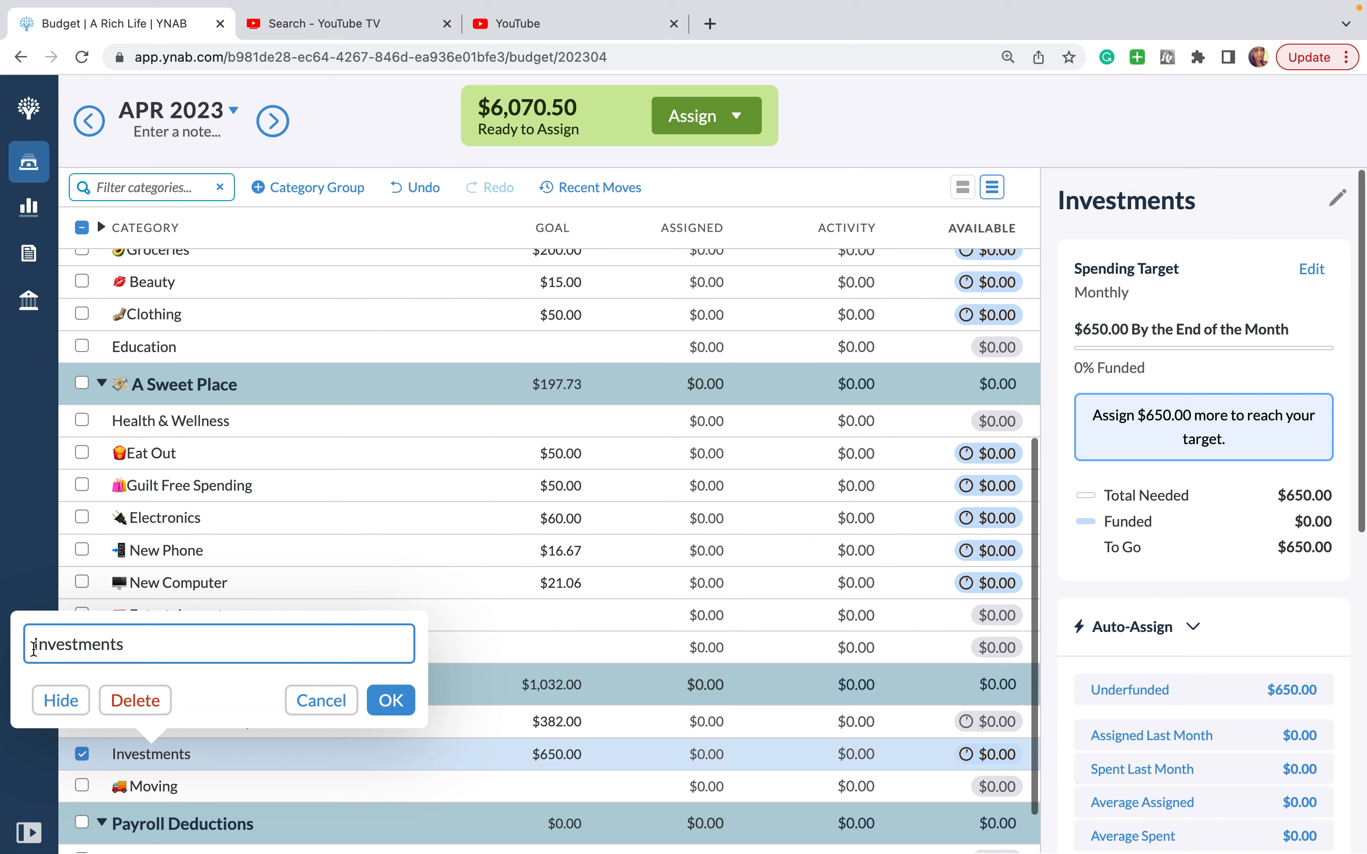
{"action": "triple_click", "coordinate": [78, 644]}
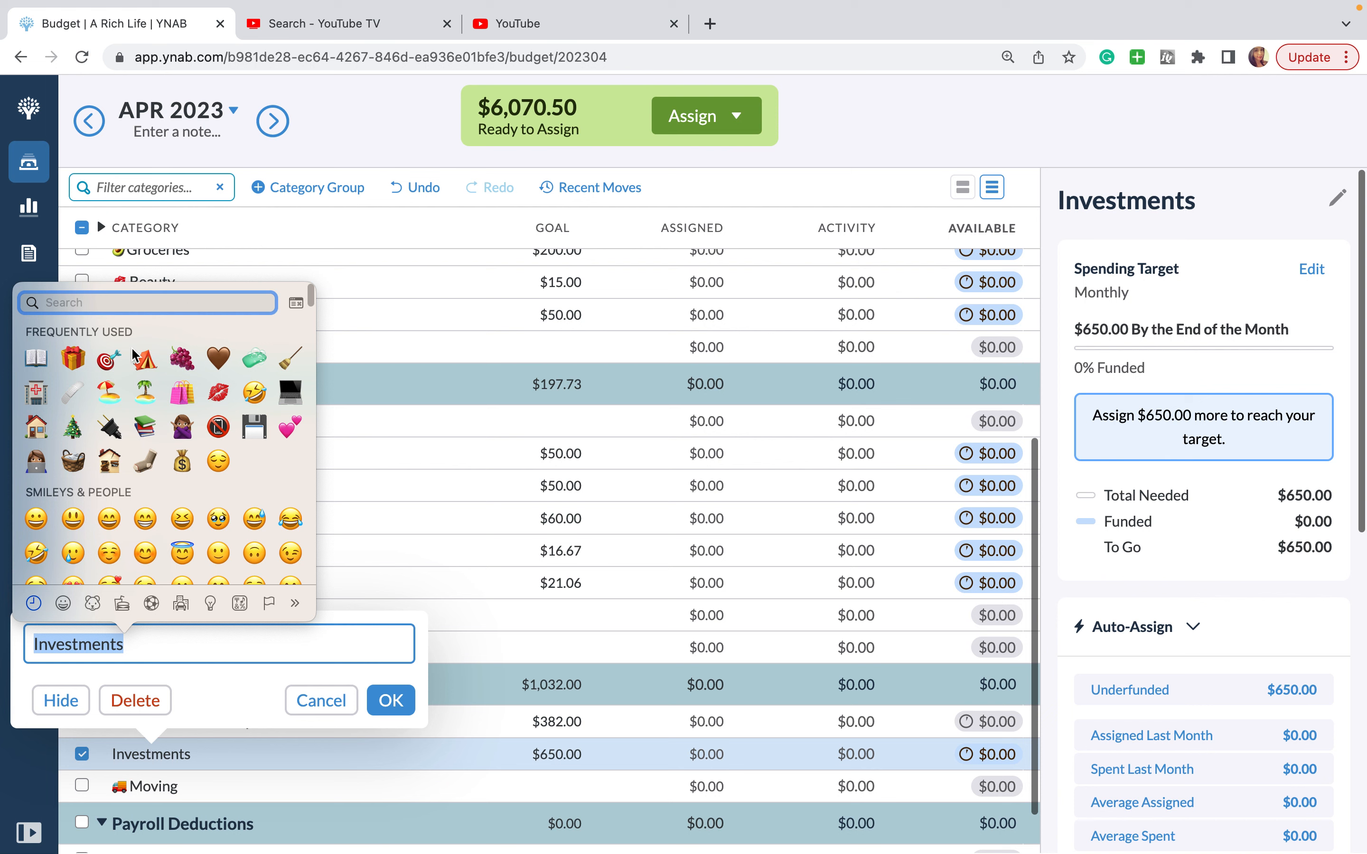
{"action": "type", "text": "money"}
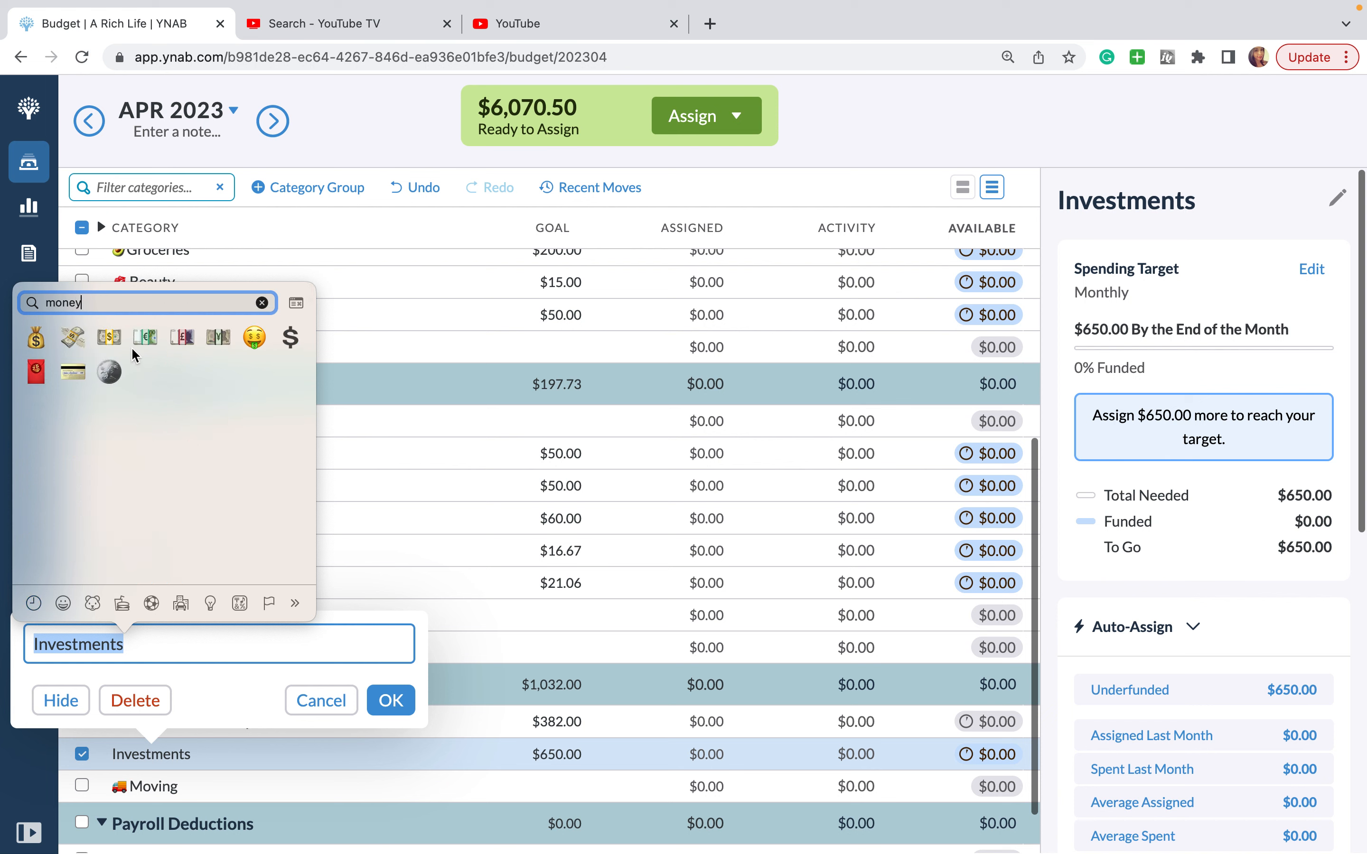
{"action": "mouse_move", "coordinate": [71, 344]}
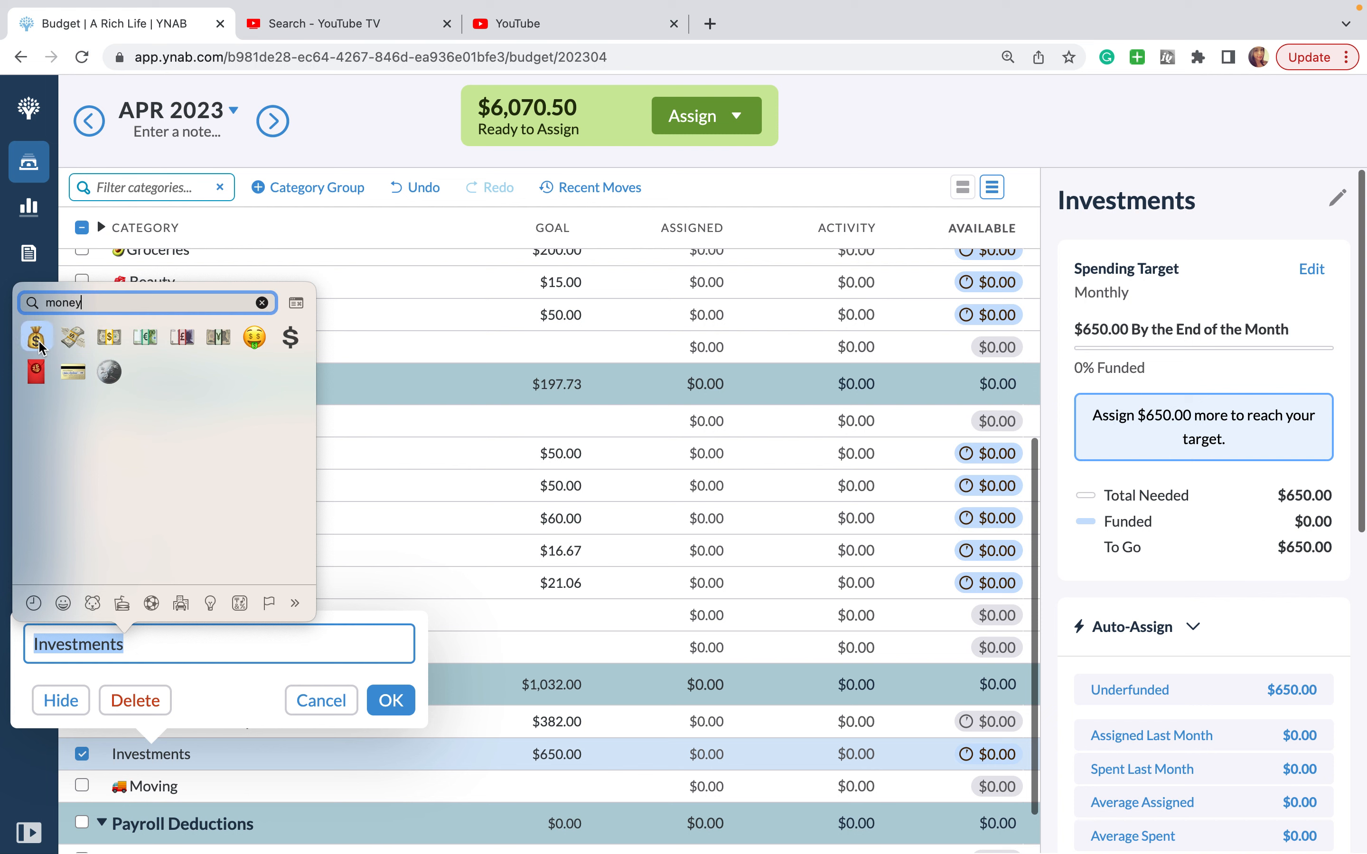
Step: Rename the category to a money-bag emoji followed by 'Investments' and return to the month summary
{"action": "left_click", "coordinate": [36, 337]}
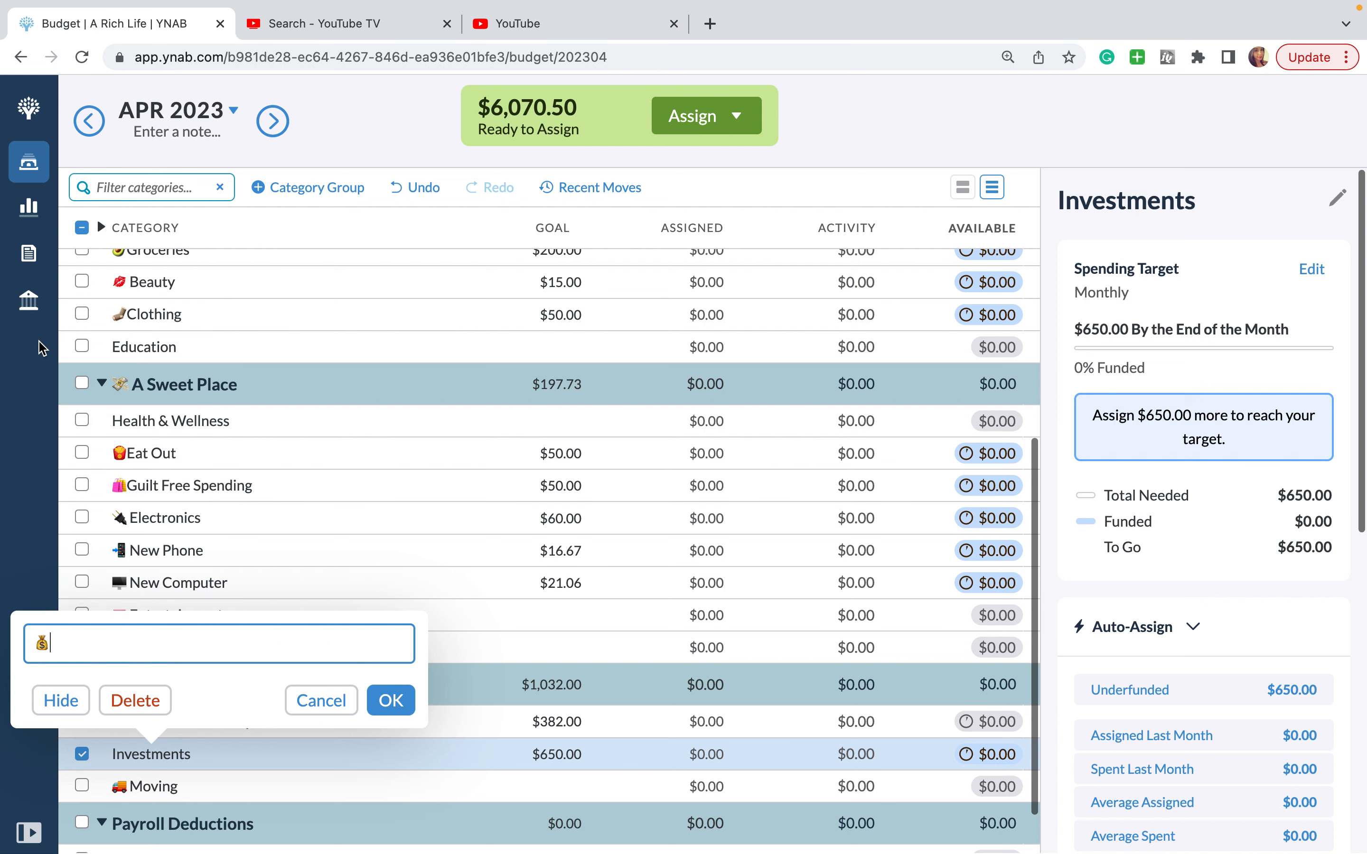
{"action": "type", "text": "Investments"}
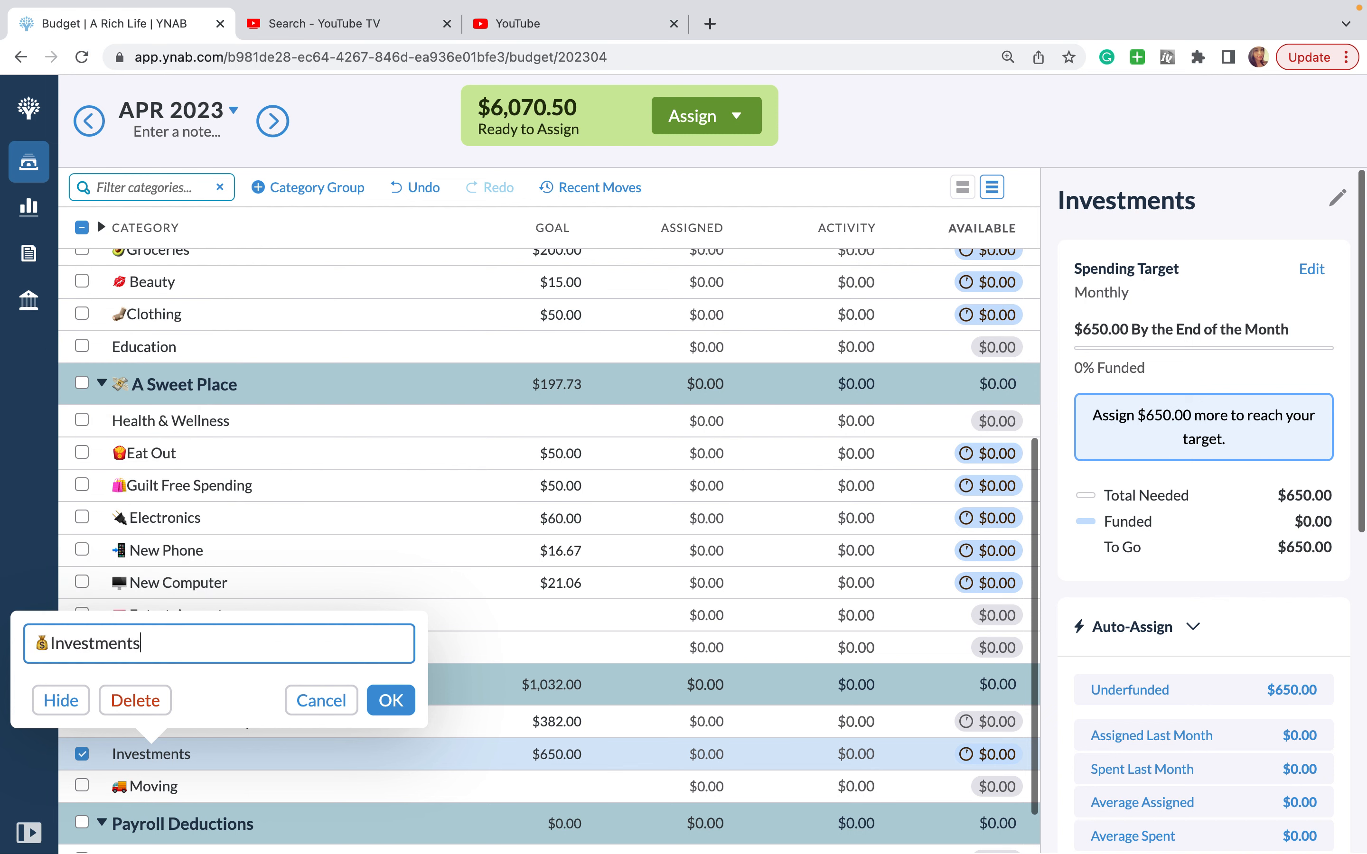
{"action": "left_click", "coordinate": [392, 701]}
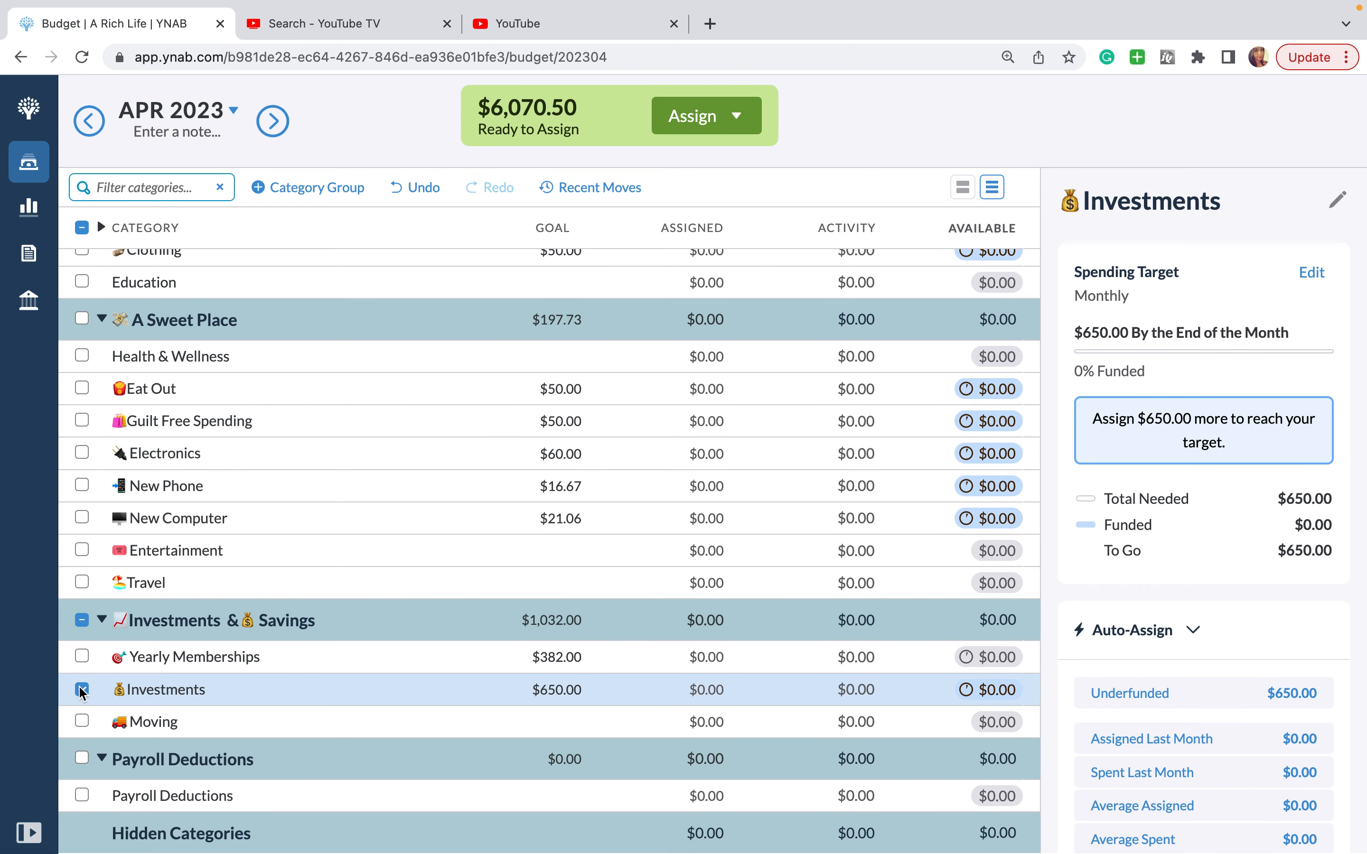
{"action": "left_click", "coordinate": [82, 689]}
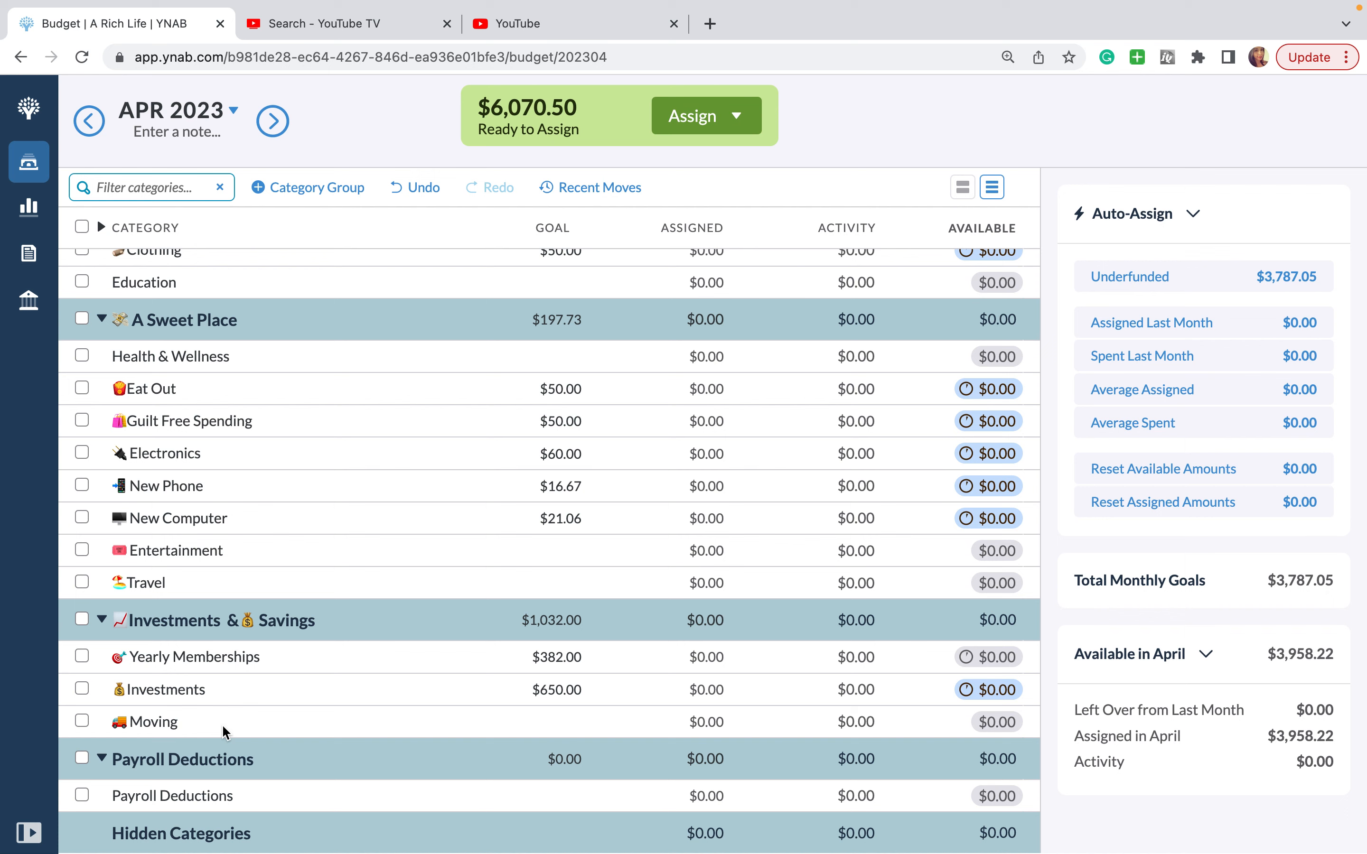
Step: Move Car Maintenance into Investments & Savings and change its note to 'Total $245/month'
{"action": "left_click_drag", "start_coordinate": [209, 657], "coordinate": [209, 764]}
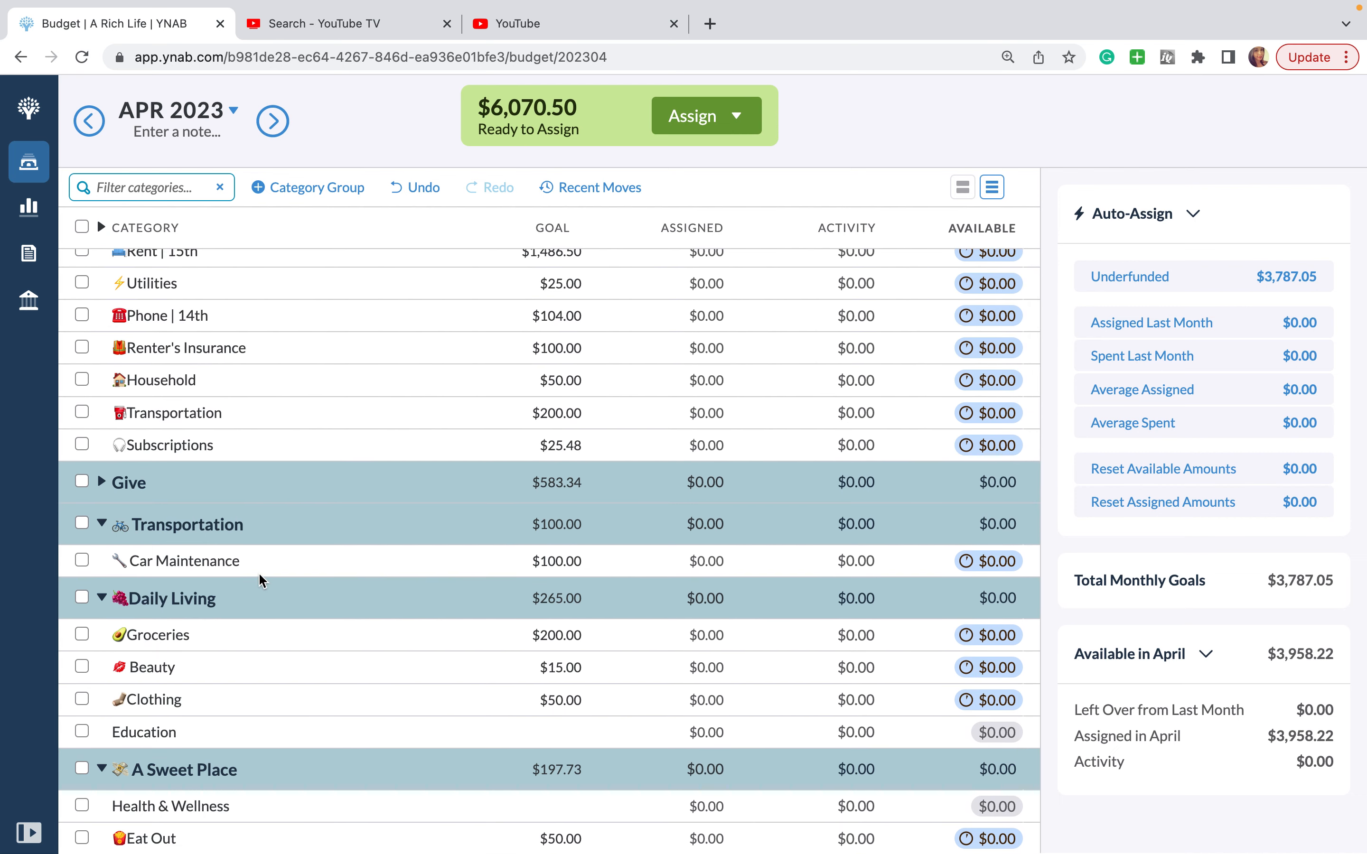
{"action": "scroll", "scroll_direction": "down", "scroll_amount": 3}
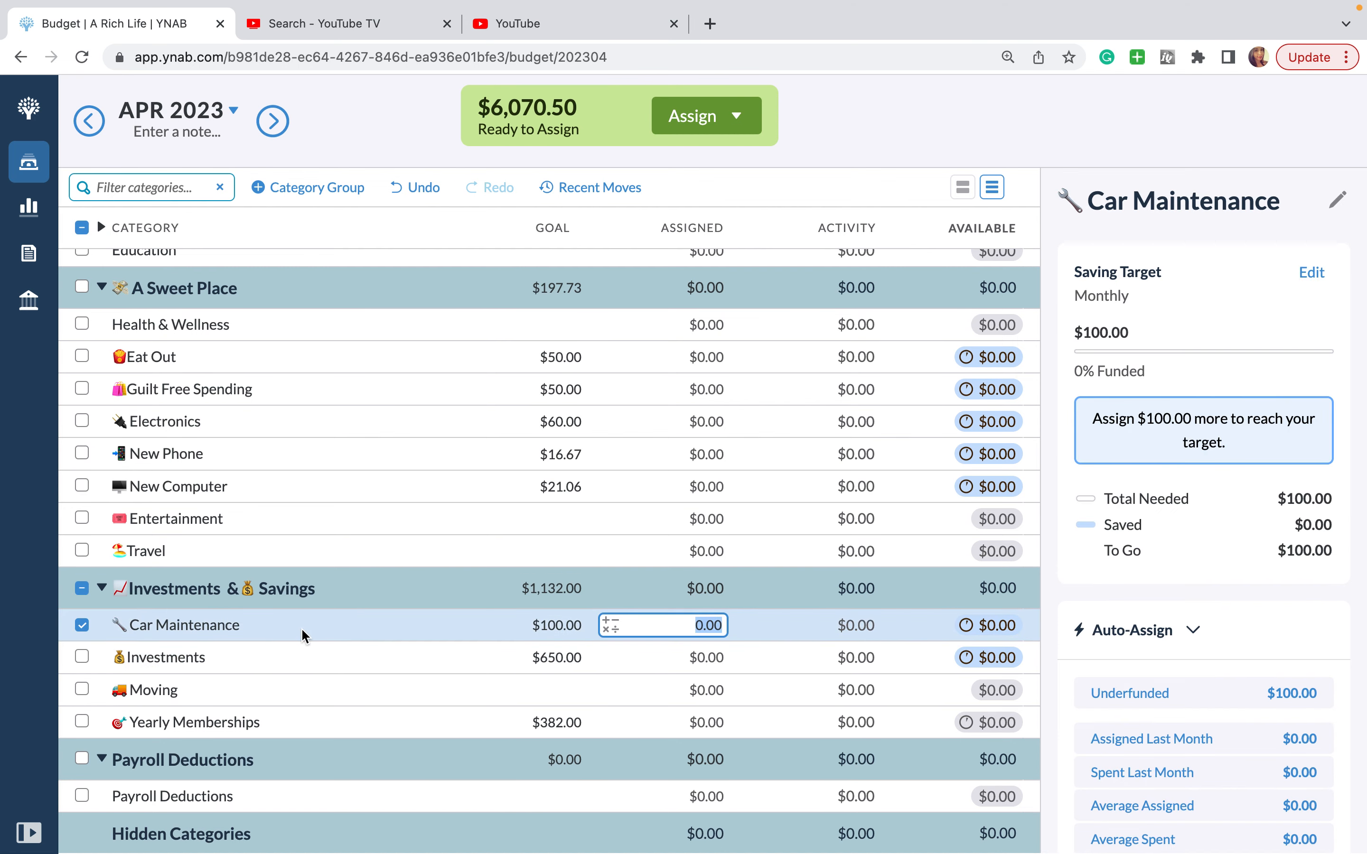
{"action": "scroll", "scroll_direction": "down", "scroll_amount": 3}
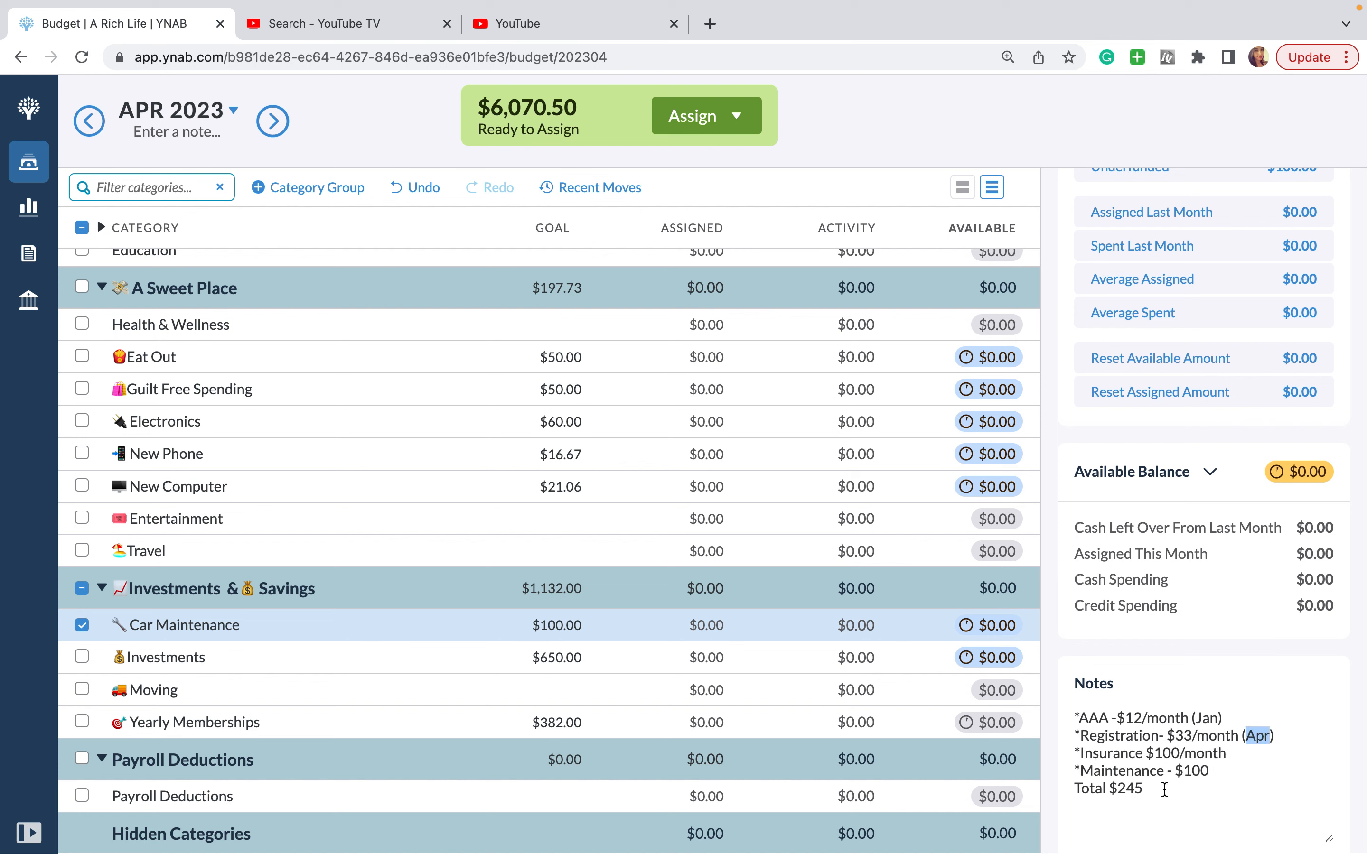
{"action": "type", "text": "/month"}
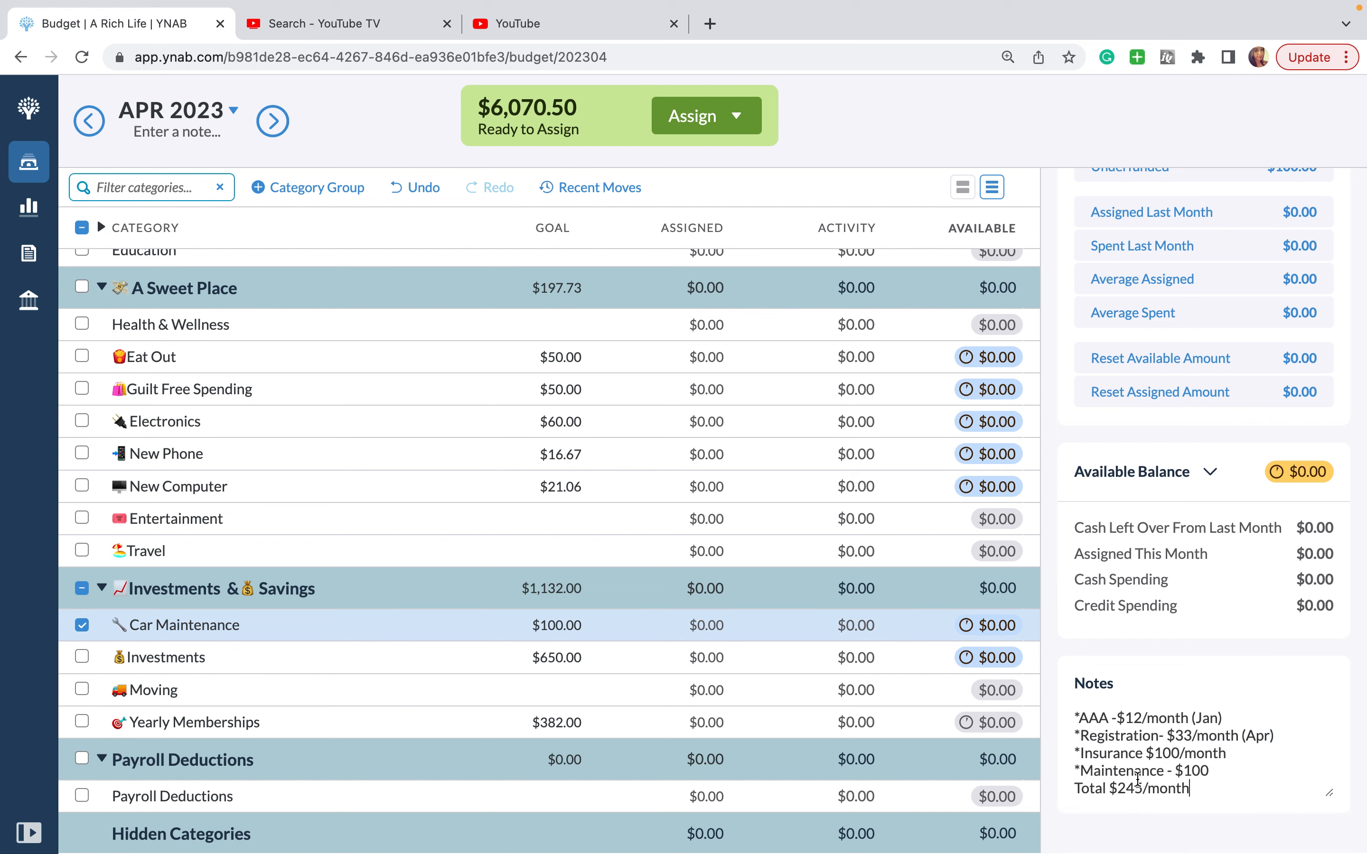
{"action": "mouse_move", "coordinate": [991, 629]}
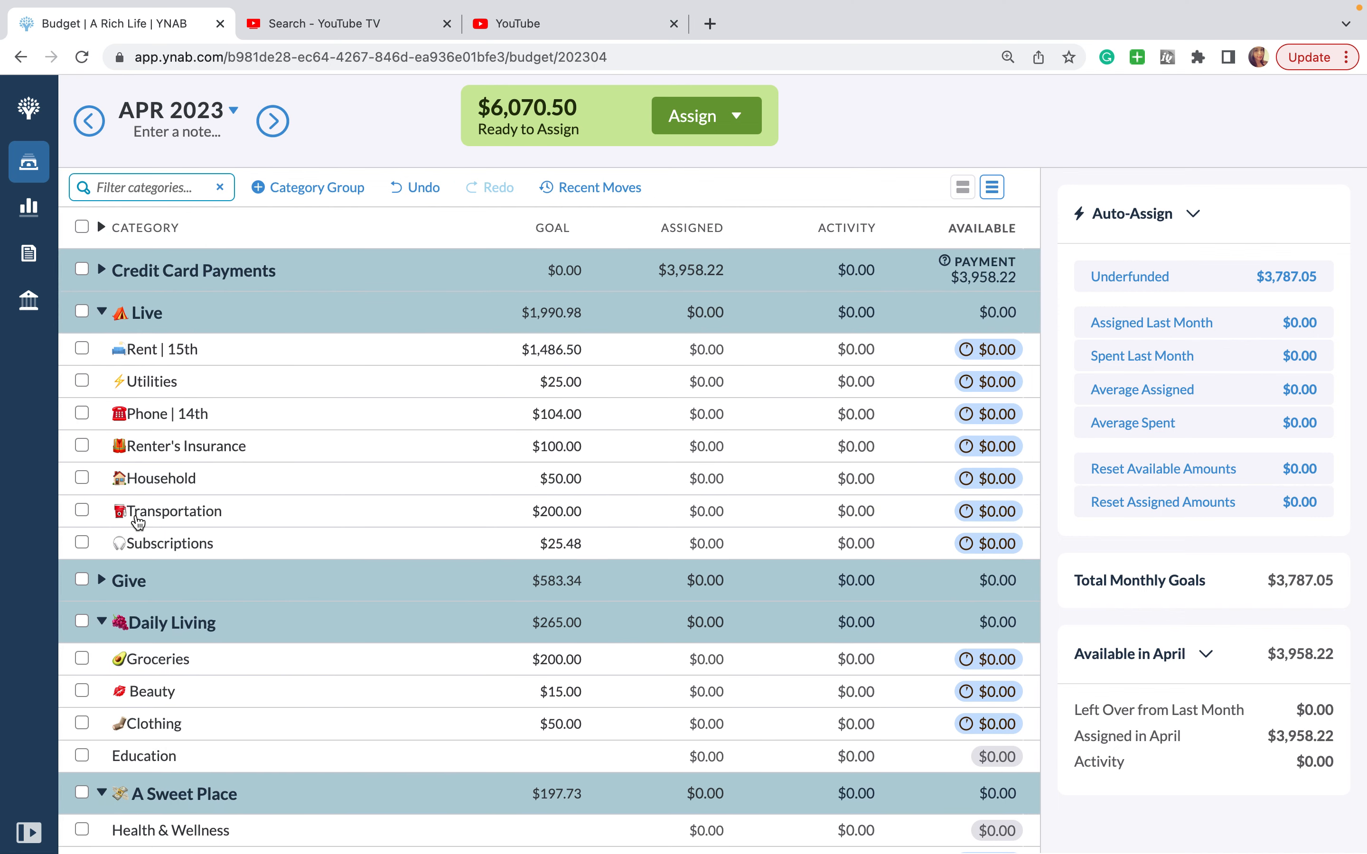
{"action": "mouse_move", "coordinate": [121, 524]}
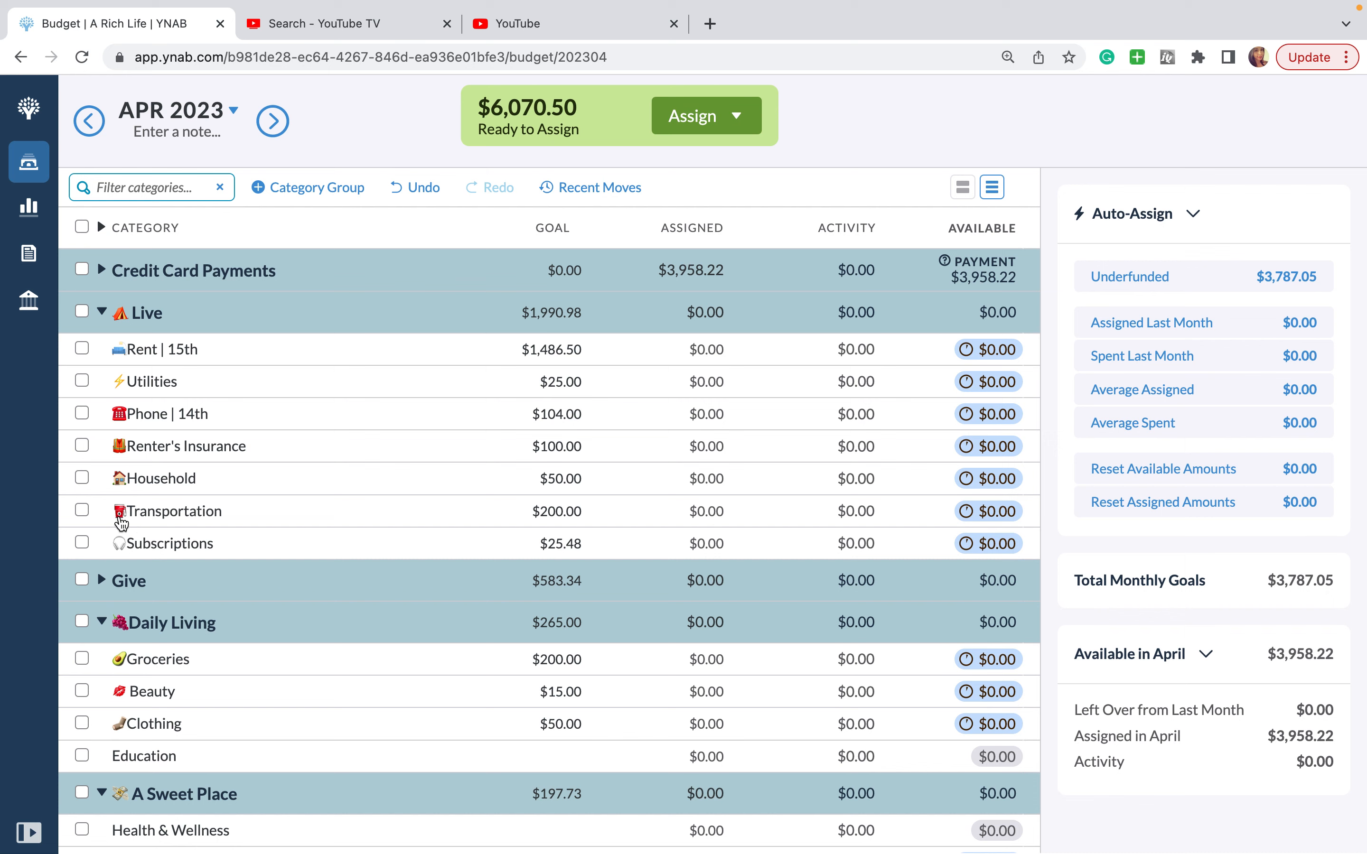
{"action": "left_click", "coordinate": [174, 510]}
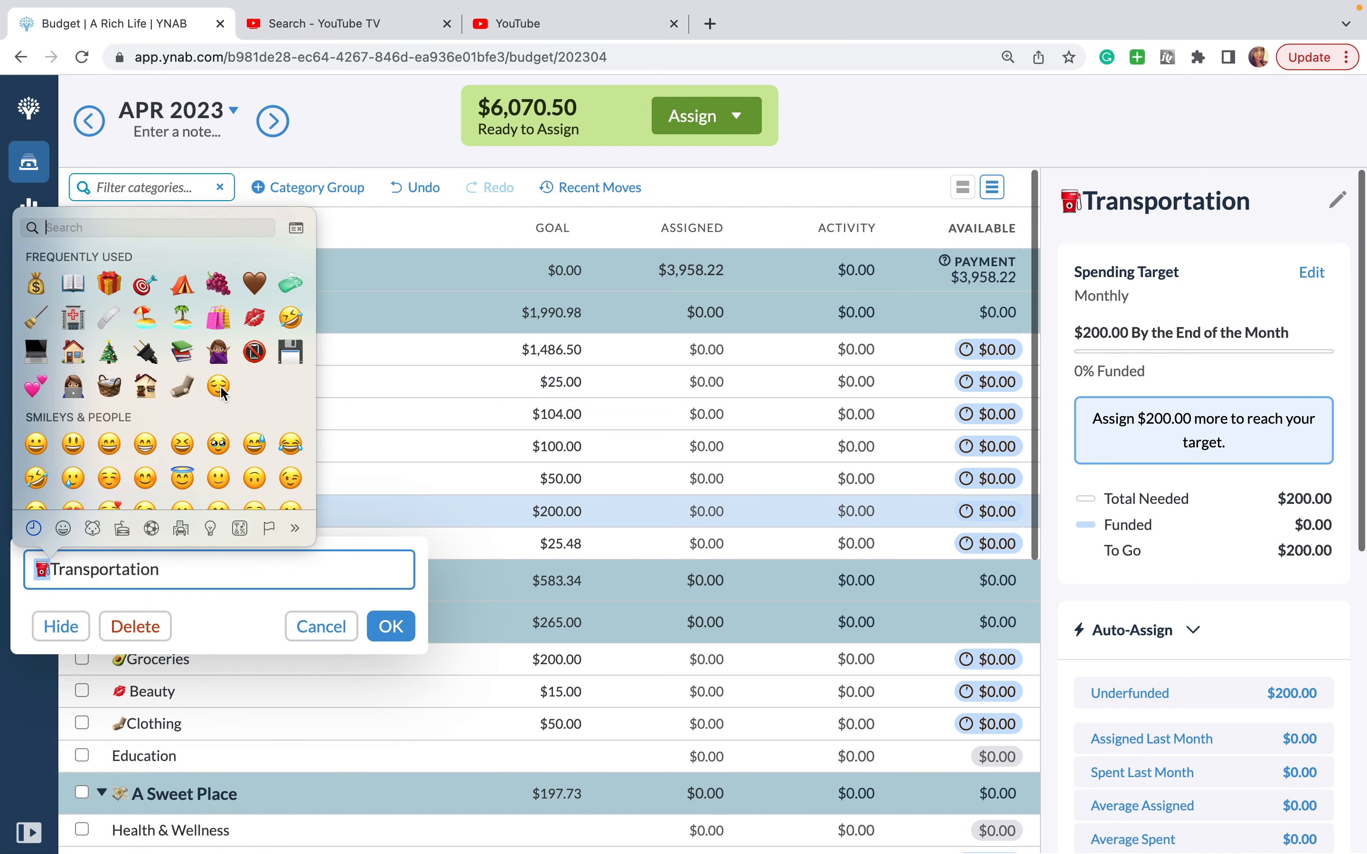
{"action": "type", "text": "bike"}
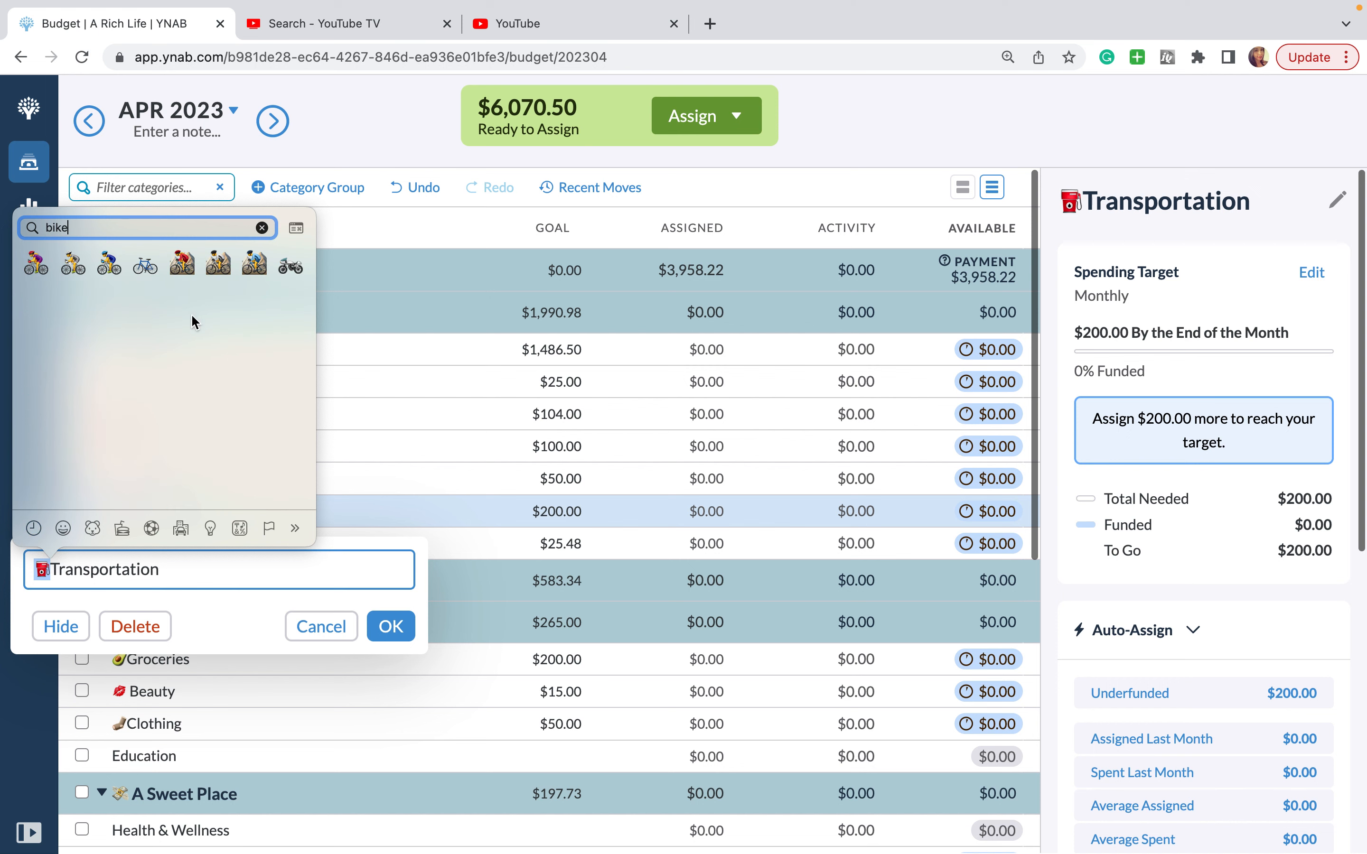
{"action": "mouse_move", "coordinate": [129, 253]}
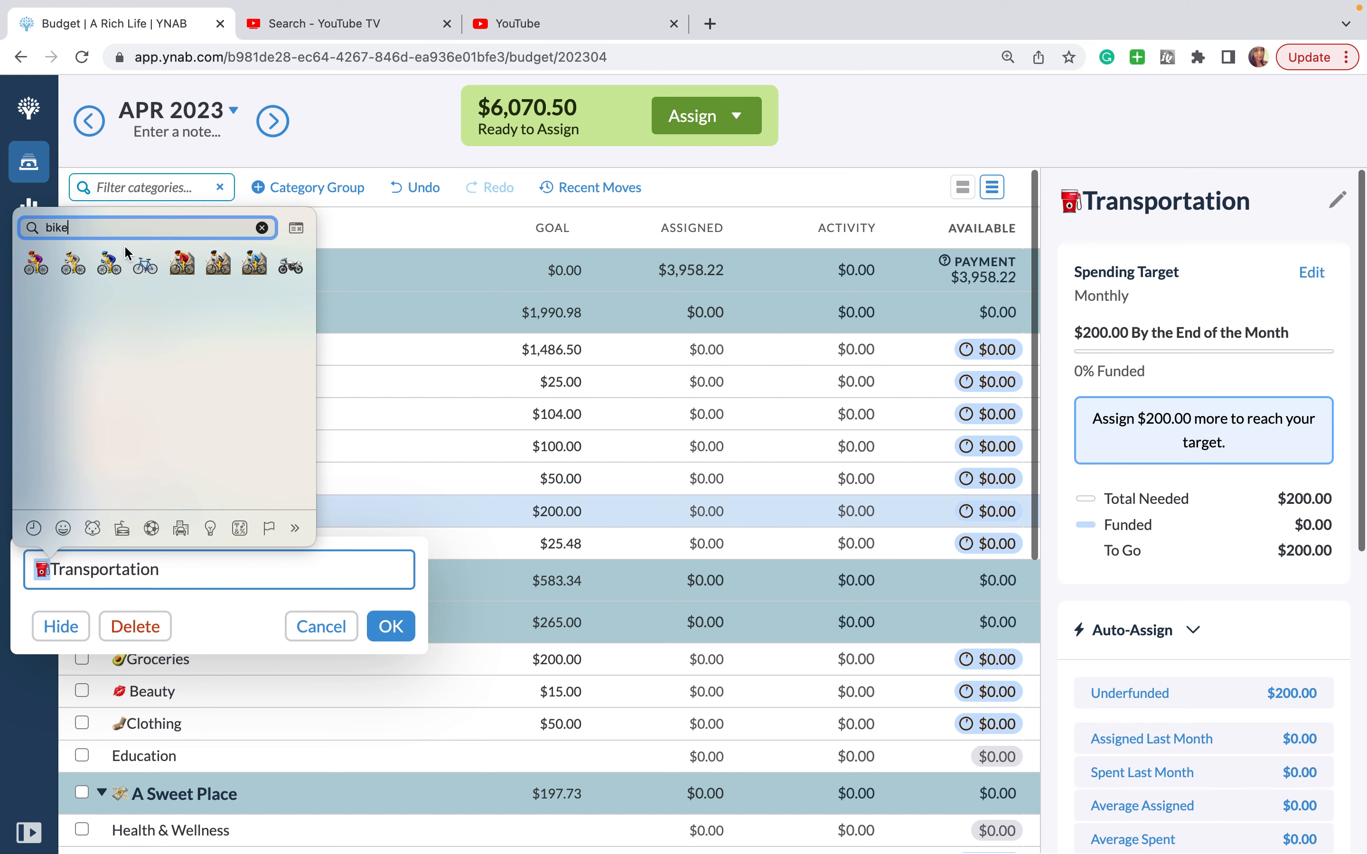
{"action": "left_click", "coordinate": [262, 228]}
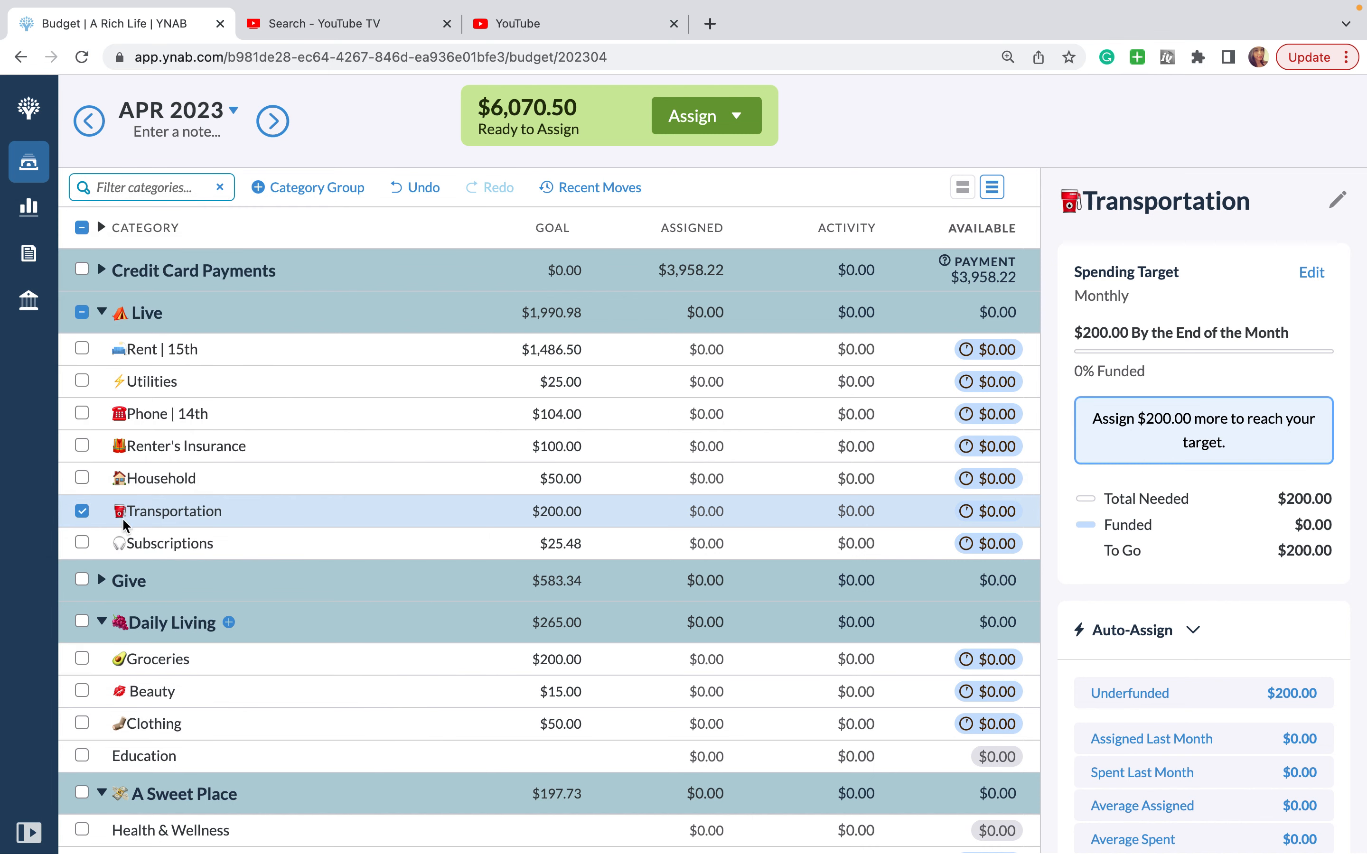
{"action": "scroll", "scroll_direction": "down", "scroll_amount": 3}
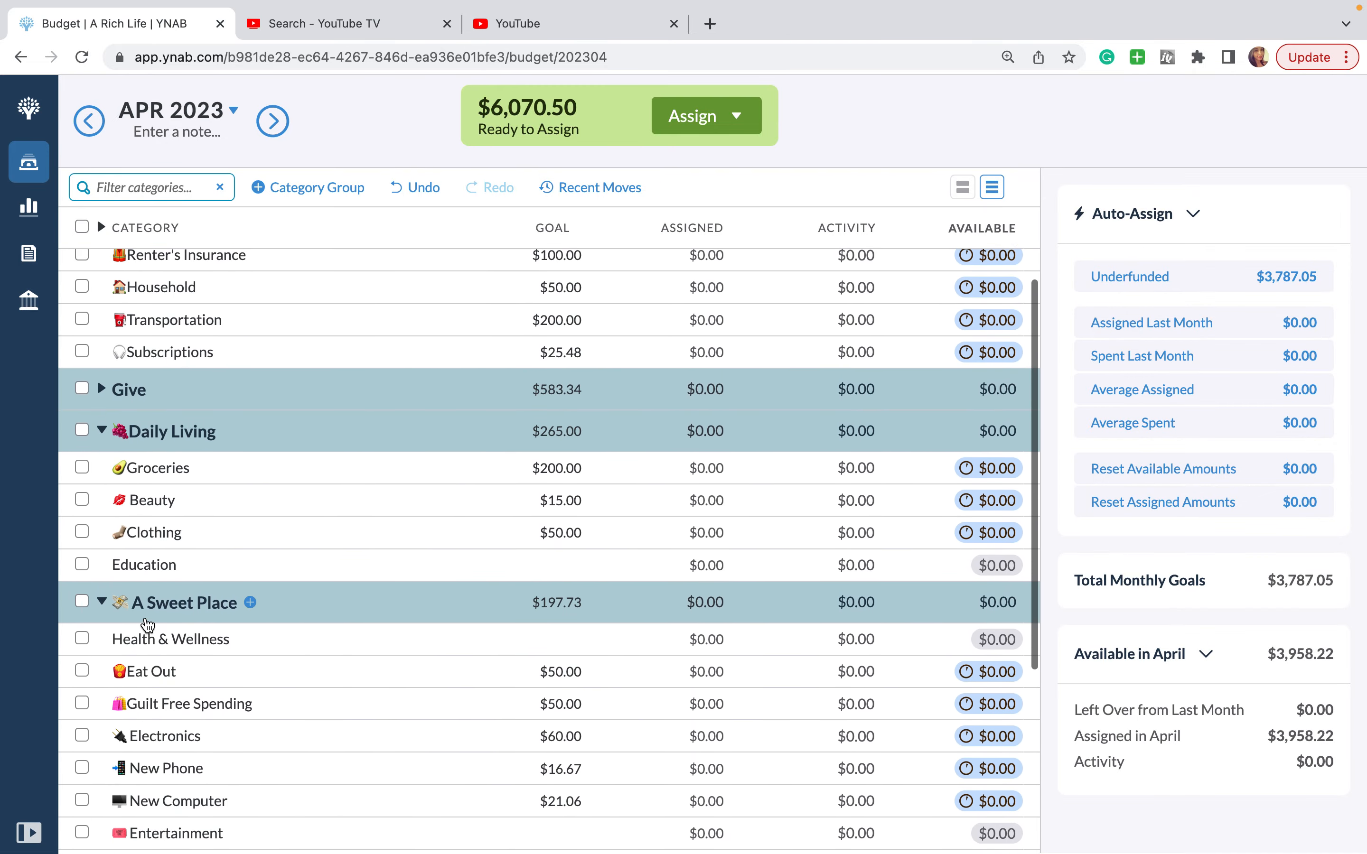
{"action": "scroll", "scroll_direction": "down", "scroll_amount": 3}
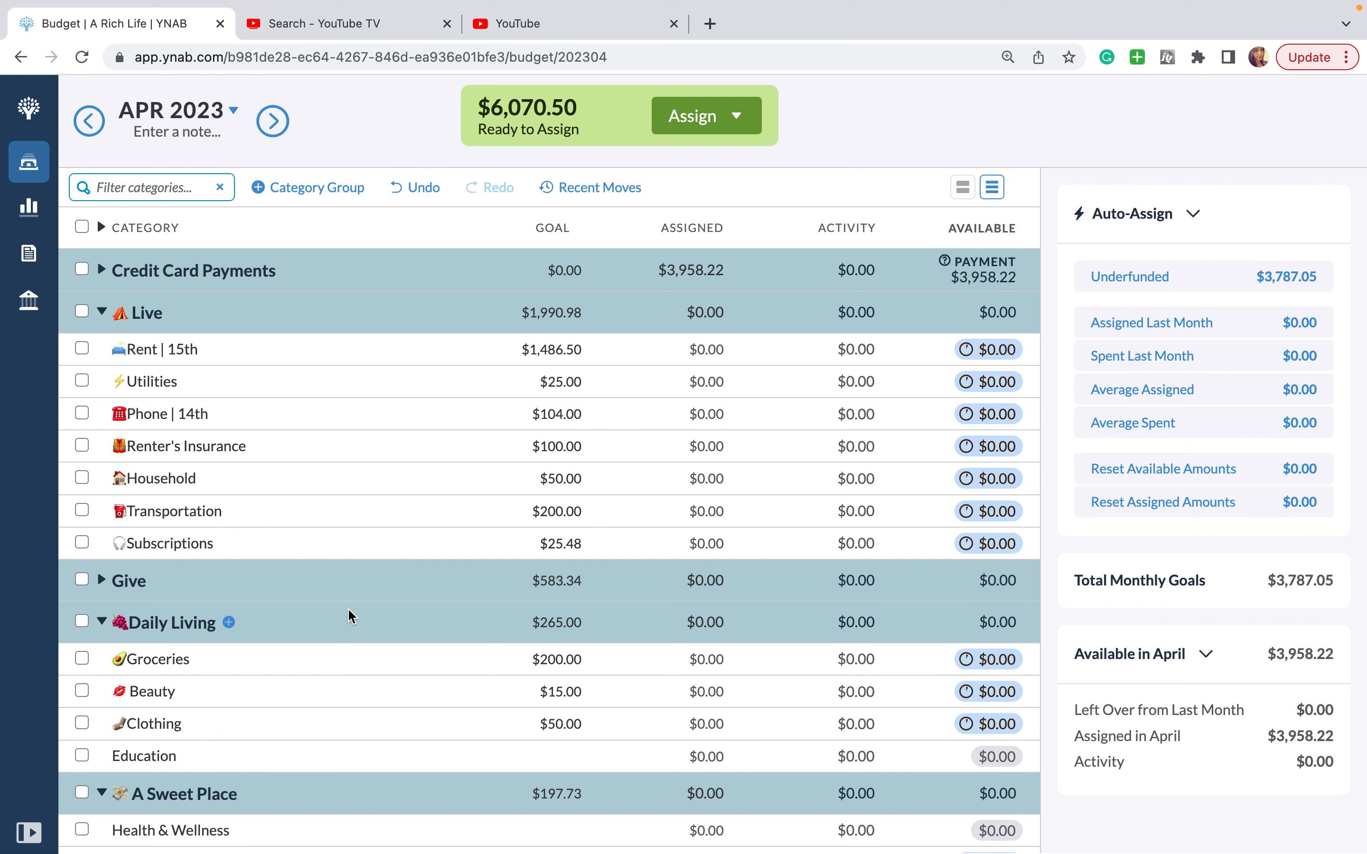
{"action": "mouse_move", "coordinate": [229, 665]}
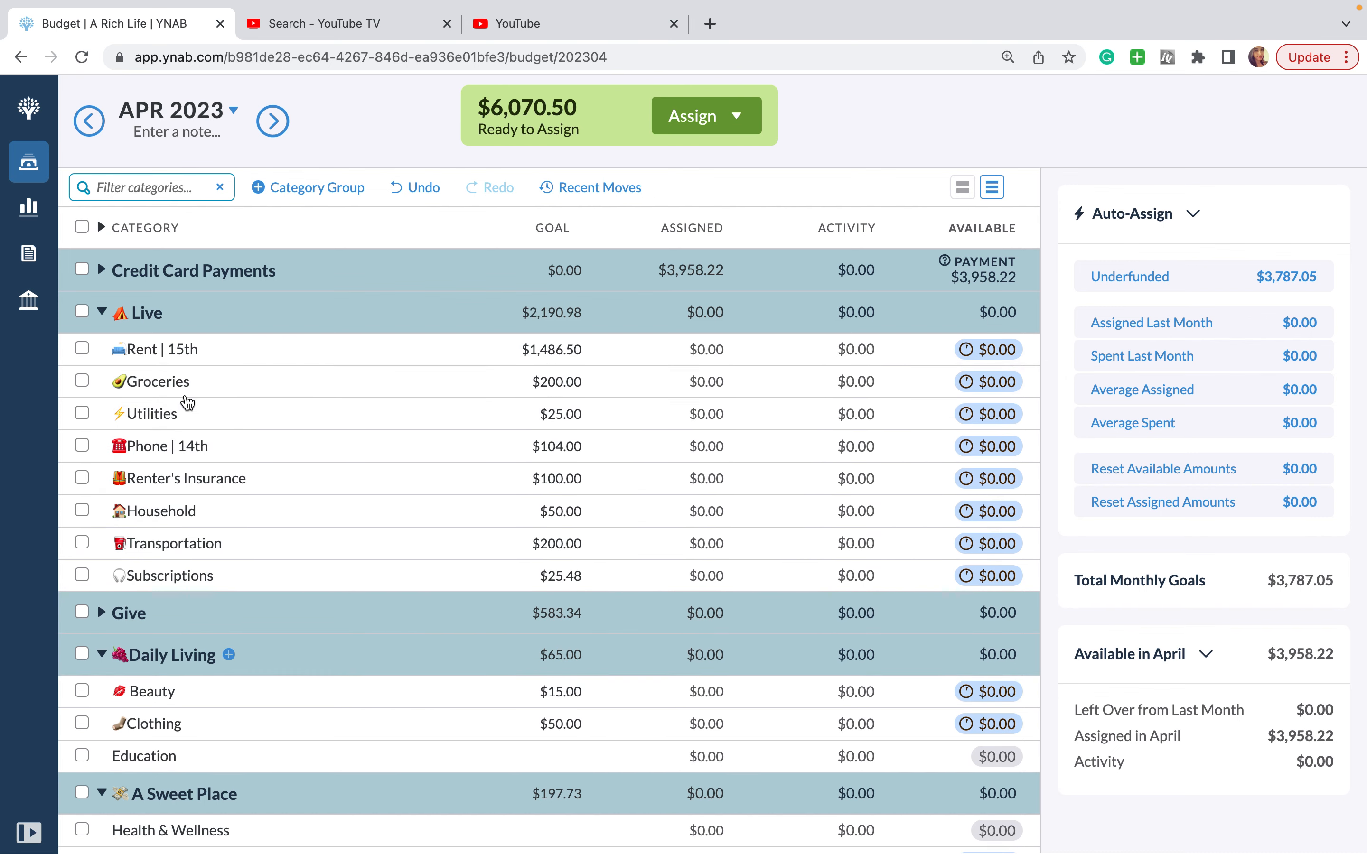
{"action": "mouse_move", "coordinate": [186, 401]}
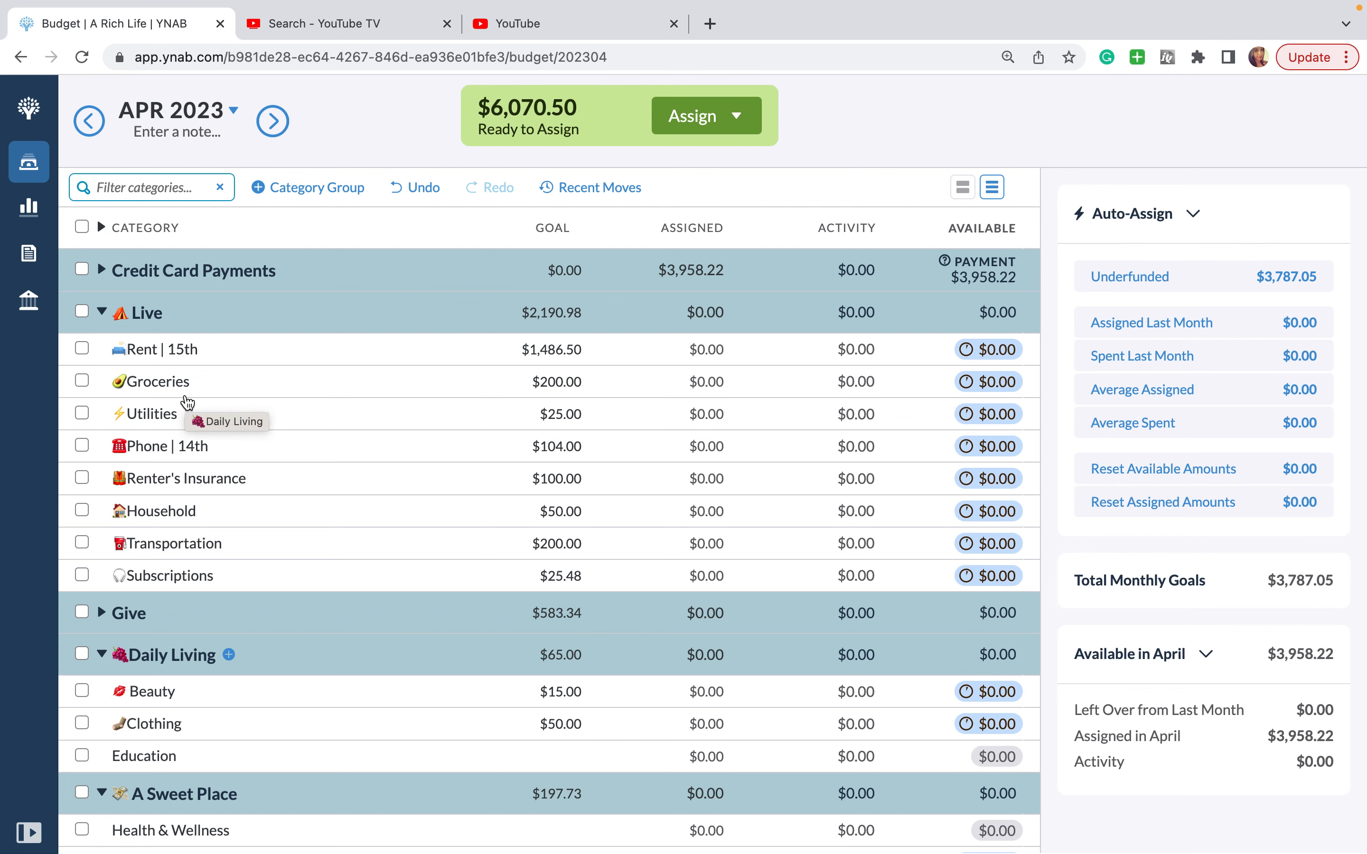
Step: Scroll down the budget to reach the Daily Living group's Groceries and Clothing
{"action": "scroll", "scroll_direction": "down", "scroll_amount": 3}
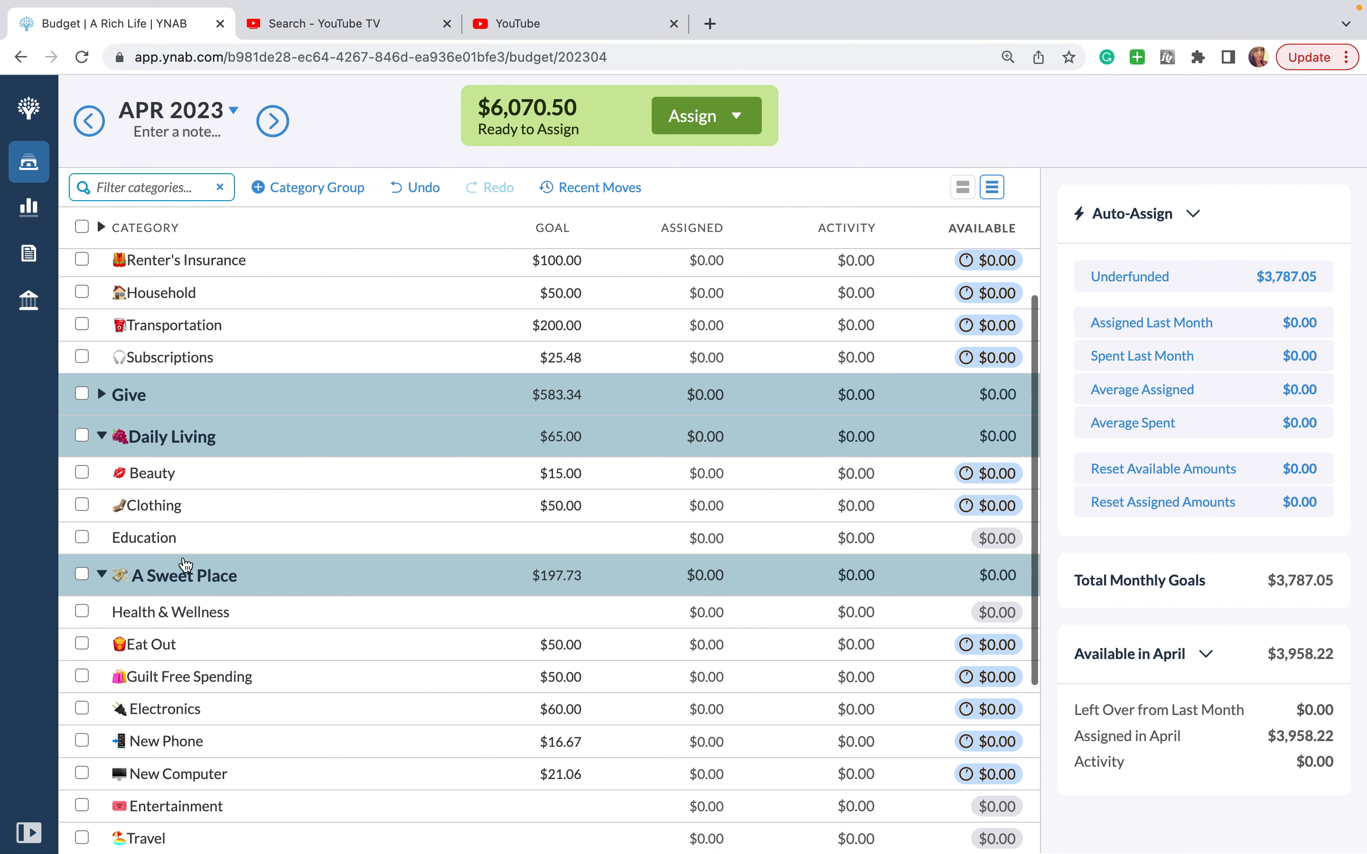
{"action": "mouse_move", "coordinate": [149, 510]}
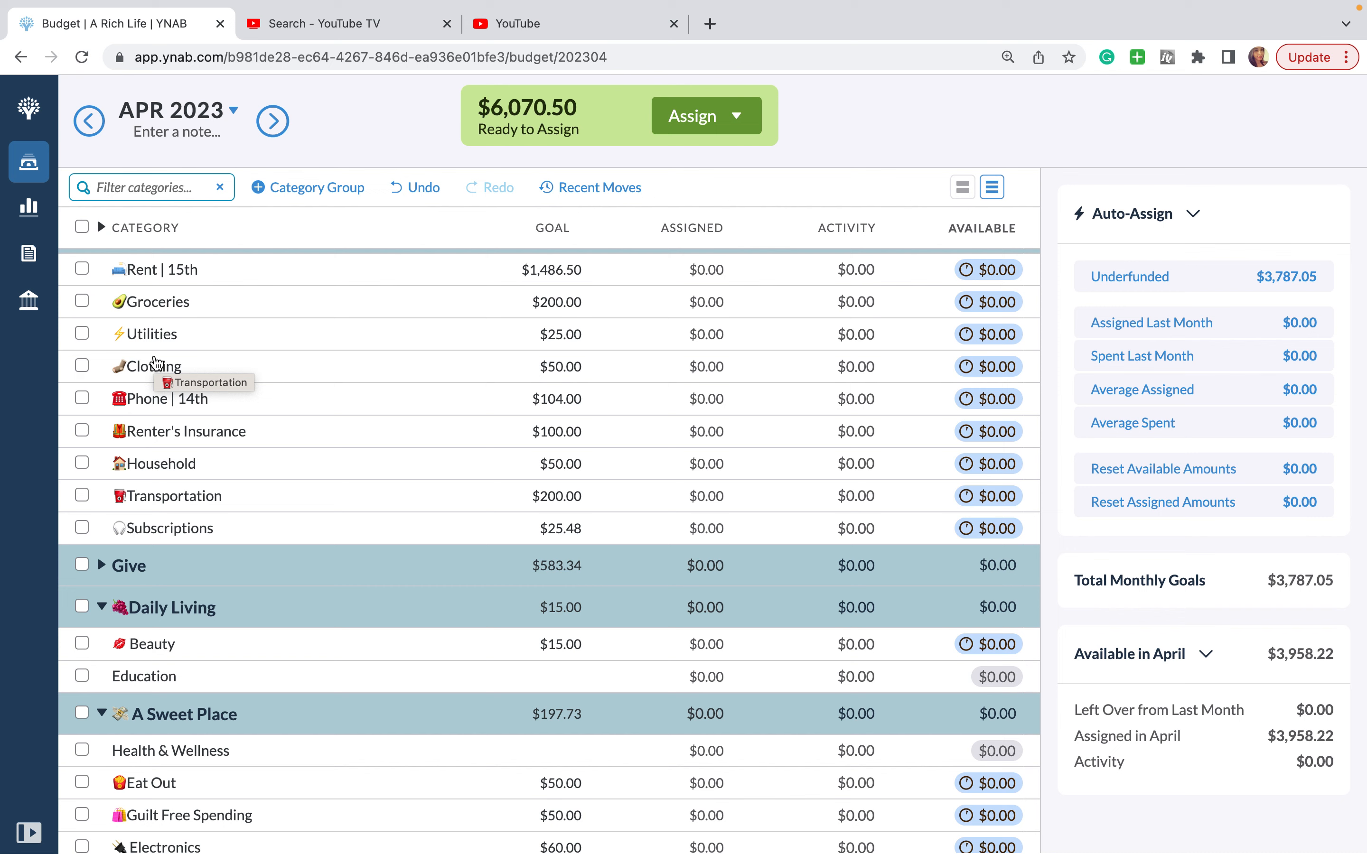
{"action": "scroll", "scroll_direction": "down", "scroll_amount": 3}
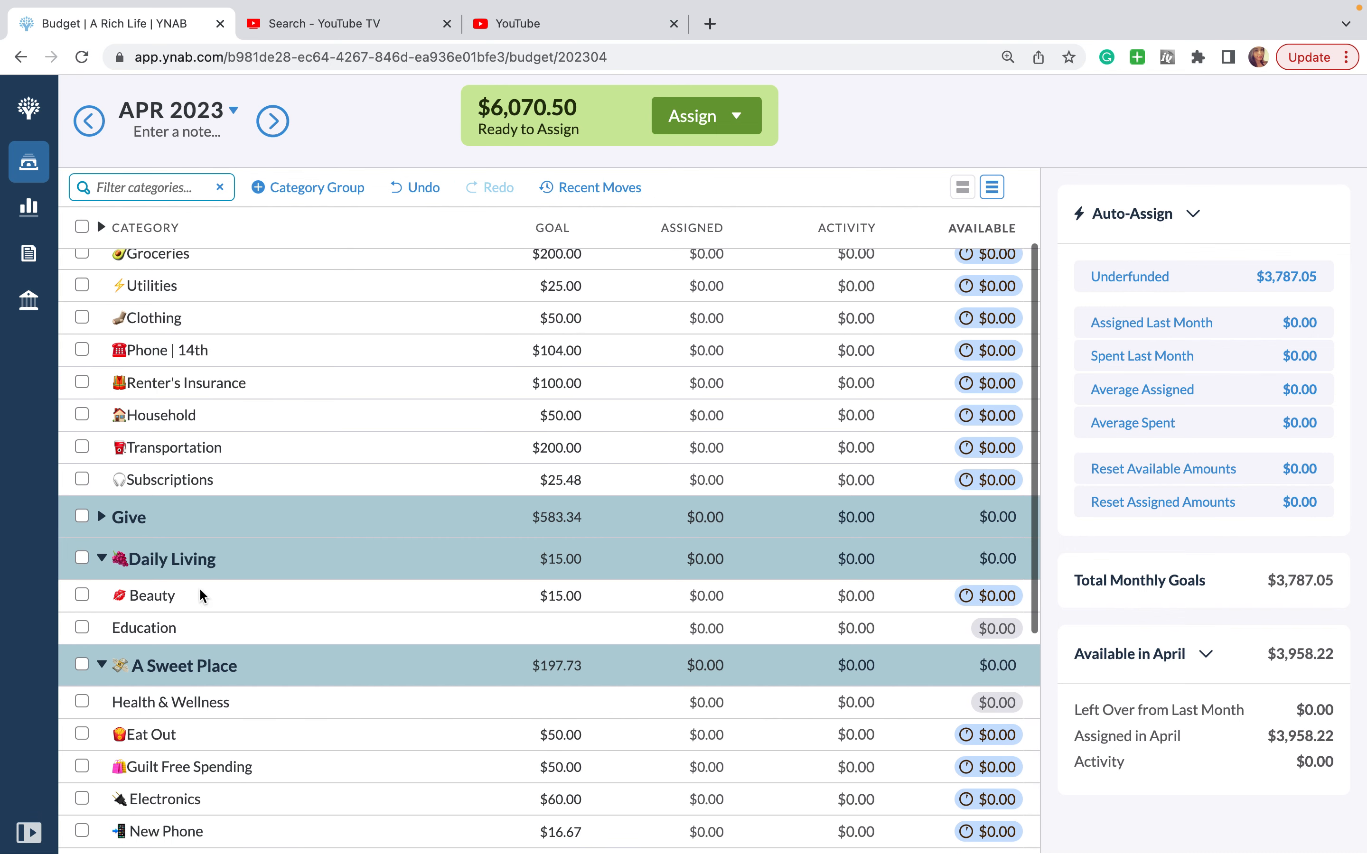
{"action": "scroll", "scroll_direction": "down", "scroll_amount": 3}
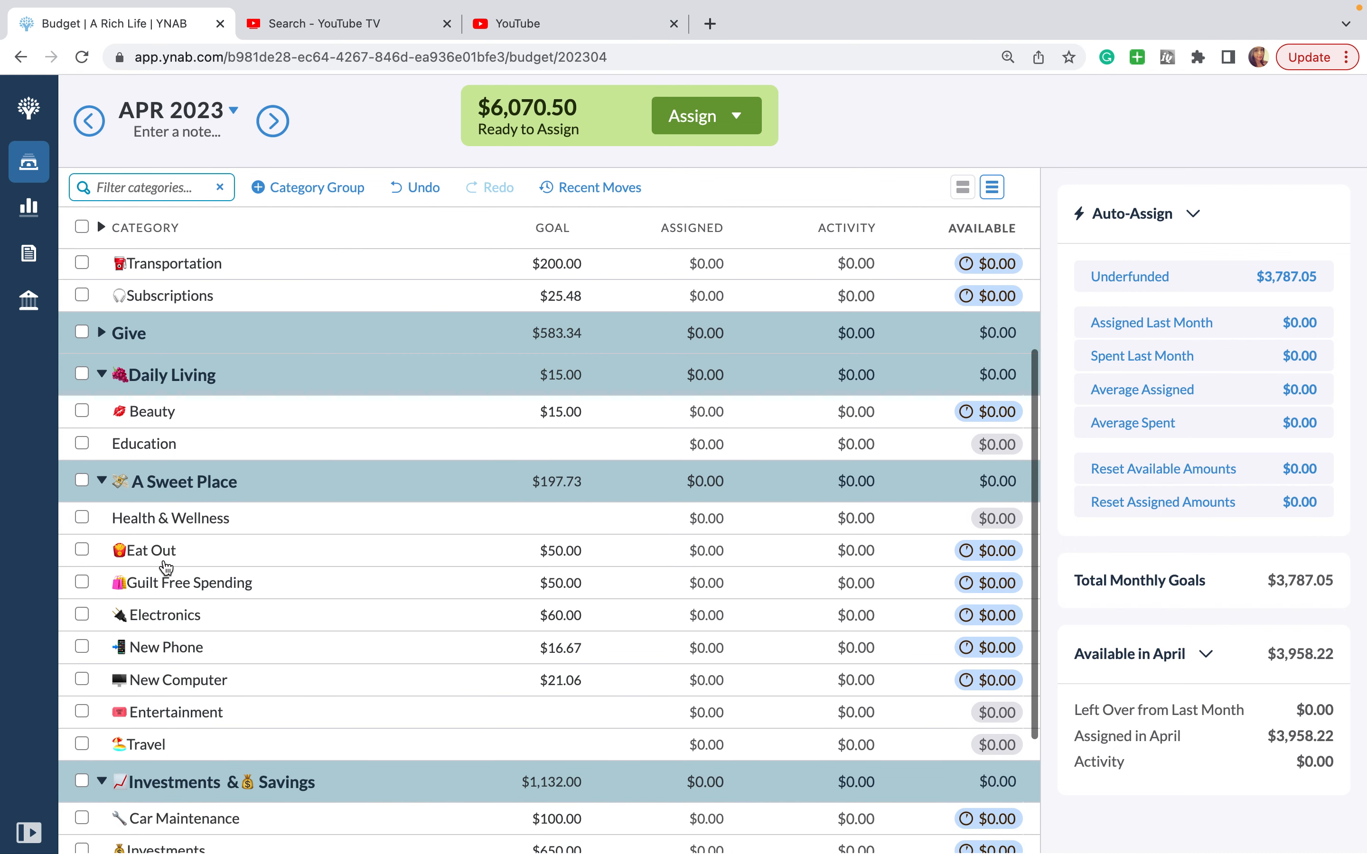
{"action": "scroll", "scroll_direction": "down", "scroll_amount": 3}
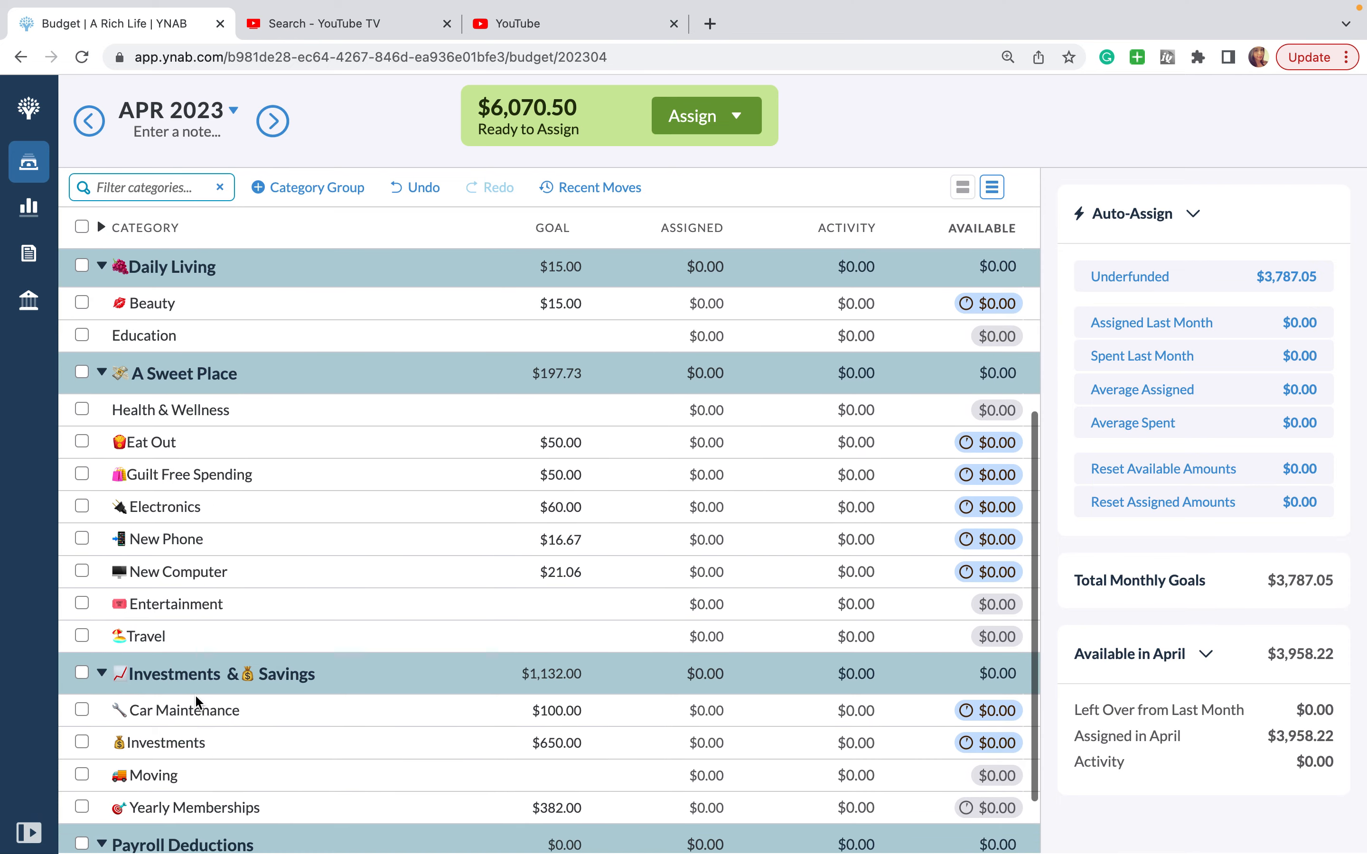
Step: Move the Education category into the A Sweet Place group
{"action": "scroll", "scroll_direction": "down", "scroll_amount": 3}
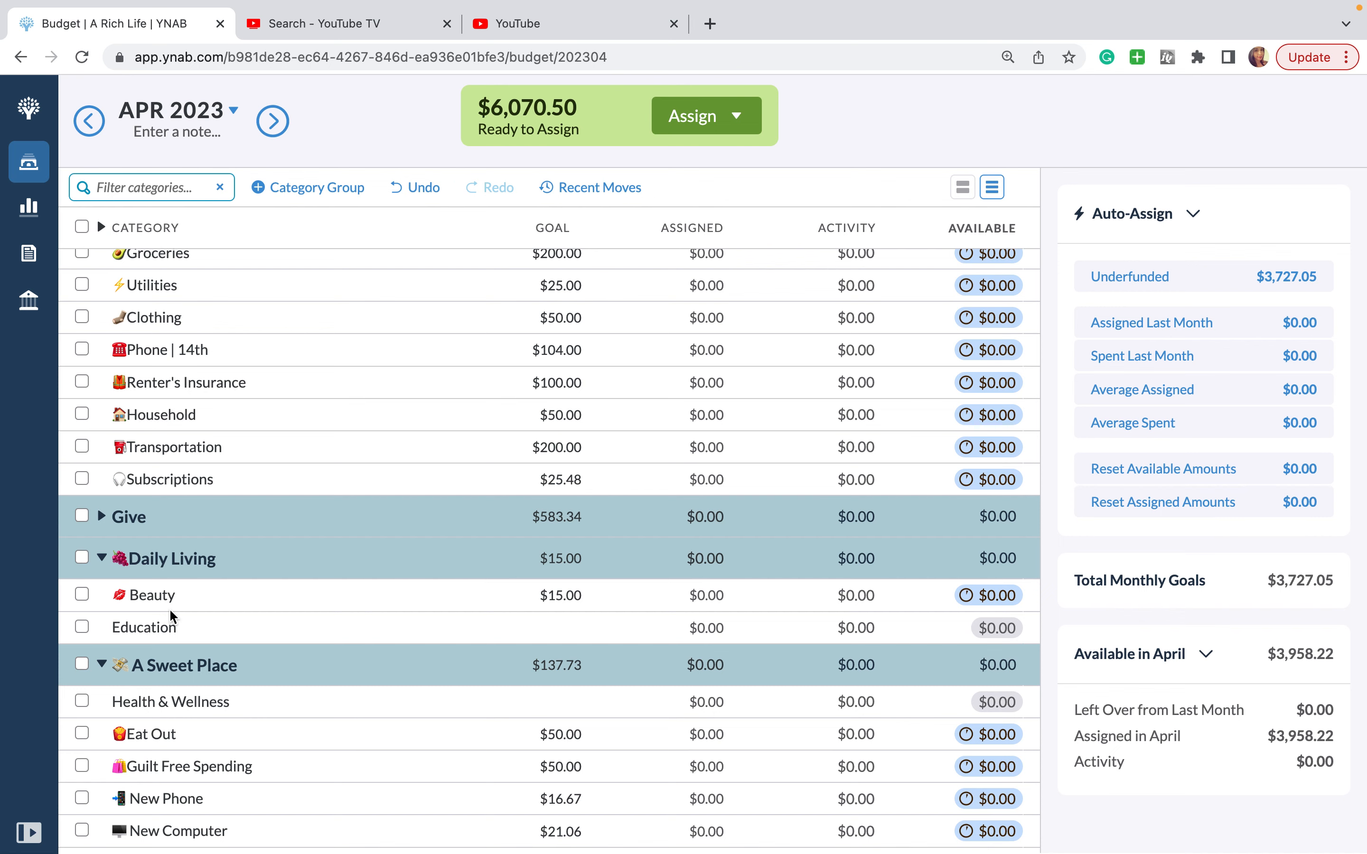
{"action": "scroll", "scroll_direction": "down", "scroll_amount": 3}
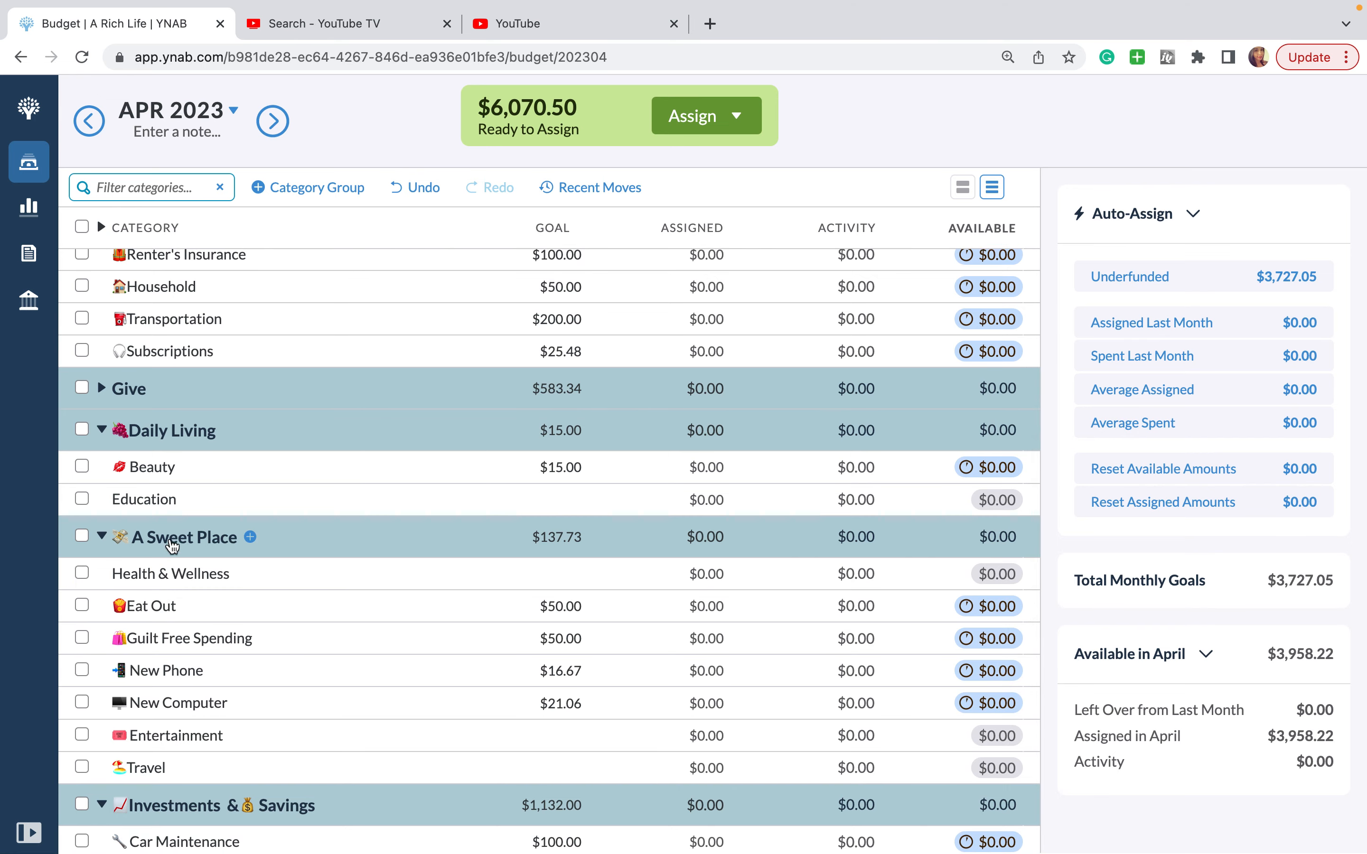
{"action": "mouse_move", "coordinate": [162, 505]}
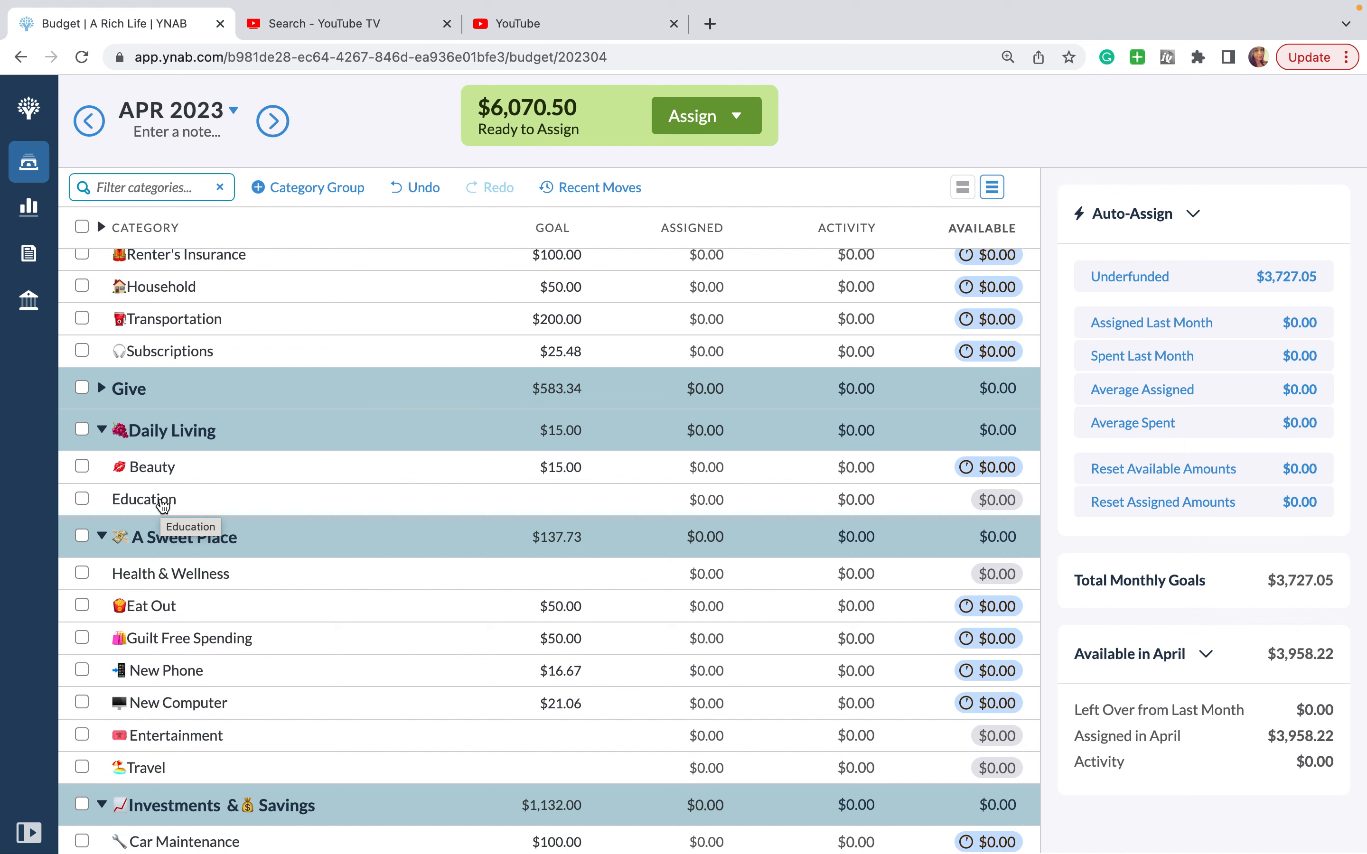
{"action": "mouse_move", "coordinate": [165, 606]}
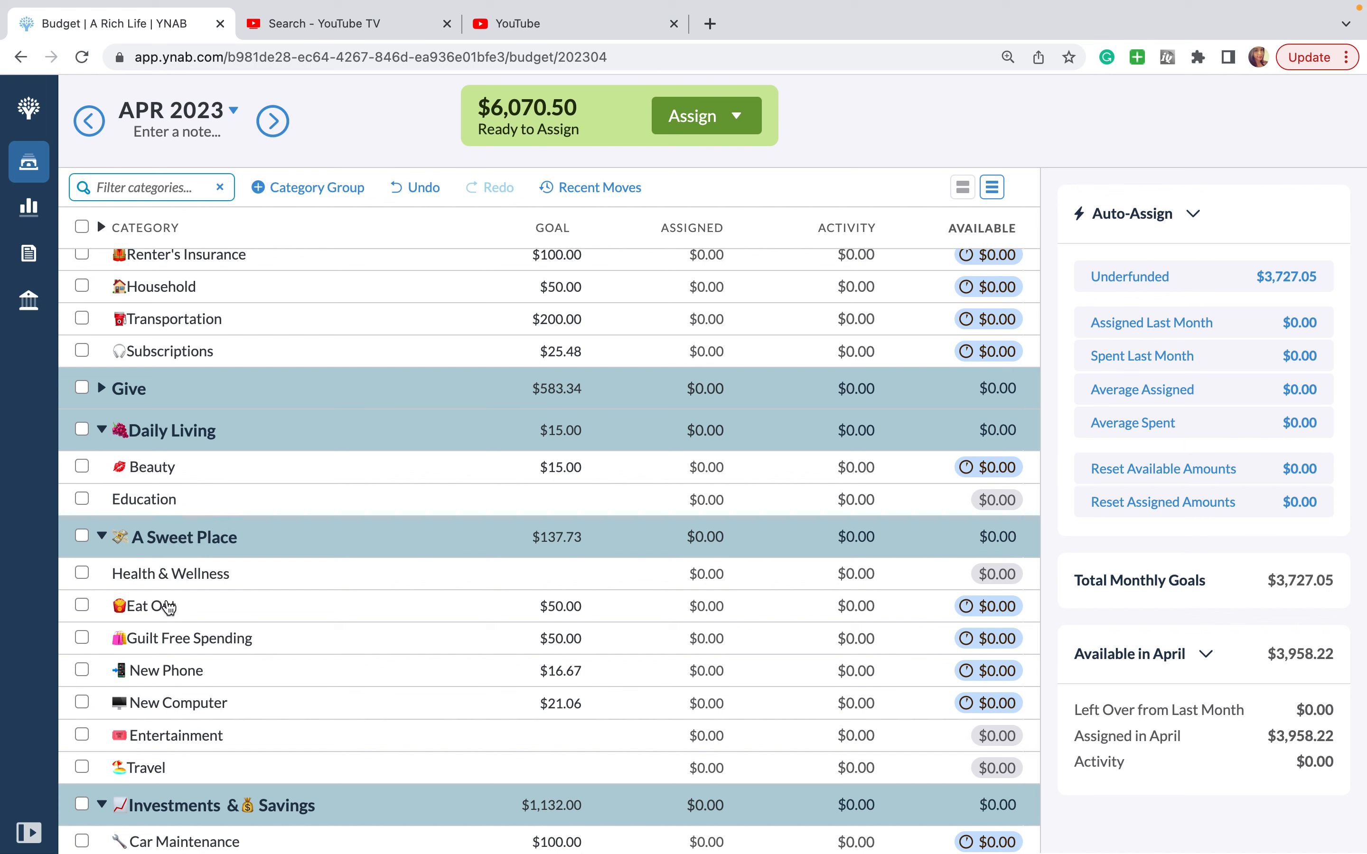
{"action": "mouse_move", "coordinate": [185, 725]}
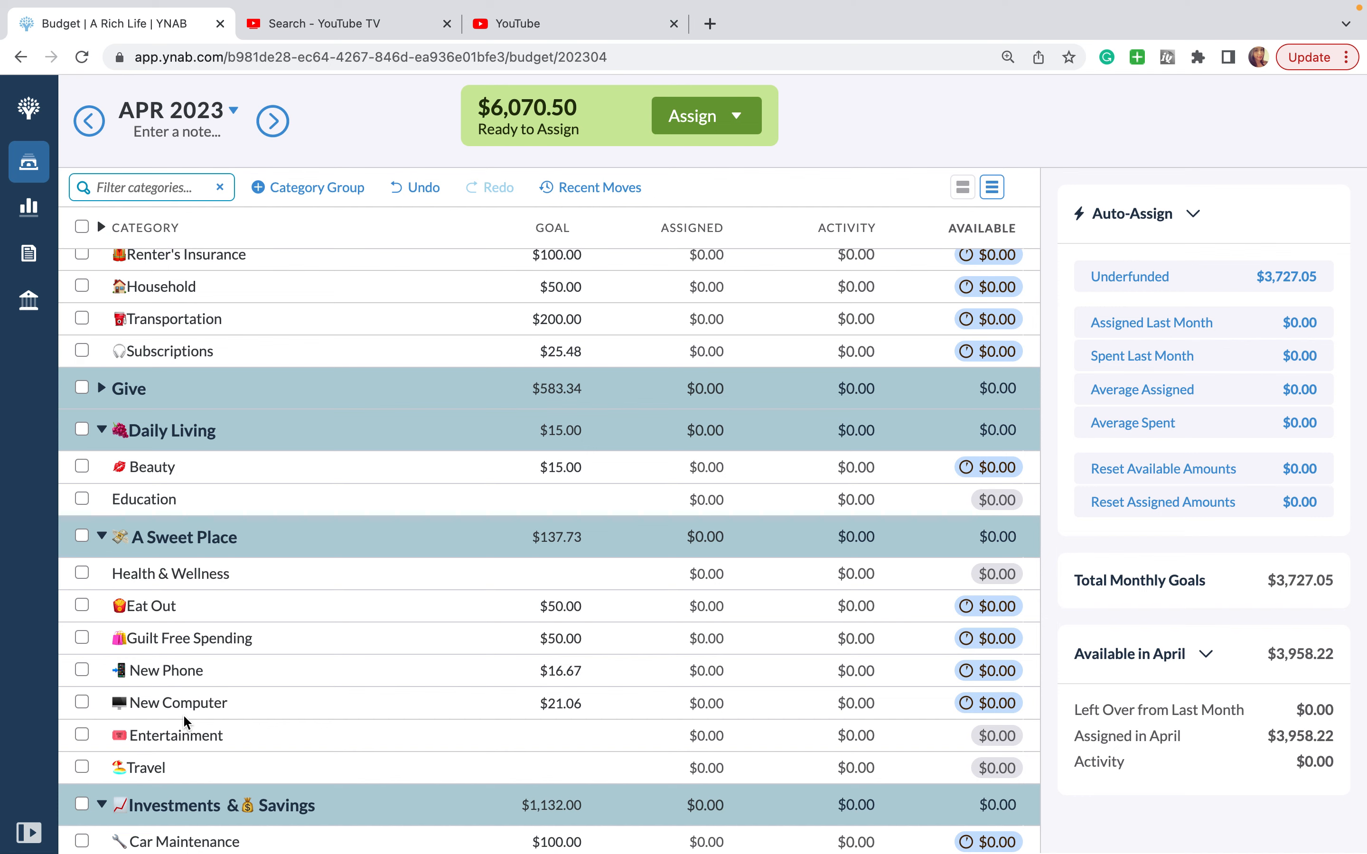
{"action": "mouse_move", "coordinate": [189, 712]}
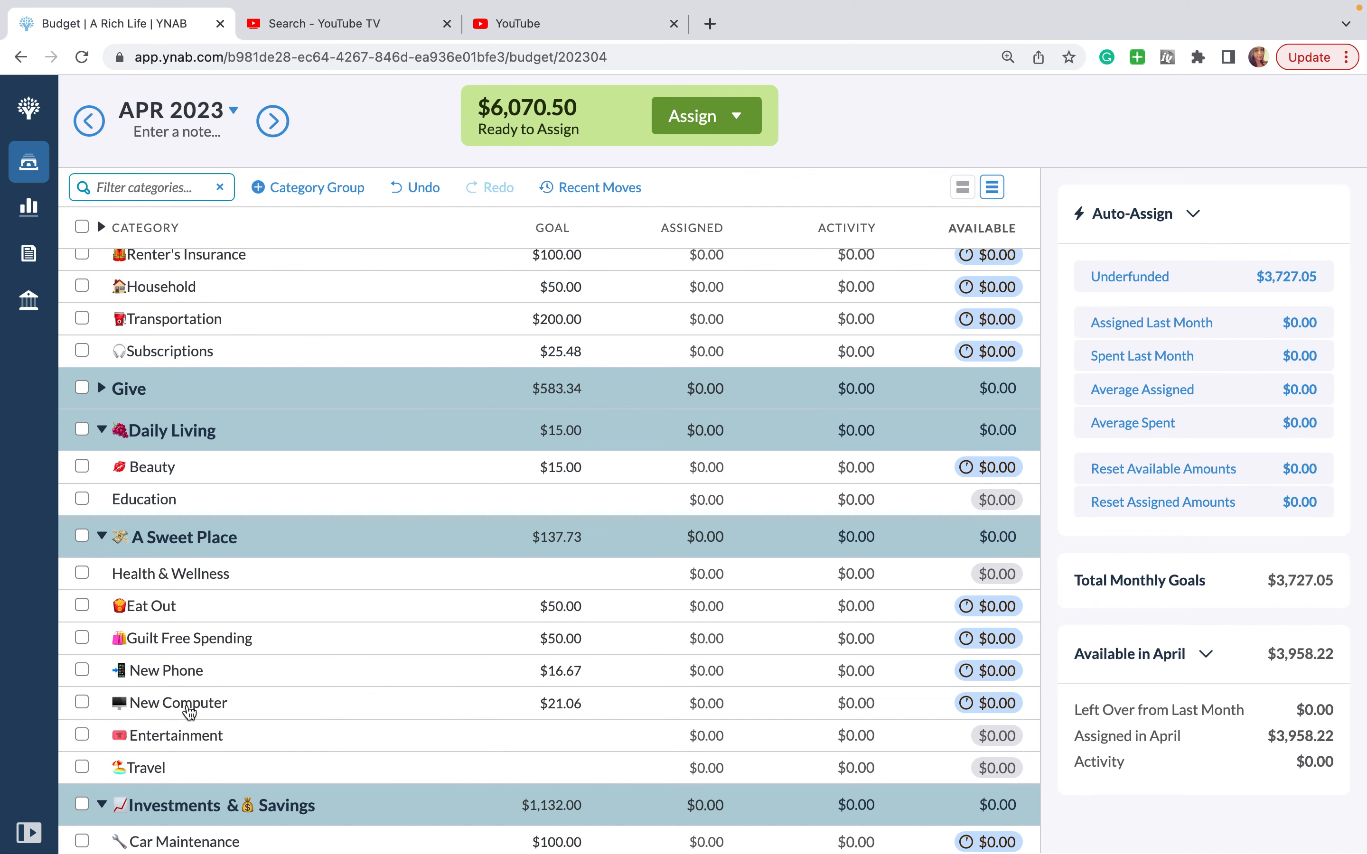
{"action": "scroll", "scroll_direction": "down", "scroll_amount": 3}
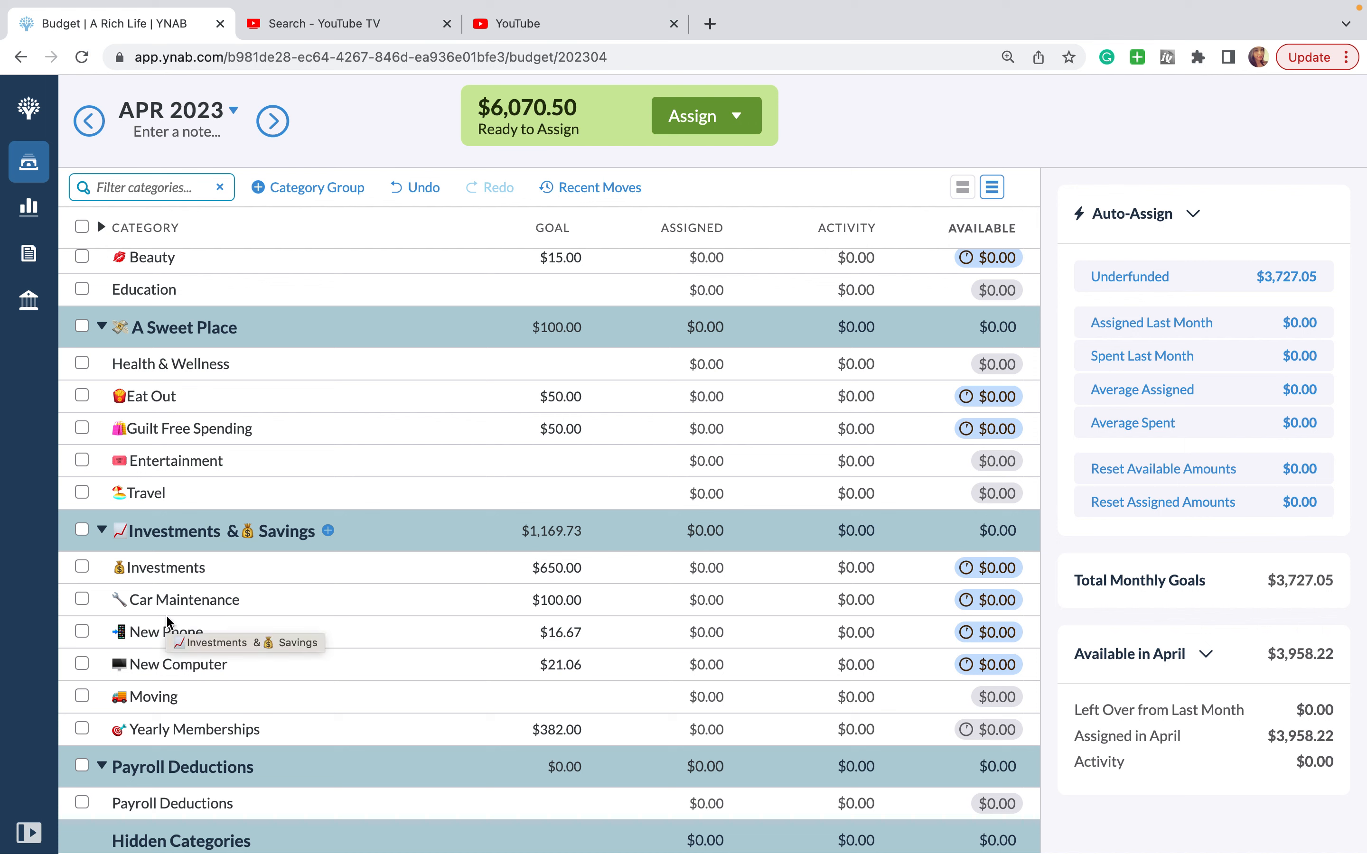
{"action": "mouse_move", "coordinate": [210, 617]}
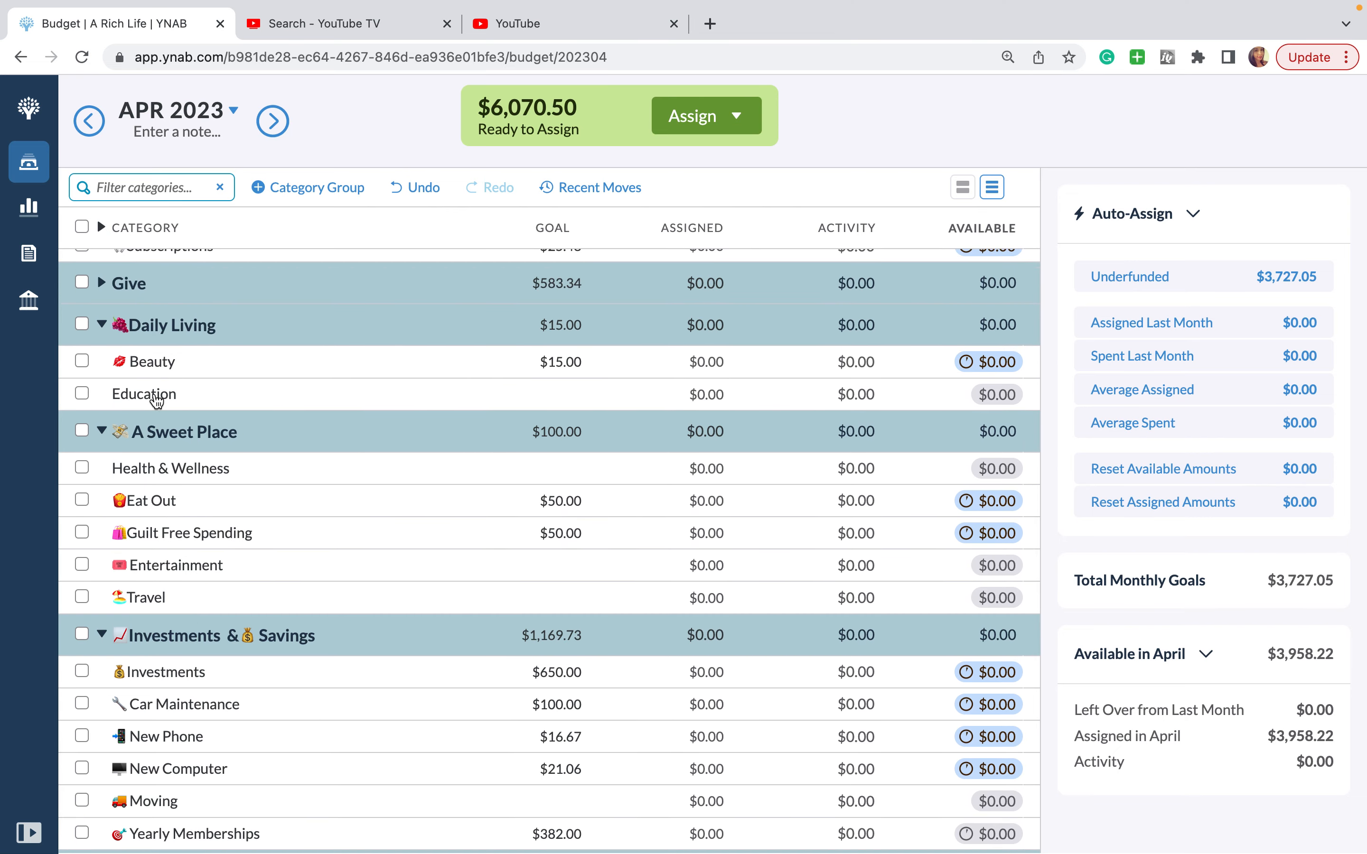
{"action": "left_click_drag", "start_coordinate": [144, 393], "coordinate": [152, 647]}
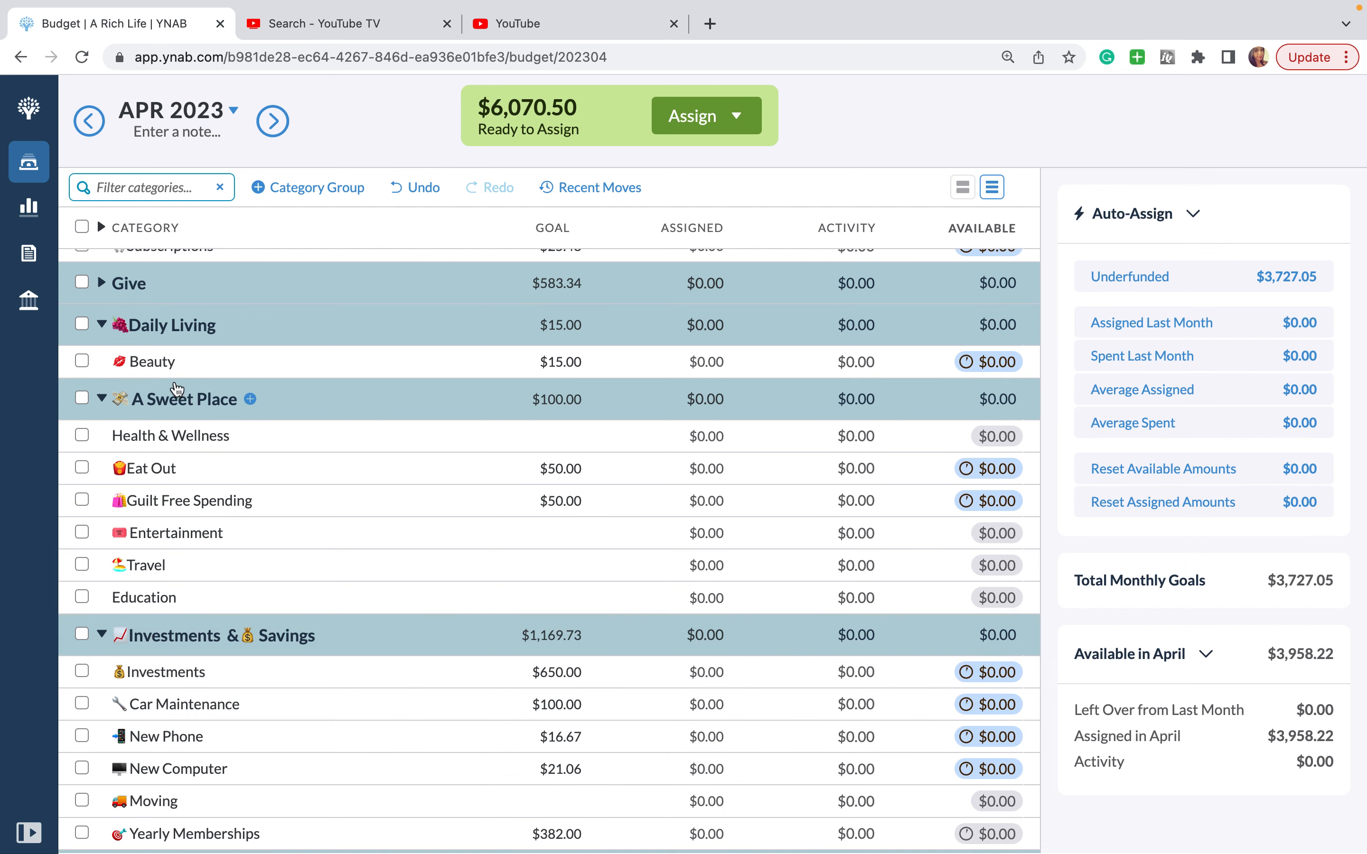
{"action": "mouse_move", "coordinate": [178, 388]}
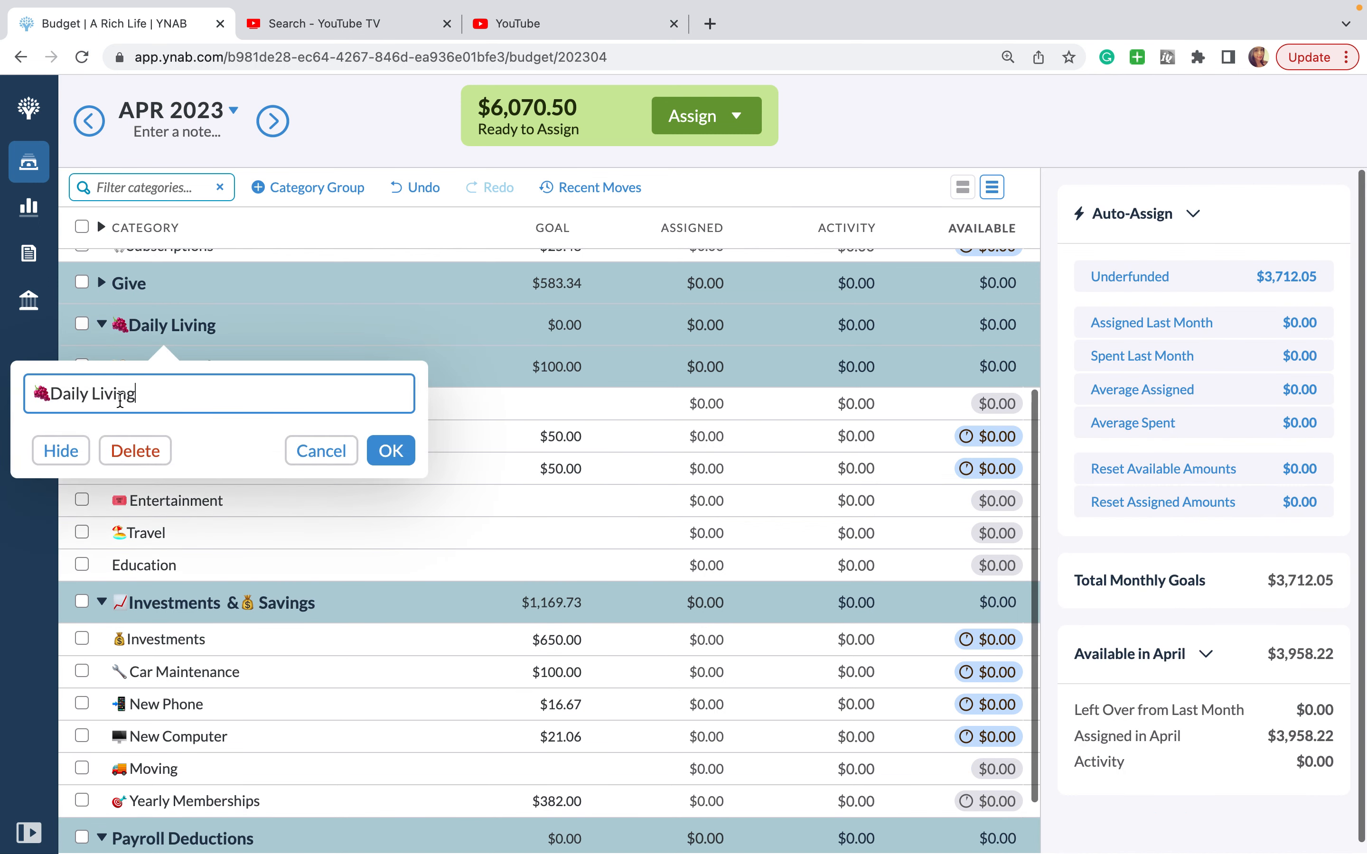
Step: Search the emoji picker for 'book' and insert the stack-of-books emoji into Education's name
{"action": "left_click", "coordinate": [391, 451]}
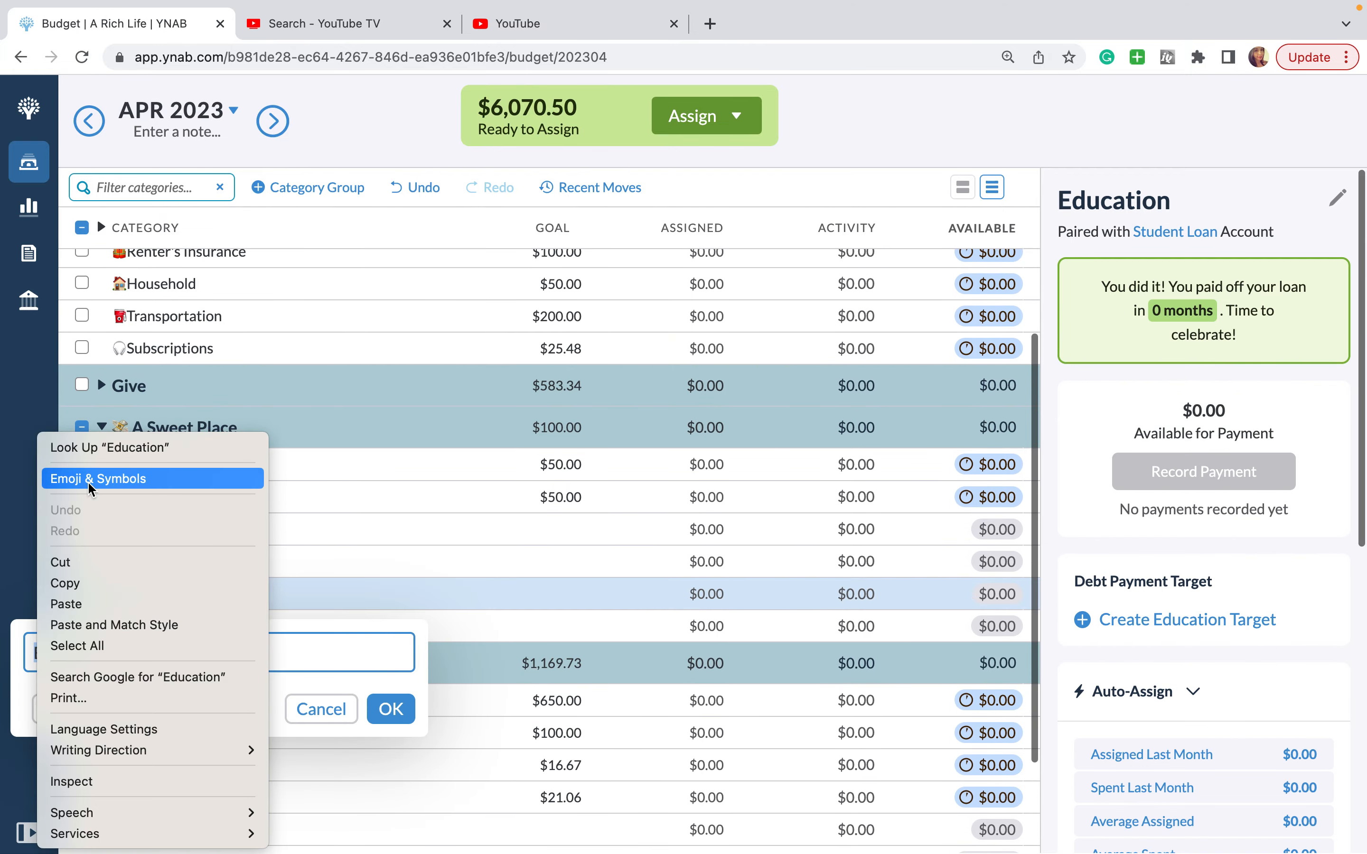
{"action": "left_click", "coordinate": [98, 479]}
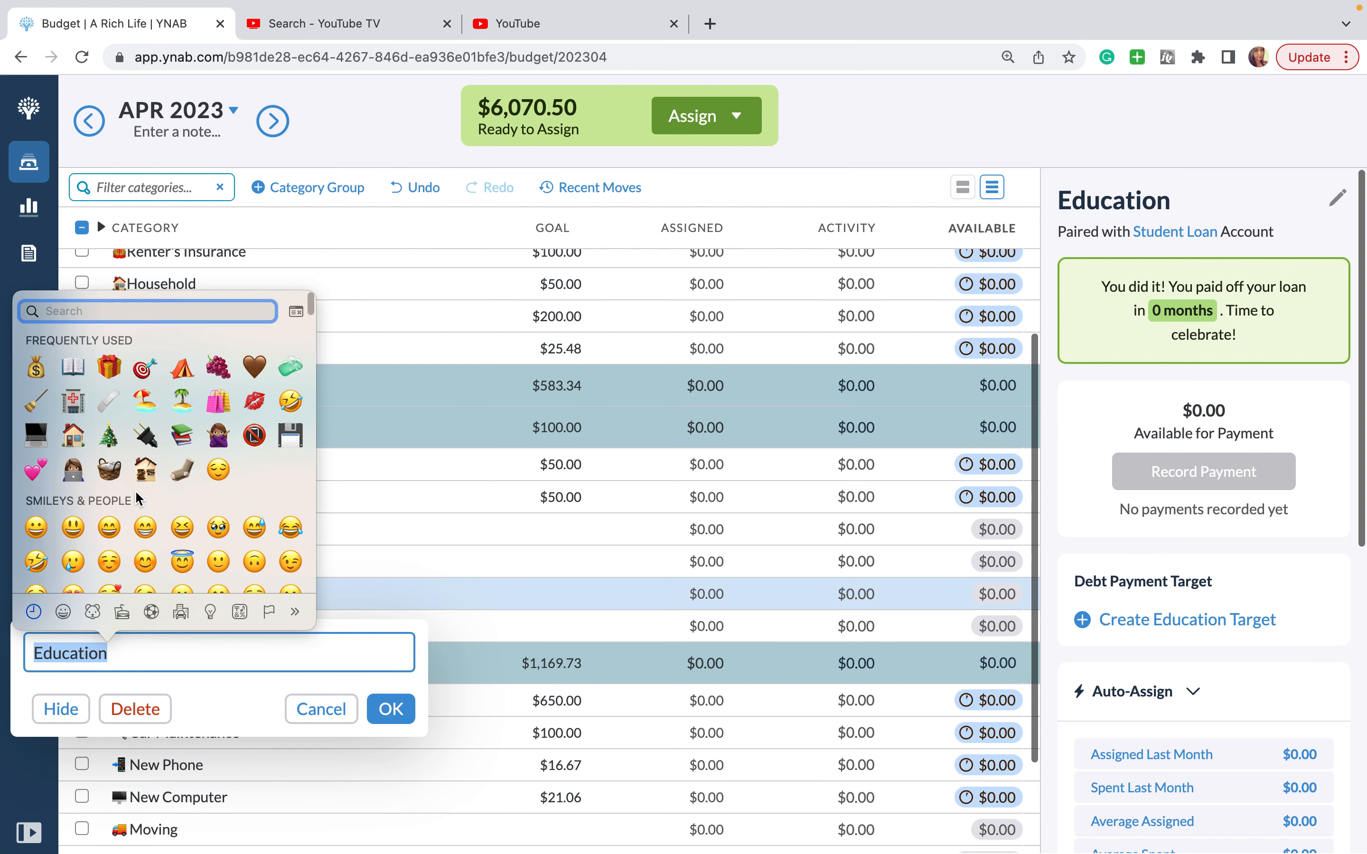
{"action": "type", "text": "book"}
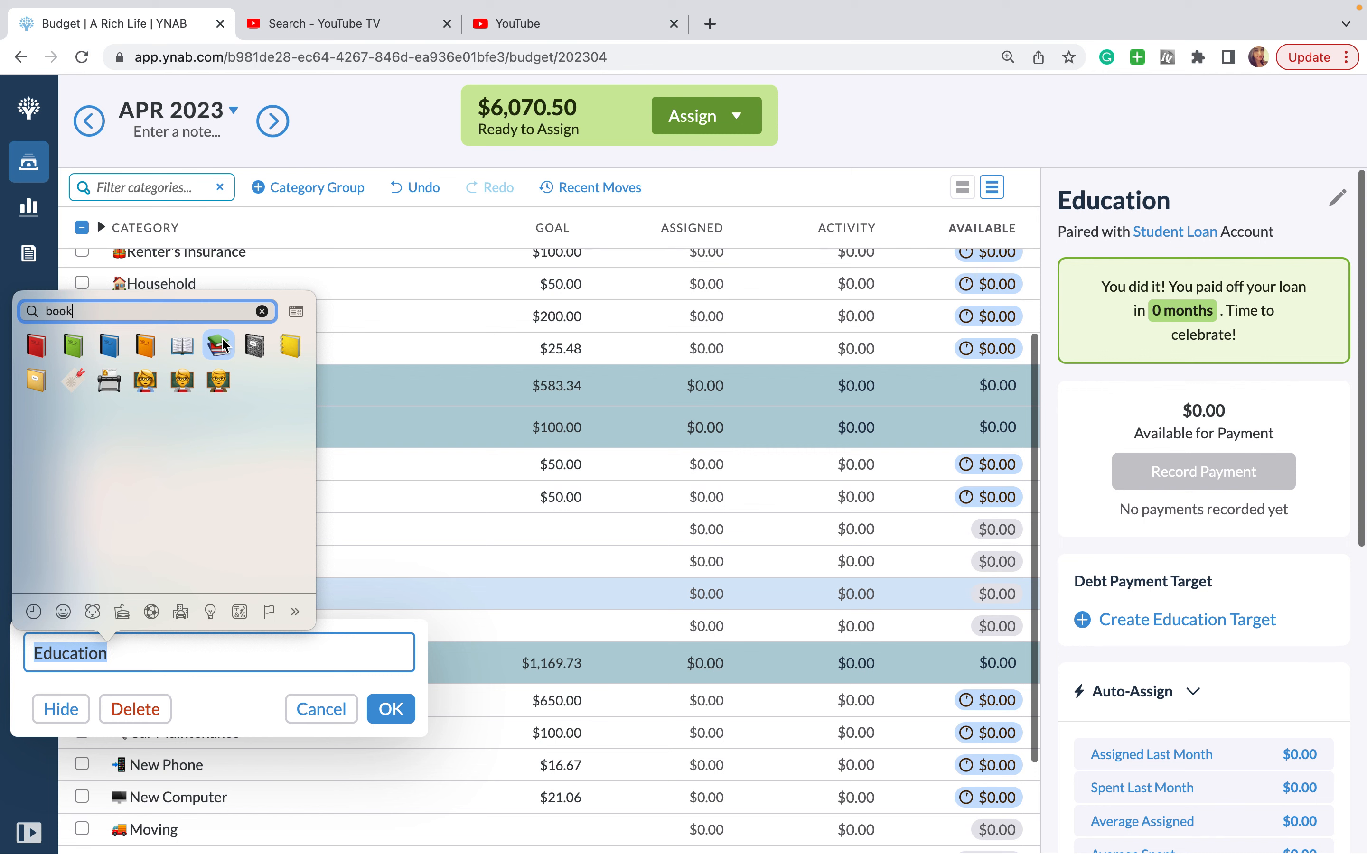
{"action": "left_click", "coordinate": [217, 345]}
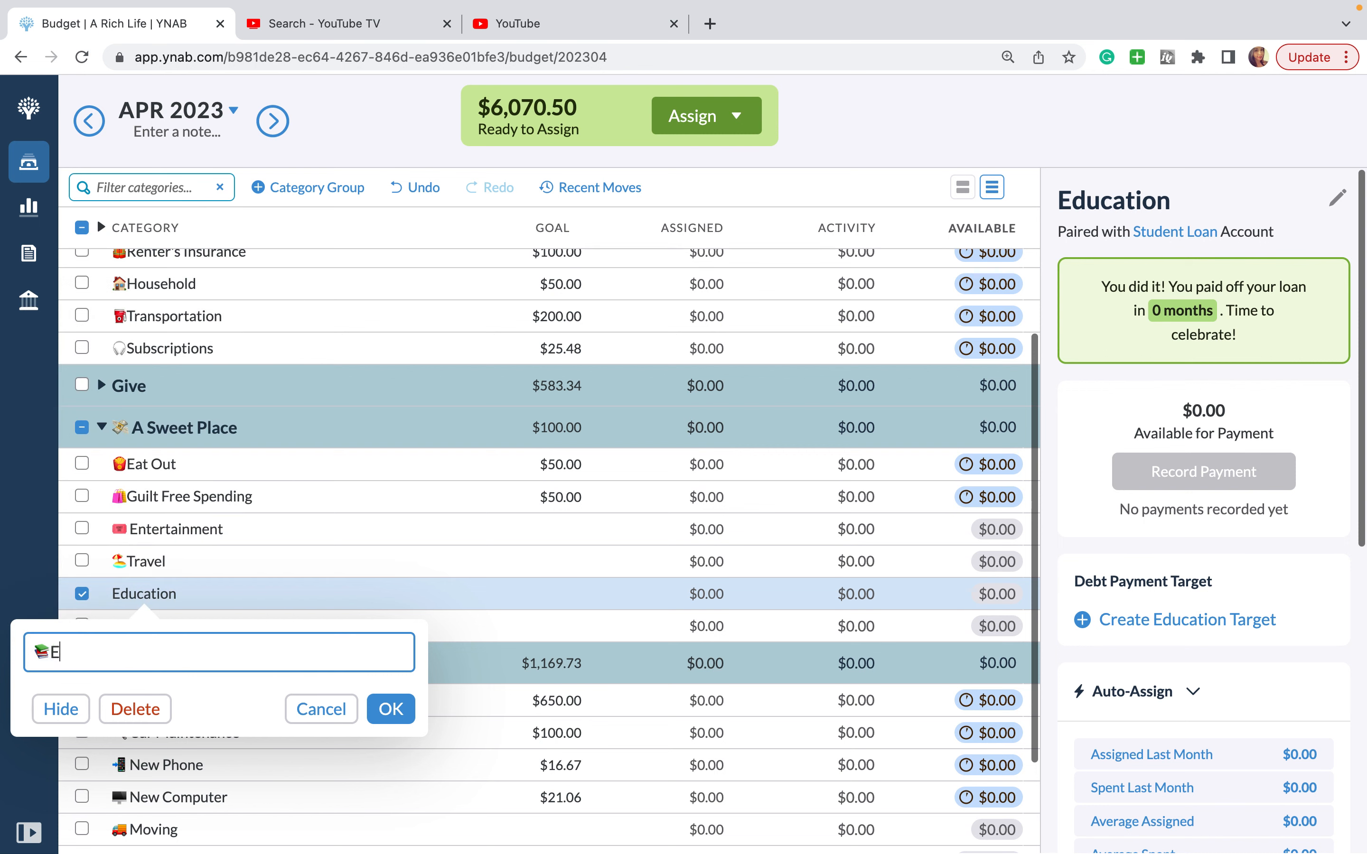
Step: Complete the name as books emoji plus 'Education', save it and deselect the category
{"action": "type", "text": "du"}
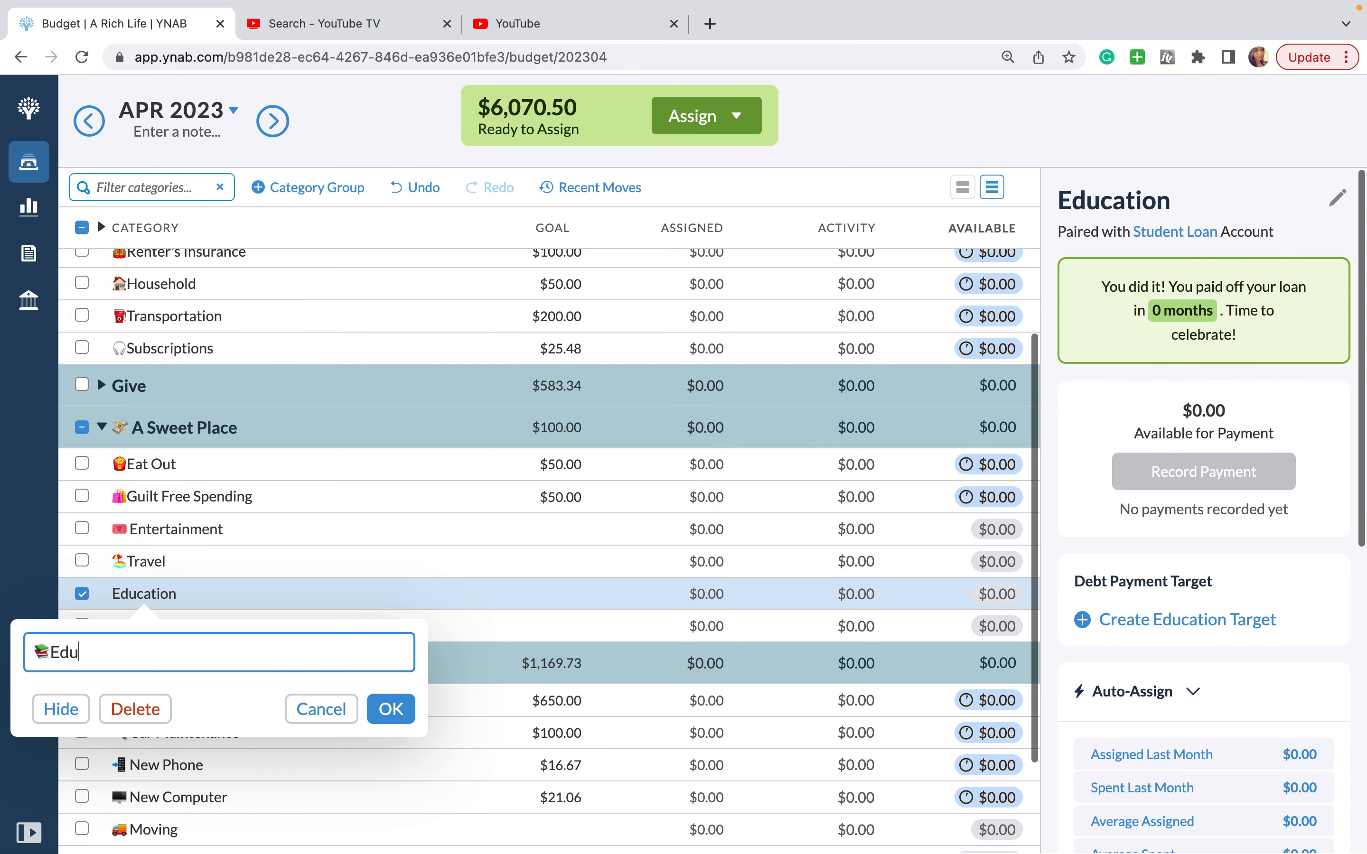
{"action": "type", "text": "cation"}
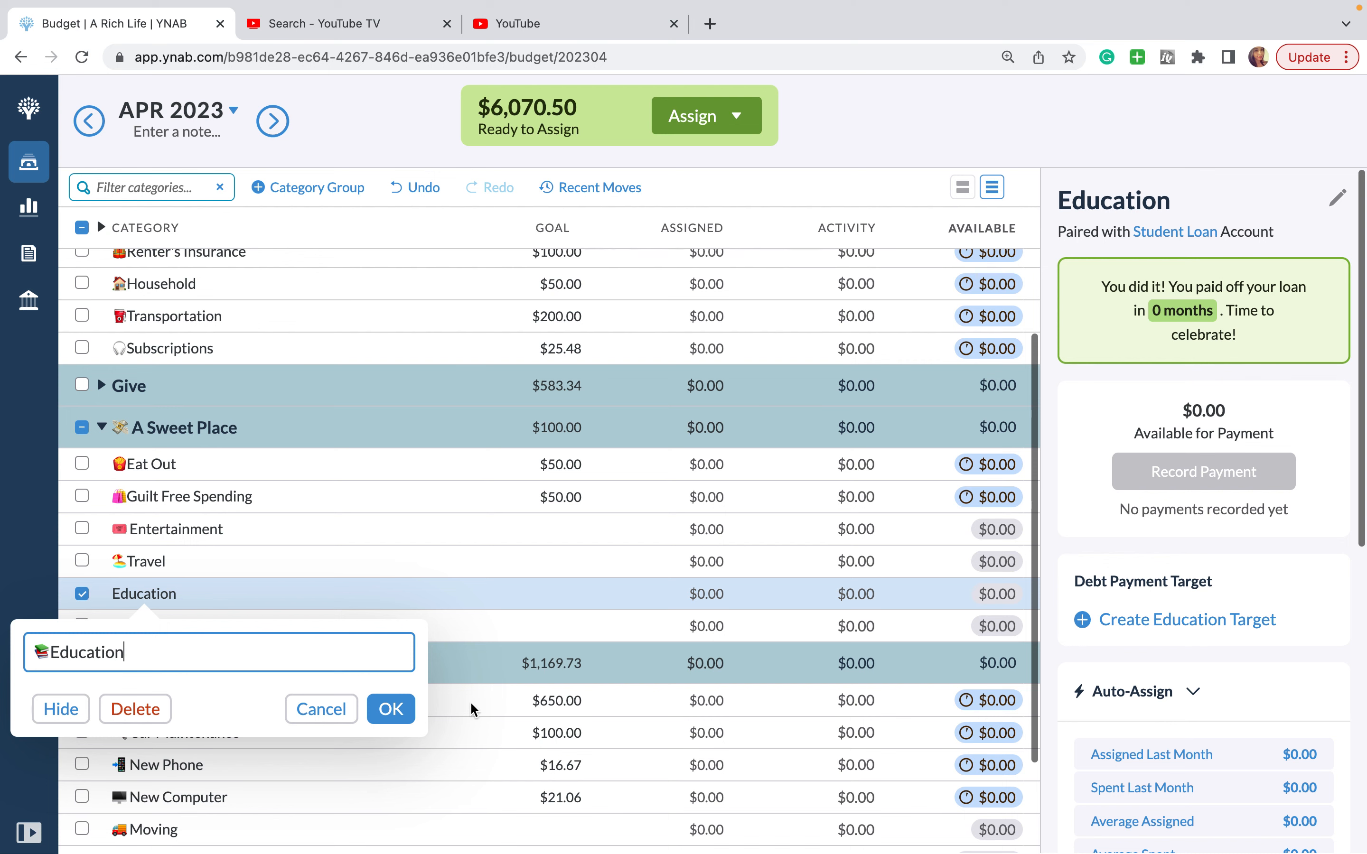
{"action": "left_click", "coordinate": [391, 710]}
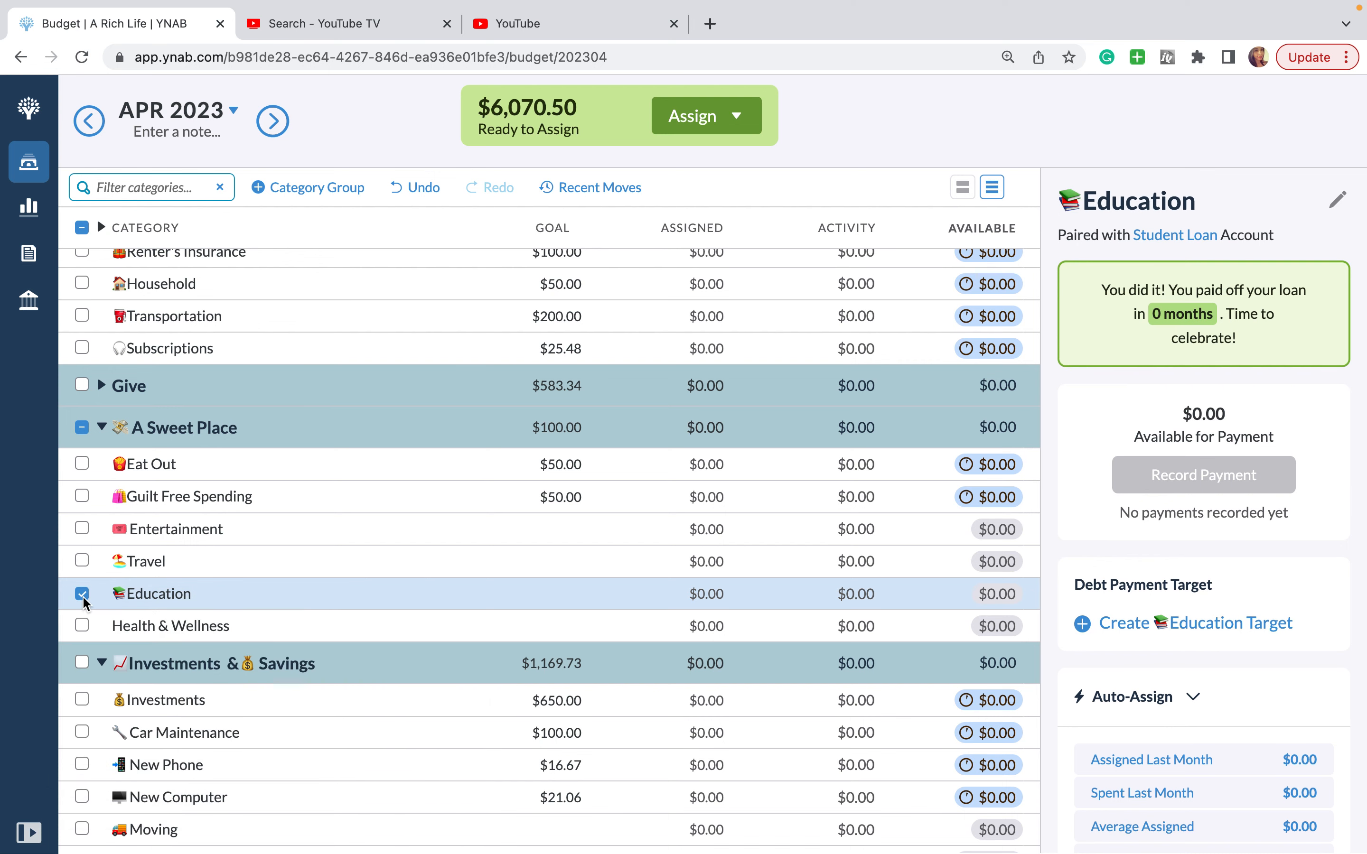
{"action": "left_click", "coordinate": [81, 595]}
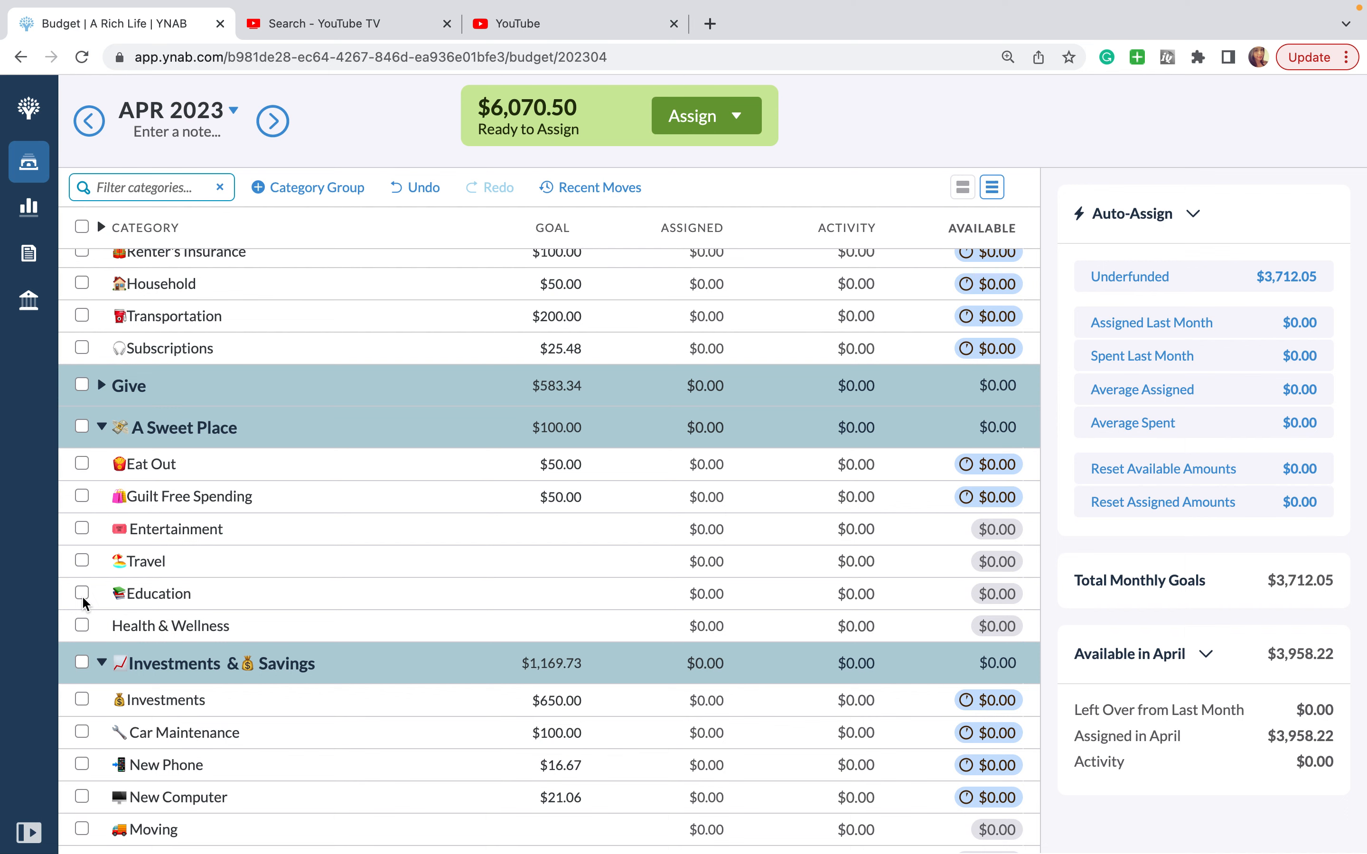
Step: Start renaming Health & Wellness and search the emoji picker, clearing a first 'run' search
{"action": "left_click", "coordinate": [170, 627]}
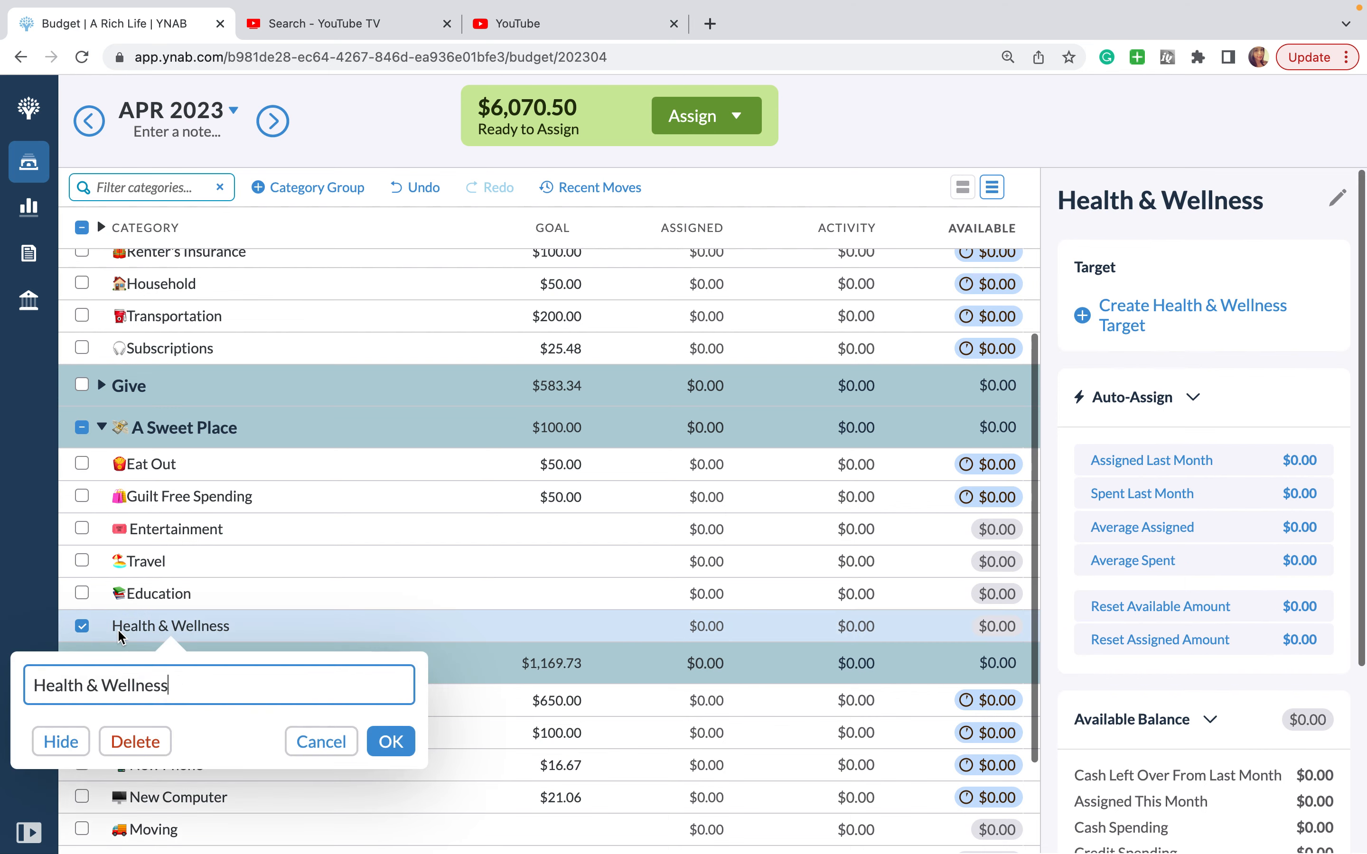
{"action": "right_click", "coordinate": [99, 685]}
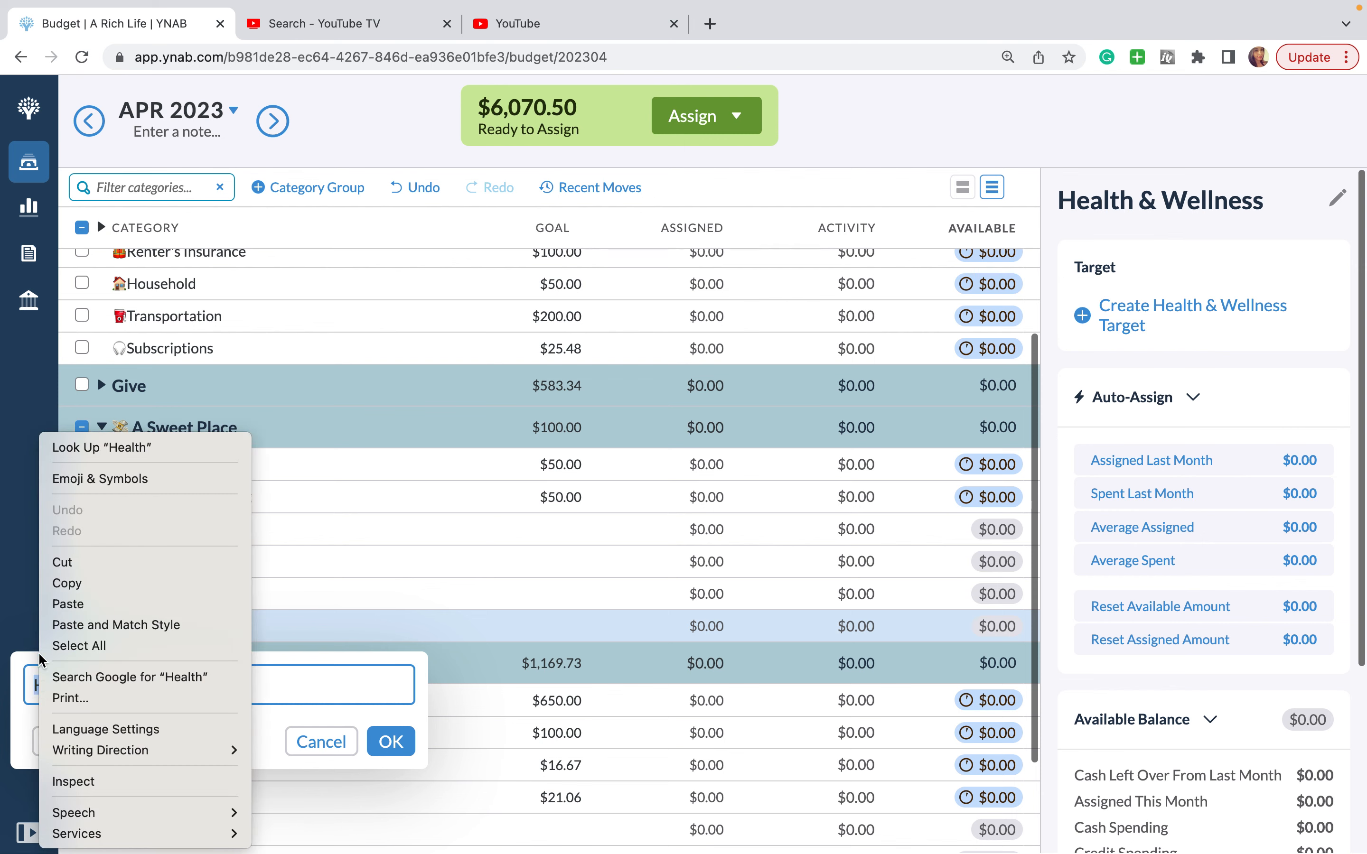
{"action": "left_click", "coordinate": [100, 479]}
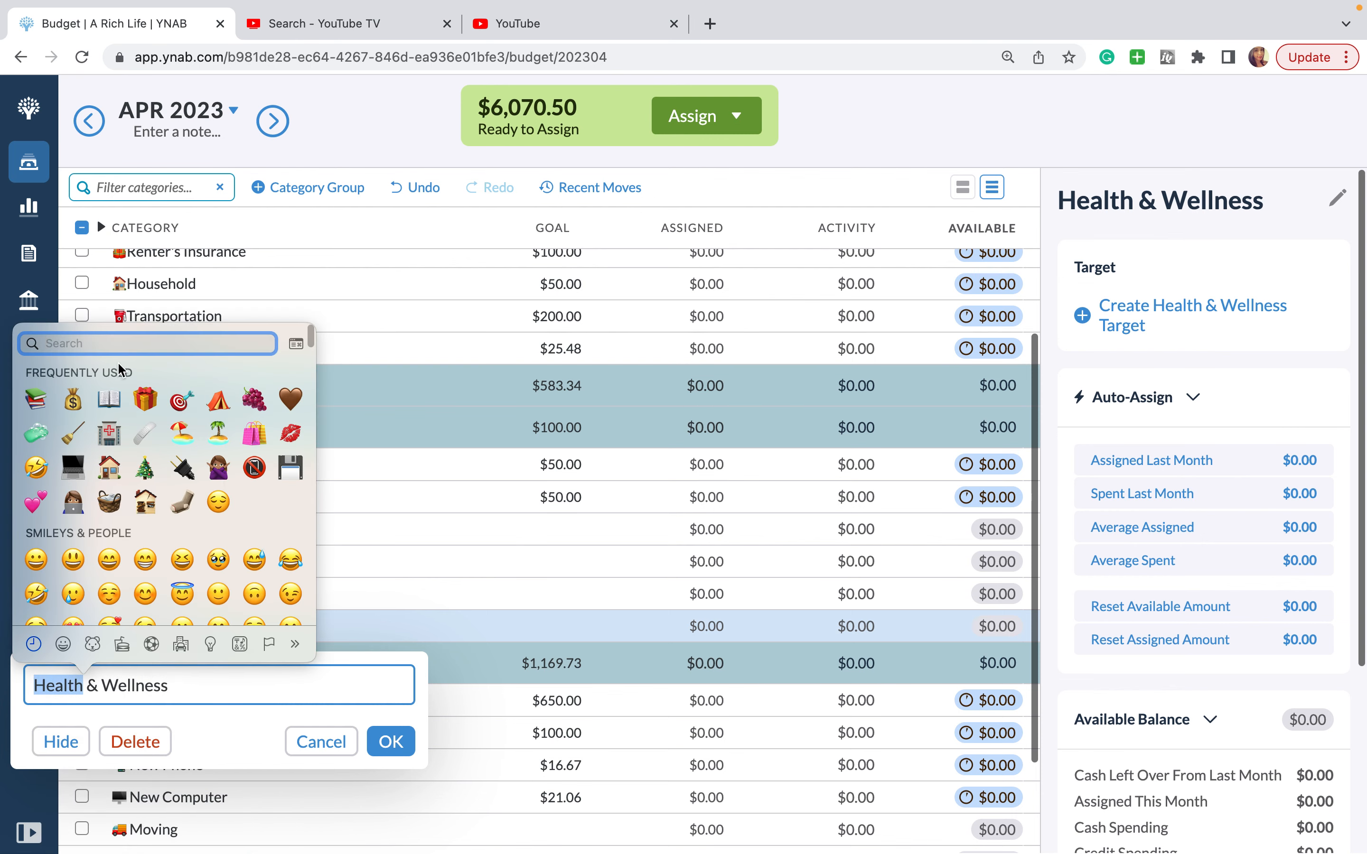
{"action": "type", "text": "run"}
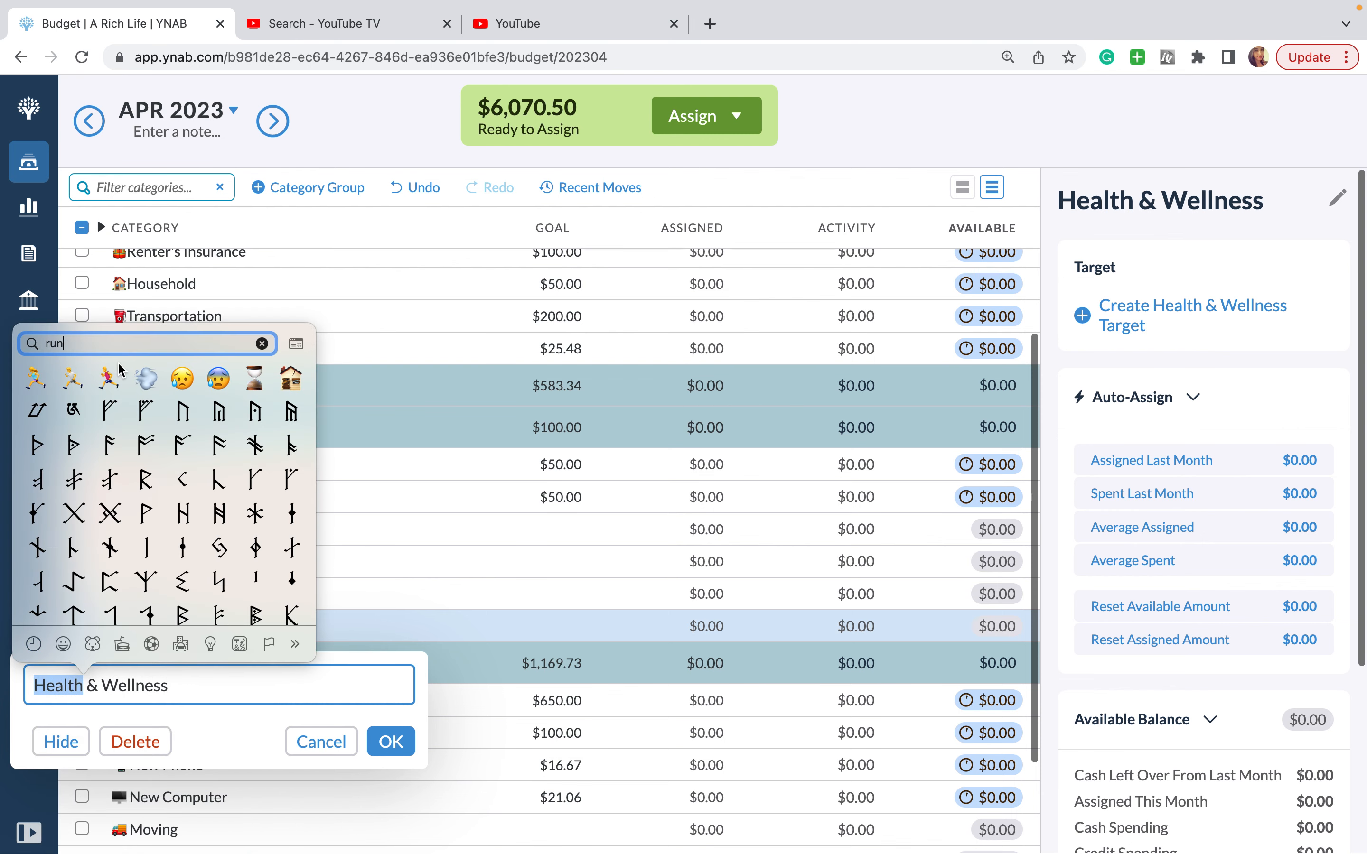
{"action": "left_click", "coordinate": [262, 344]}
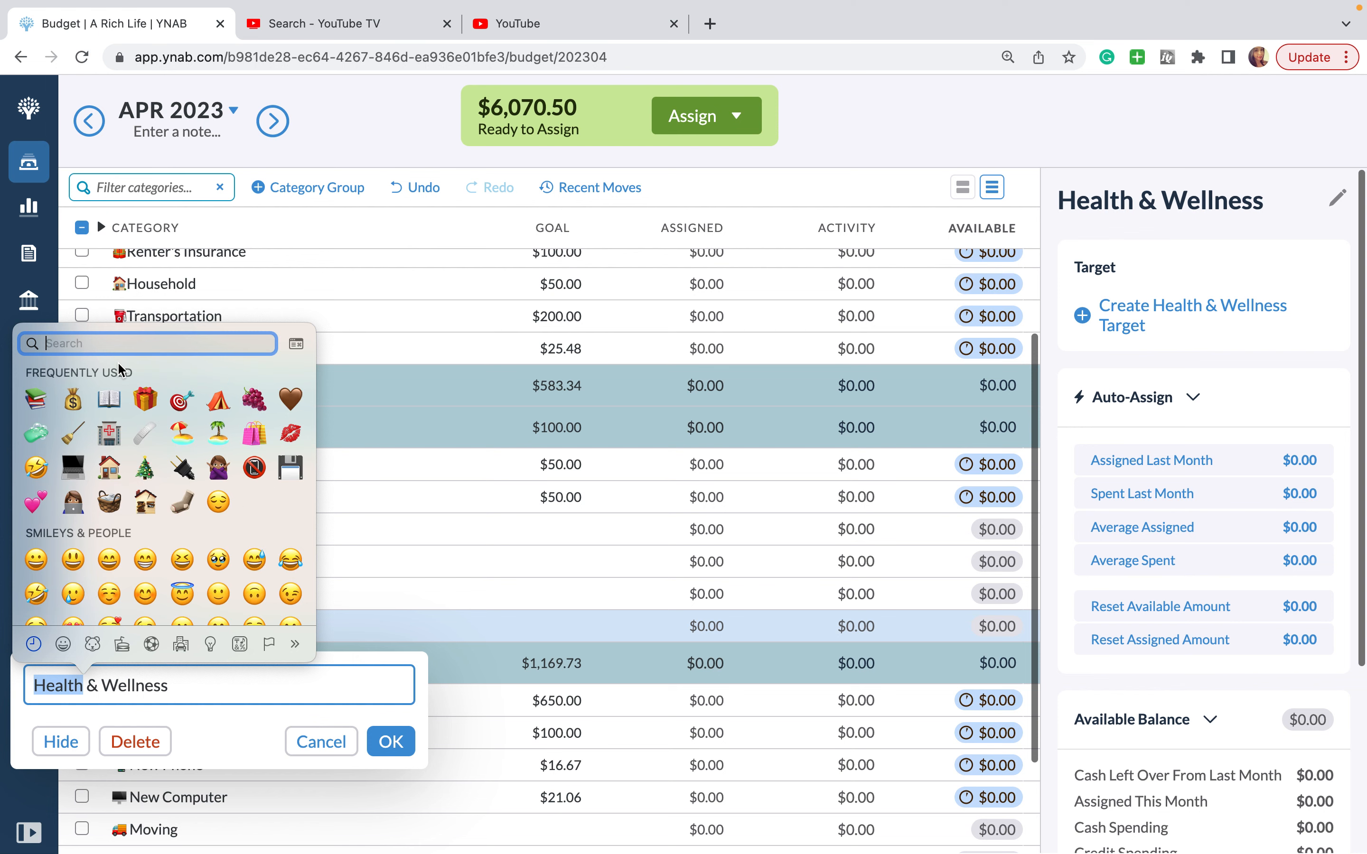
Step: Search 'health', insert the red rescue helmet emoji and save the name
{"action": "type", "text": "health"}
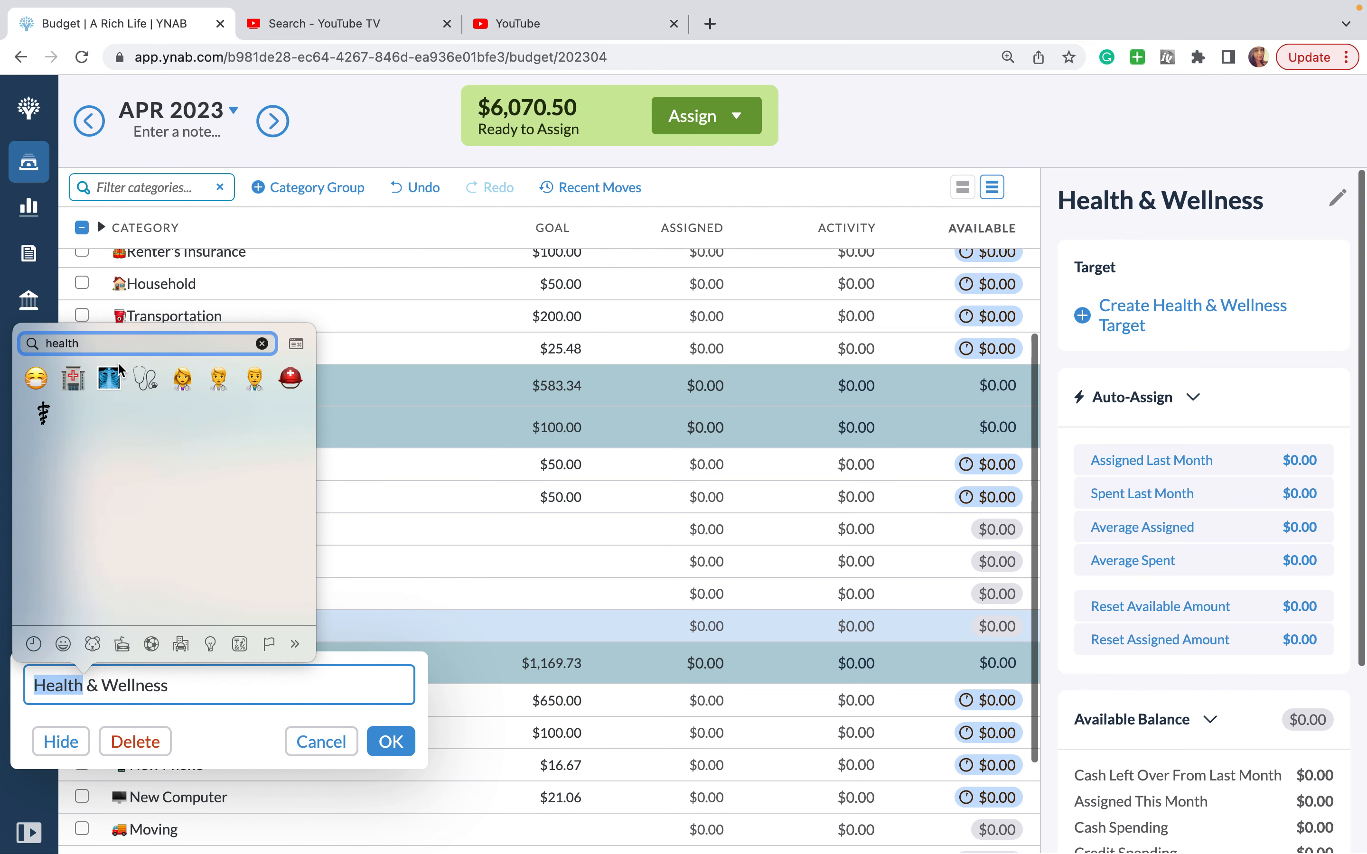
{"action": "mouse_move", "coordinate": [109, 377]}
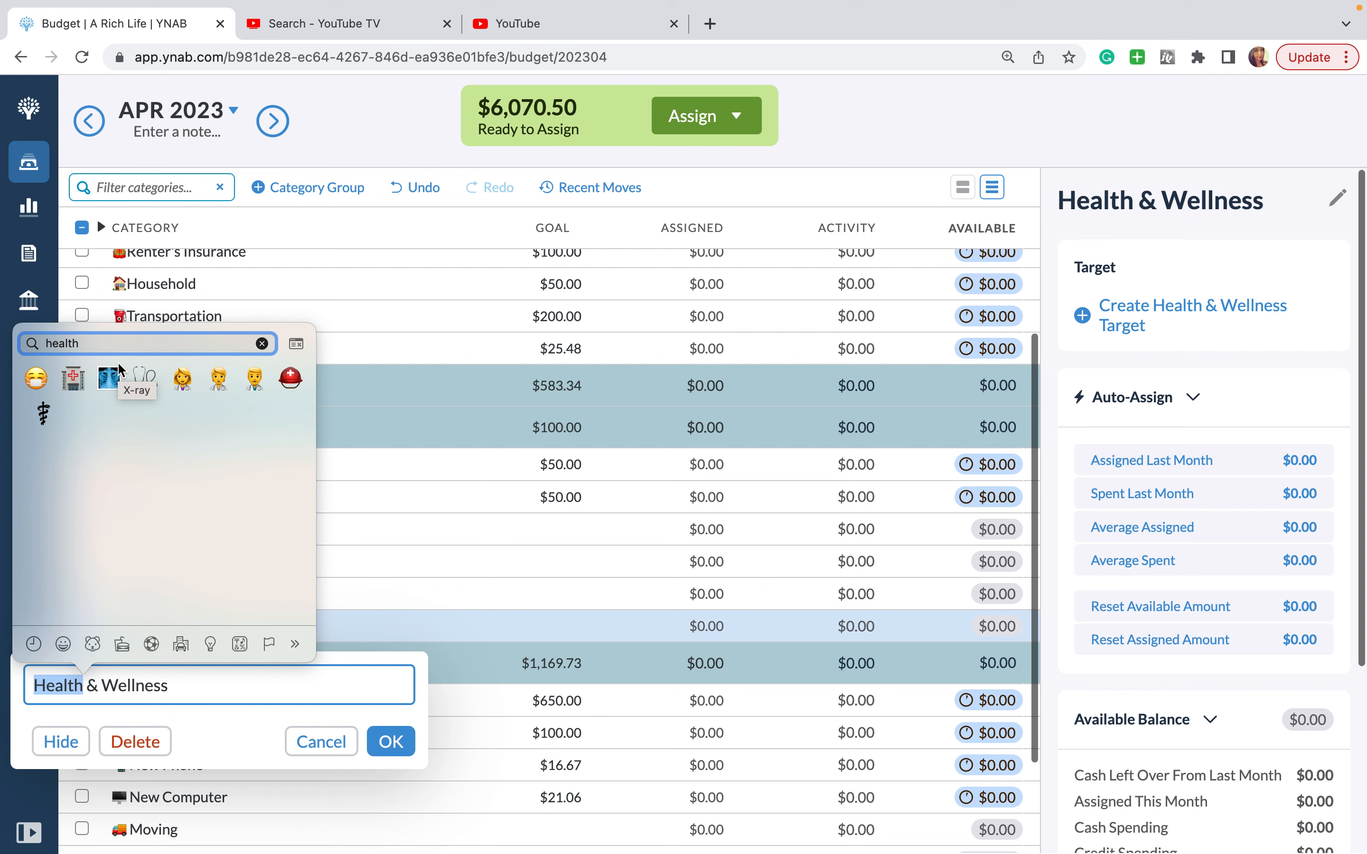
{"action": "mouse_move", "coordinate": [291, 386]}
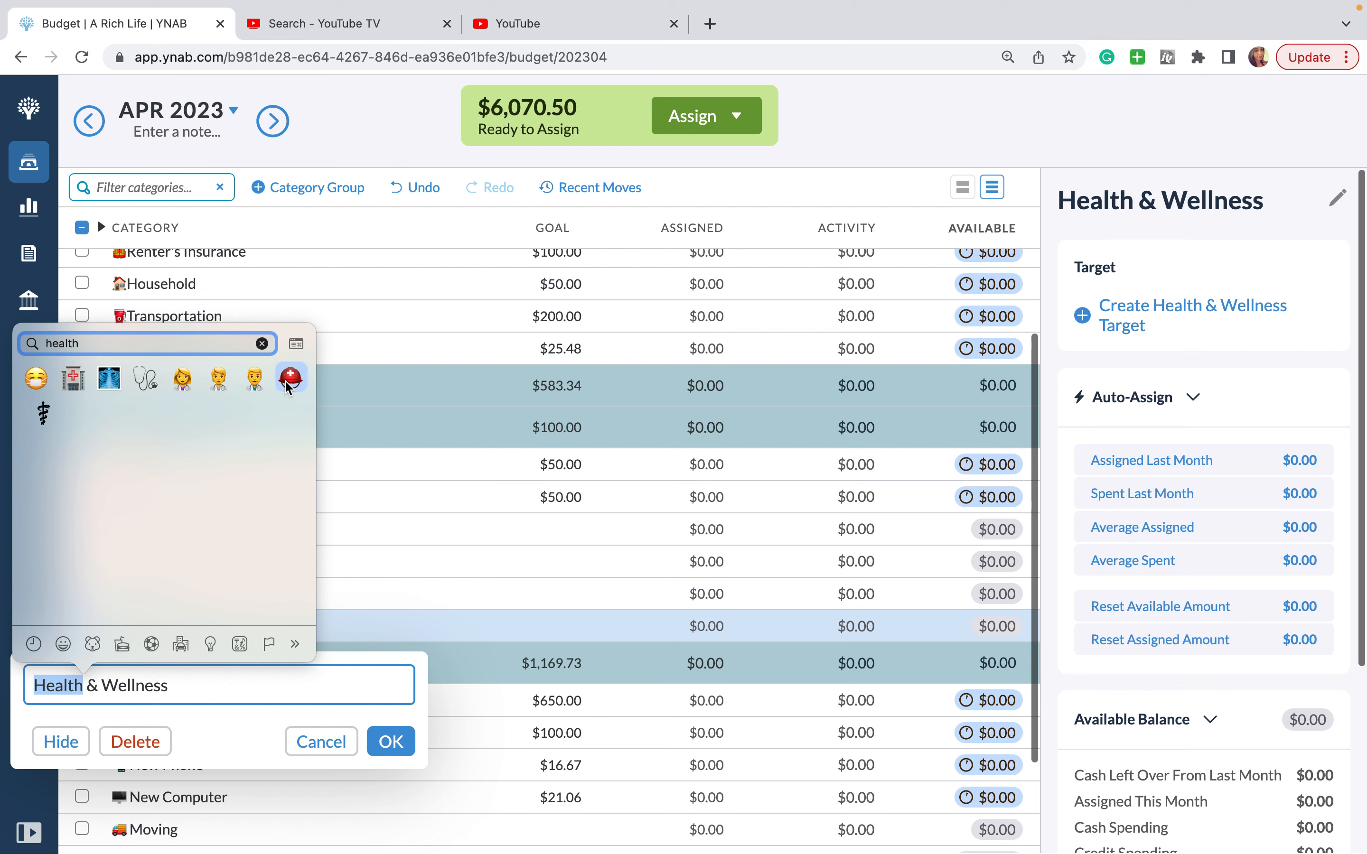
{"action": "left_click", "coordinate": [291, 377]}
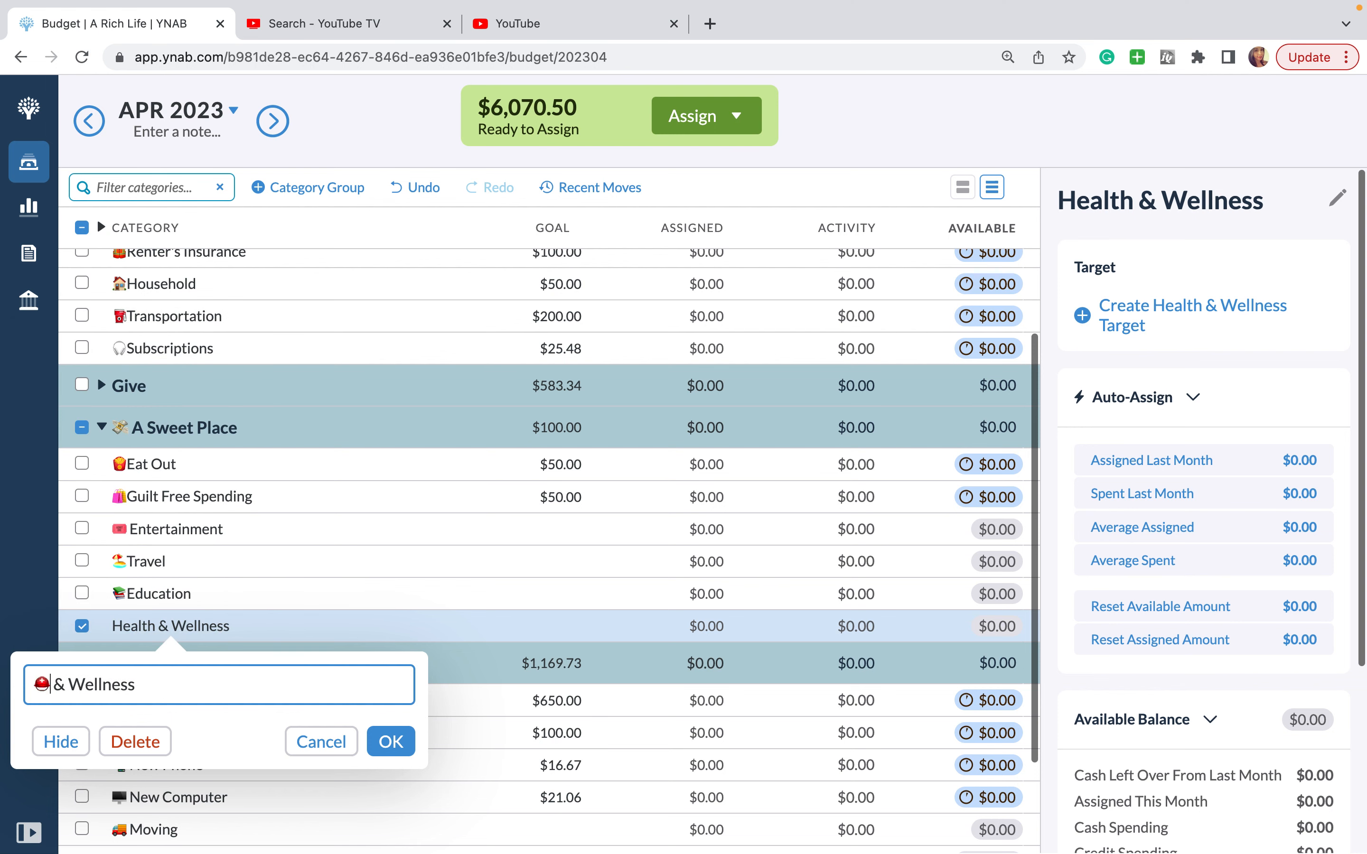
{"action": "left_click", "coordinate": [391, 742]}
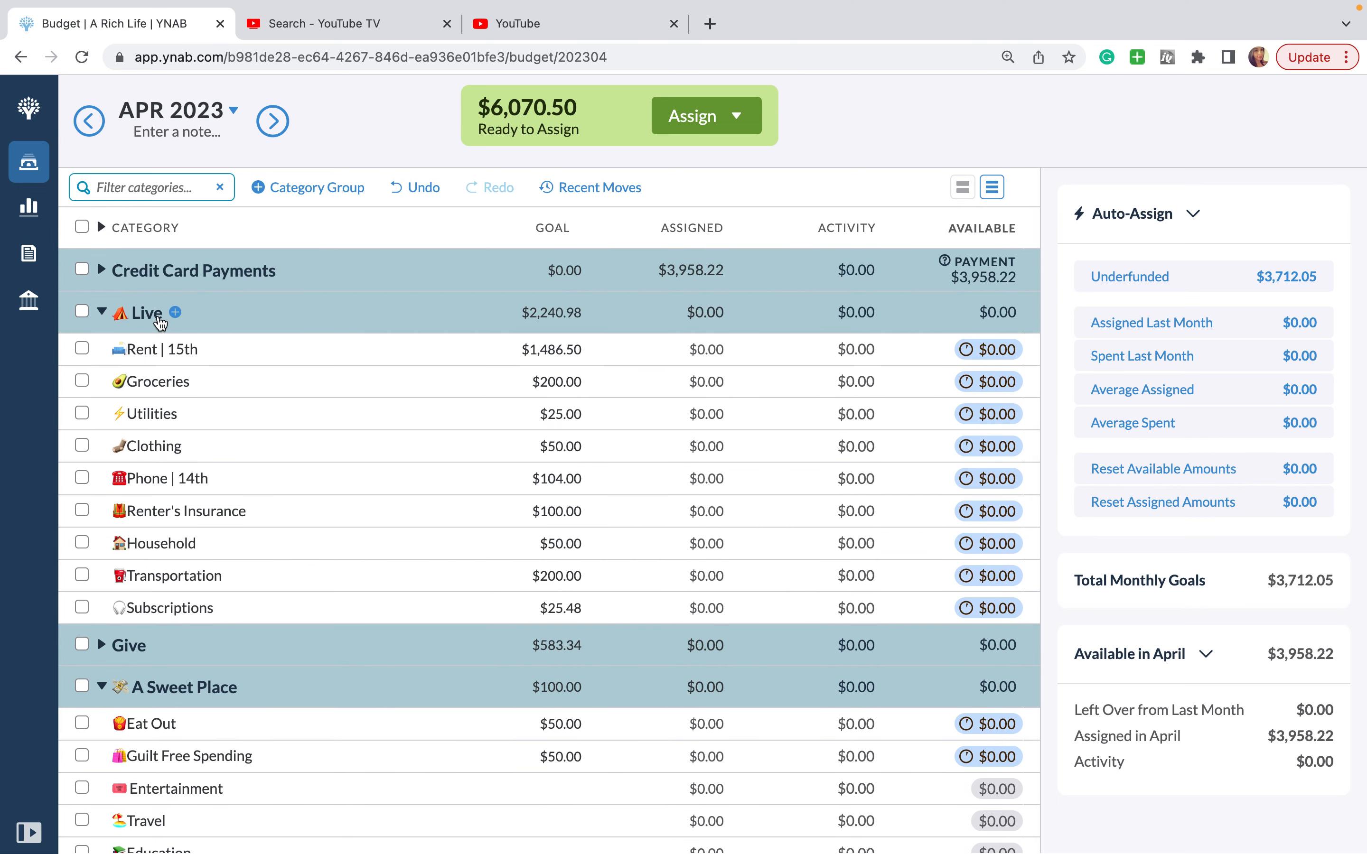
{"action": "mouse_move", "coordinate": [102, 648]}
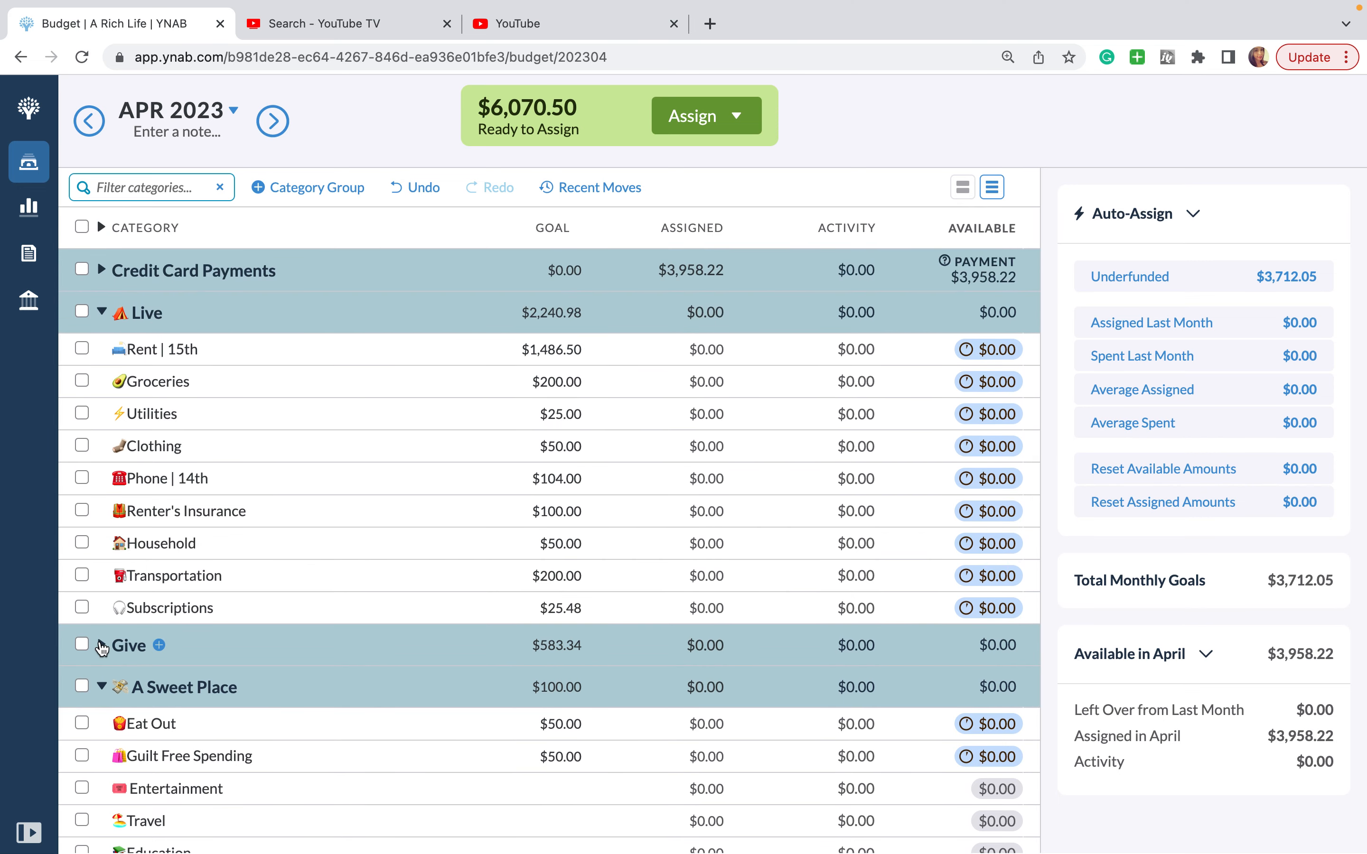
Step: Collapse all category groups and drag Investments & Savings up to just below Give
{"action": "scroll", "scroll_direction": "down", "scroll_amount": 3}
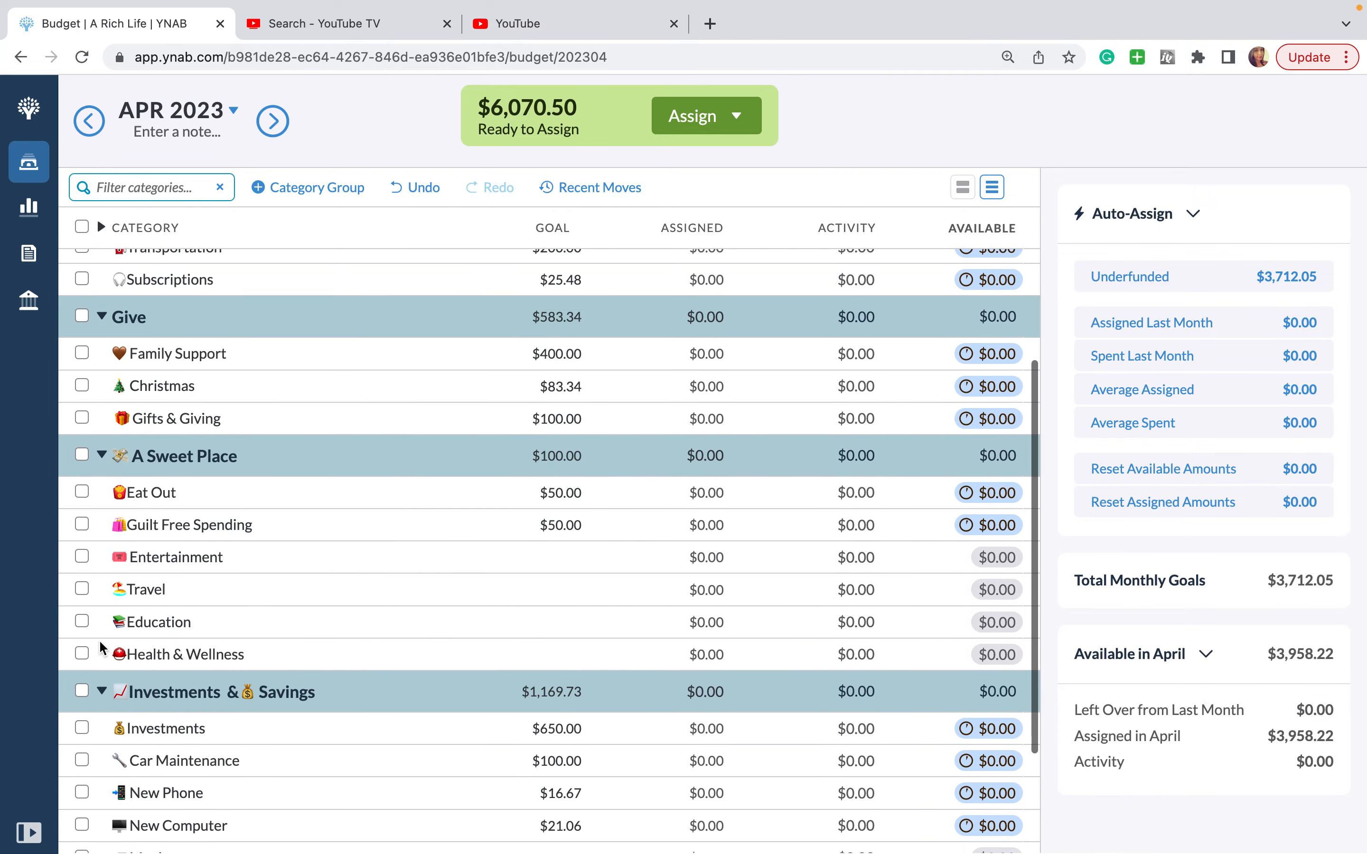
{"action": "left_click", "coordinate": [101, 692]}
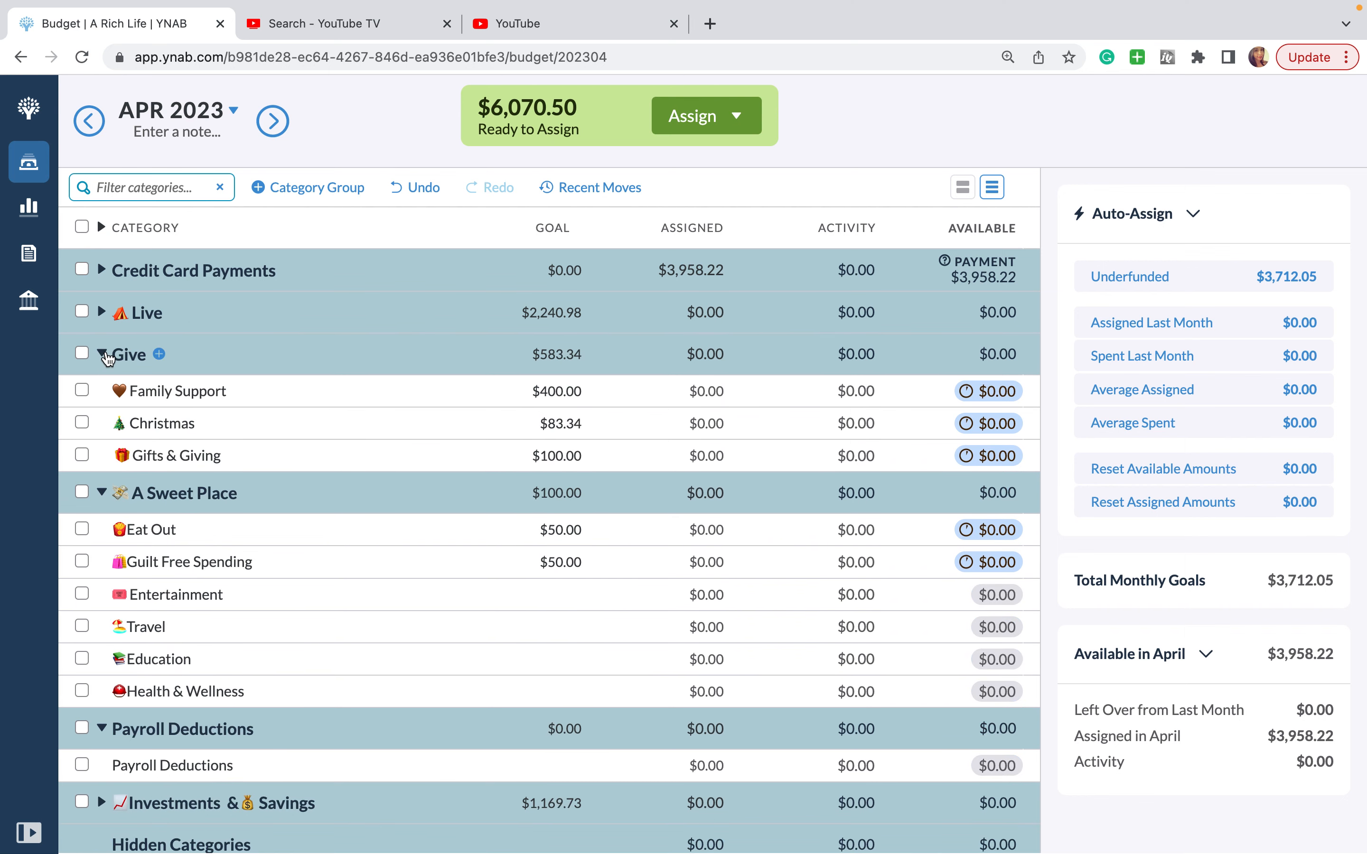
{"action": "left_click", "coordinate": [102, 354]}
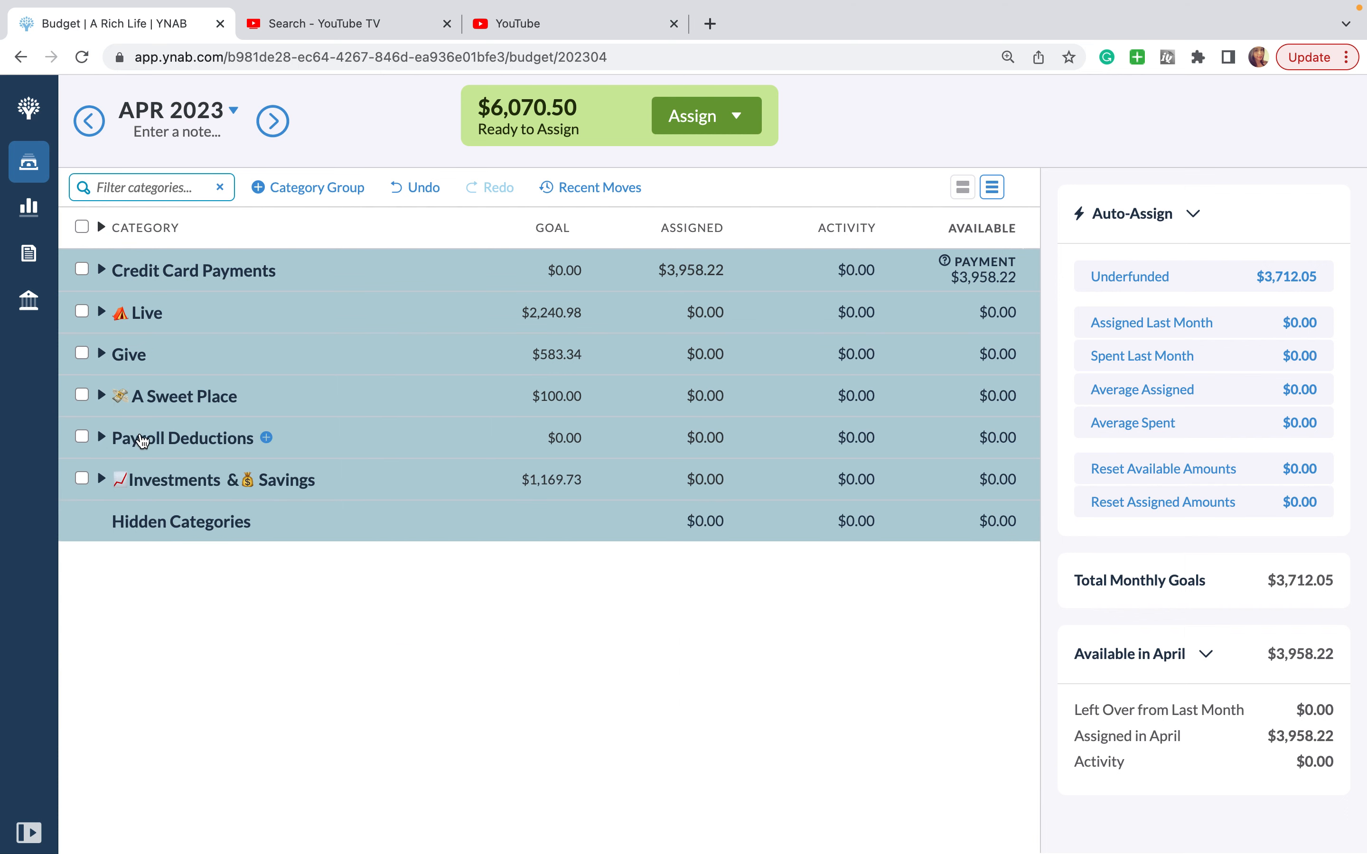
{"action": "mouse_move", "coordinate": [148, 462]}
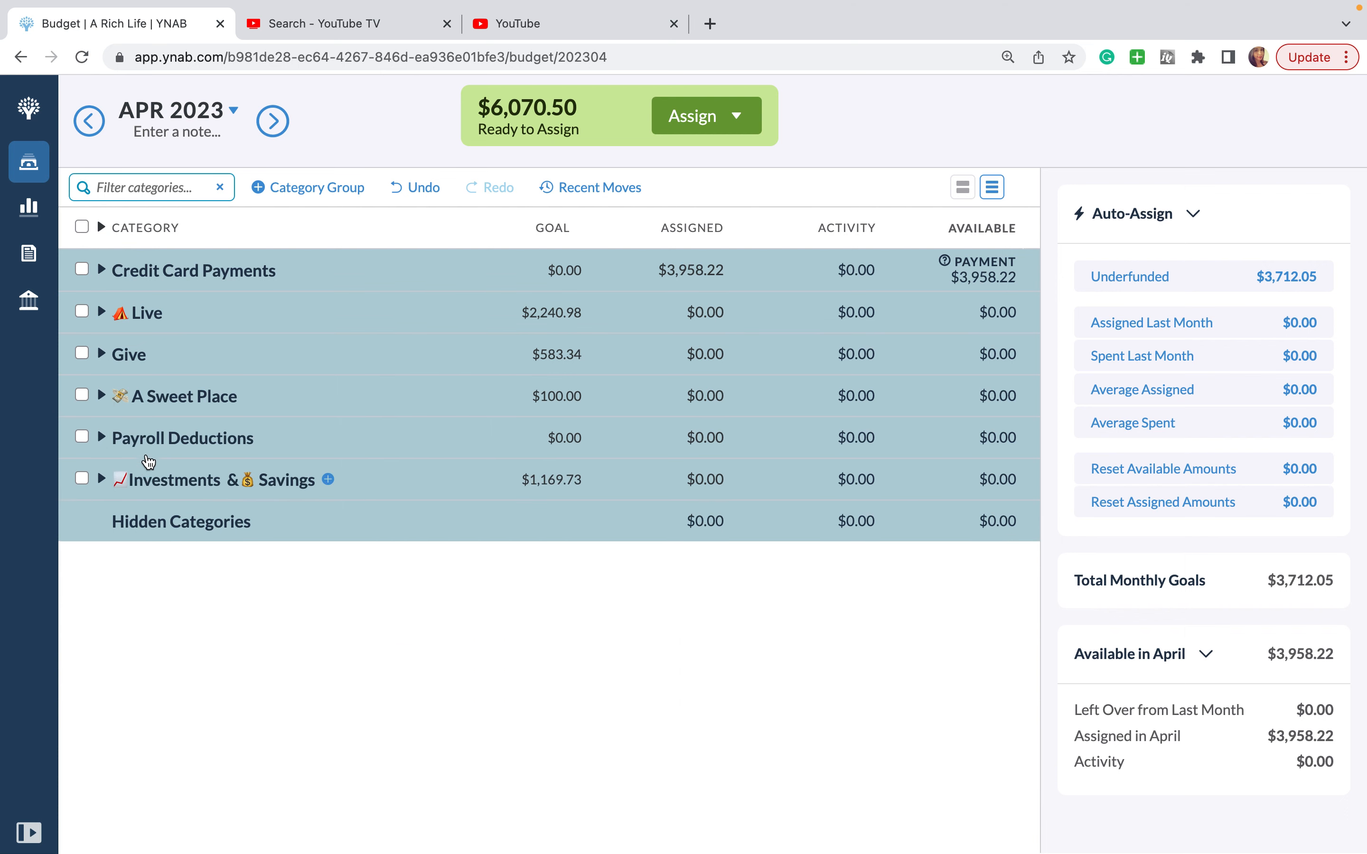
{"action": "left_click_drag", "start_coordinate": [165, 479], "coordinate": [165, 372]}
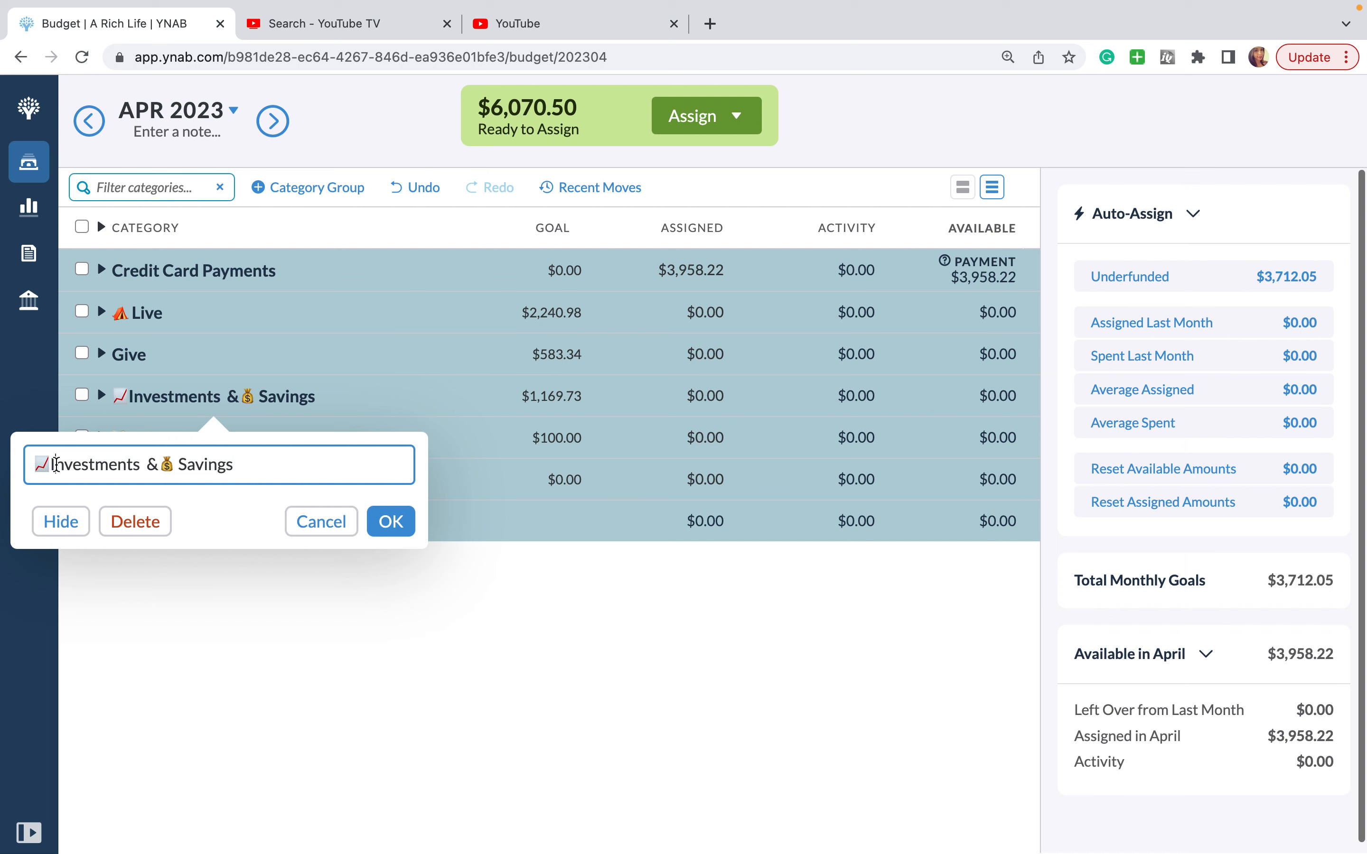
Step: Rename Investments & Savings to Save and strip the emojis from Live and A Sweet Place
{"action": "type", "text": "S"}
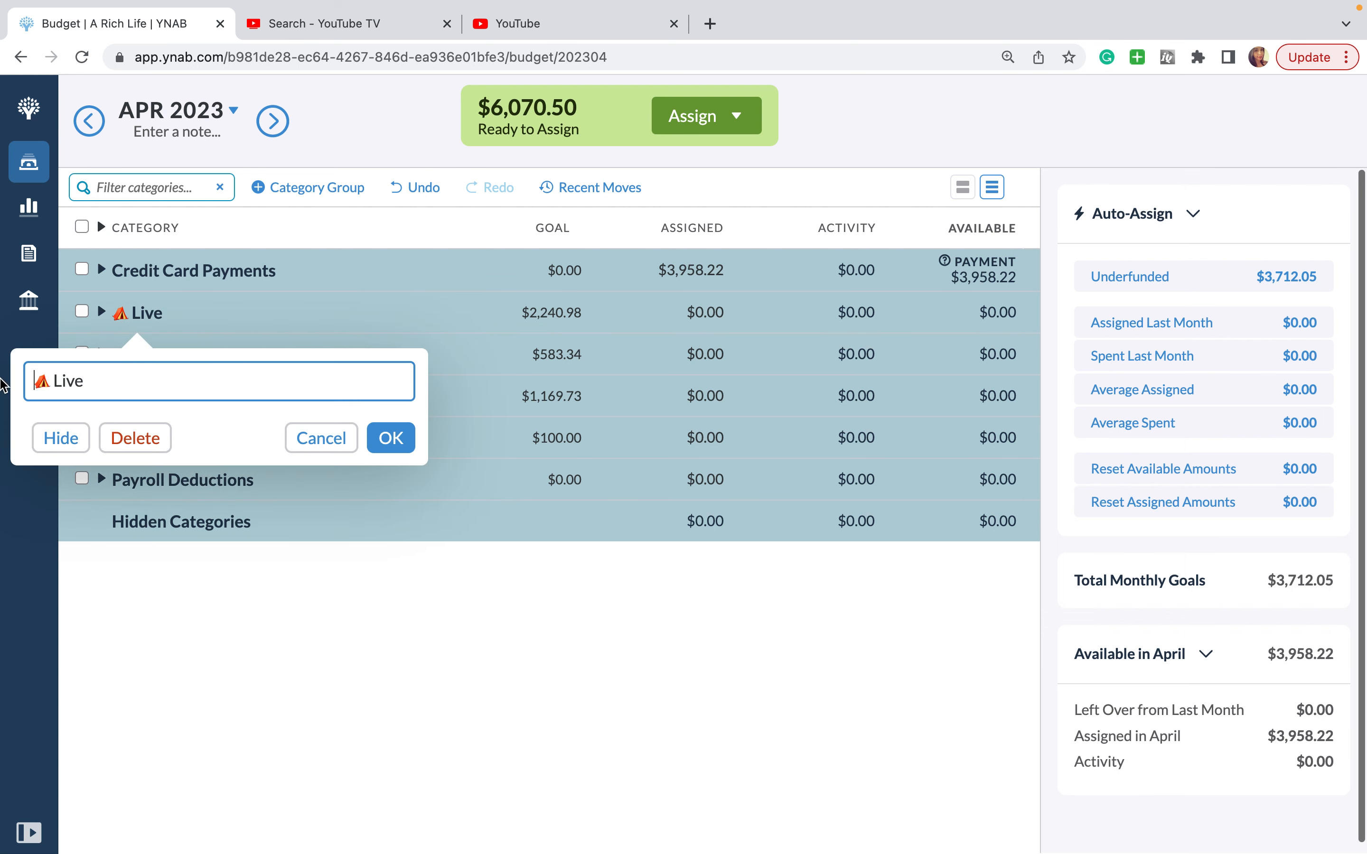
{"action": "type", "text": "Li"}
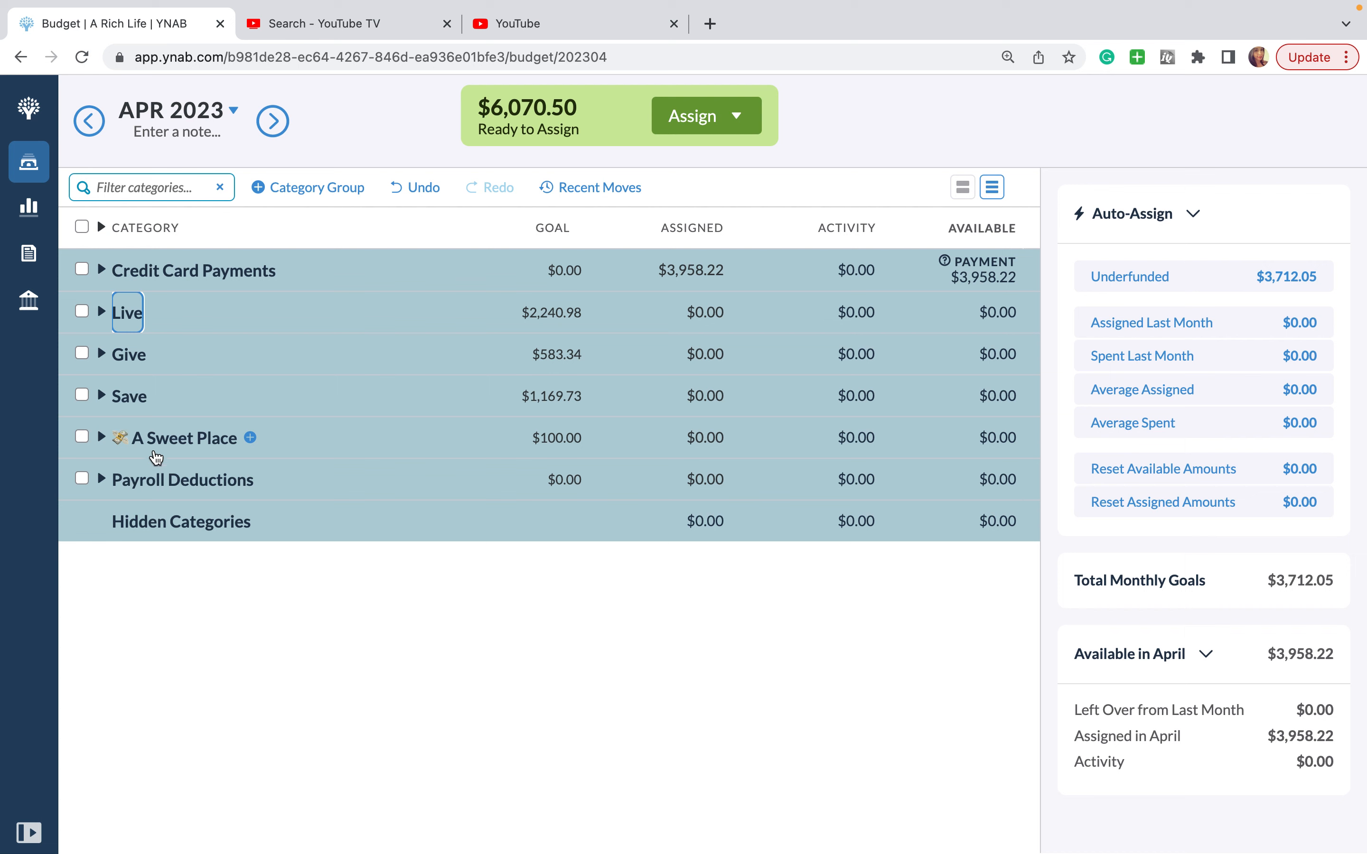
{"action": "left_click", "coordinate": [185, 438]}
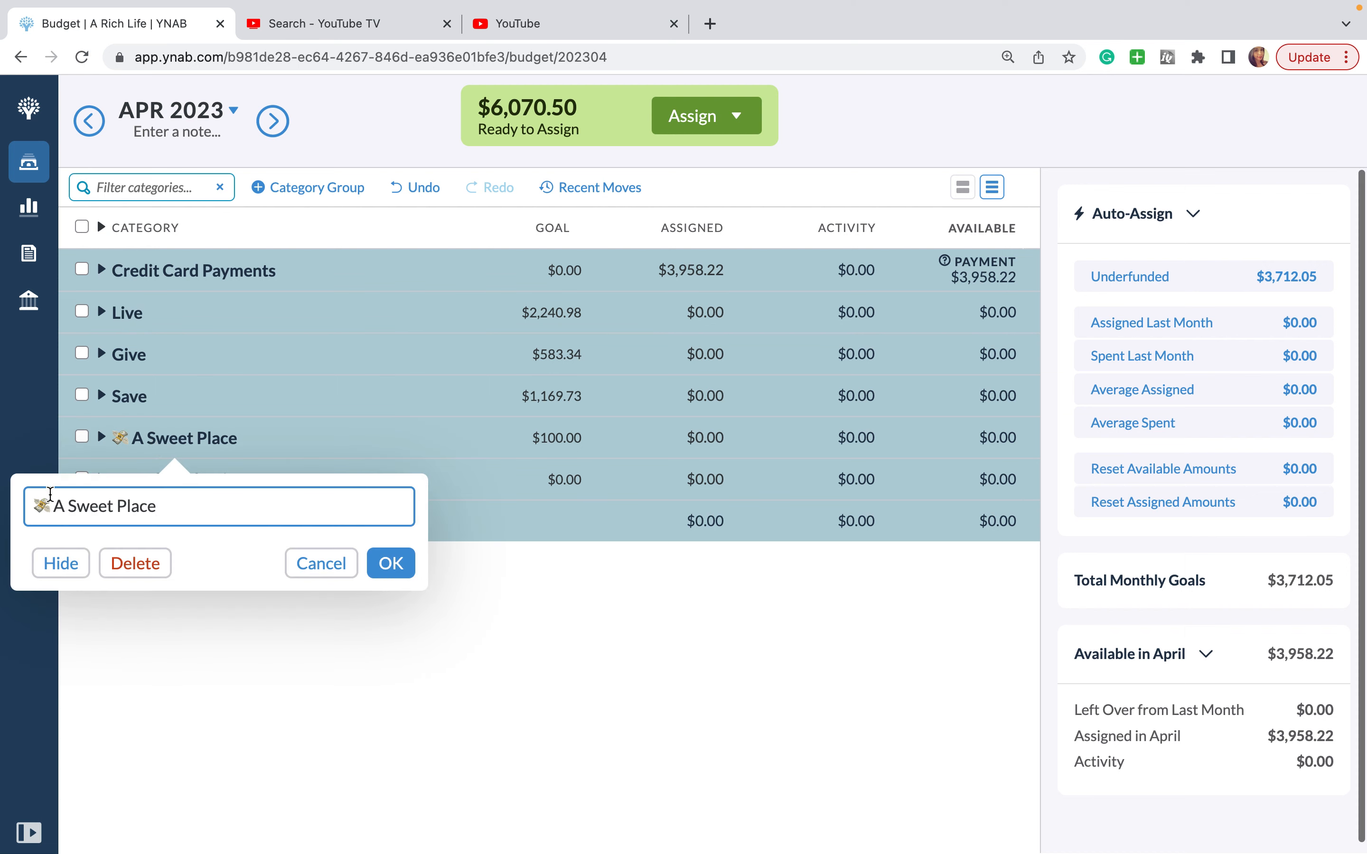
{"action": "left_click", "coordinate": [392, 563]}
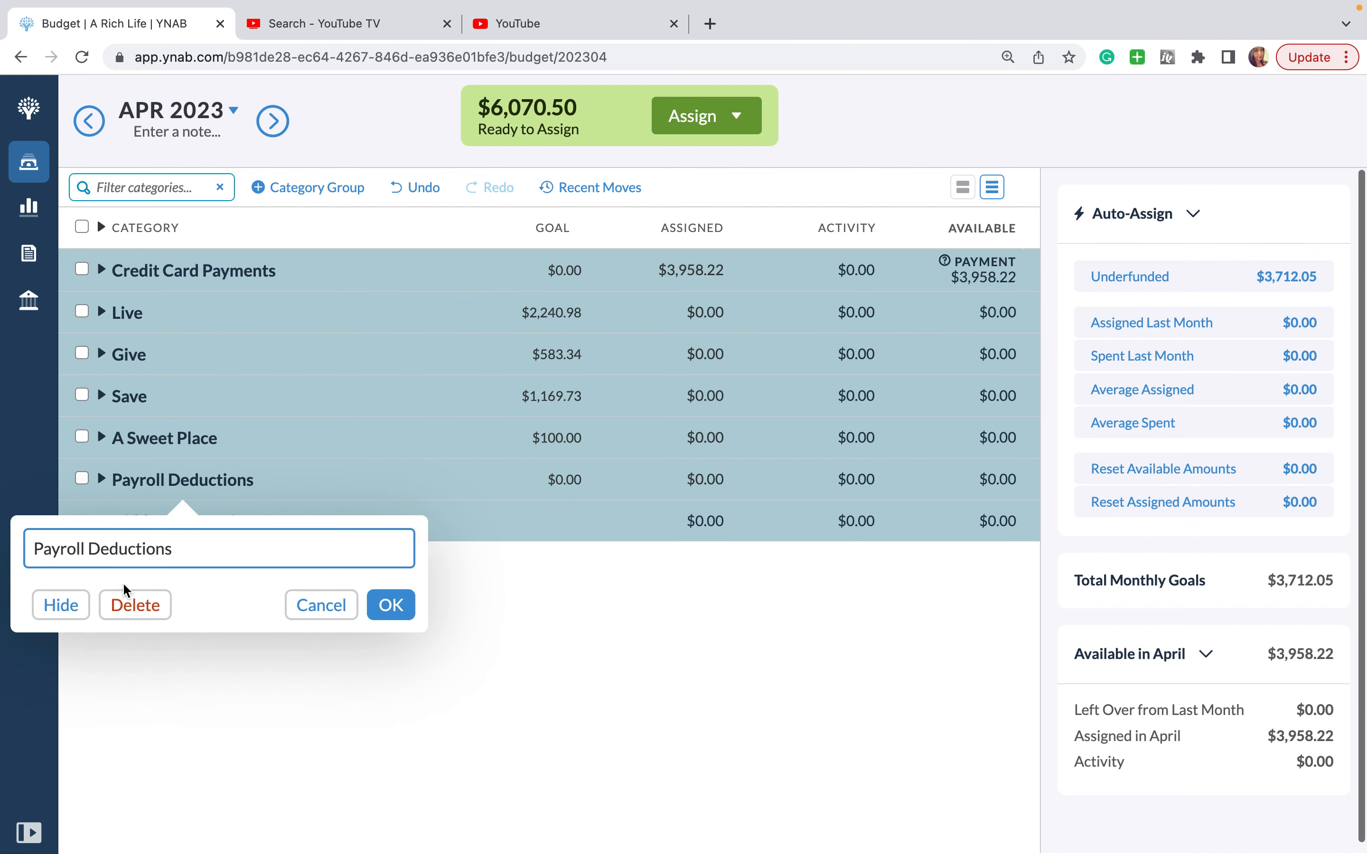
{"action": "left_click", "coordinate": [135, 605]}
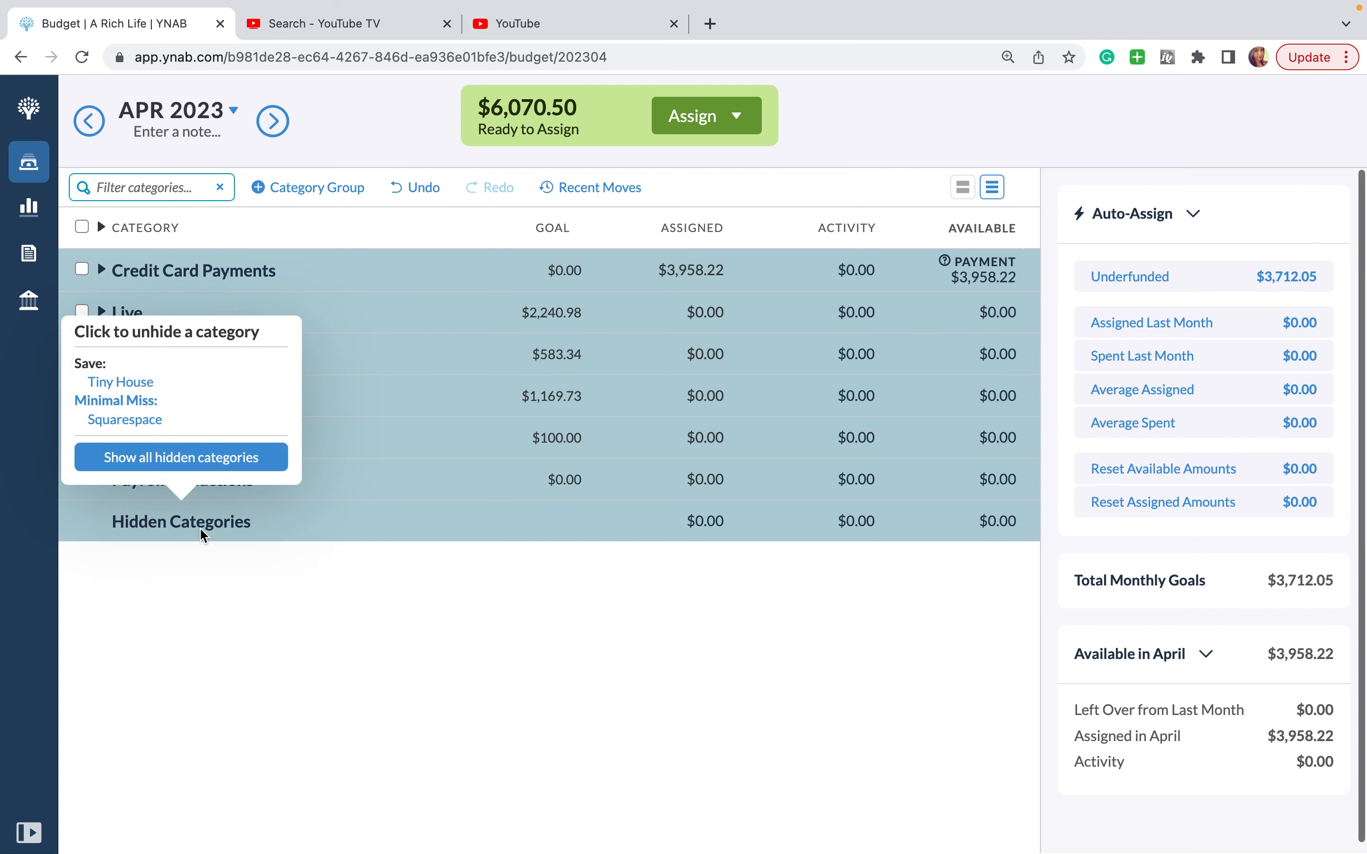
{"action": "mouse_move", "coordinate": [199, 415]}
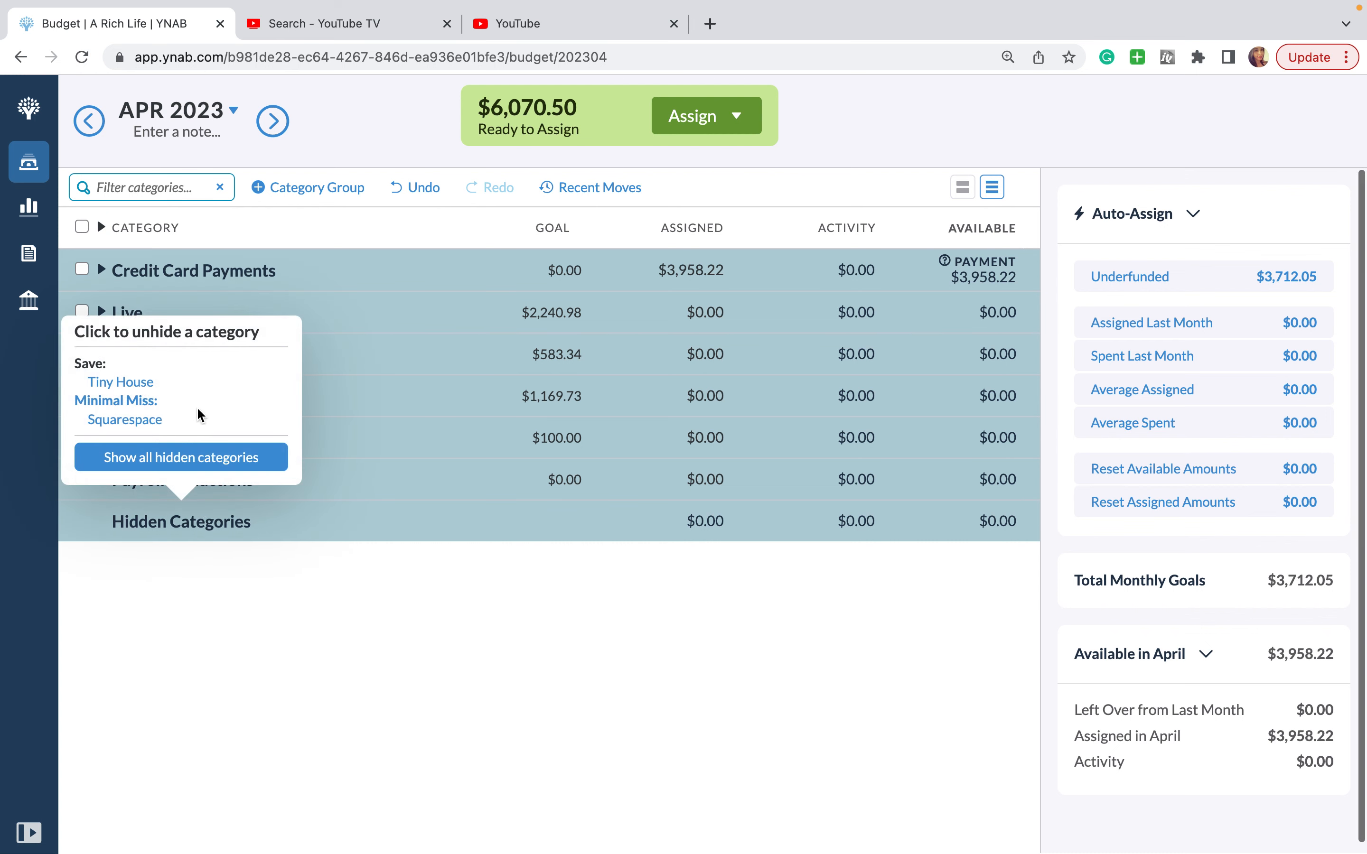
{"action": "mouse_move", "coordinate": [177, 585]}
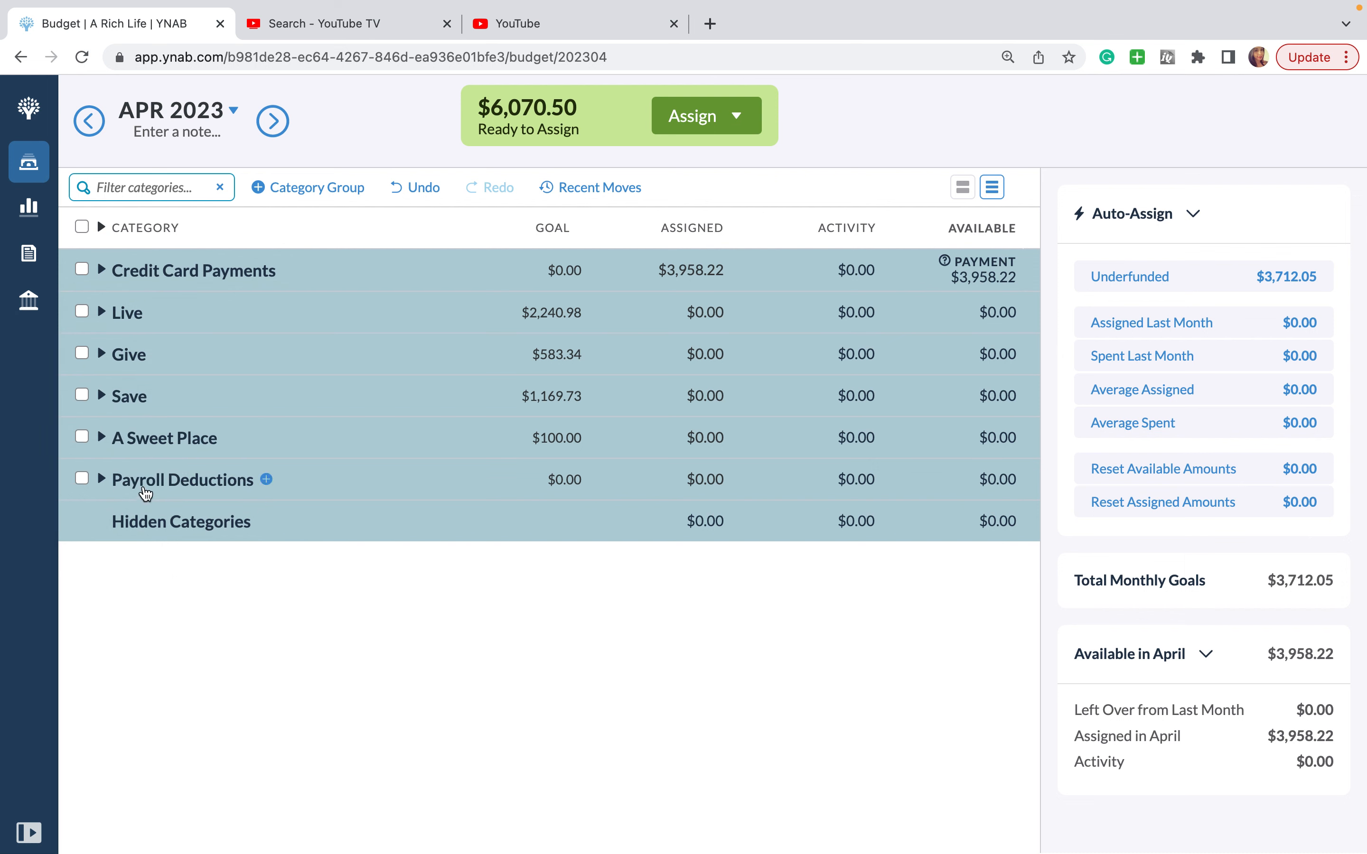
{"action": "mouse_move", "coordinate": [151, 483]}
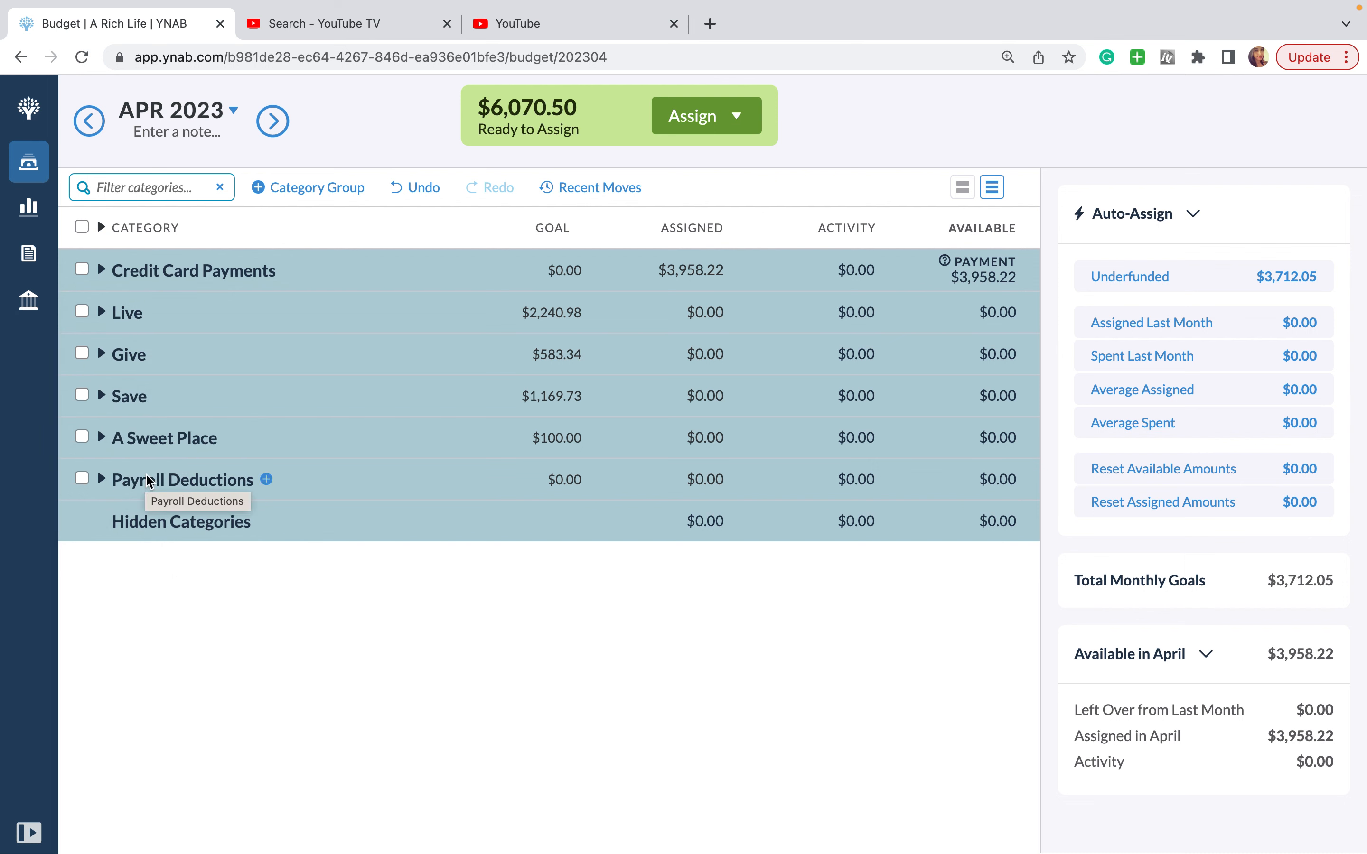
Step: Expand all category groups so Live, Give and Save list their categories
{"action": "left_click", "coordinate": [101, 313]}
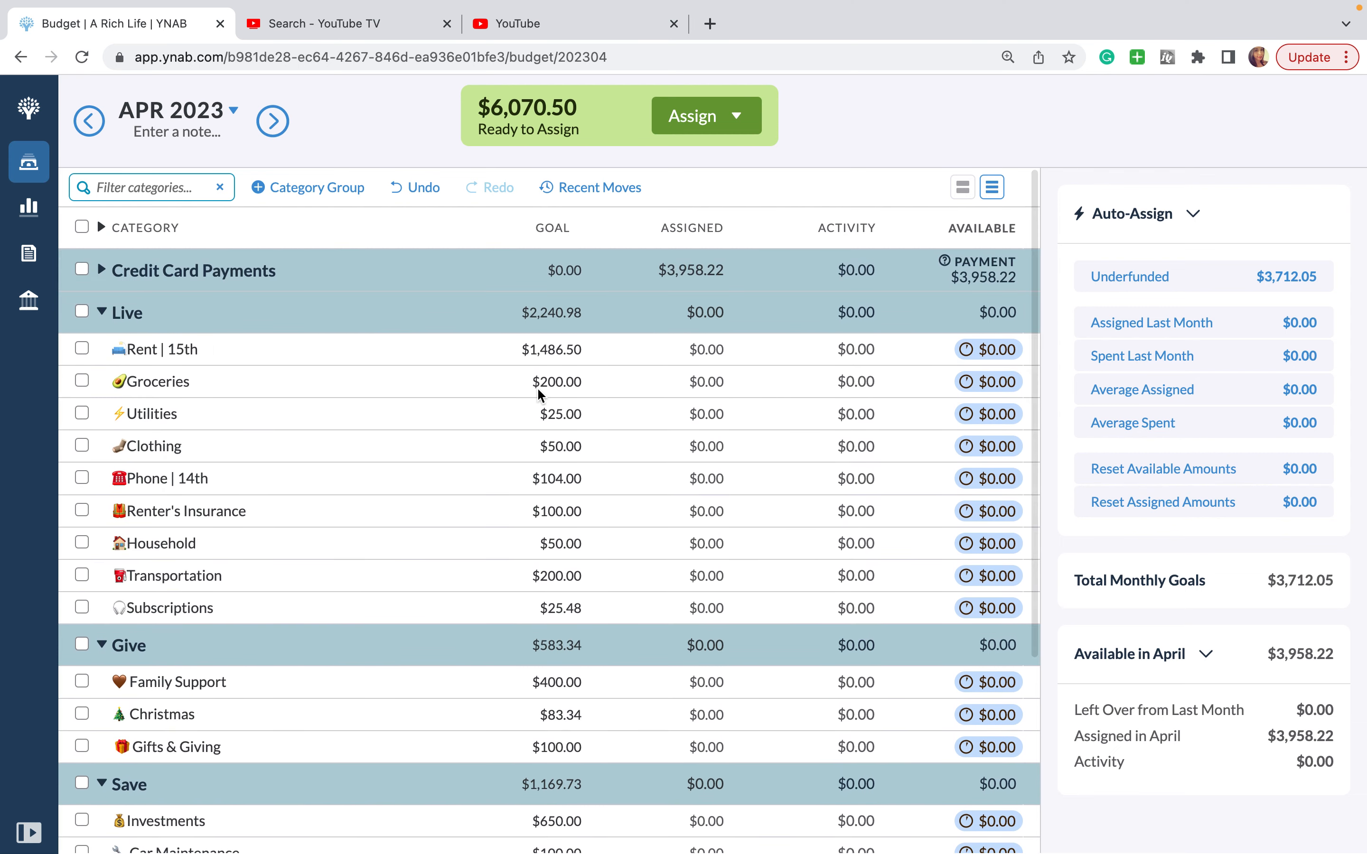
{"action": "mouse_move", "coordinate": [732, 387]}
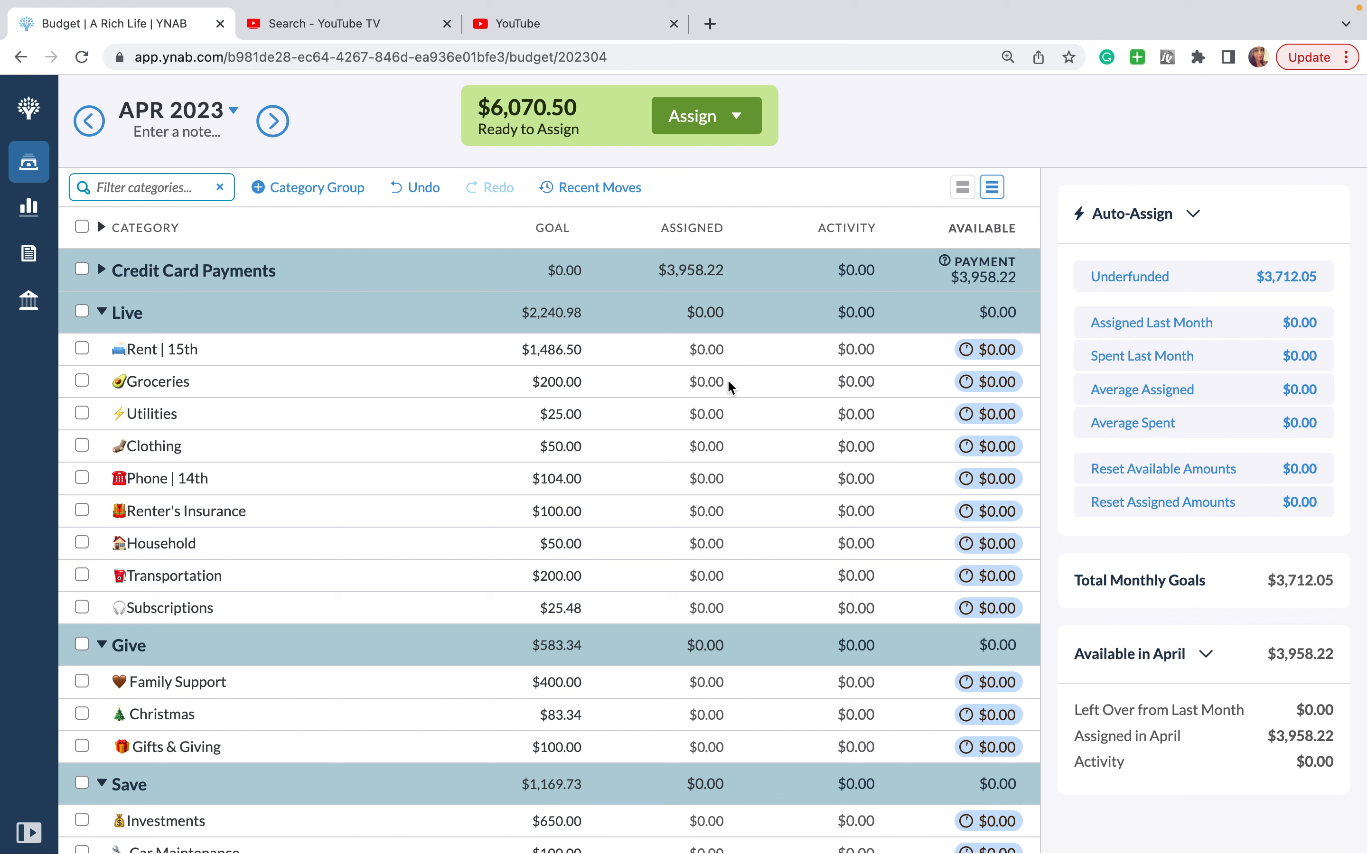
{"action": "mouse_move", "coordinate": [786, 538]}
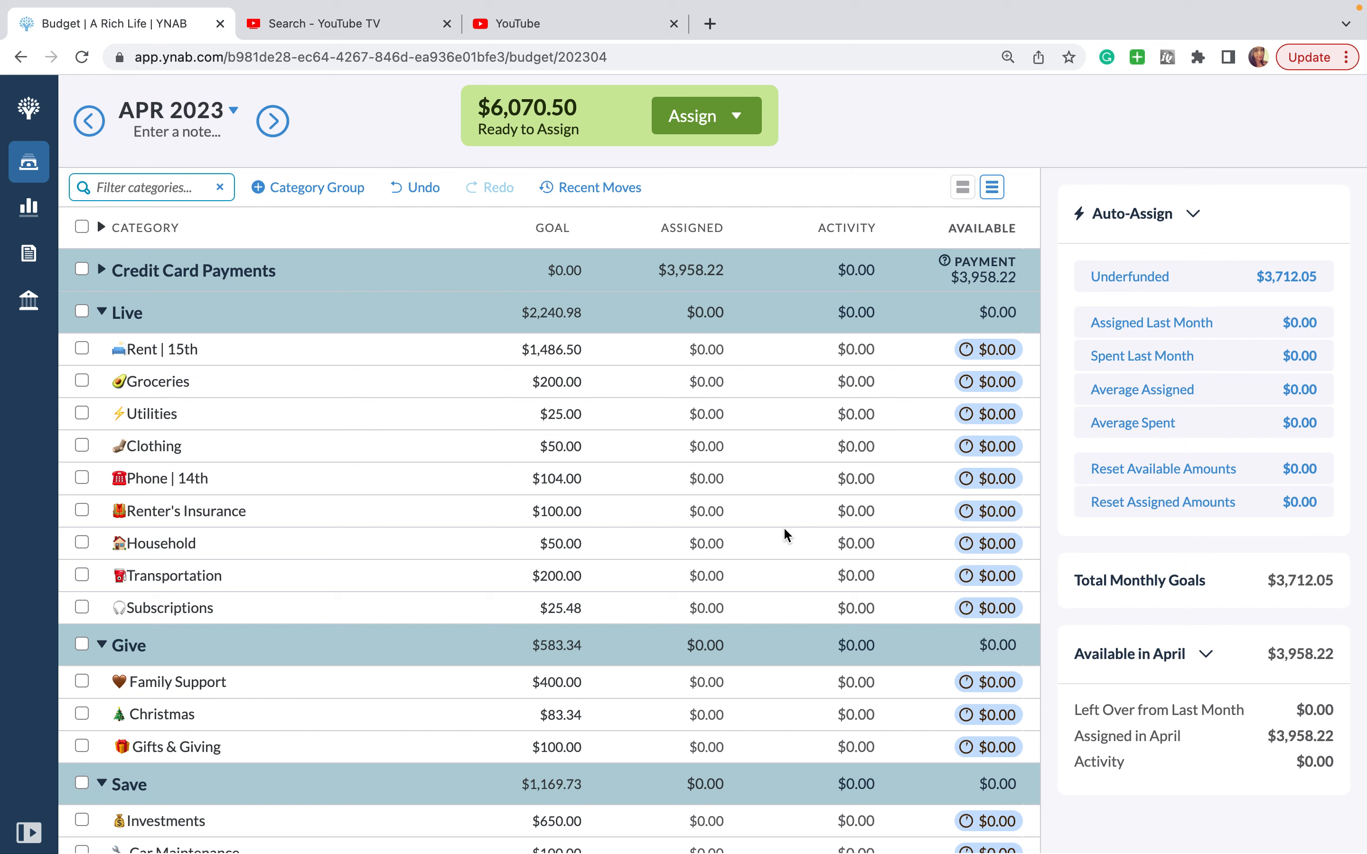
{"action": "mouse_move", "coordinate": [849, 396]}
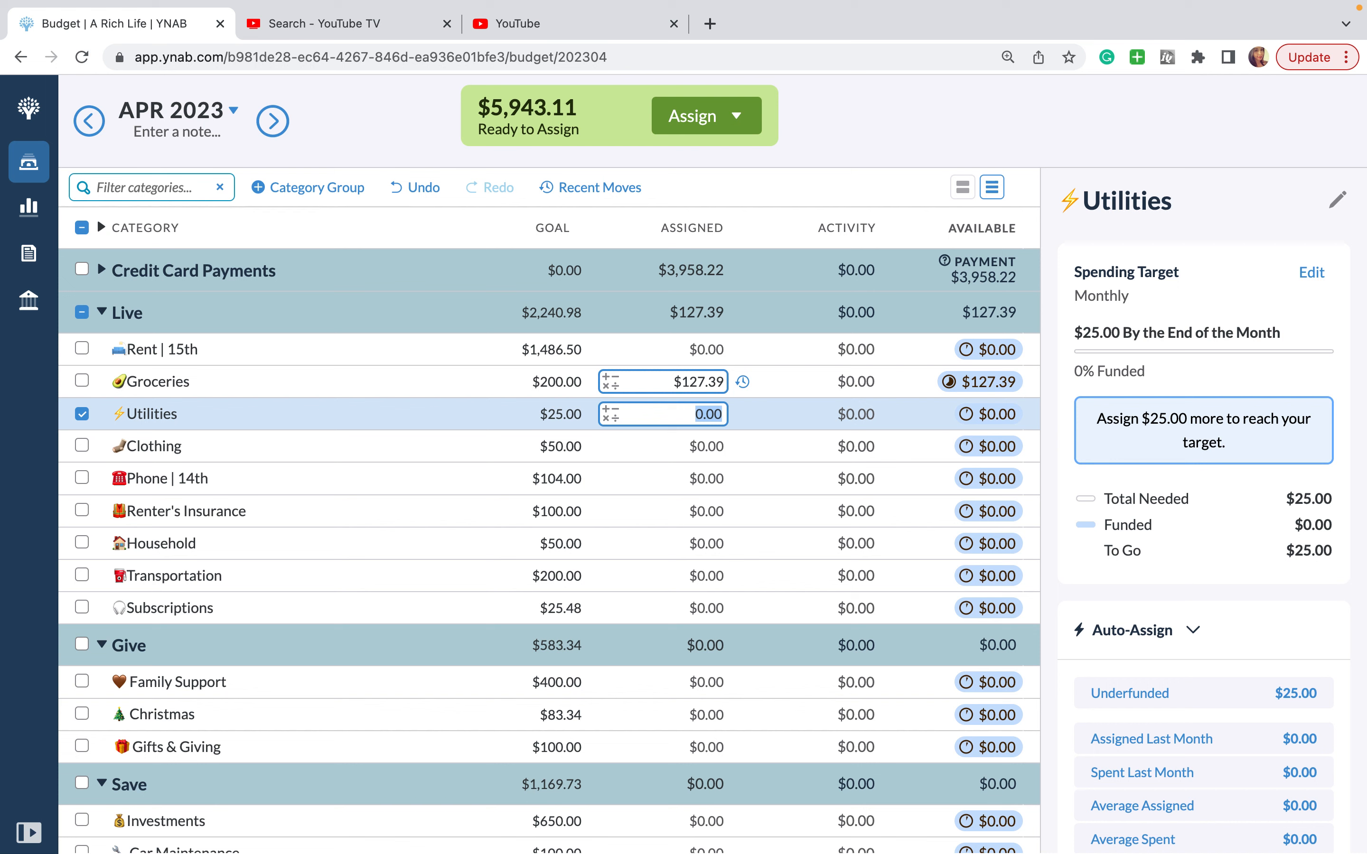
Step: Assign Live categories: Groceries $127.39, Utilities $112.00, Clothing $282.00, Phone $276.61, Renter's Insurance $1.00
{"action": "type", "text": "97"}
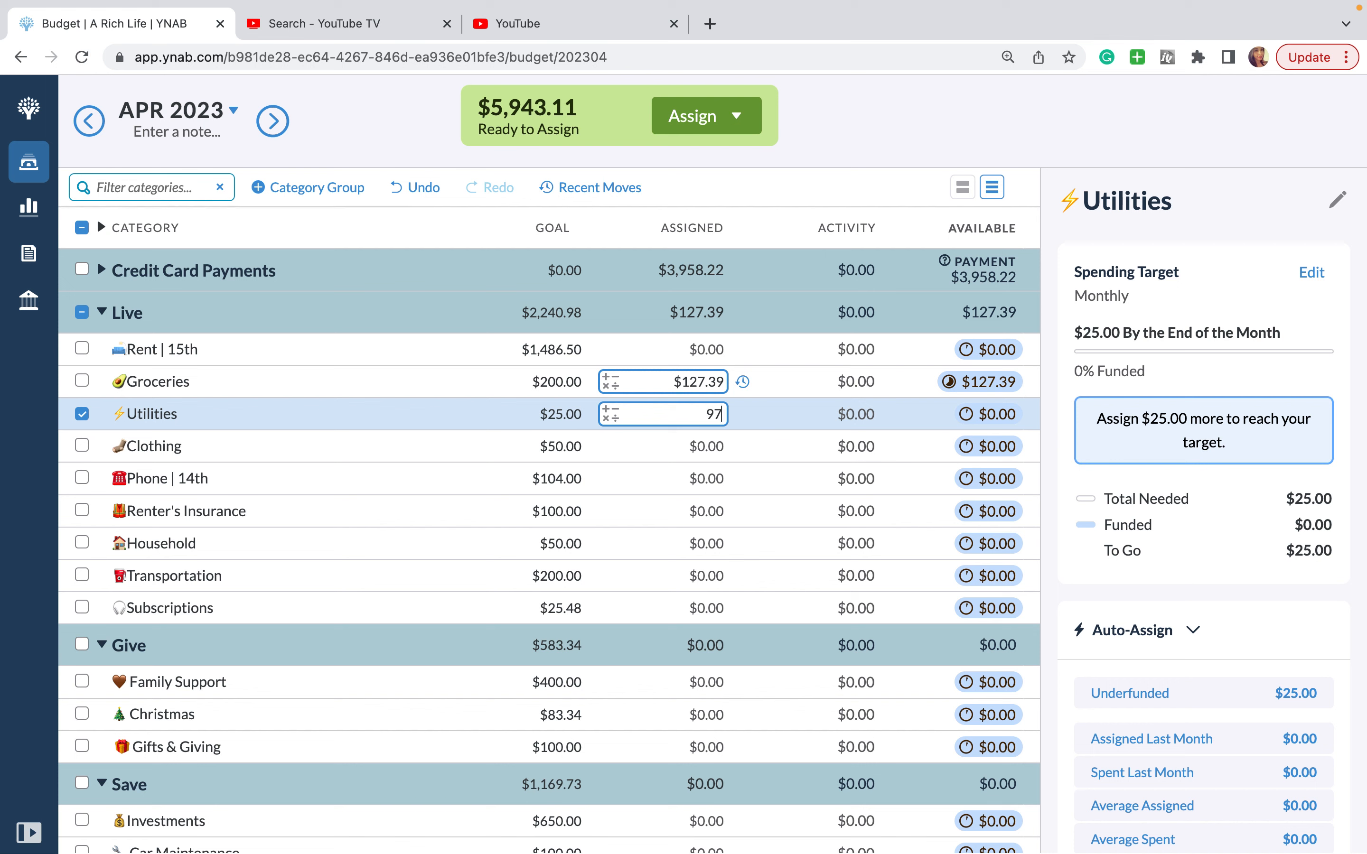
{"action": "type", "text": "112.00"}
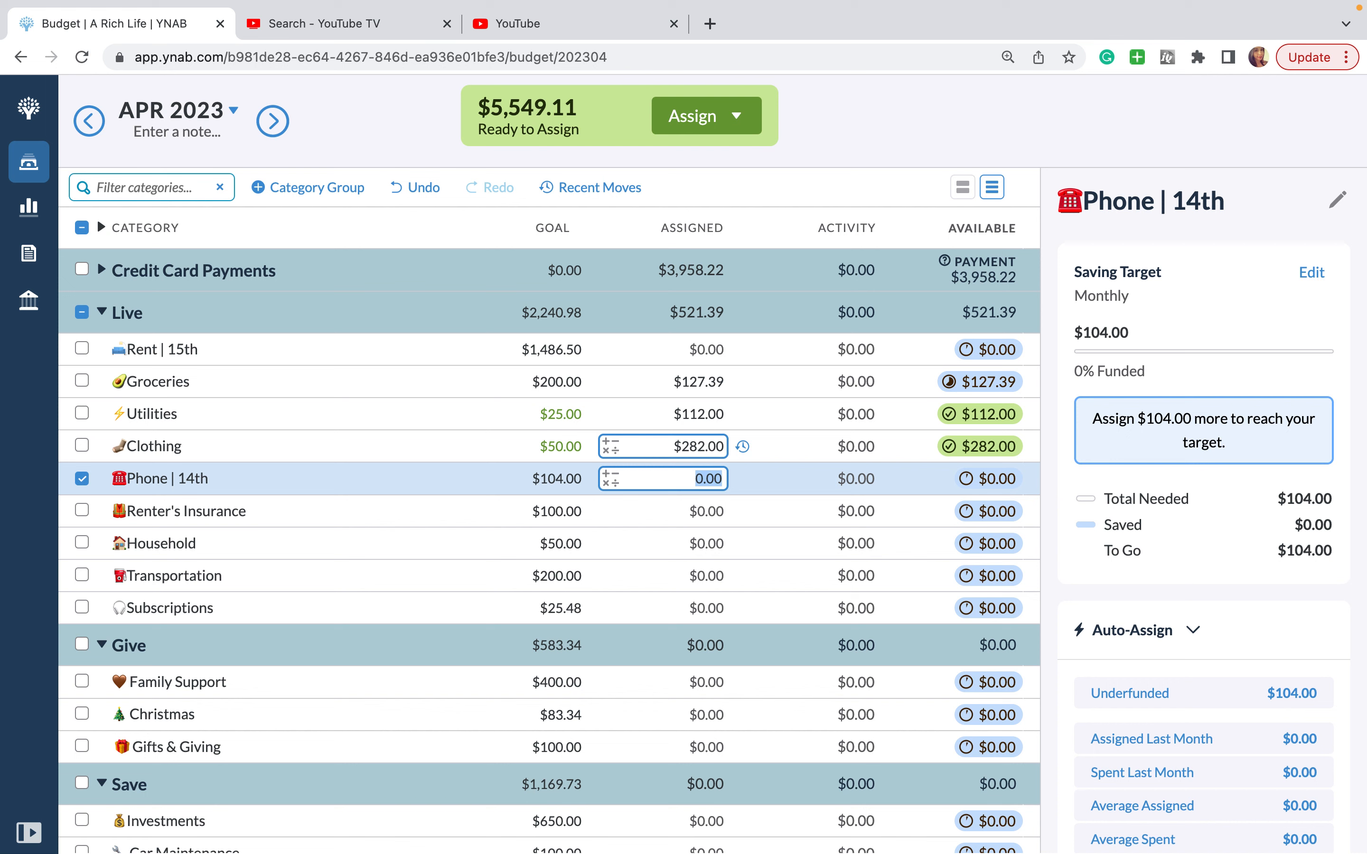
{"action": "type", "text": "276"}
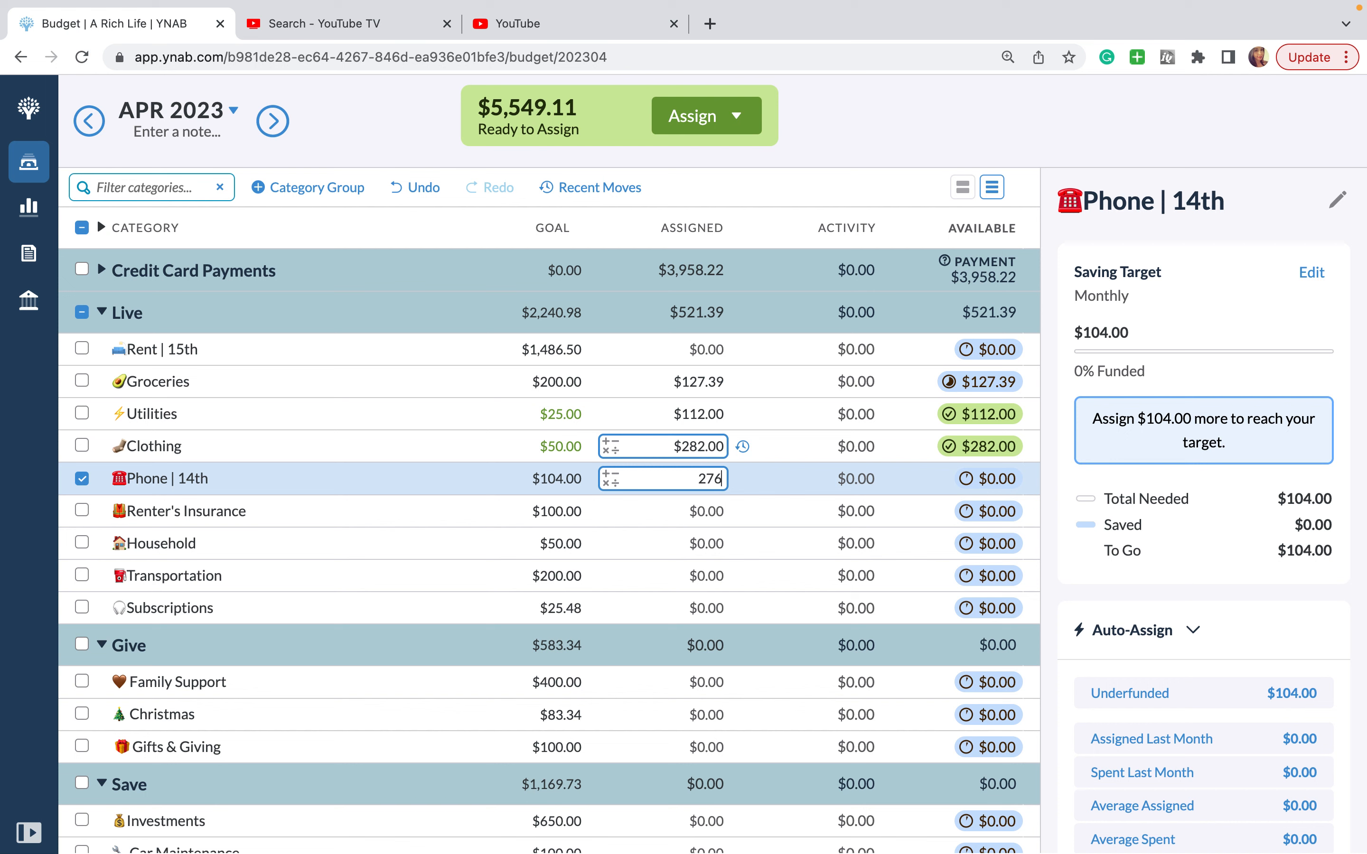
{"action": "type", "text": ".62"}
{"action": "left_click", "coordinate": [663, 511]}
{"action": "type", "text": "1"}
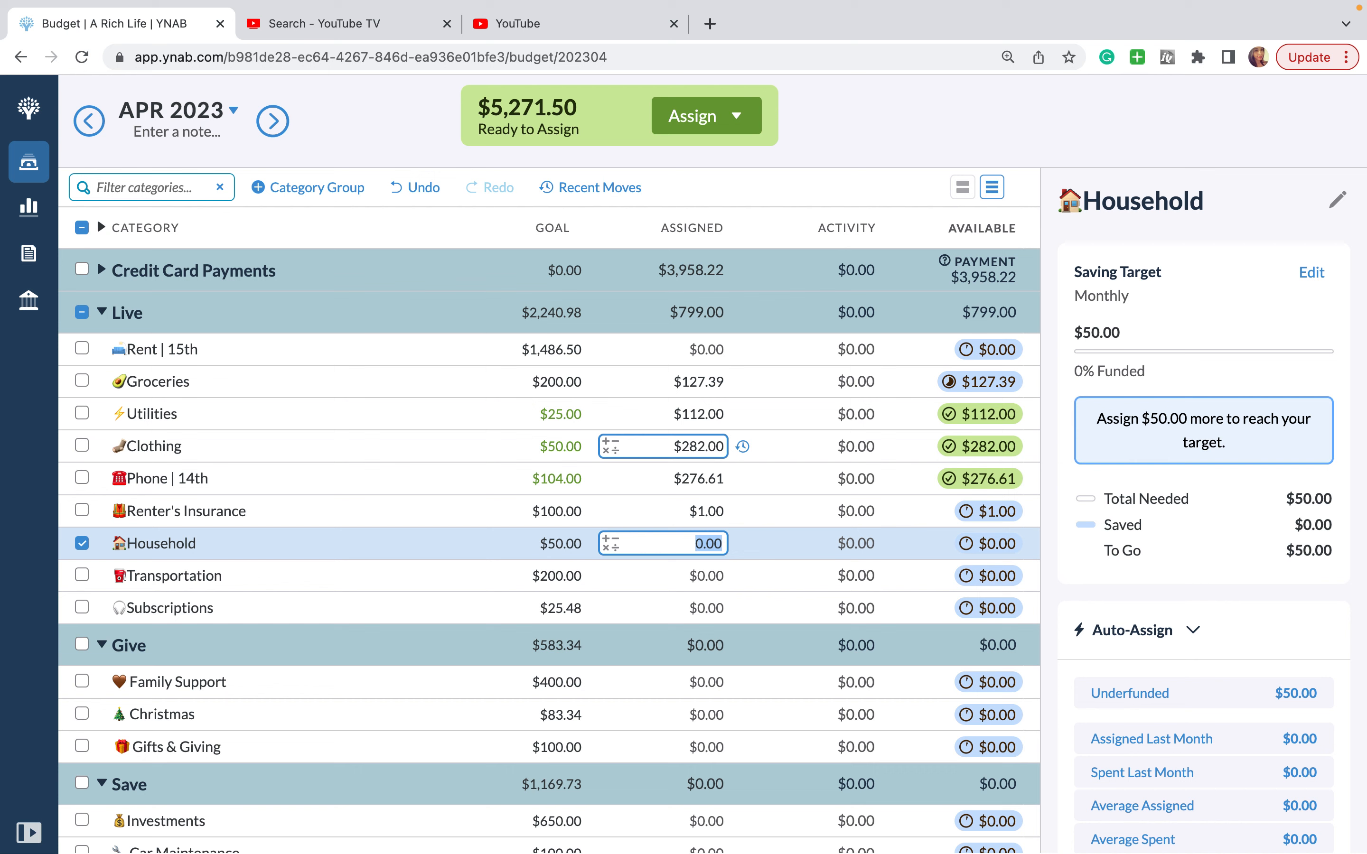
{"action": "type", "text": "25.77"}
{"action": "type", "text": "100"}
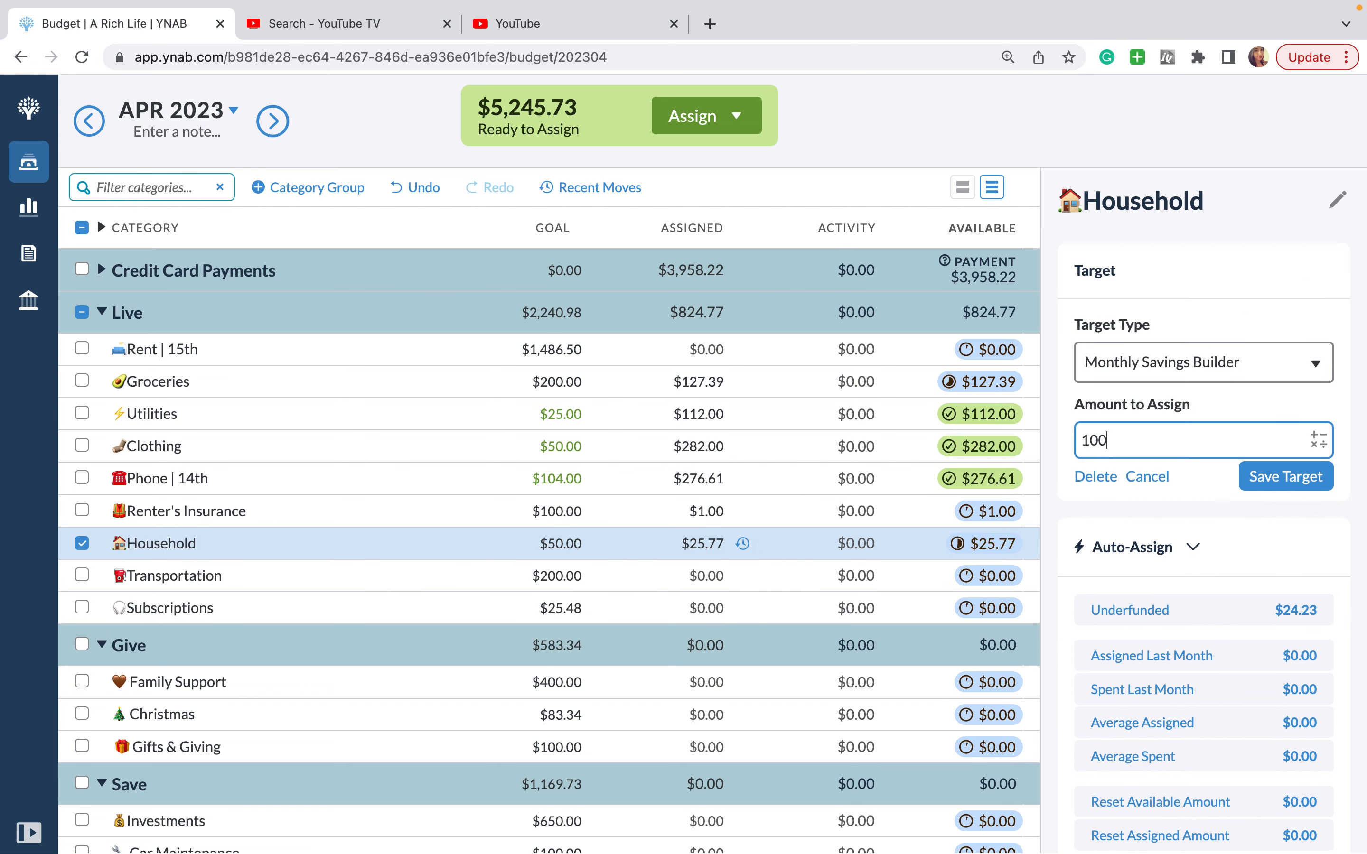
Step: Save Household's target as a $100 monthly savings builder with $25.77 assigned
{"action": "left_click", "coordinate": [1285, 476]}
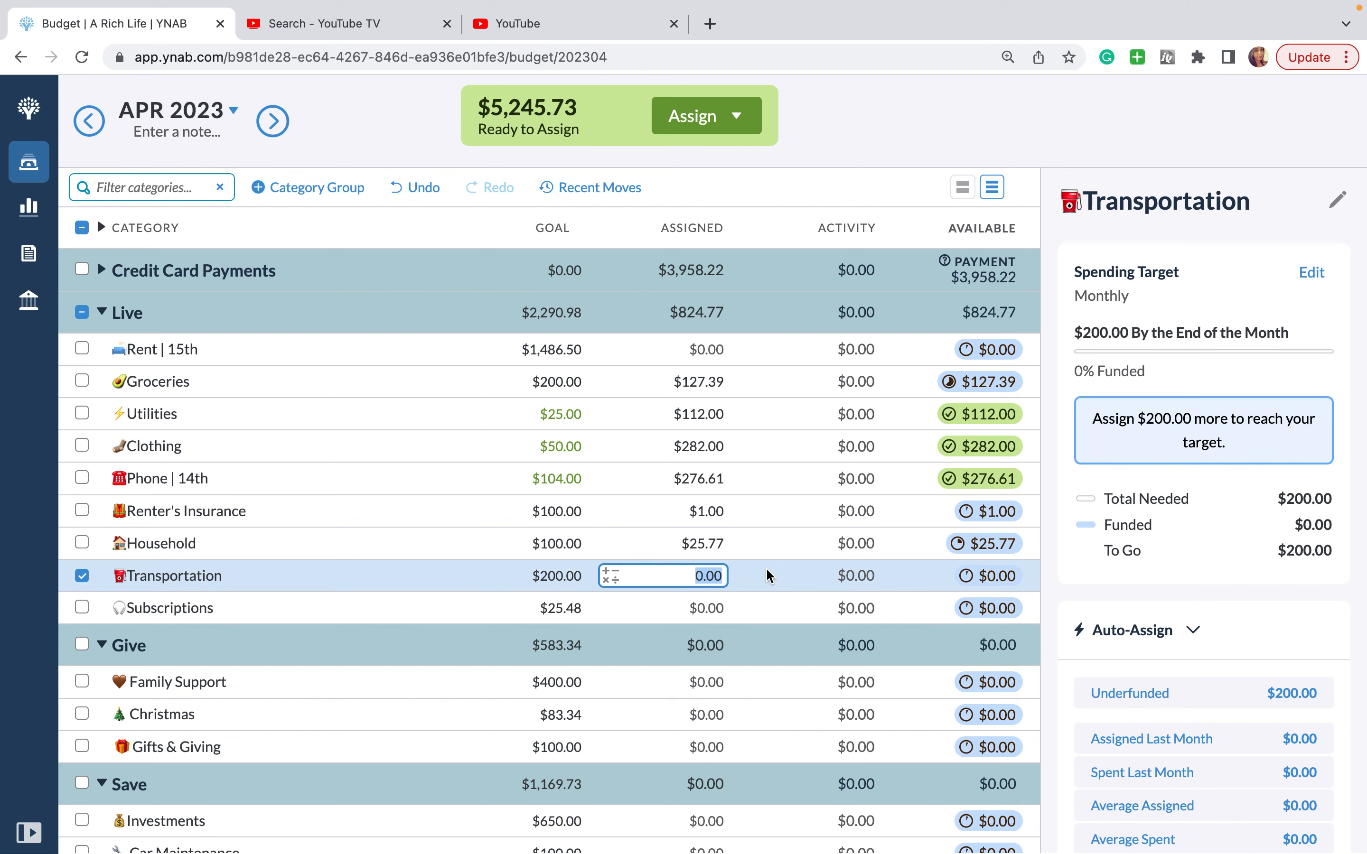
Step: Assign $16.85 to Transportation and fully fund Subscriptions at $25.48
{"action": "type", "text": "16.85"}
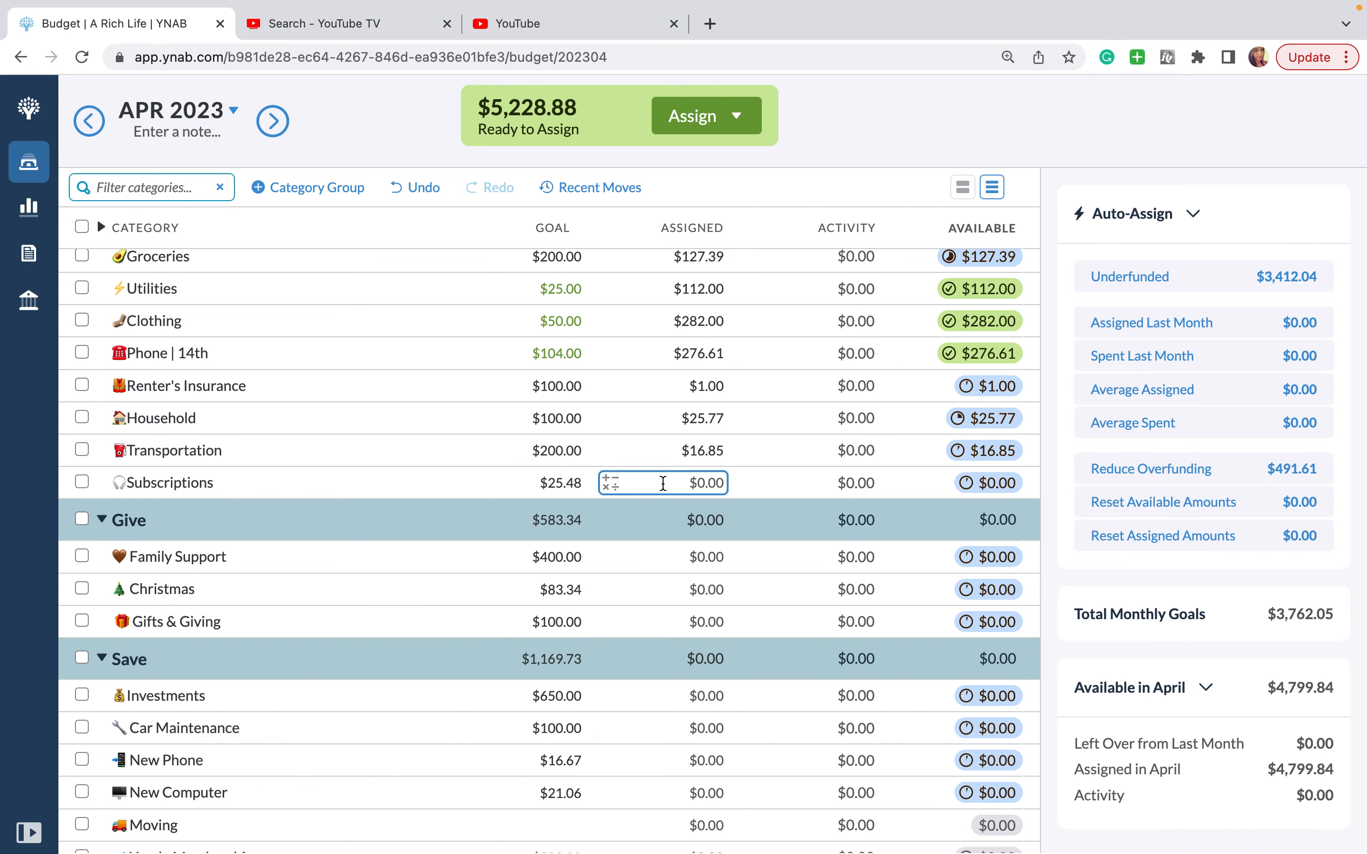
{"action": "type", "text": "25"}
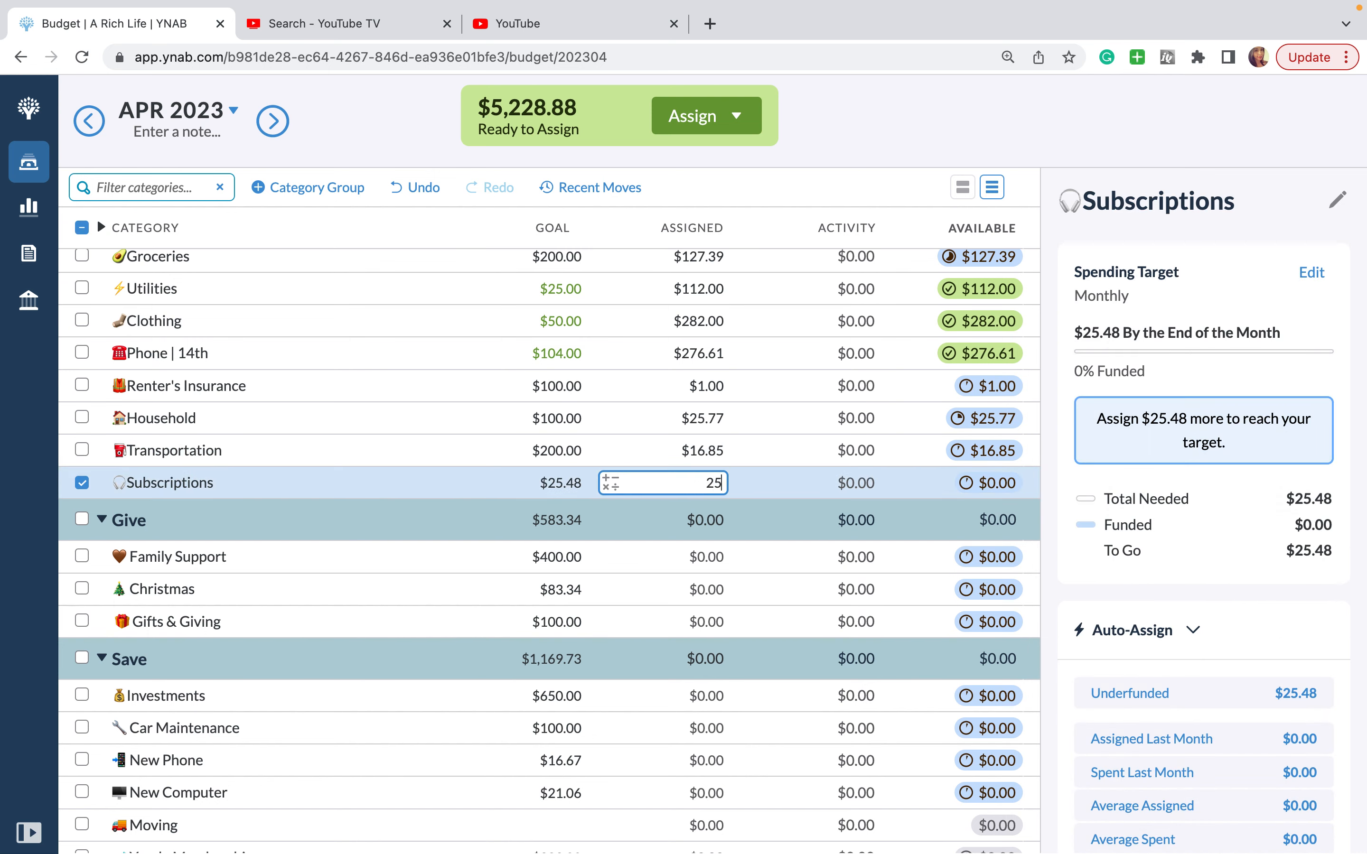
{"action": "type", "text": "25.48"}
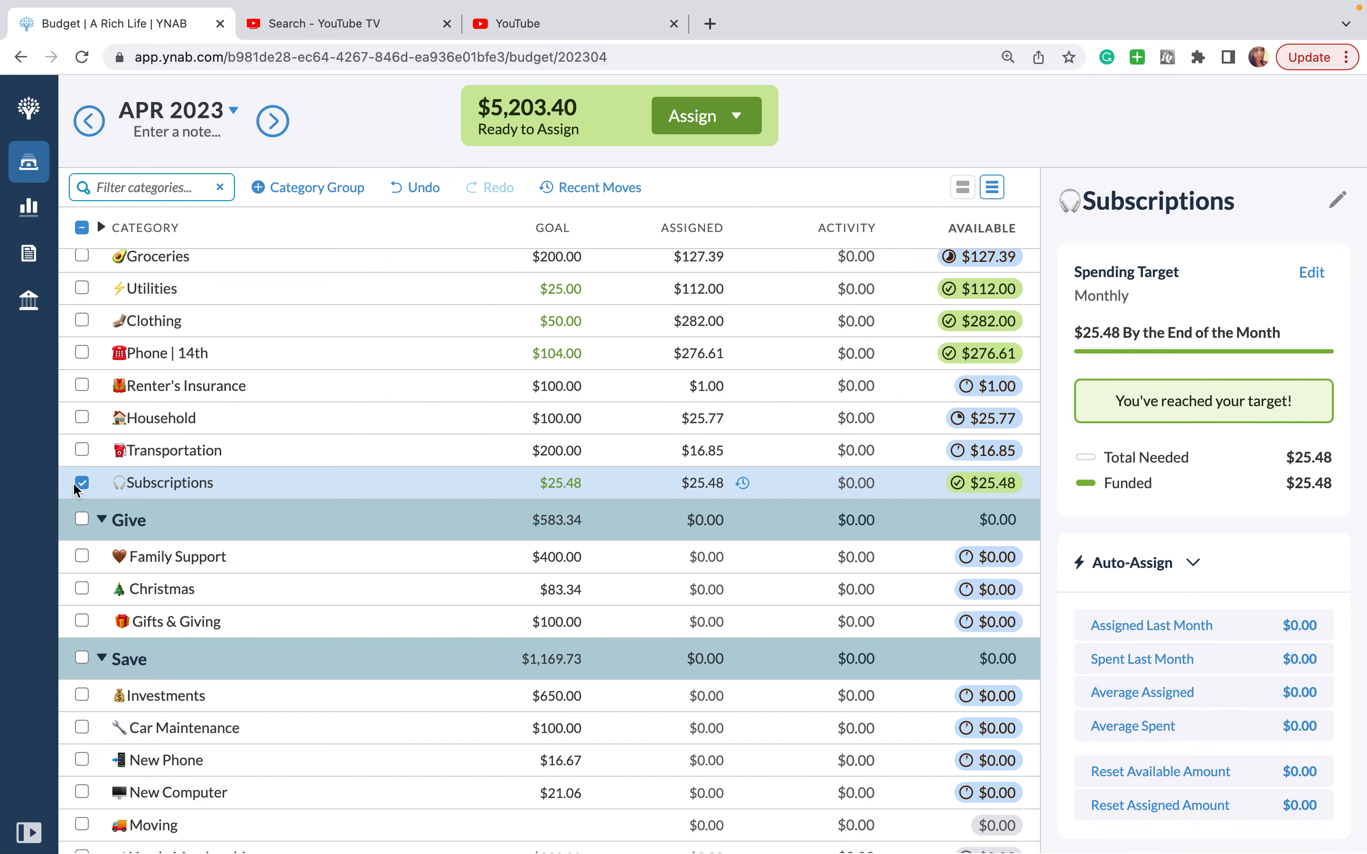
{"action": "left_click", "coordinate": [702, 557]}
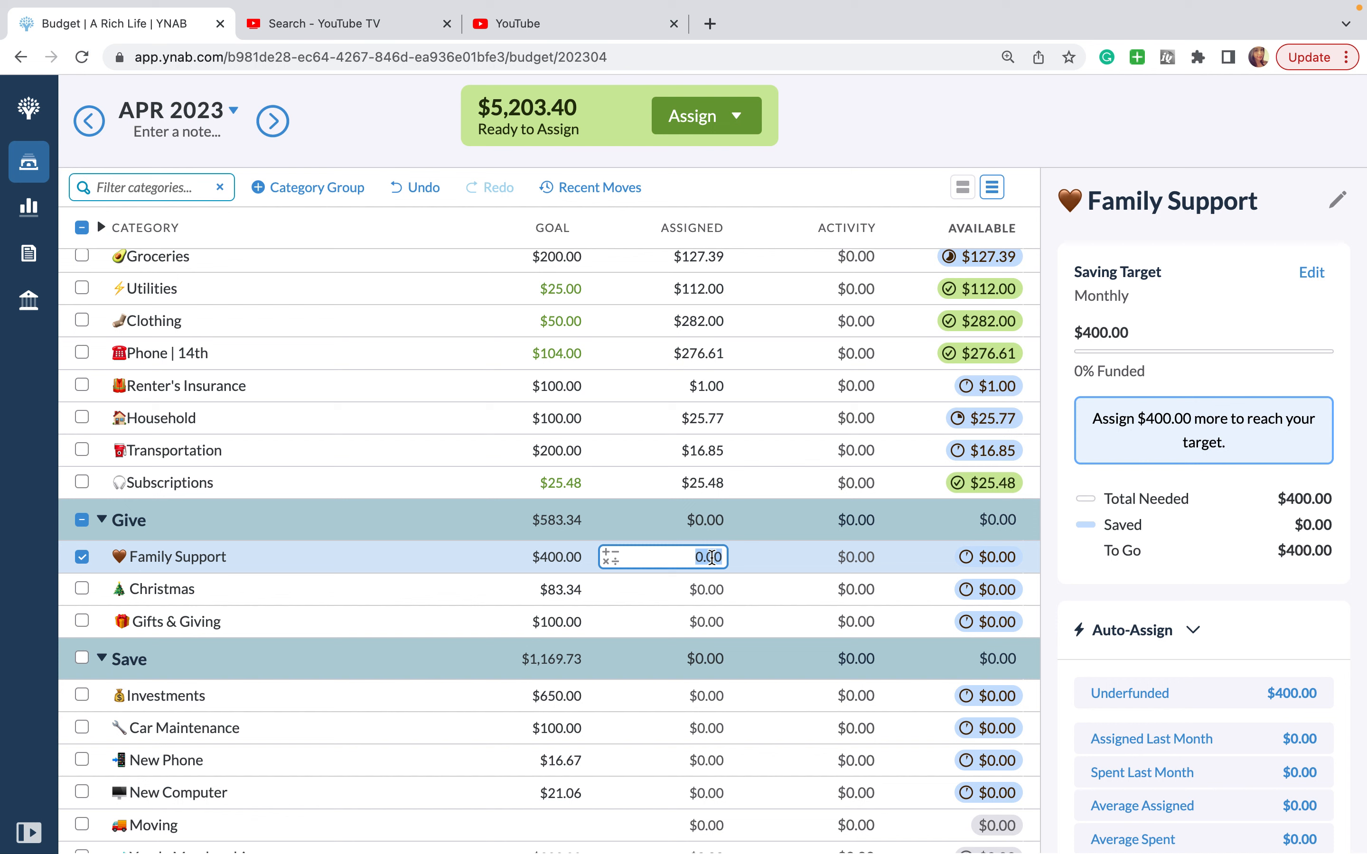
Step: Fund Give: Family Support $1,100.81, Christmas $216.67, Gifts & Giving $182.72
{"action": "type", "text": "1100"}
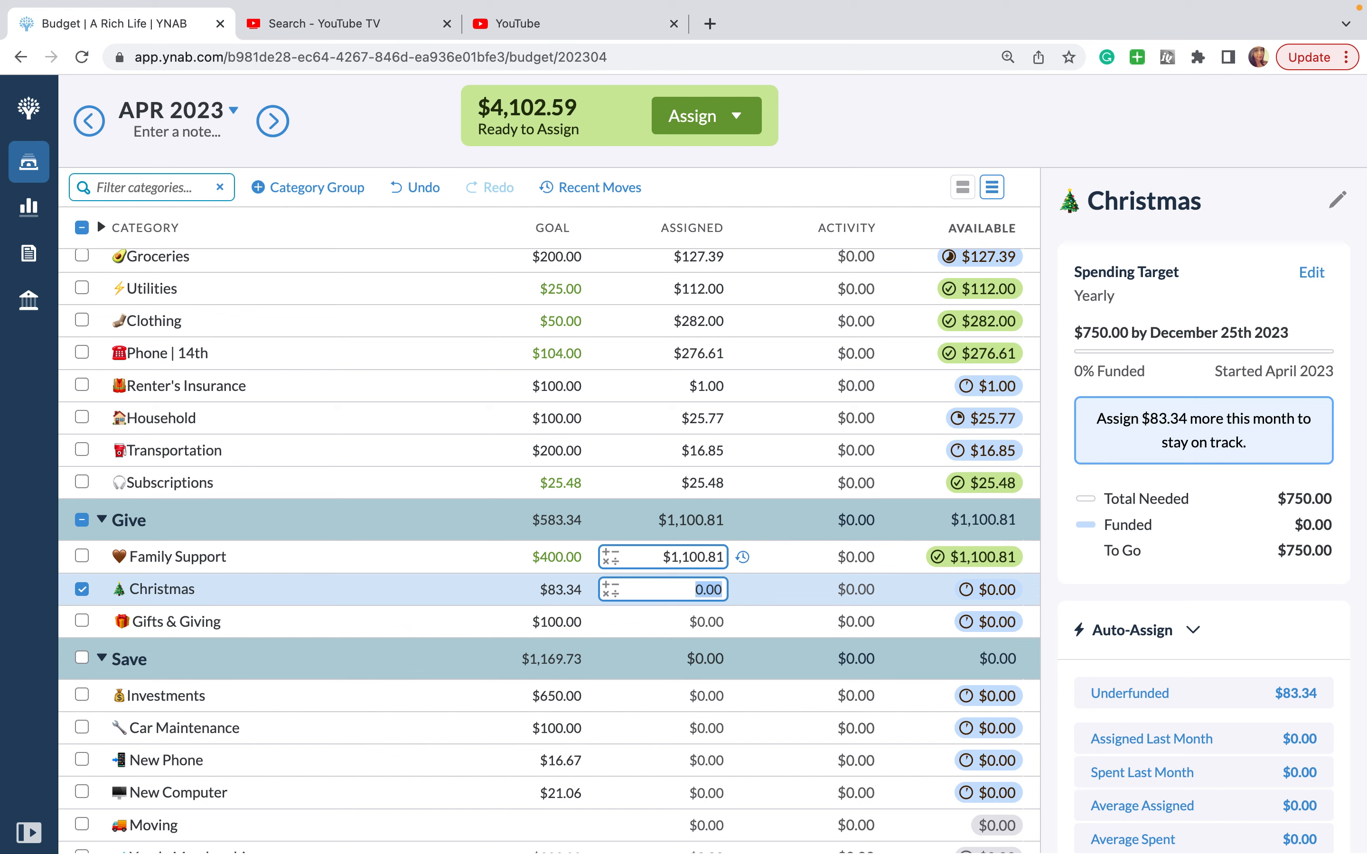
{"action": "type", "text": "216.67"}
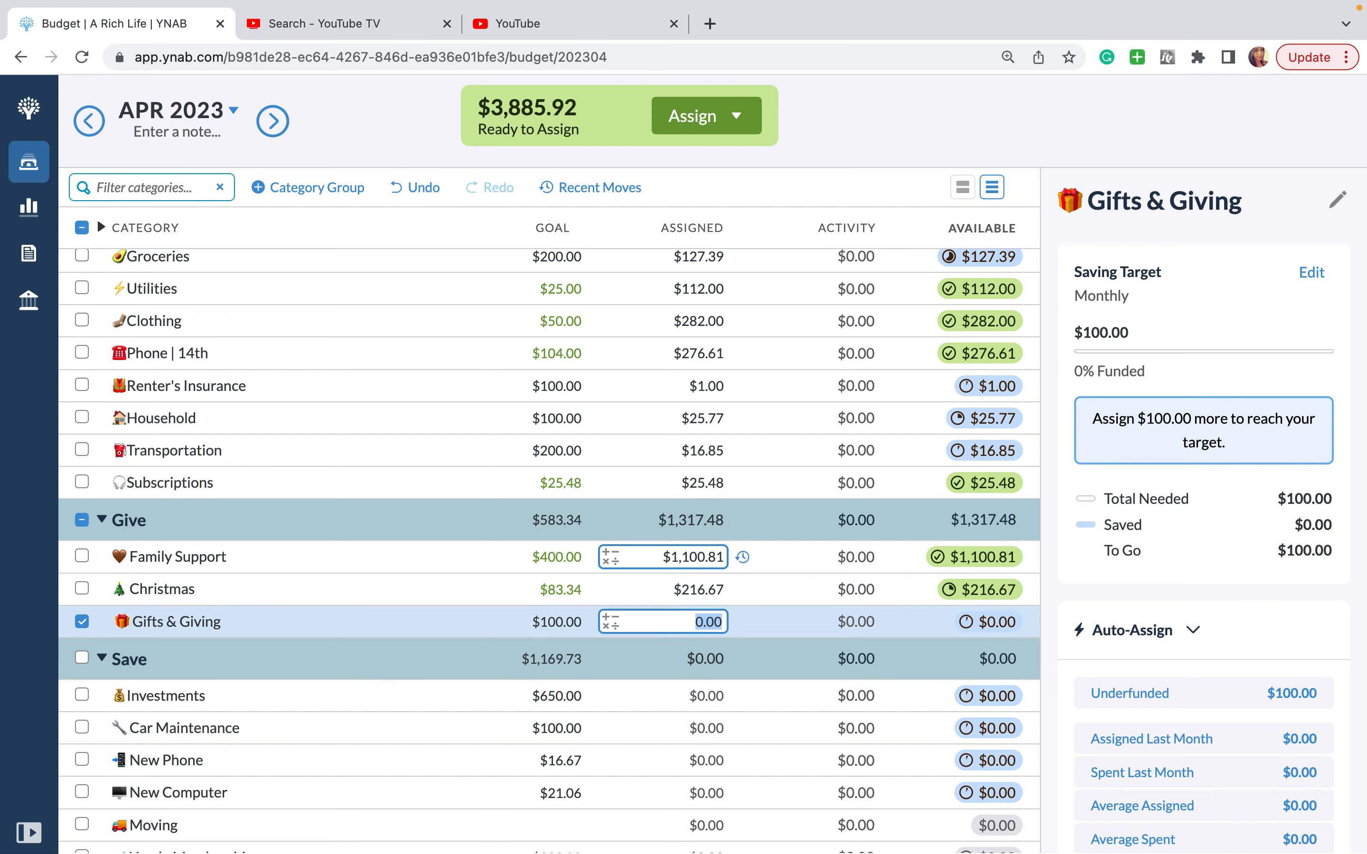
{"action": "type", "text": "182.72"}
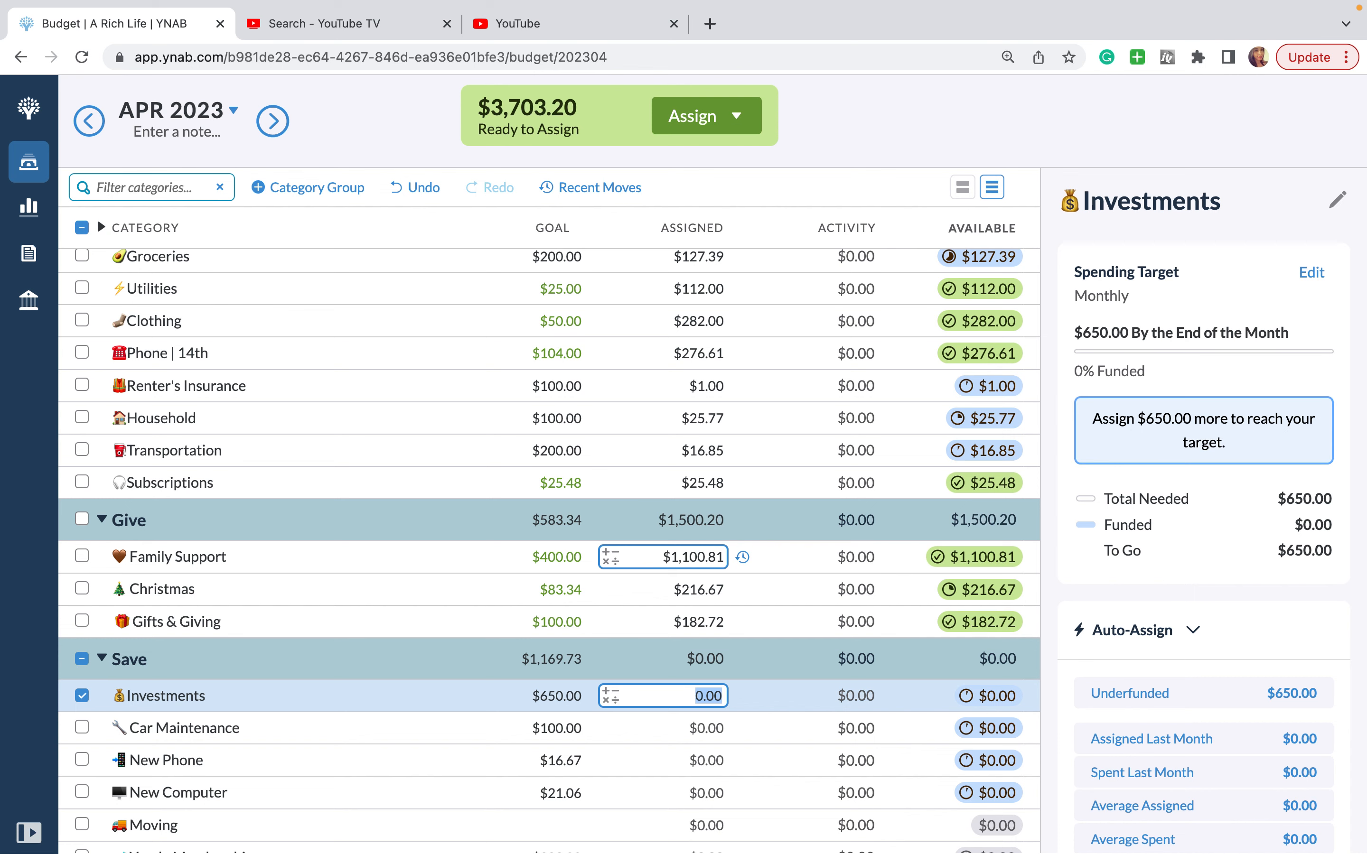
Step: Assign $113.38 to New Phone and $150.00 to New Computer
{"action": "scroll", "scroll_direction": "down", "scroll_amount": 3}
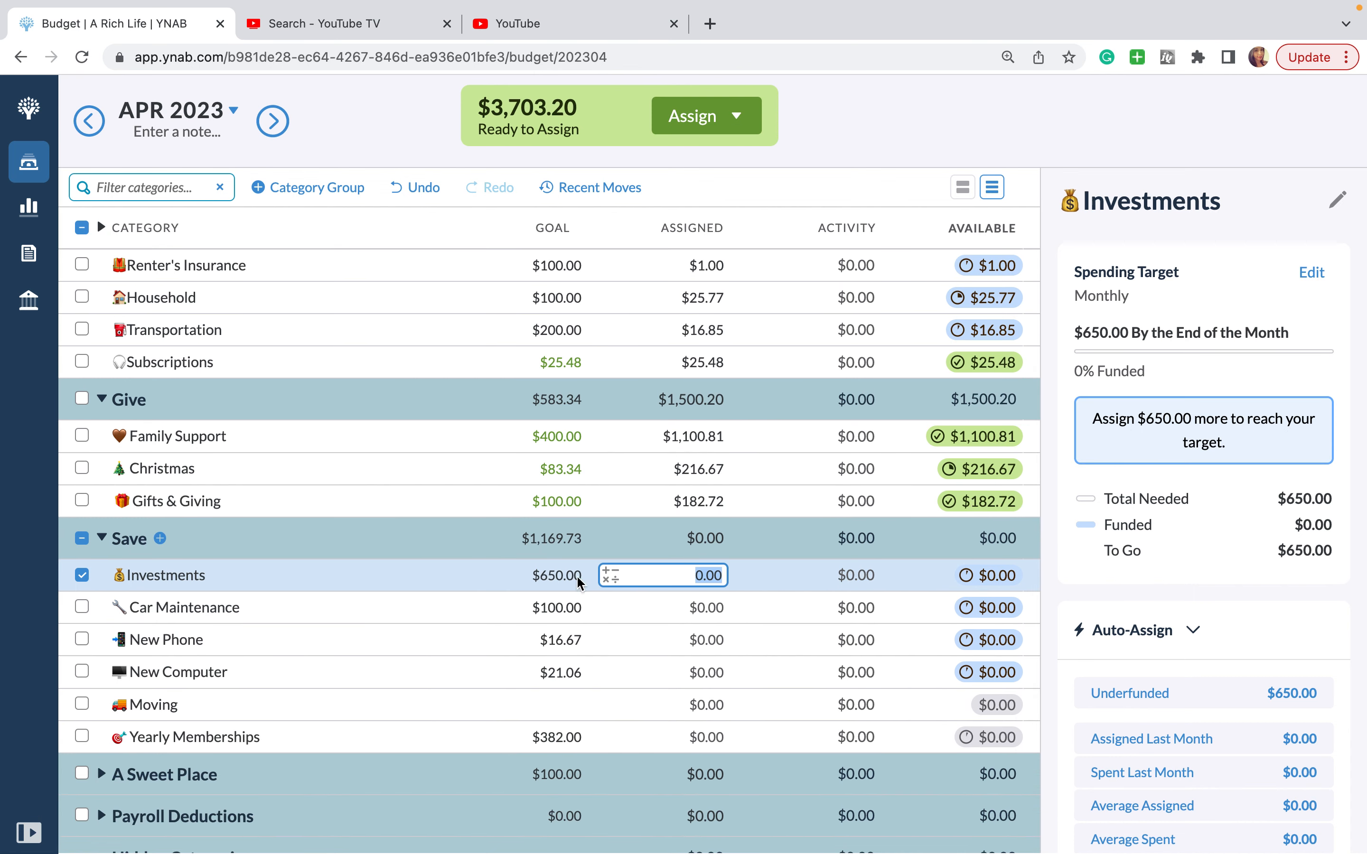
{"action": "left_click", "coordinate": [690, 608]}
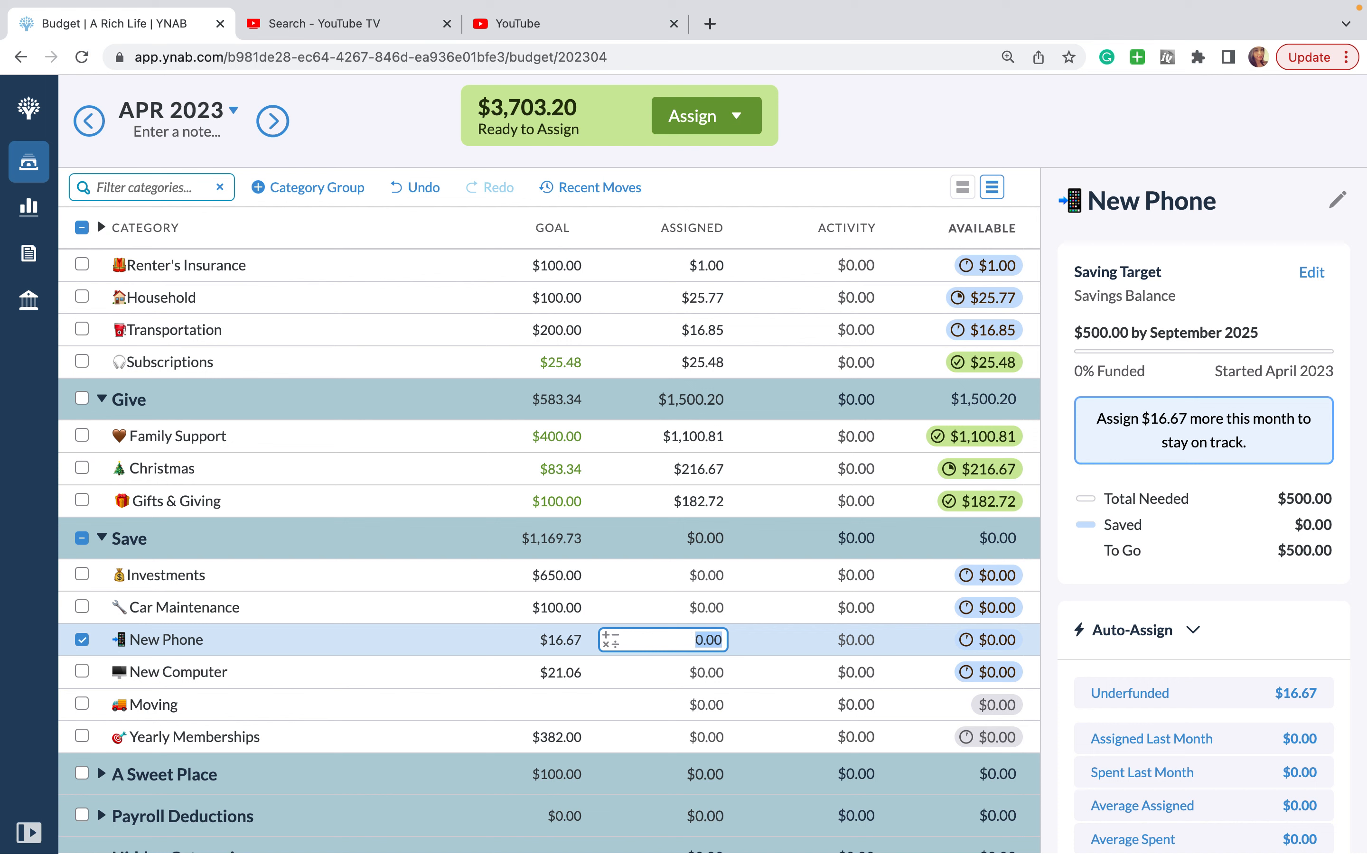
{"action": "type", "text": "113.38"}
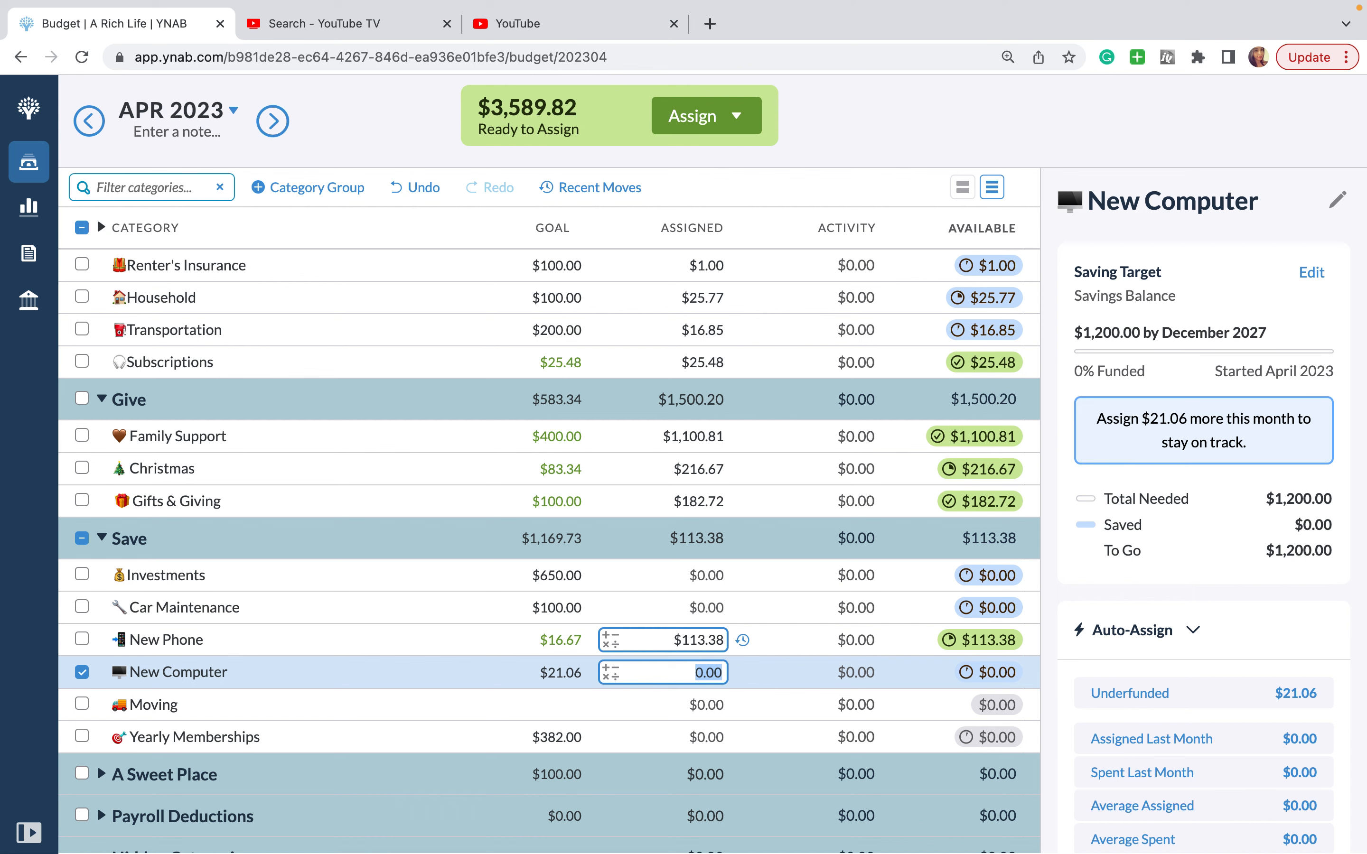
{"action": "type", "text": "150"}
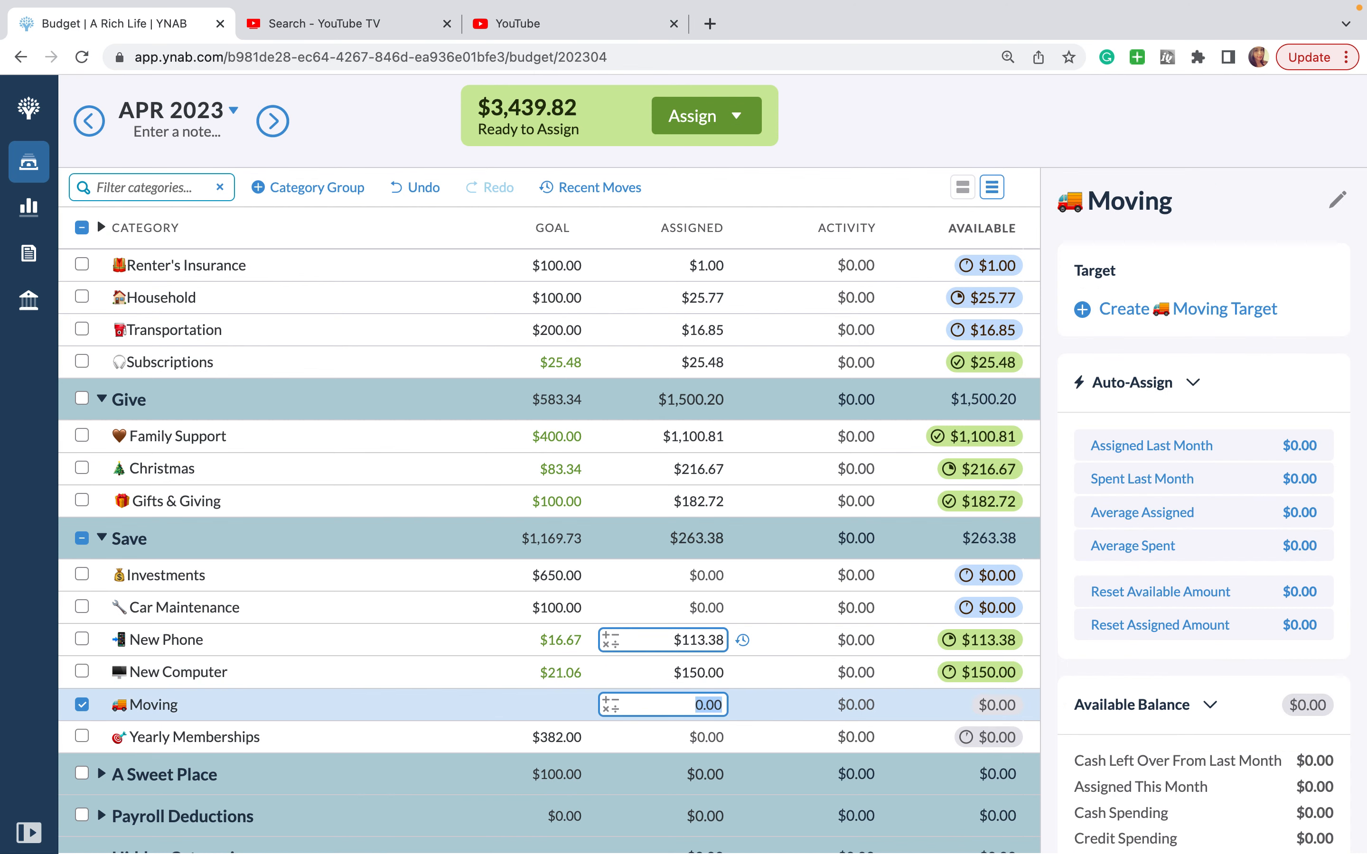
Step: Assign Yearly Memberships $272.00 via 120+152, leaving $3,167.82 ready to assign
{"action": "scroll", "scroll_direction": "down", "scroll_amount": 3}
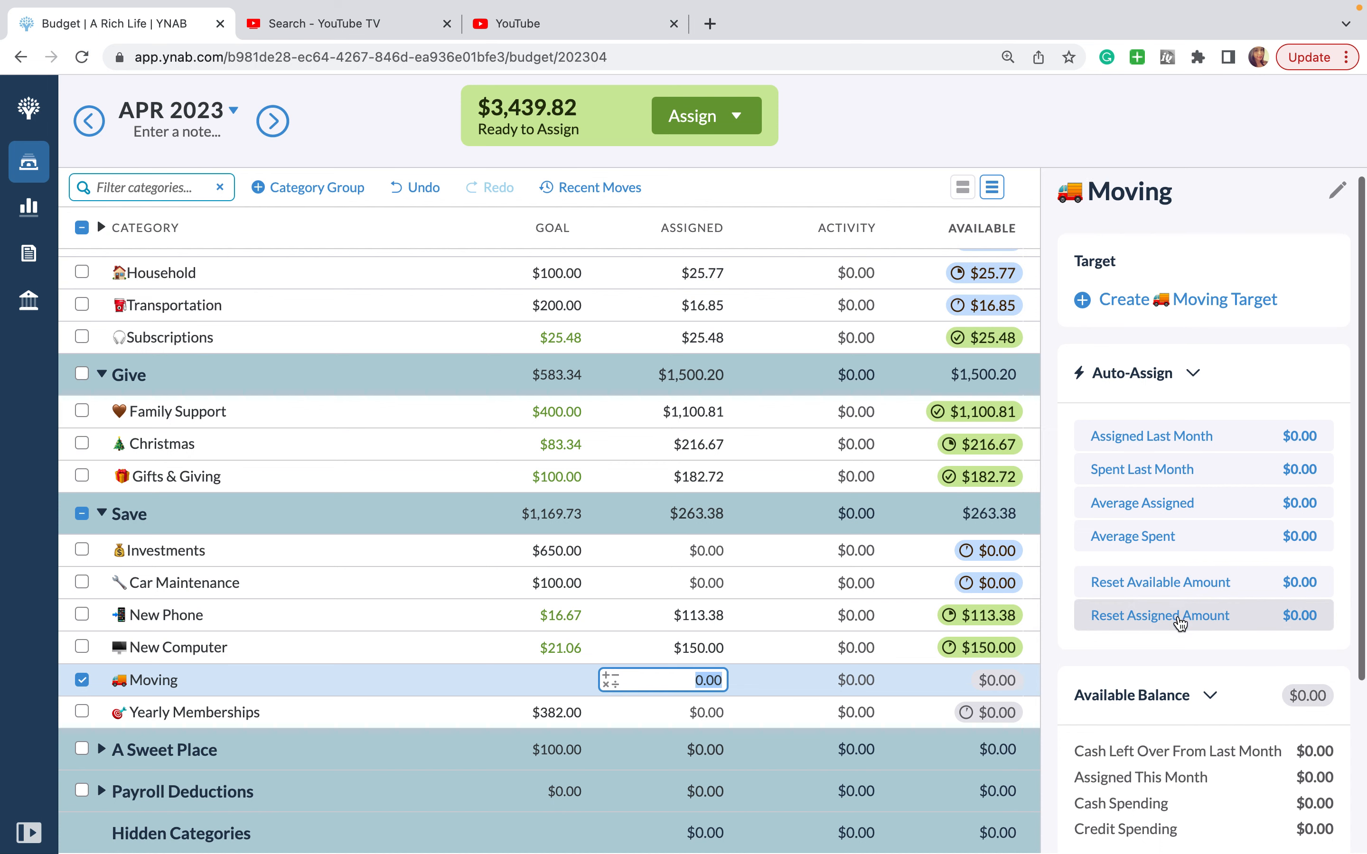
{"action": "scroll", "scroll_direction": "down", "scroll_amount": 3}
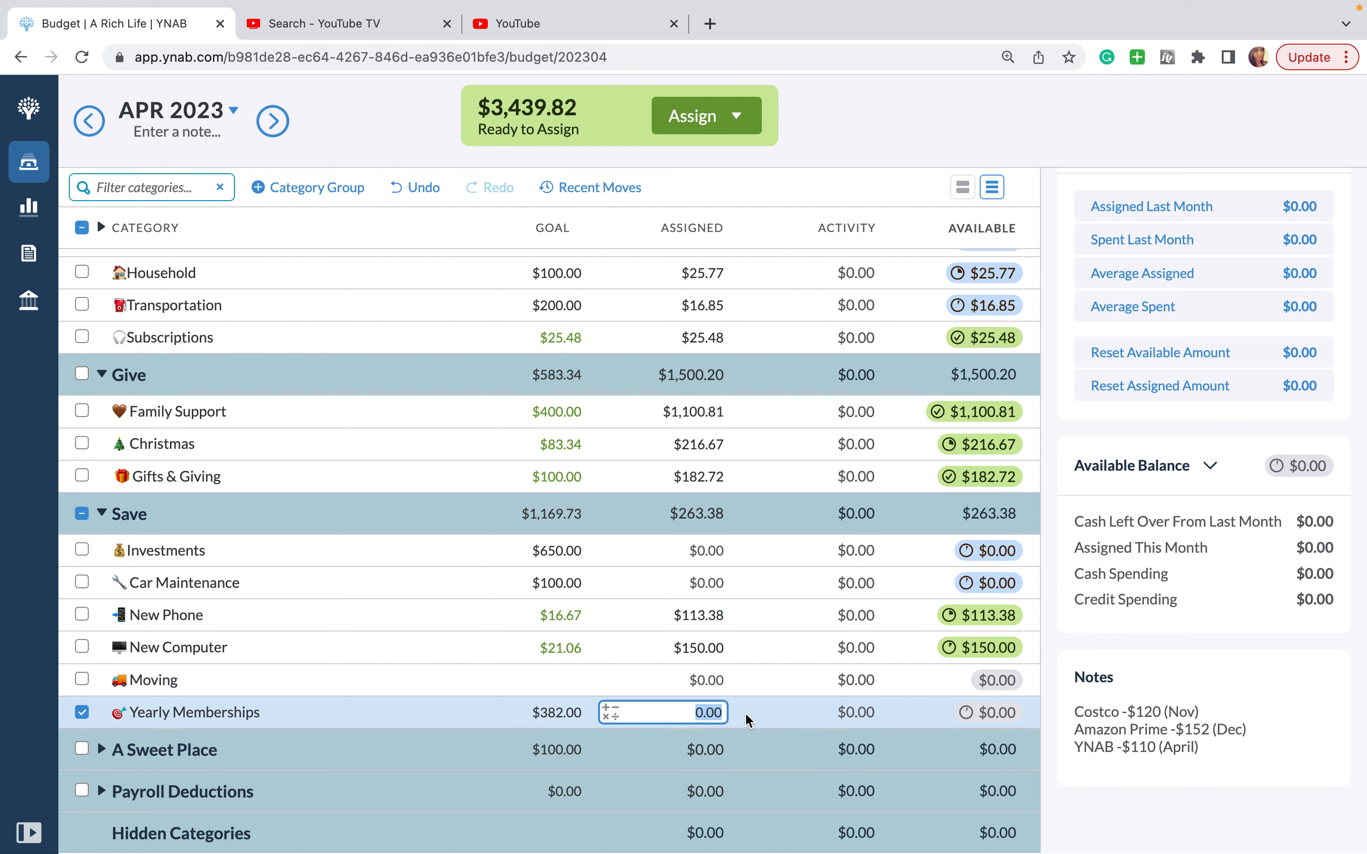
{"action": "type", "text": "120"}
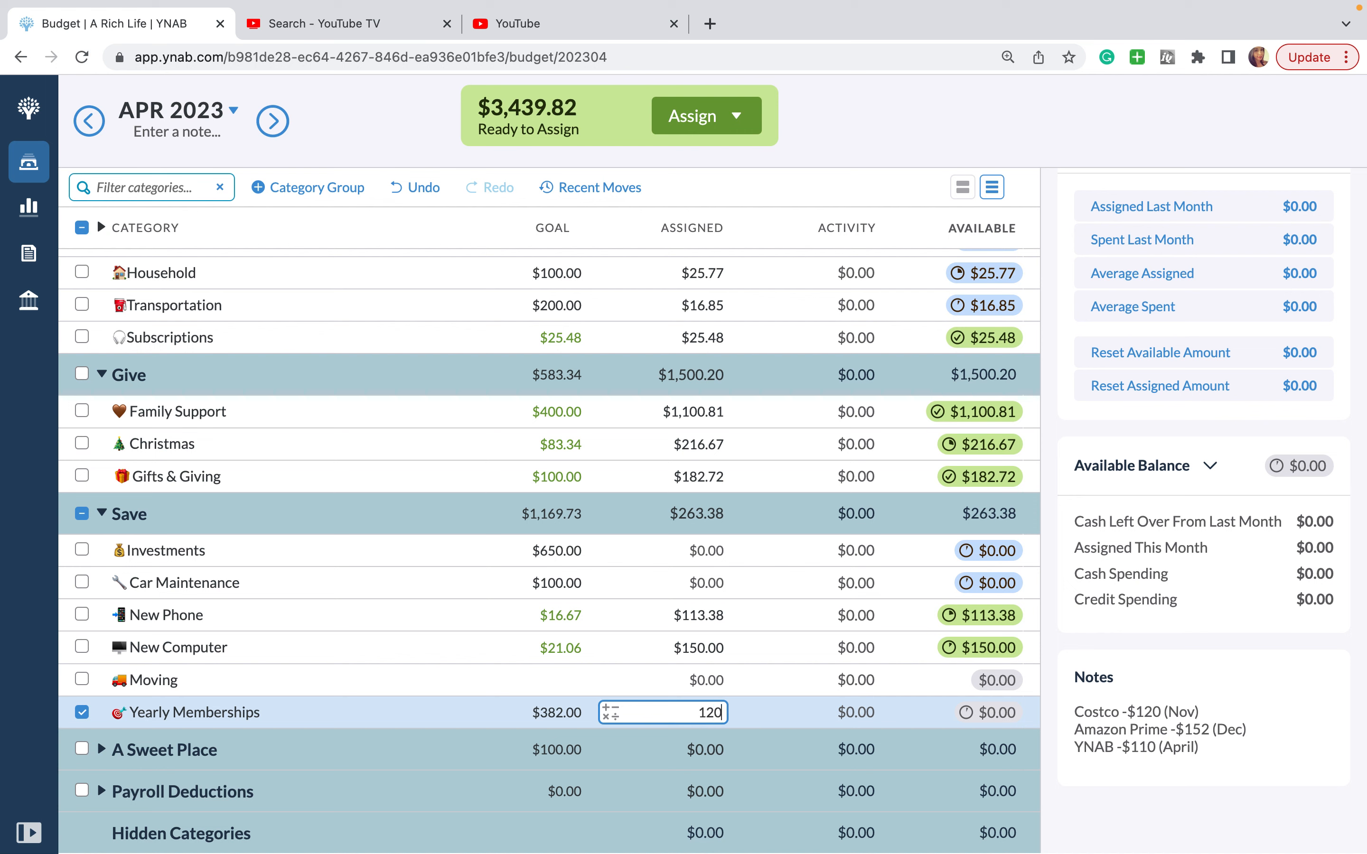
{"action": "type", "text": "+"}
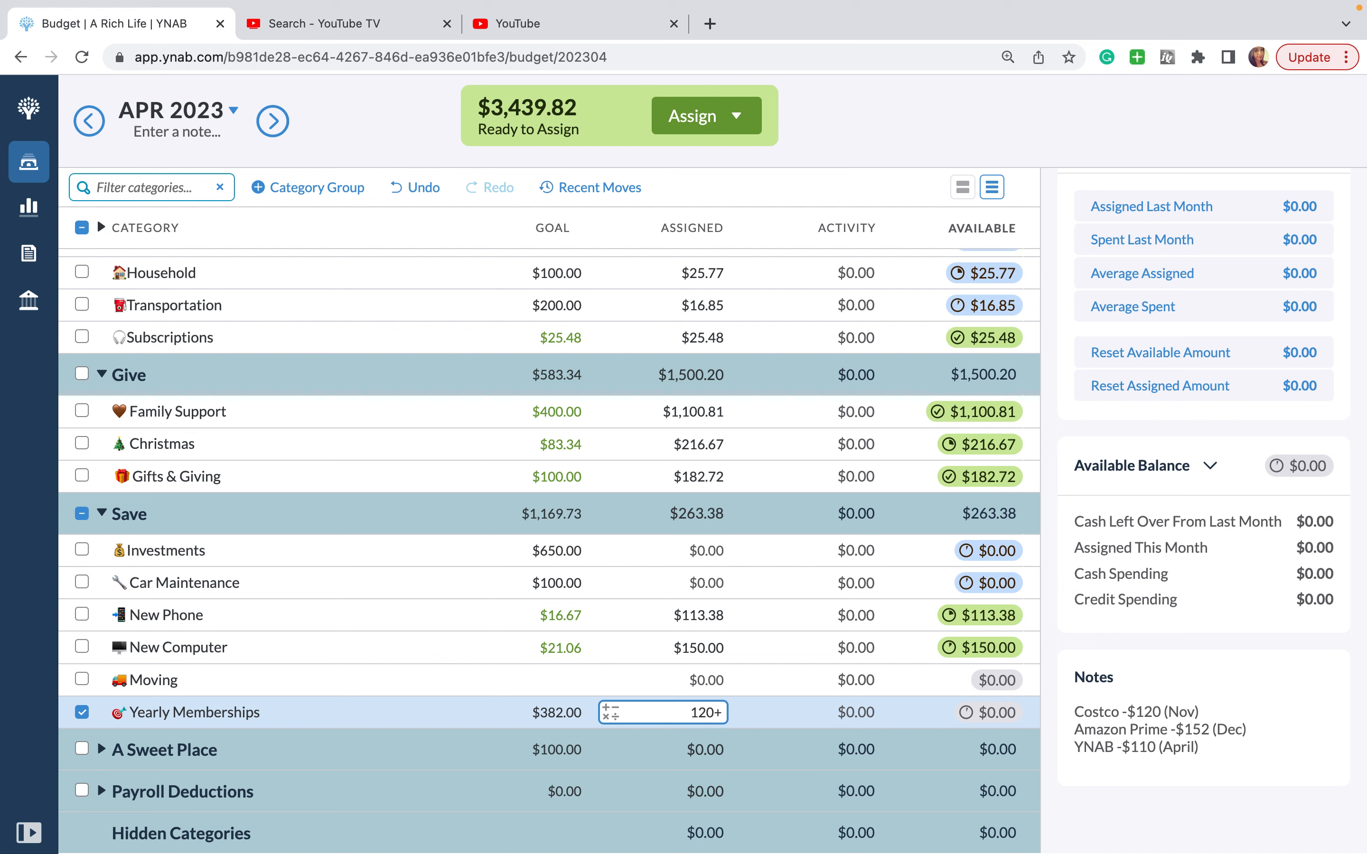
{"action": "type", "text": "272.00"}
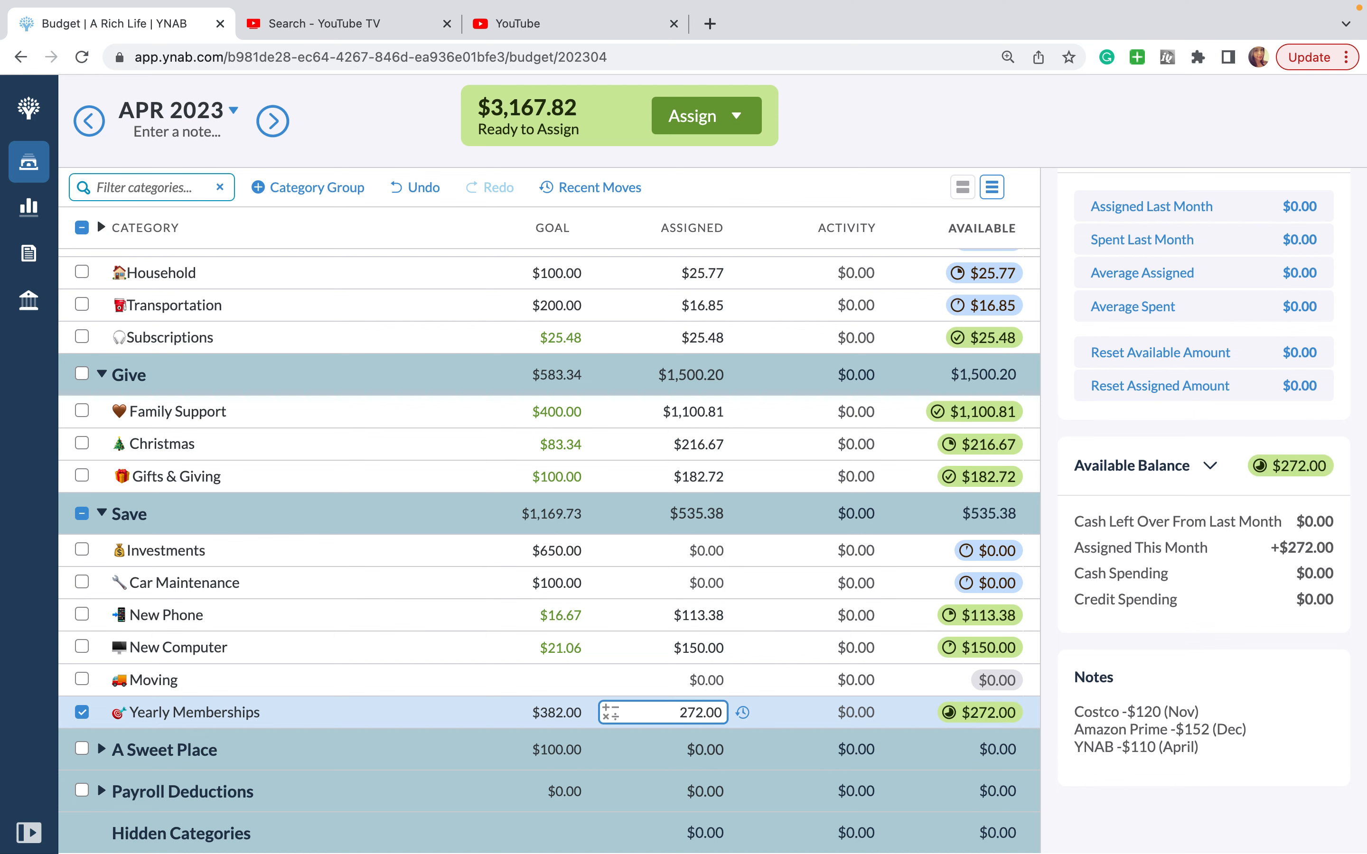
{"action": "mouse_move", "coordinate": [244, 716]}
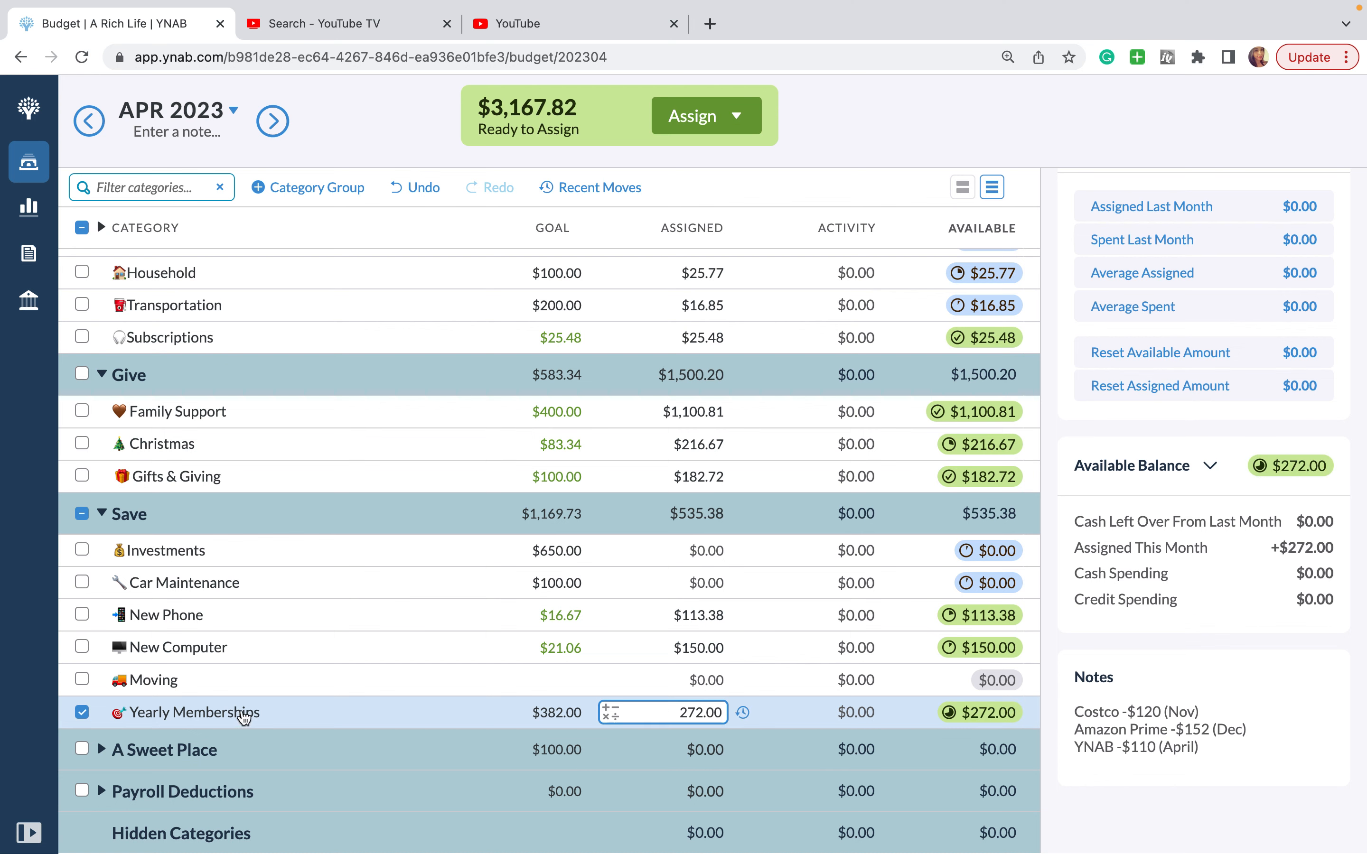
{"action": "left_click", "coordinate": [82, 712]}
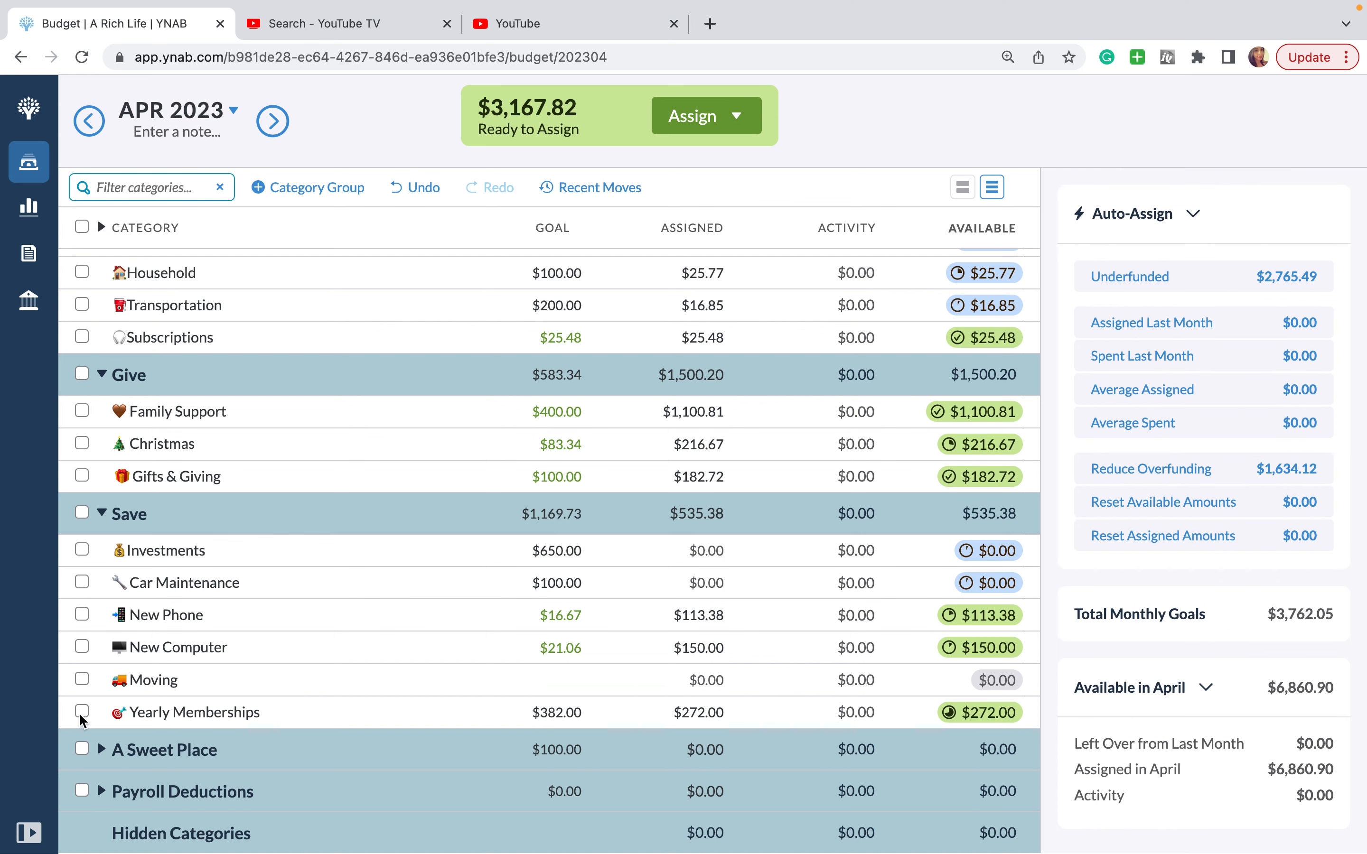
{"action": "mouse_move", "coordinate": [291, 741]}
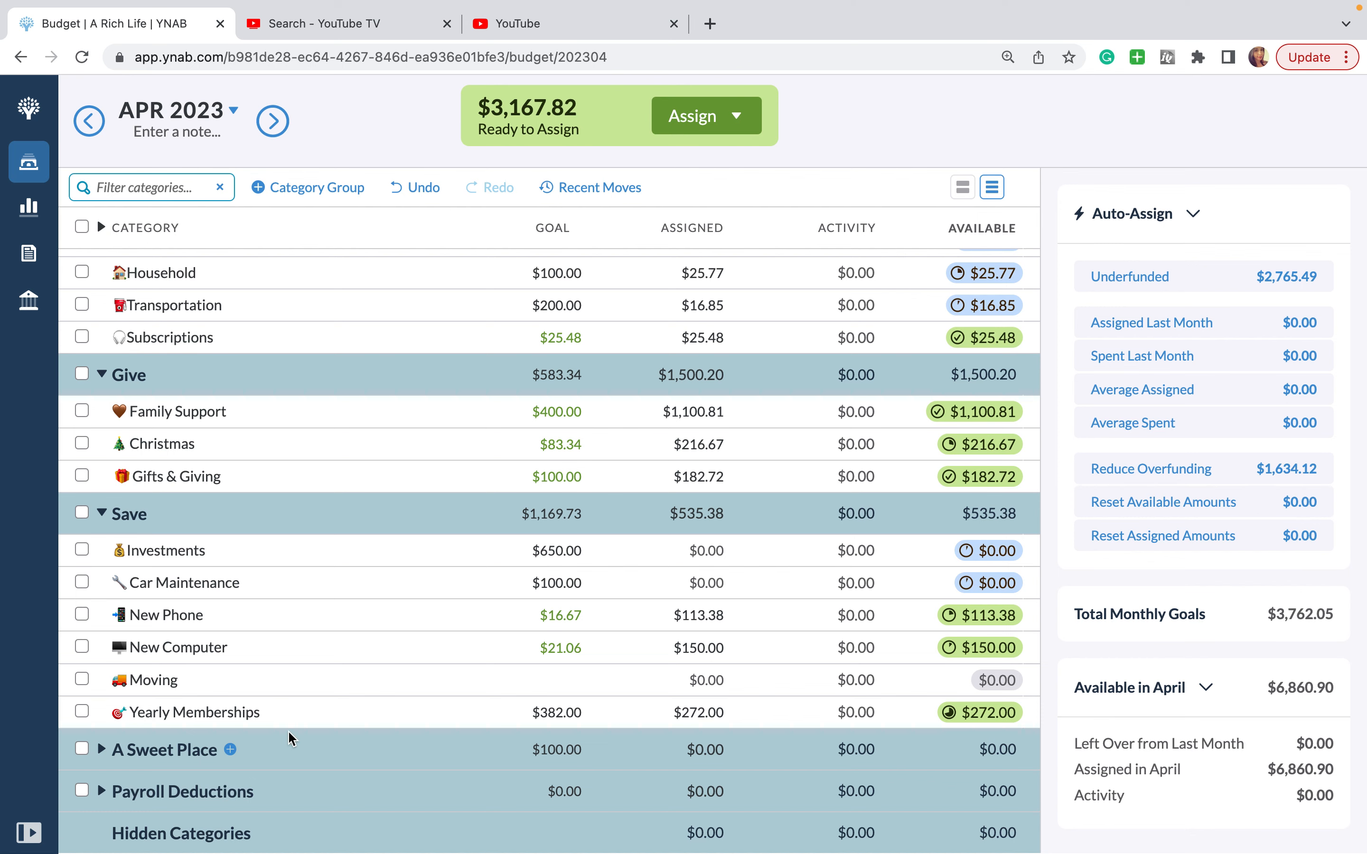
Step: Expand A Sweet Place and assign $13.00 to Health & Wellness
{"action": "left_click", "coordinate": [101, 750]}
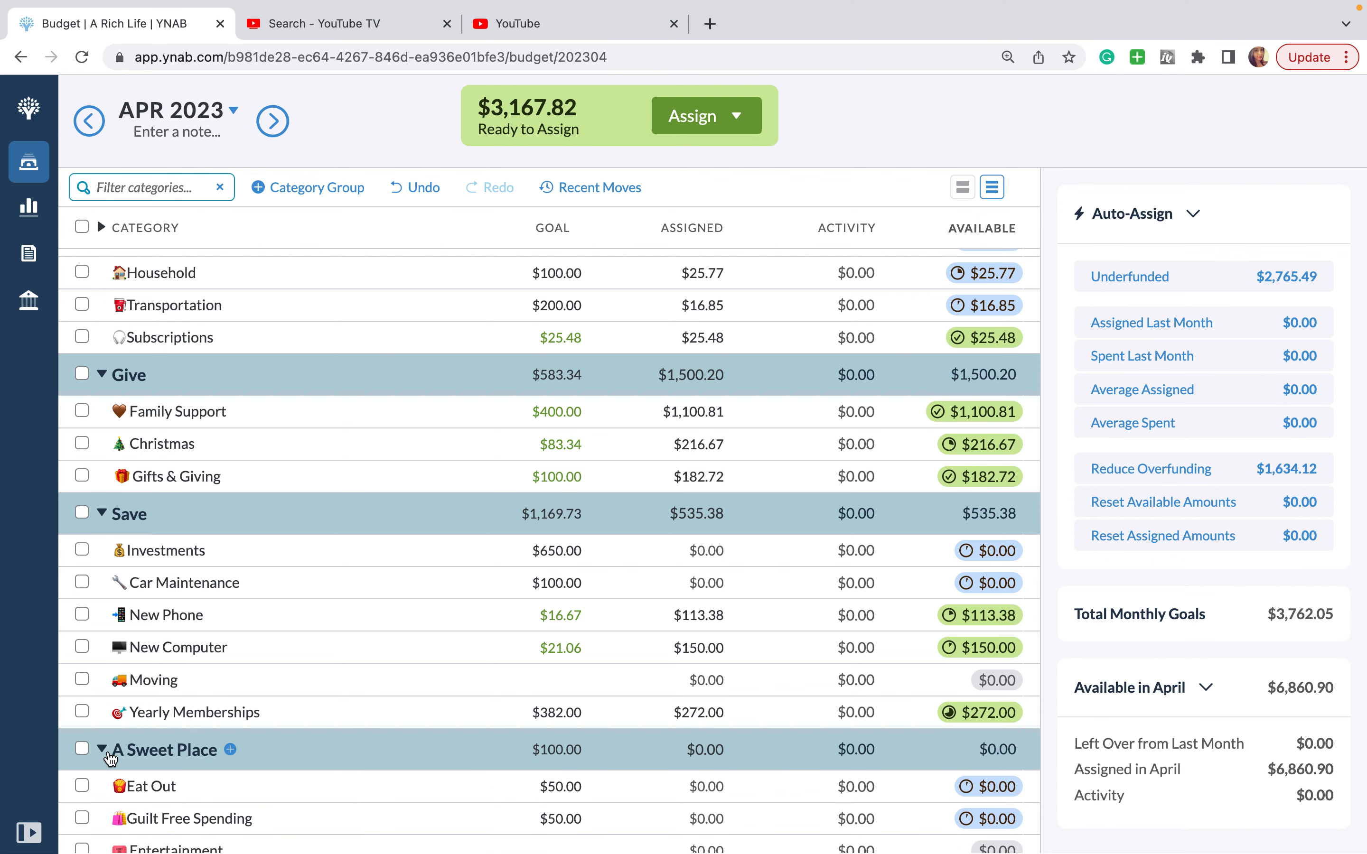
{"action": "scroll", "scroll_direction": "down", "scroll_amount": 3}
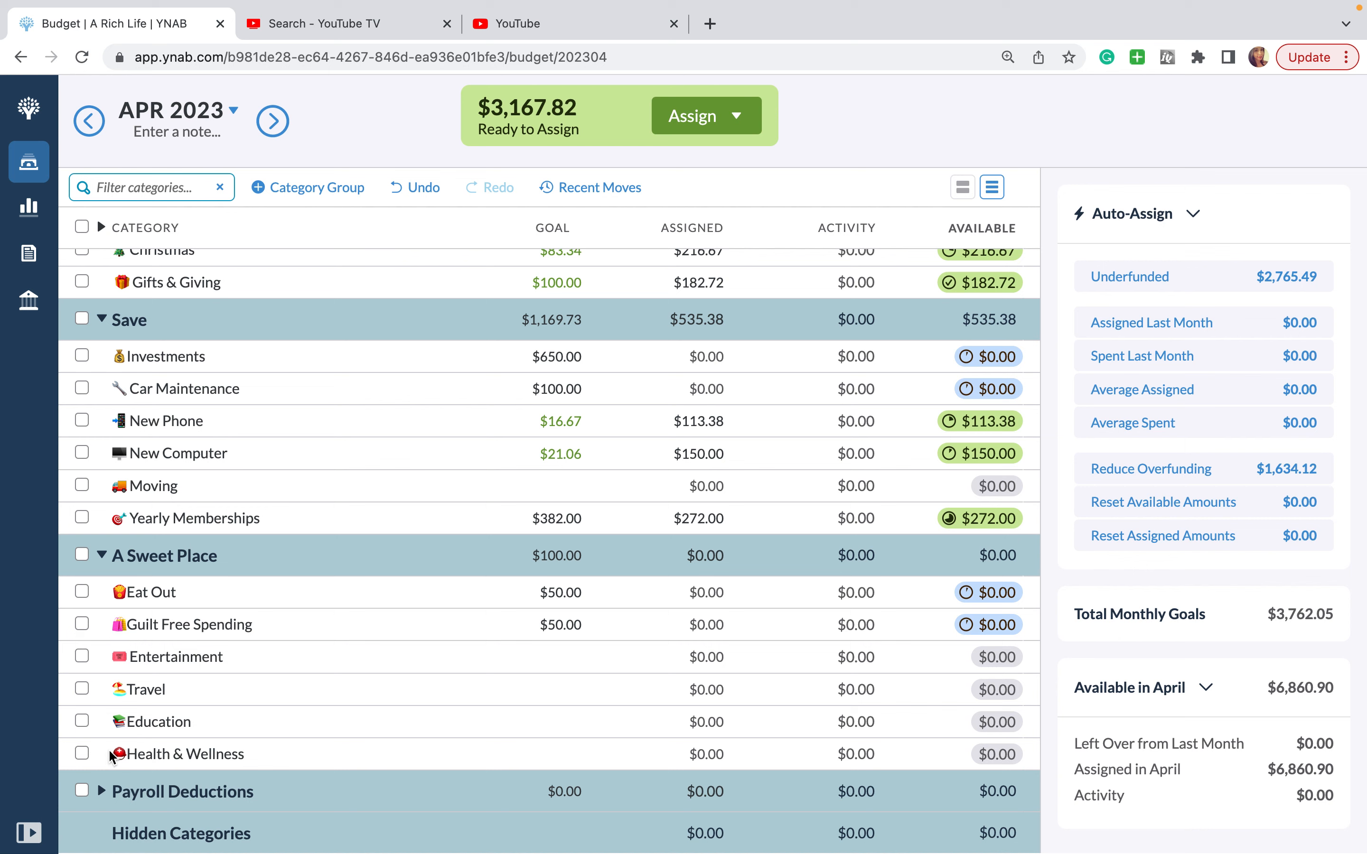
{"action": "left_click", "coordinate": [704, 689]}
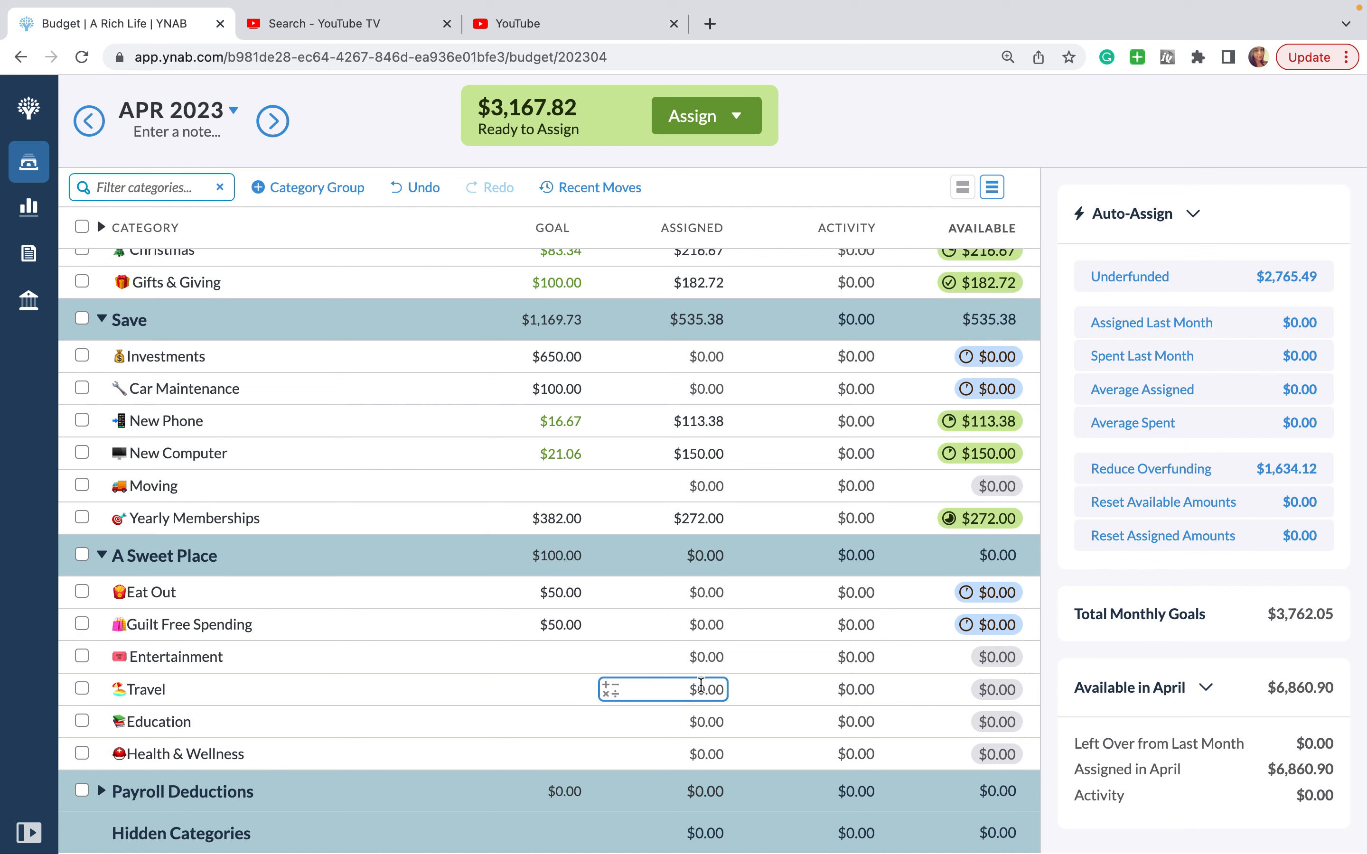
{"action": "left_click", "coordinate": [82, 689]}
{"action": "type", "text": "13"}
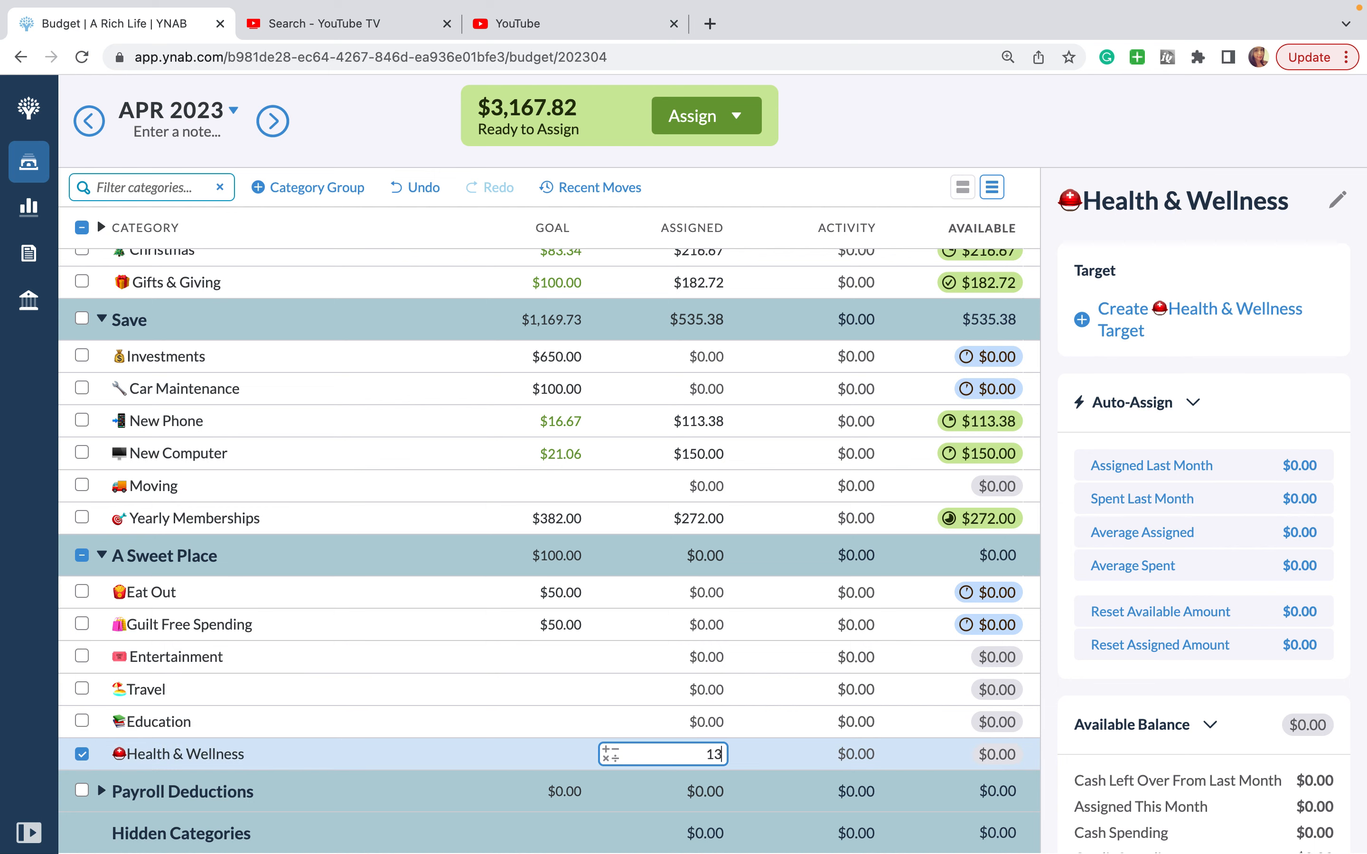
{"action": "key", "text": "Enter"}
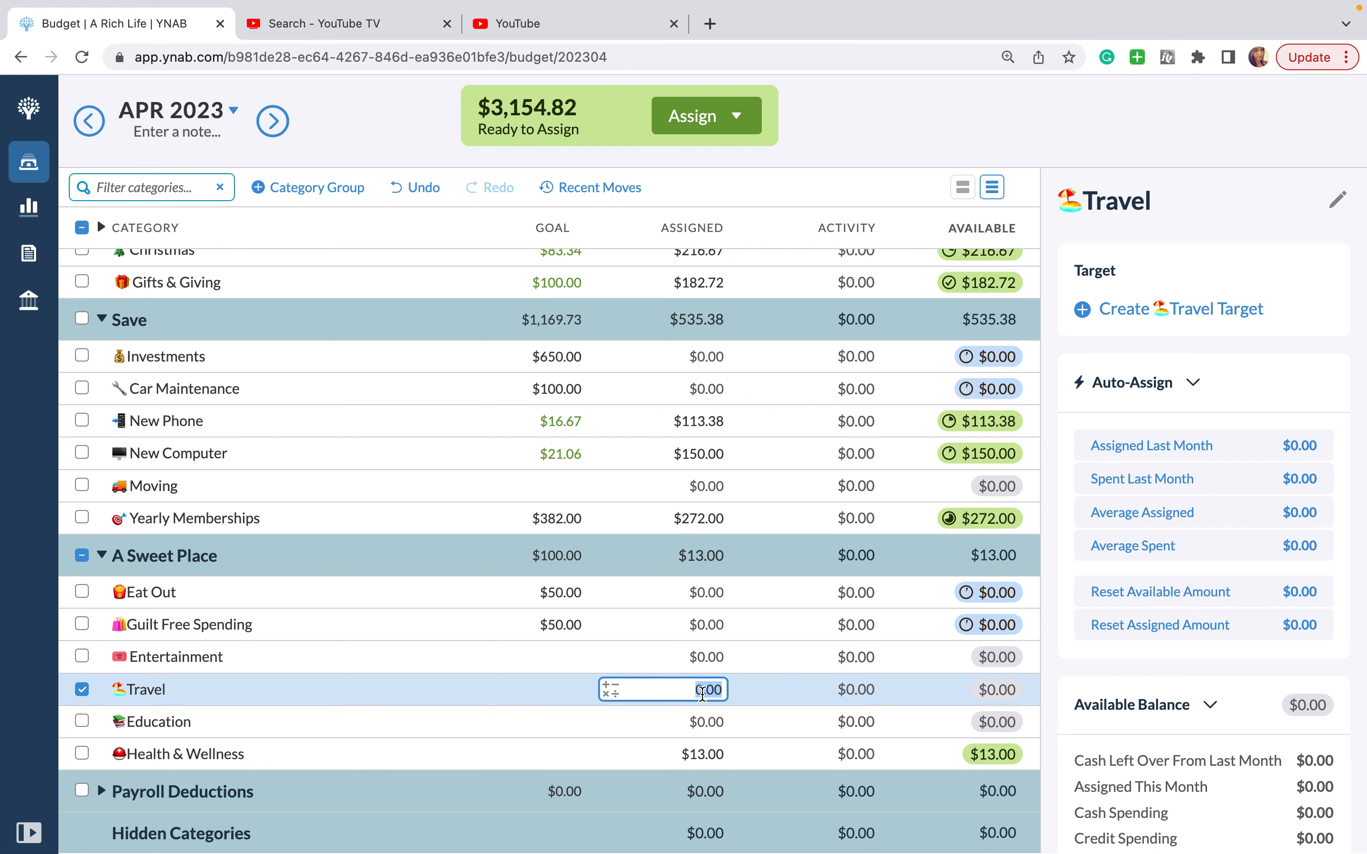
Step: Assign $1,228.14 to Travel, leaving $1,926.68 ready to assign
{"action": "type", "text": "1"}
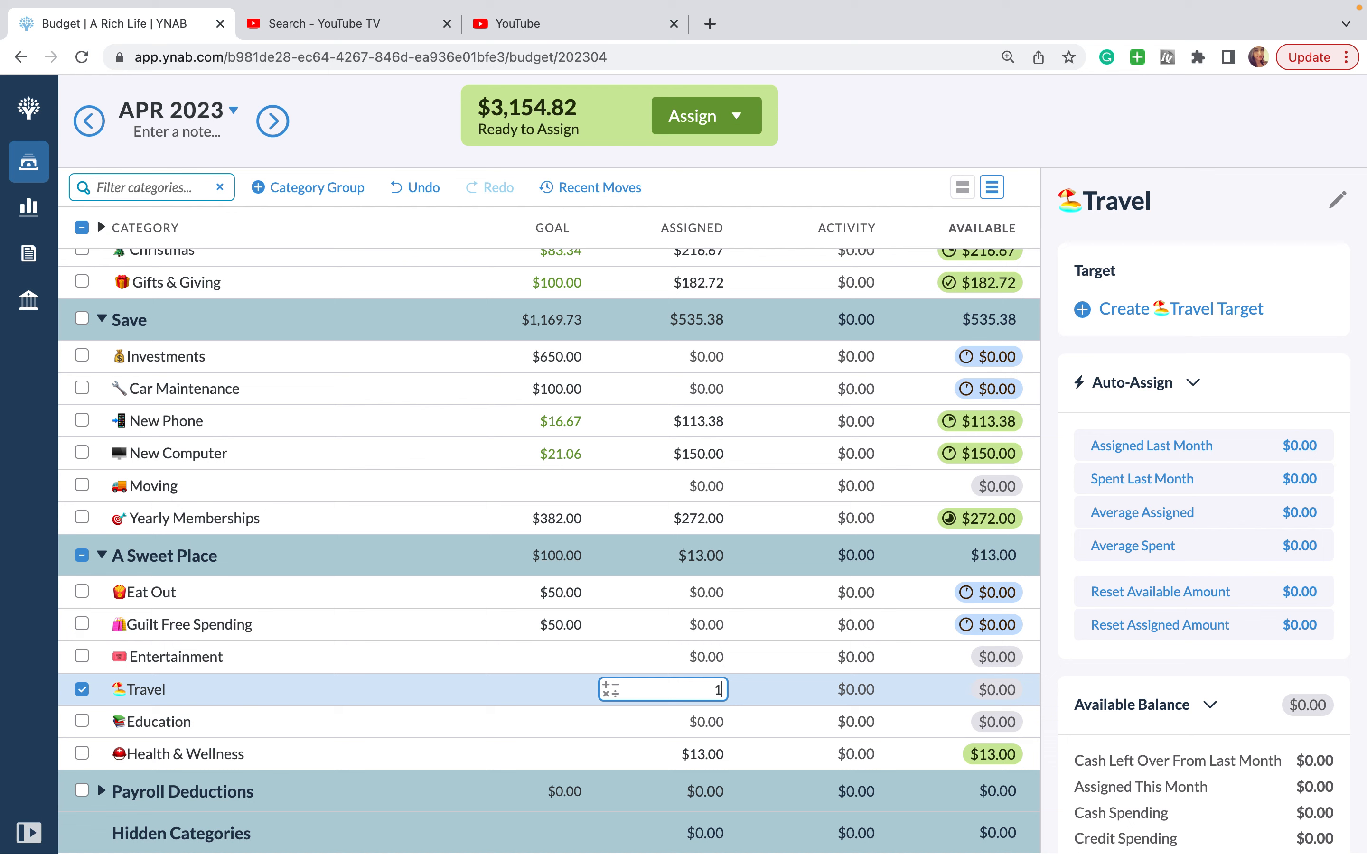
{"action": "type", "text": "228.14"}
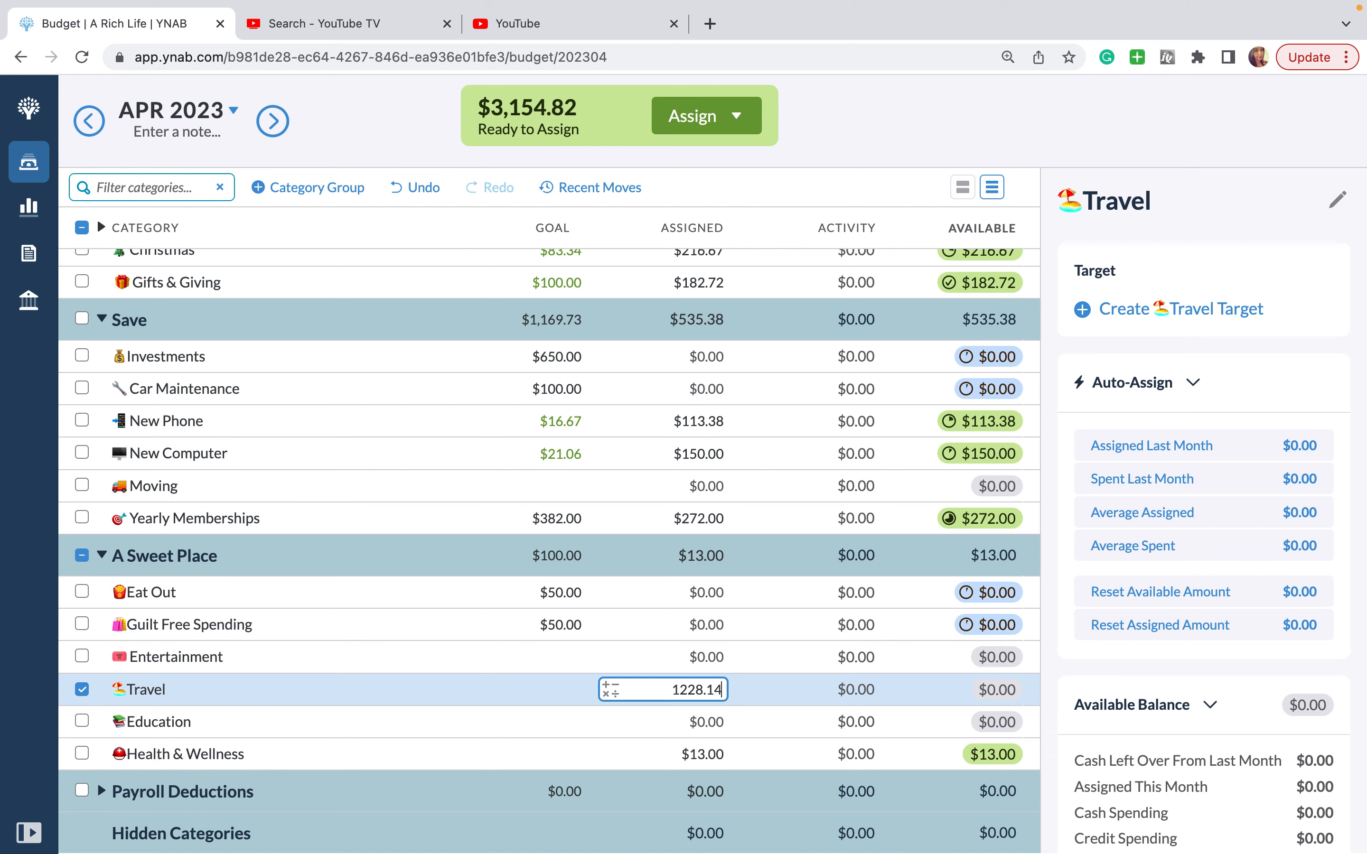
{"action": "key", "text": "Enter"}
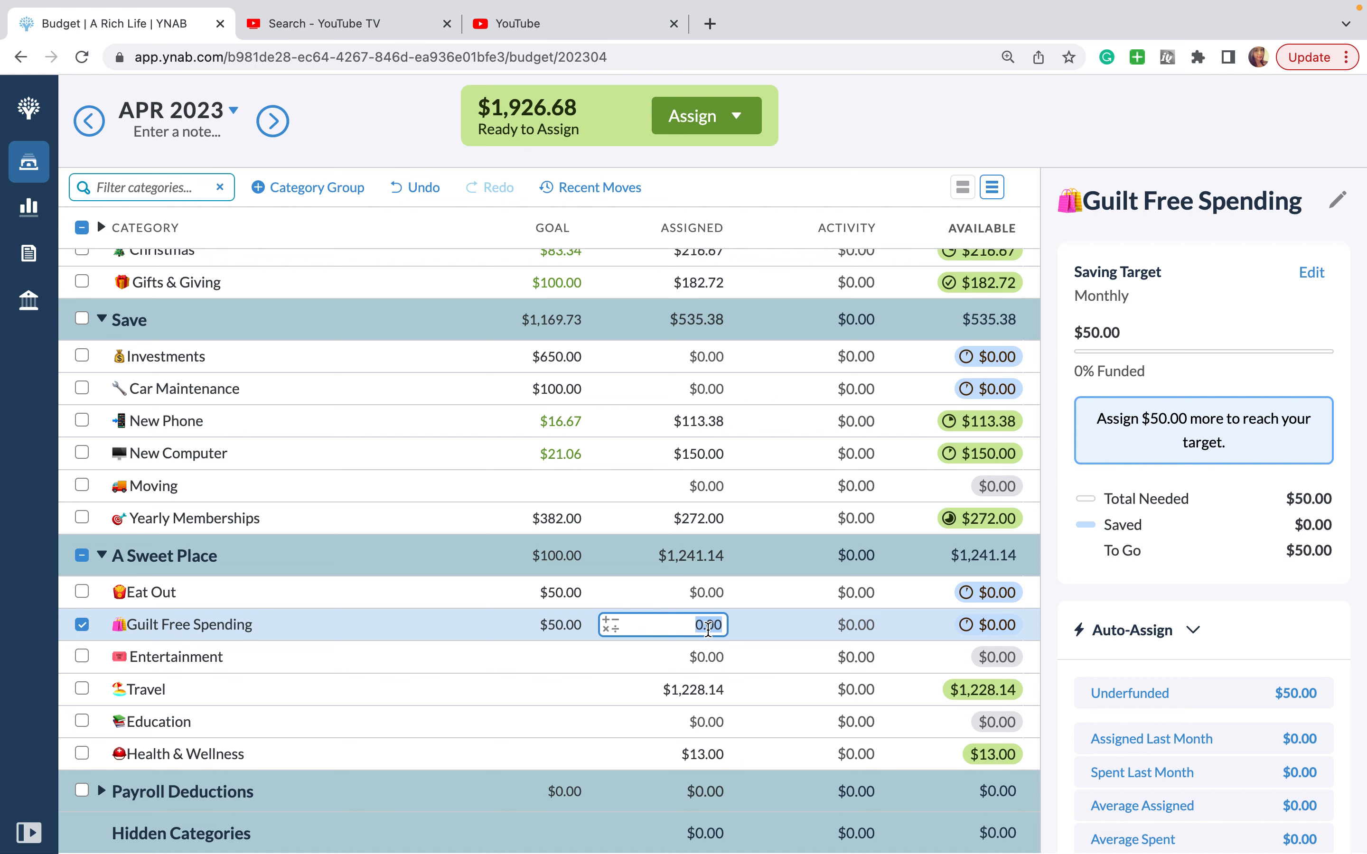
Step: Assign $80.30 to Eat Out, meeting its target
{"action": "left_click", "coordinate": [693, 689]}
{"action": "type", "text": "80"}
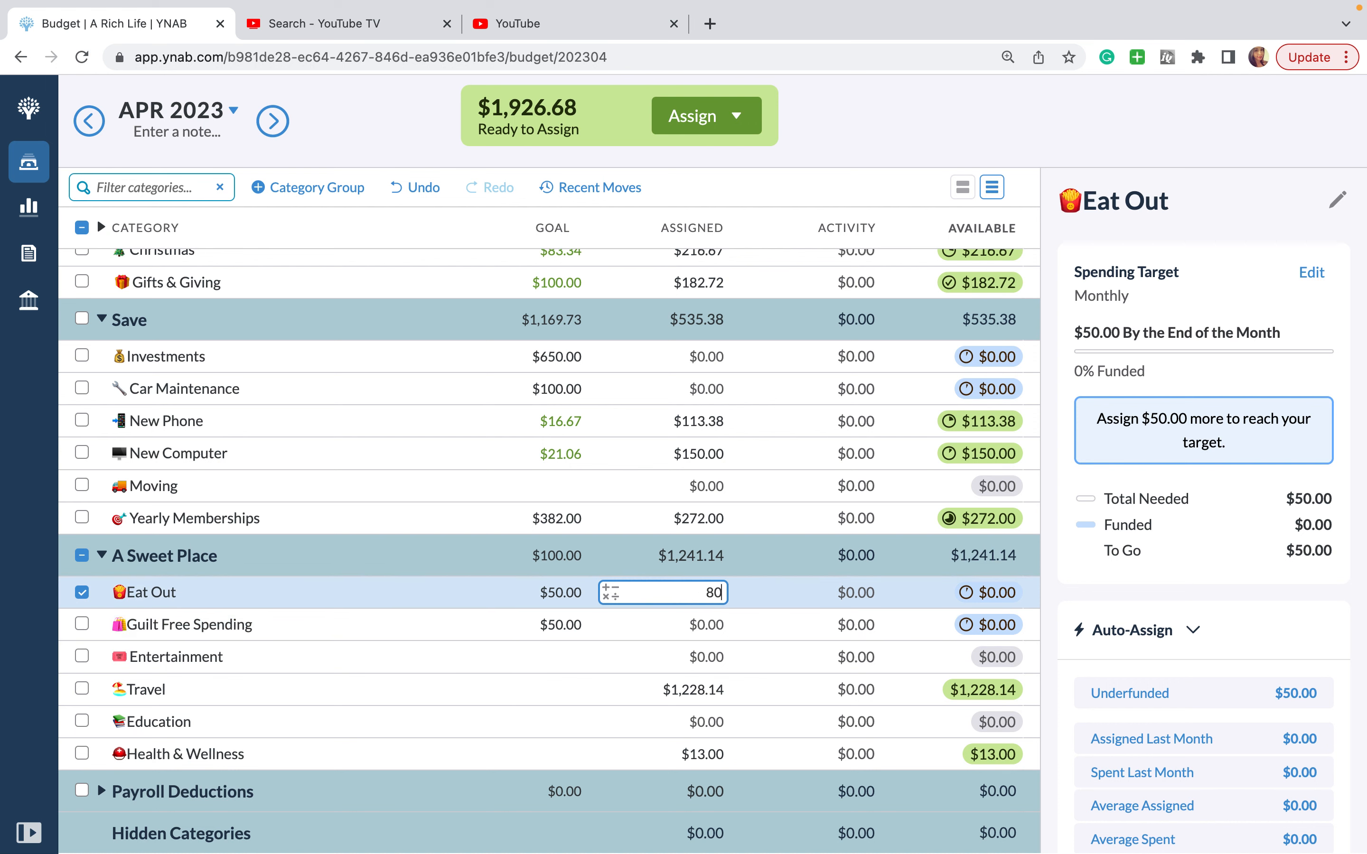
{"action": "type", "text": ".30"}
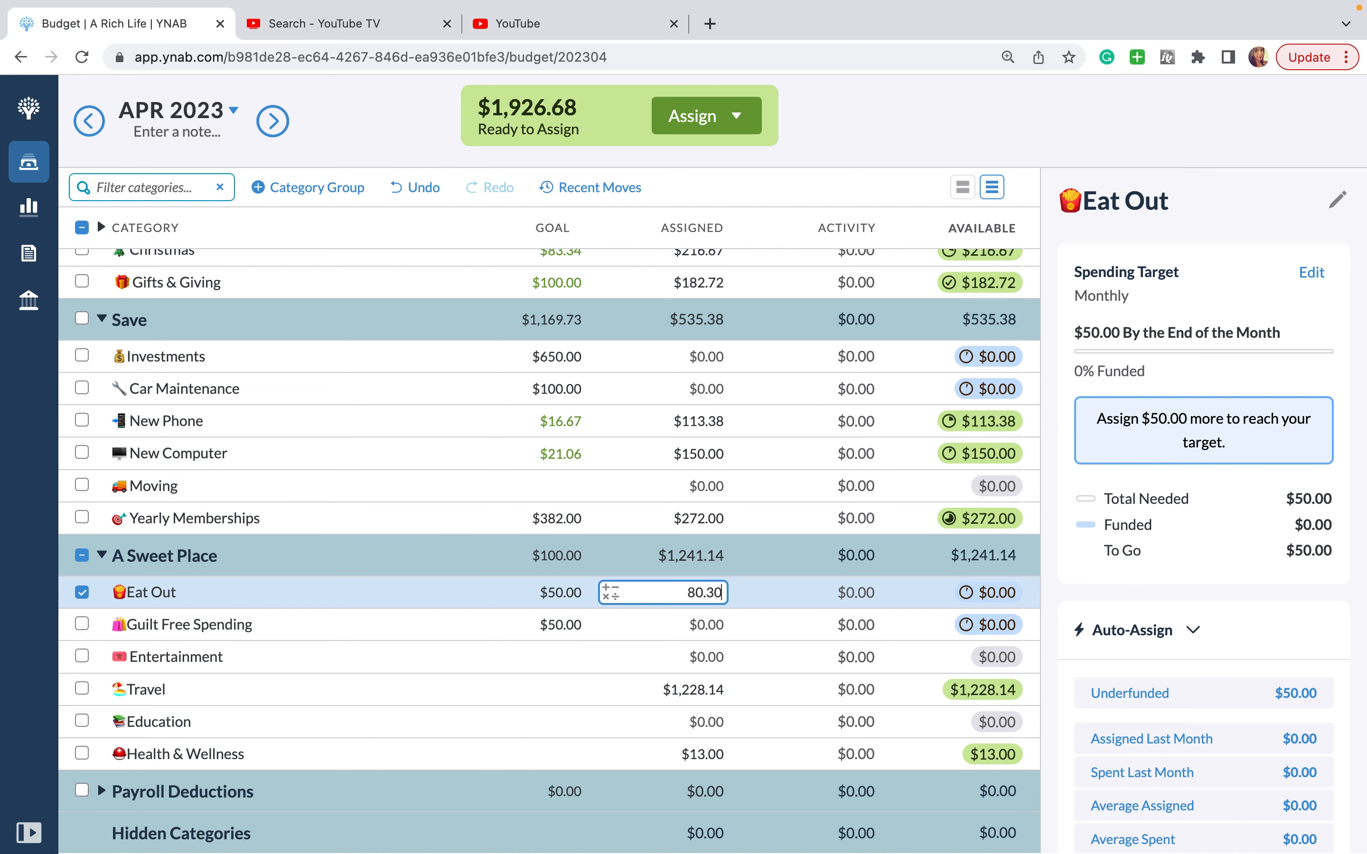
{"action": "key", "text": "Enter"}
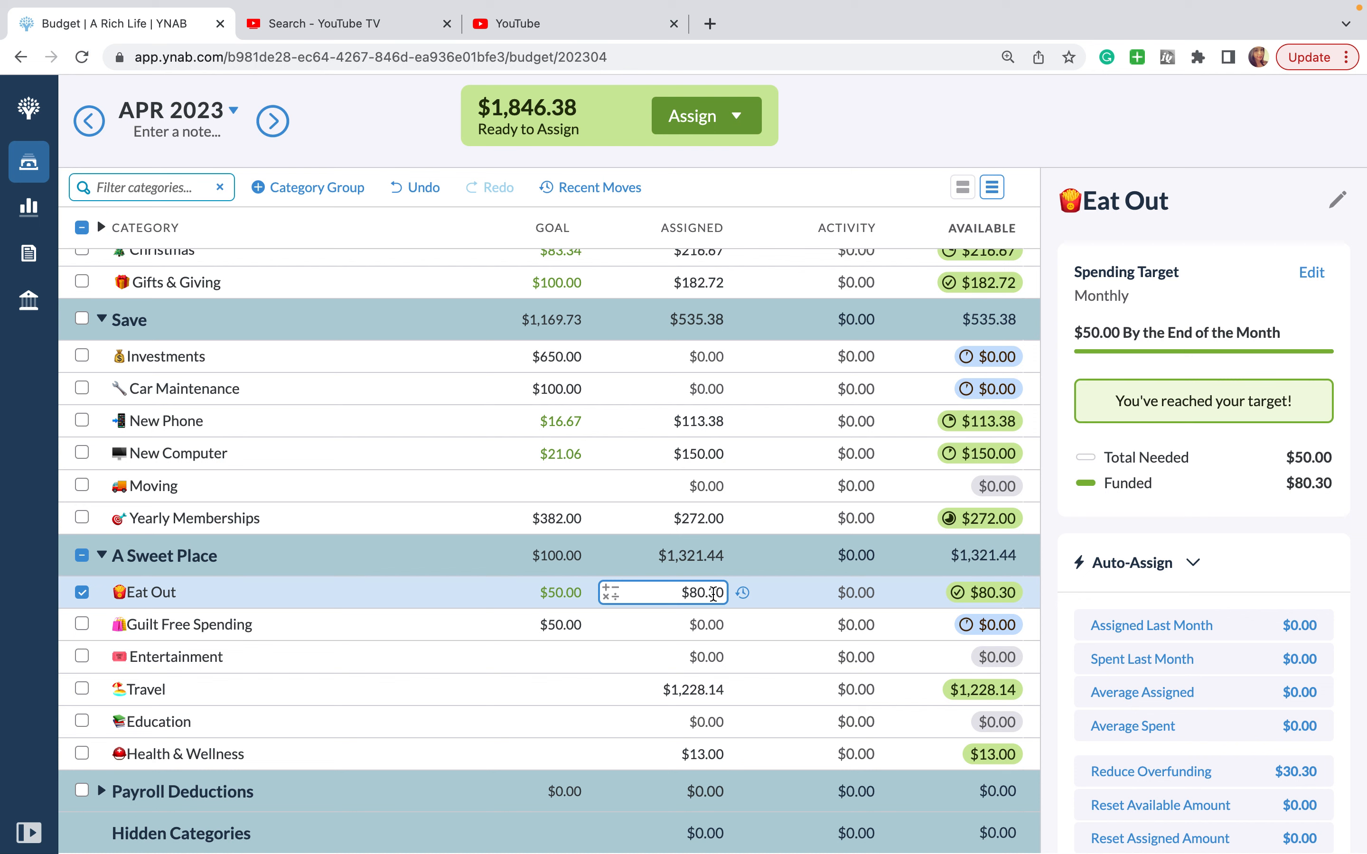
Step: Assign Guilt Free Spending $59.00 with a sum formula, leaving $1,787.38 ready to assign
{"action": "left_click", "coordinate": [663, 657]}
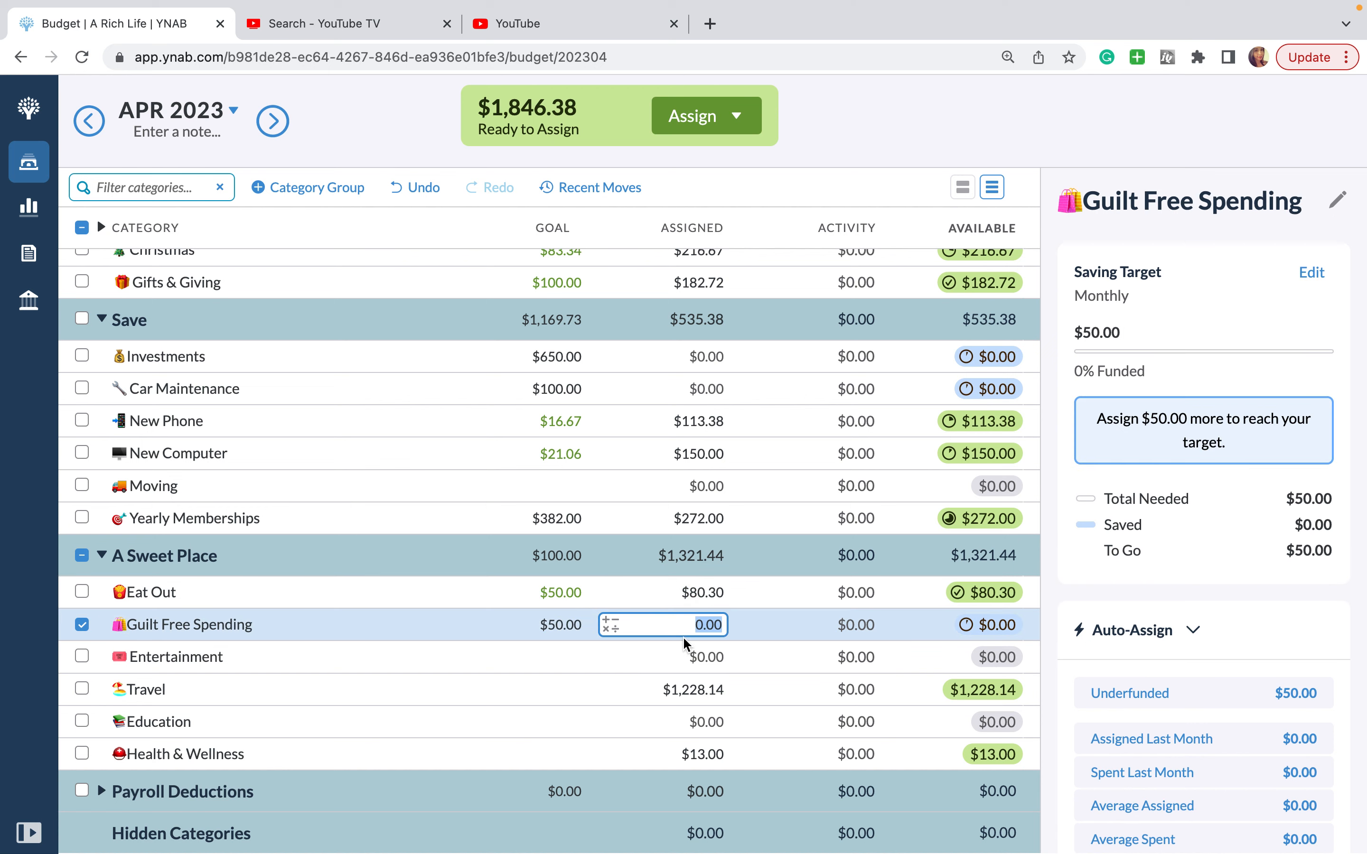
{"action": "type", "text": "266"}
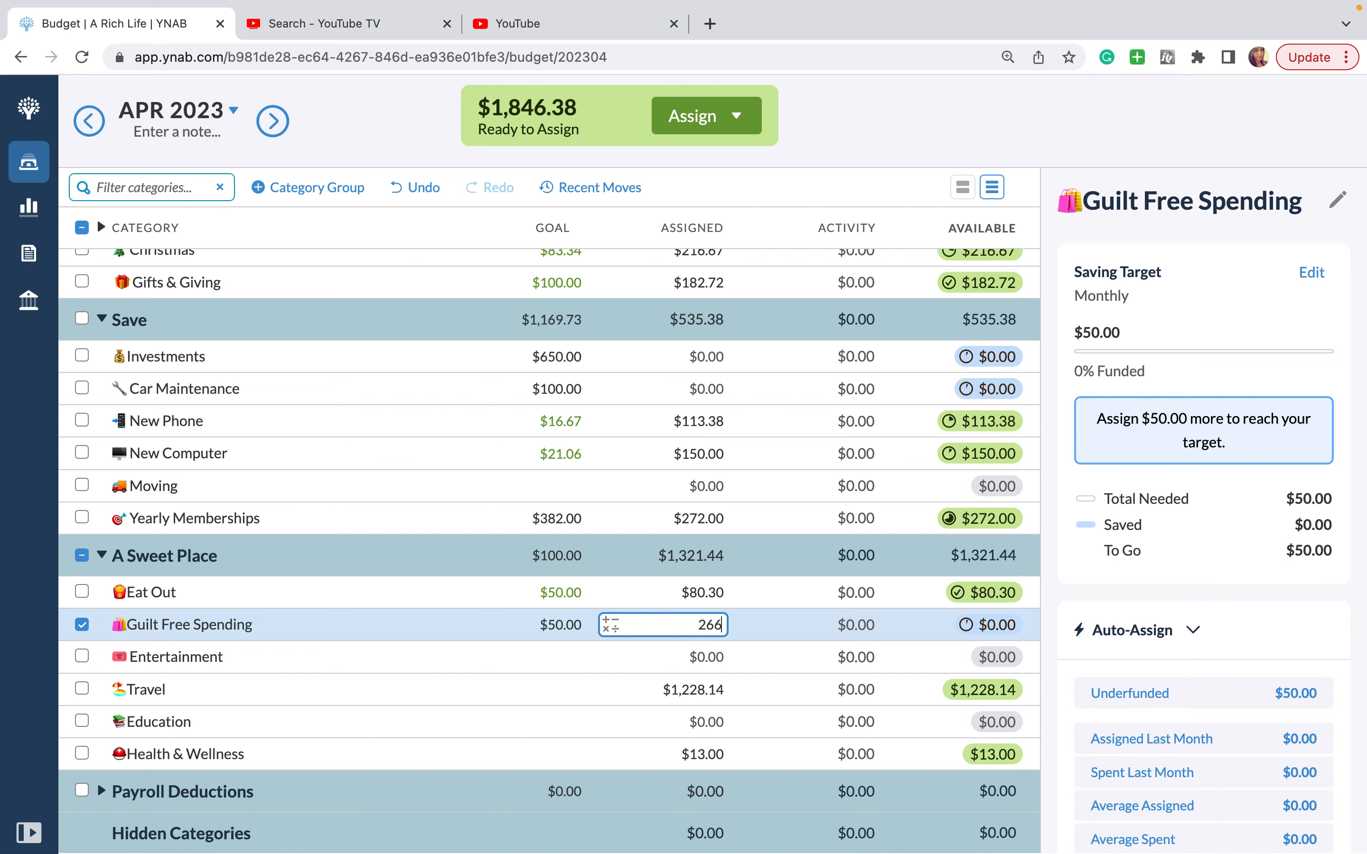
{"action": "type", "text": "+21+"}
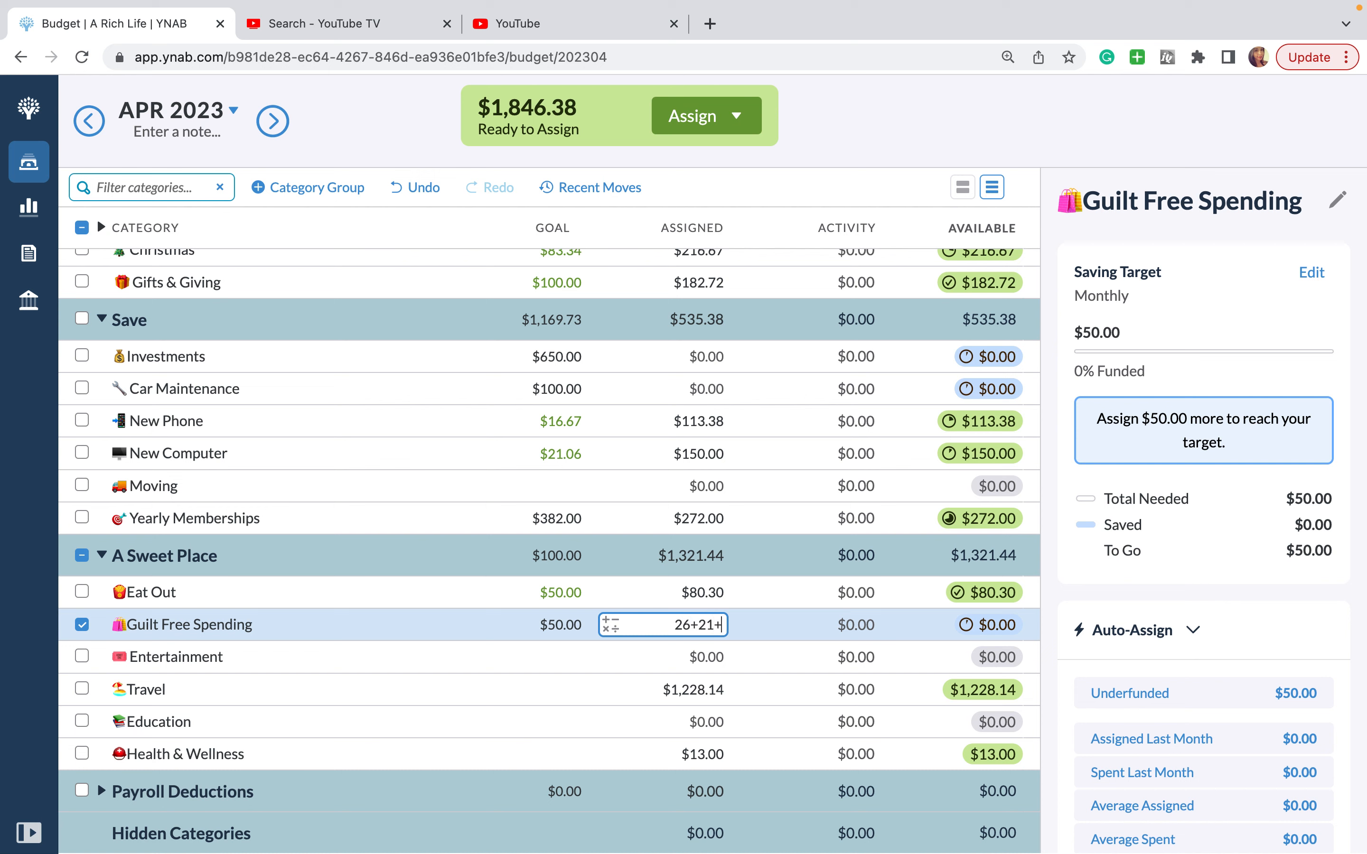
{"action": "key", "text": "Enter"}
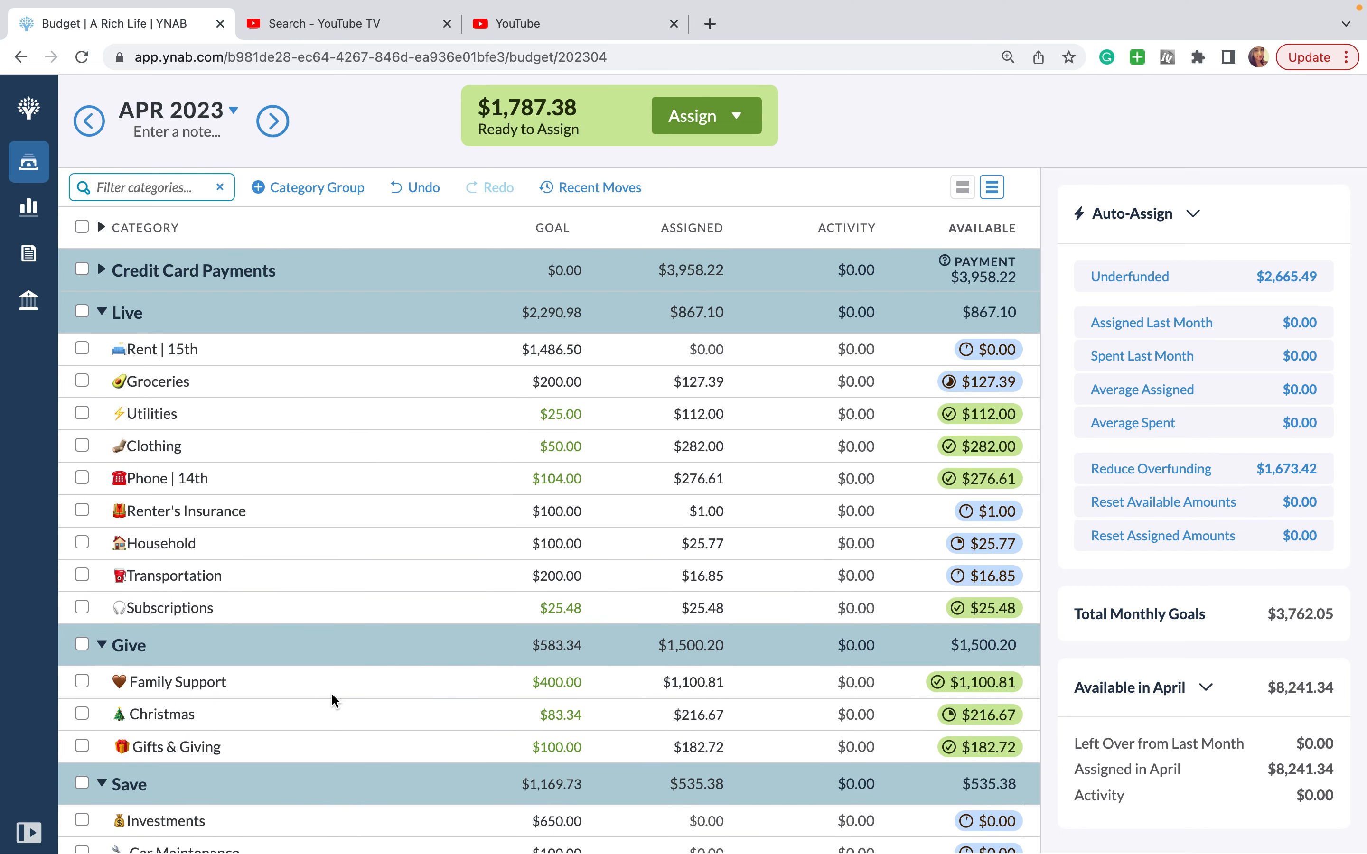
{"action": "scroll", "scroll_direction": "down", "scroll_amount": 3}
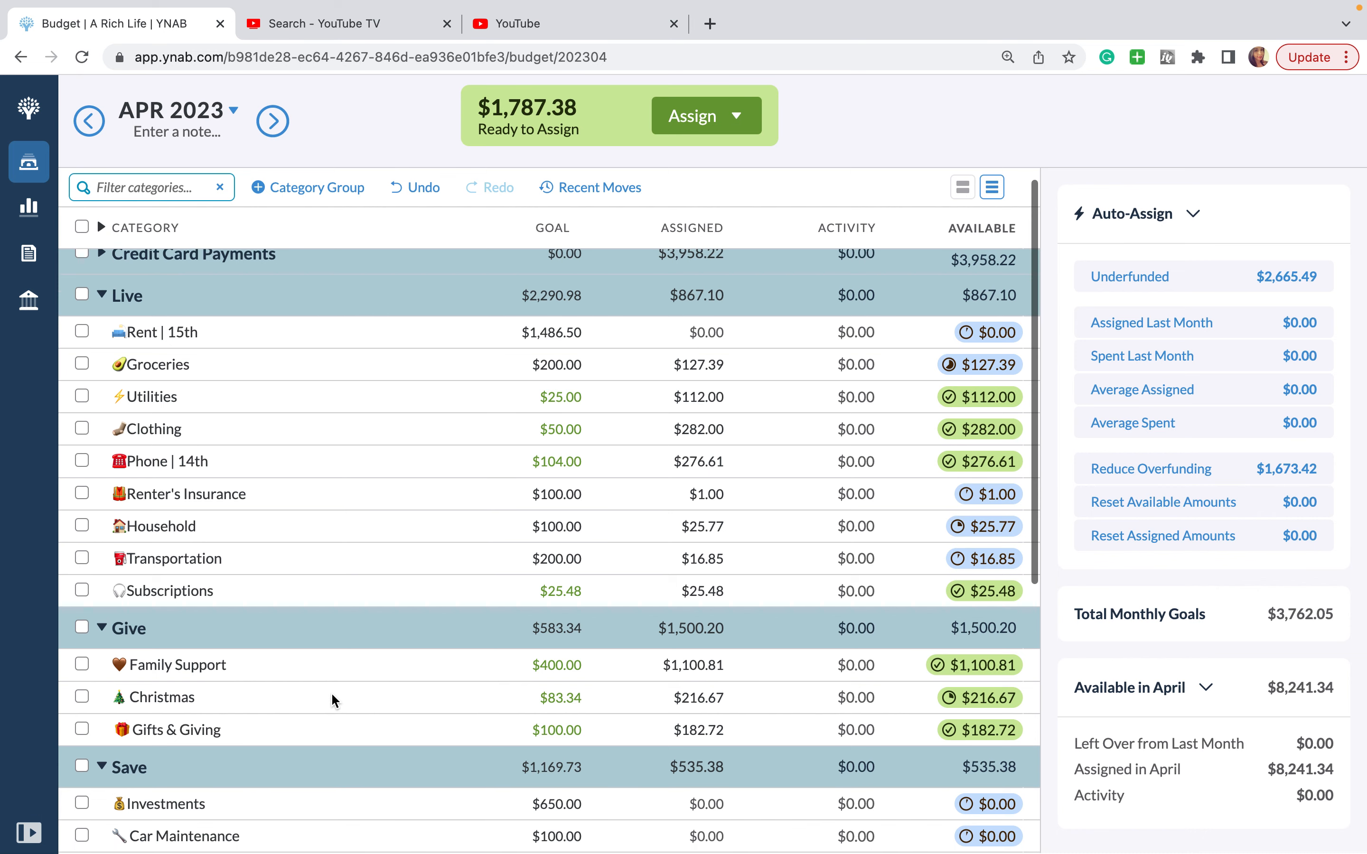
{"action": "scroll", "scroll_direction": "down", "scroll_amount": 3}
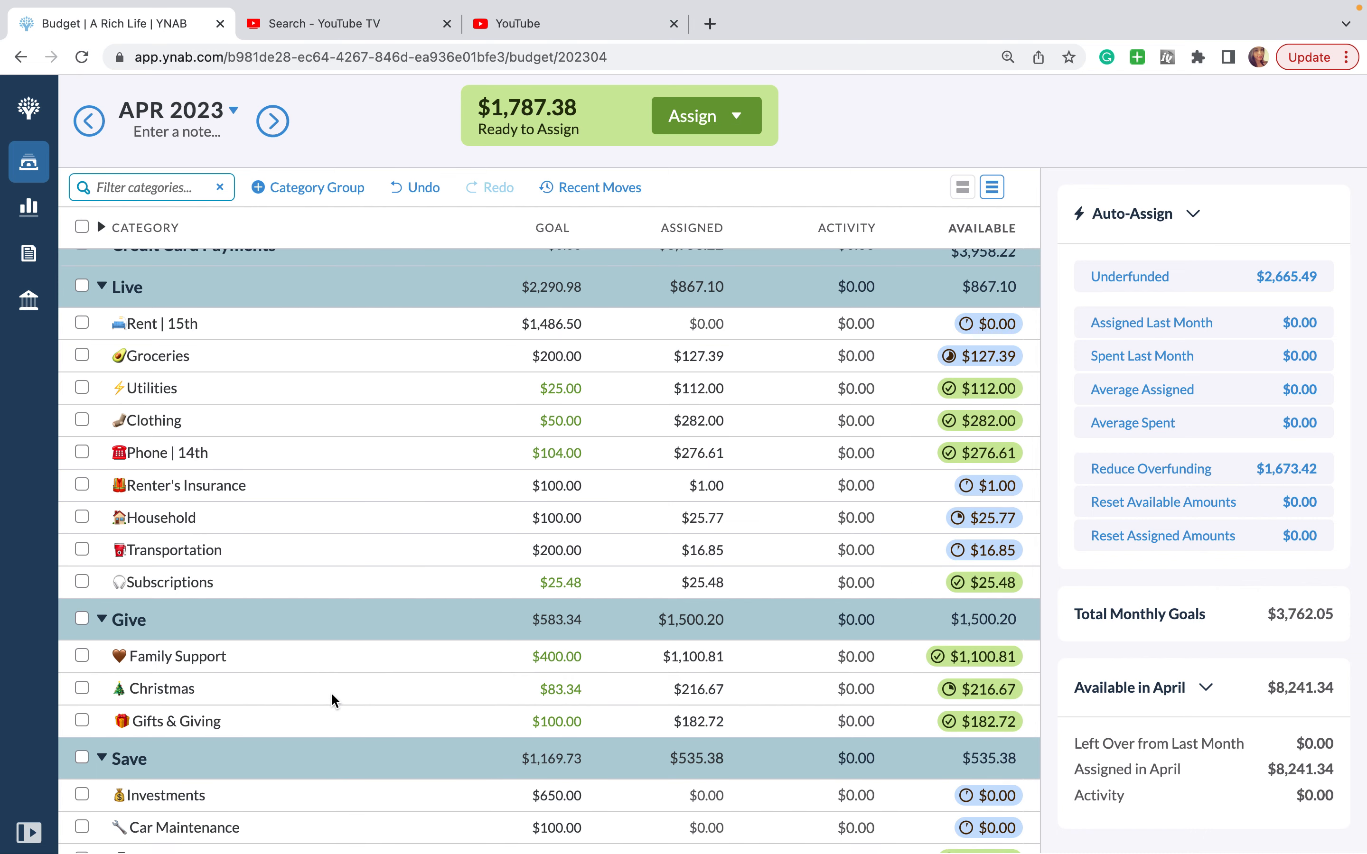
{"action": "scroll", "scroll_direction": "down", "scroll_amount": 3}
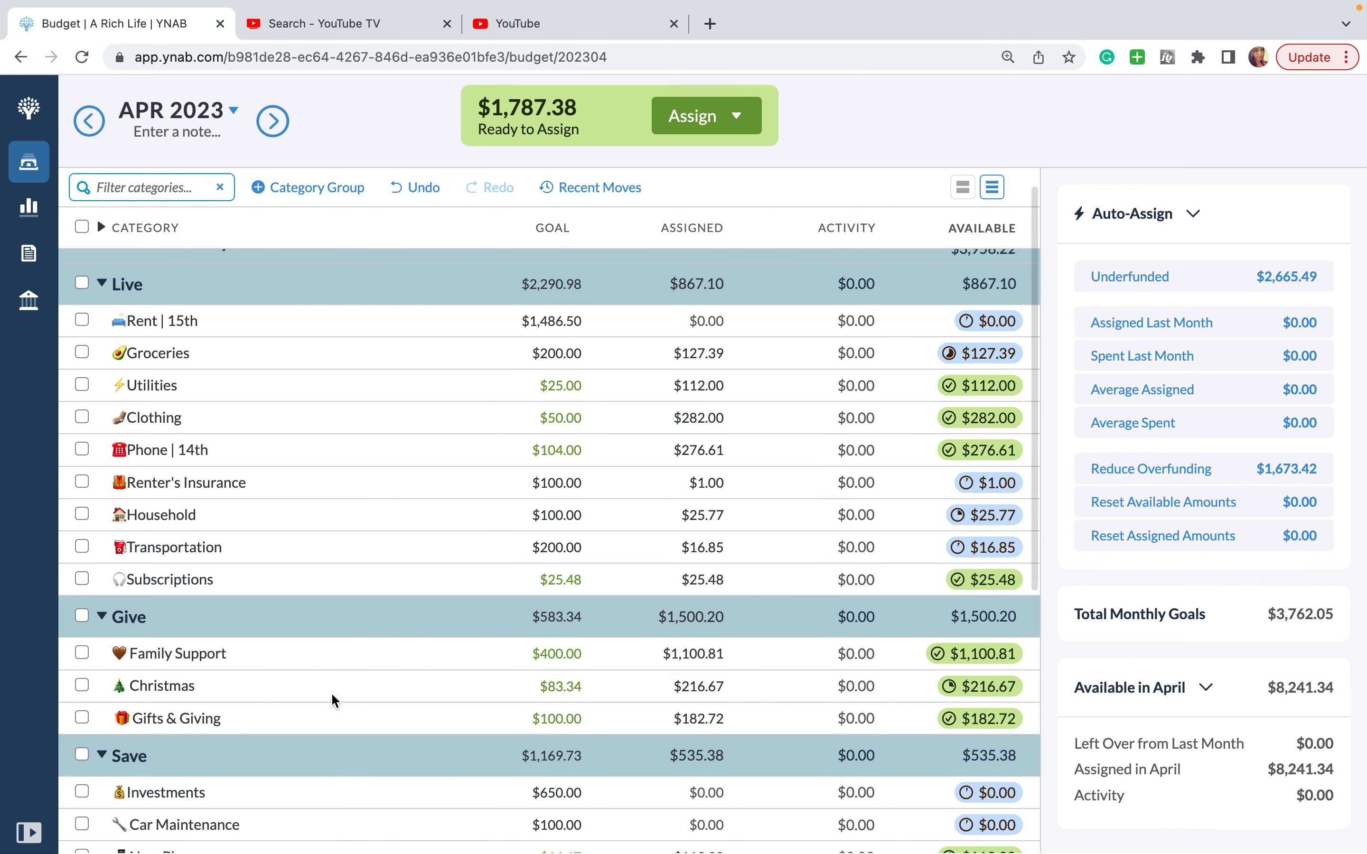
{"action": "scroll", "scroll_direction": "down", "scroll_amount": 3}
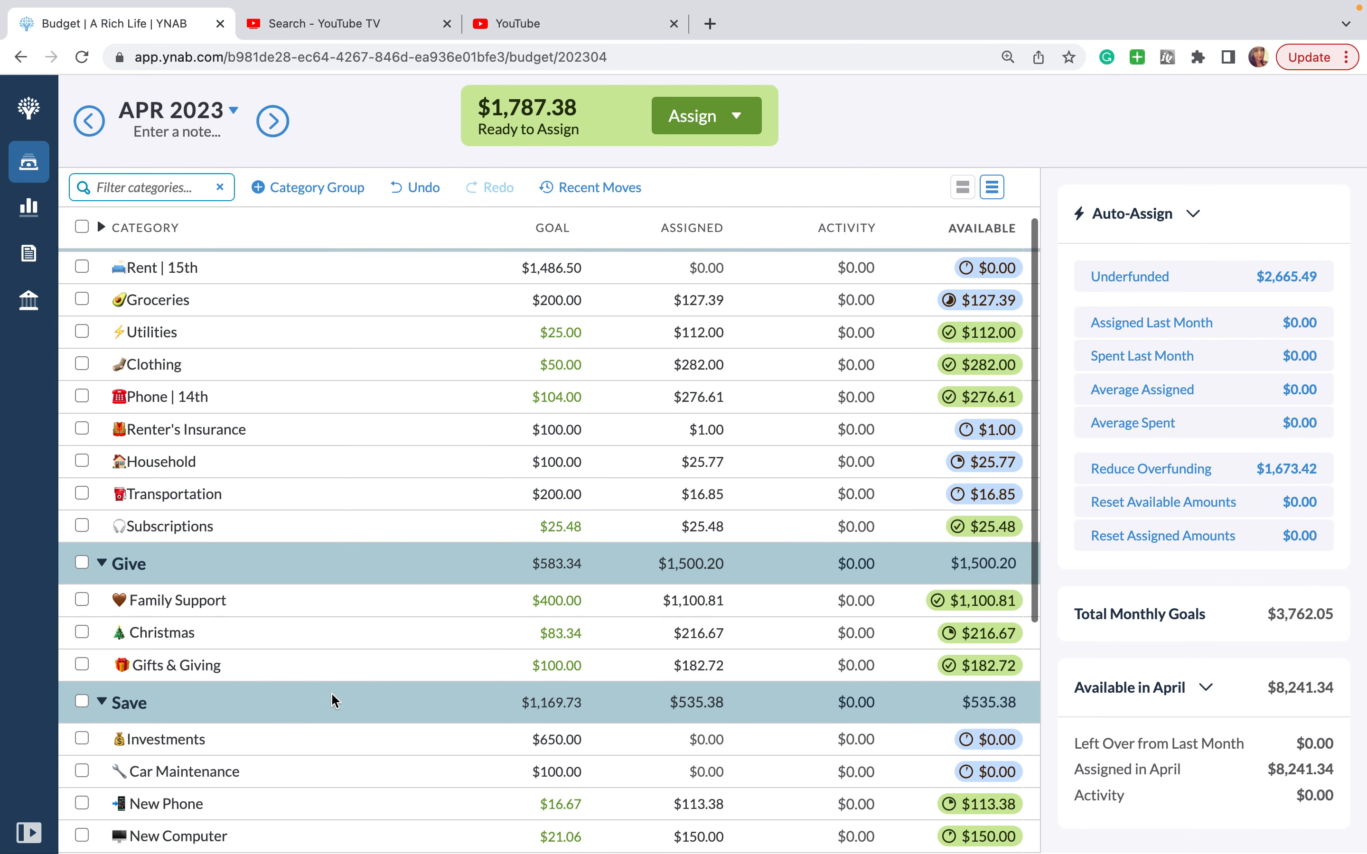
{"action": "scroll", "scroll_direction": "down", "scroll_amount": 3}
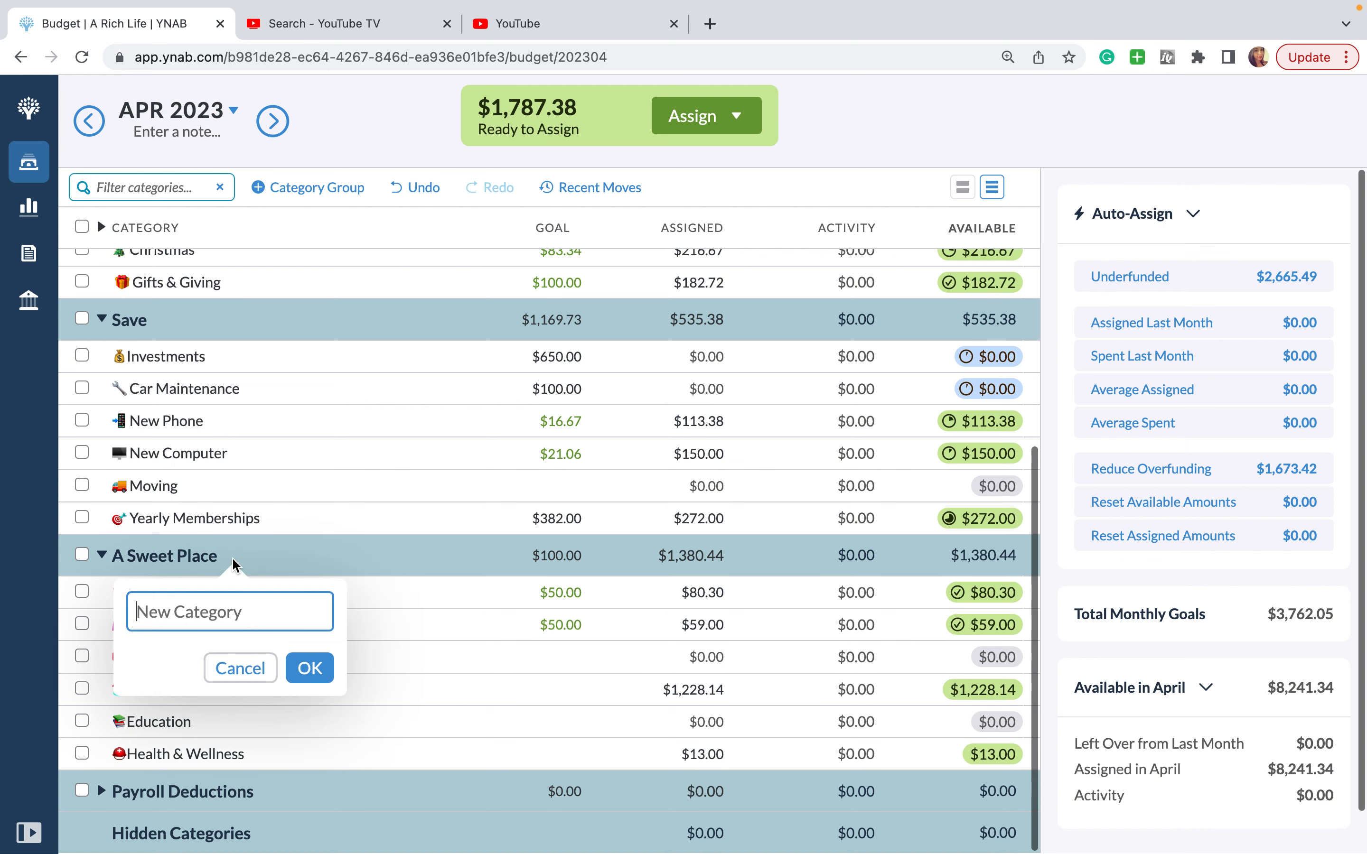
Step: Create a new Holding category in A Sweet Place
{"action": "type", "text": "Holding"}
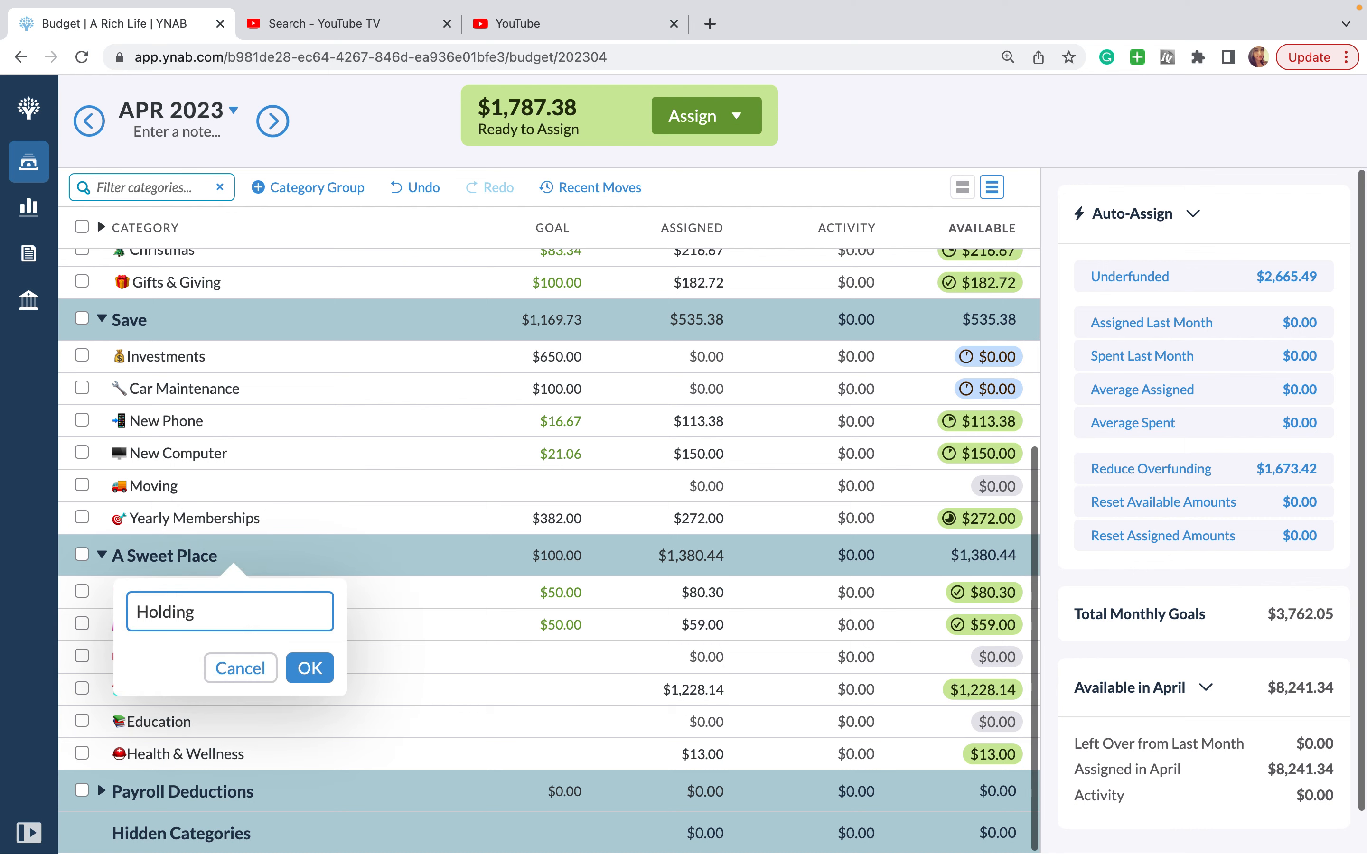
{"action": "left_click", "coordinate": [310, 668]}
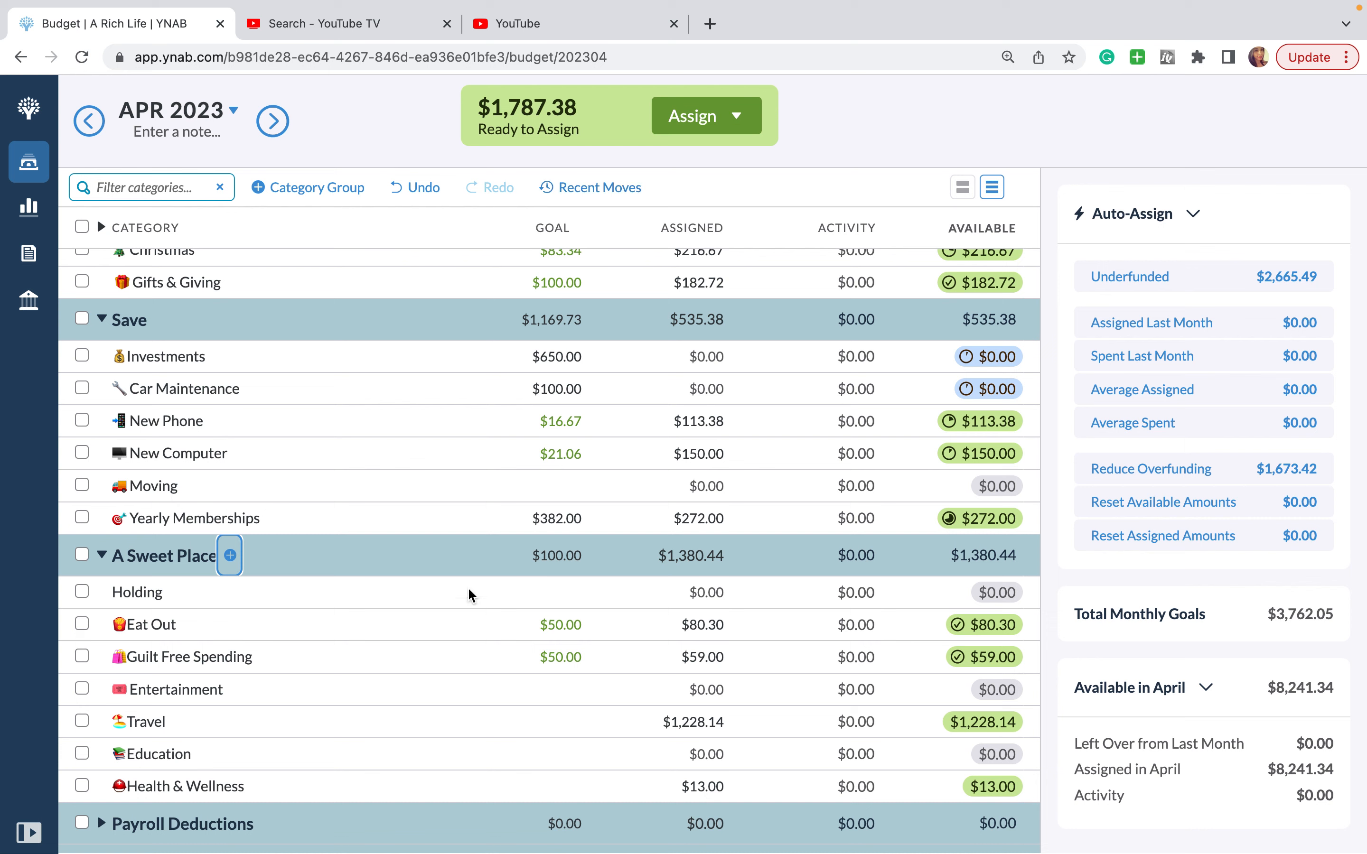
Step: Assign $1,786.38 to Holding, leaving $1.00 ready to assign
{"action": "left_click", "coordinate": [696, 593]}
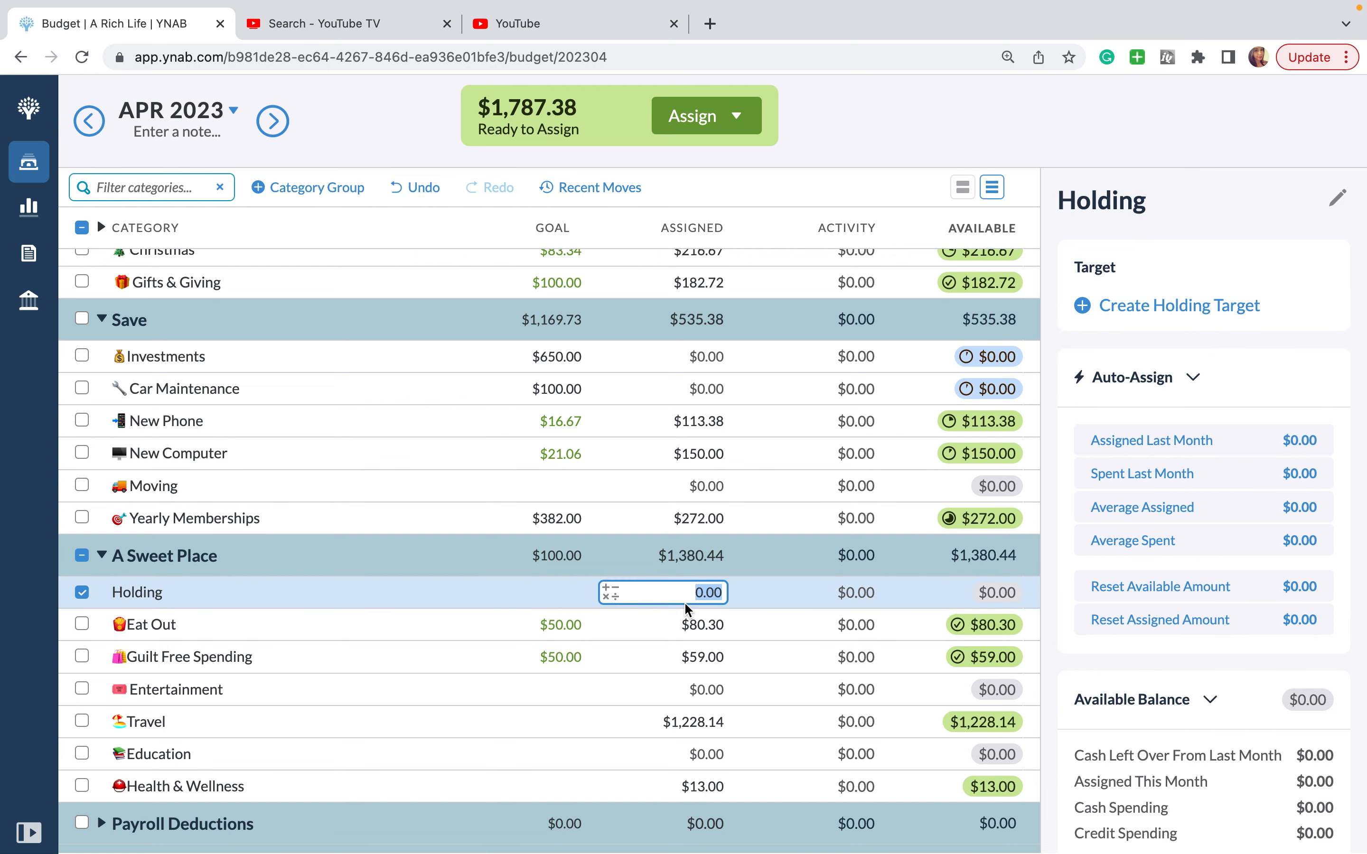
{"action": "type", "text": "178"}
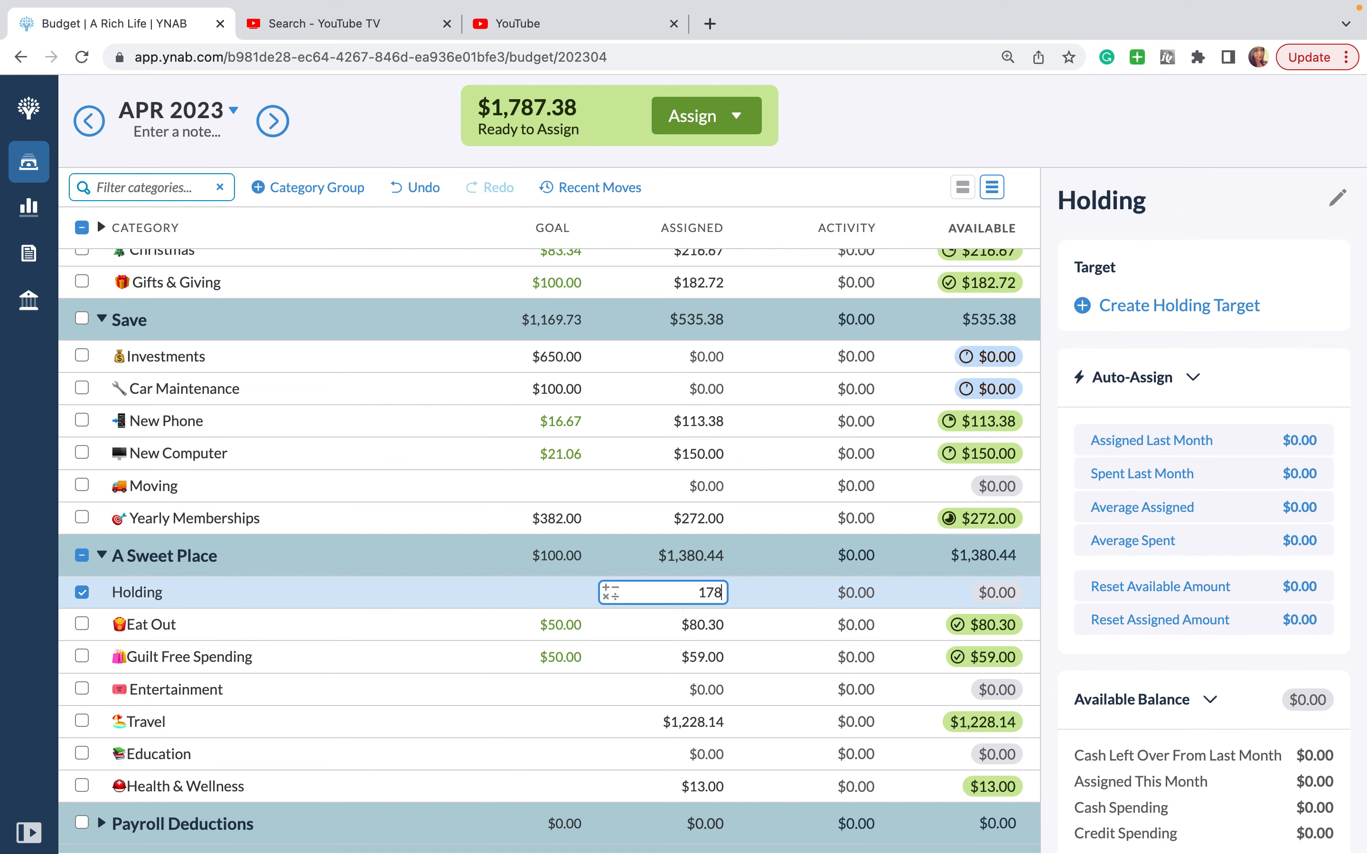
{"action": "type", "text": "1786.3"}
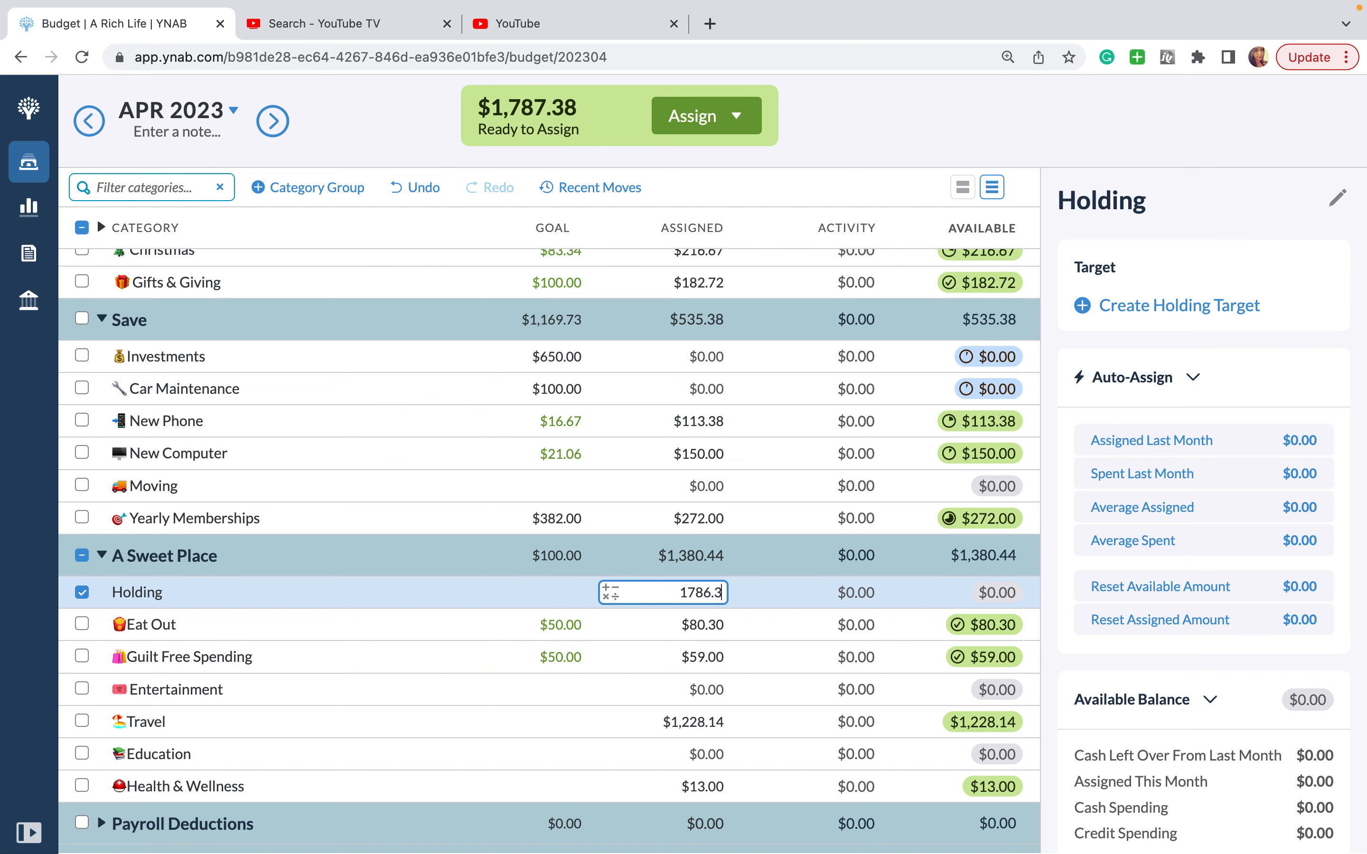
{"action": "key", "text": "Enter"}
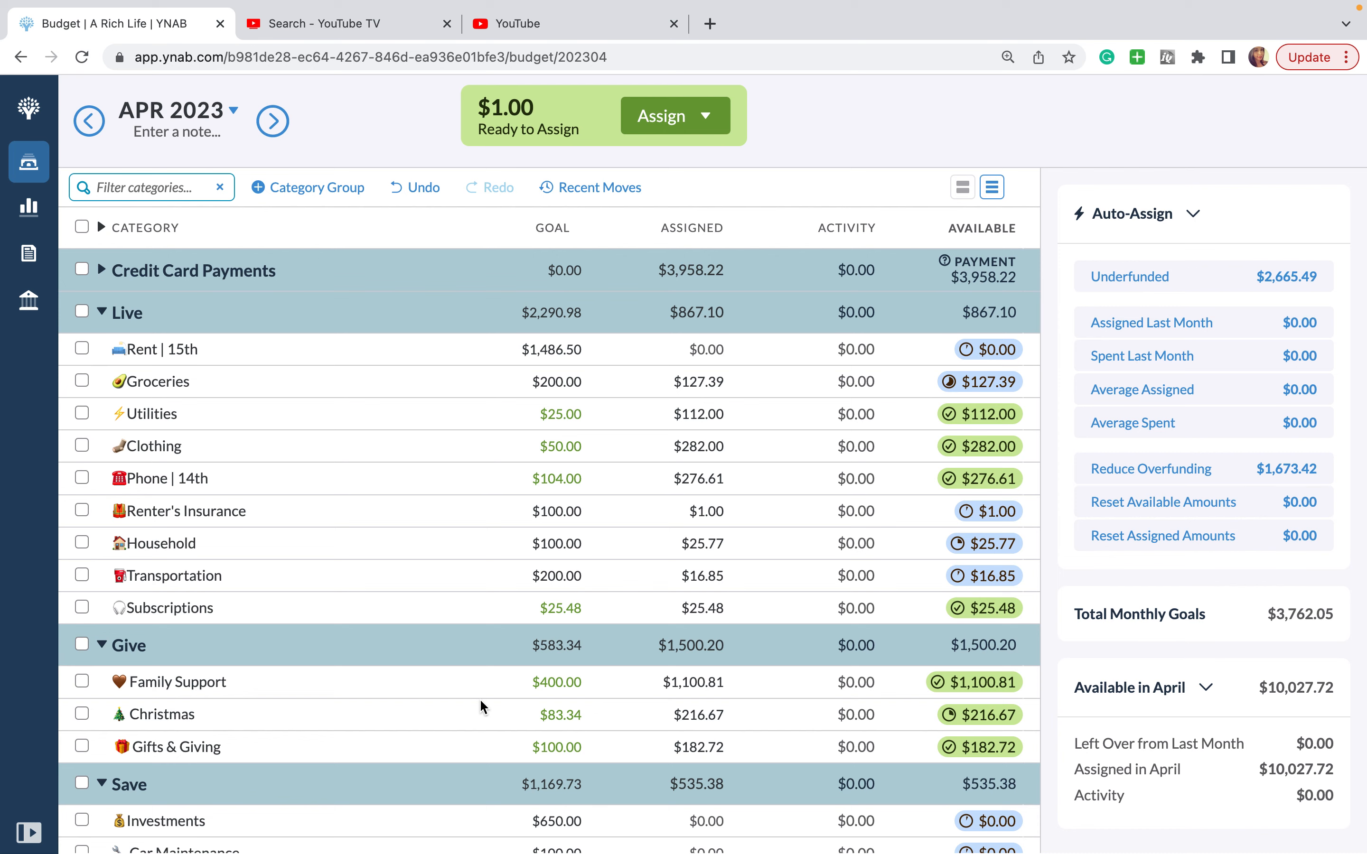
{"action": "scroll", "scroll_direction": "down", "scroll_amount": 3}
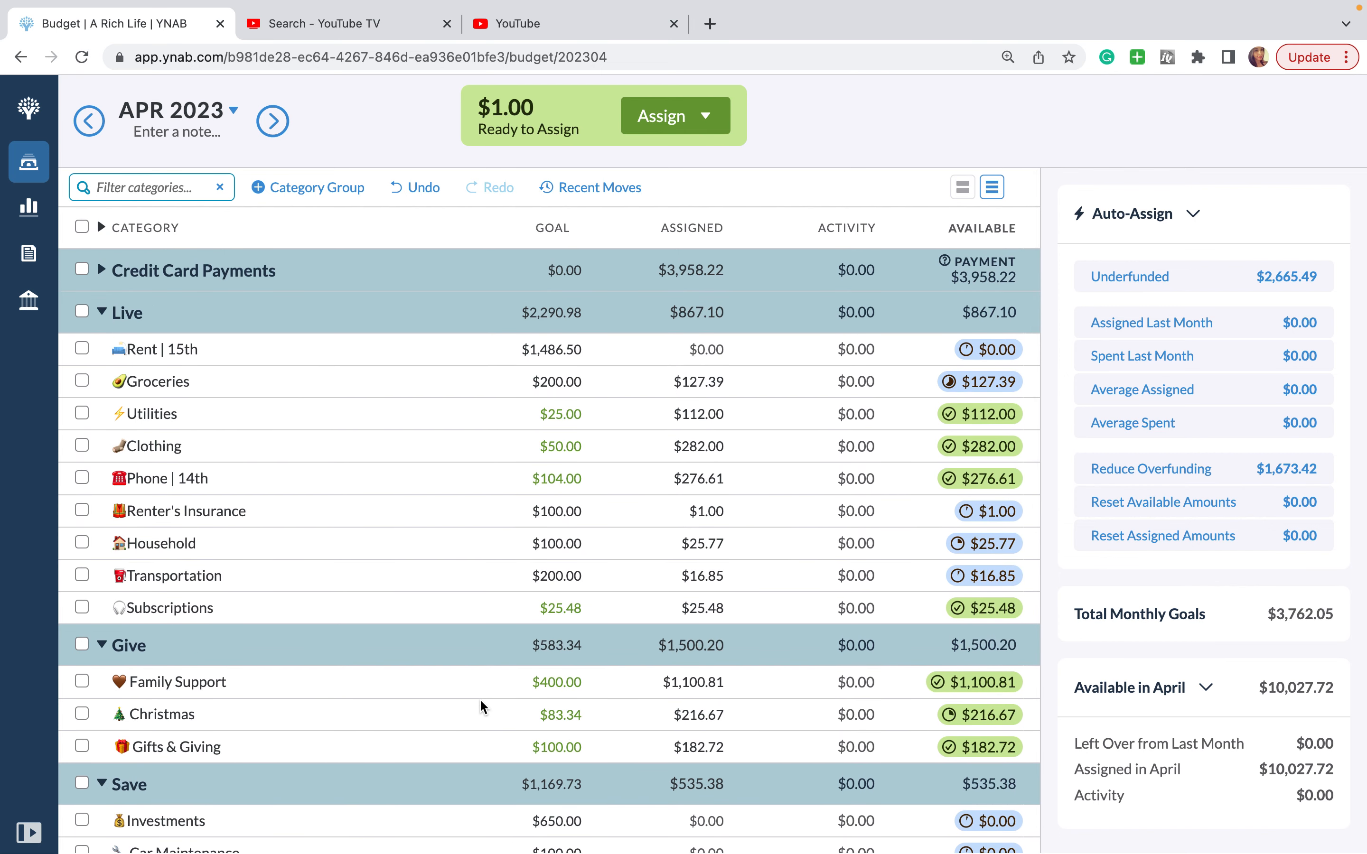
{"action": "scroll", "scroll_direction": "down", "scroll_amount": 3}
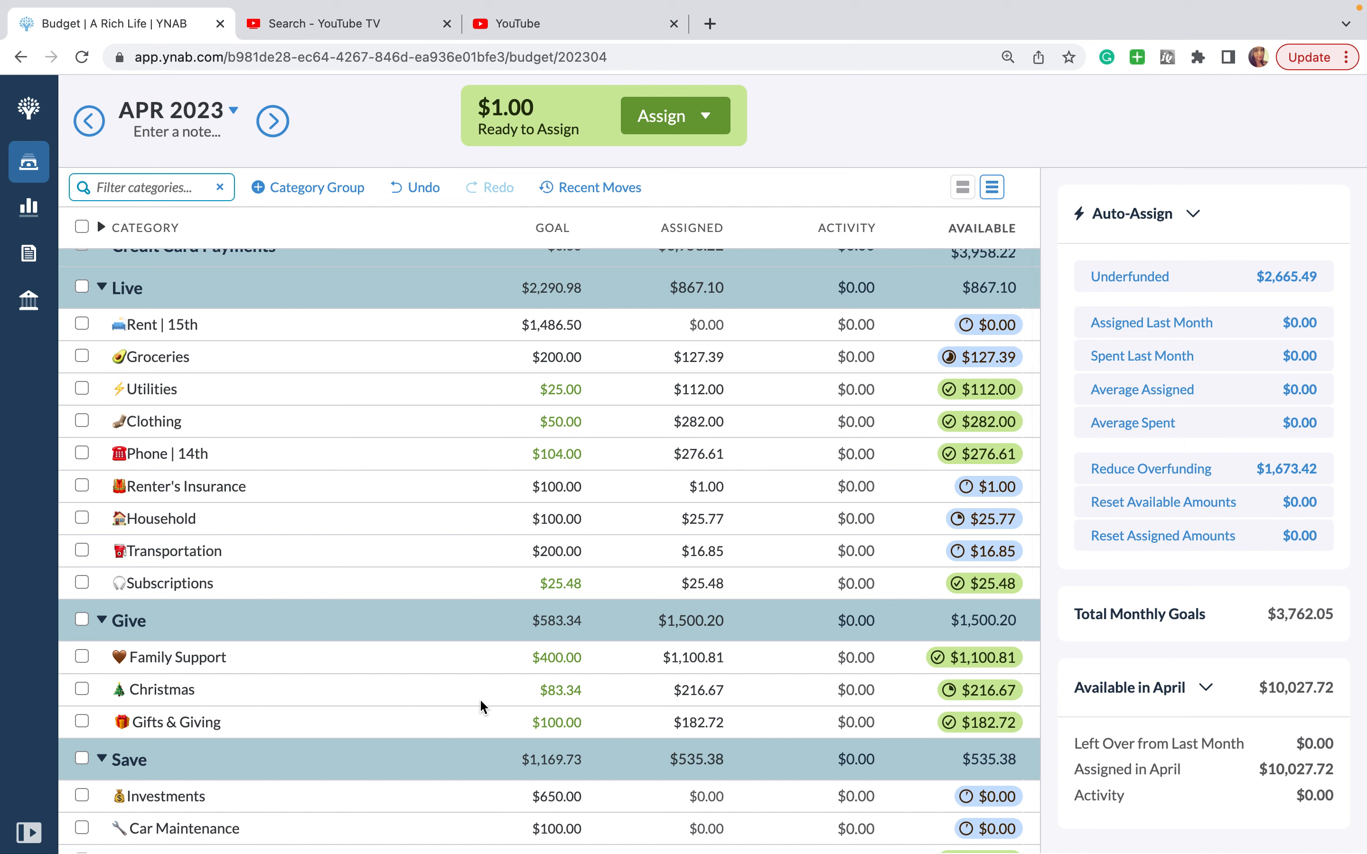